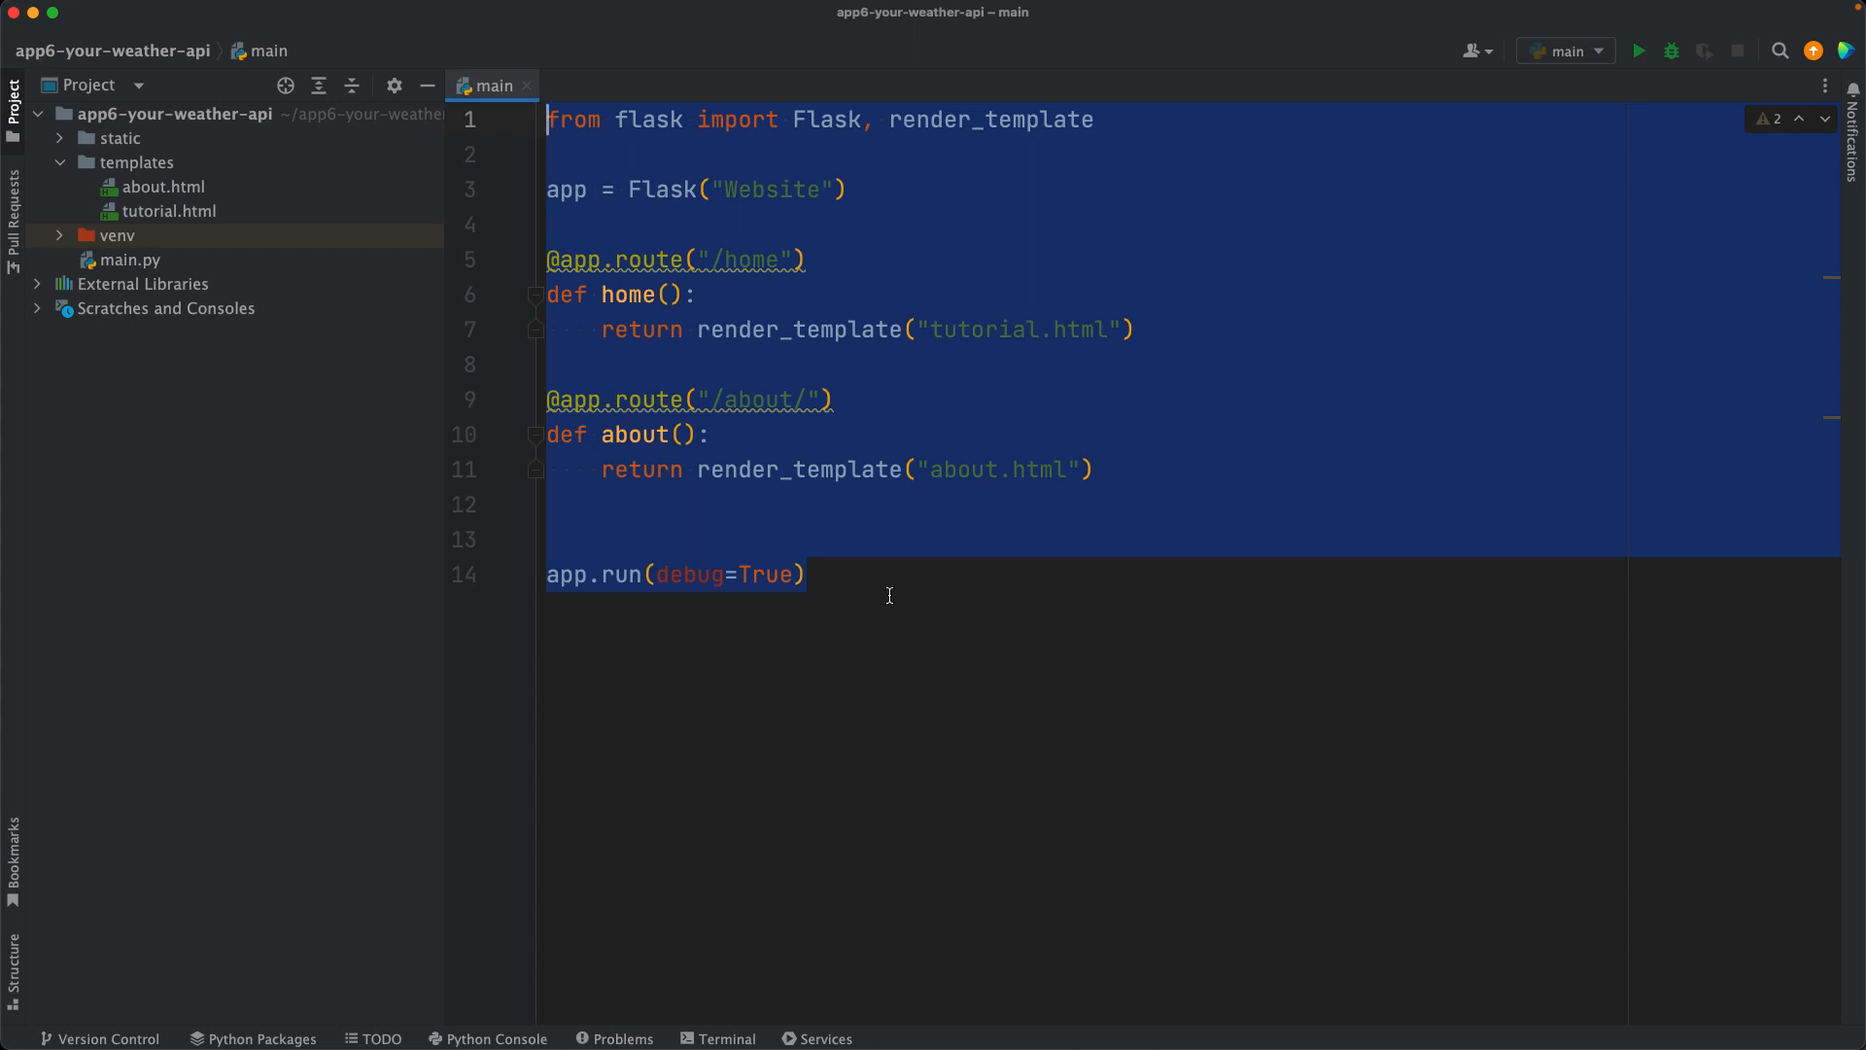
Step: Drag about.html and tutorial.html from templates up to the app6-your-weather-api root folder
click(809, 573)
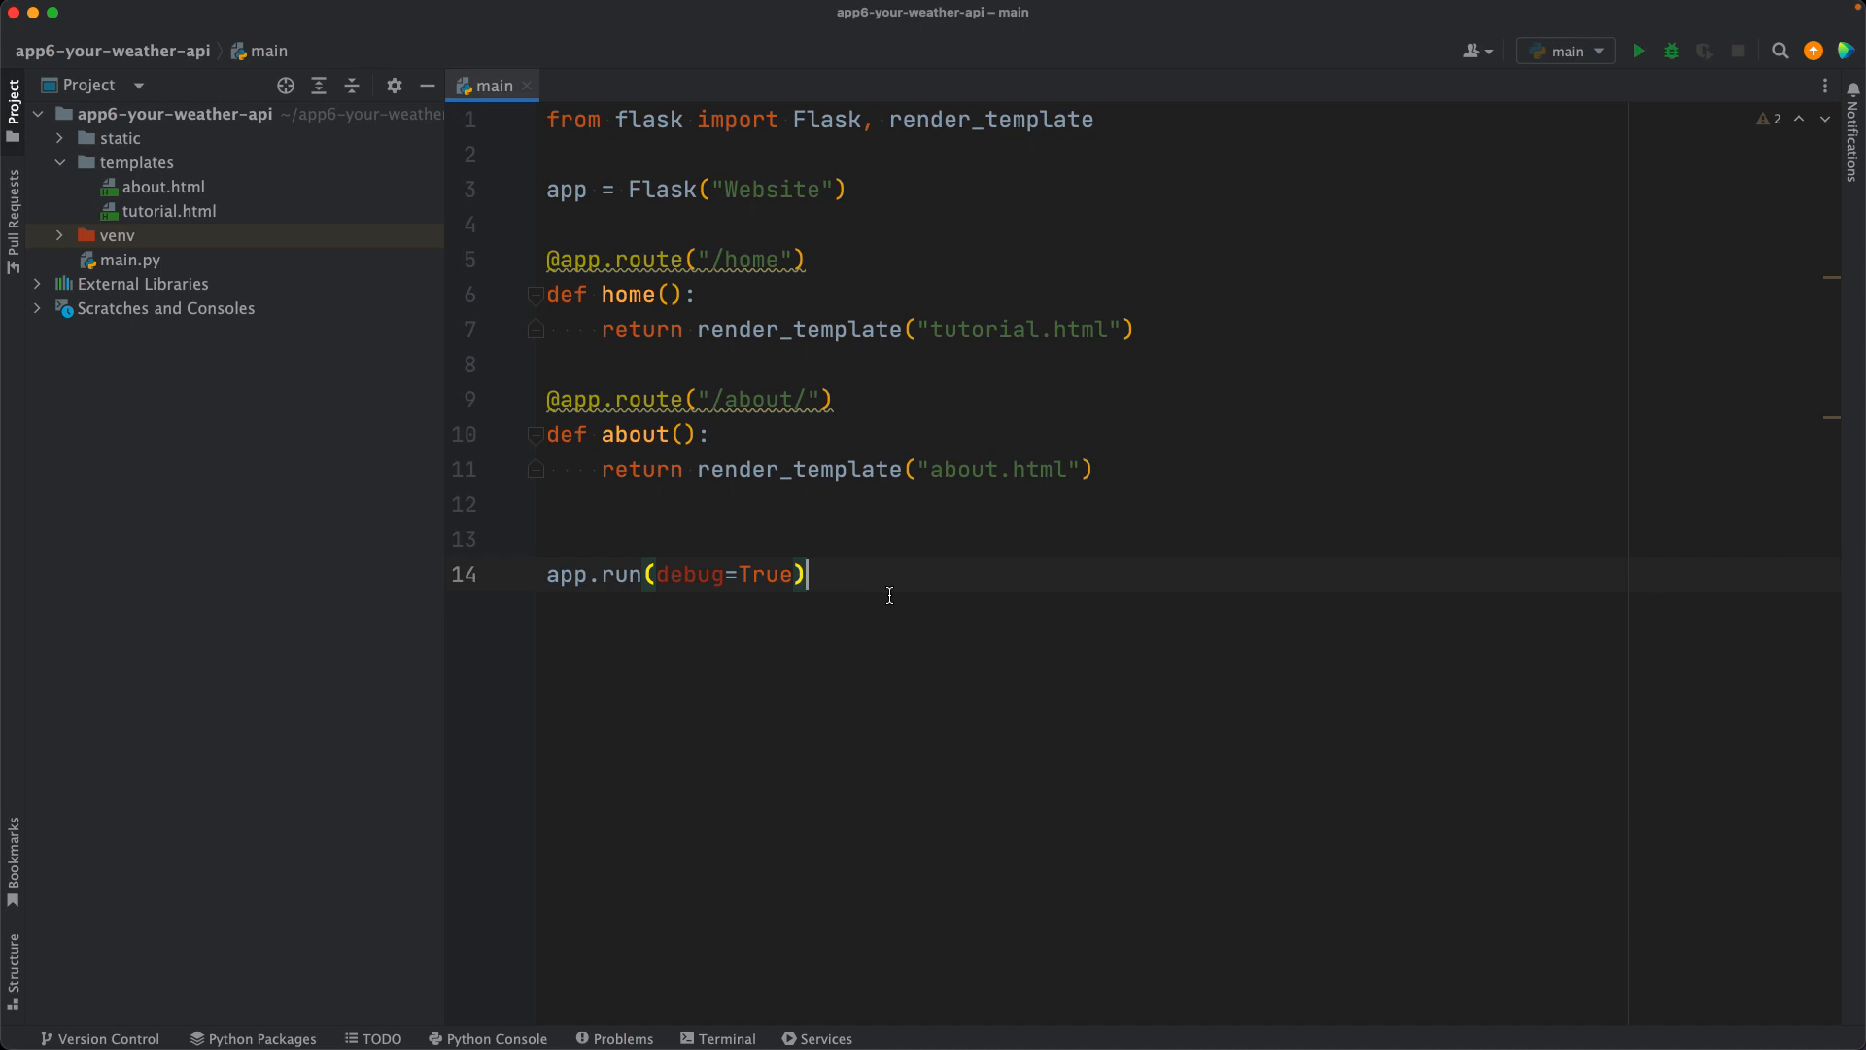
click(1094, 469)
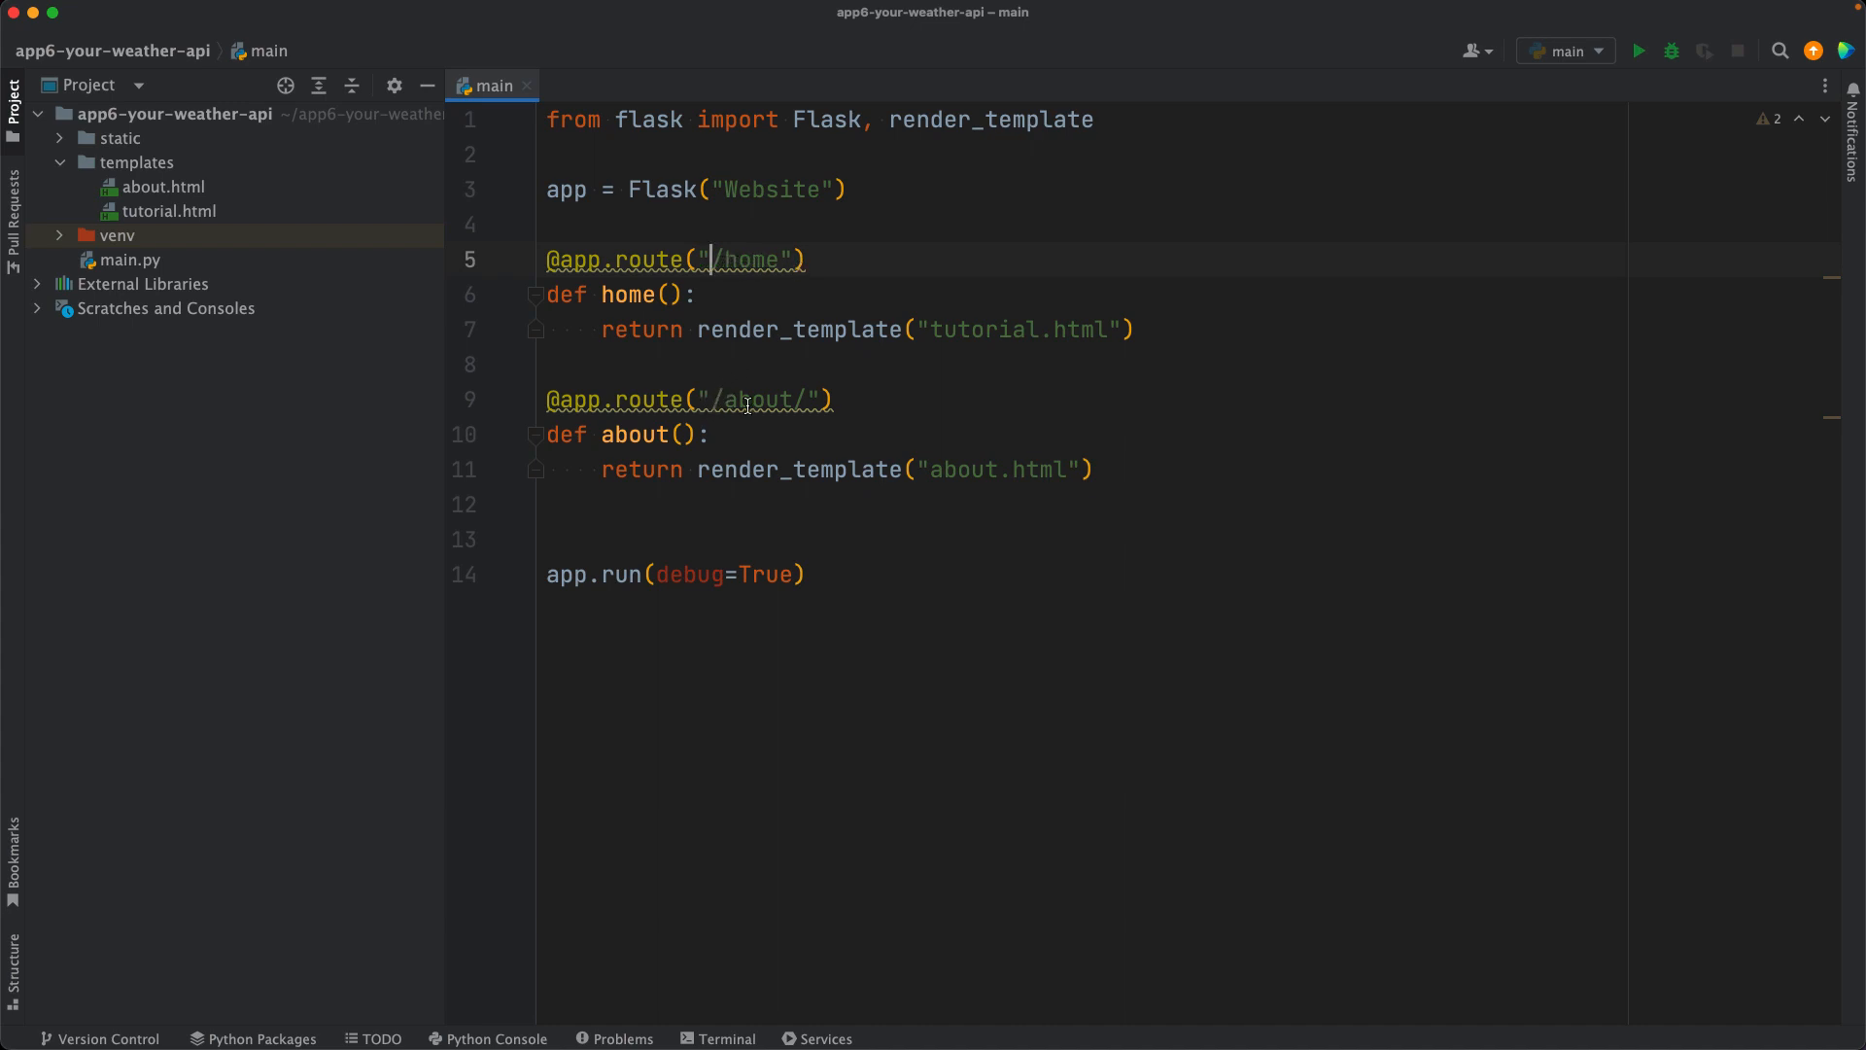
mouse_move(808, 401)
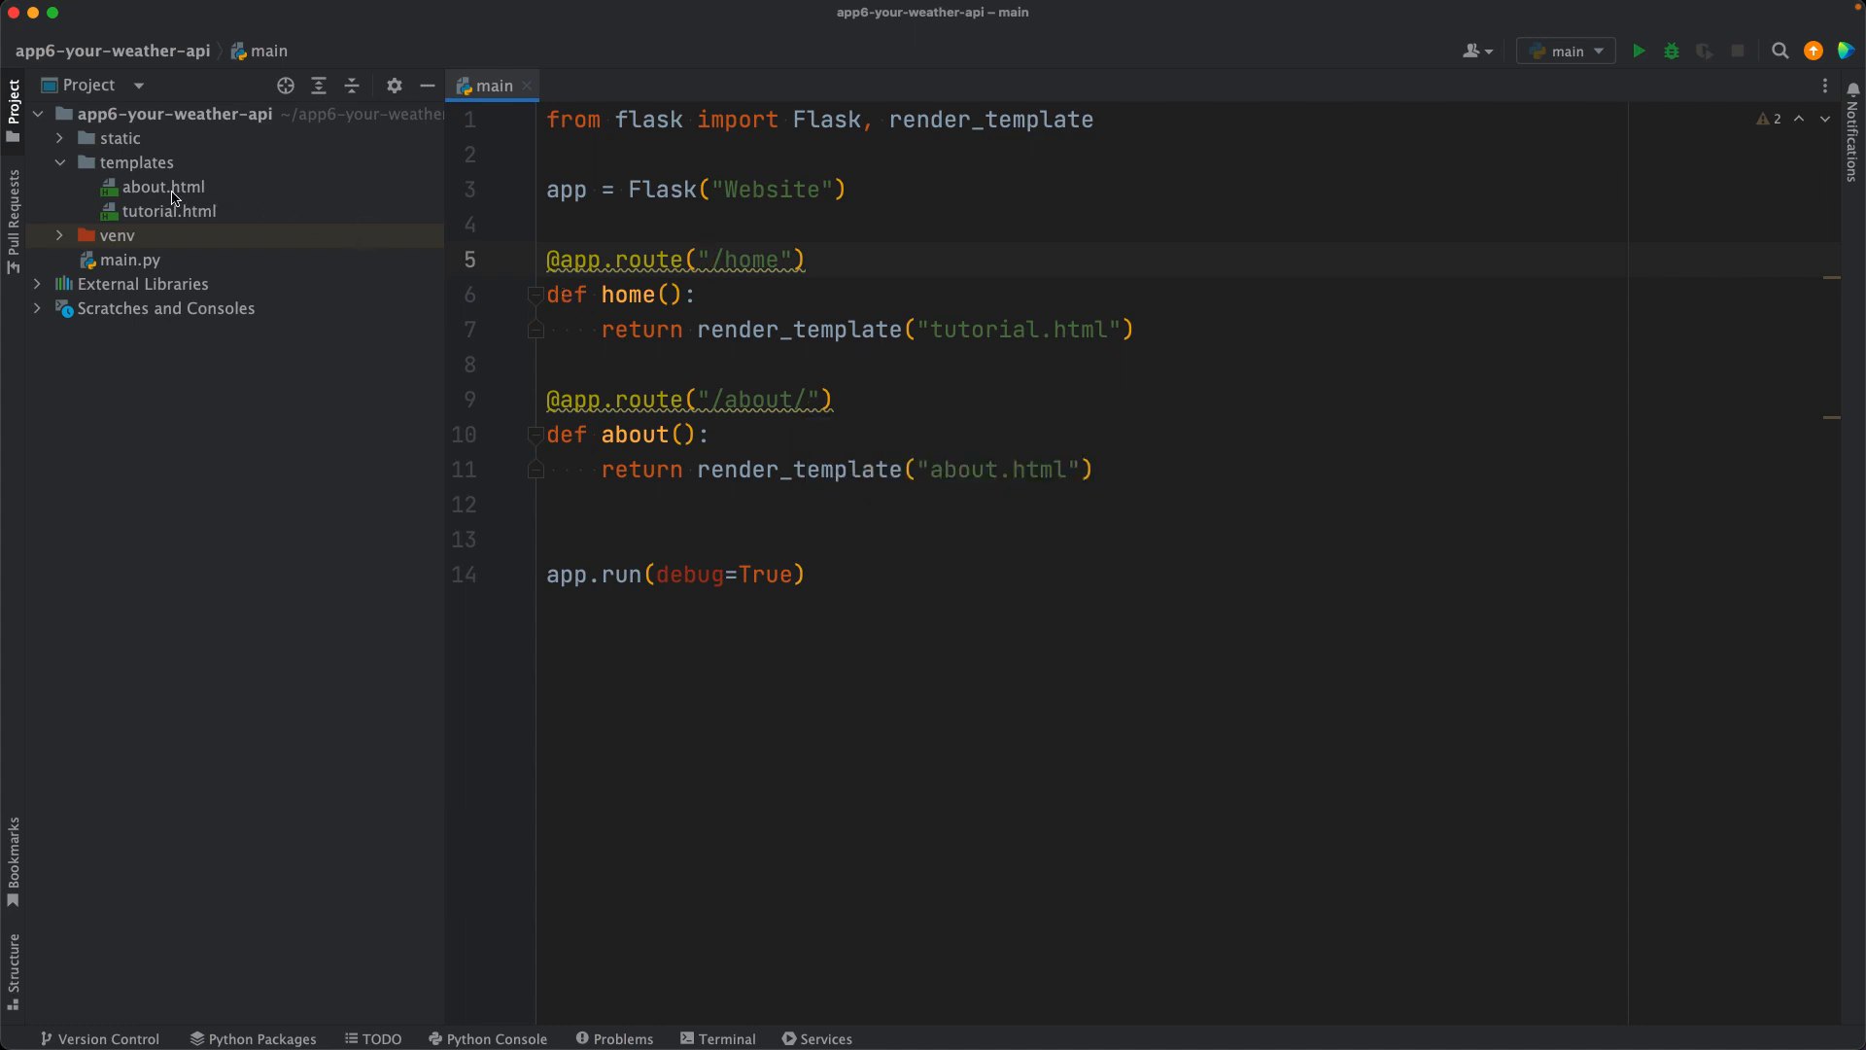
click(164, 186)
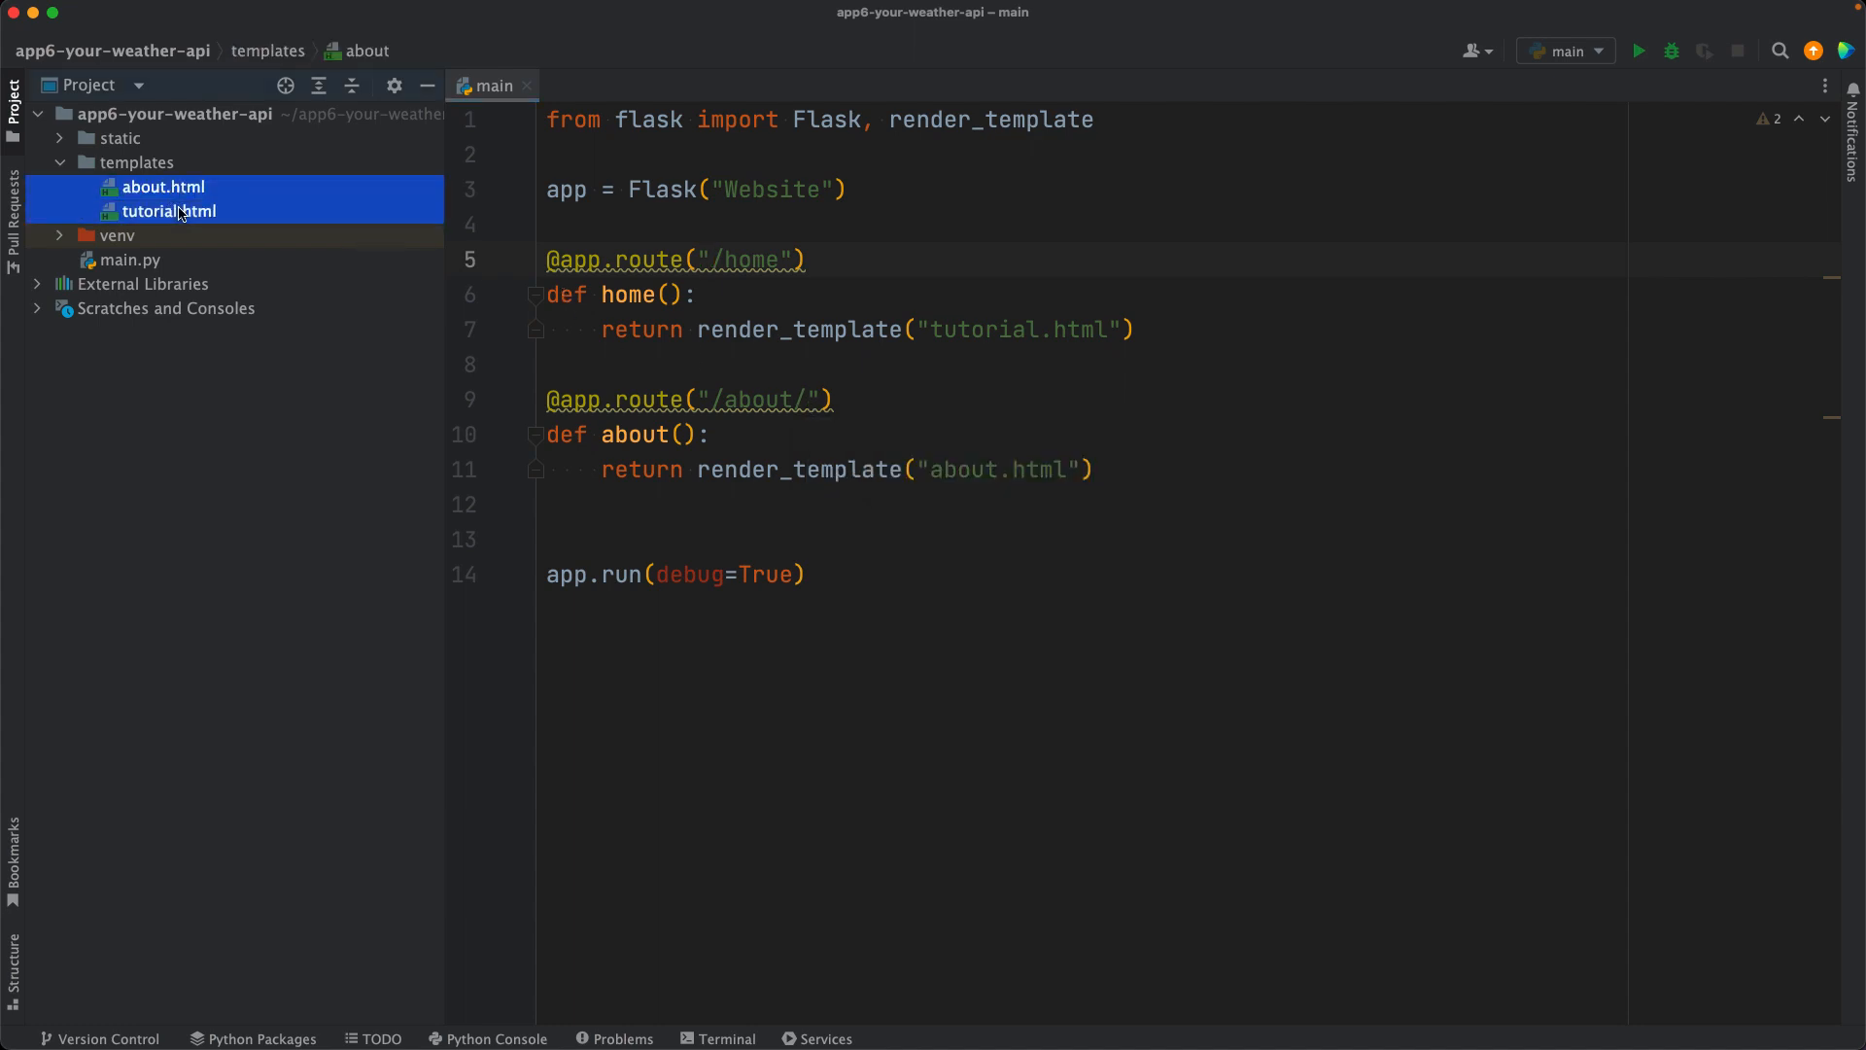
drag(163, 186, 178, 202)
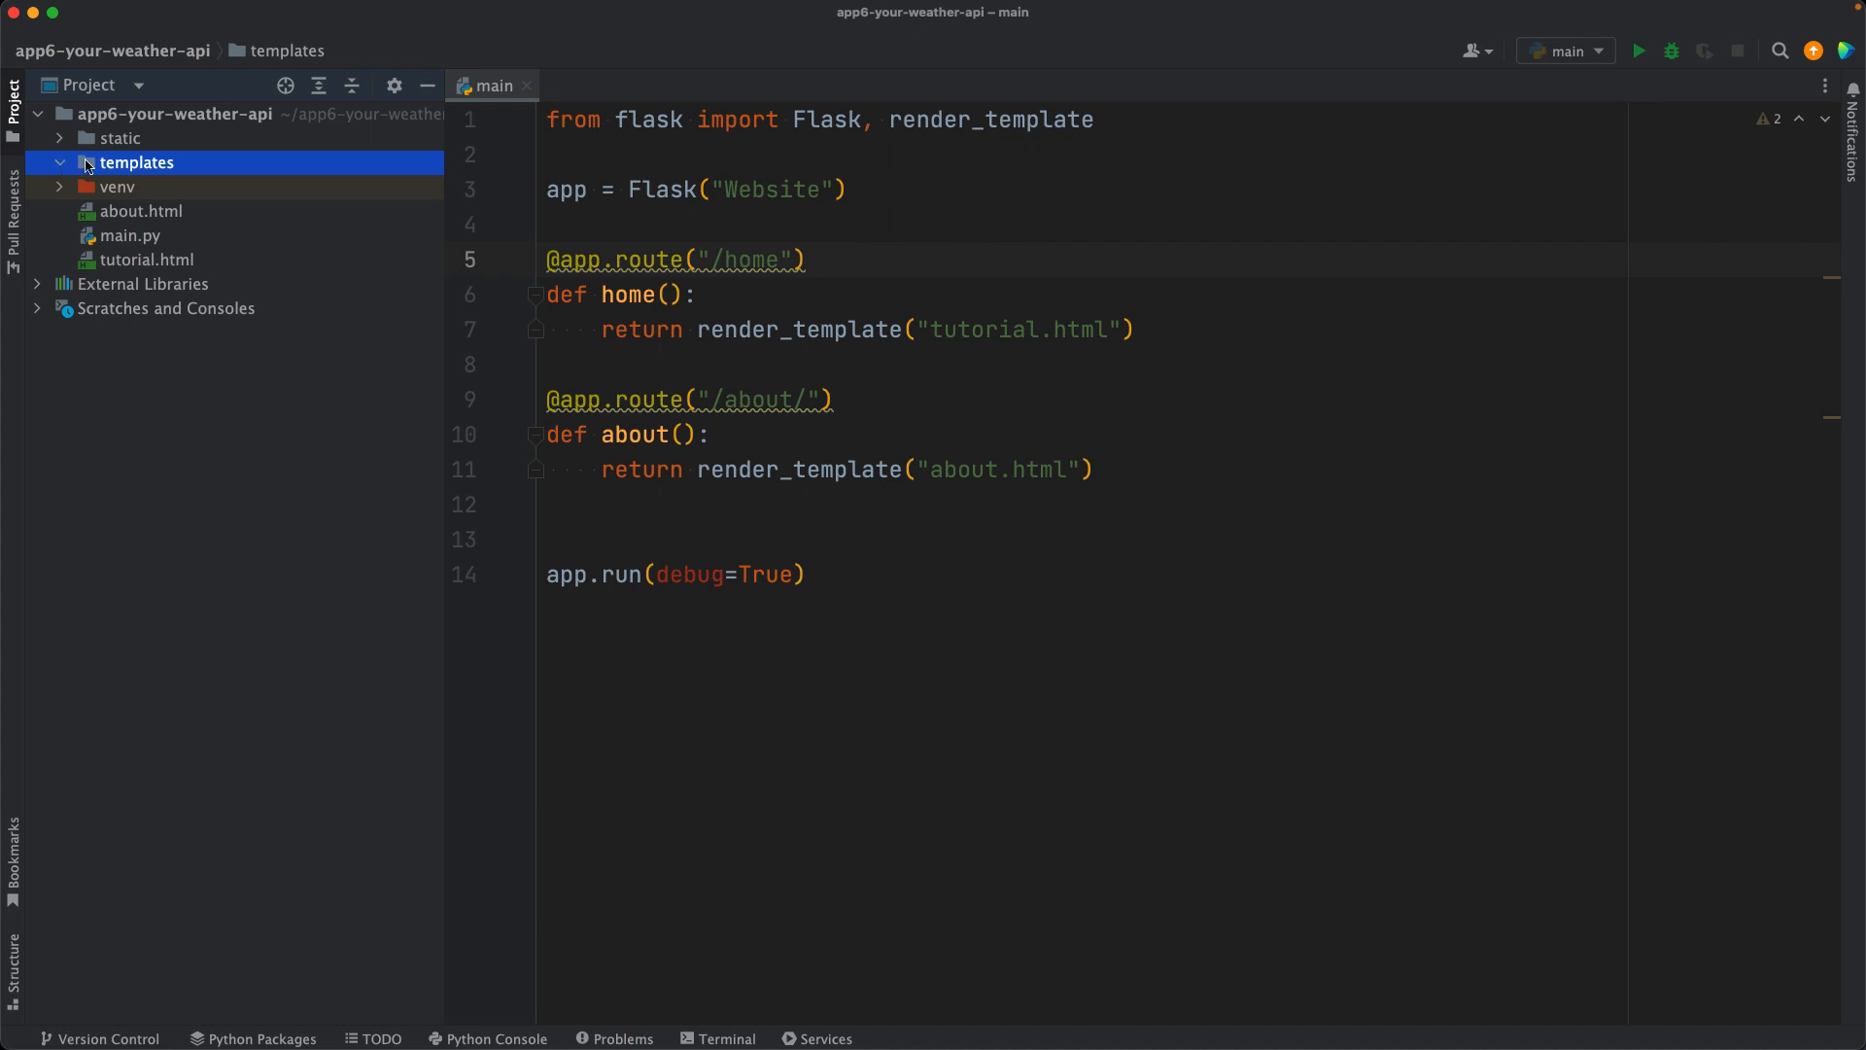
Step: Add a new HTML file named home.html inside the templates folder
right_click(137, 161)
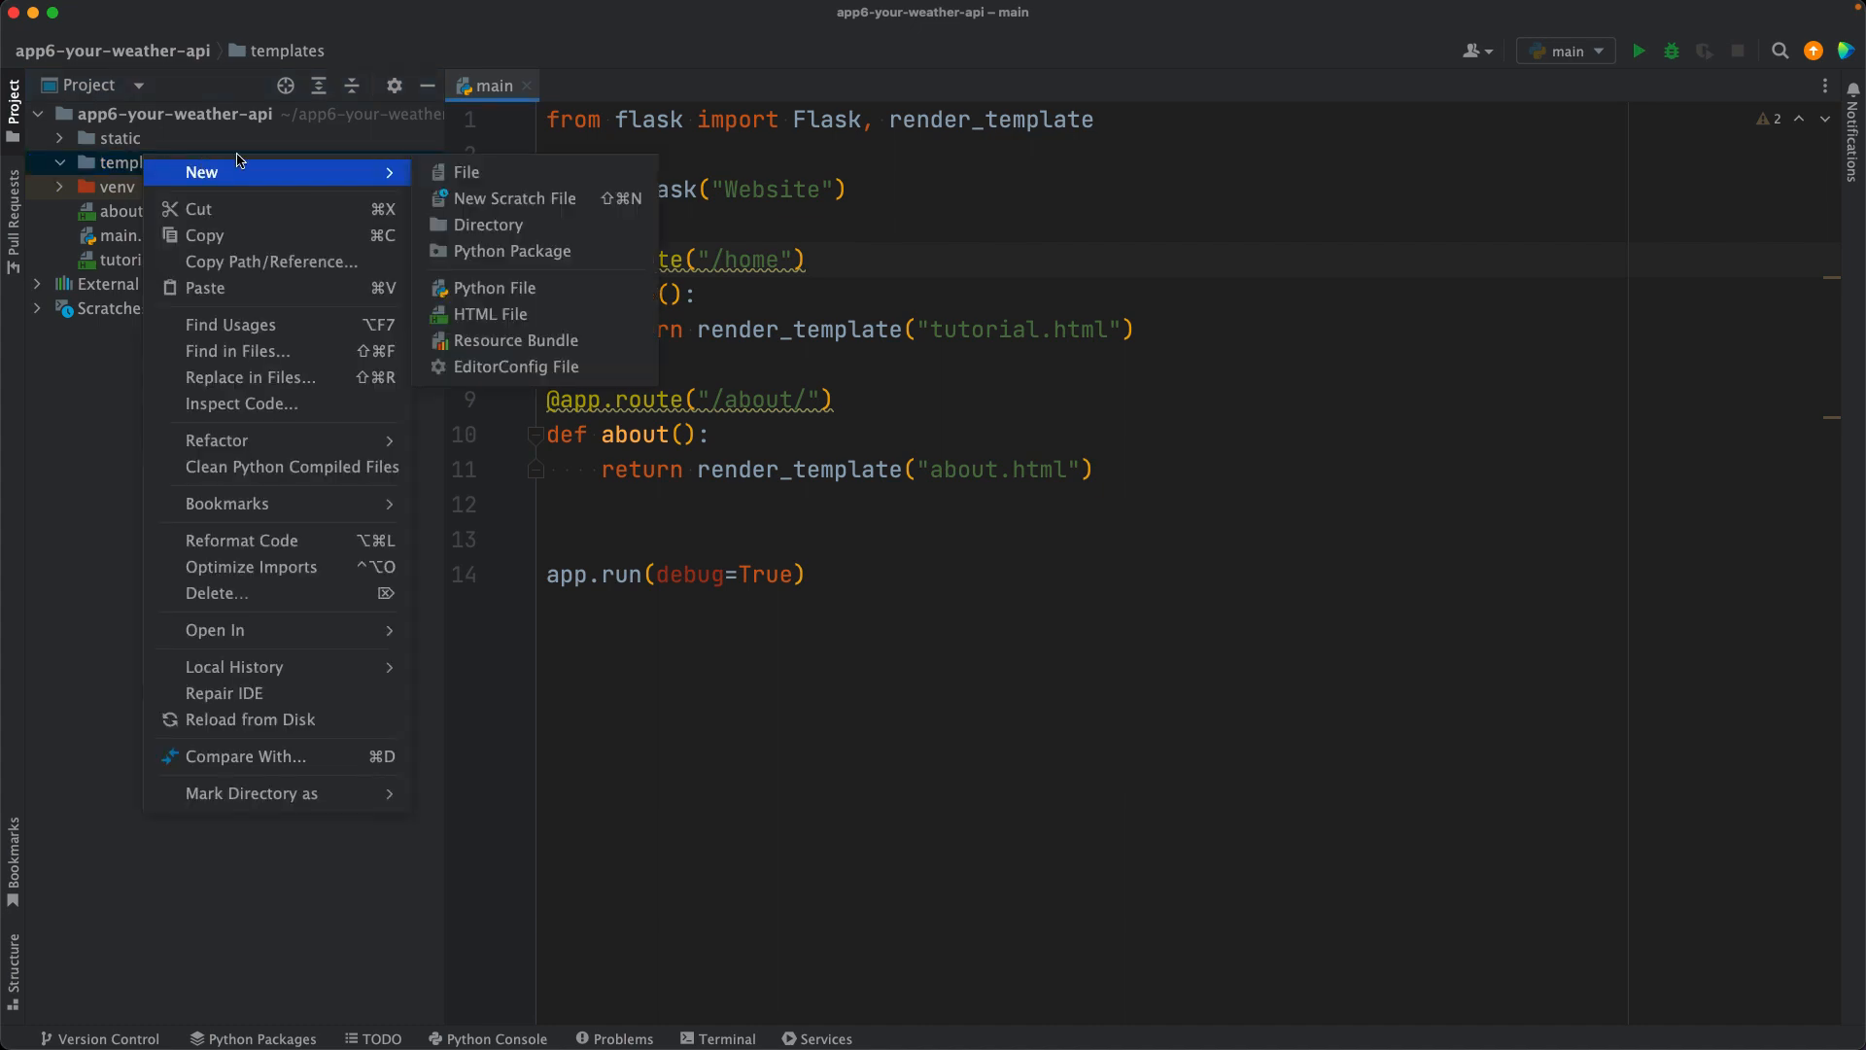
click(489, 313)
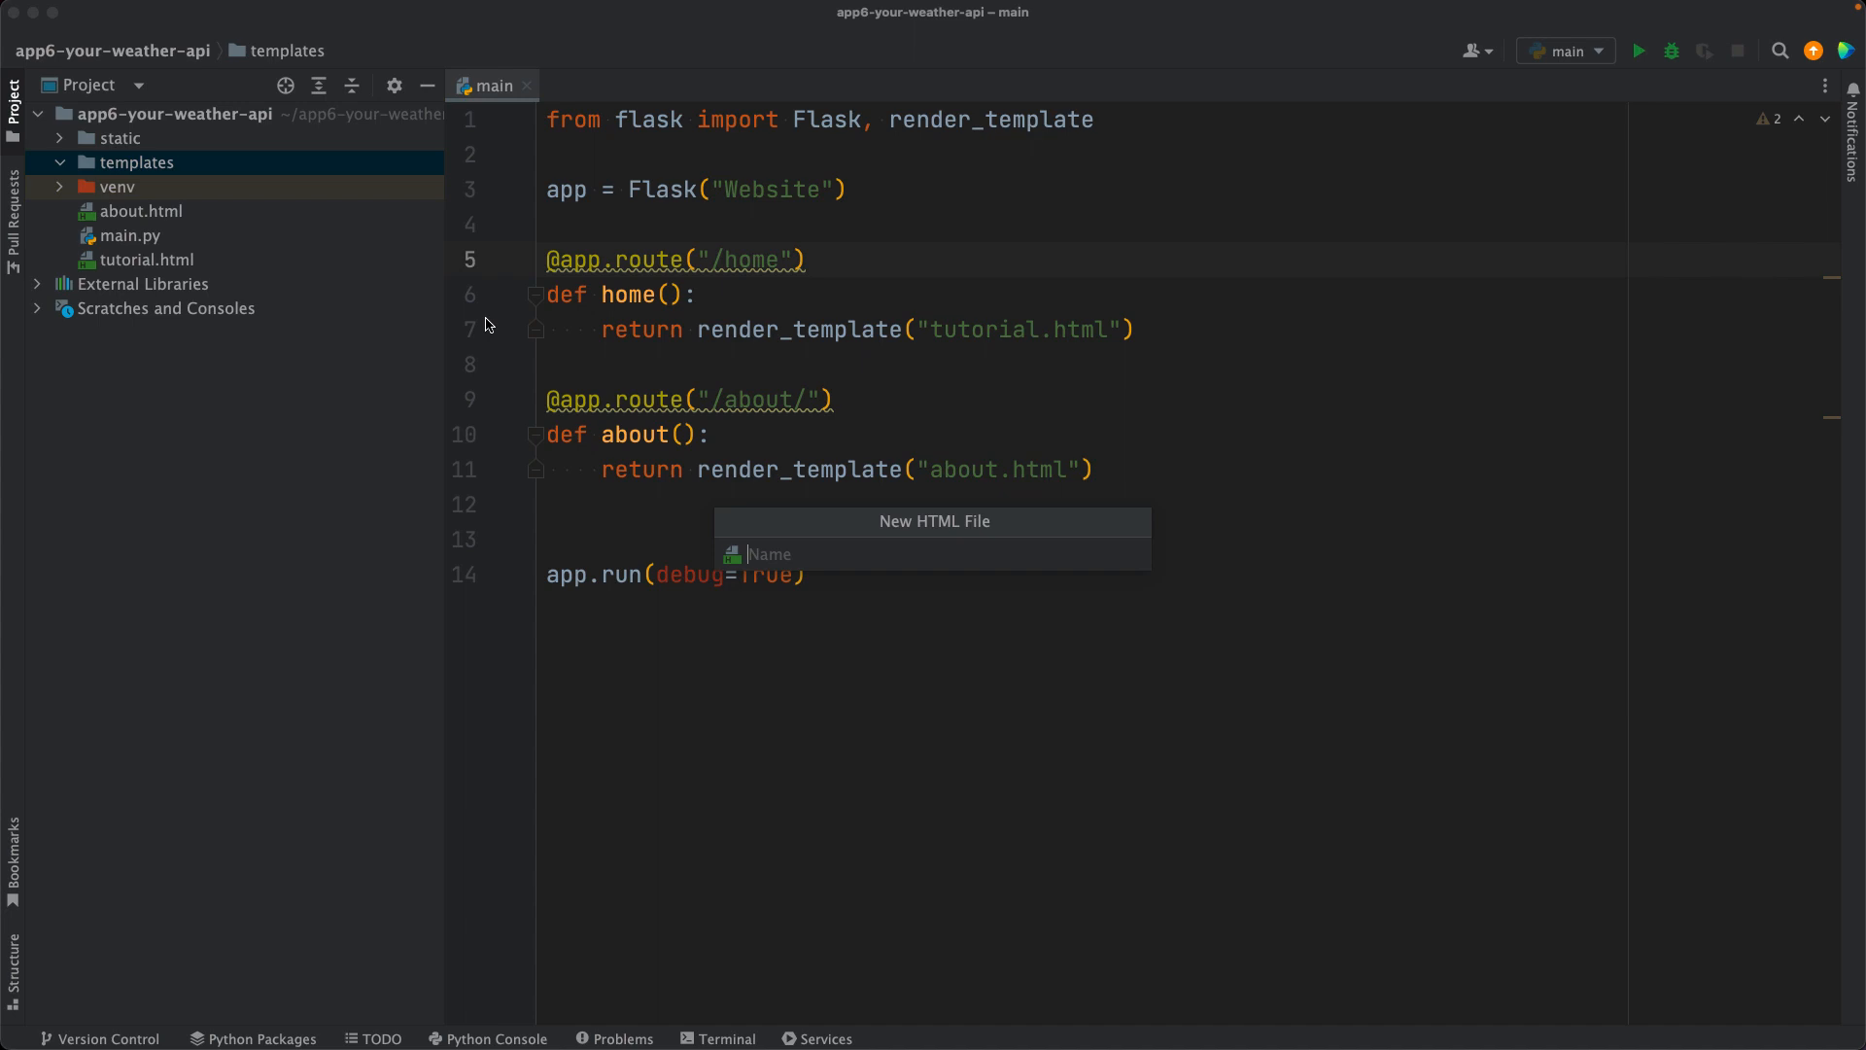
text(home.html)
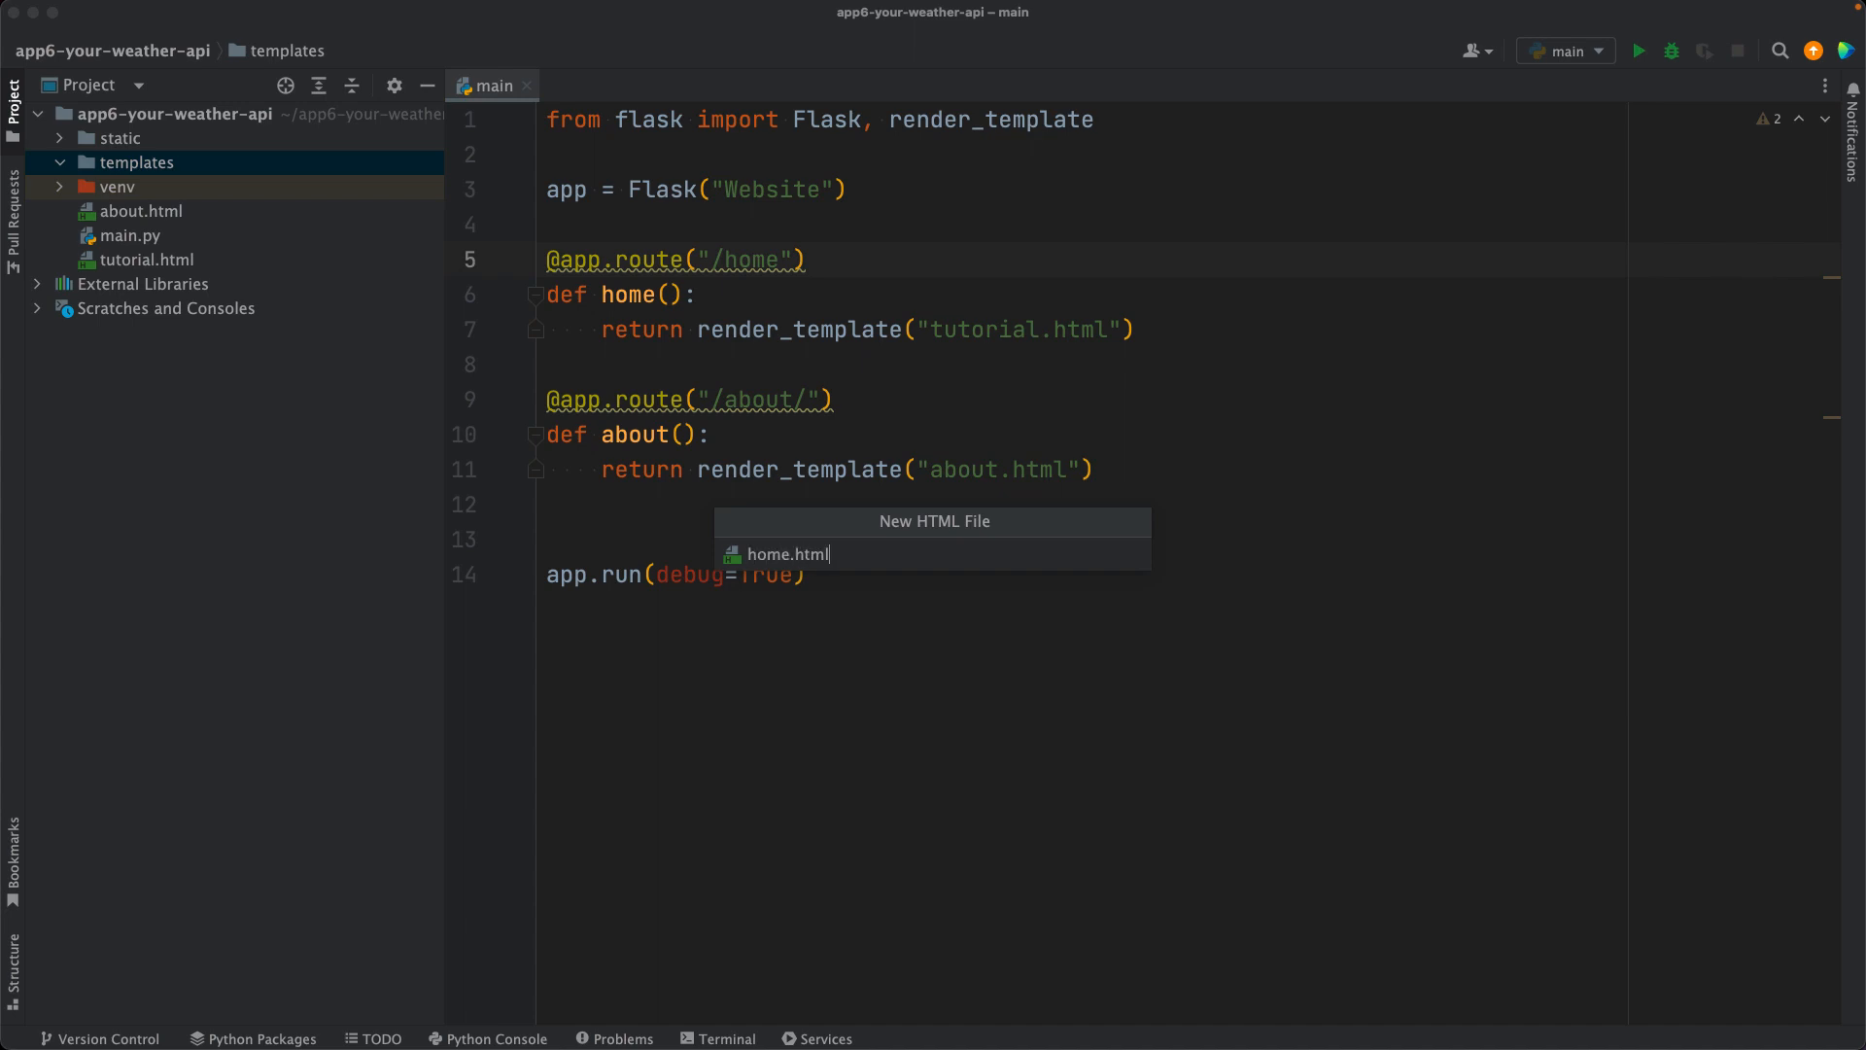
key(Enter)
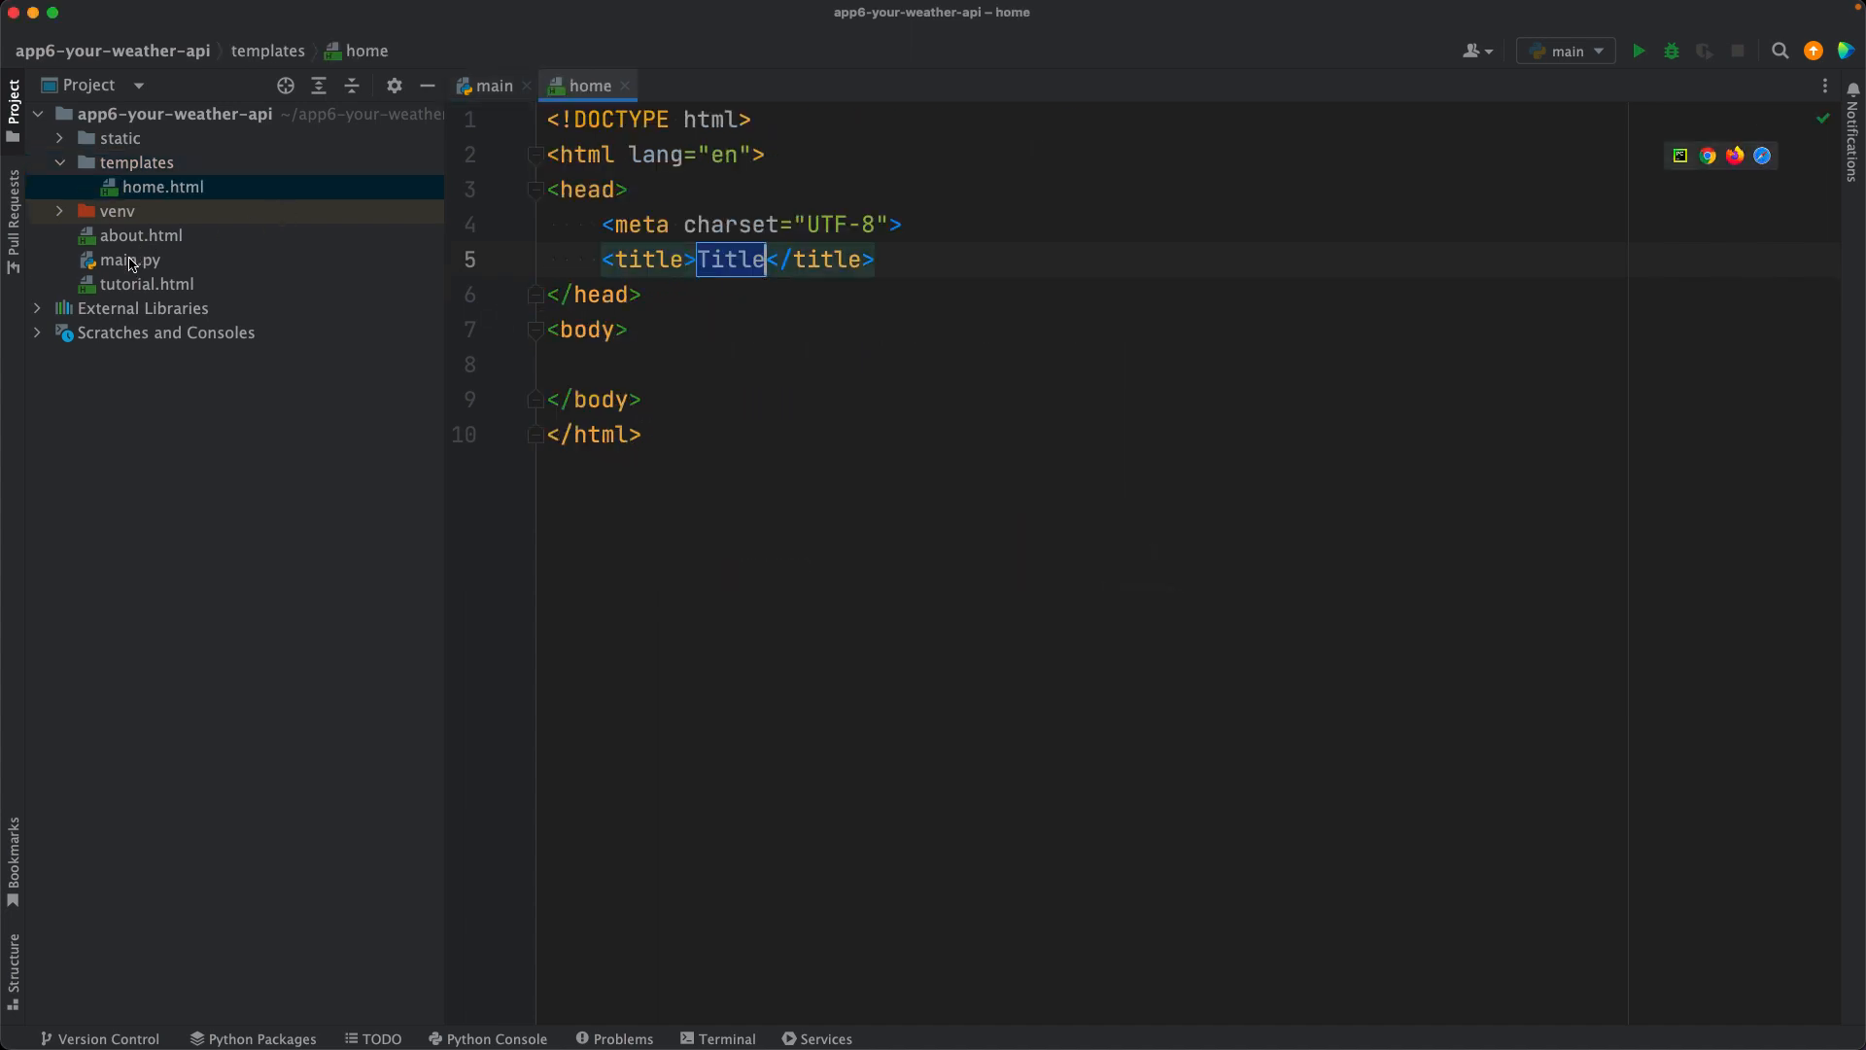
click(140, 235)
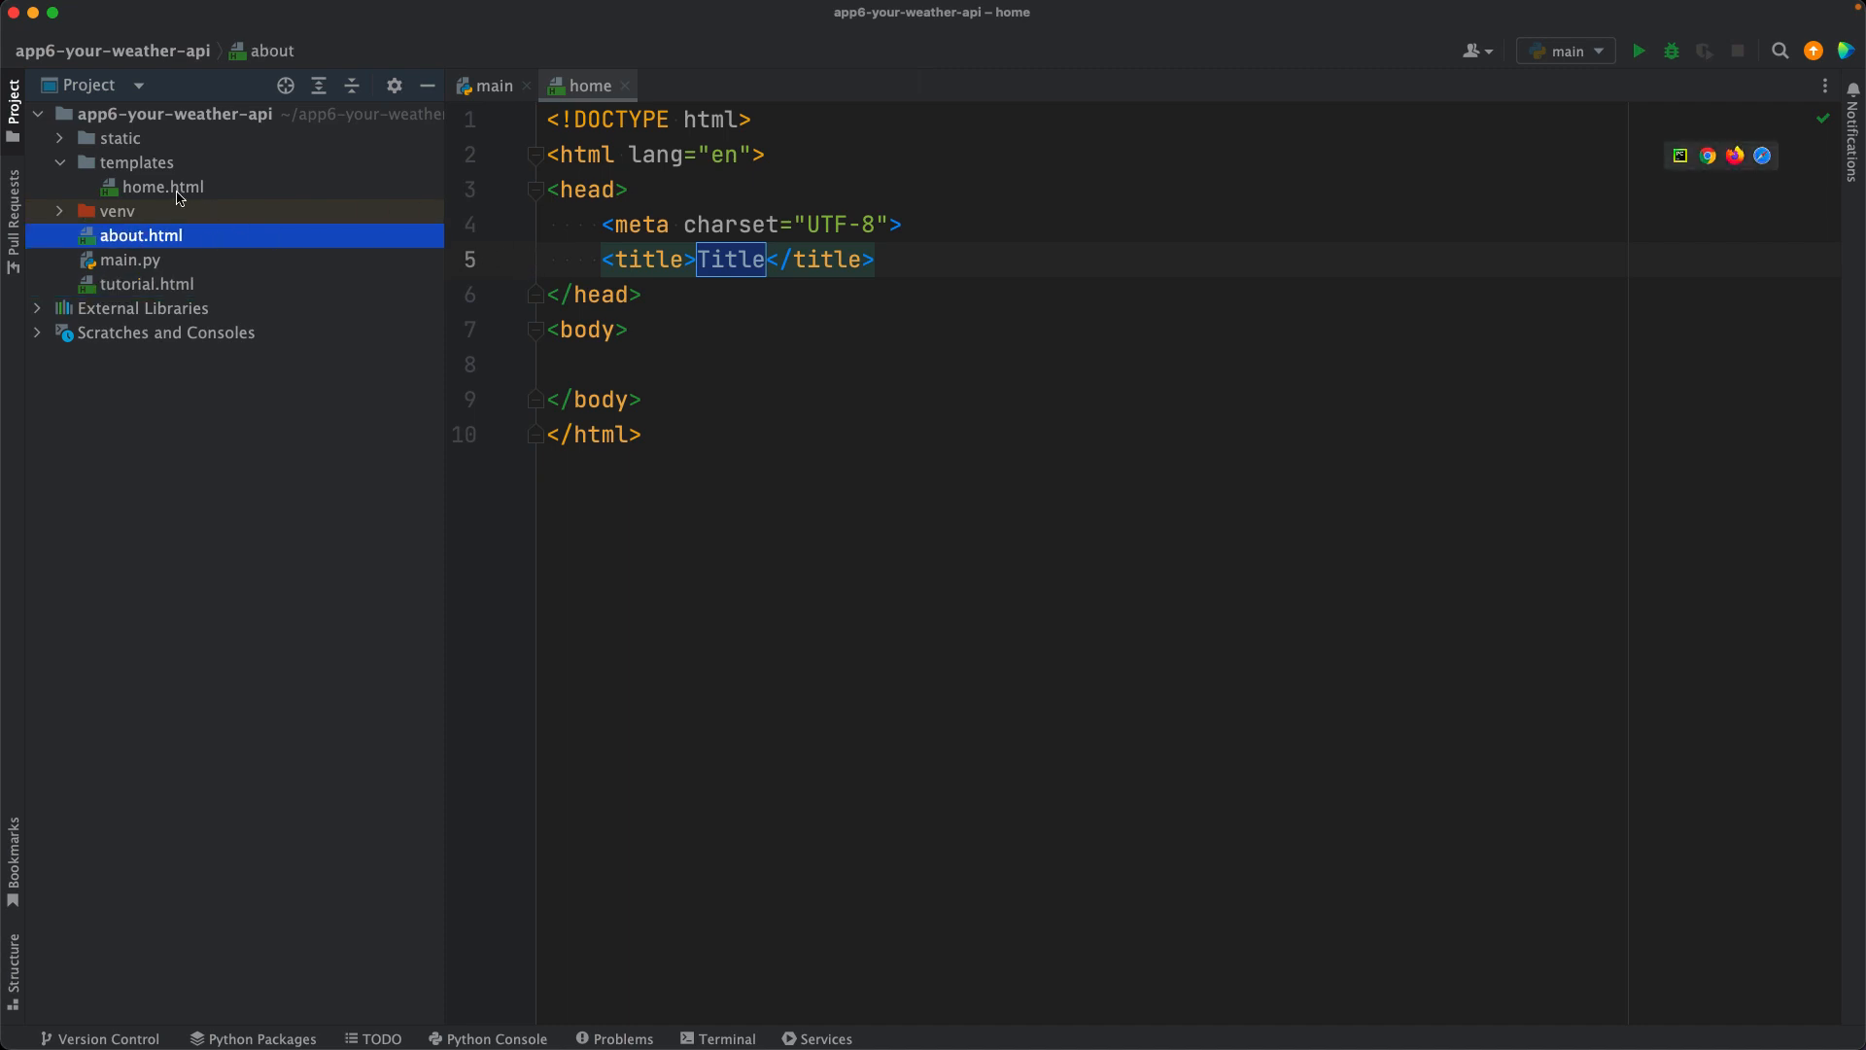
click(164, 186)
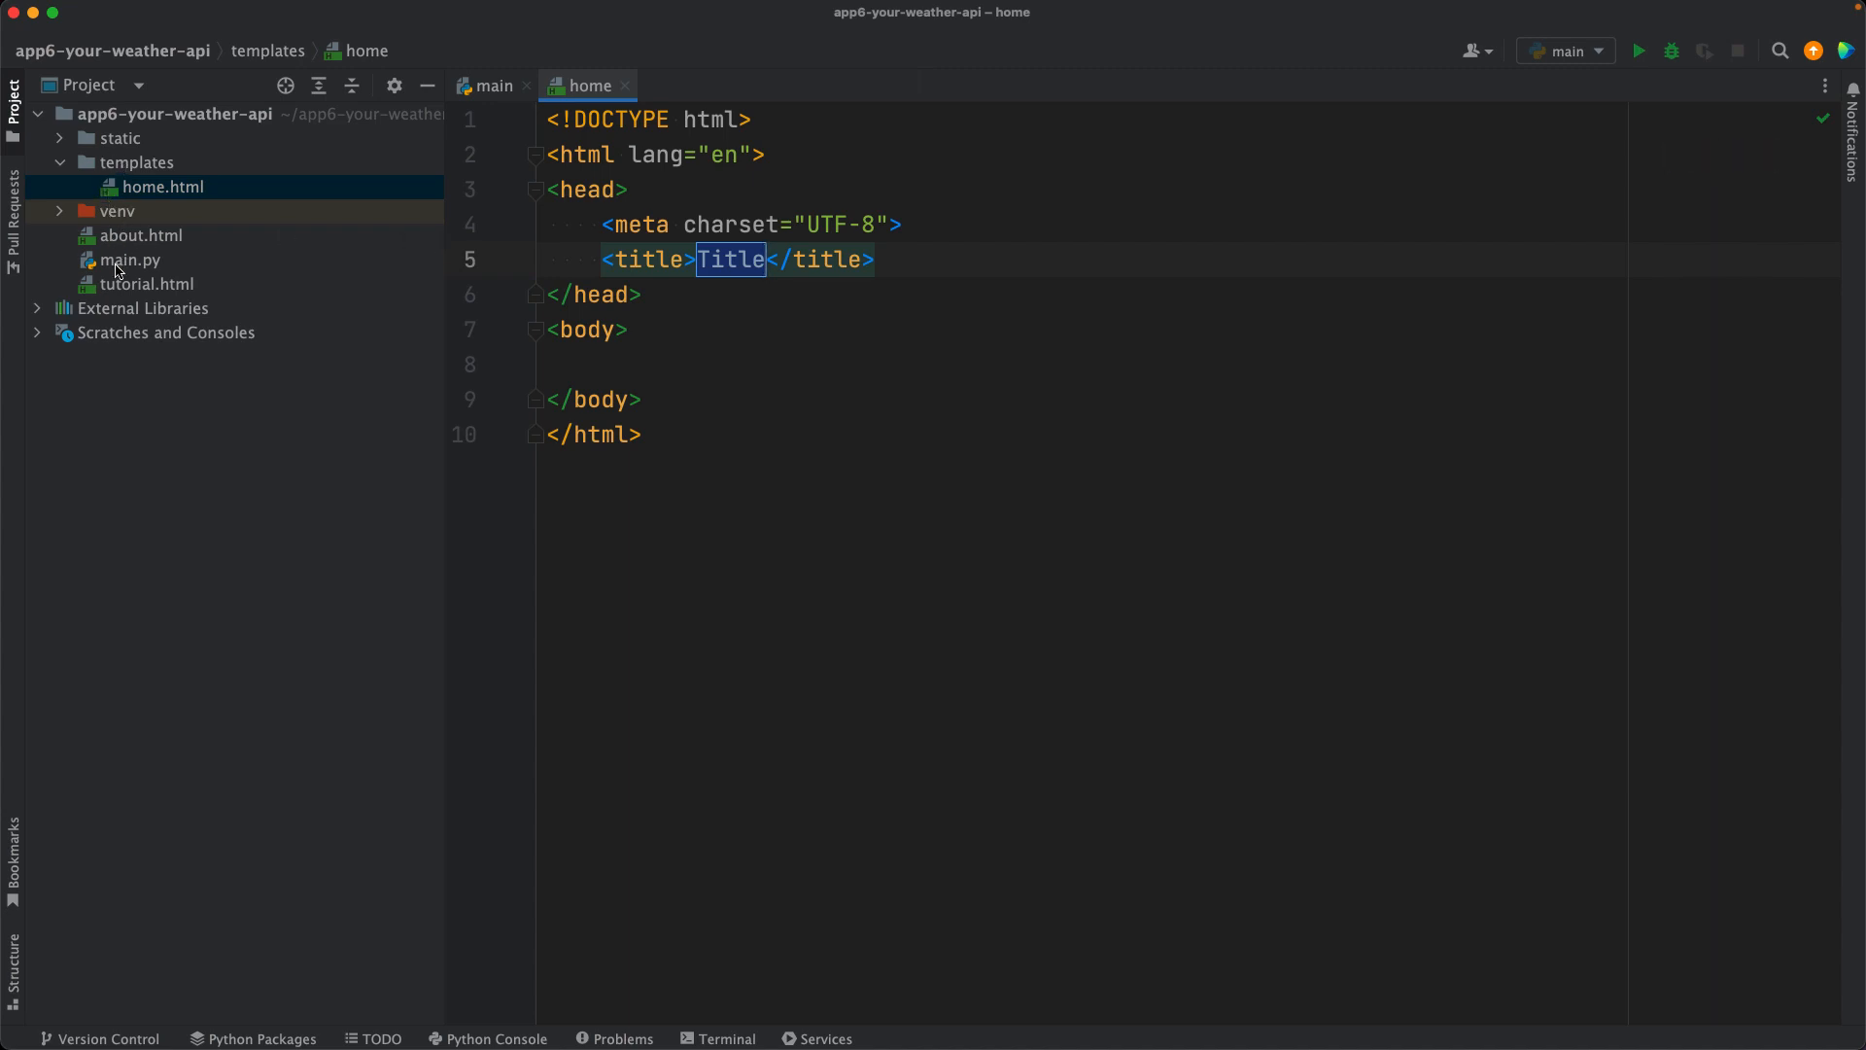
Step: Point the first route at "/" and put Hello in home.html's body
click(130, 259)
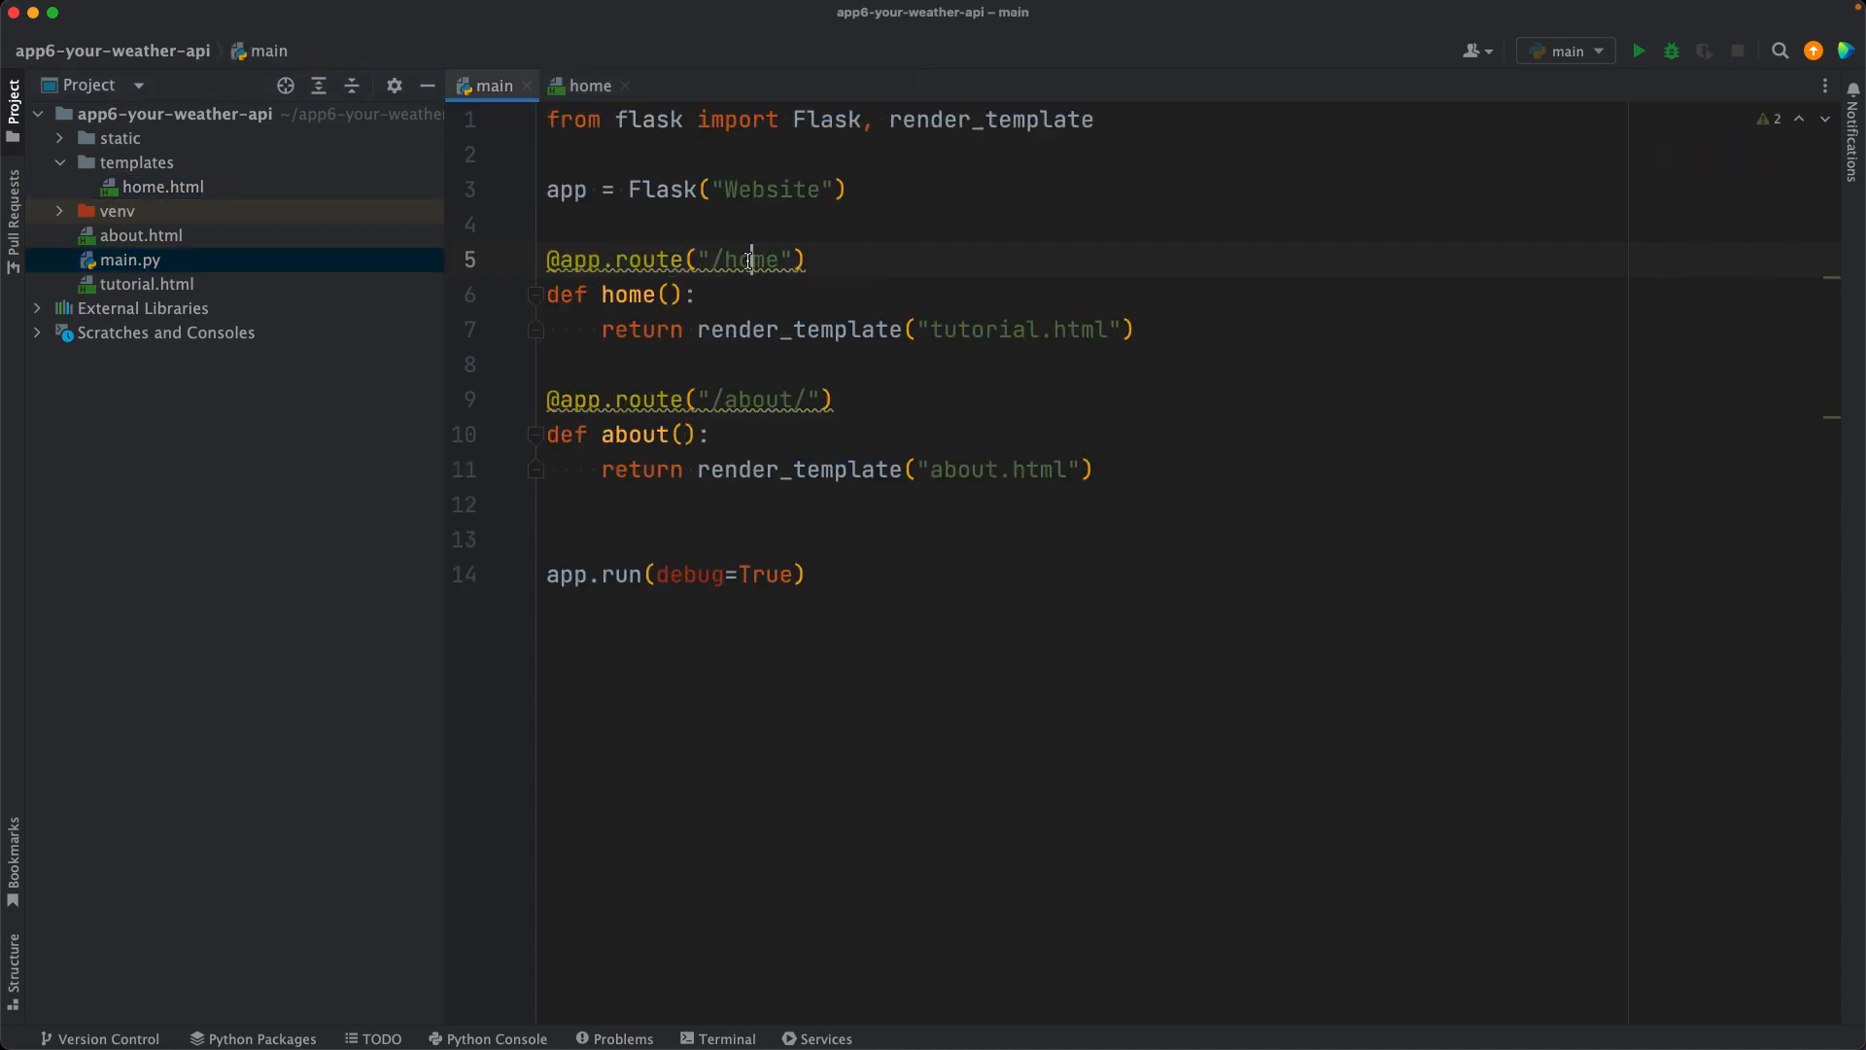
double_click(750, 259)
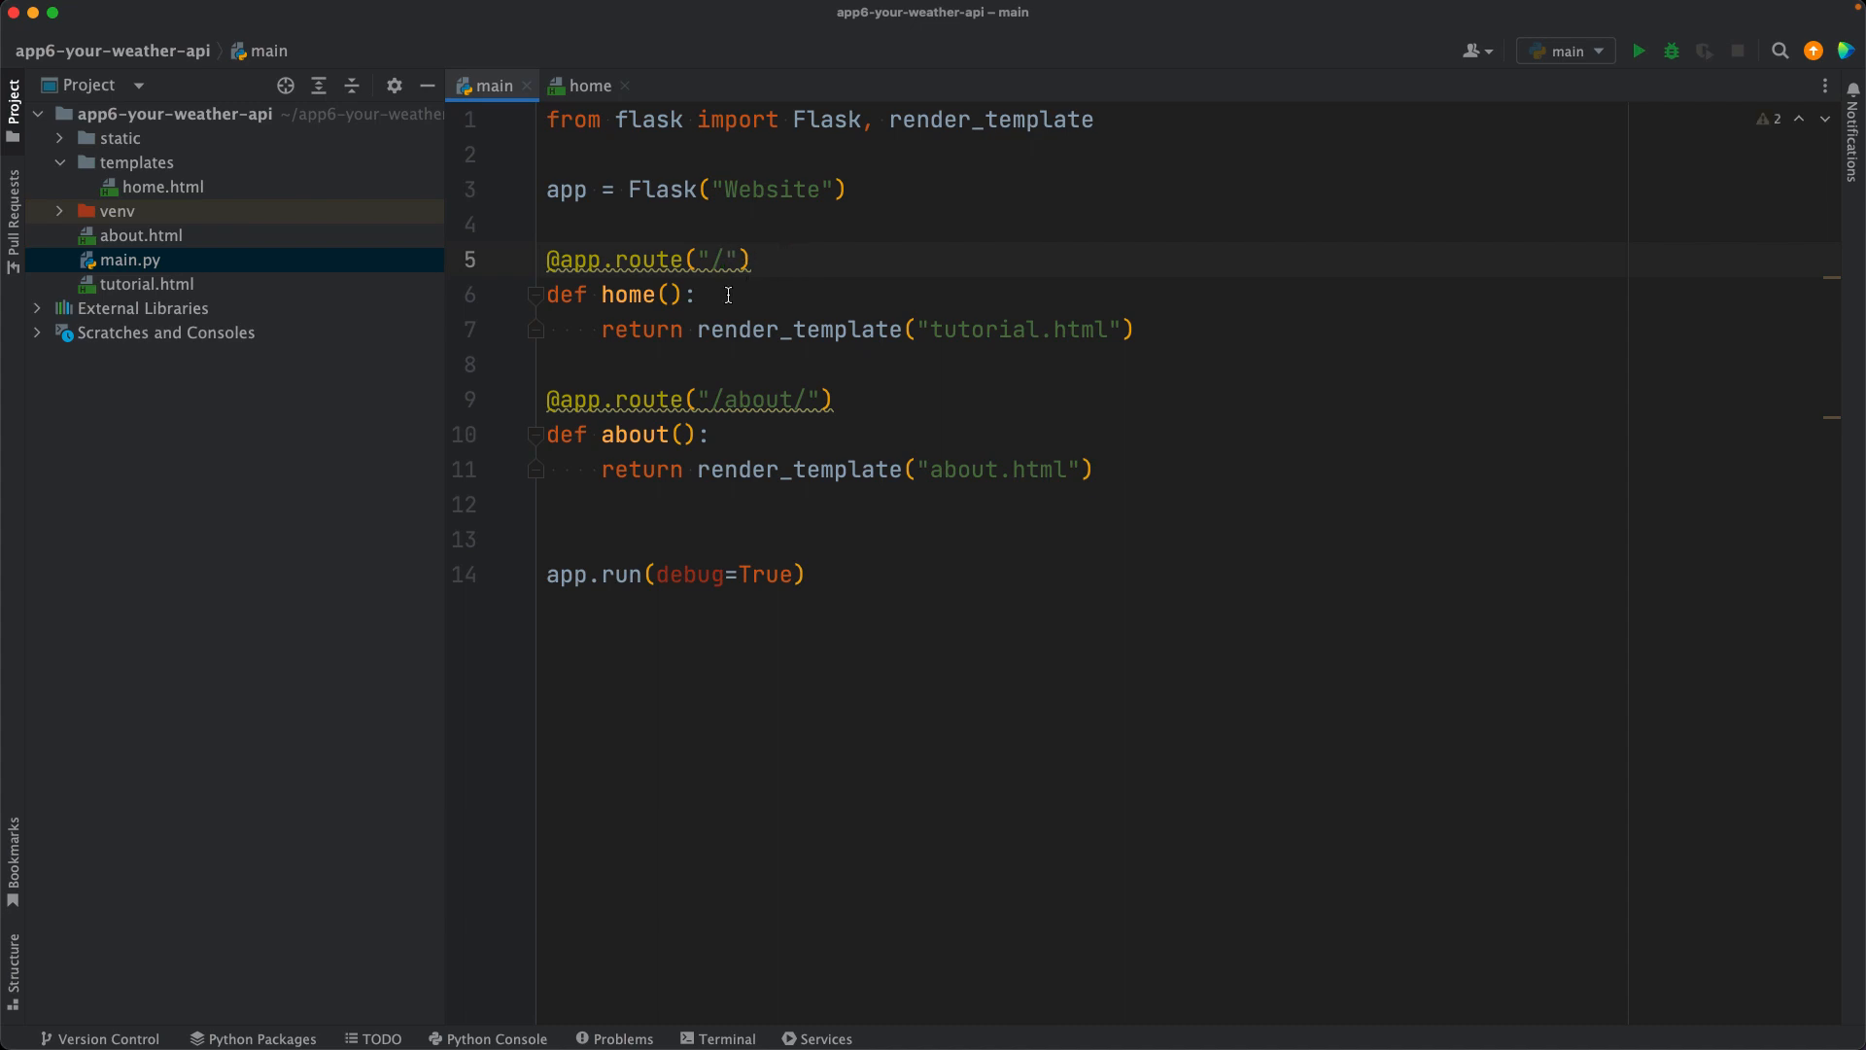
click(161, 186)
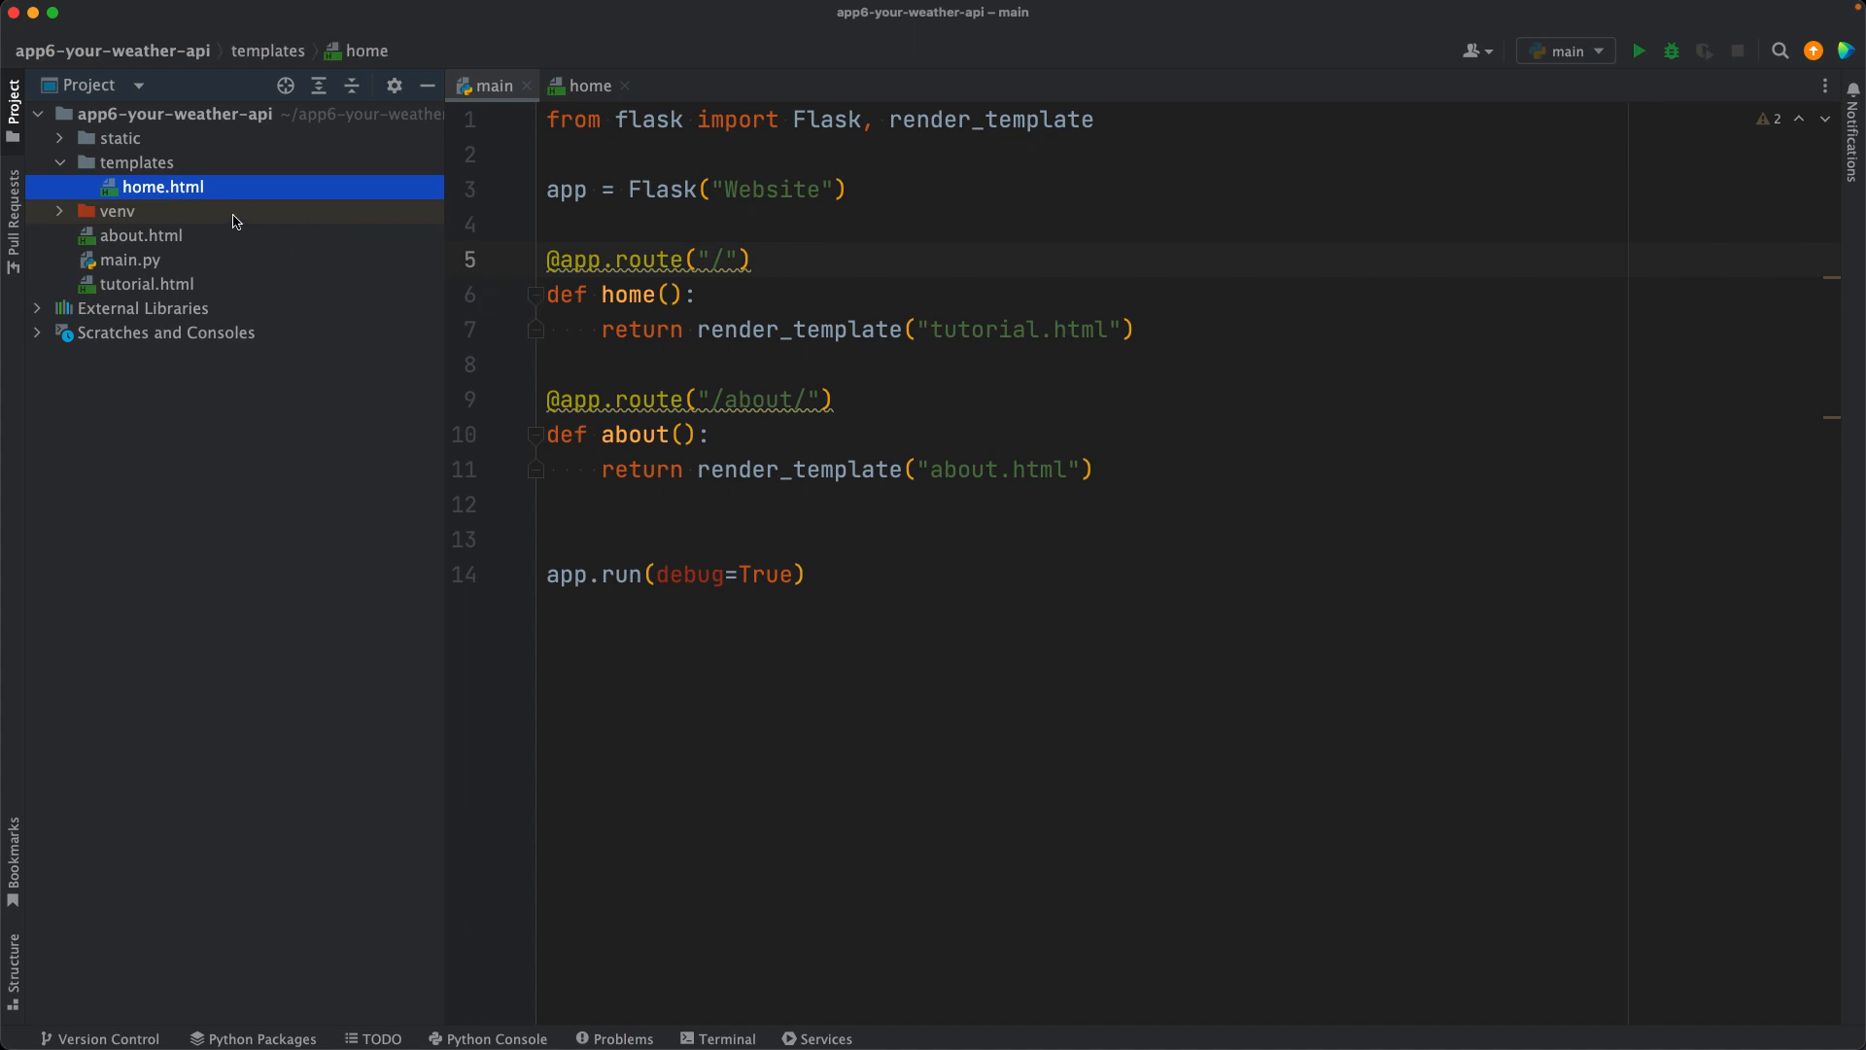
click(587, 86)
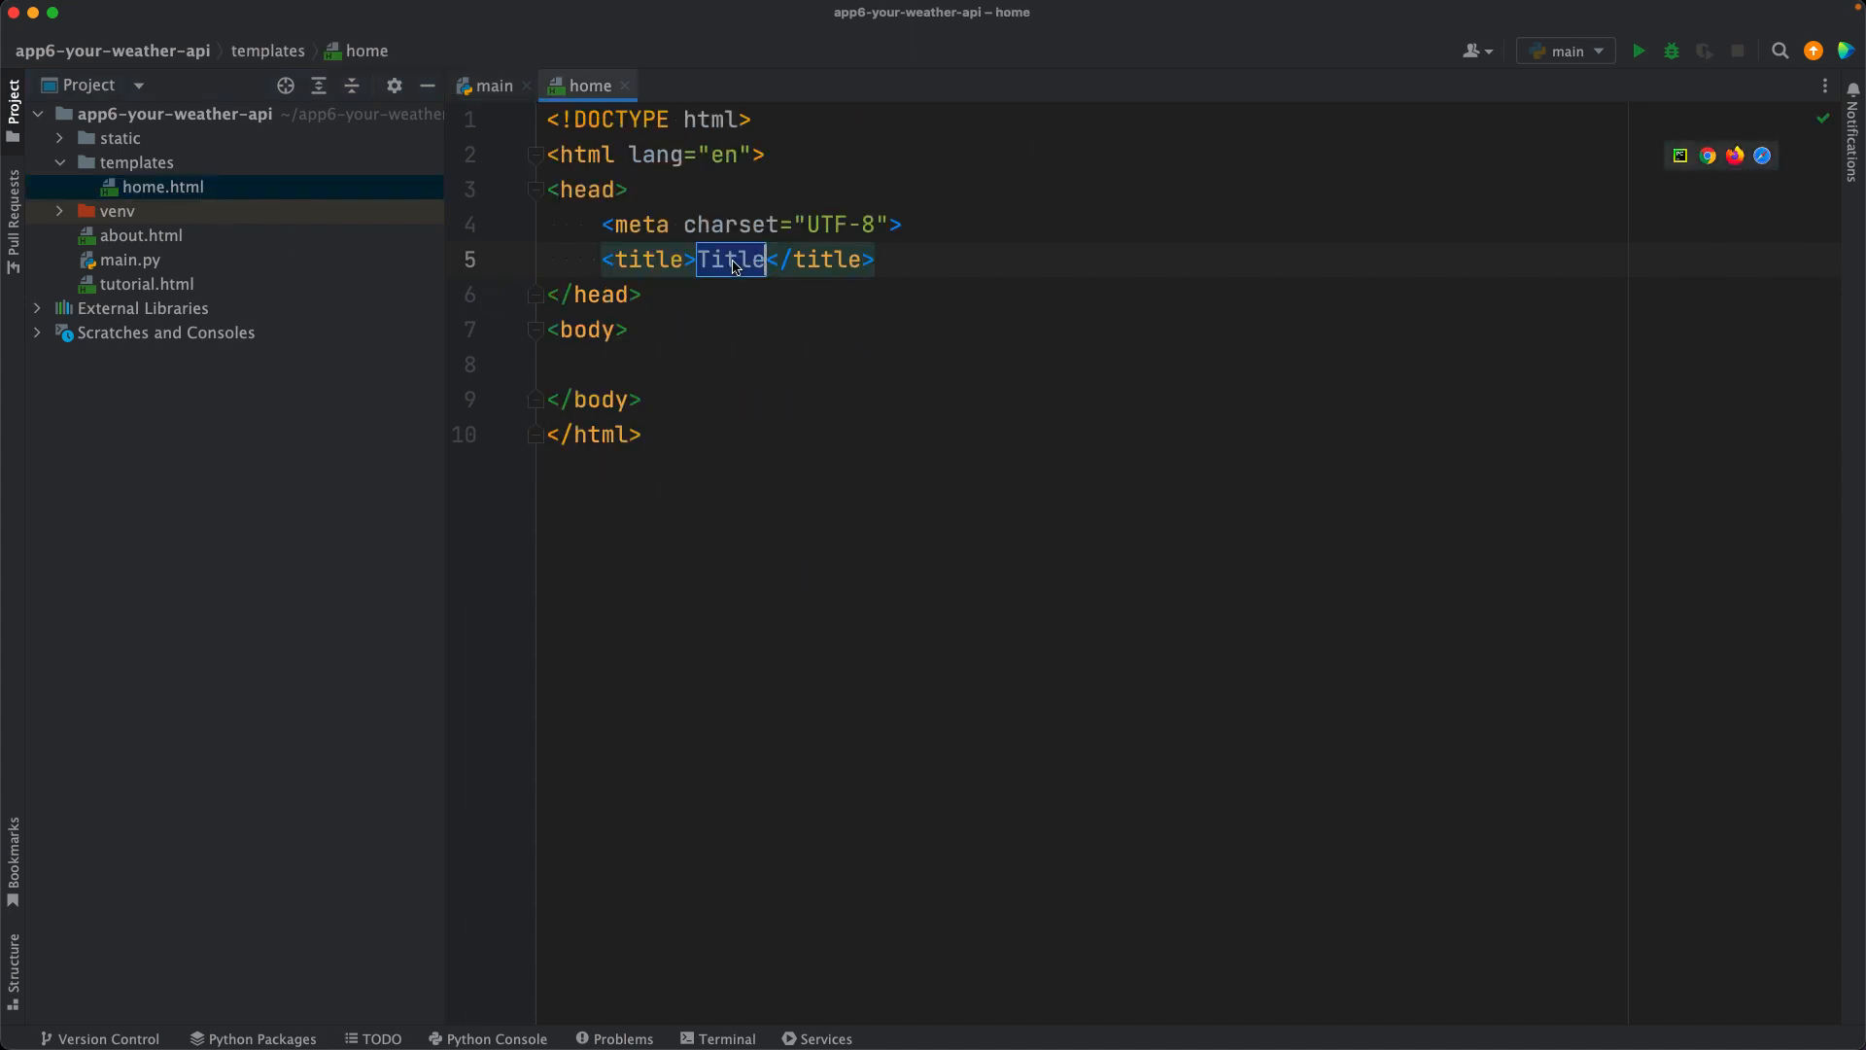
text(He)
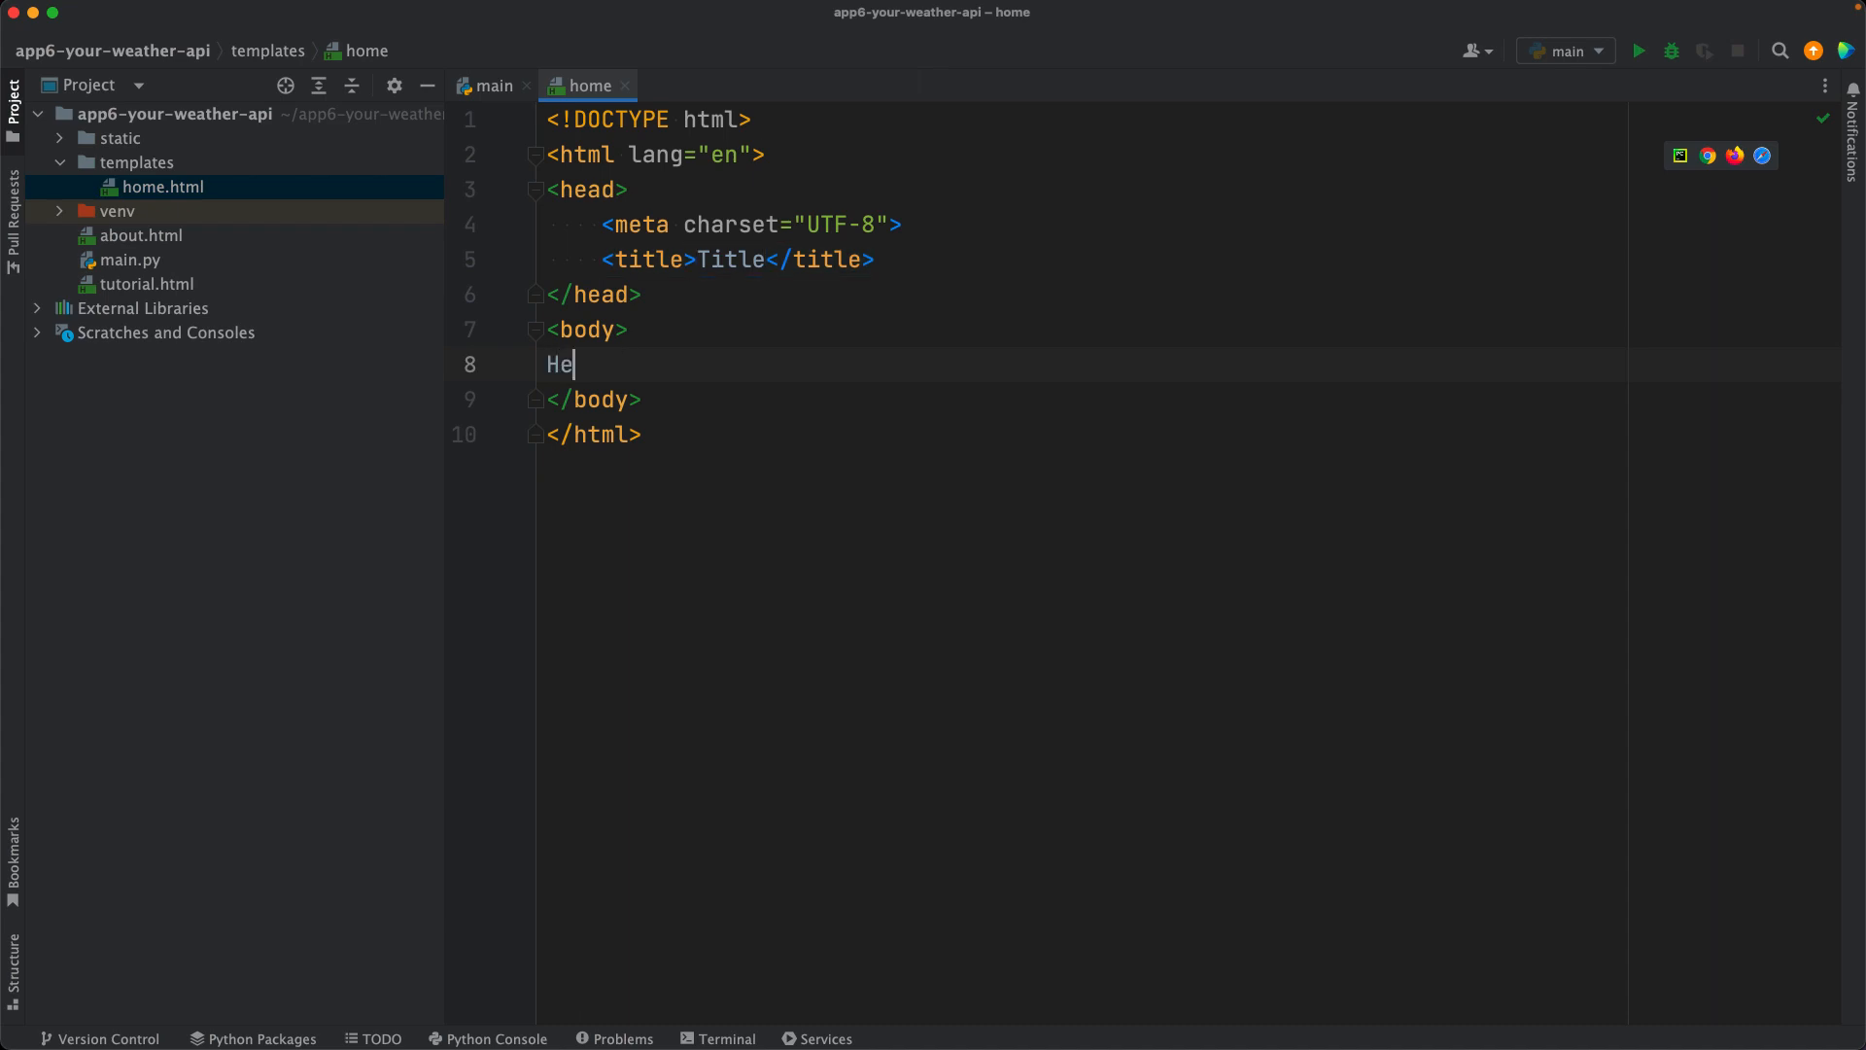
text(llo)
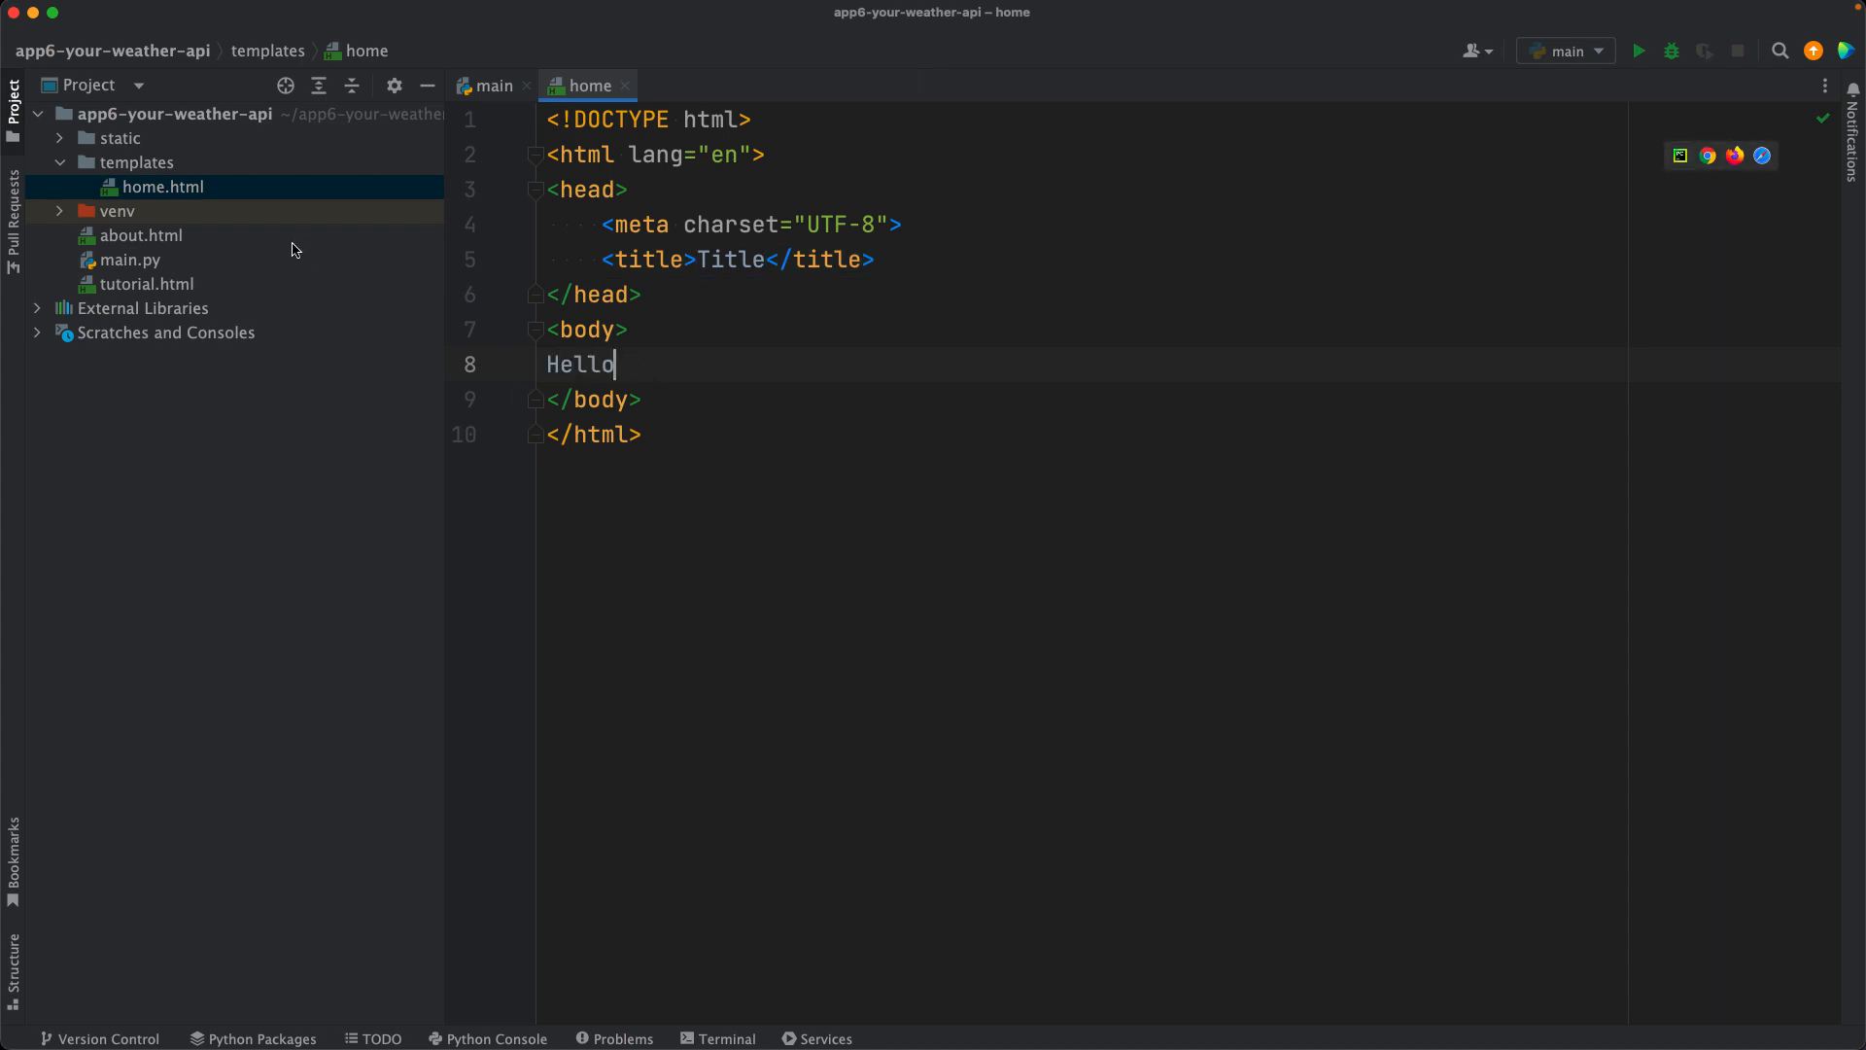
Step: Have the home route render home.html and run main.py to start the Flask app
click(492, 84)
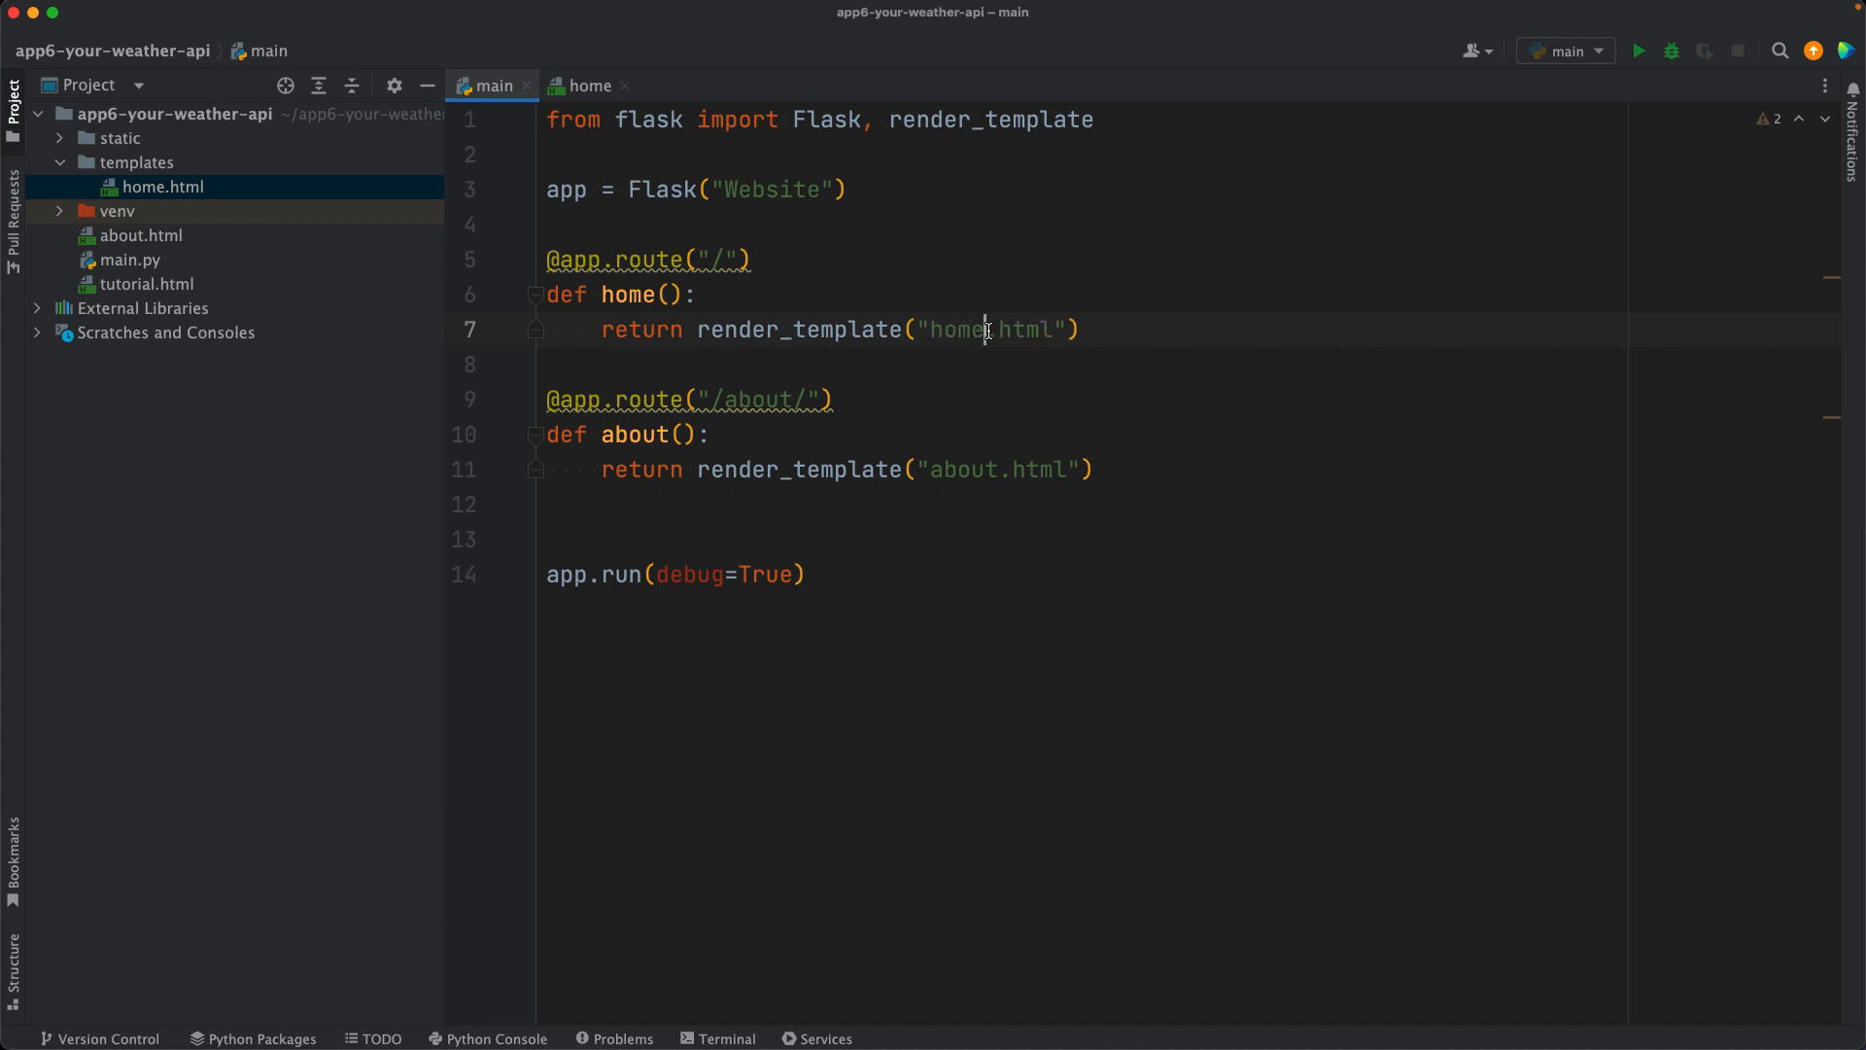
double_click(946, 330)
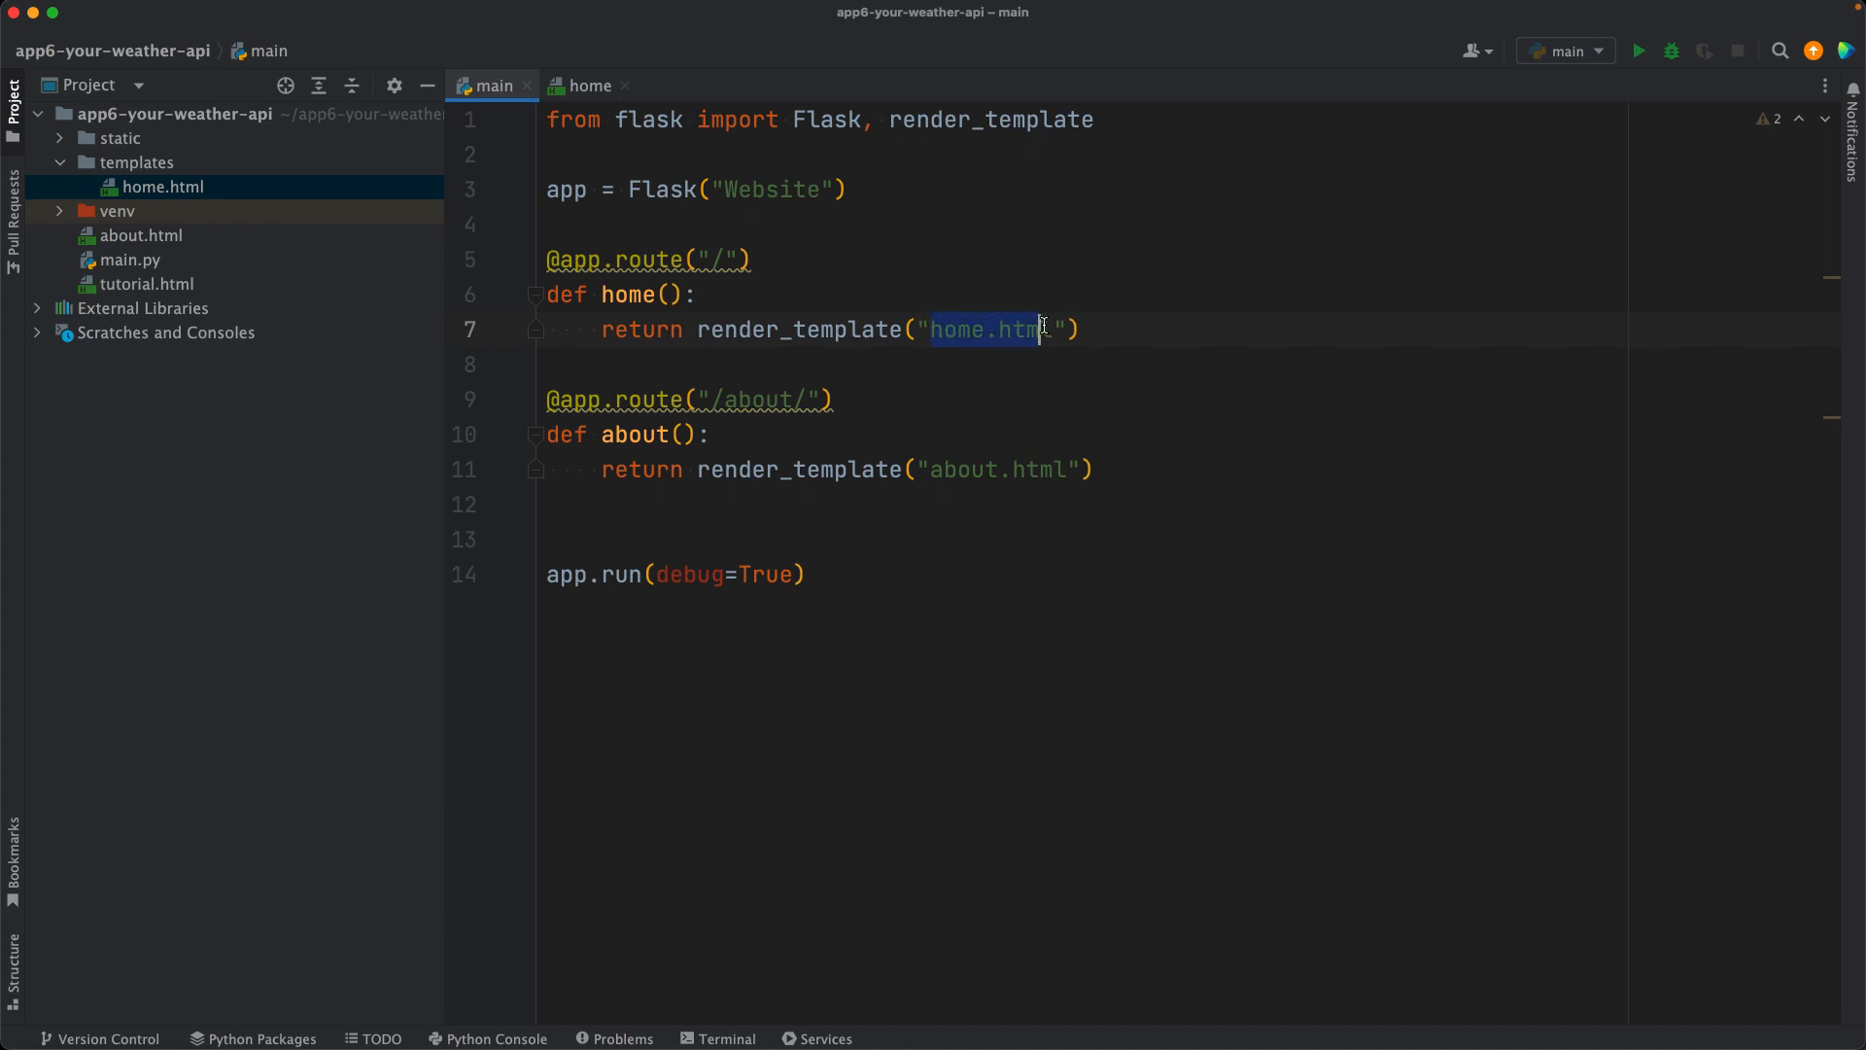
click(161, 187)
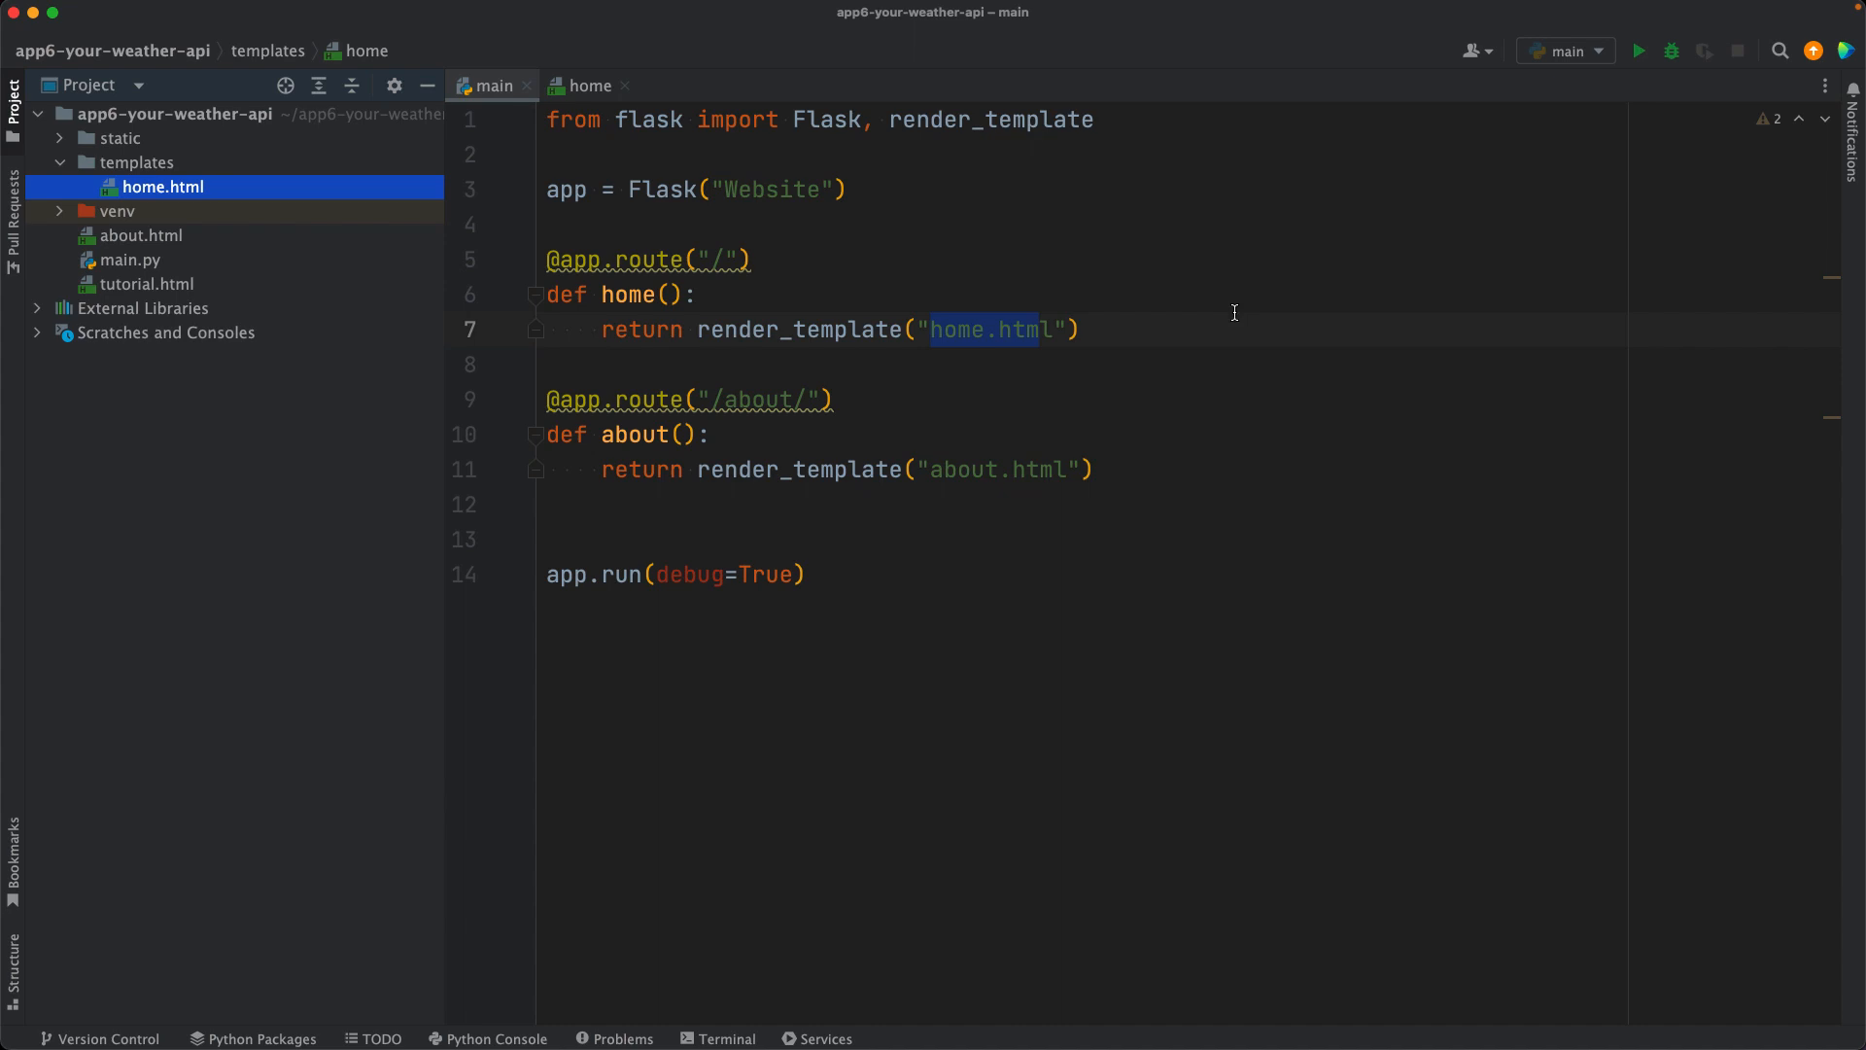
click(1636, 51)
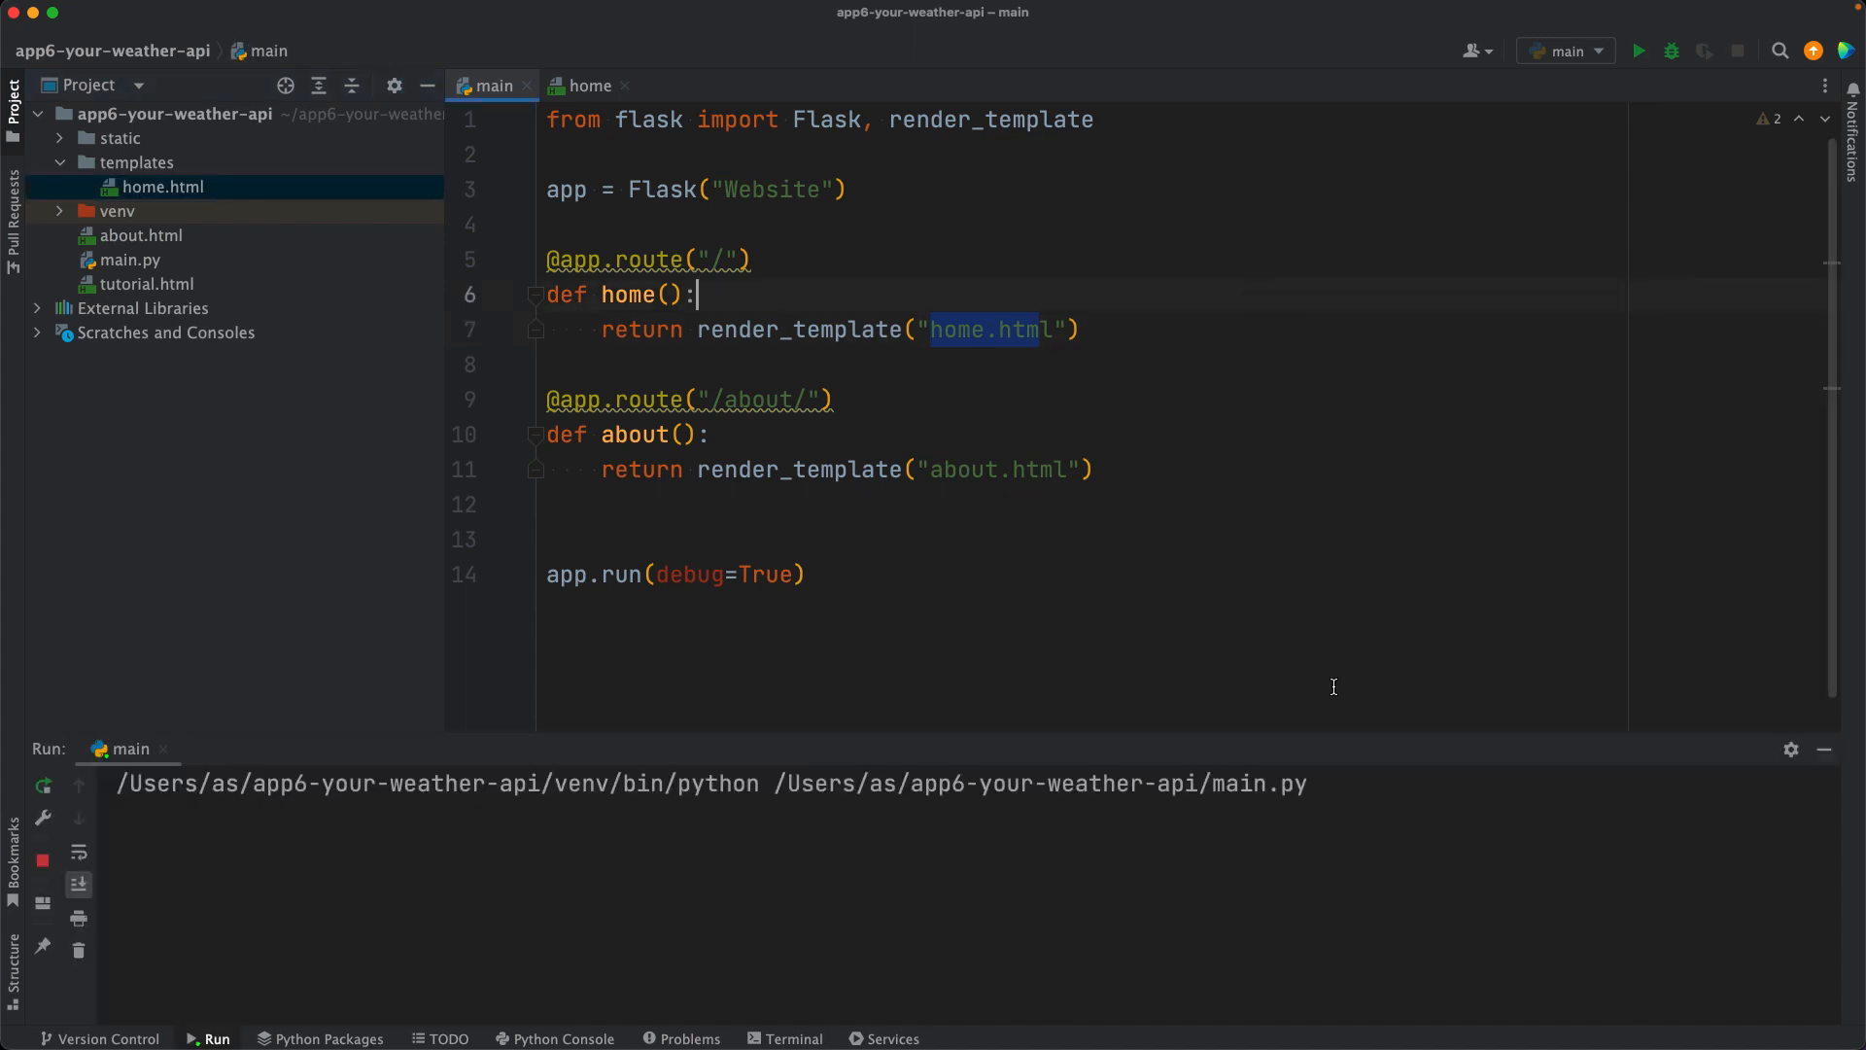
Step: Start the Flask server on 127.0.0.1:5000 and return to editing home.html
click(1638, 51)
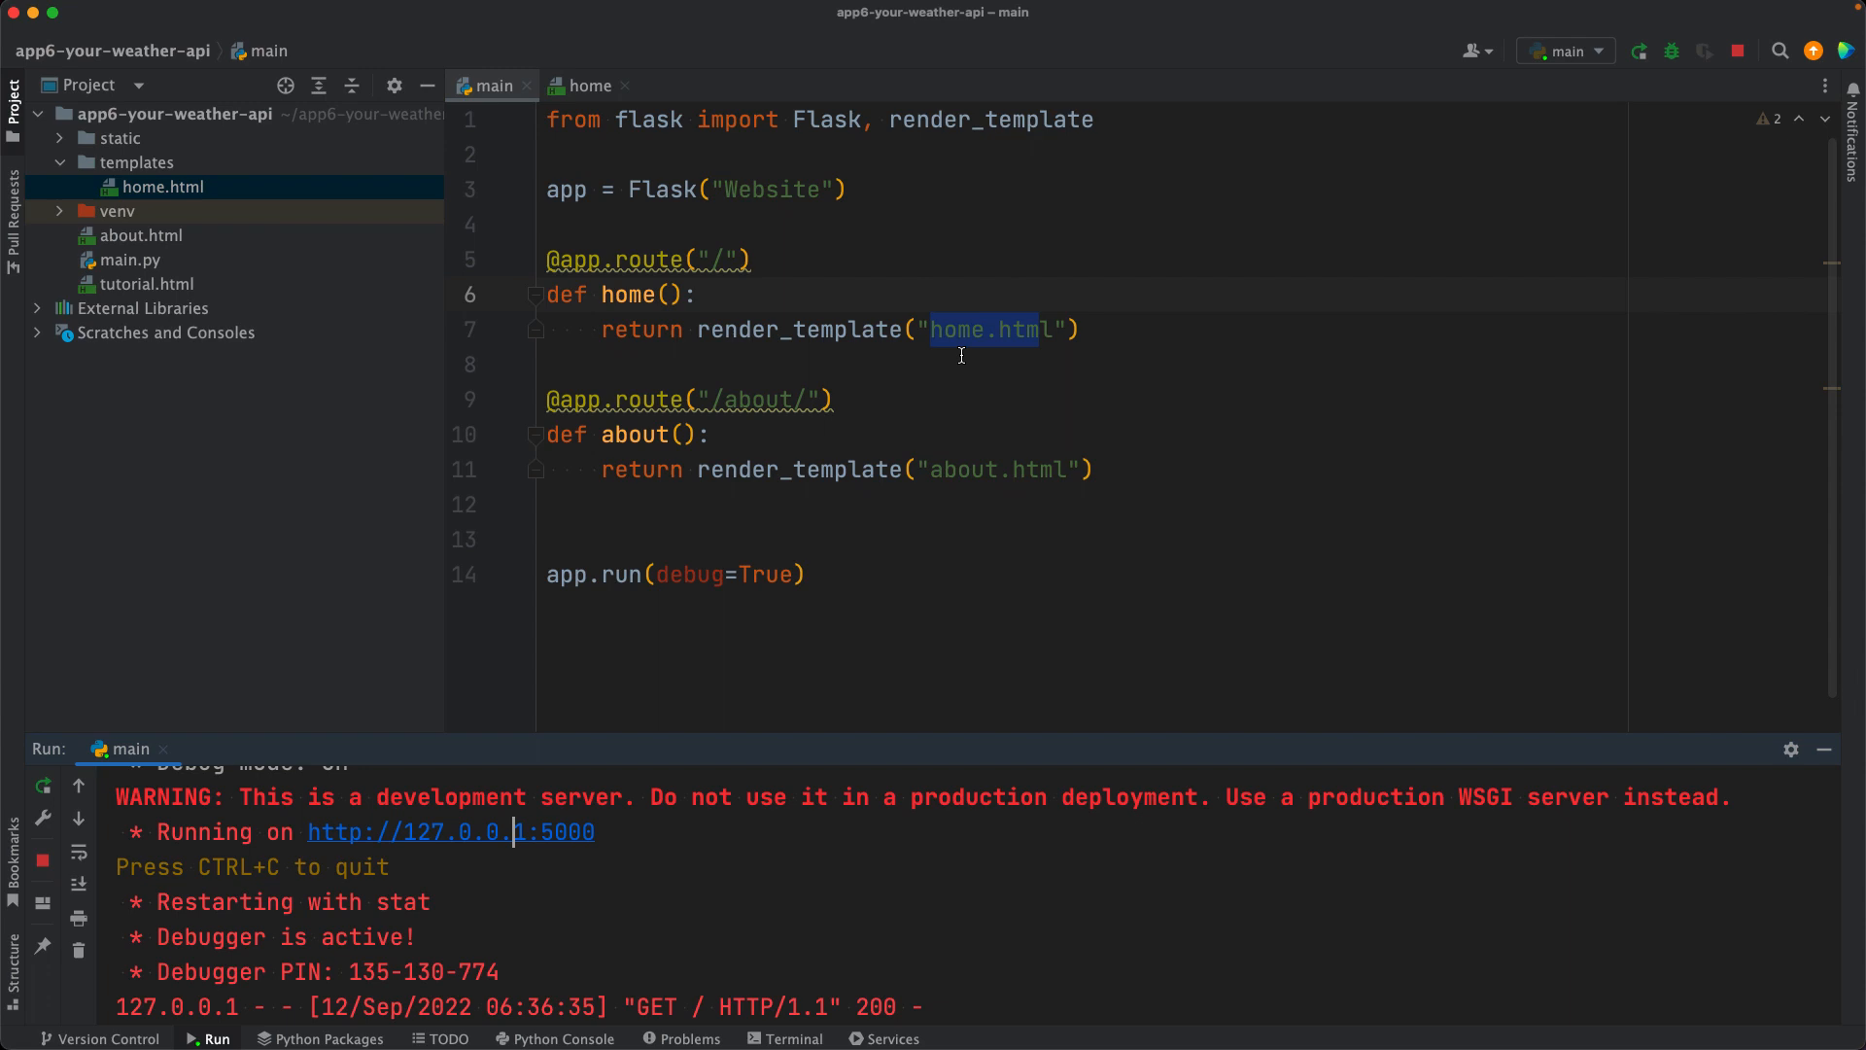
click(585, 86)
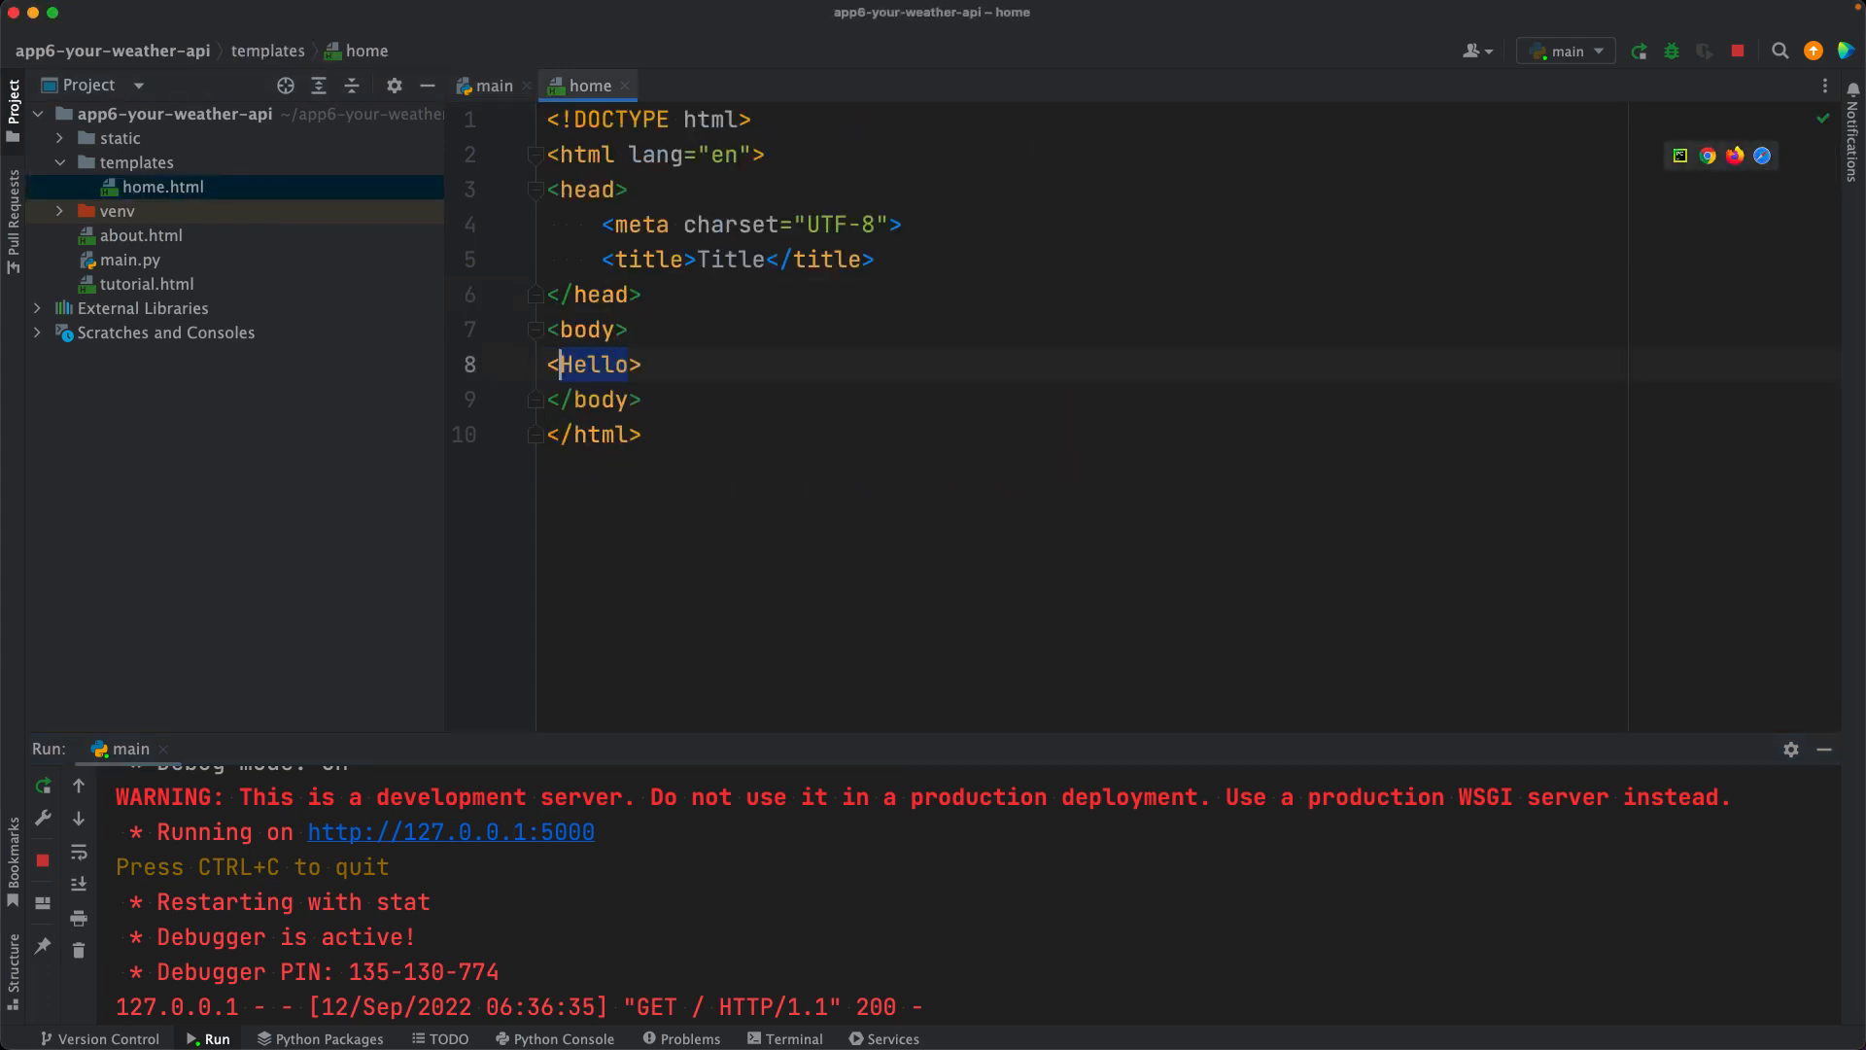
Step: Replace Hello with an h1 heading reading Weather Data API
text(h1></h1>)
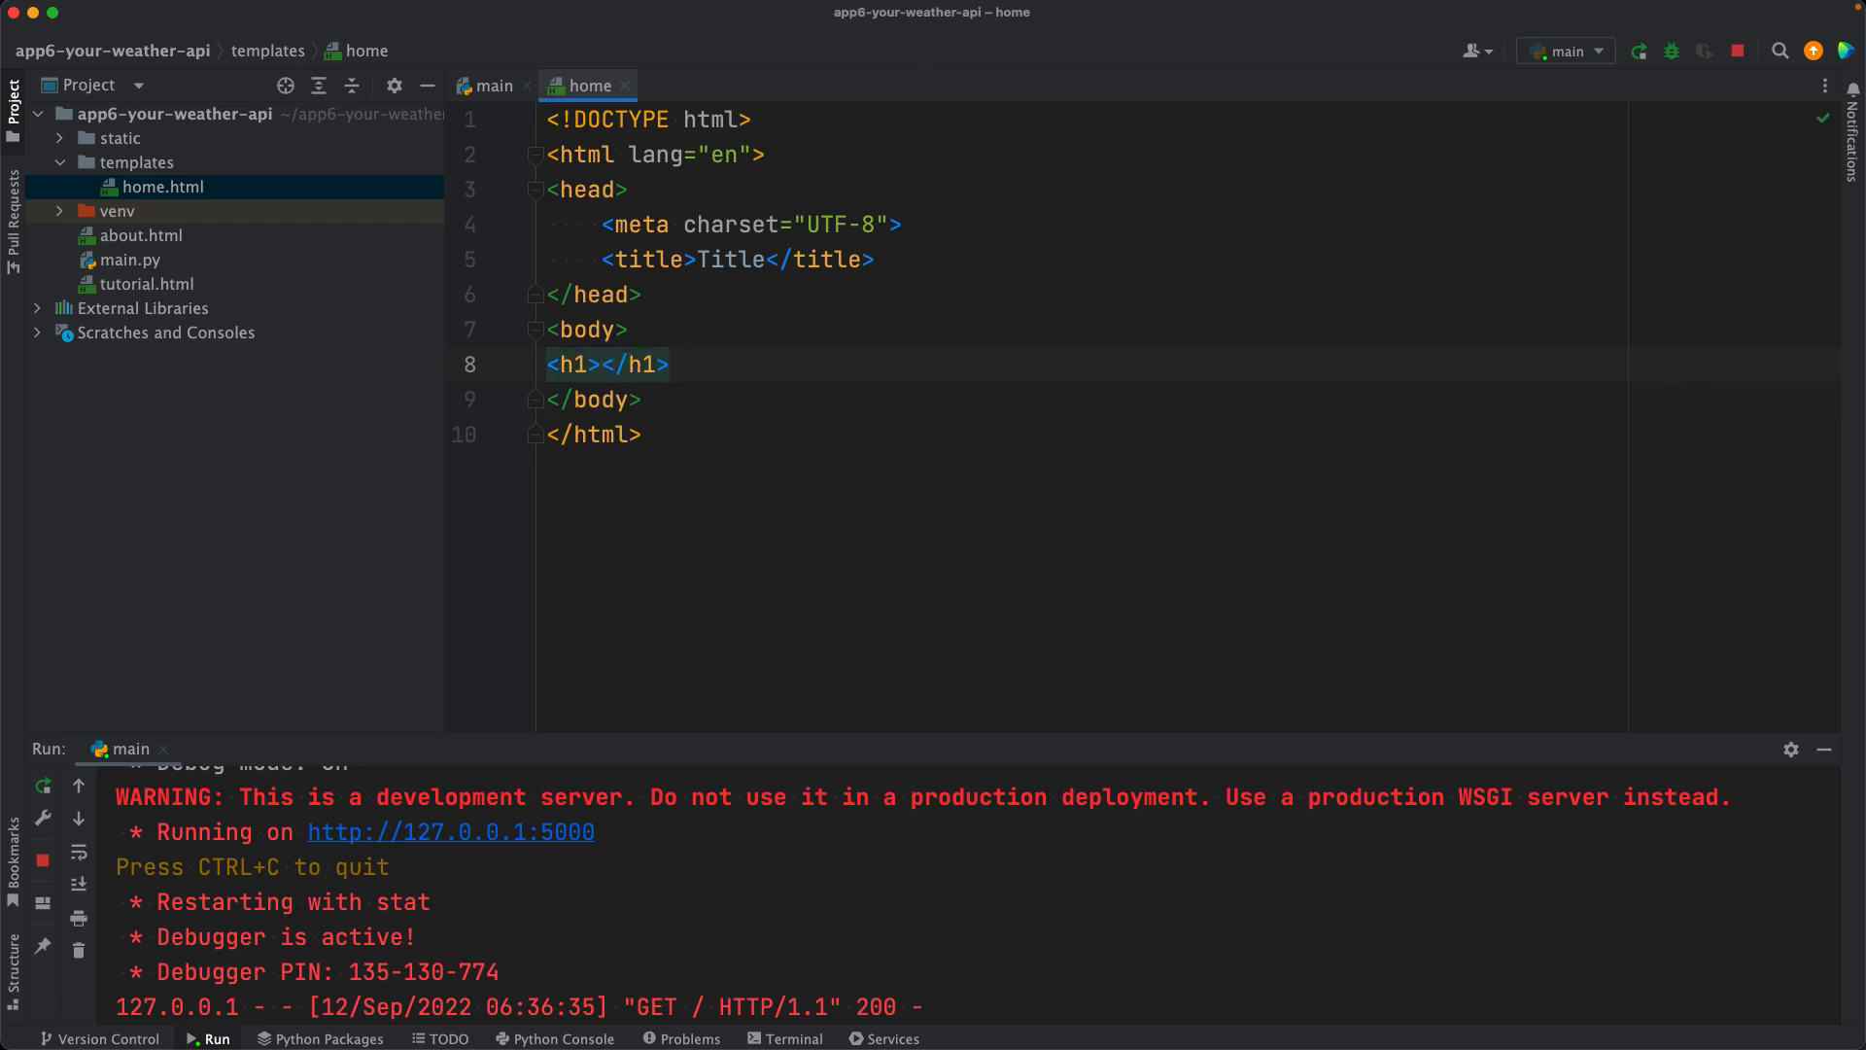
text(Weather Data API)
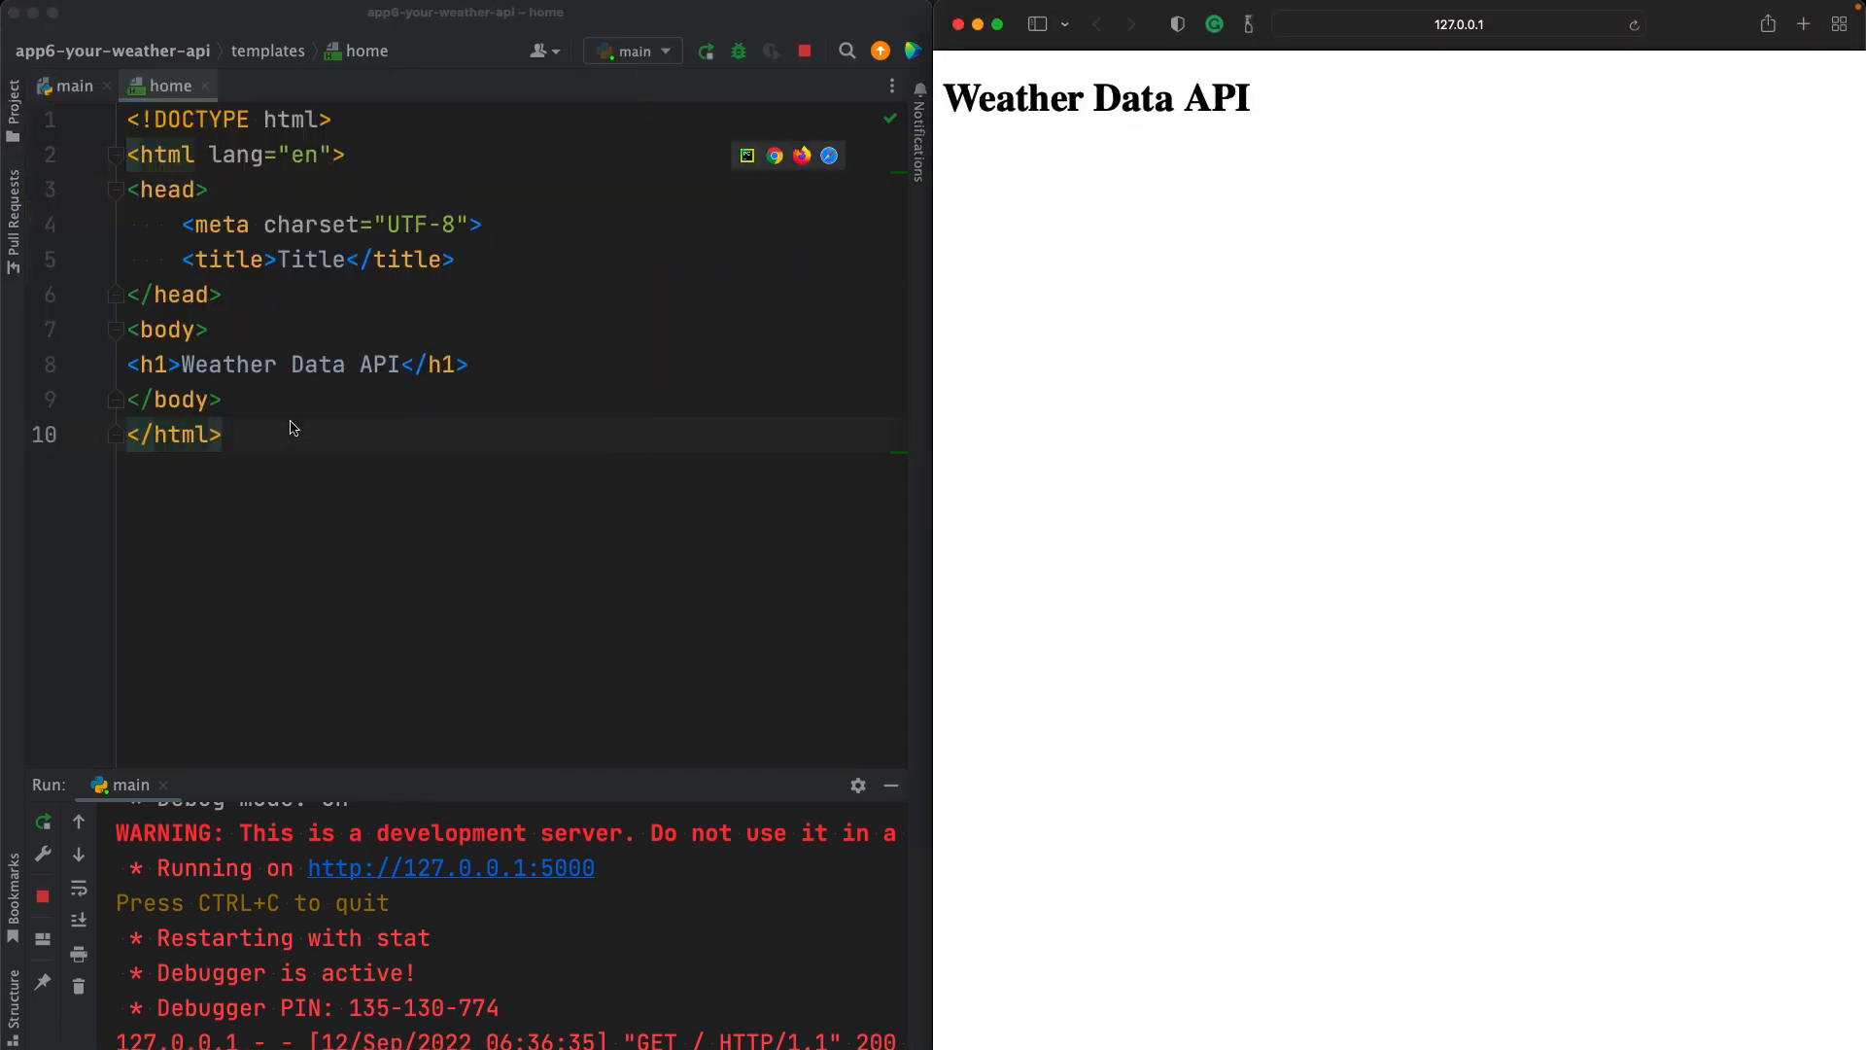
Step: Set the page title to Weather Data API and begin a 'URL format:' paragraph under the heading
double_click(309, 259)
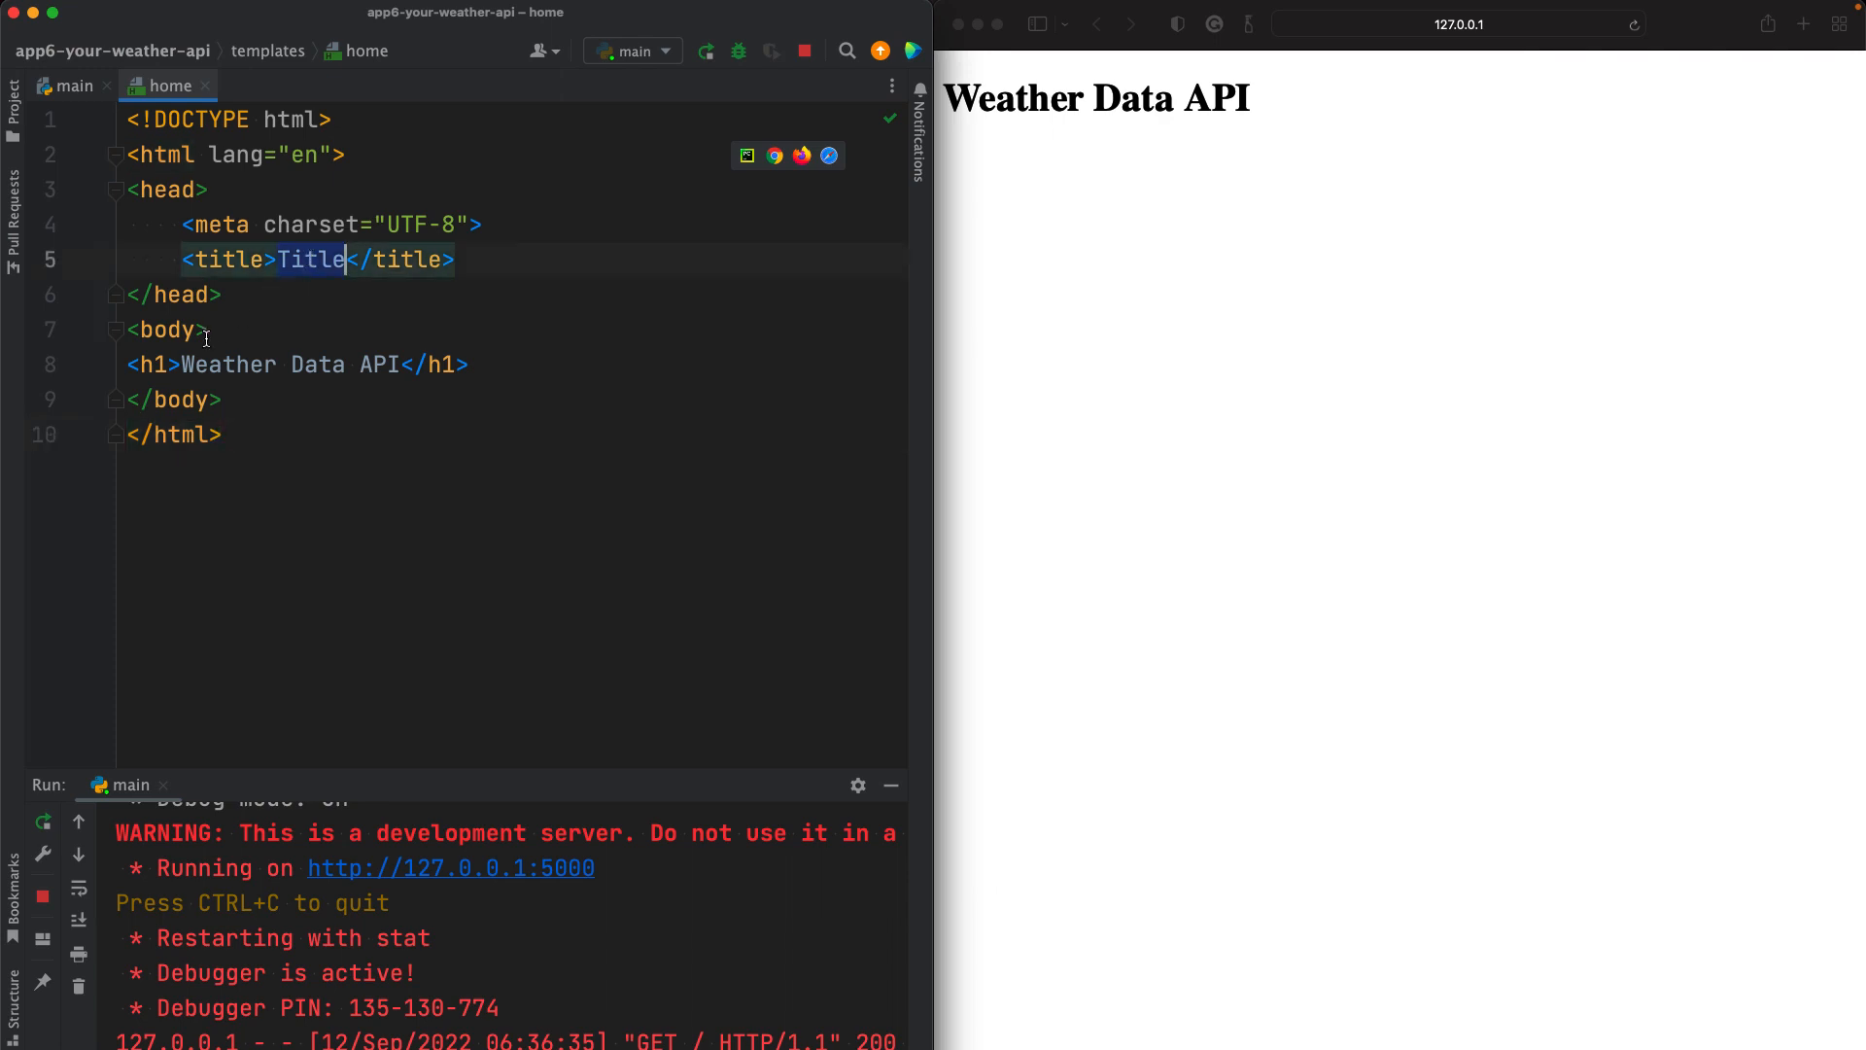
click(401, 363)
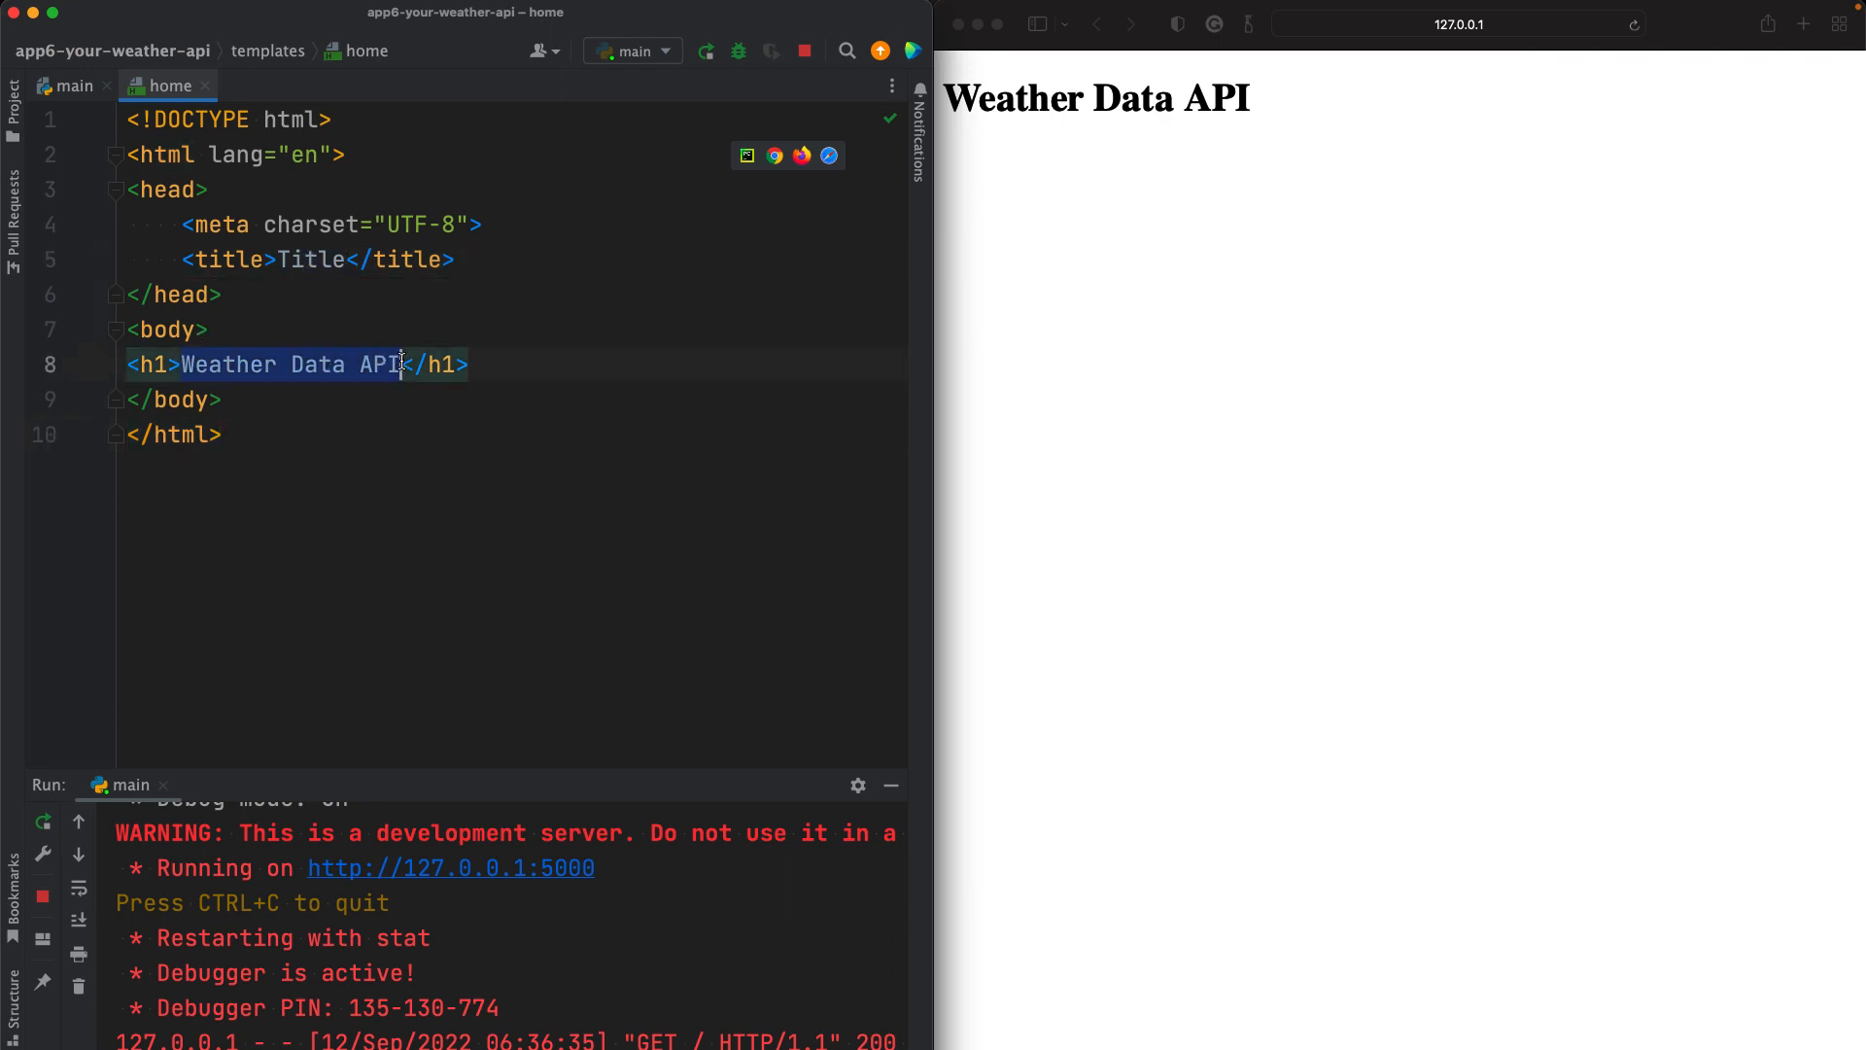
text(Weather Data API)
text(<p></p>)
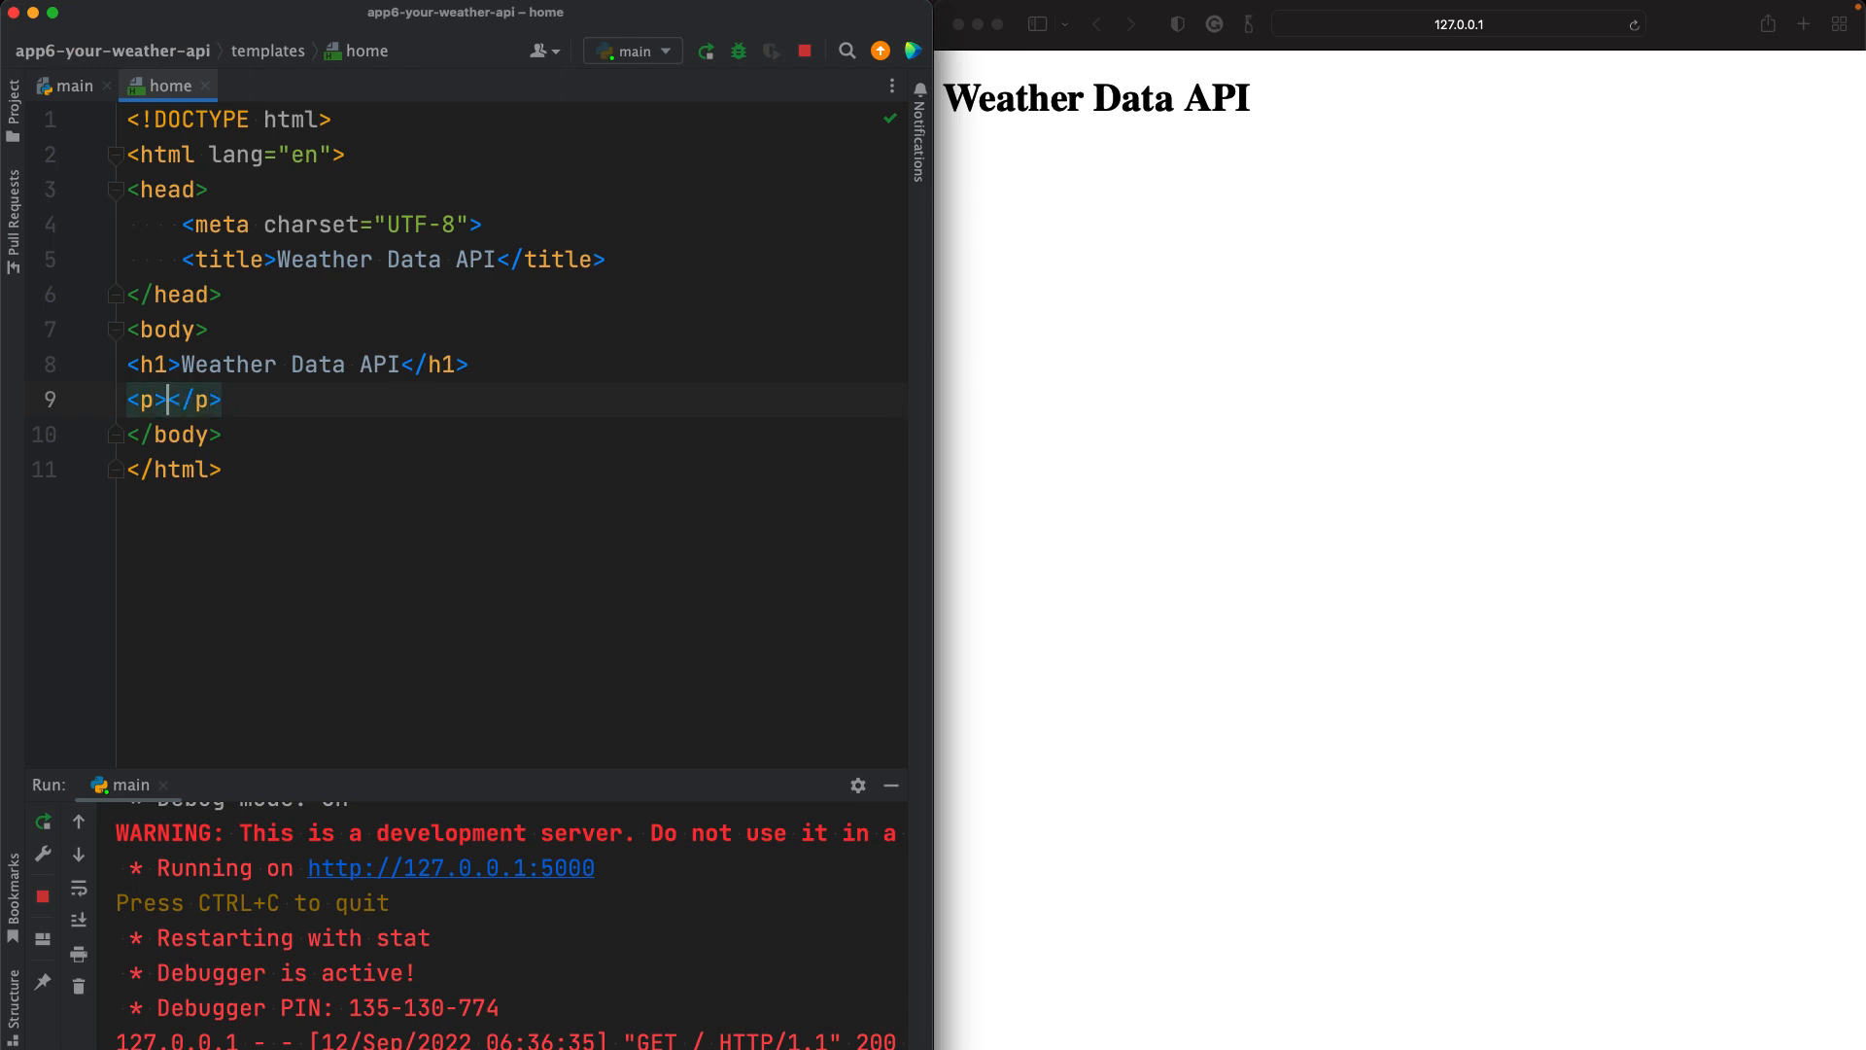
text(URL format:)
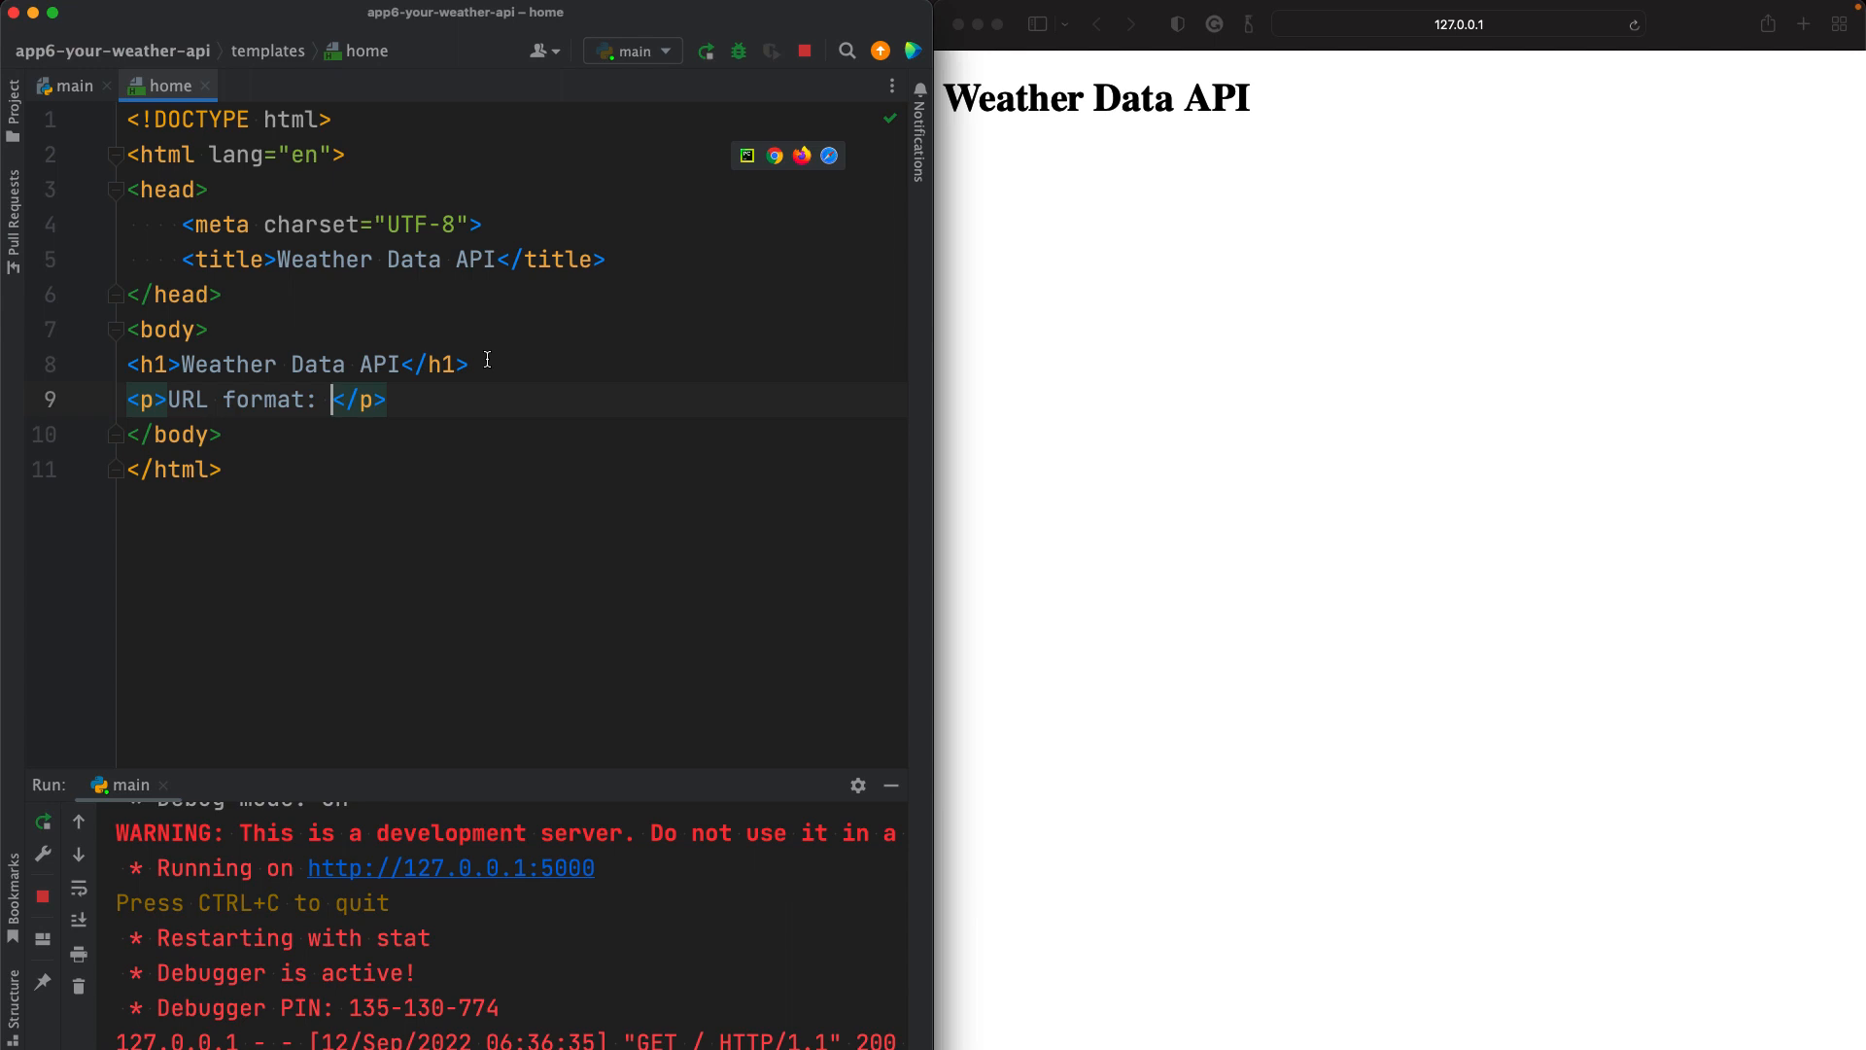
mouse_move(426, 393)
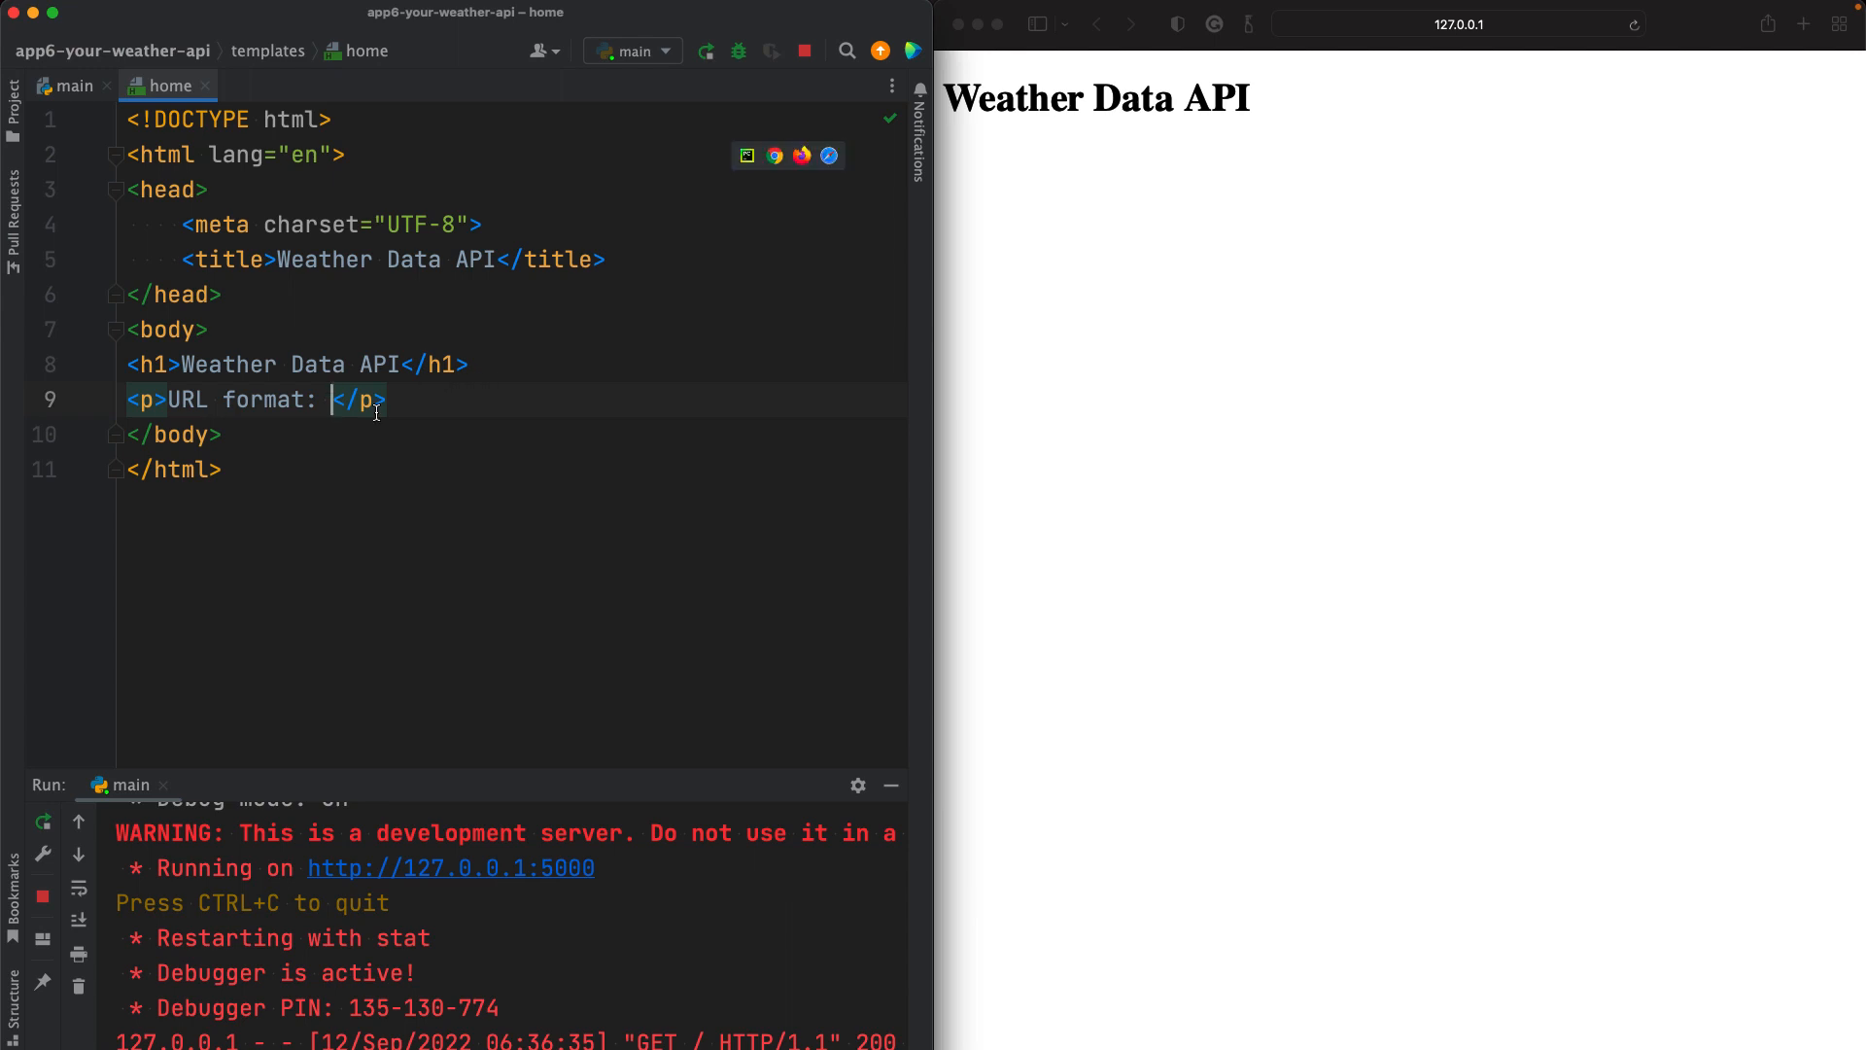
mouse_move(353, 459)
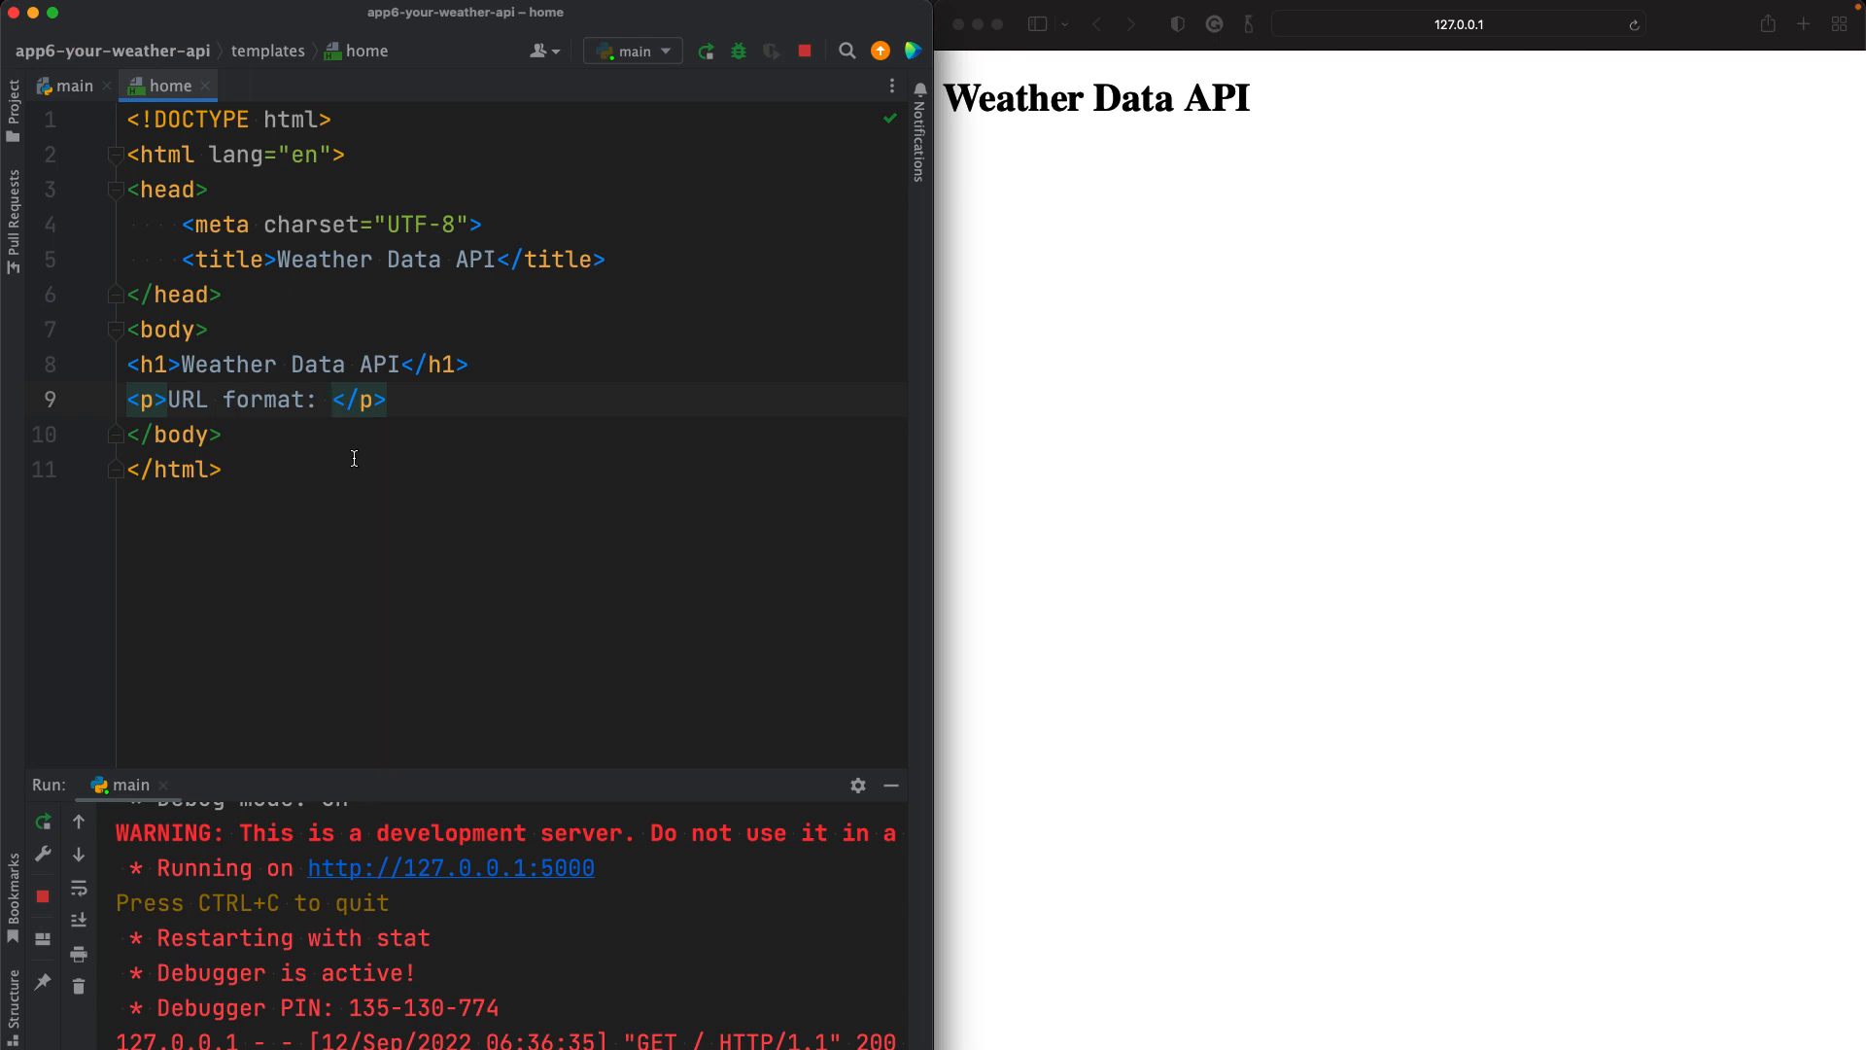
click(330, 400)
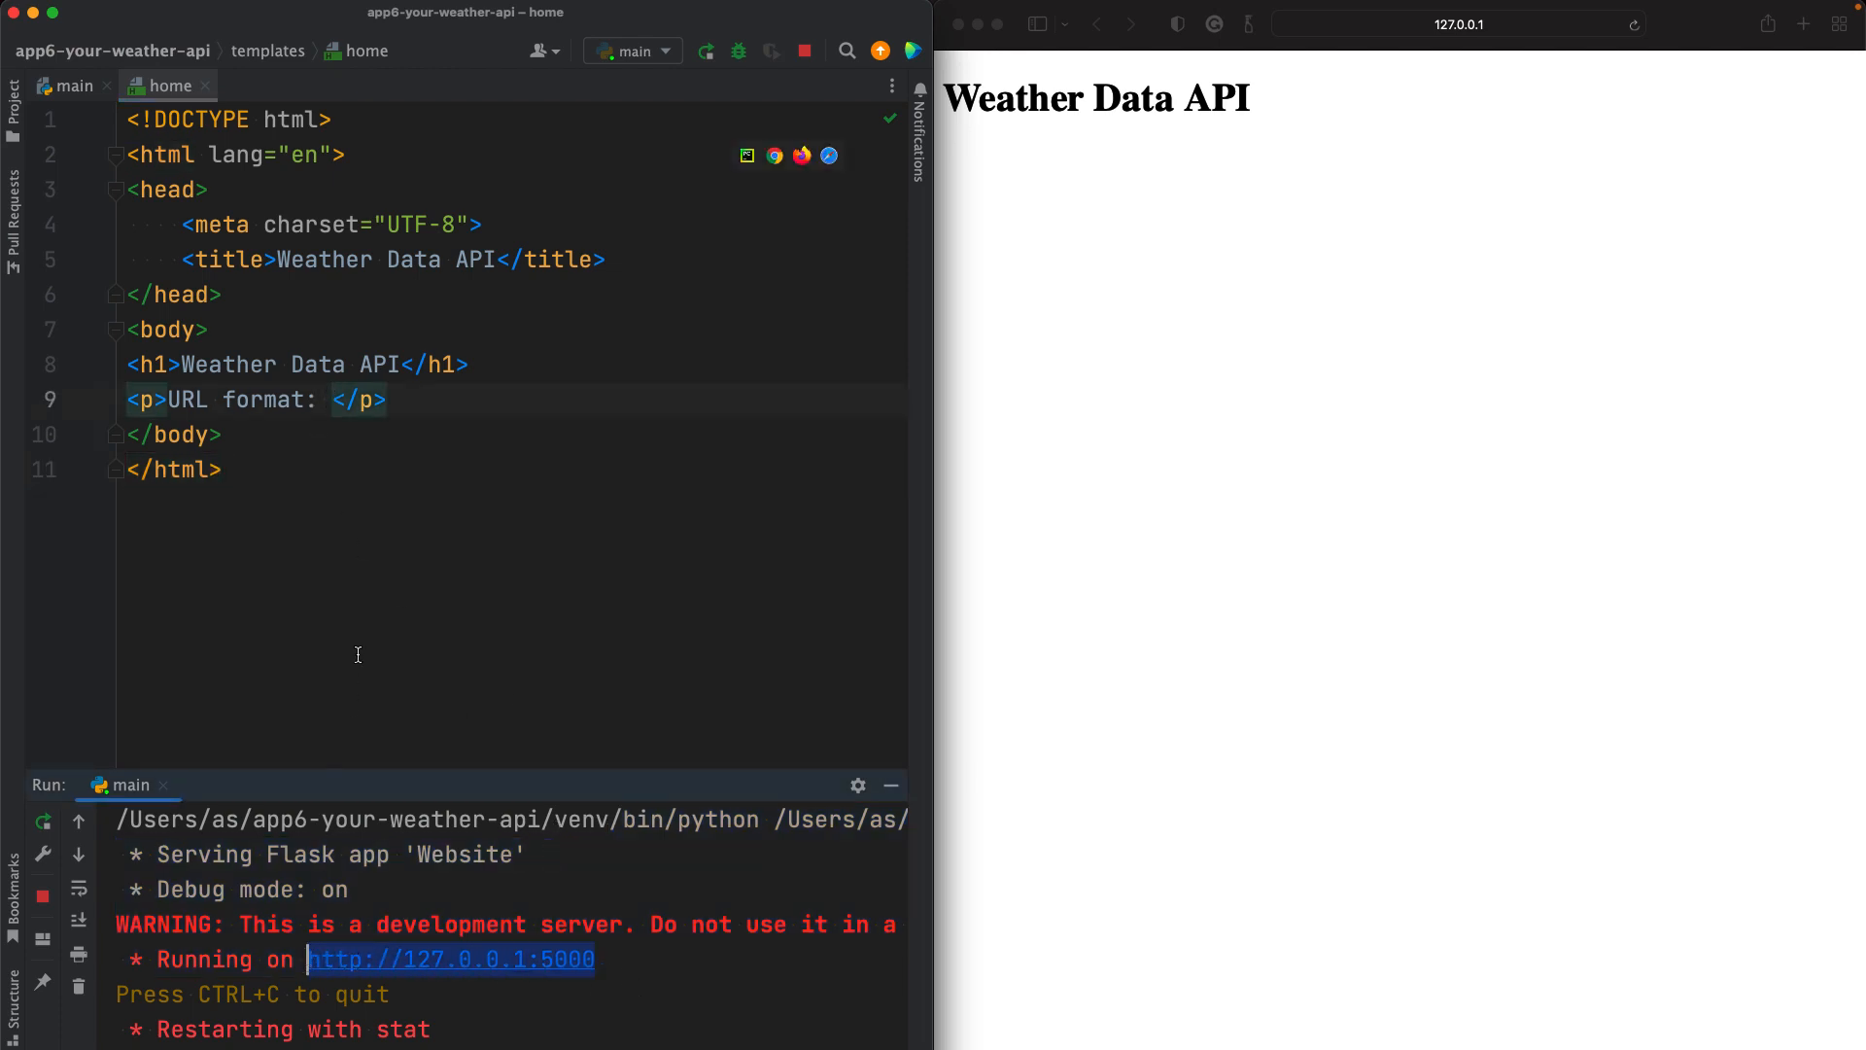
text(http://127.0.0.1:5000)
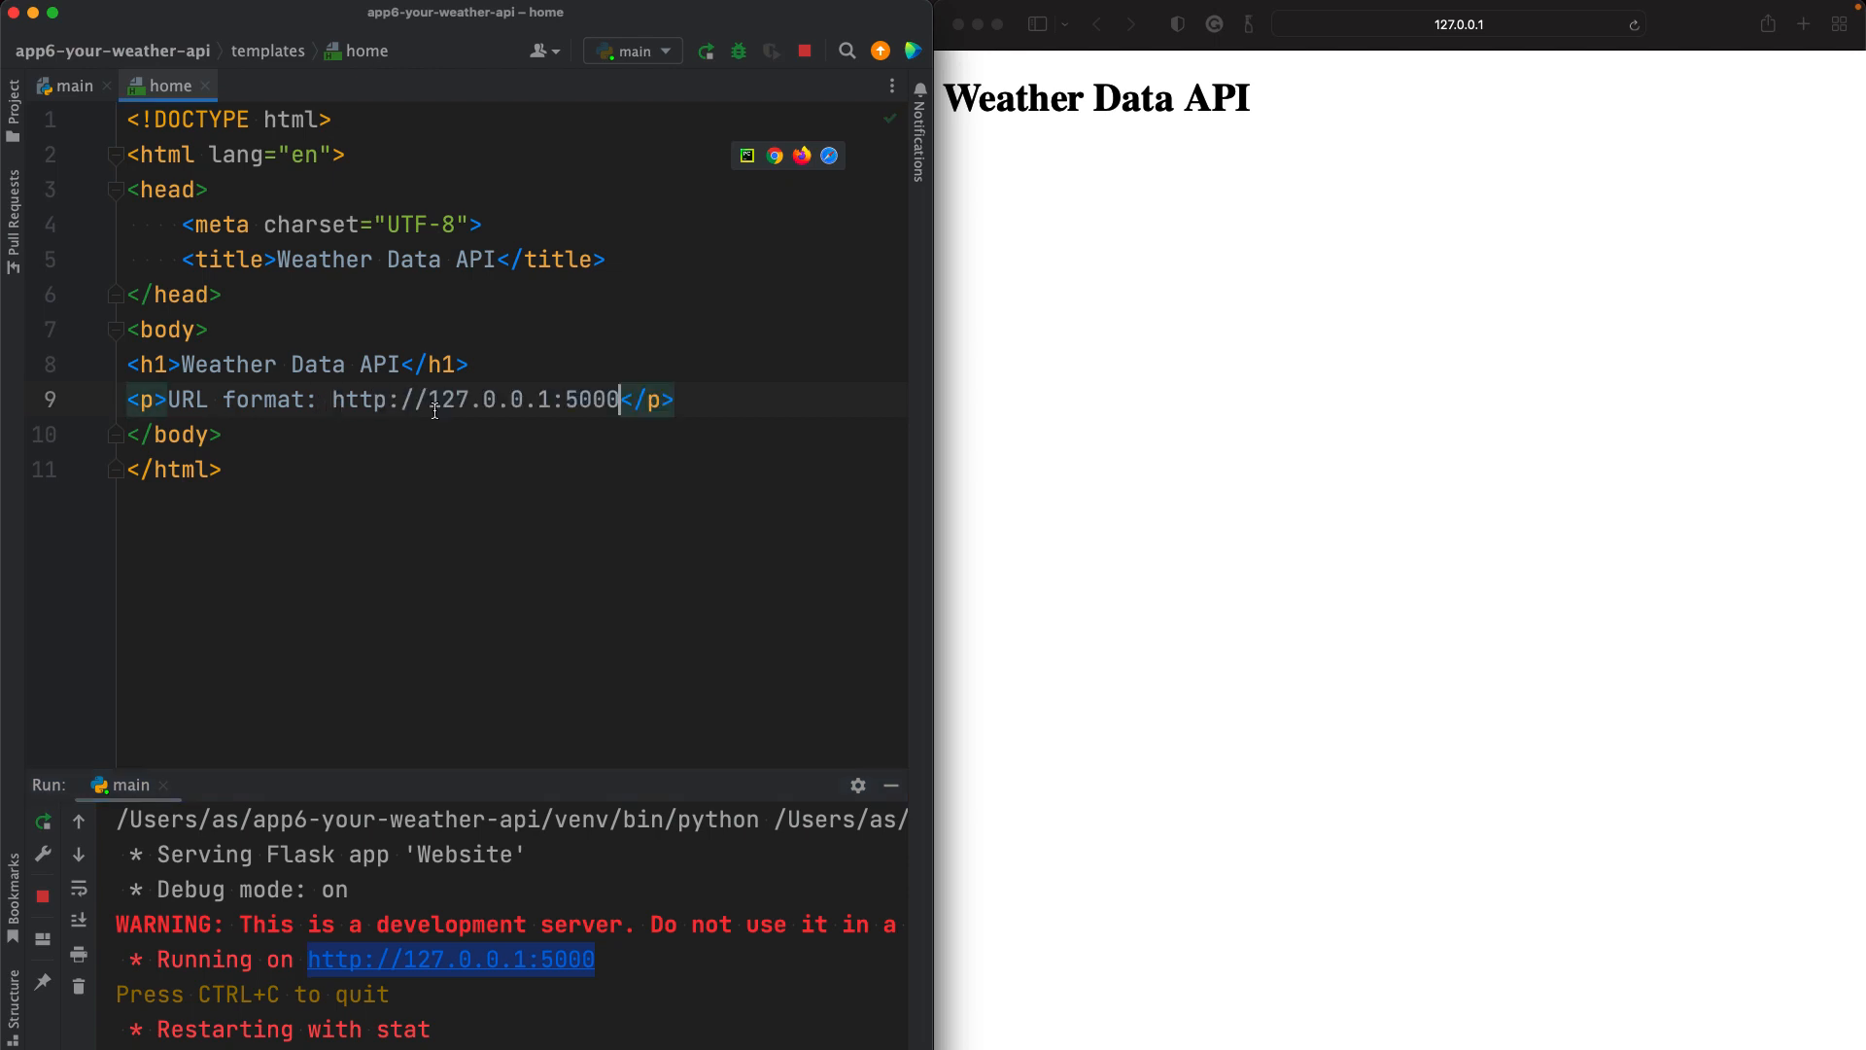
mouse_move(546, 480)
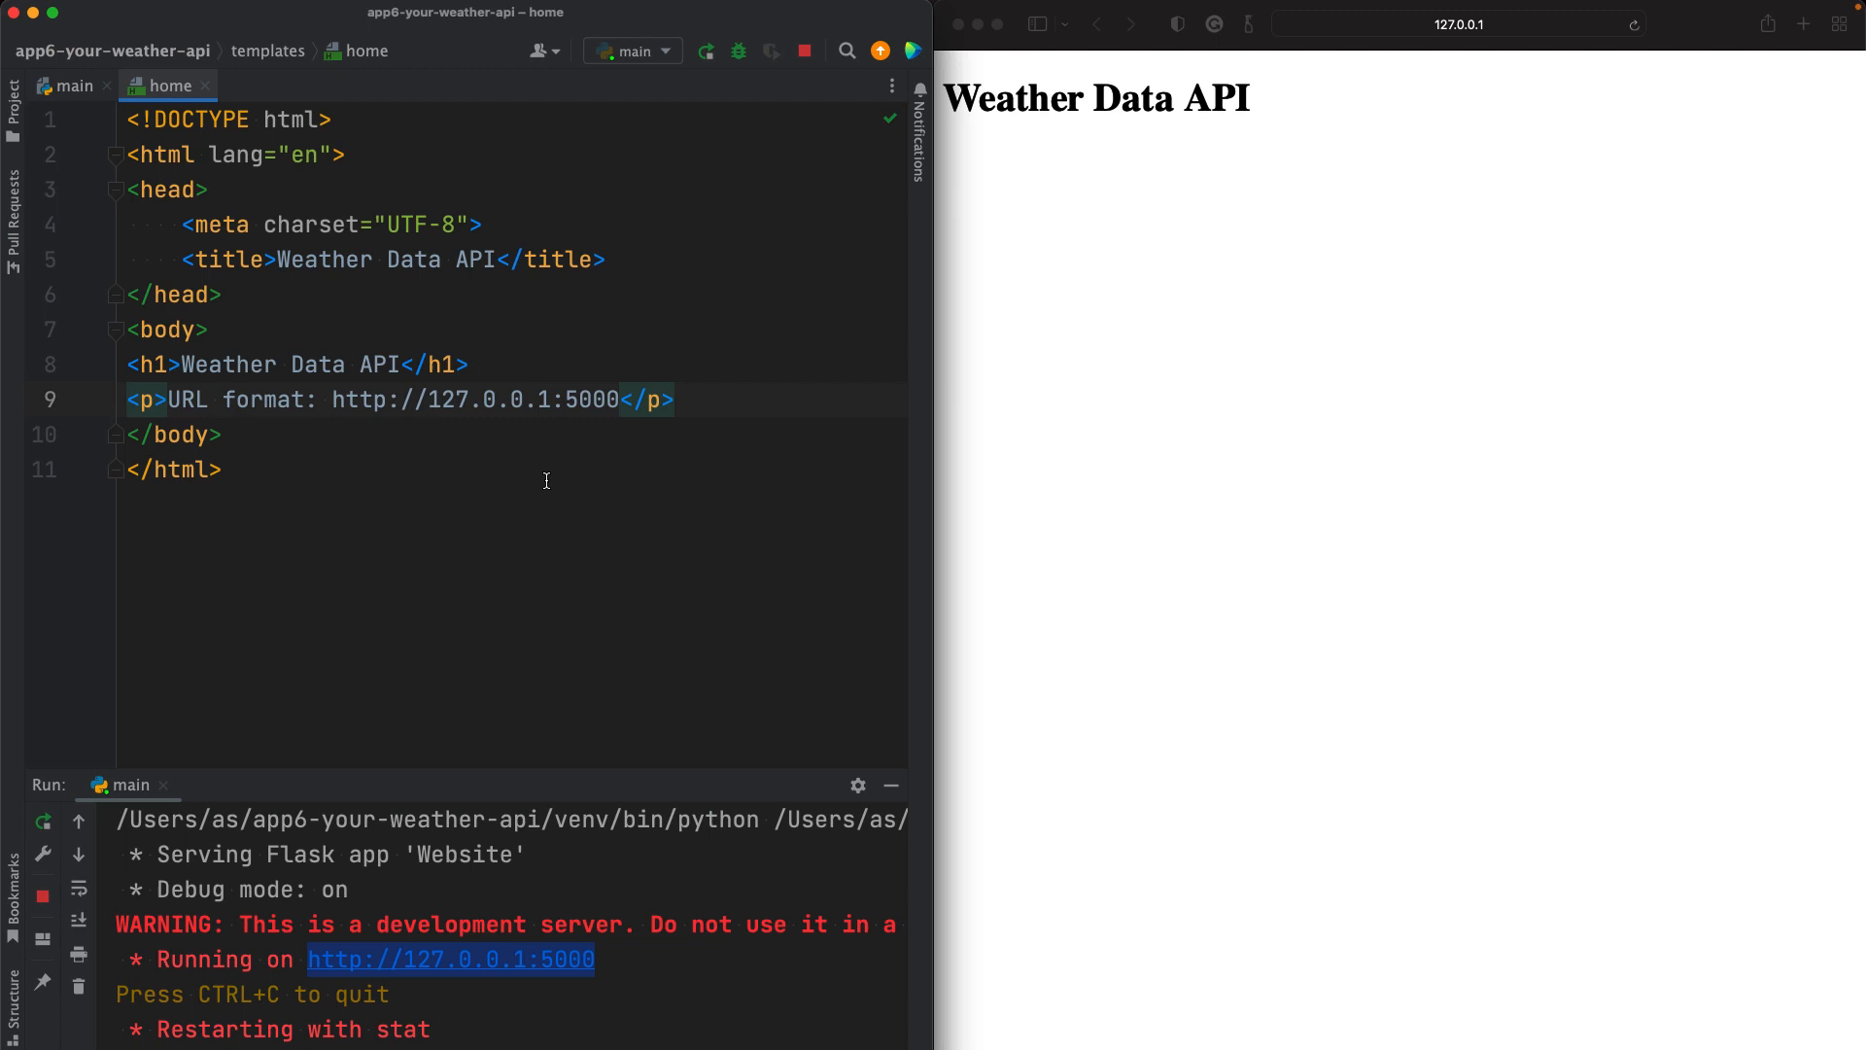
text(/)
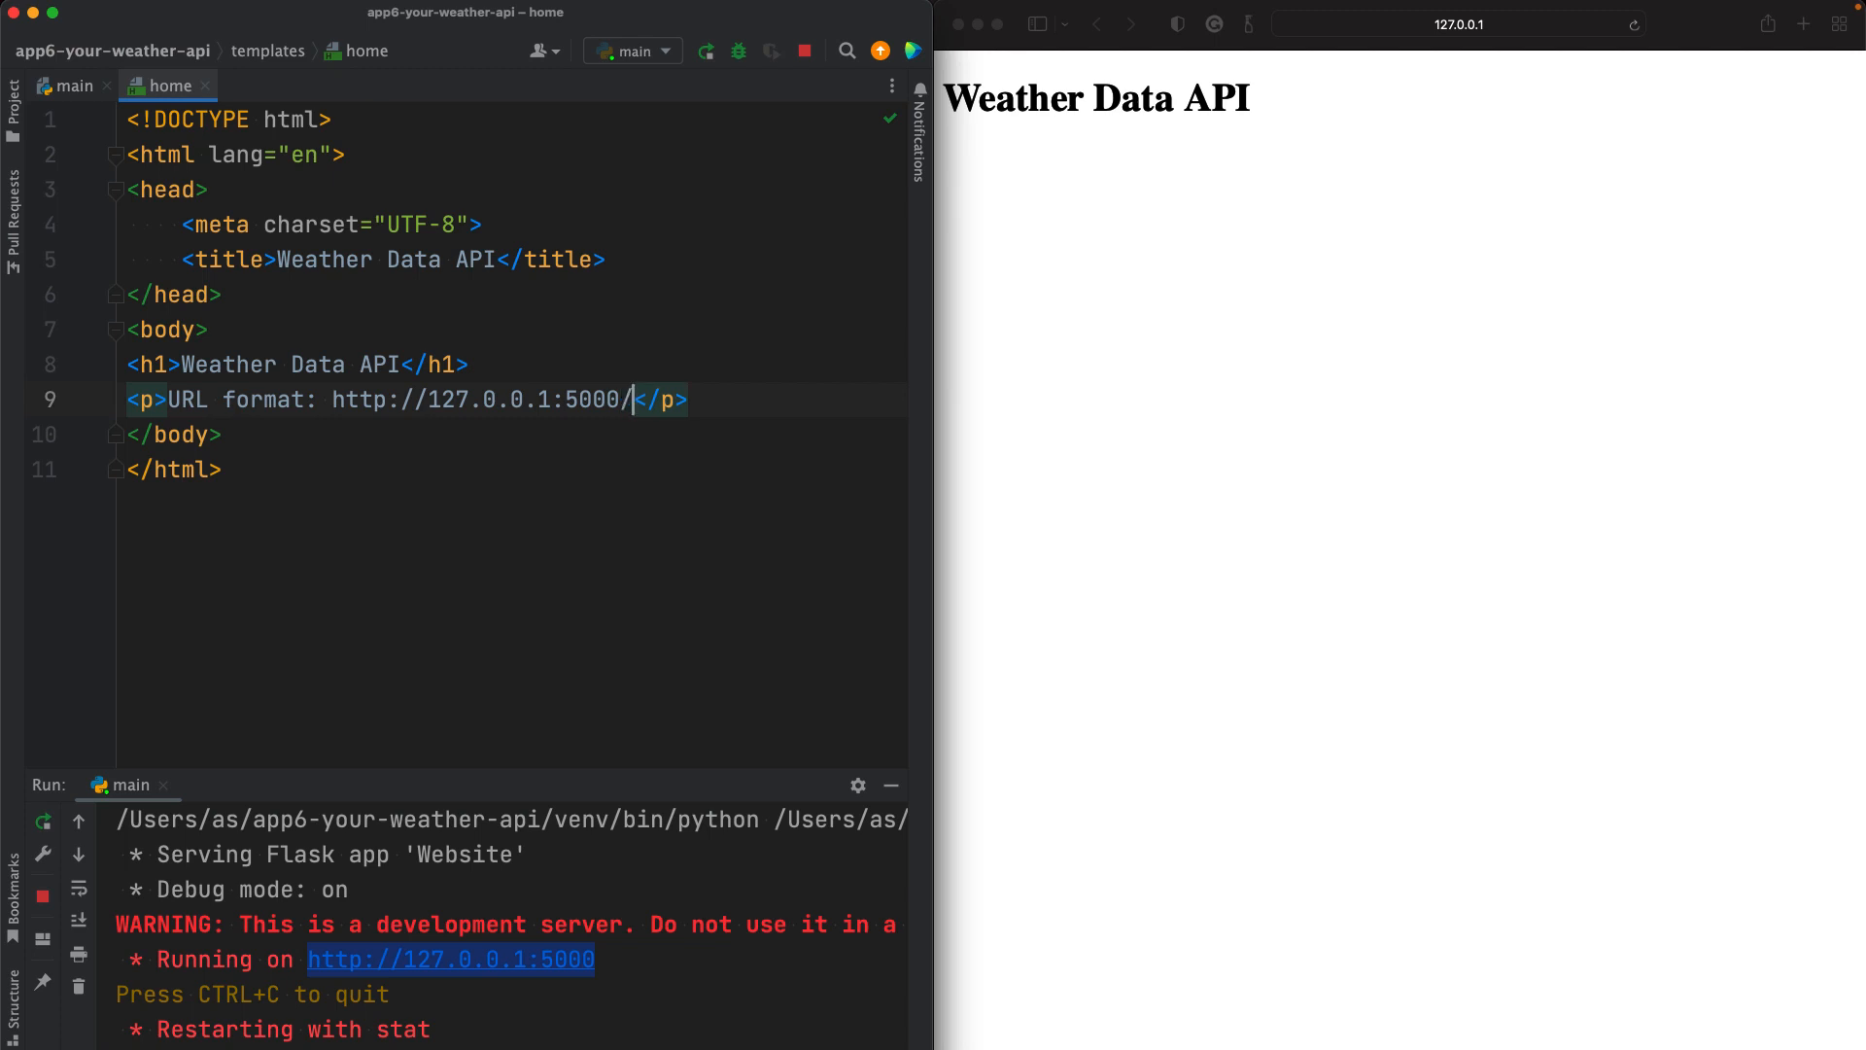
text(api/)
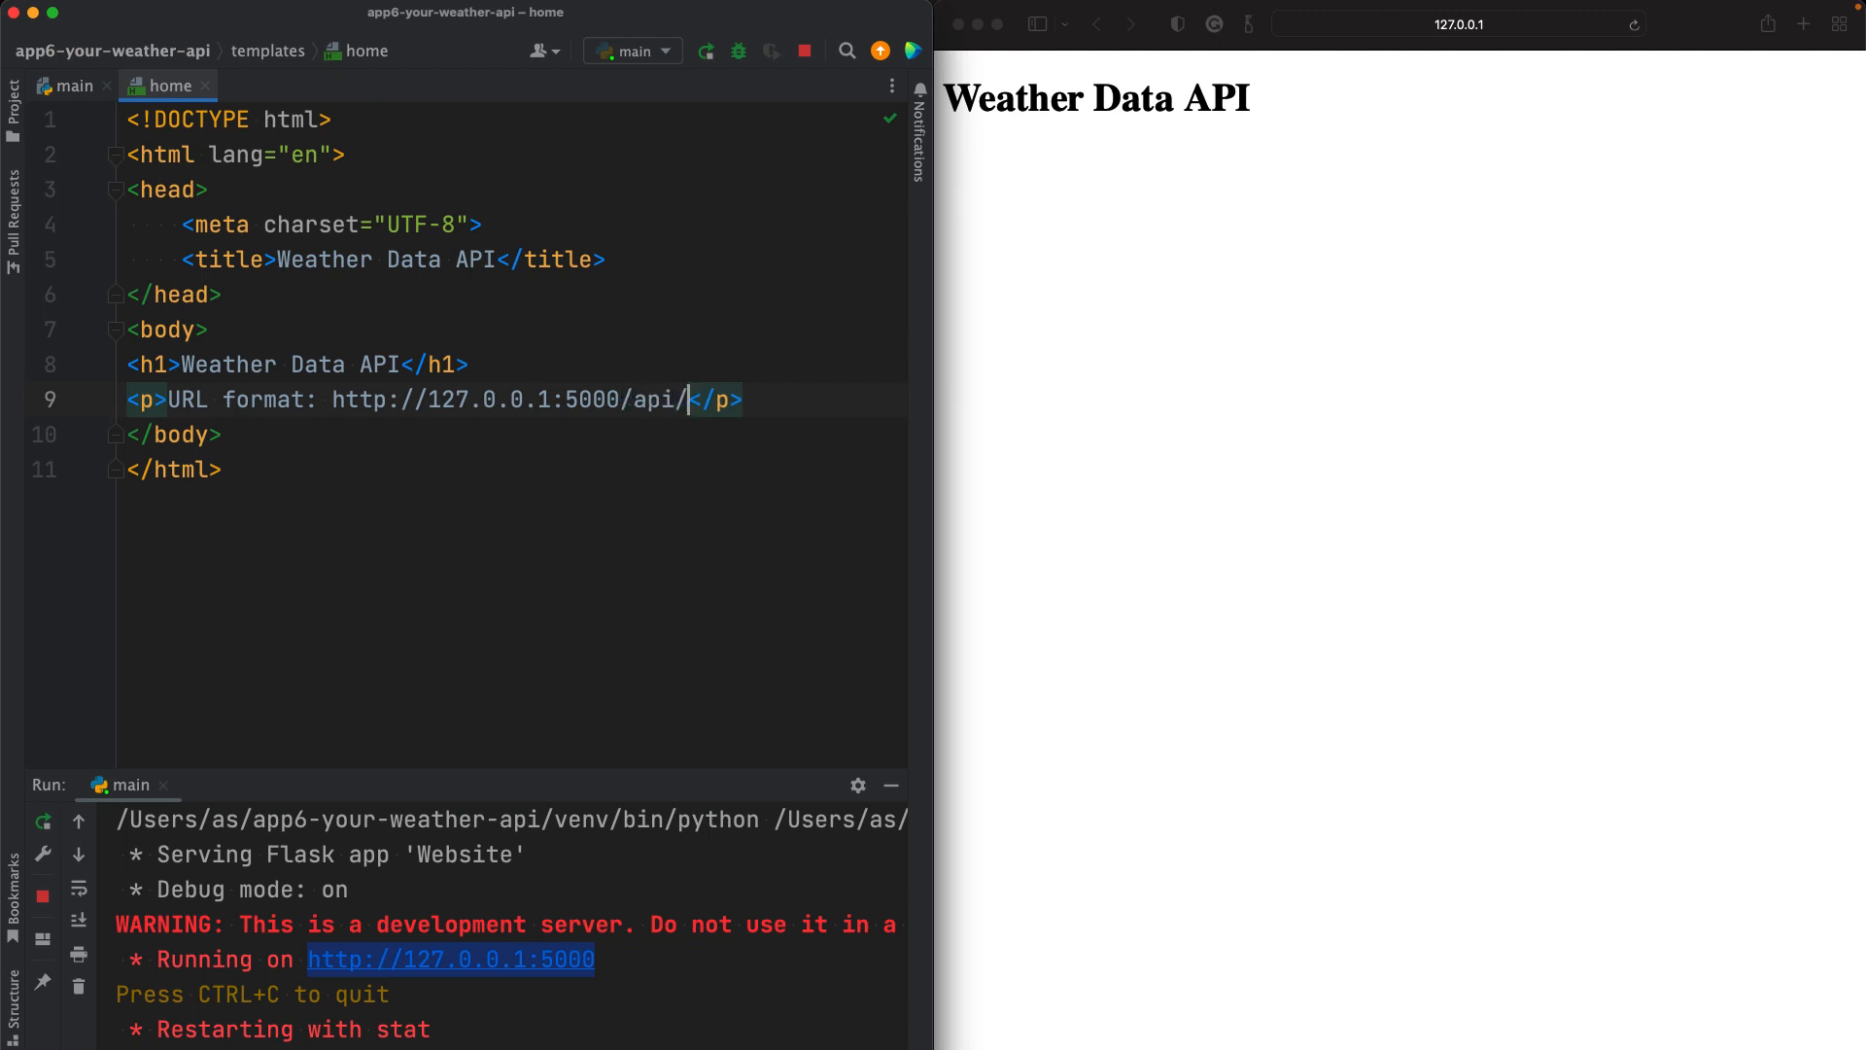
text(v1)
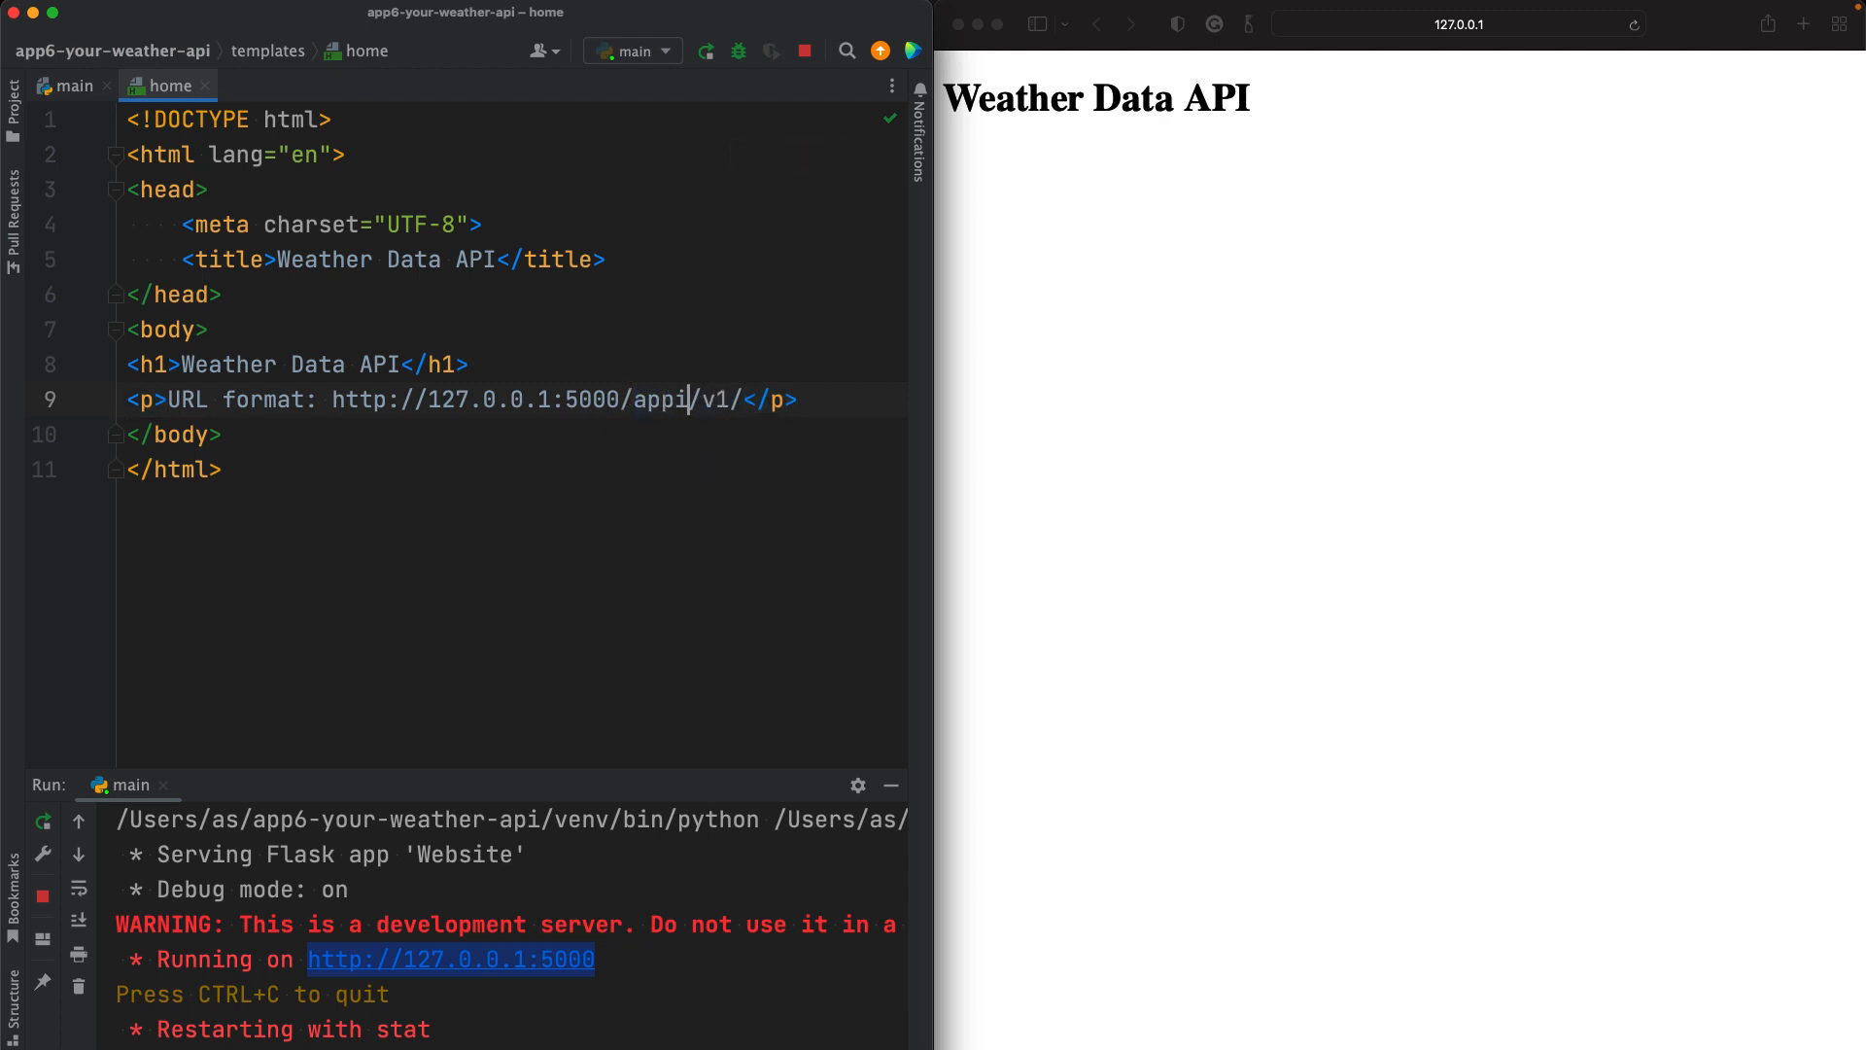
text(s)
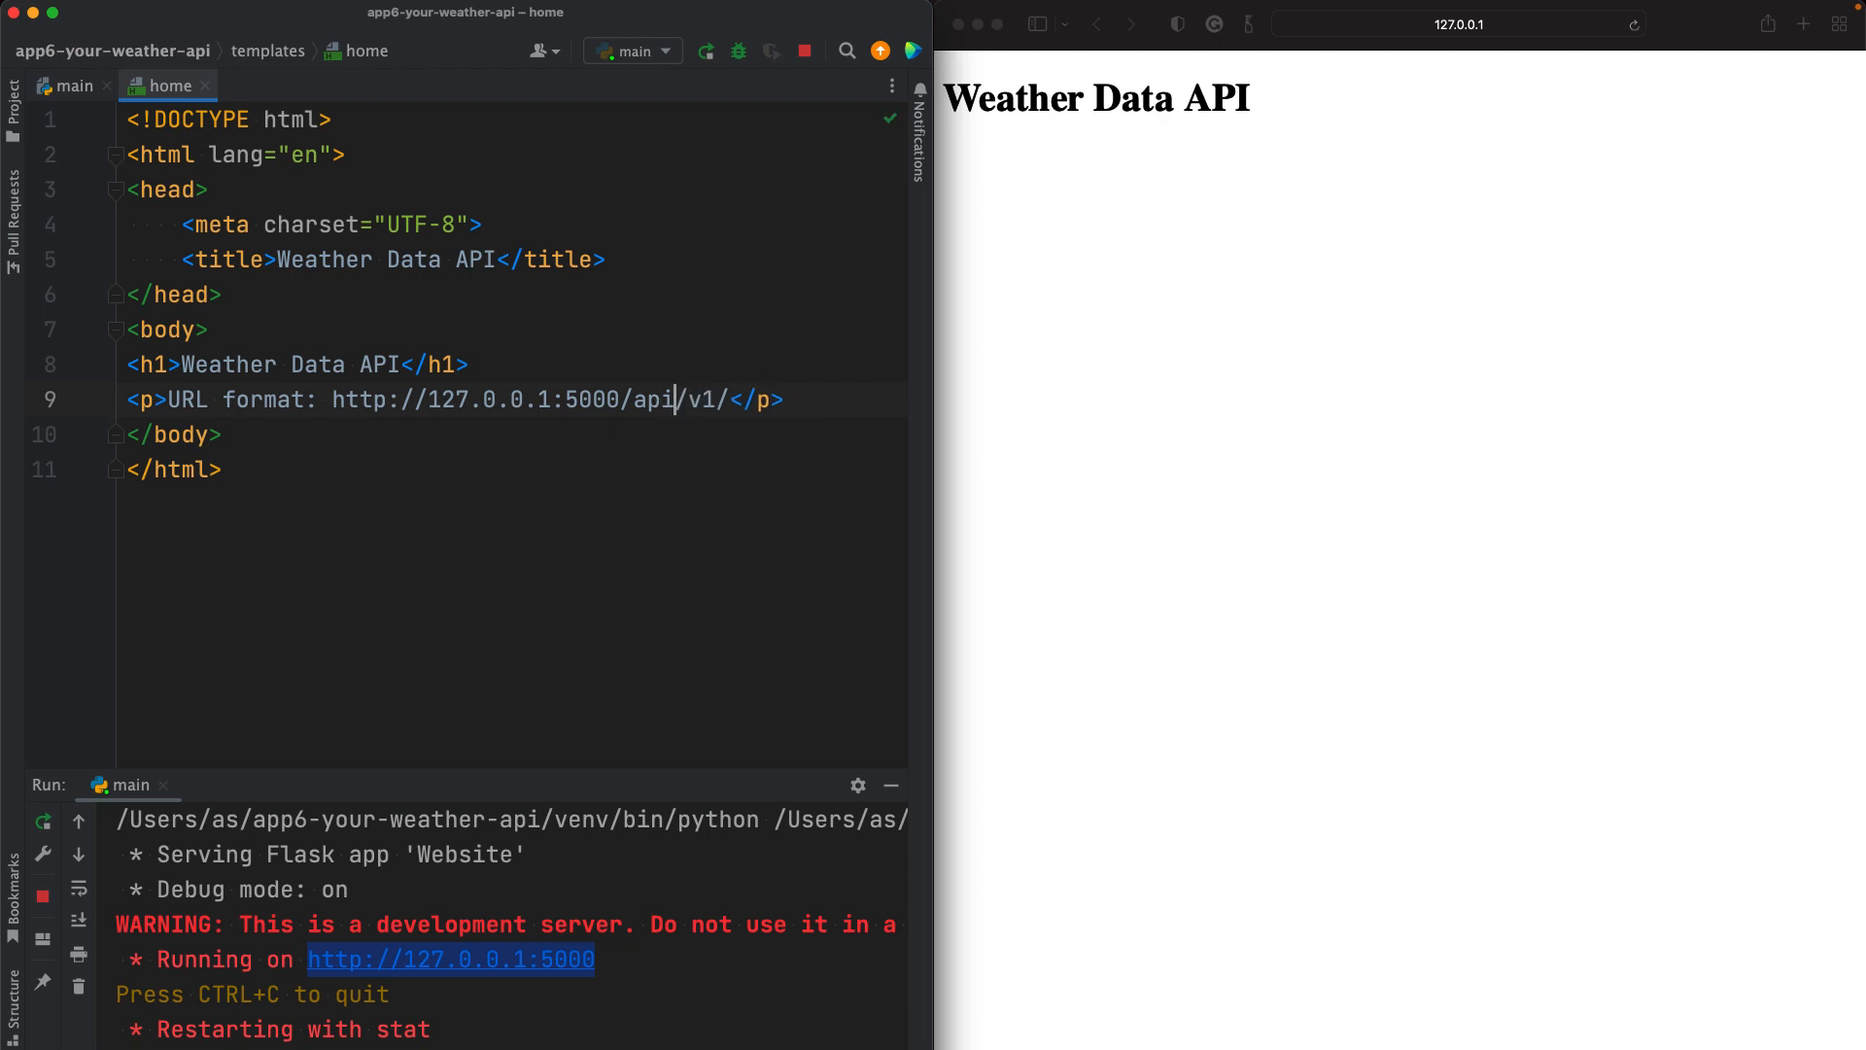
Step: Rework the path to read /api/v1/station/date and move to the end of the line
double_click(645, 399)
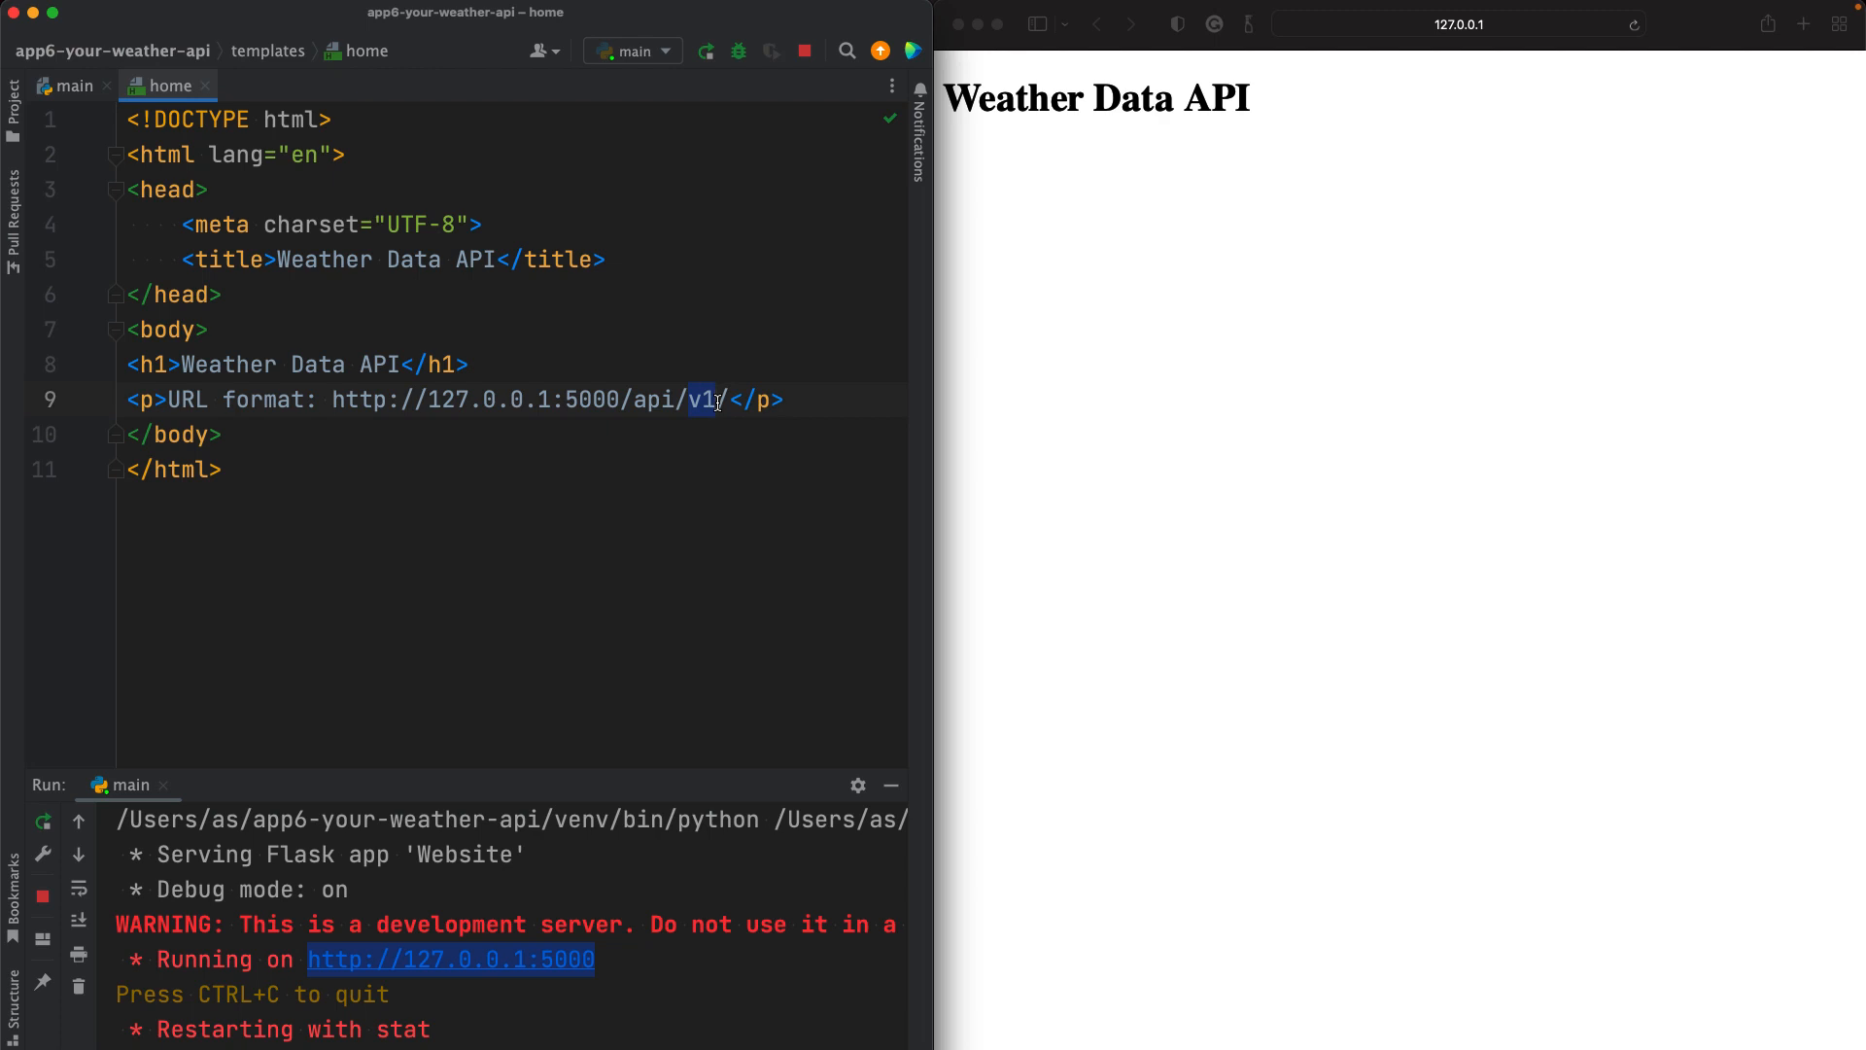
key(Backspace)
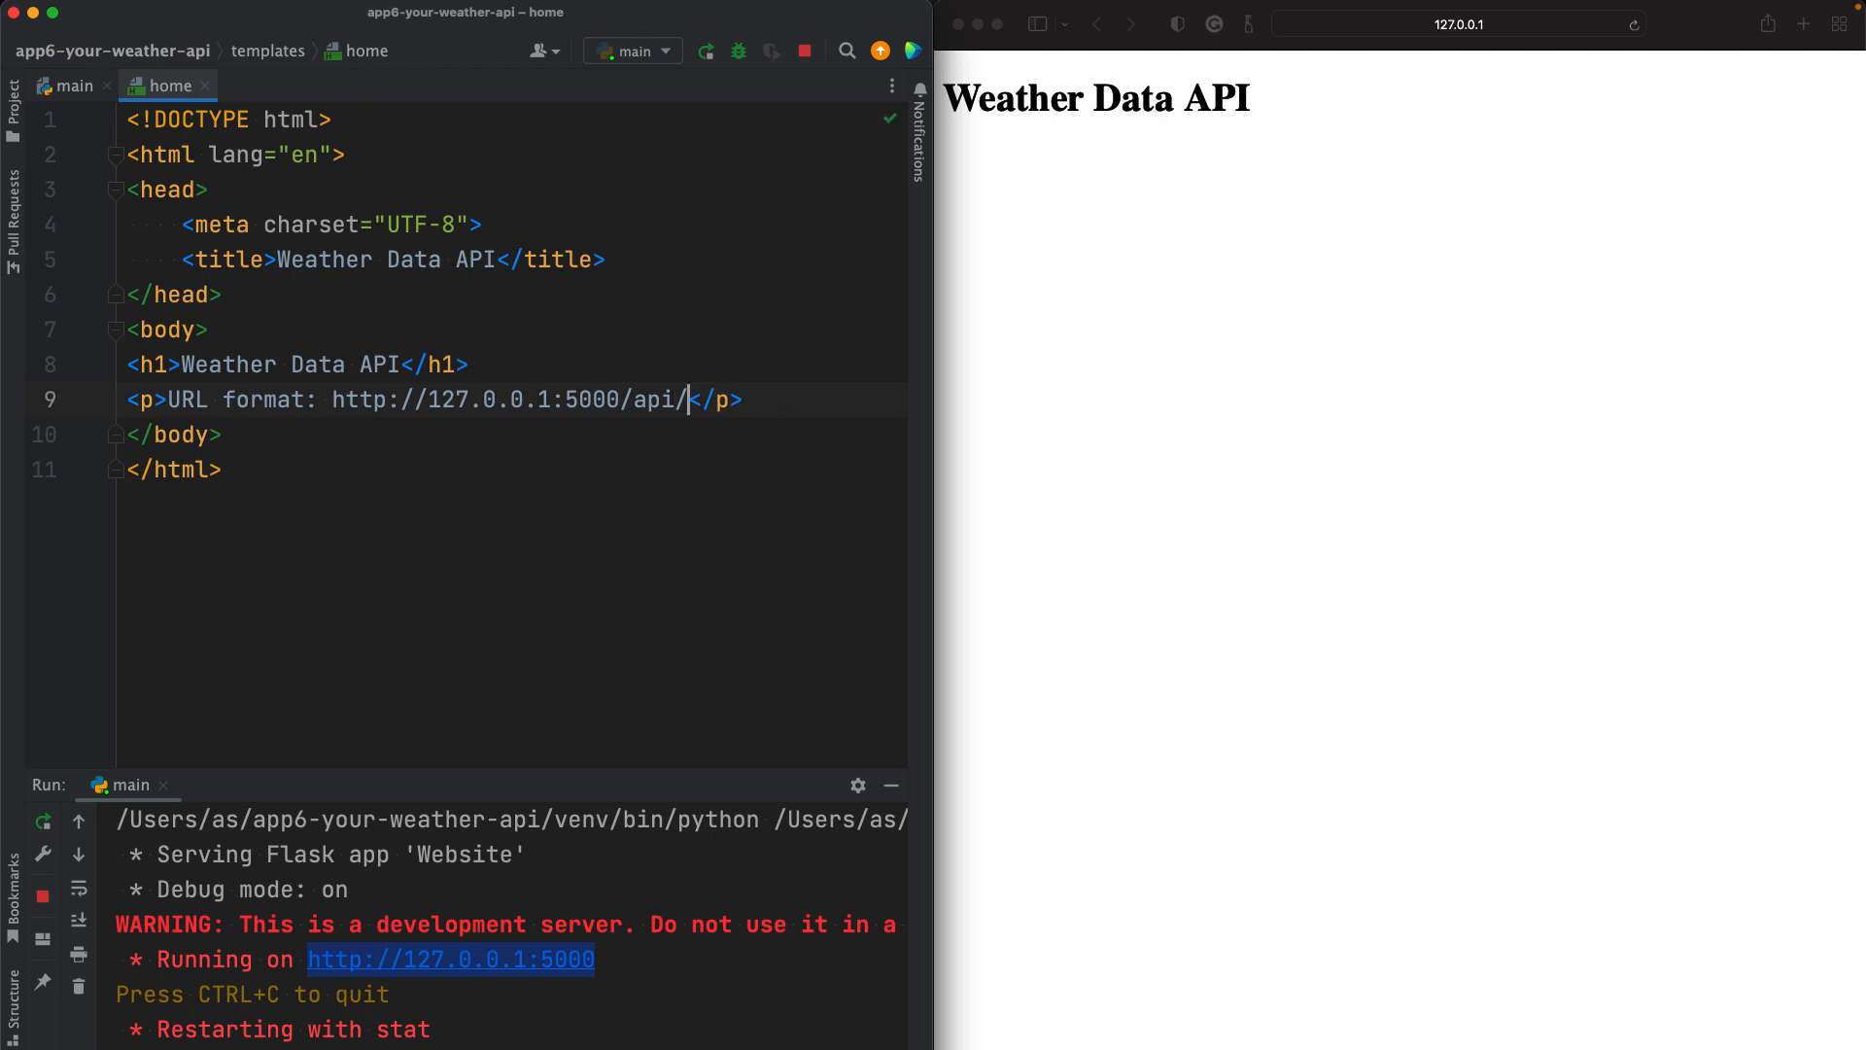
key(Backspace)
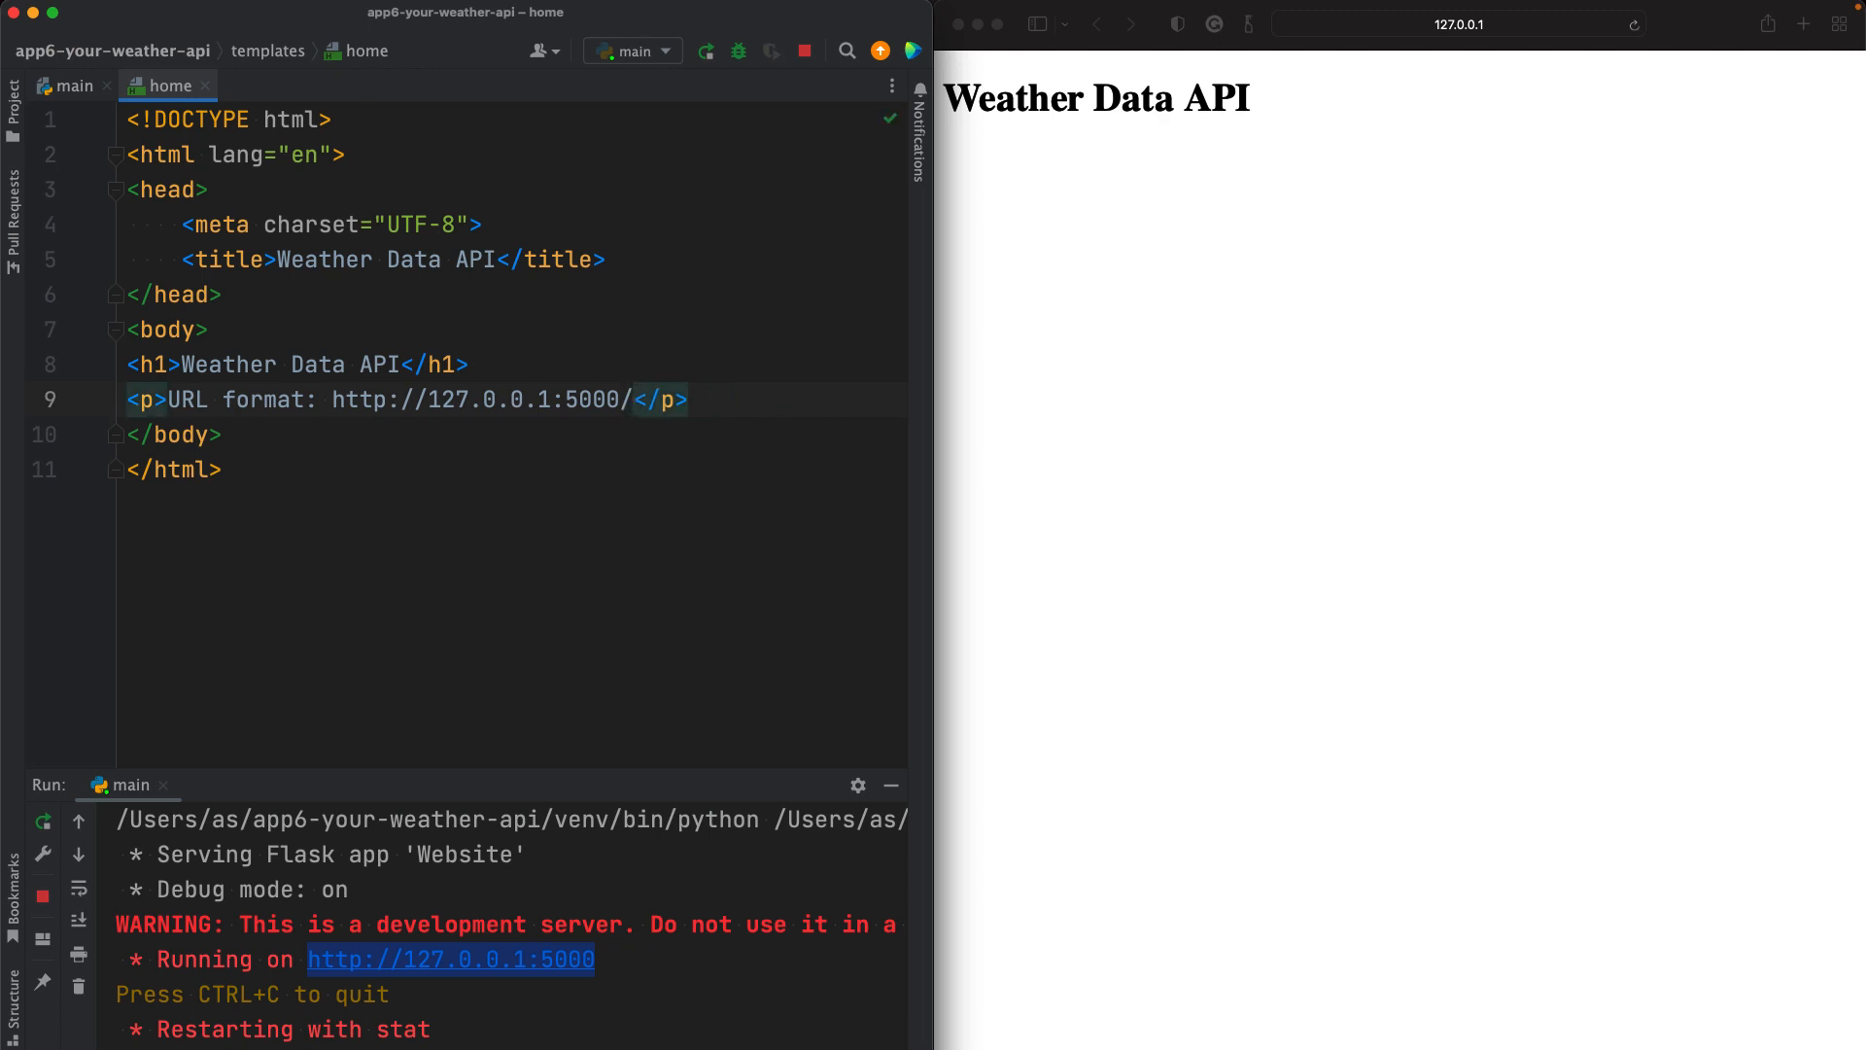
text(stations)
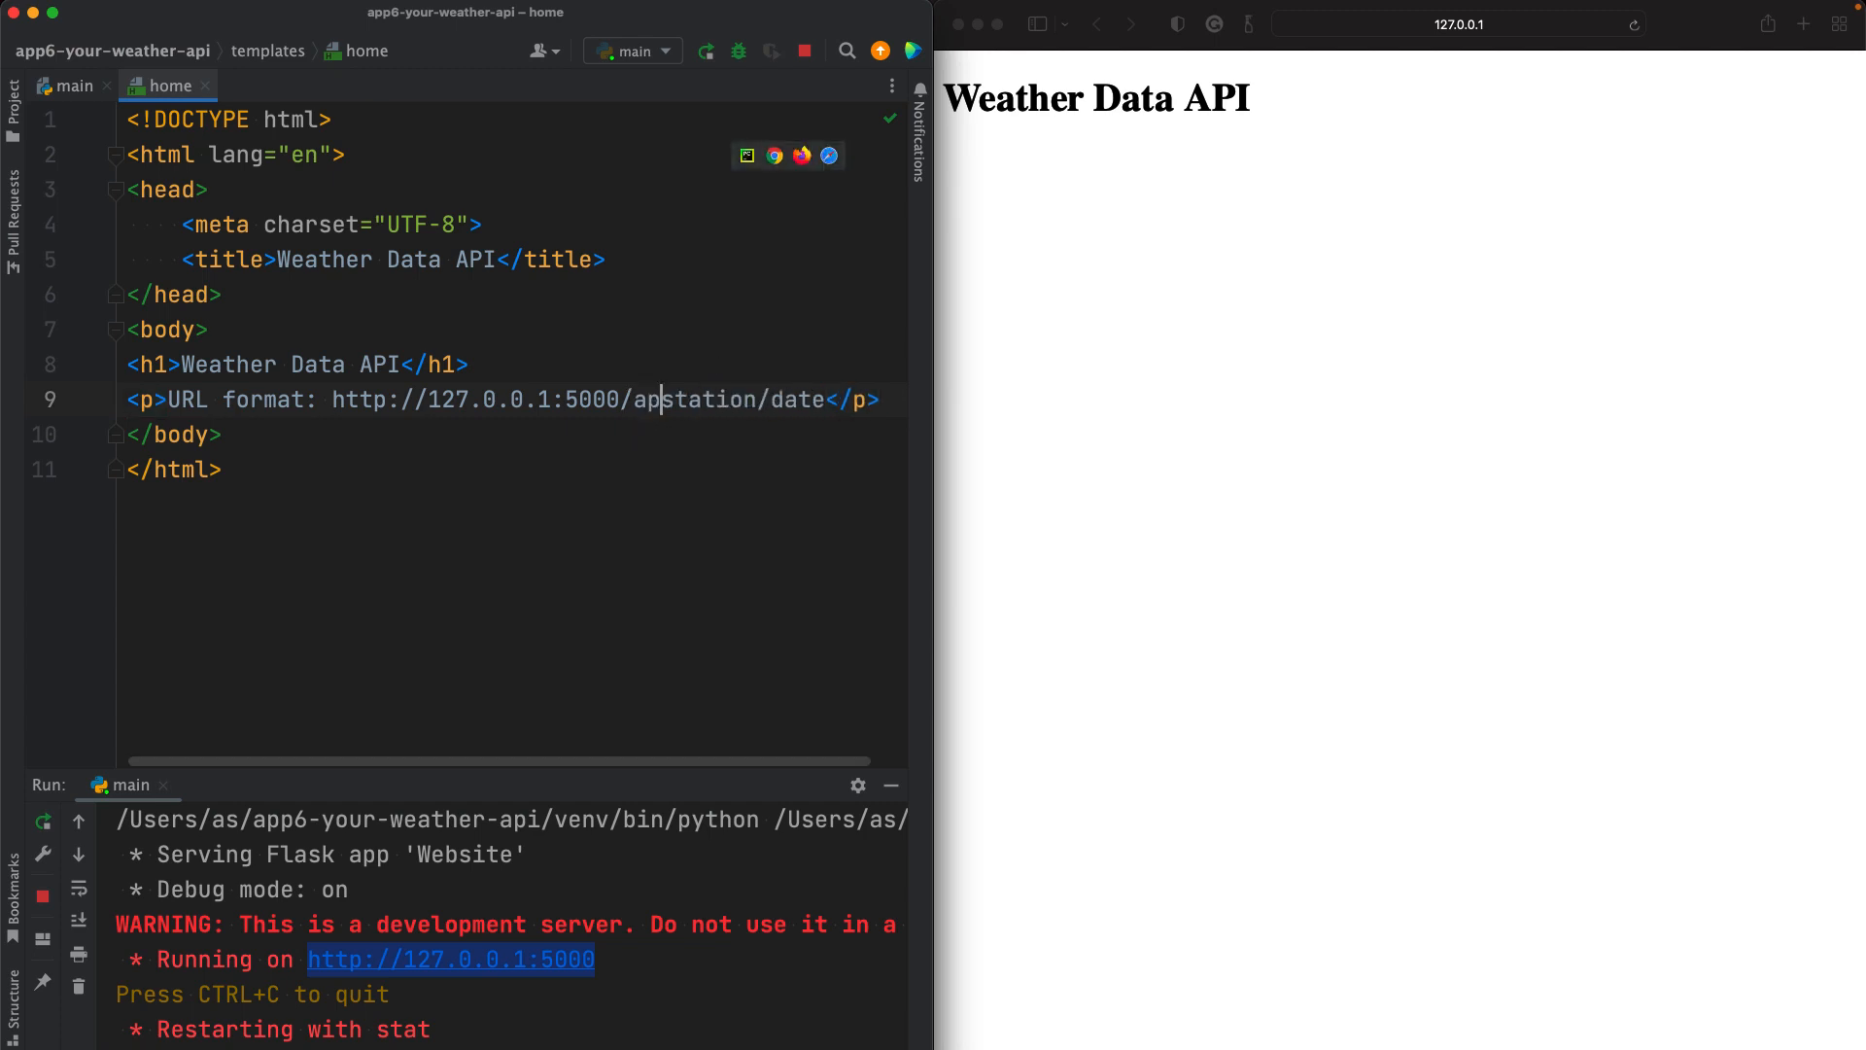
text(i/)
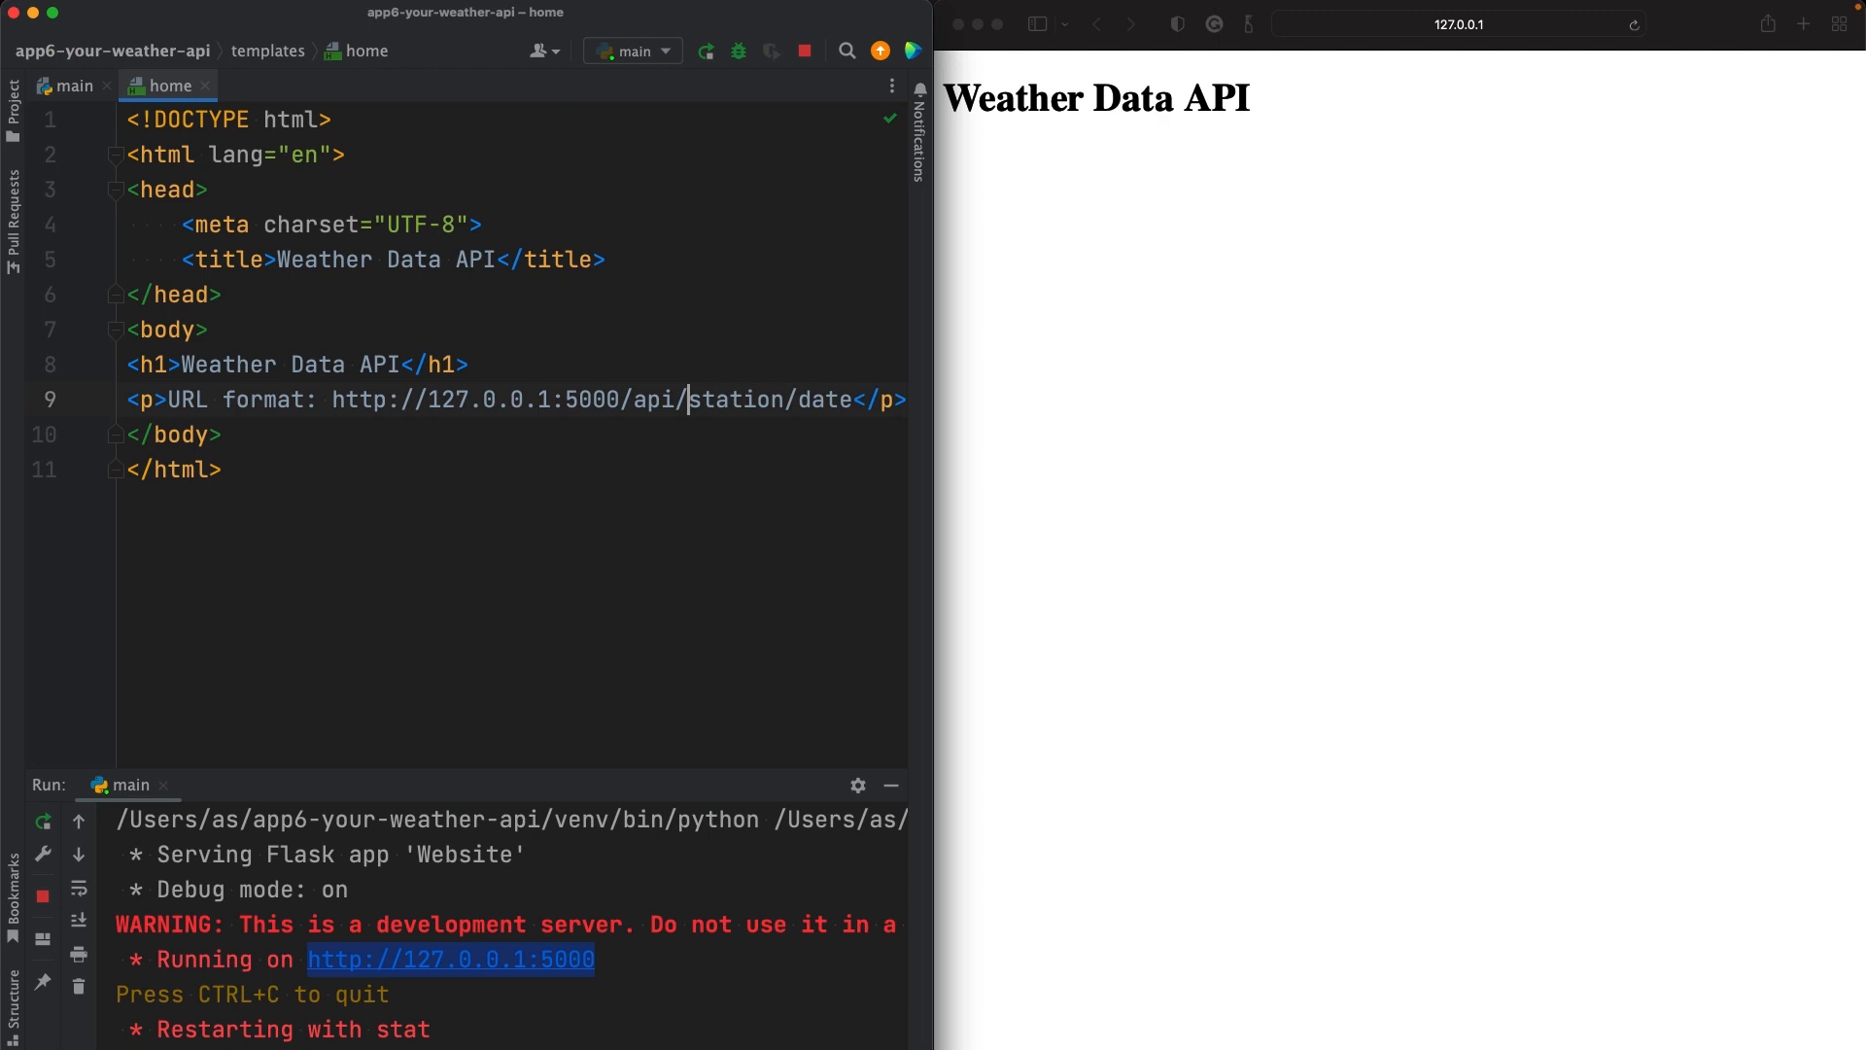
text(v1/)
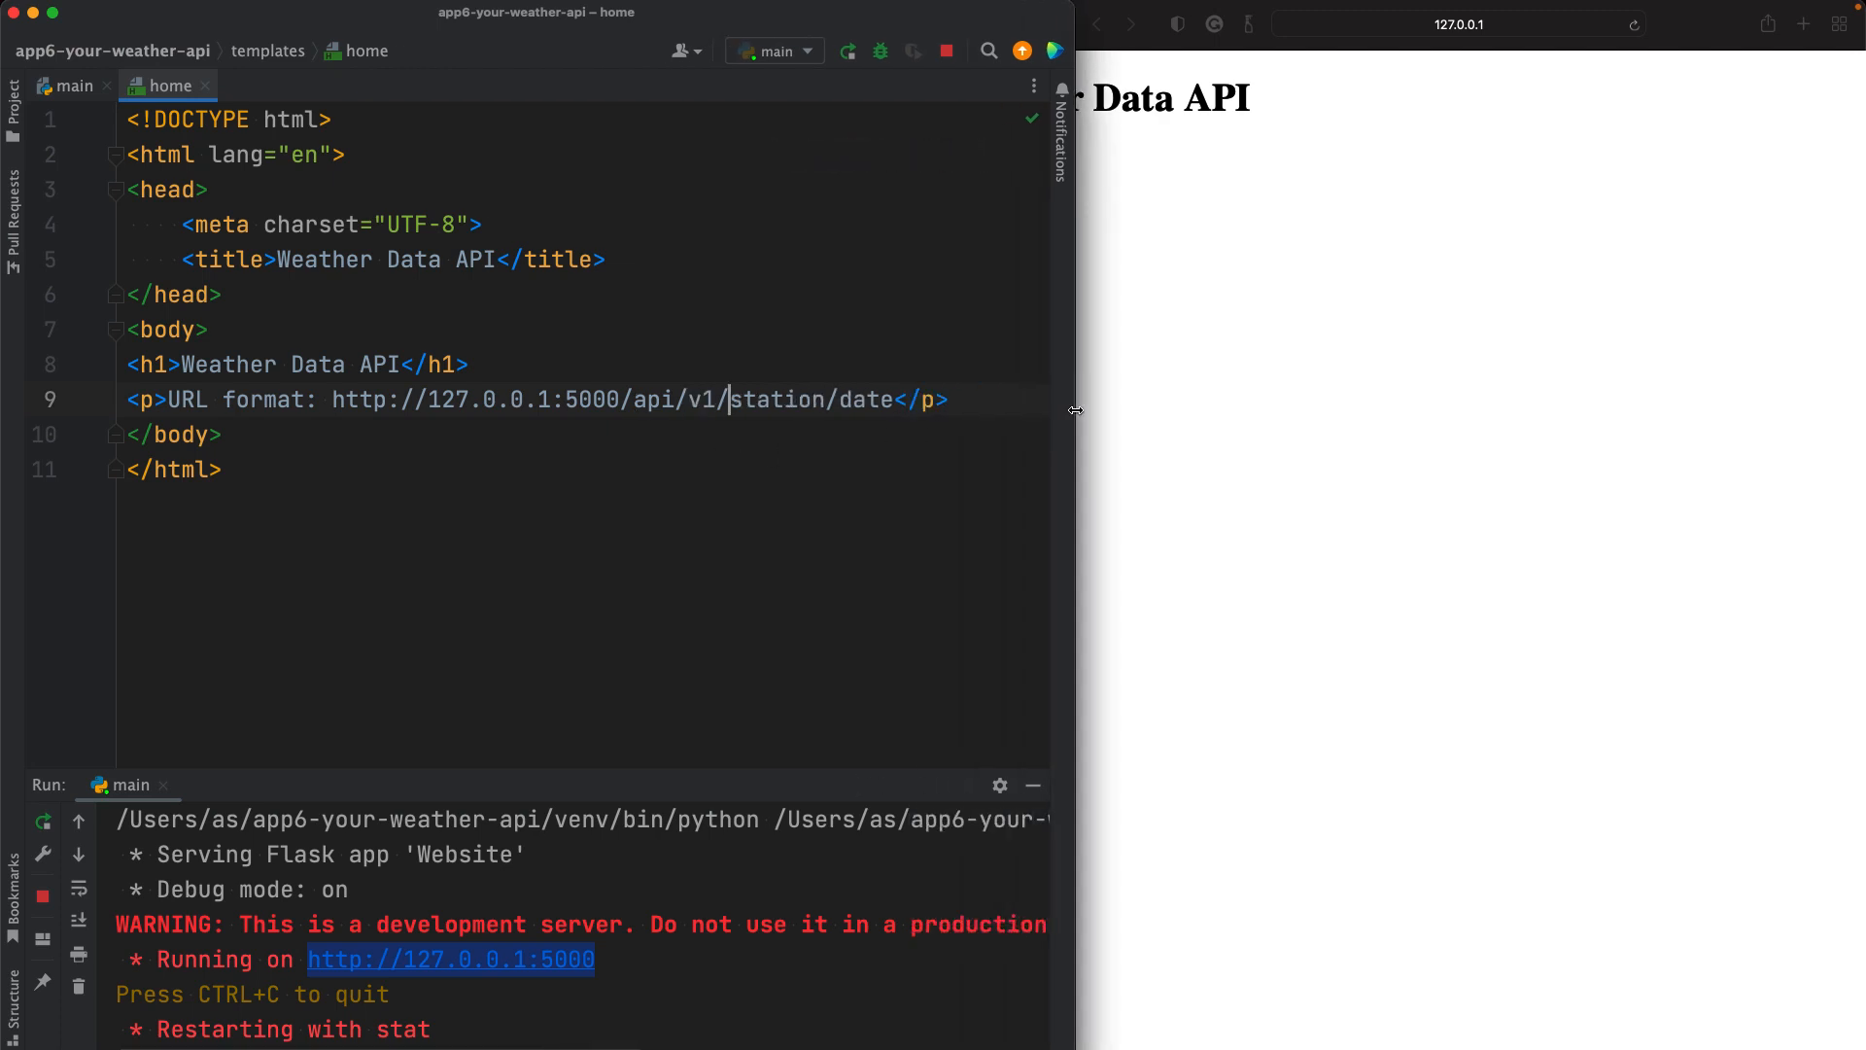
double_click(776, 398)
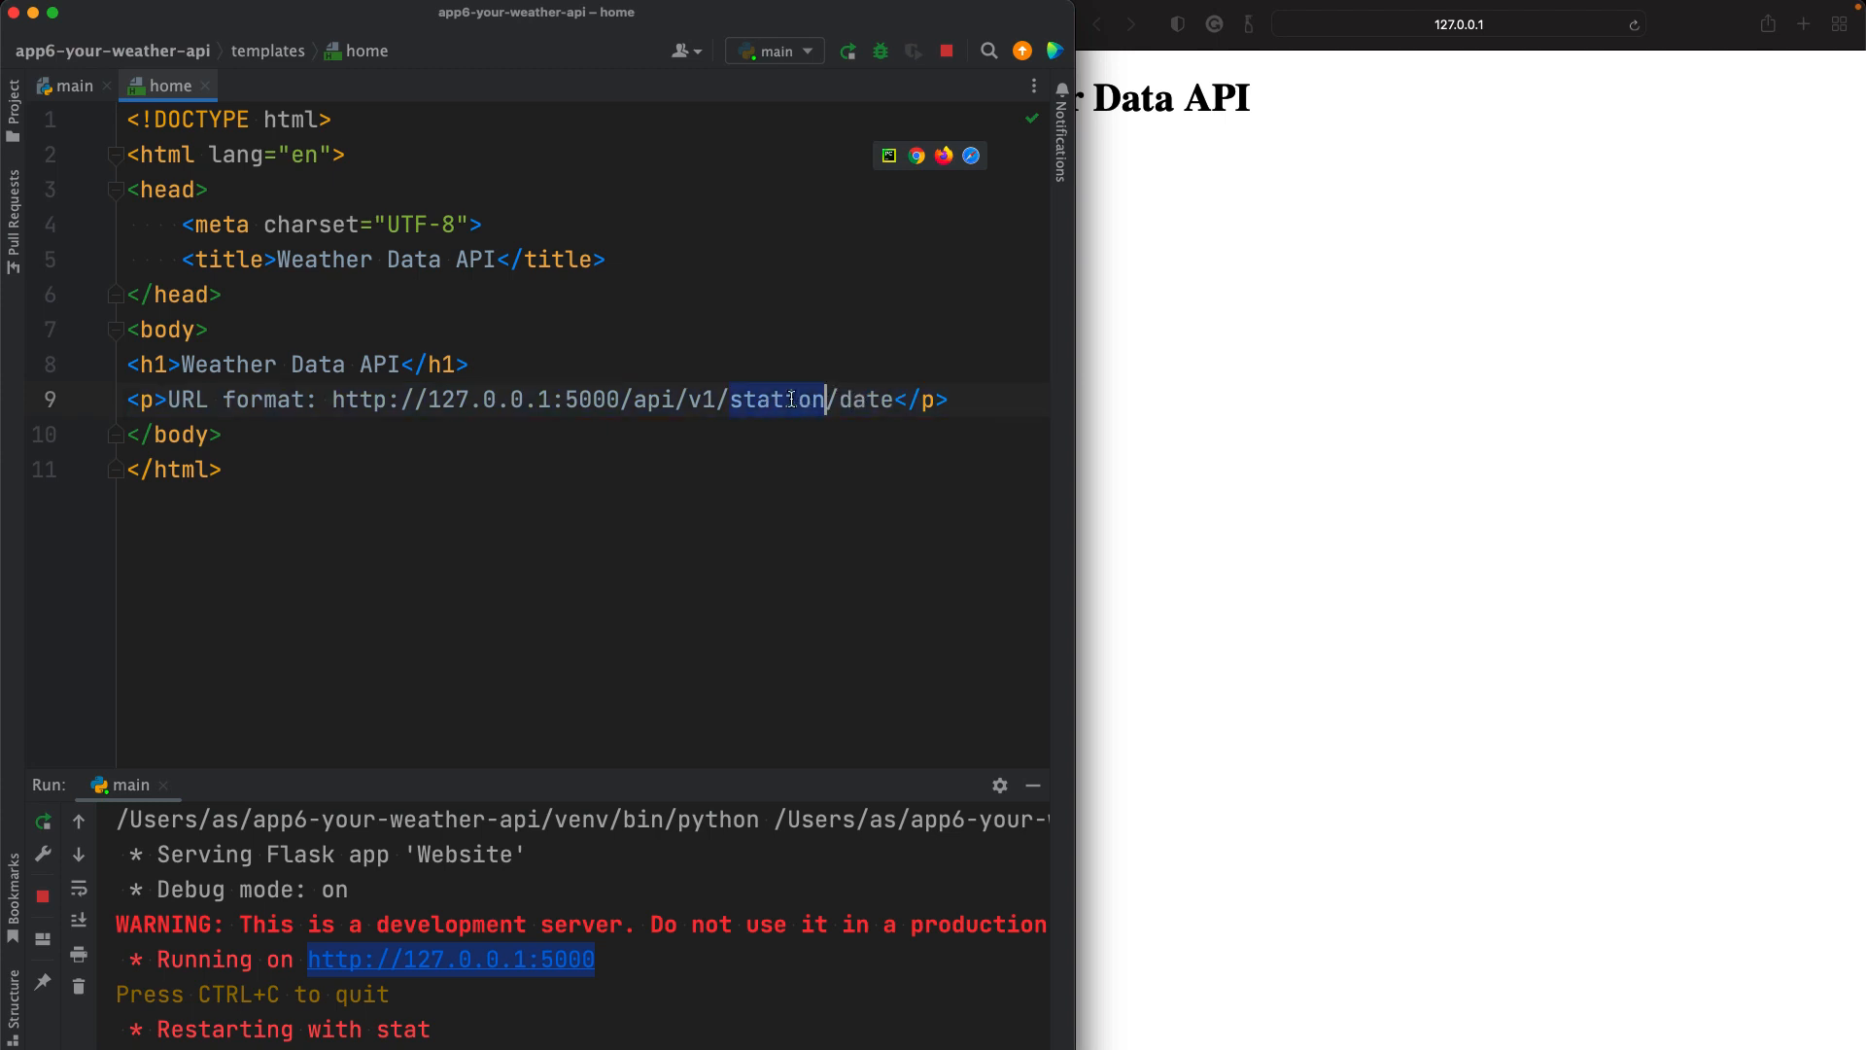
double_click(867, 399)
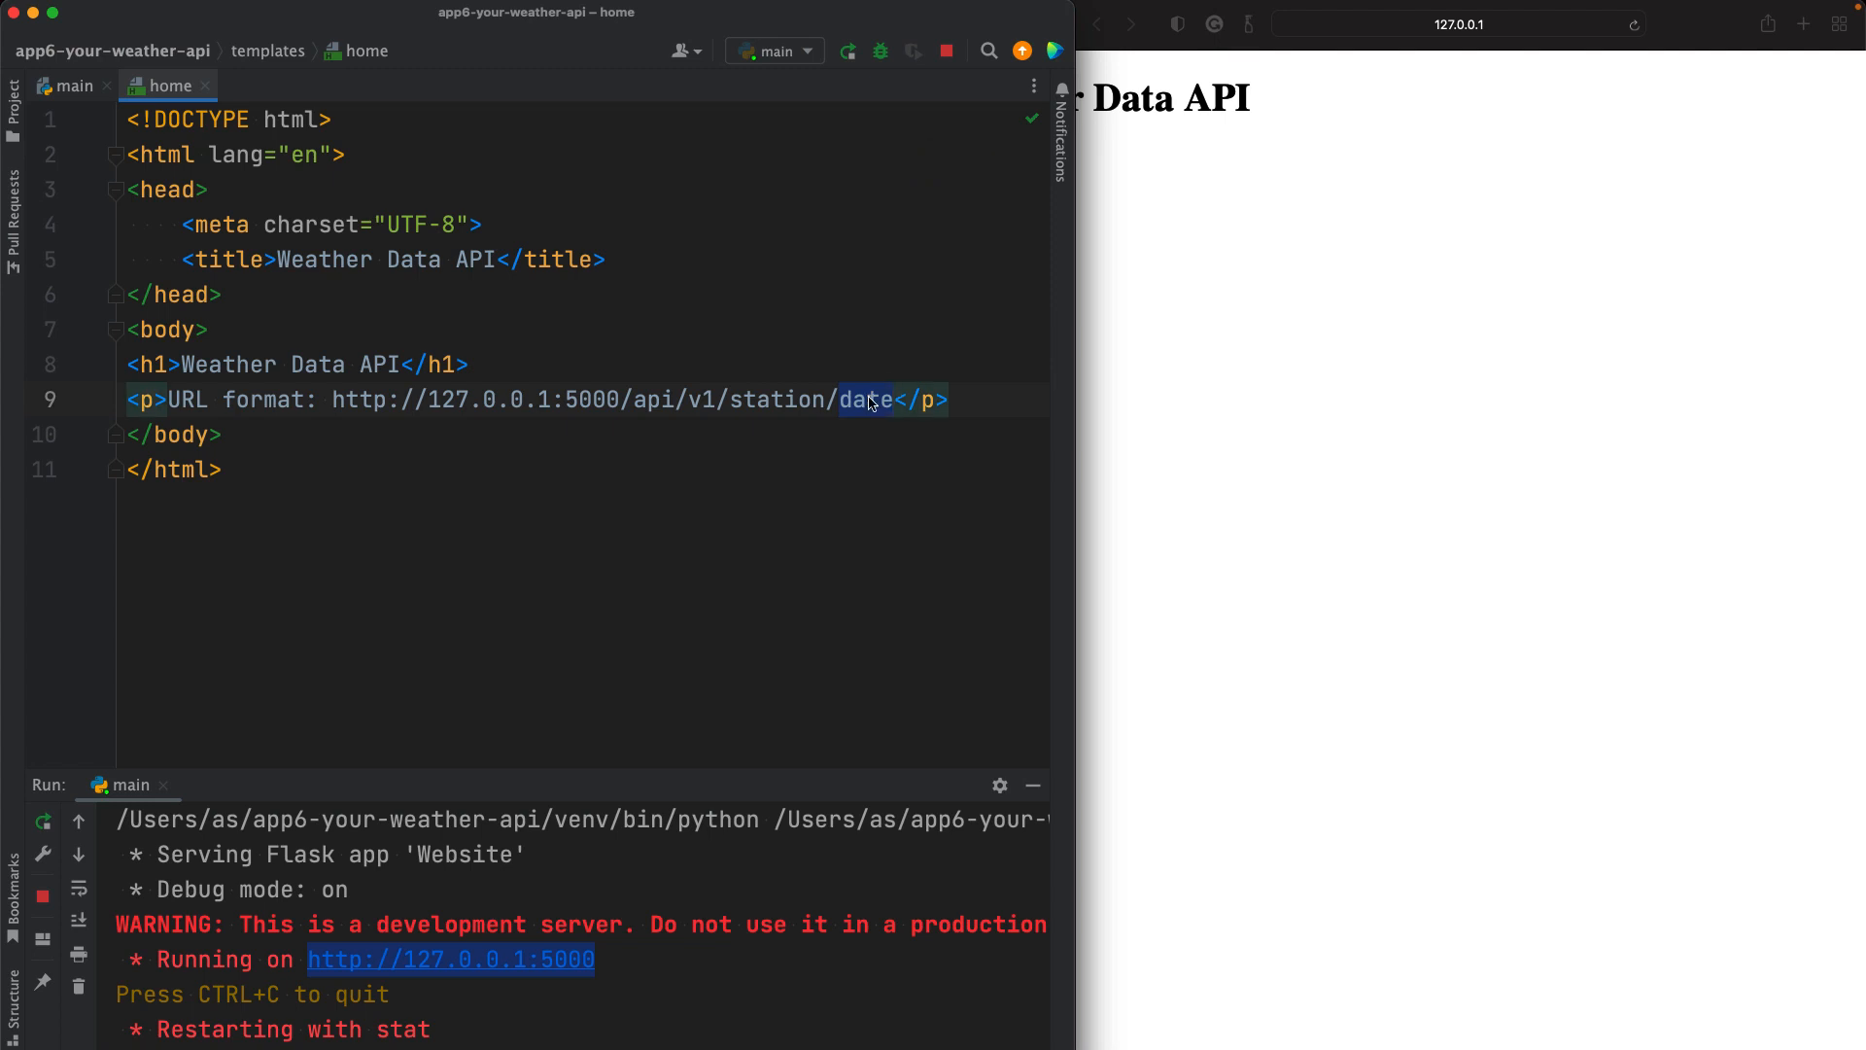
click(989, 400)
text(<p></p>)
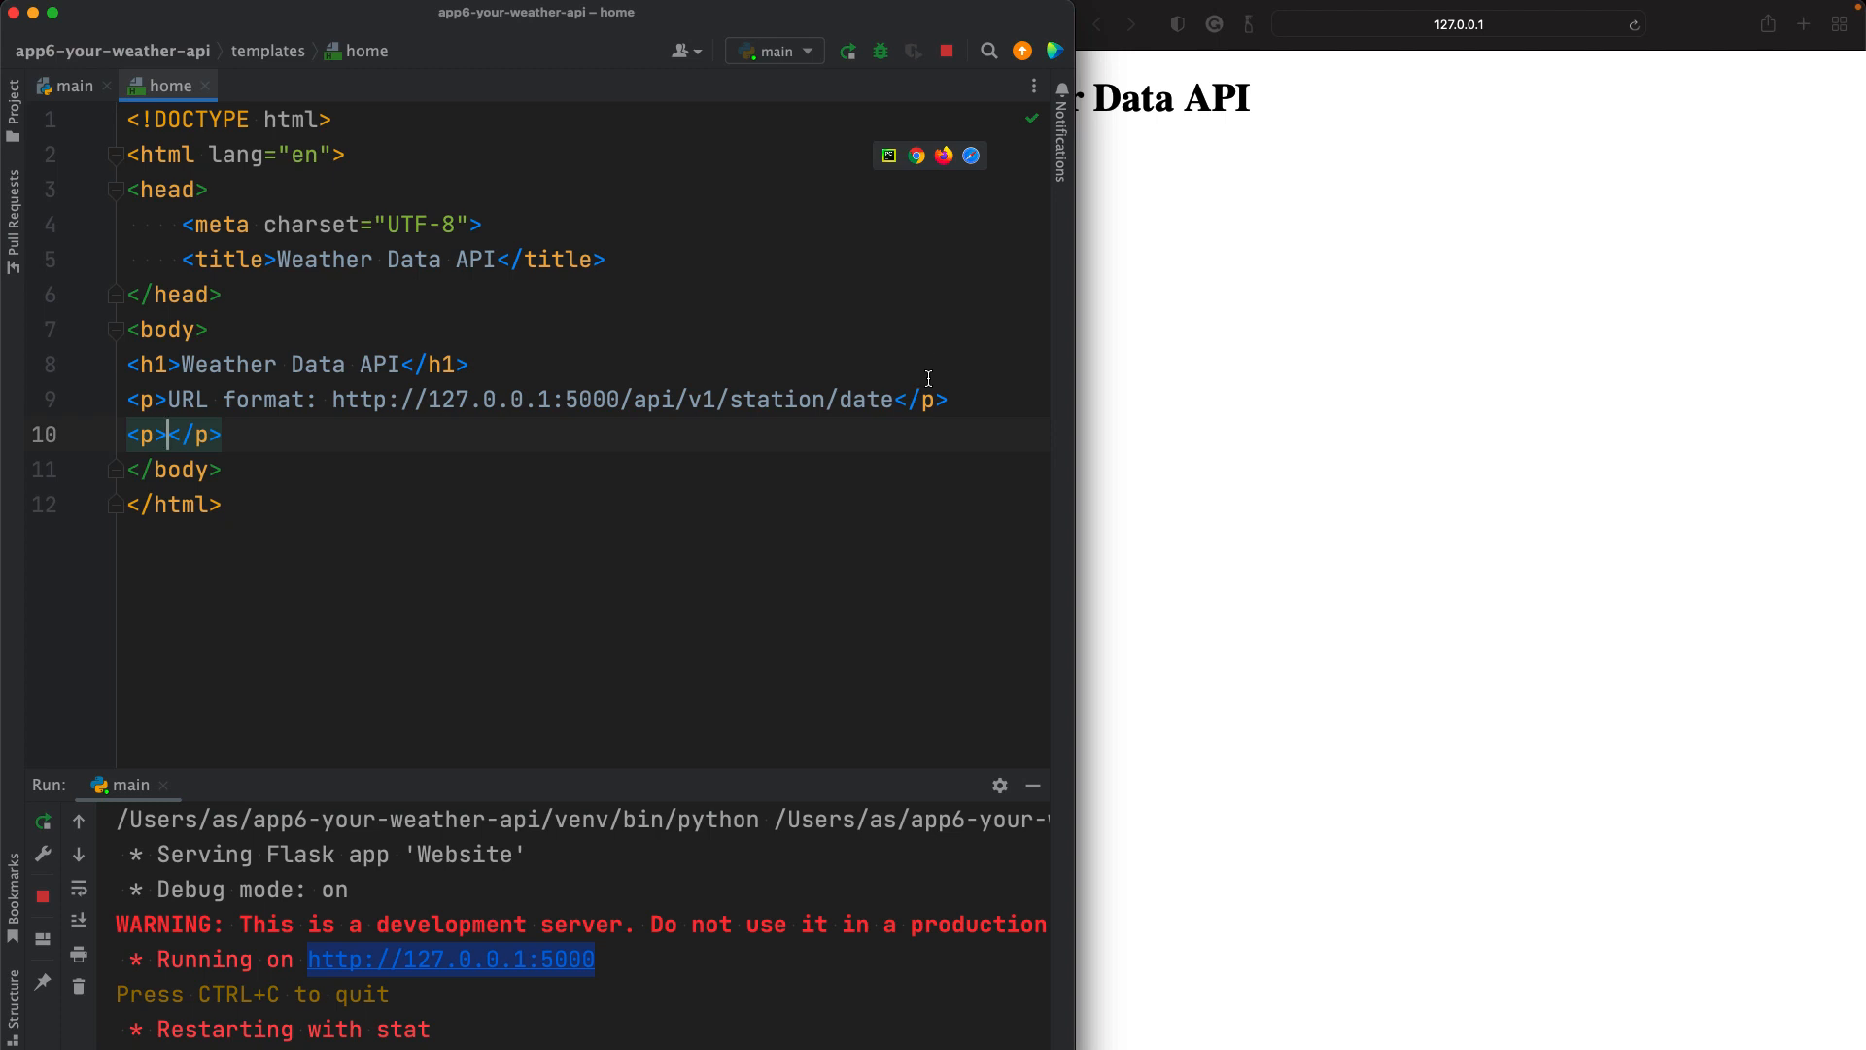
text(URL Exam)
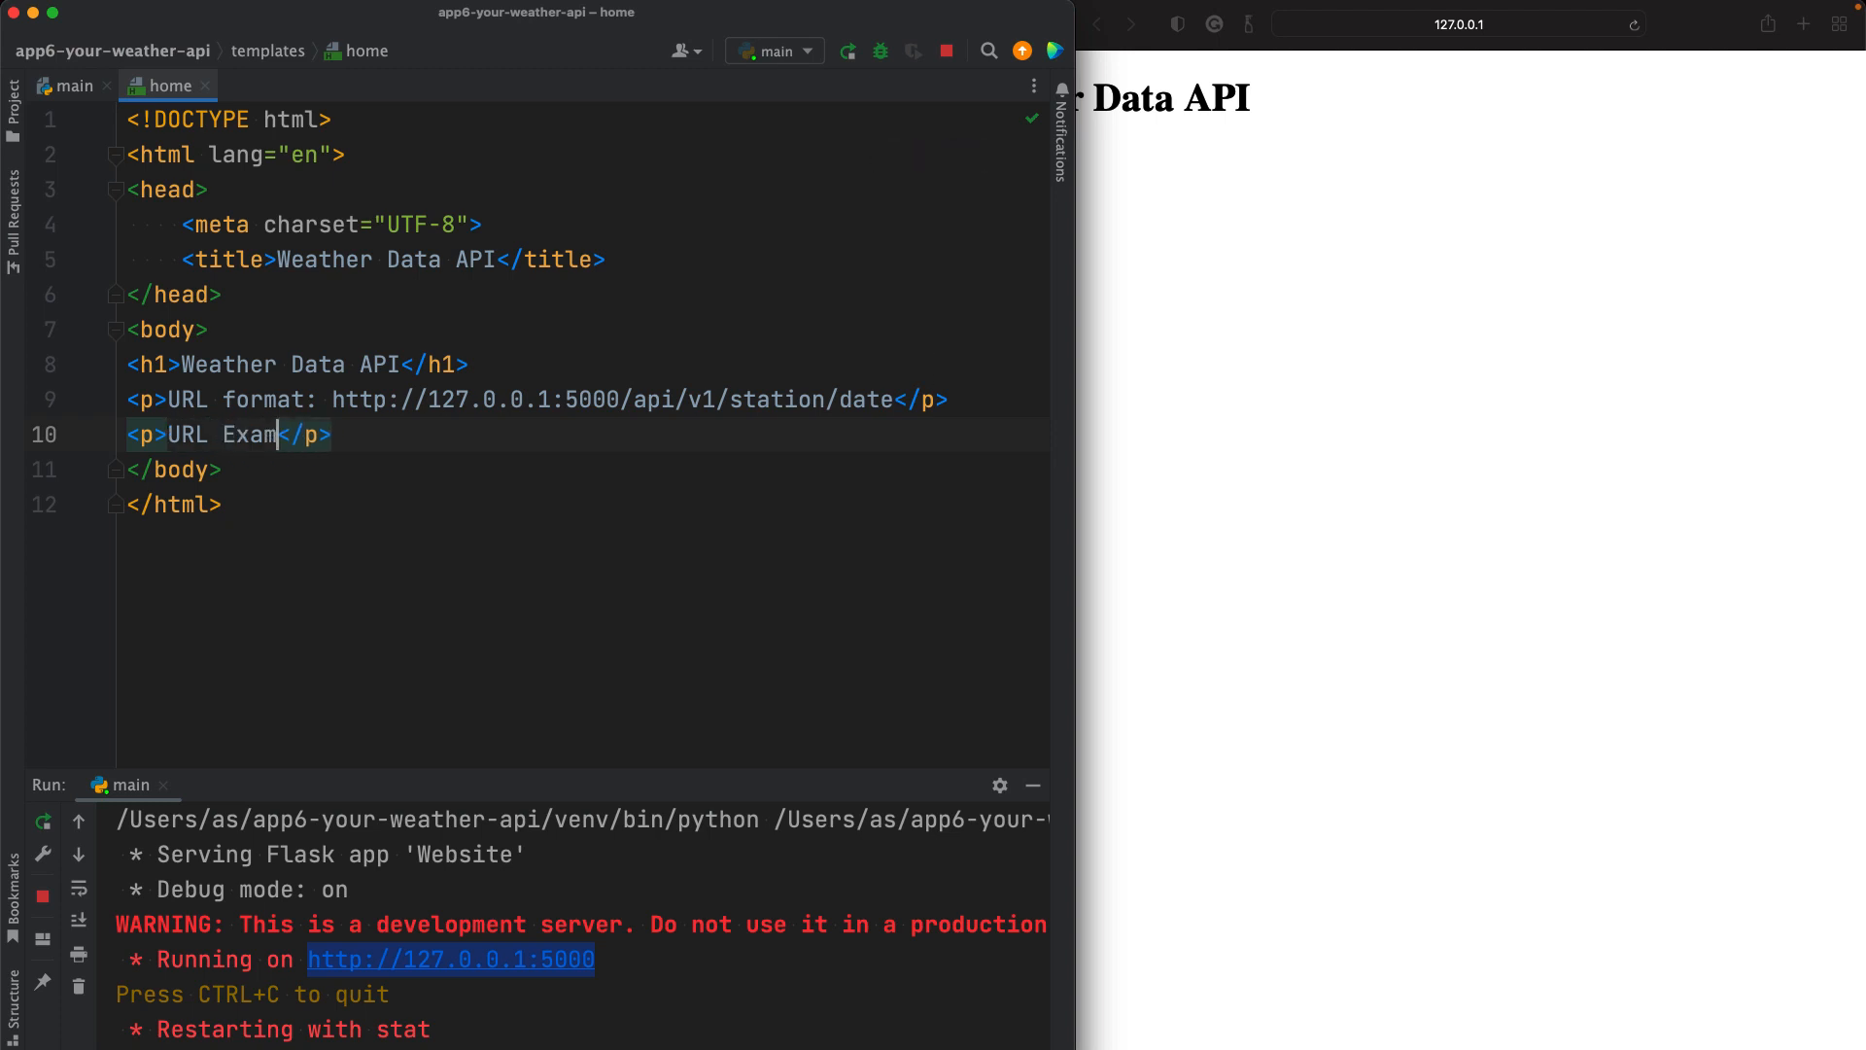
text(ple:)
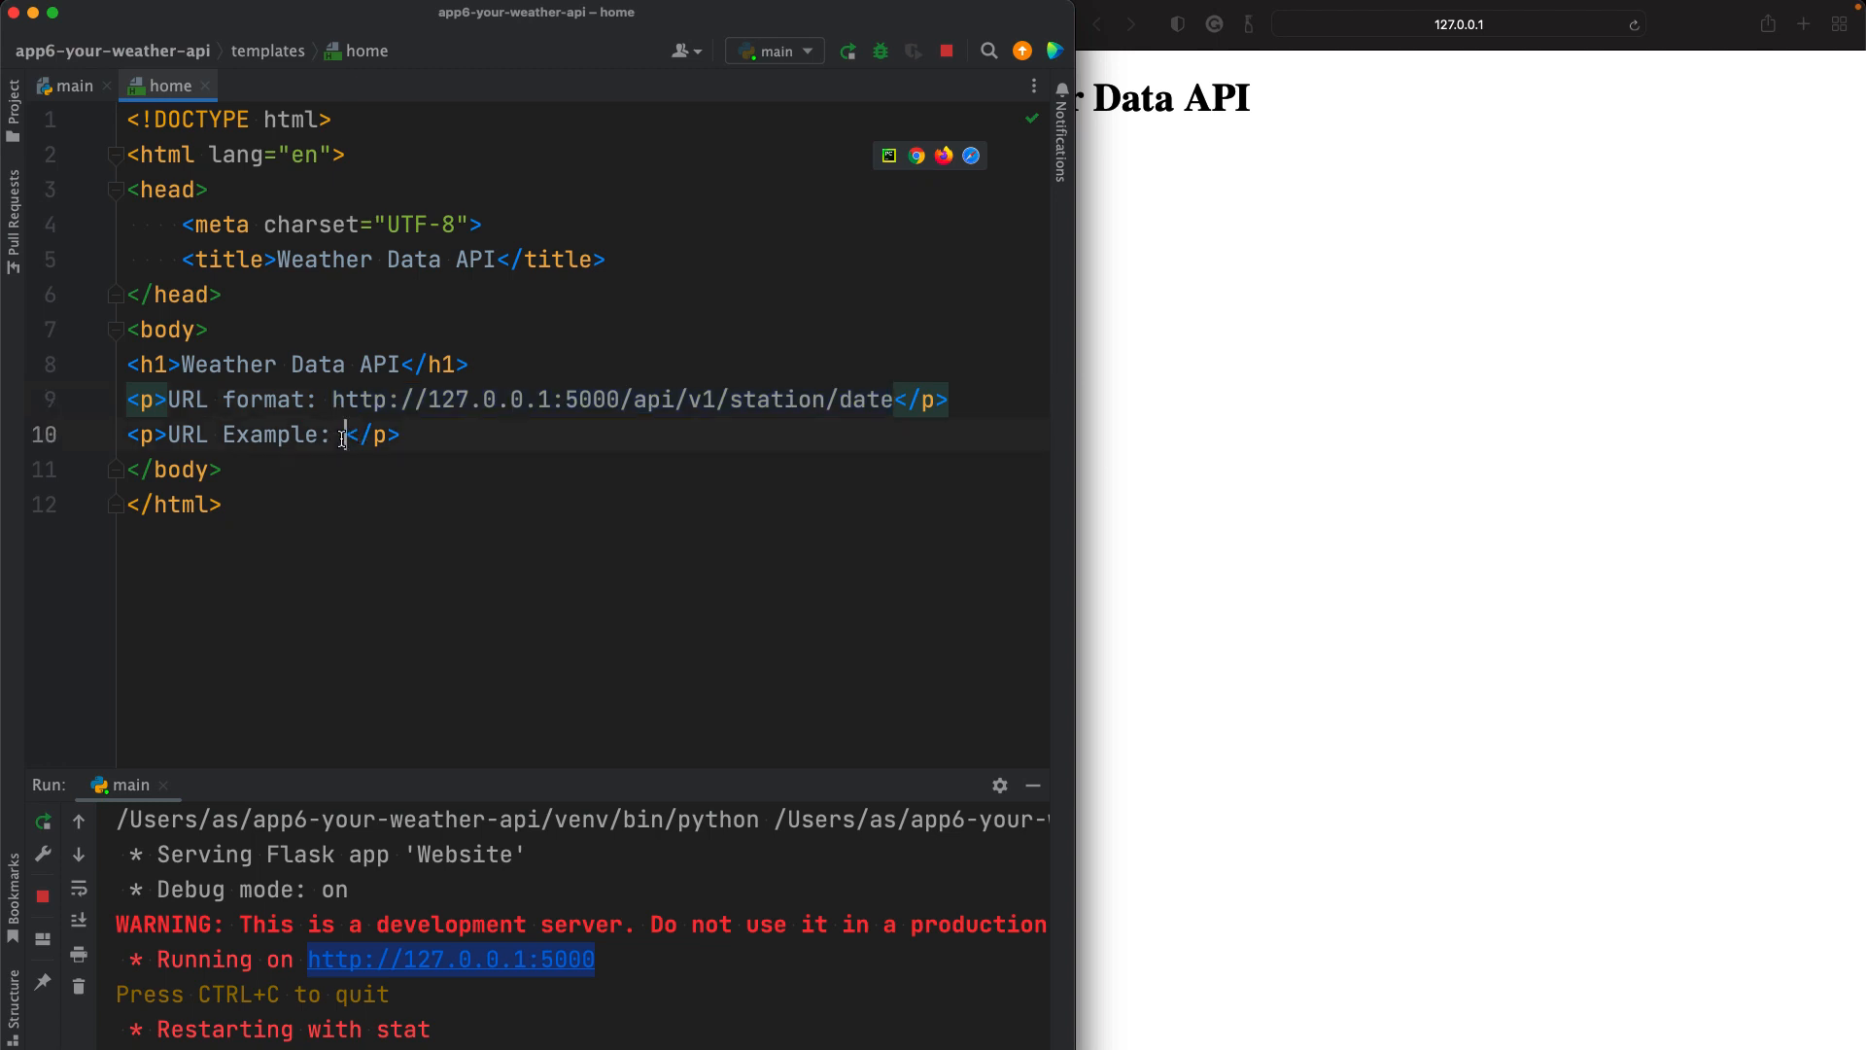
text(http://127.0.0.1:5000/api/v1/station/date)
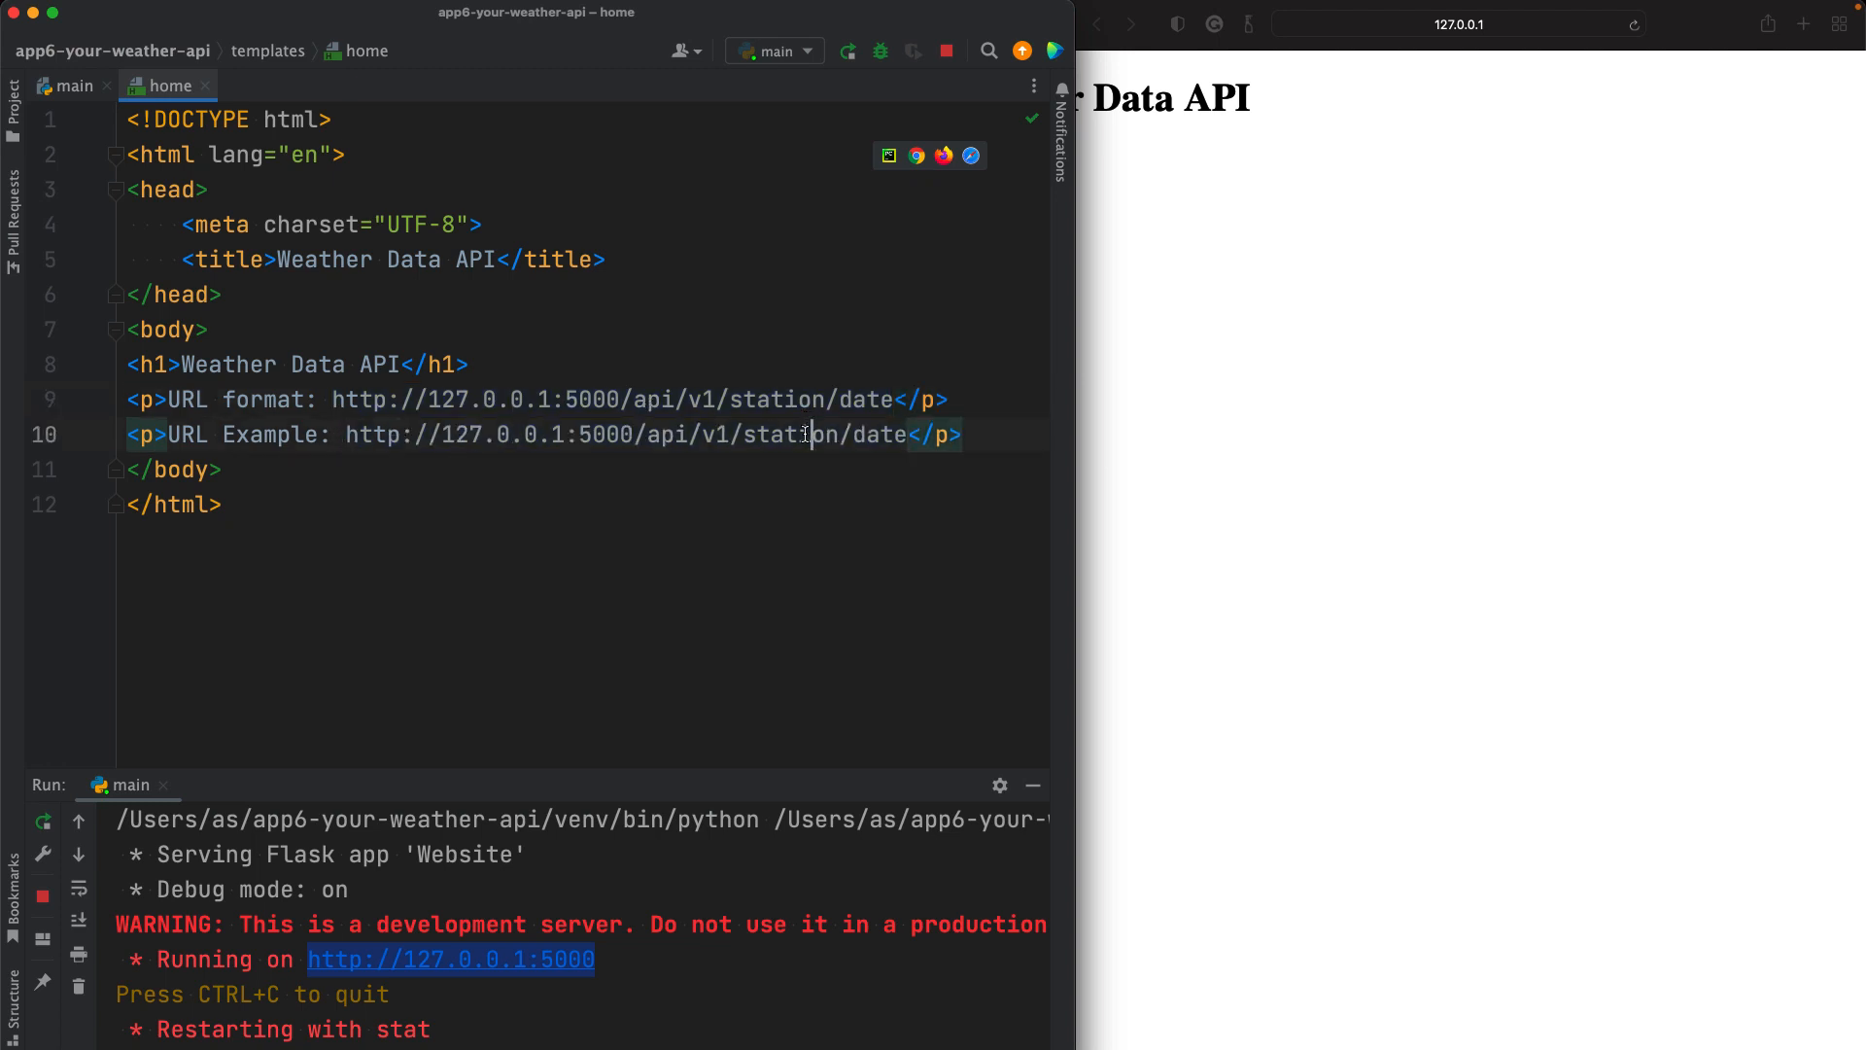
text(10)
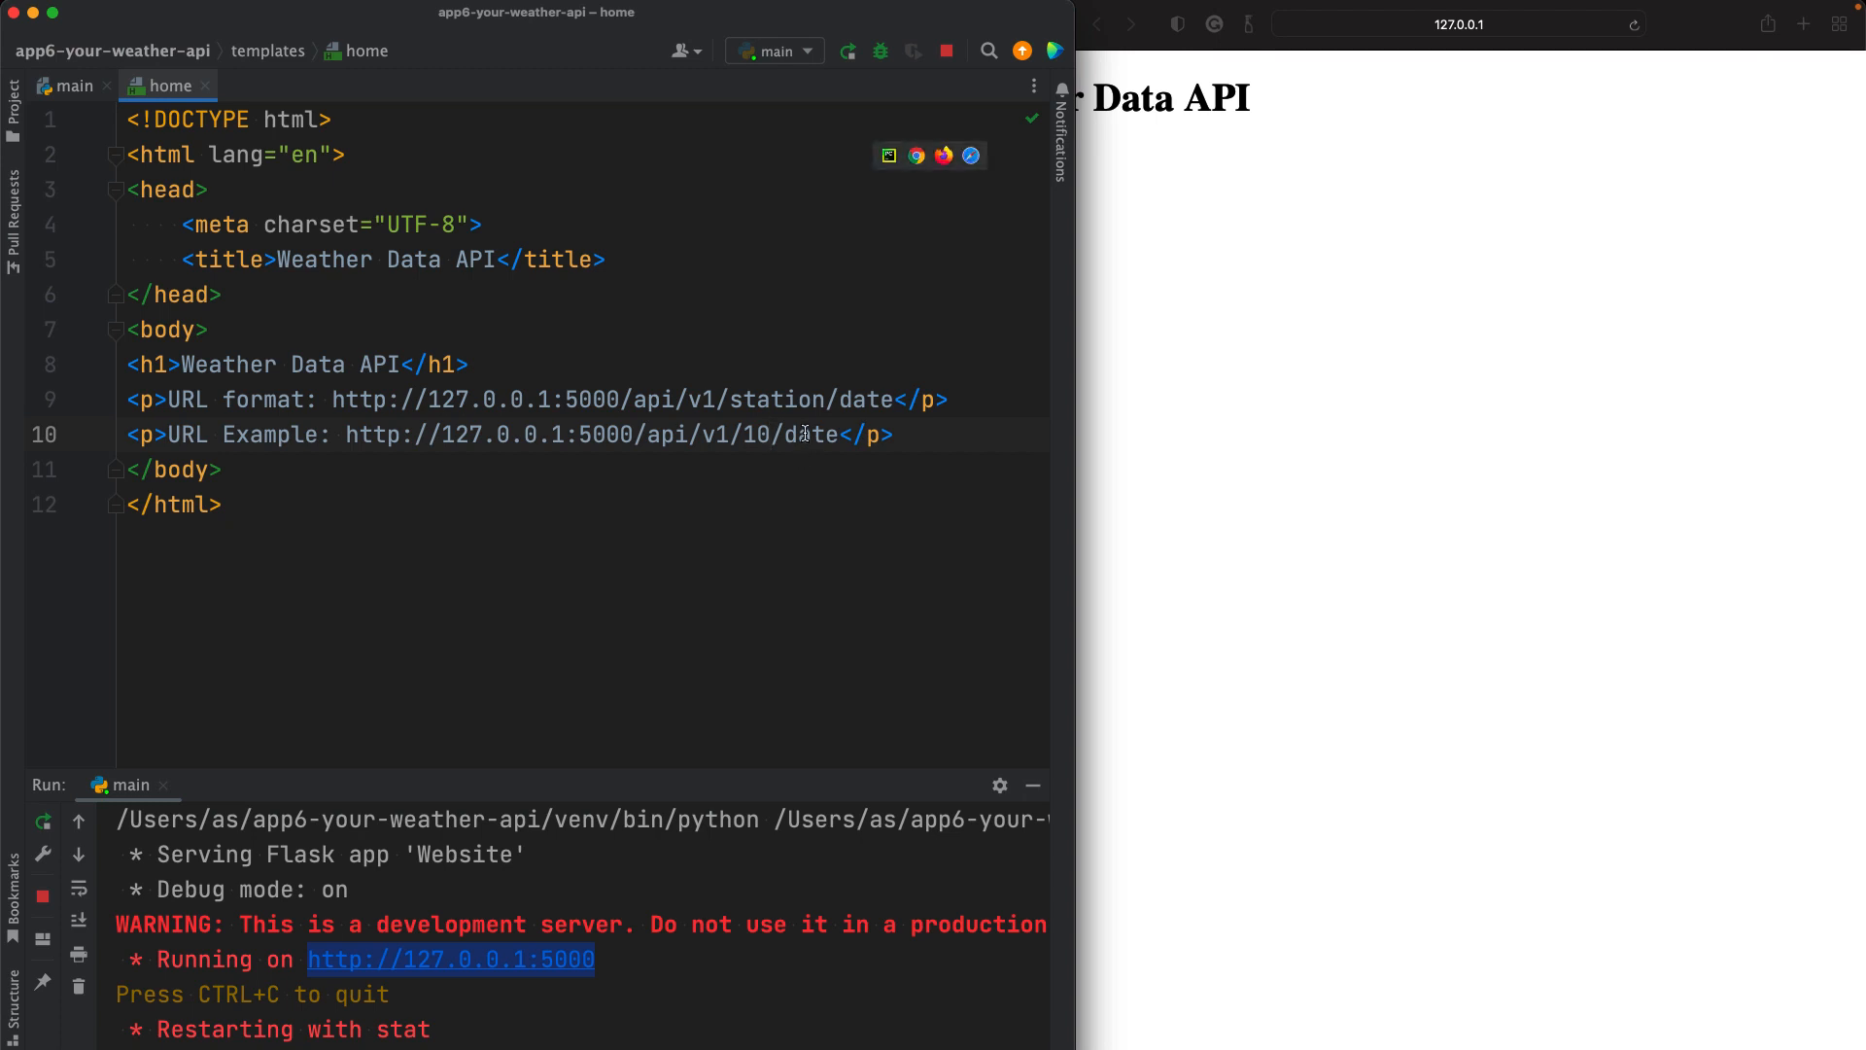
text(19)
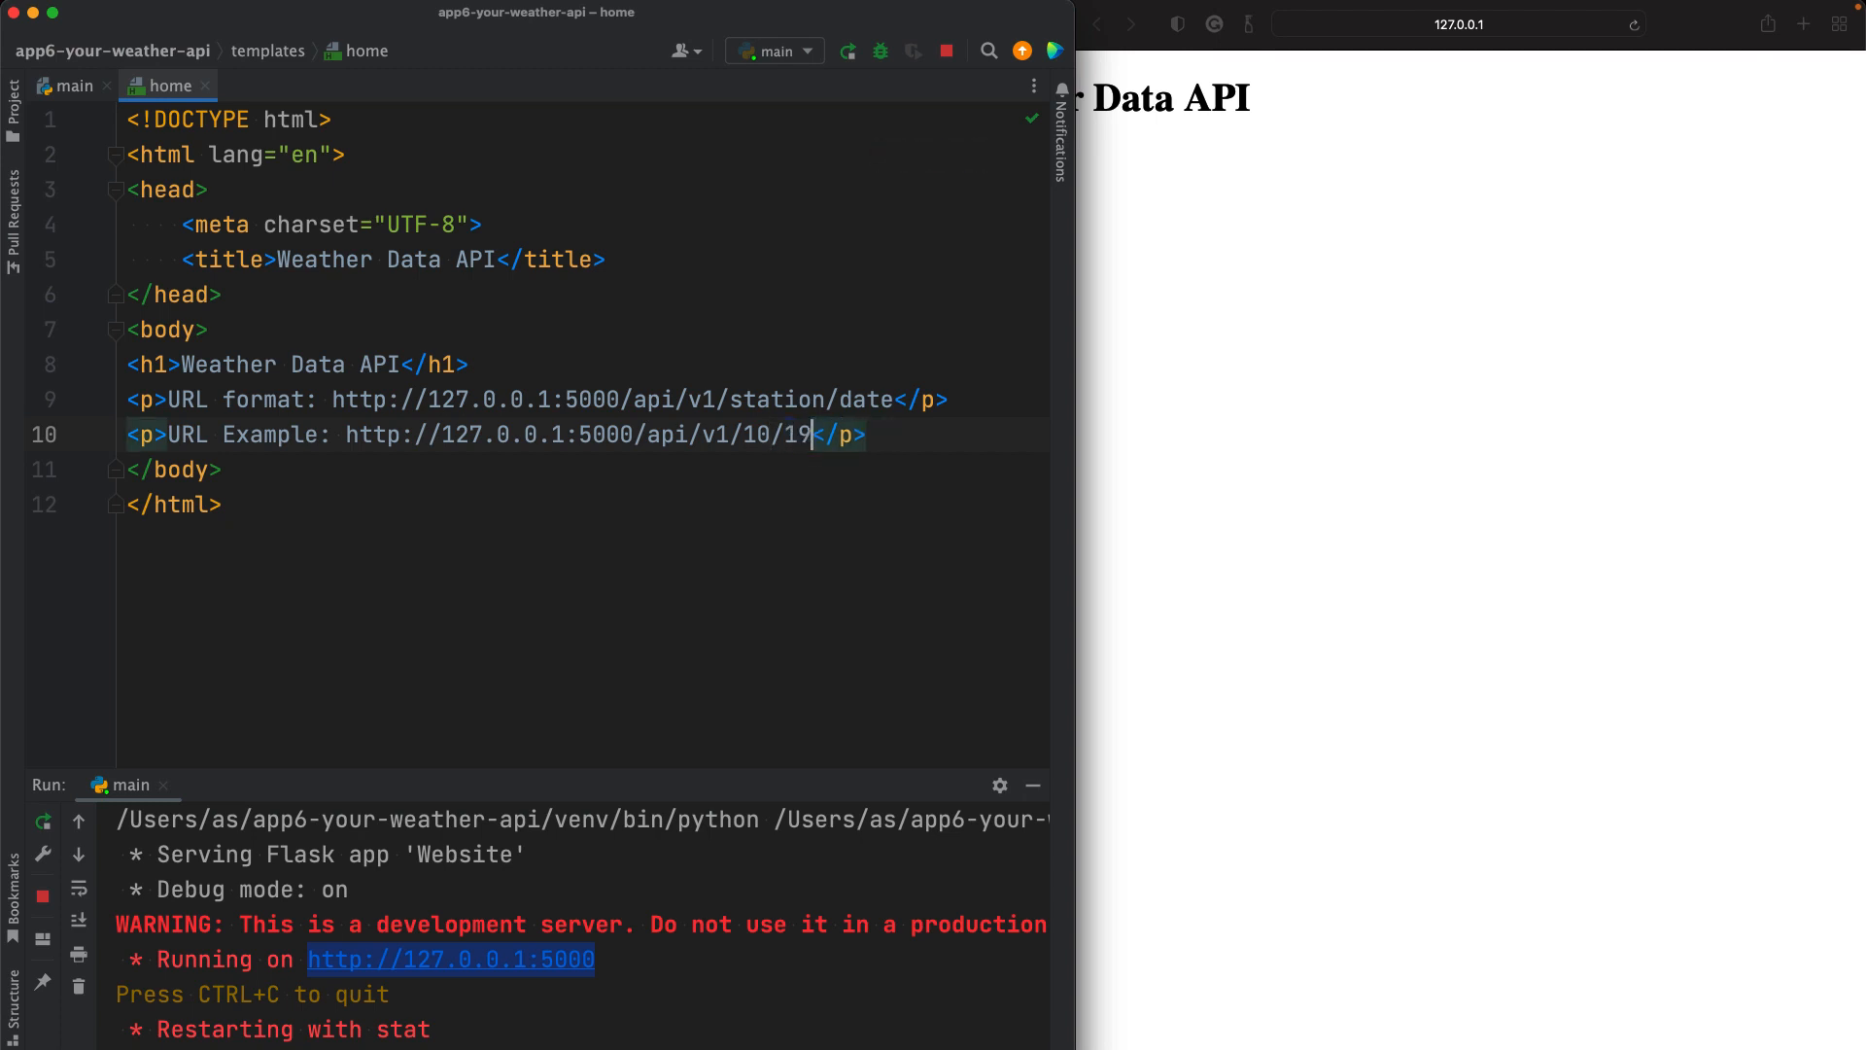
text(8810)
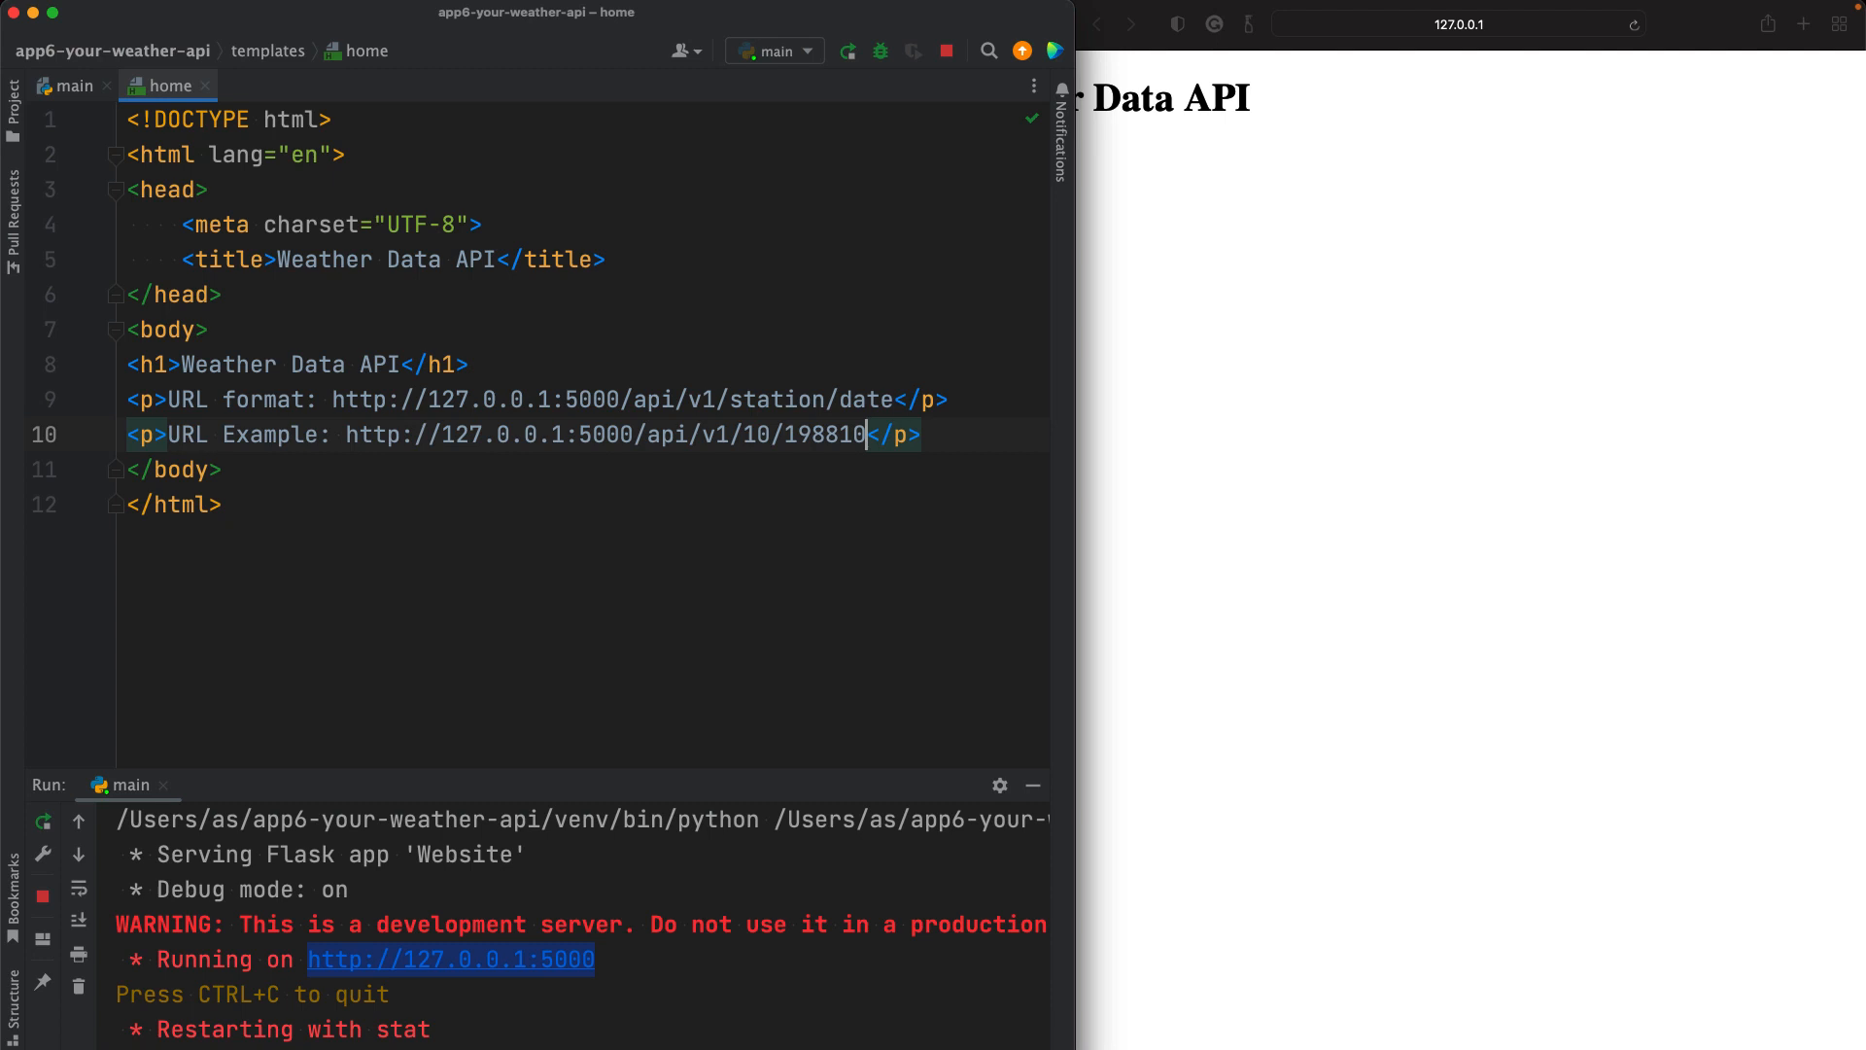
text(25)
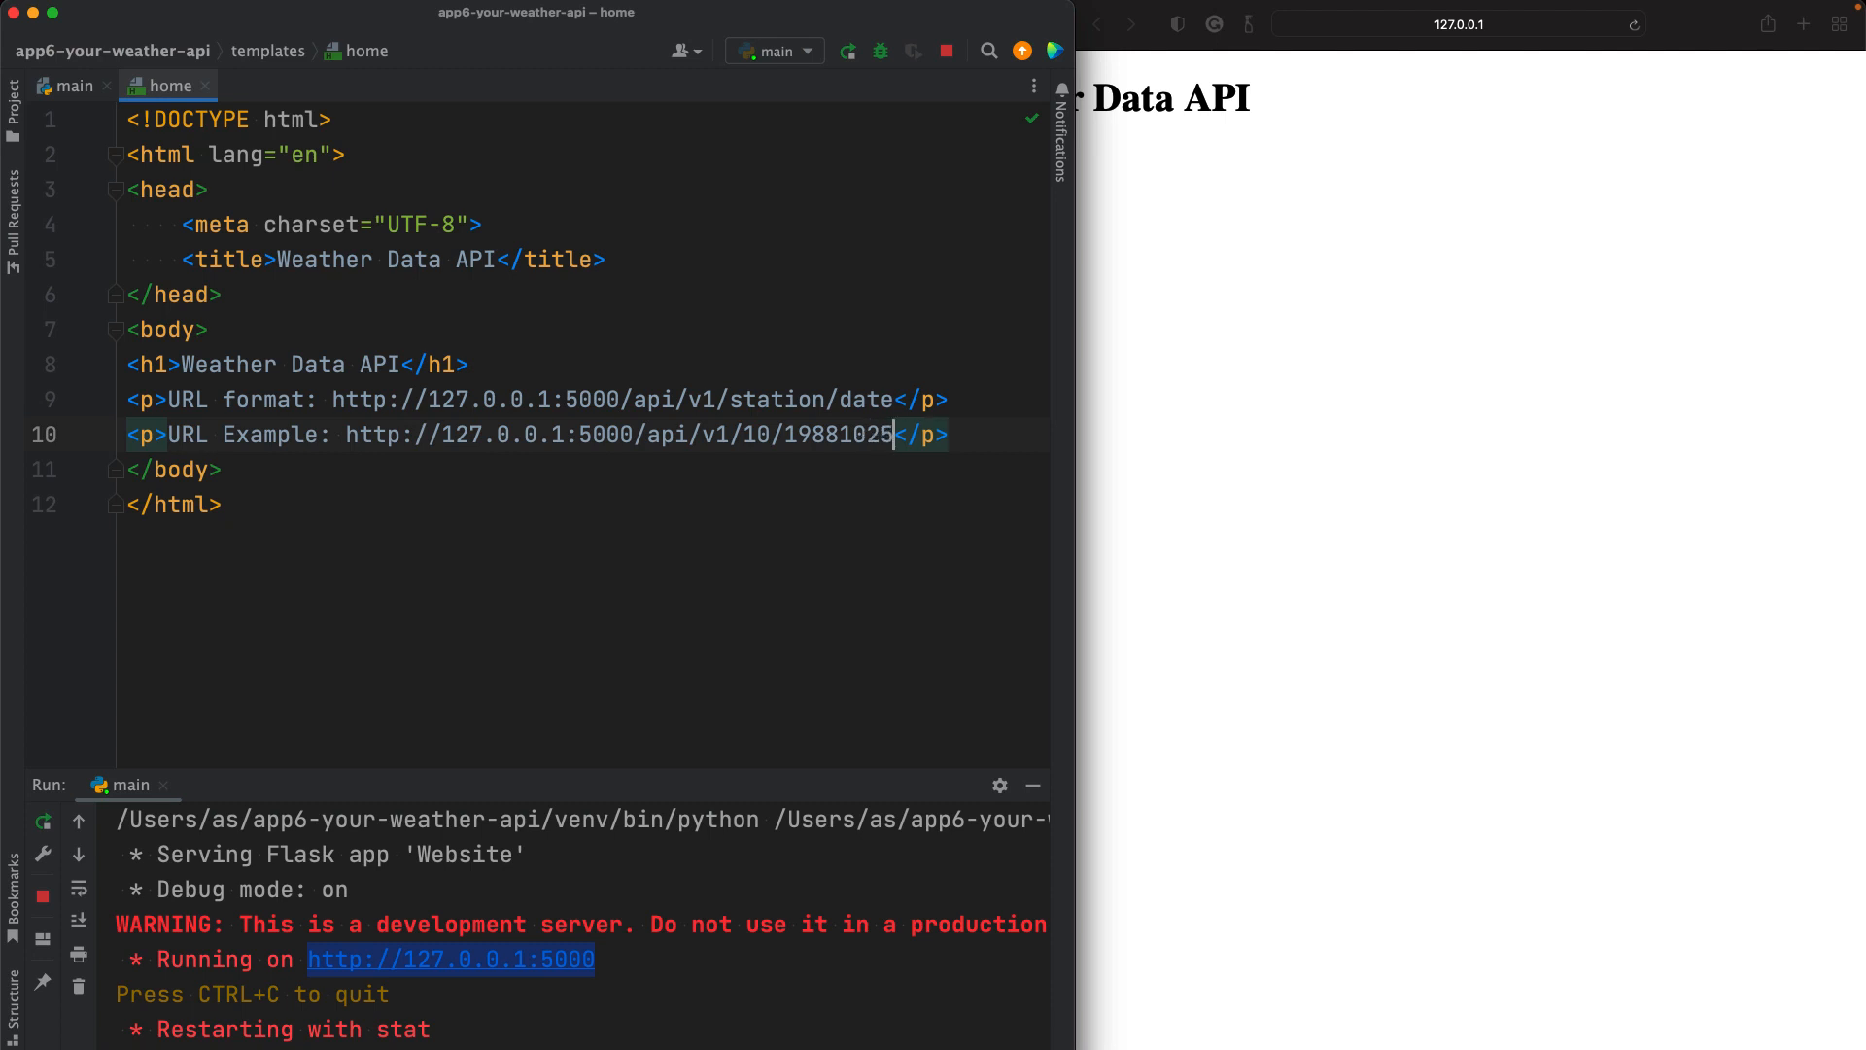
double_click(879, 433)
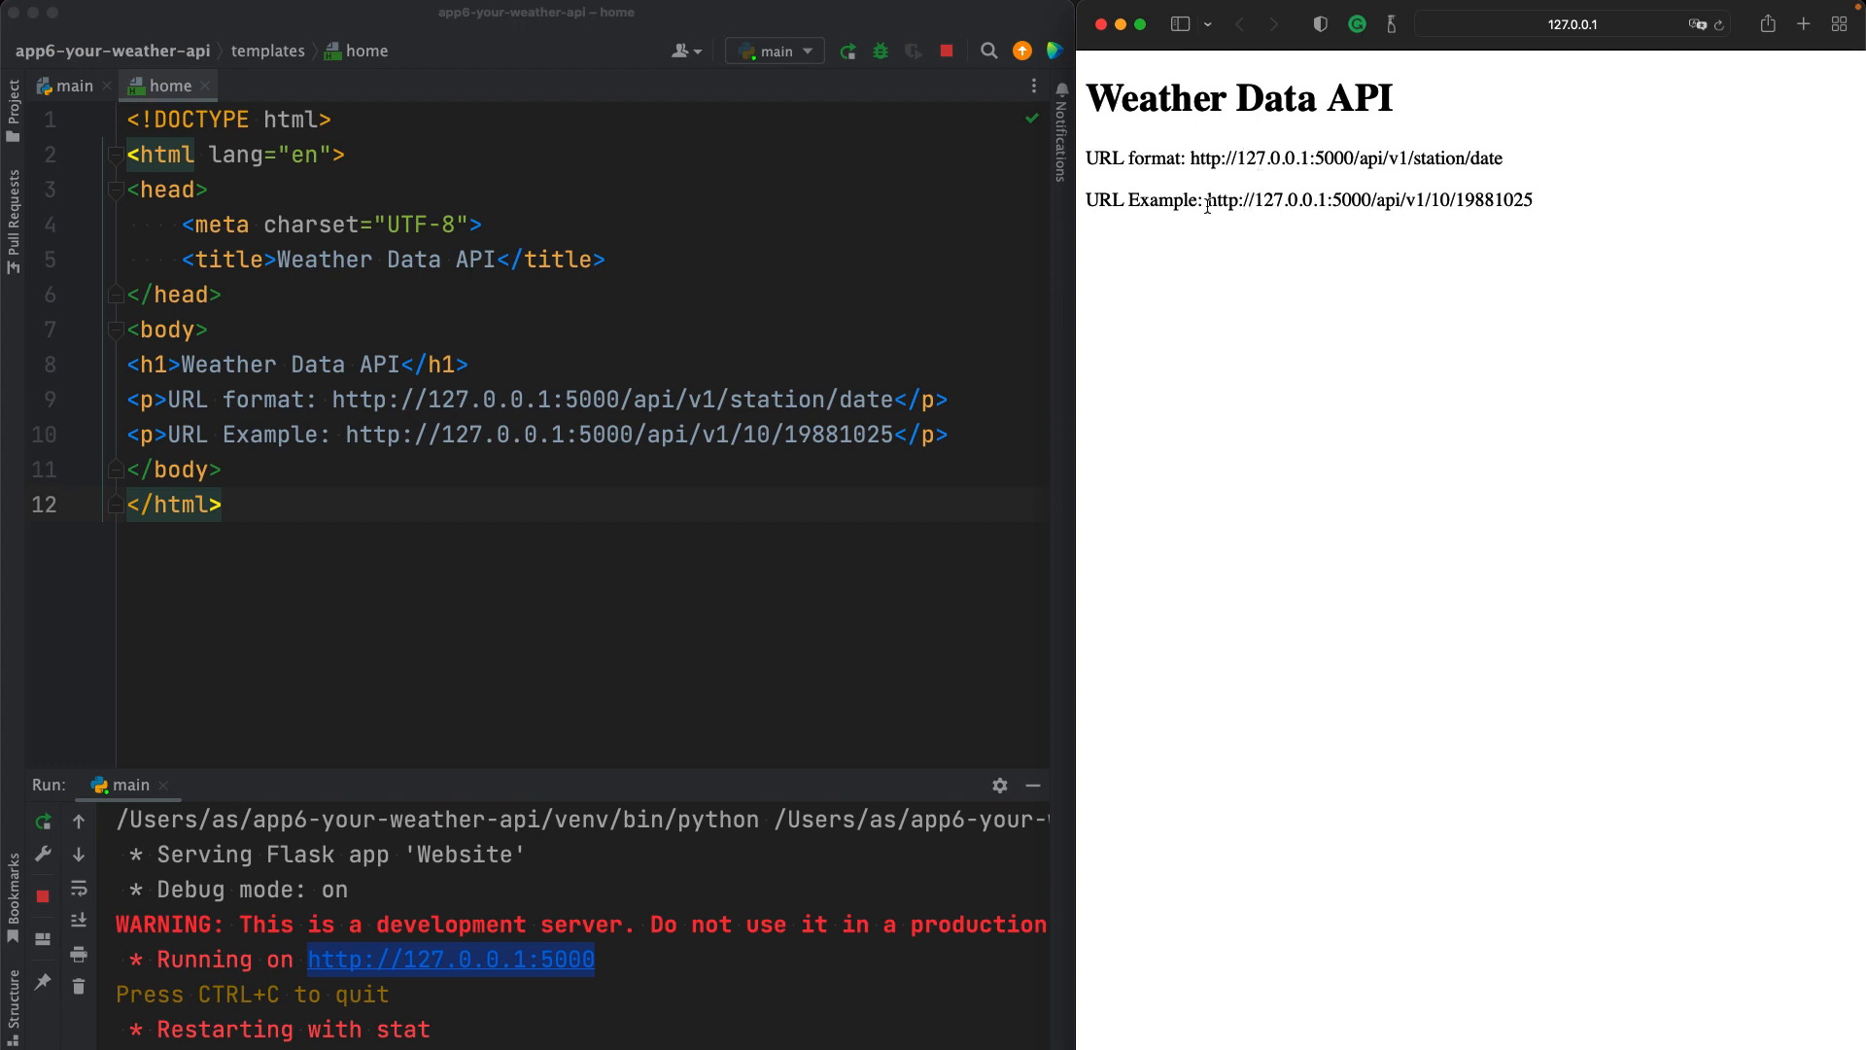
Step: Highlight the example URL on the rendered page in Safari, then return to main.py
drag(1207, 201, 1534, 201)
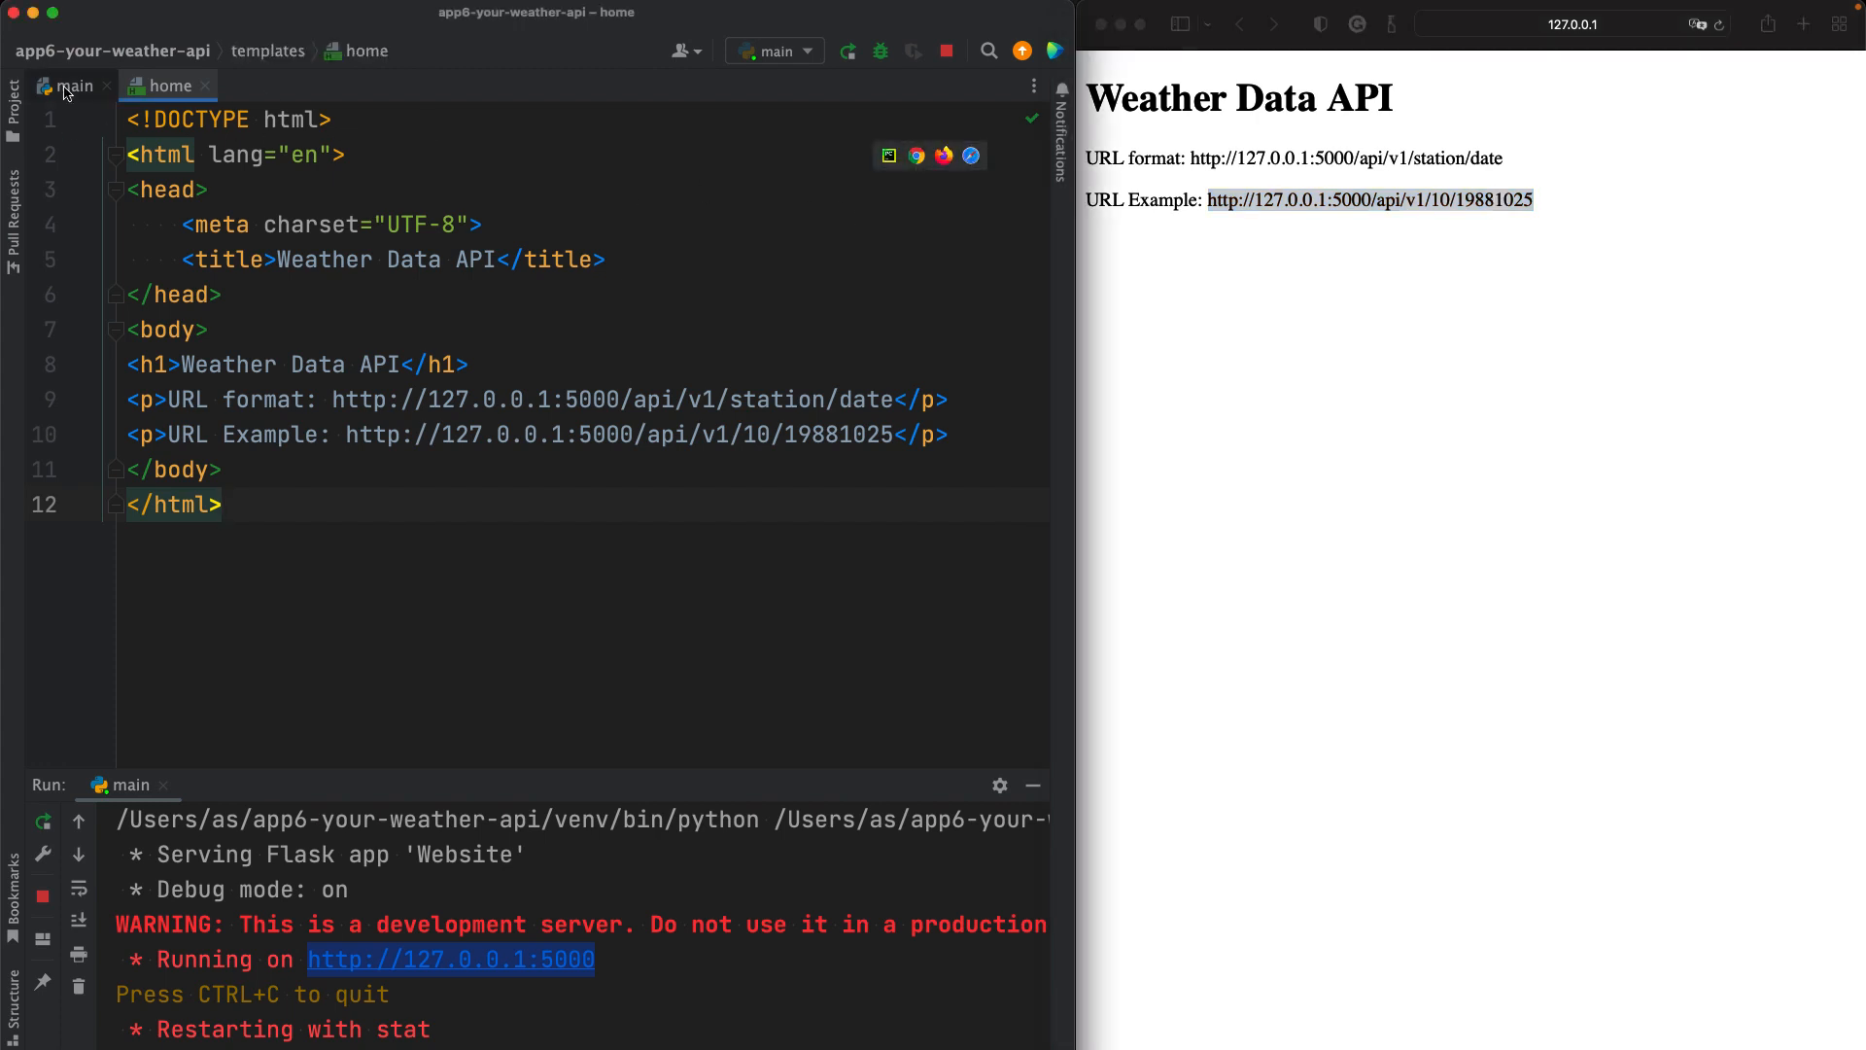
click(74, 85)
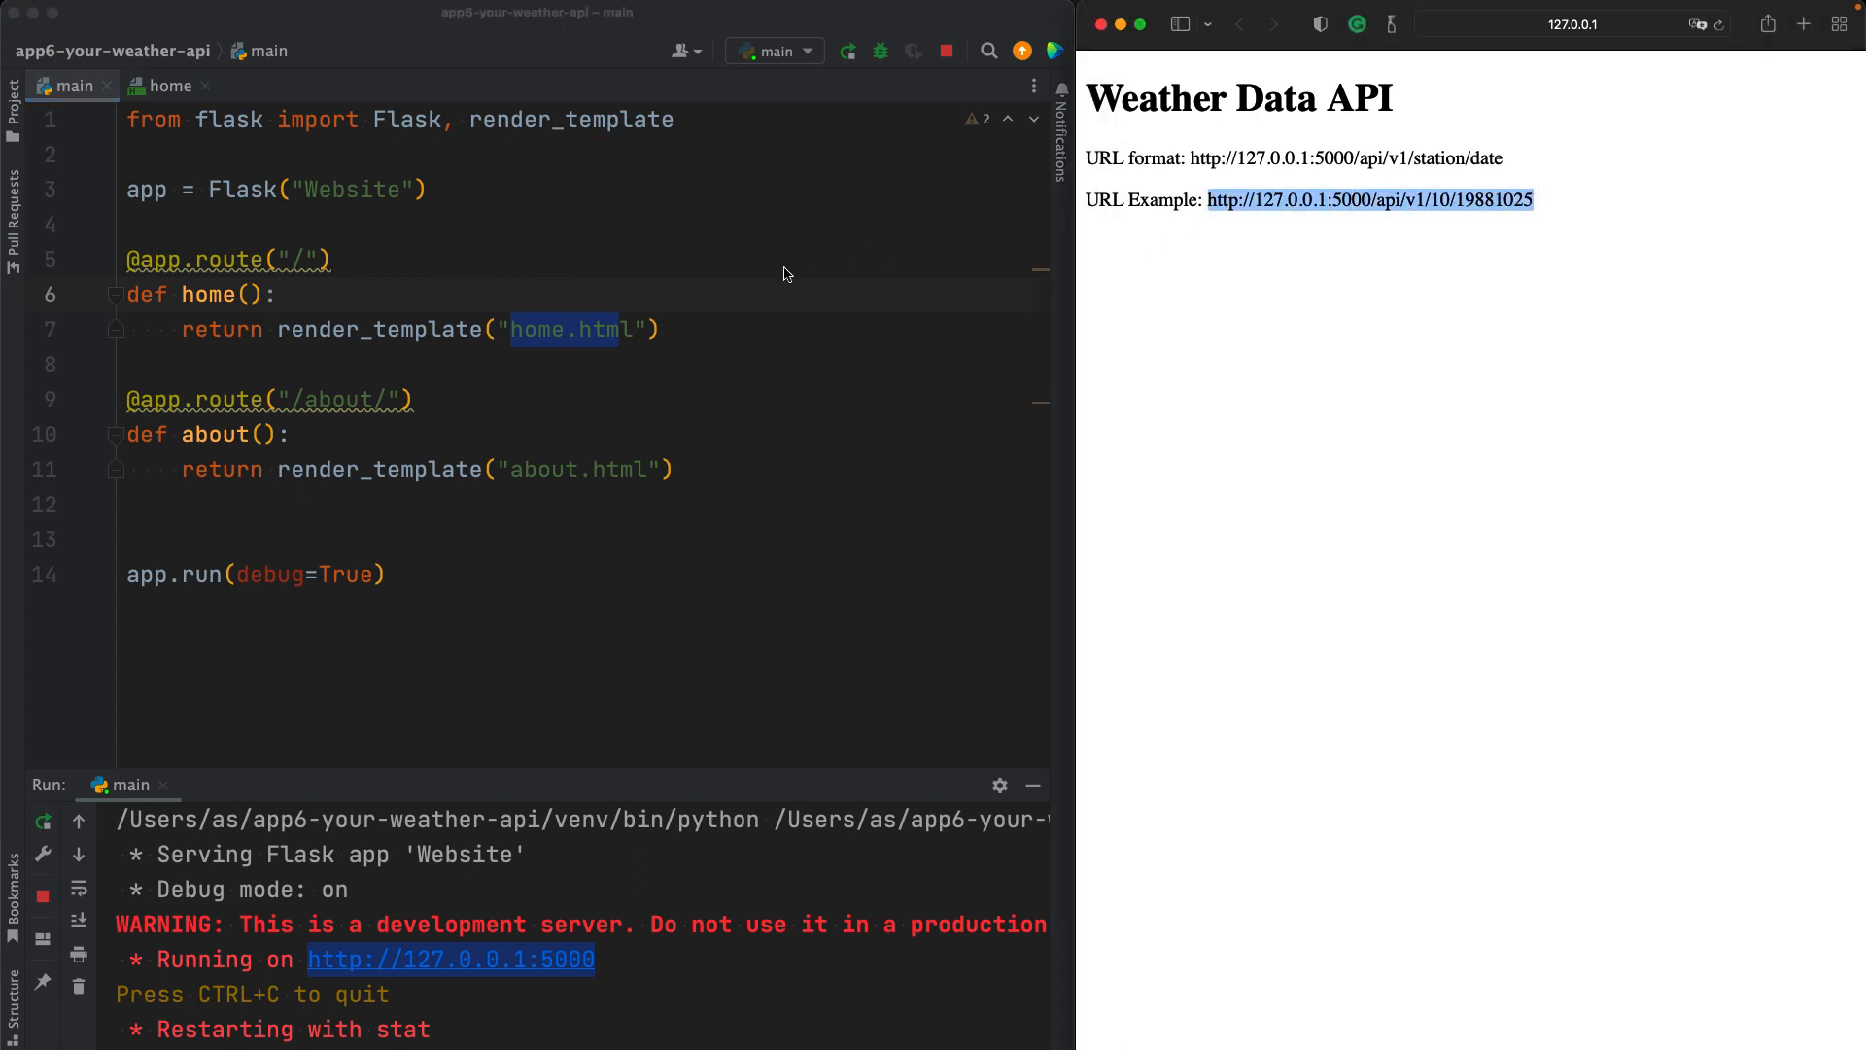
mouse_move(431, 344)
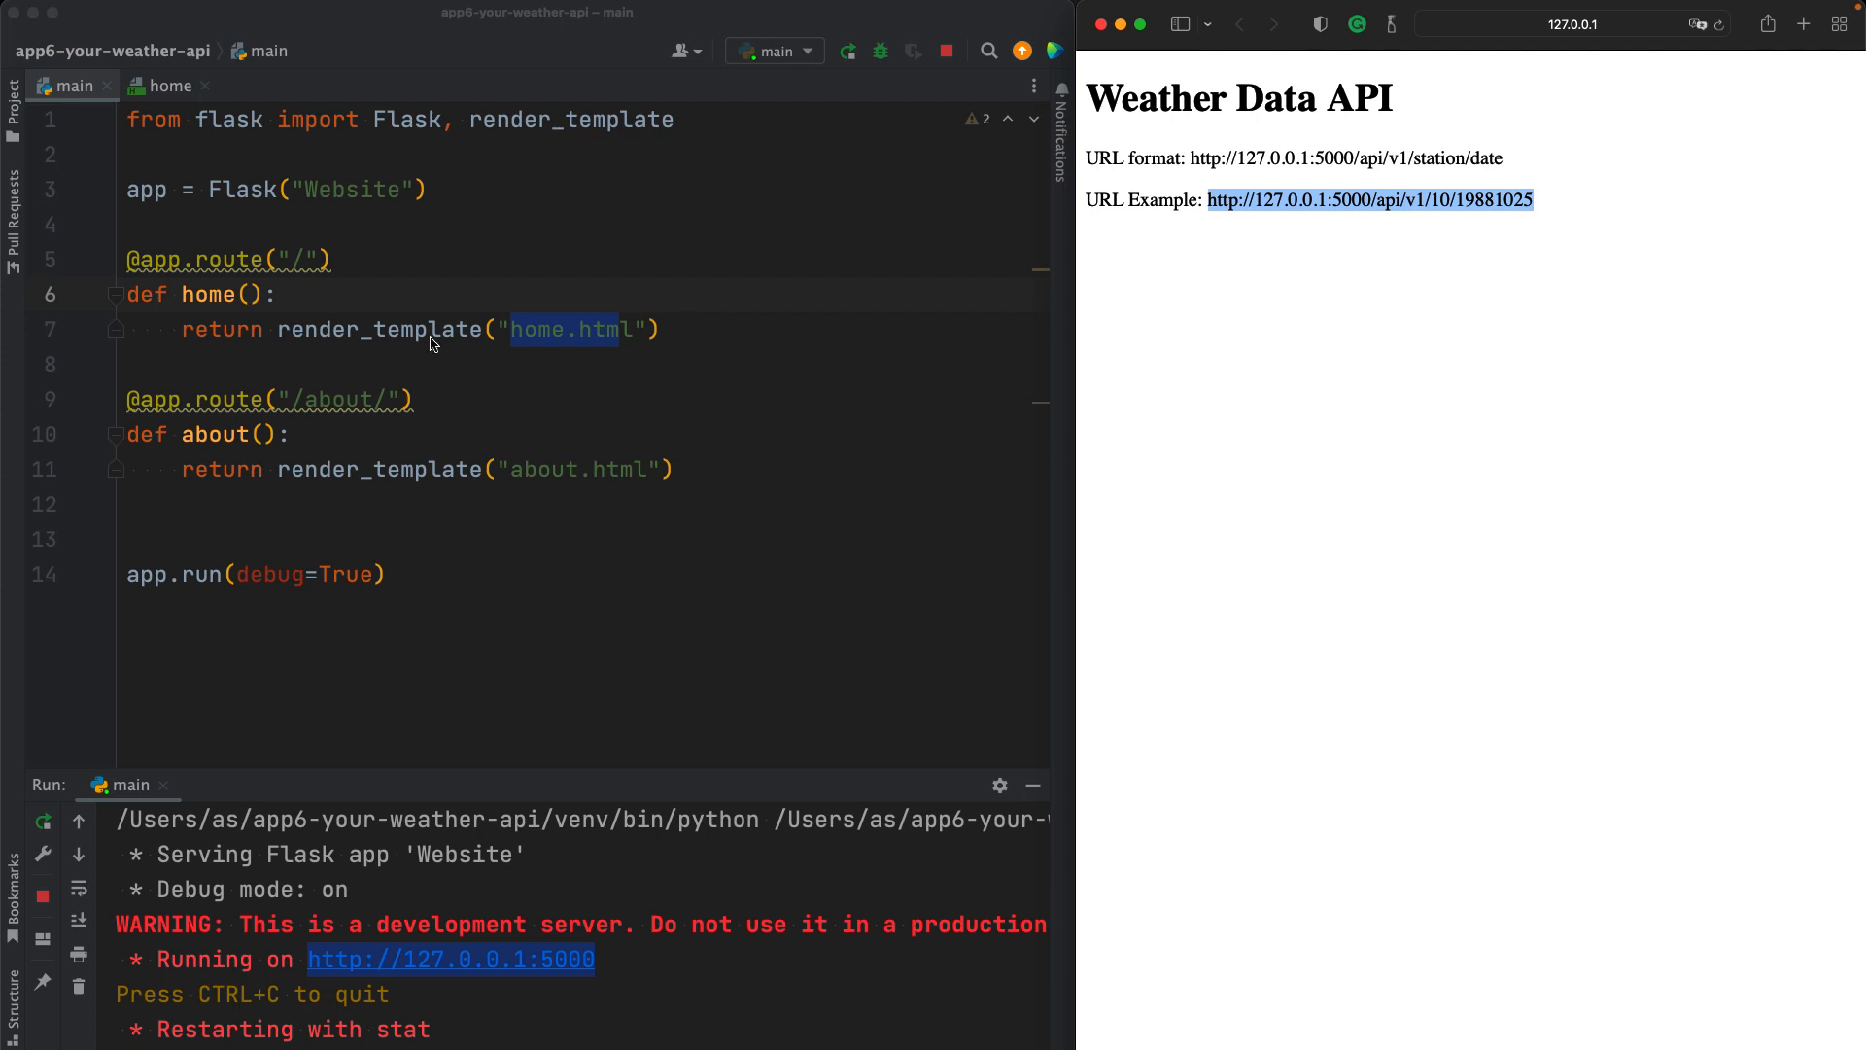
Step: Replace about in the second route path with api/v1/<station>
click(303, 259)
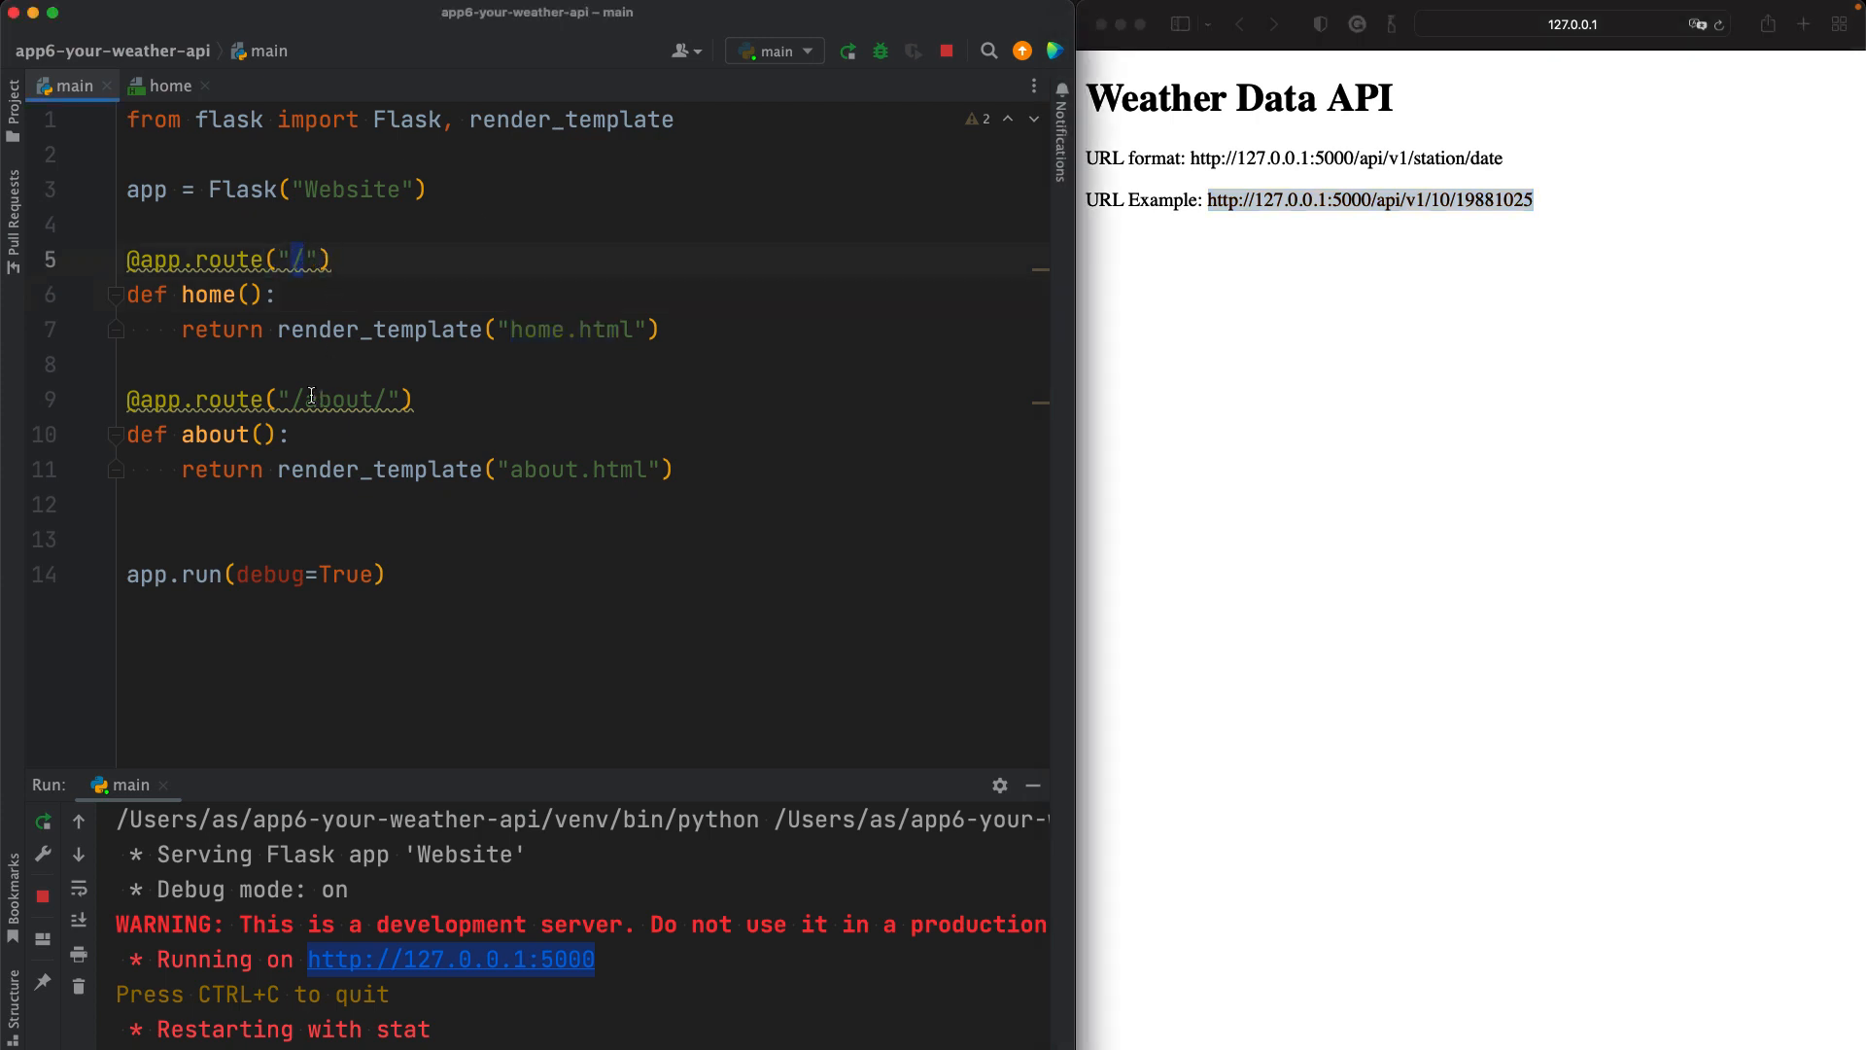
double_click(340, 398)
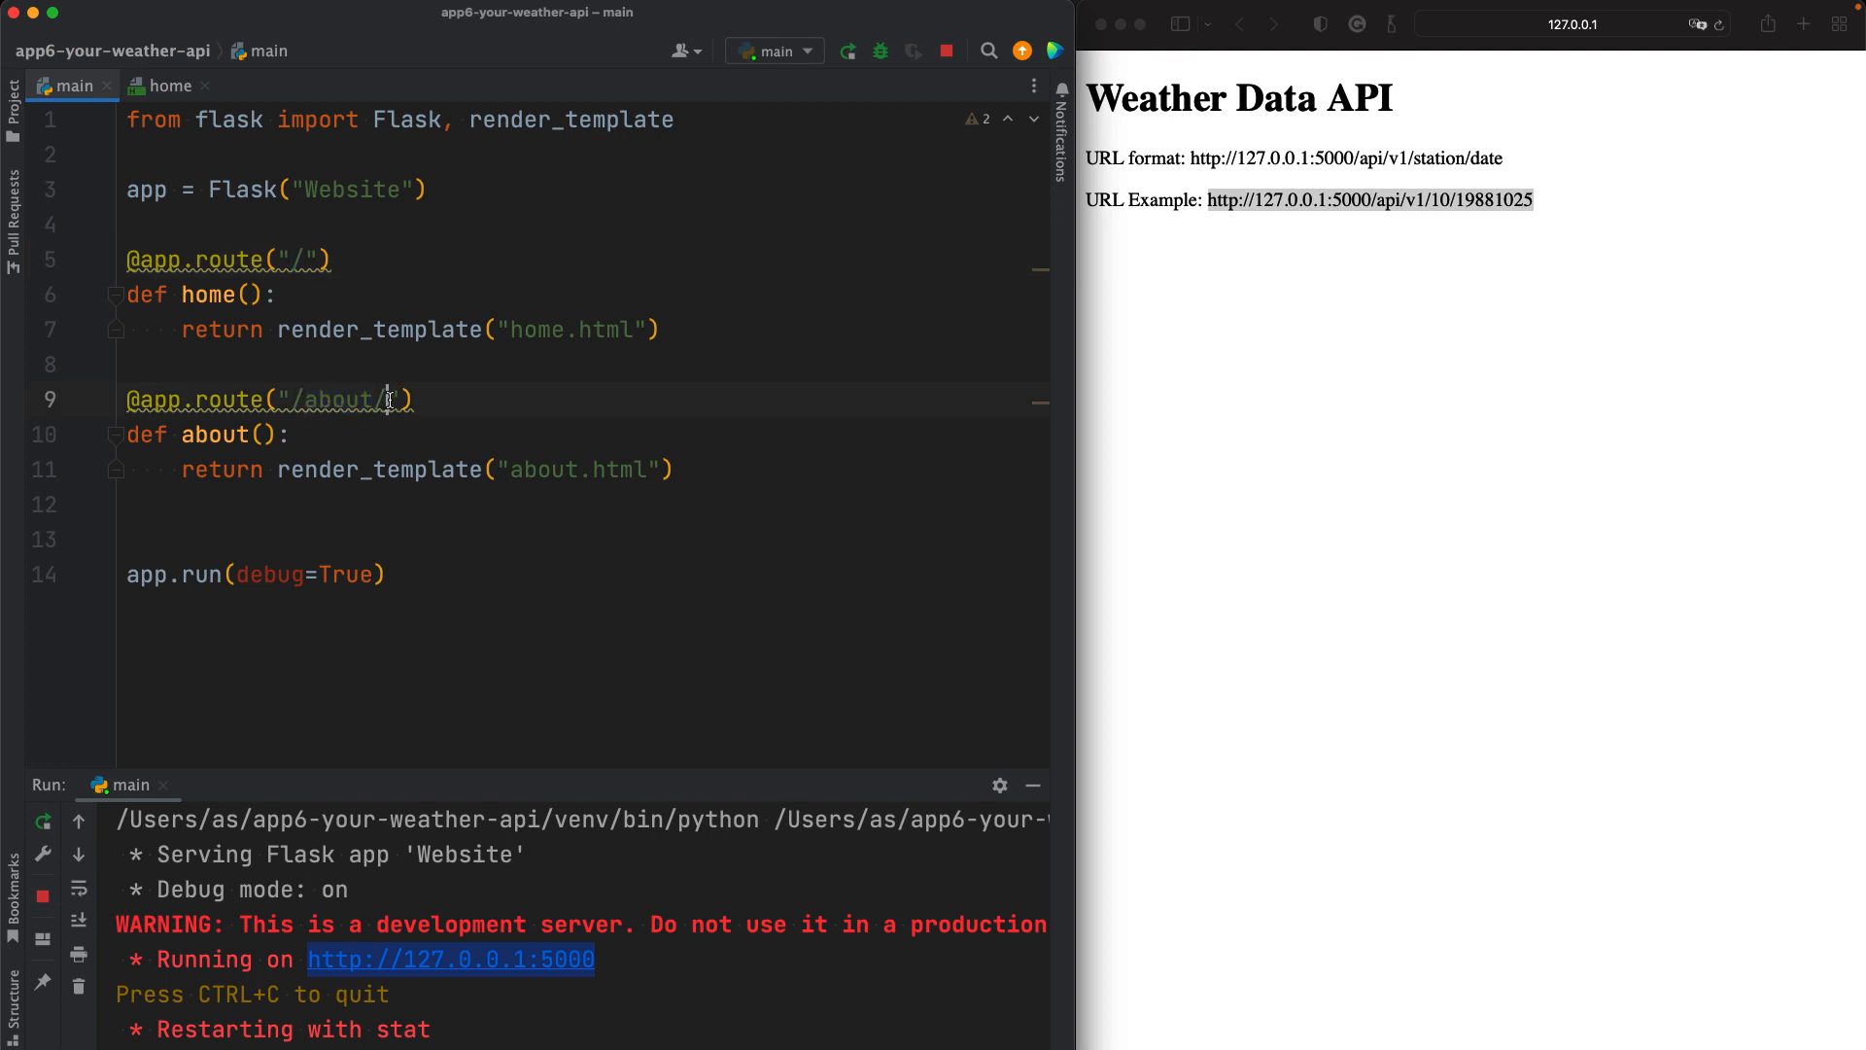
key(Backspace)
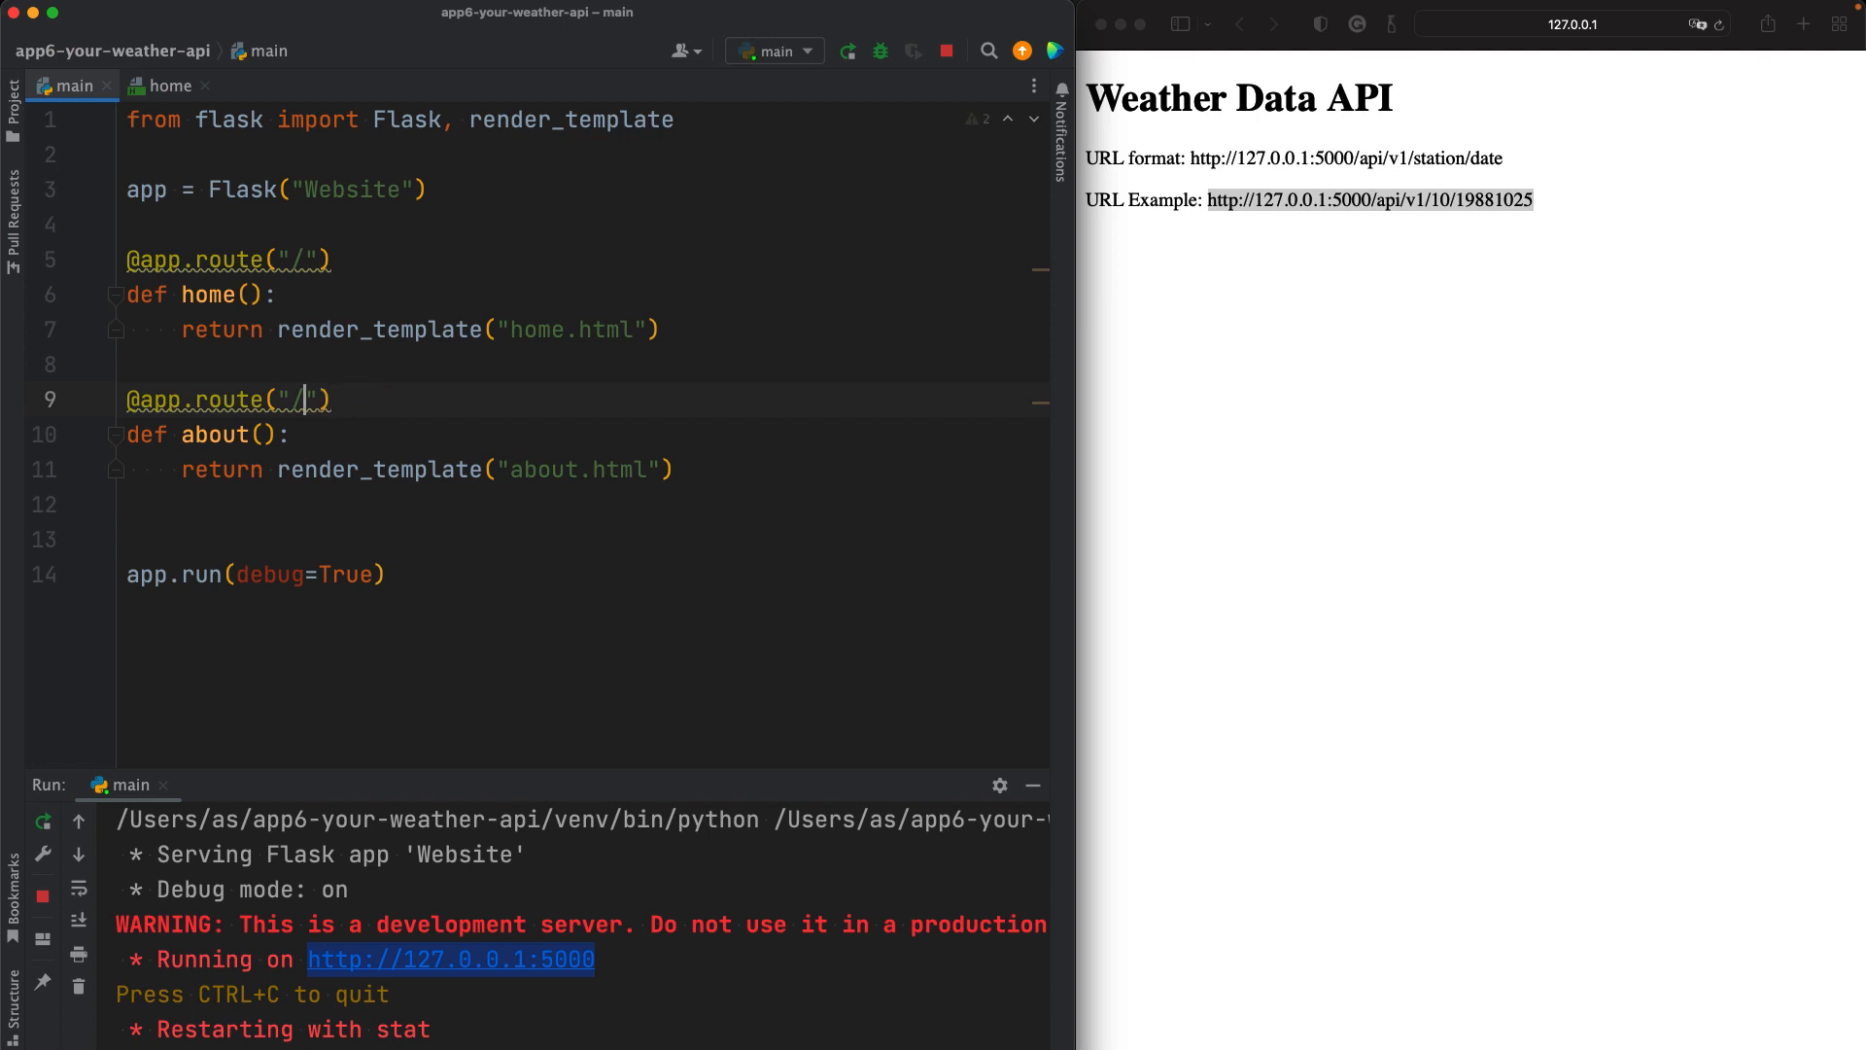
double_click(1368, 158)
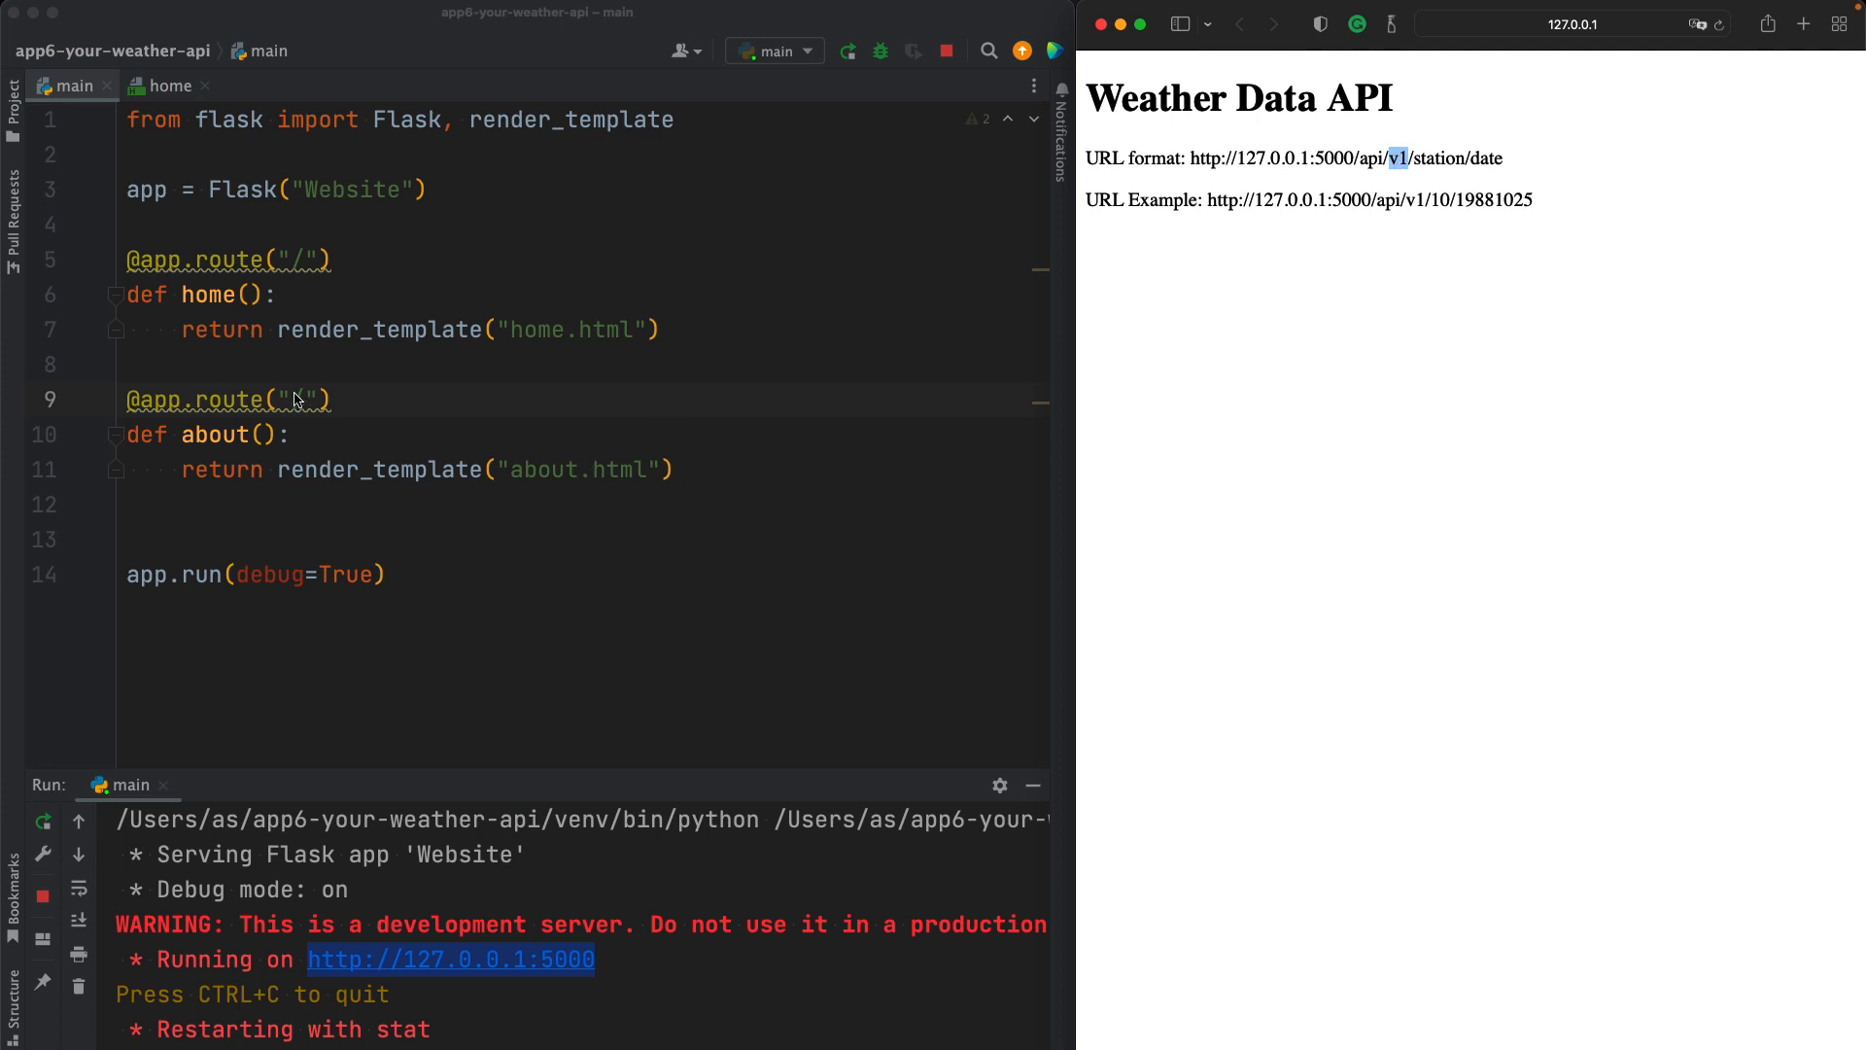
text(api/)
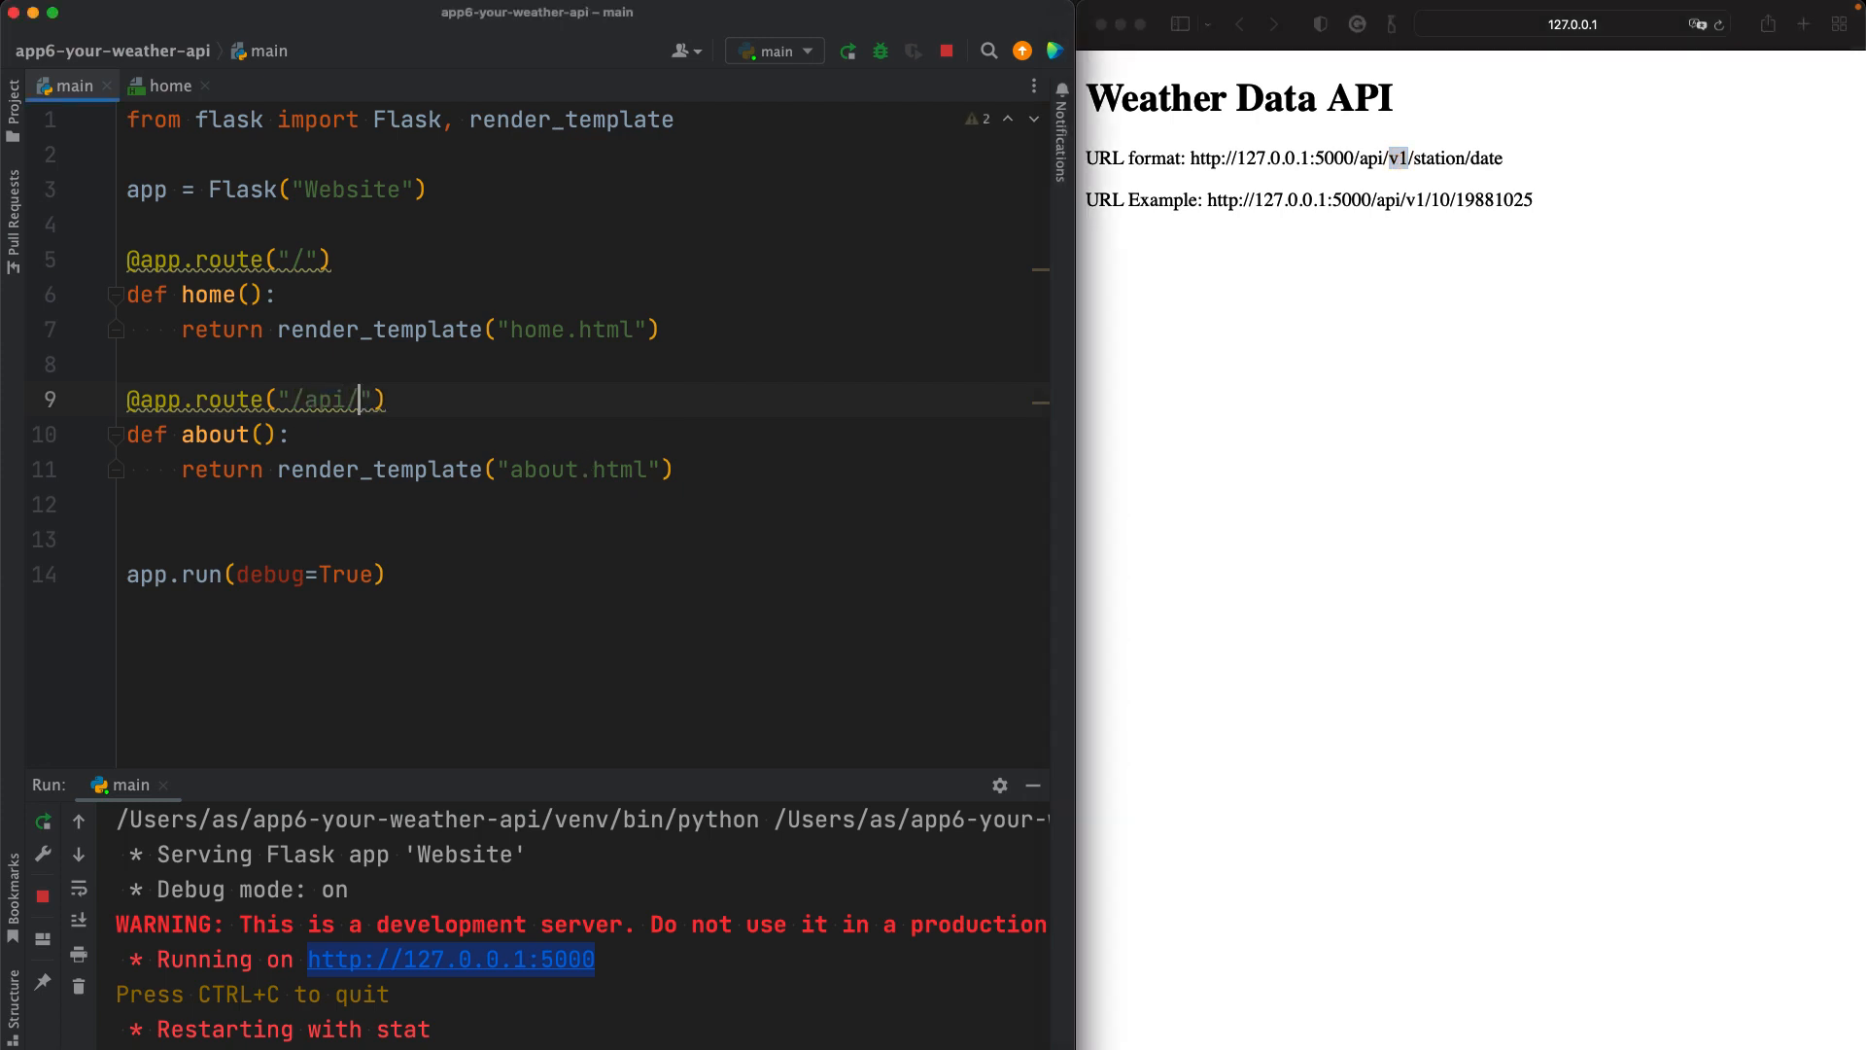
text(v1)
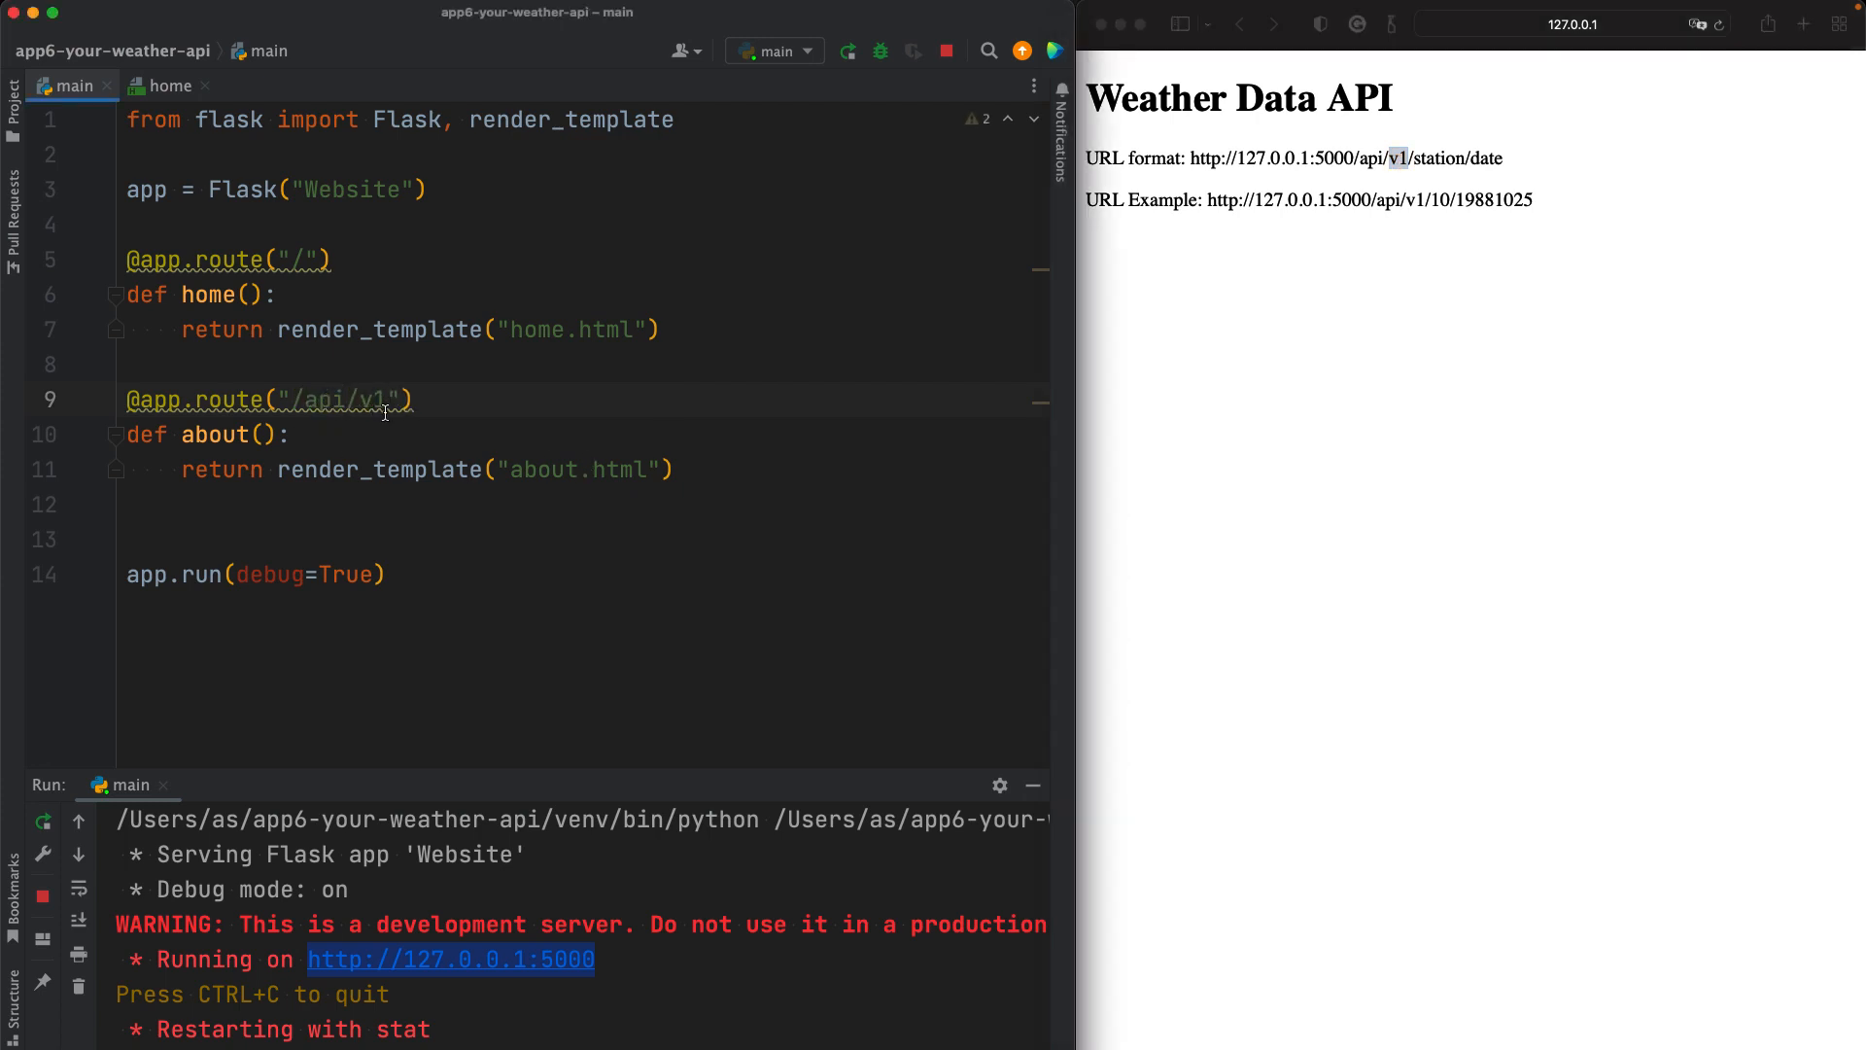
text(/<)
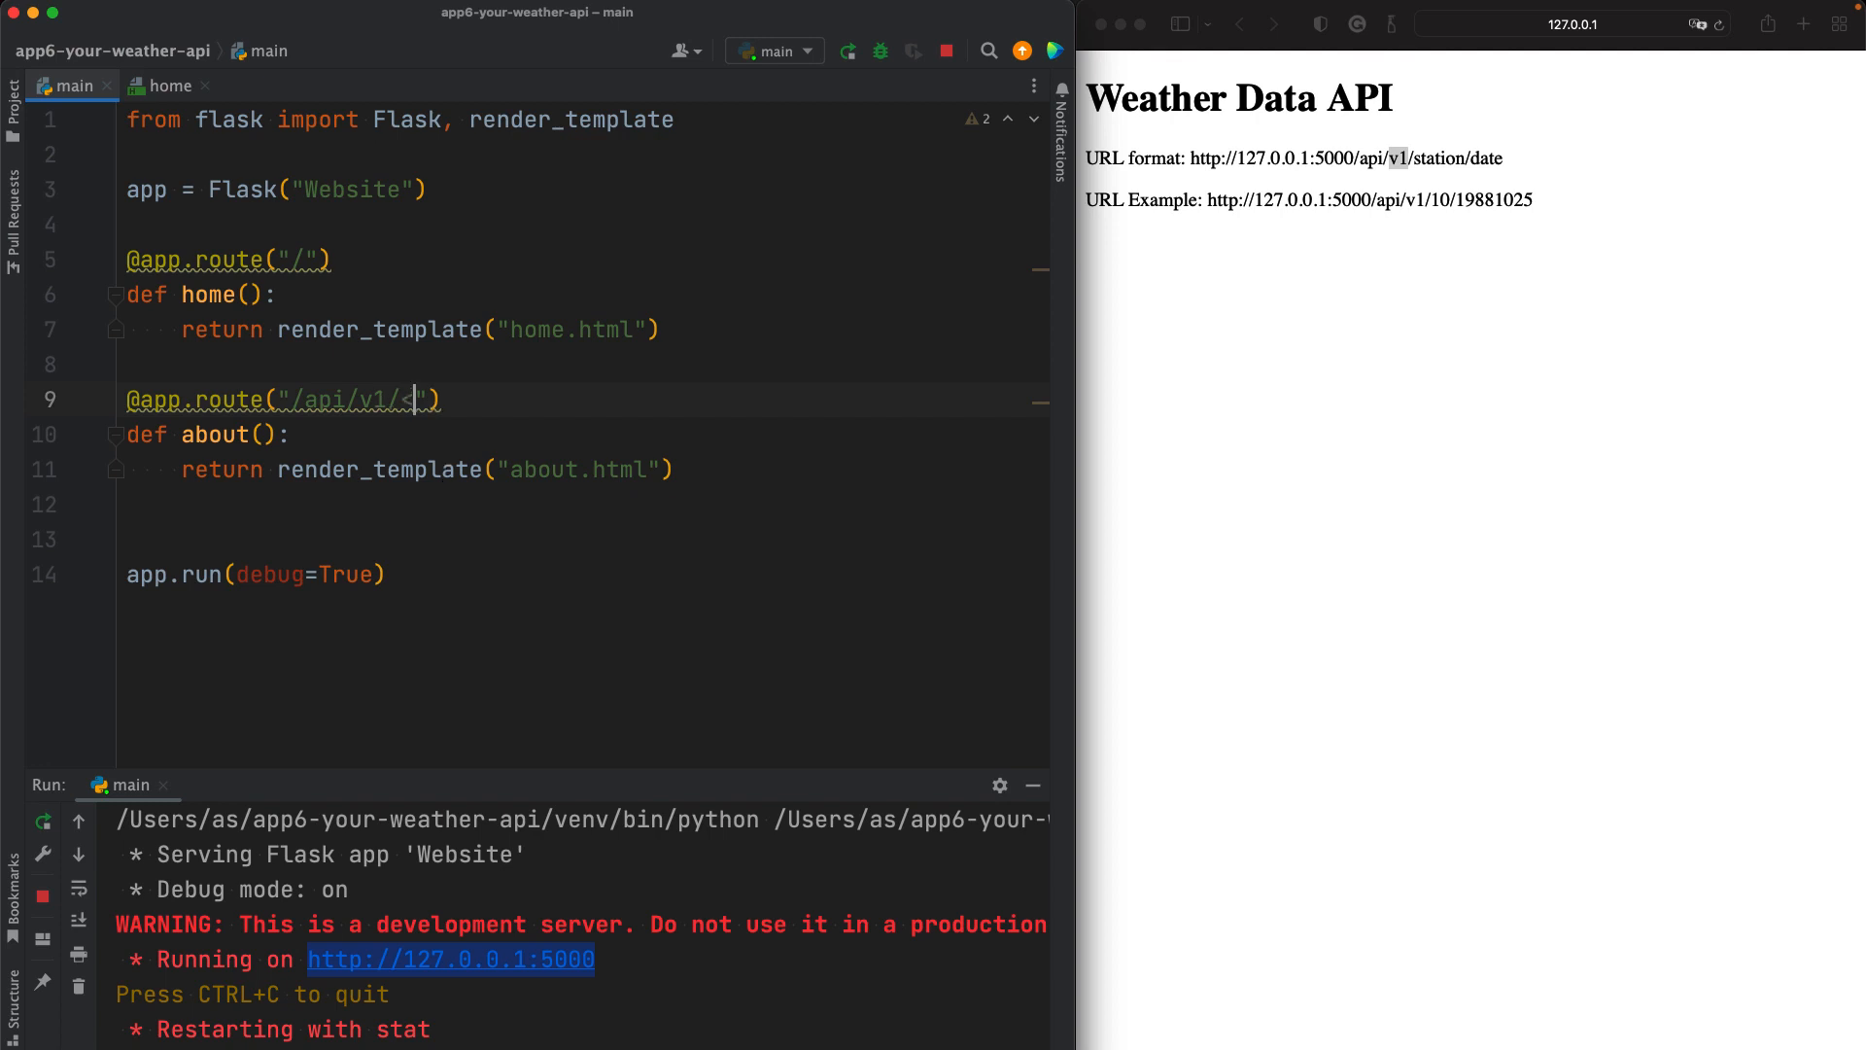
text(tation)
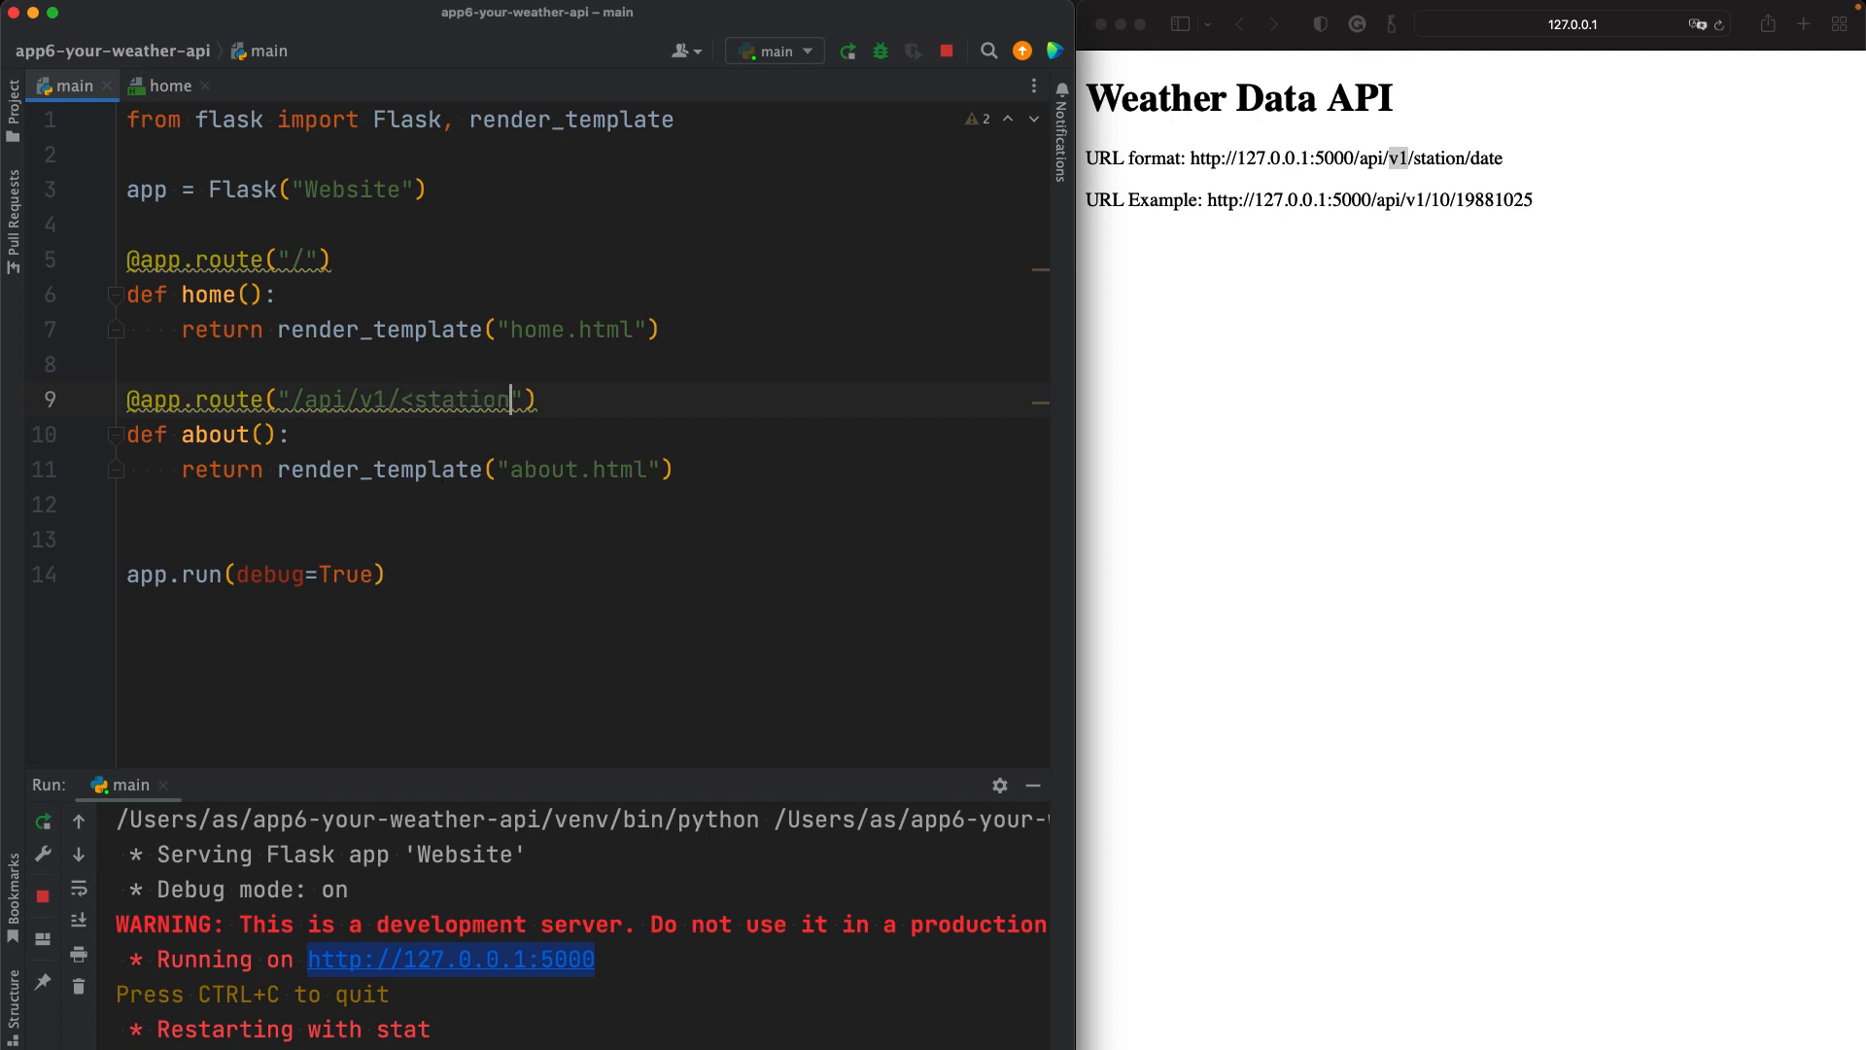
text(>)
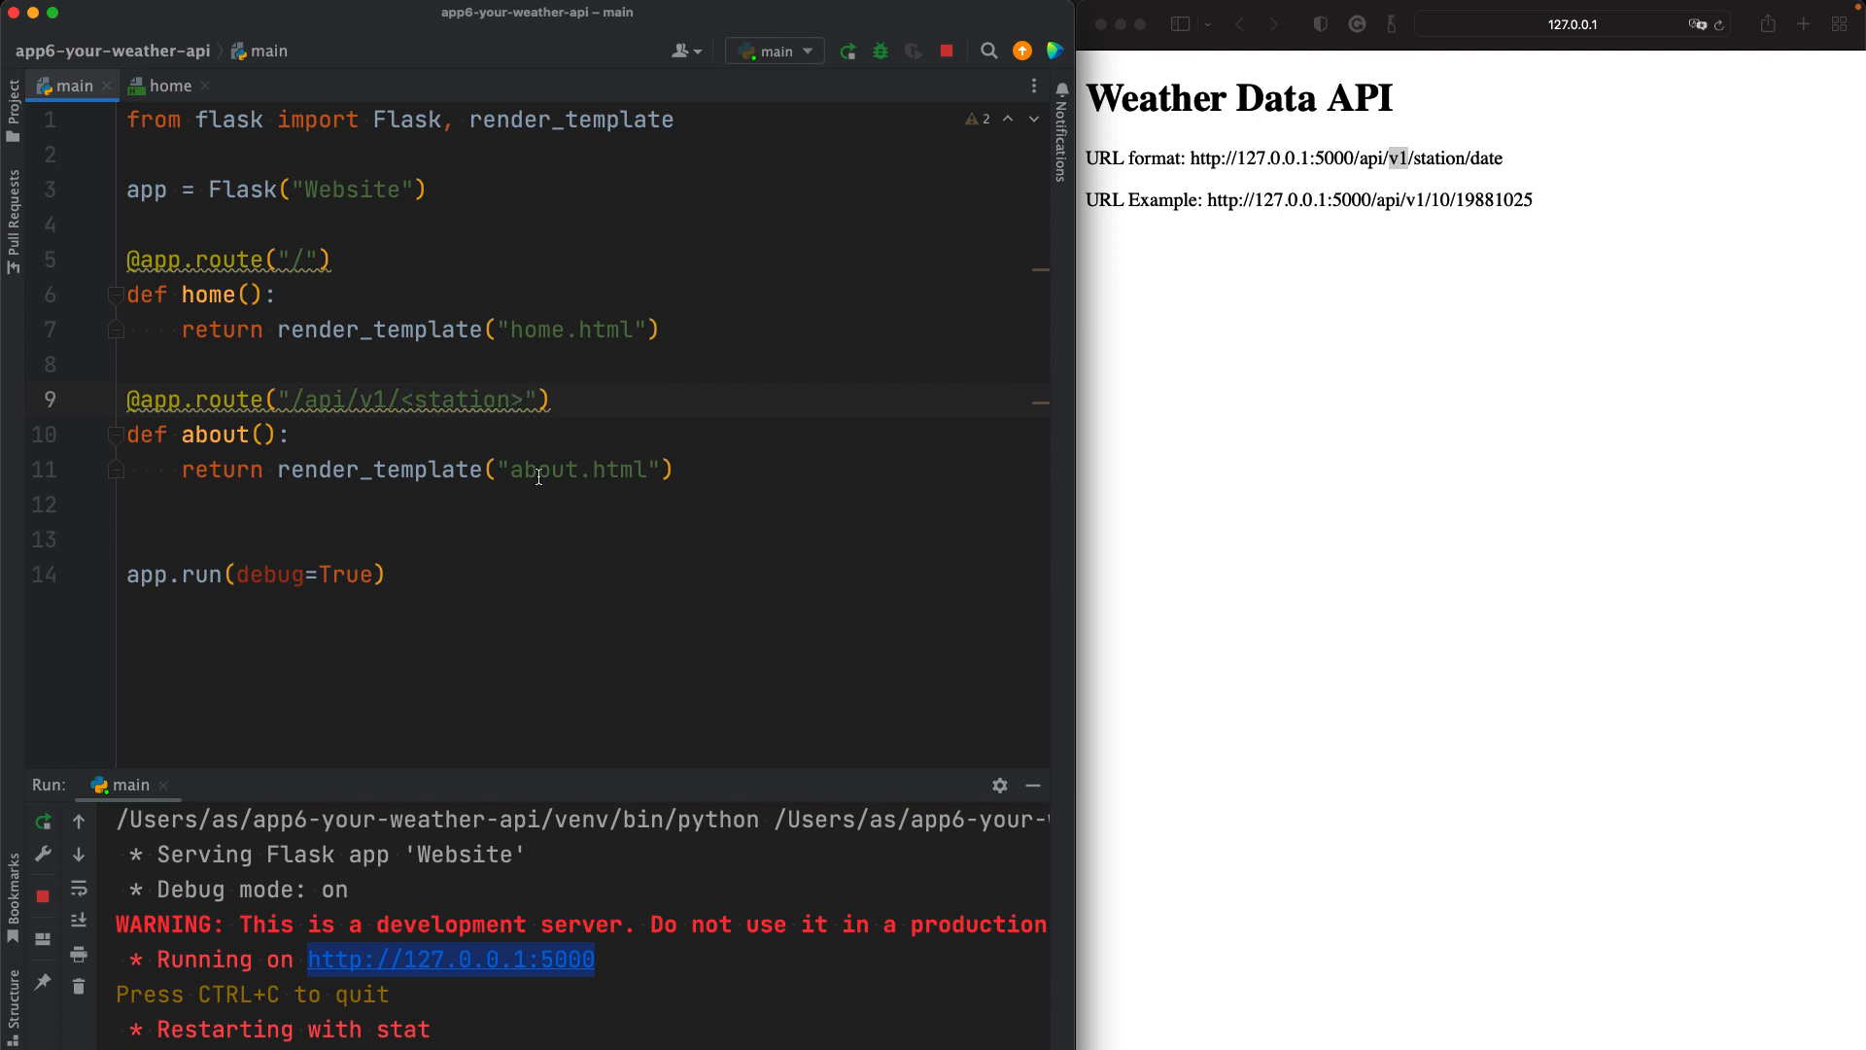
Step: Finish the path as /api/v1/<station>/<date> and select the <station> placeholder
text(/)
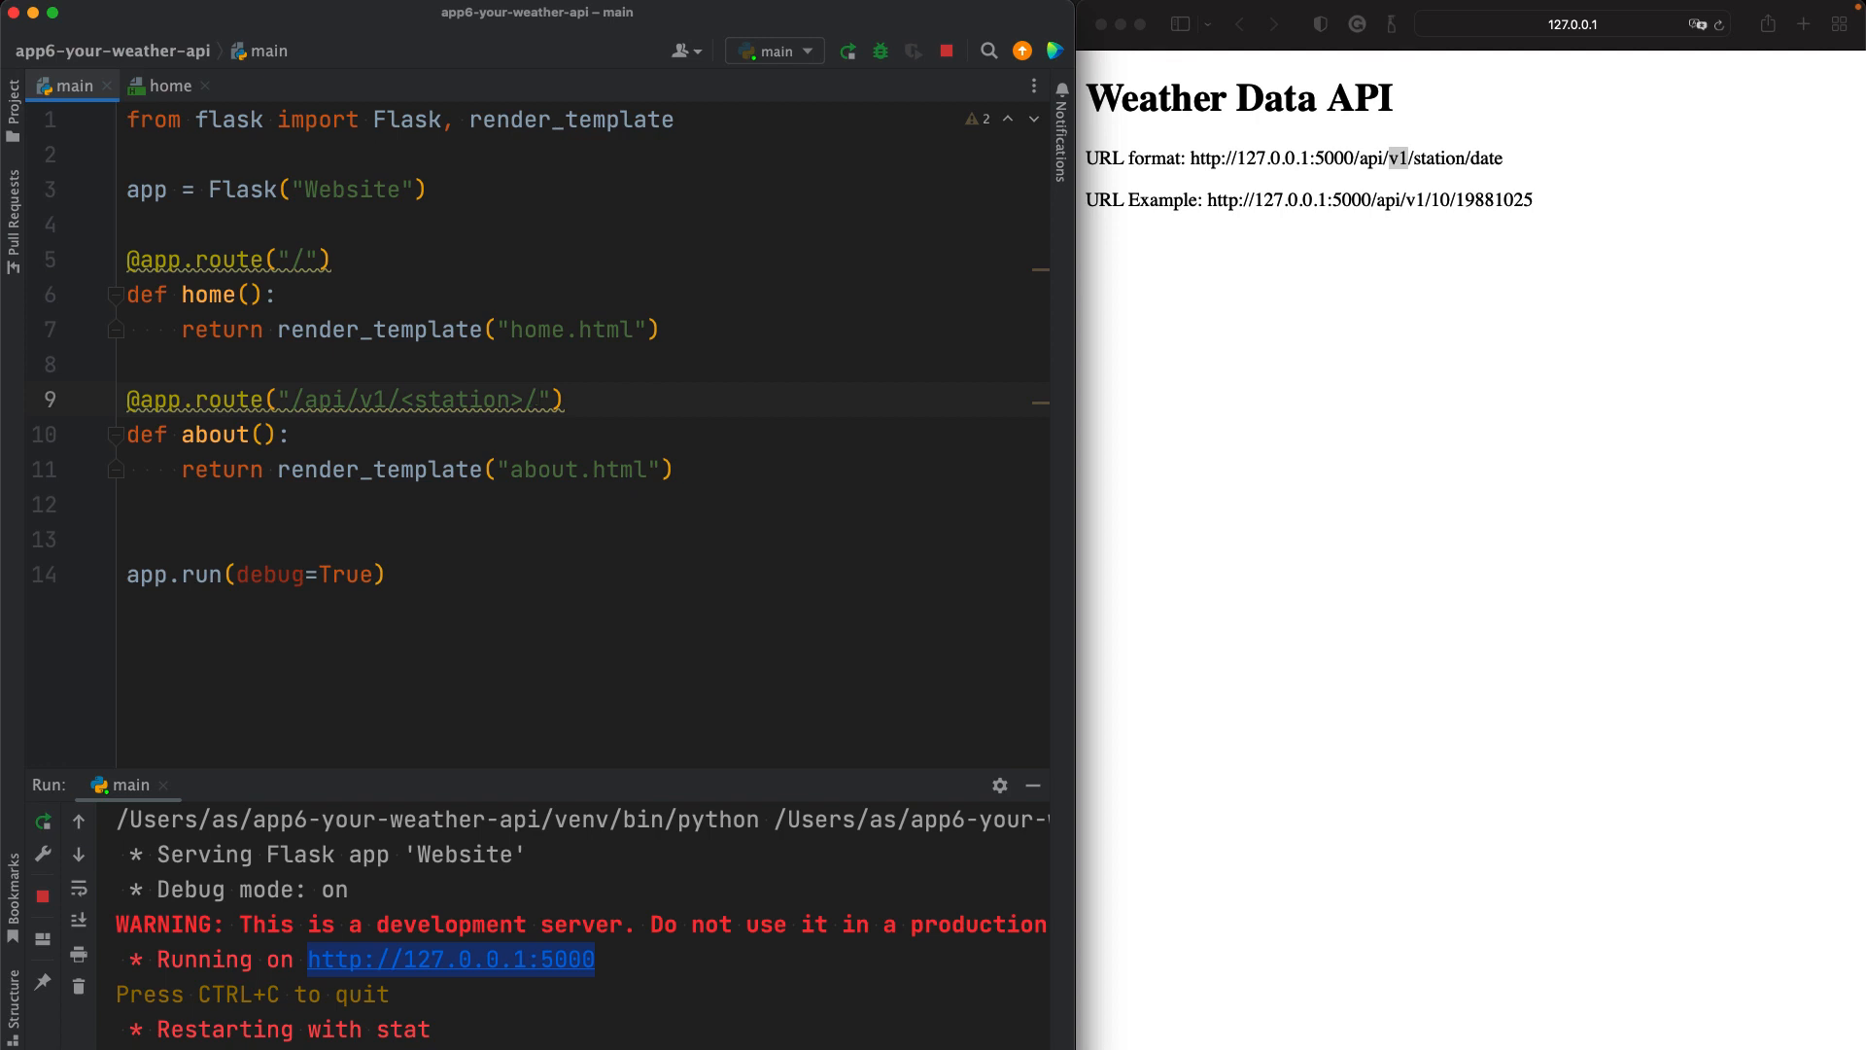
mouse_move(838, 372)
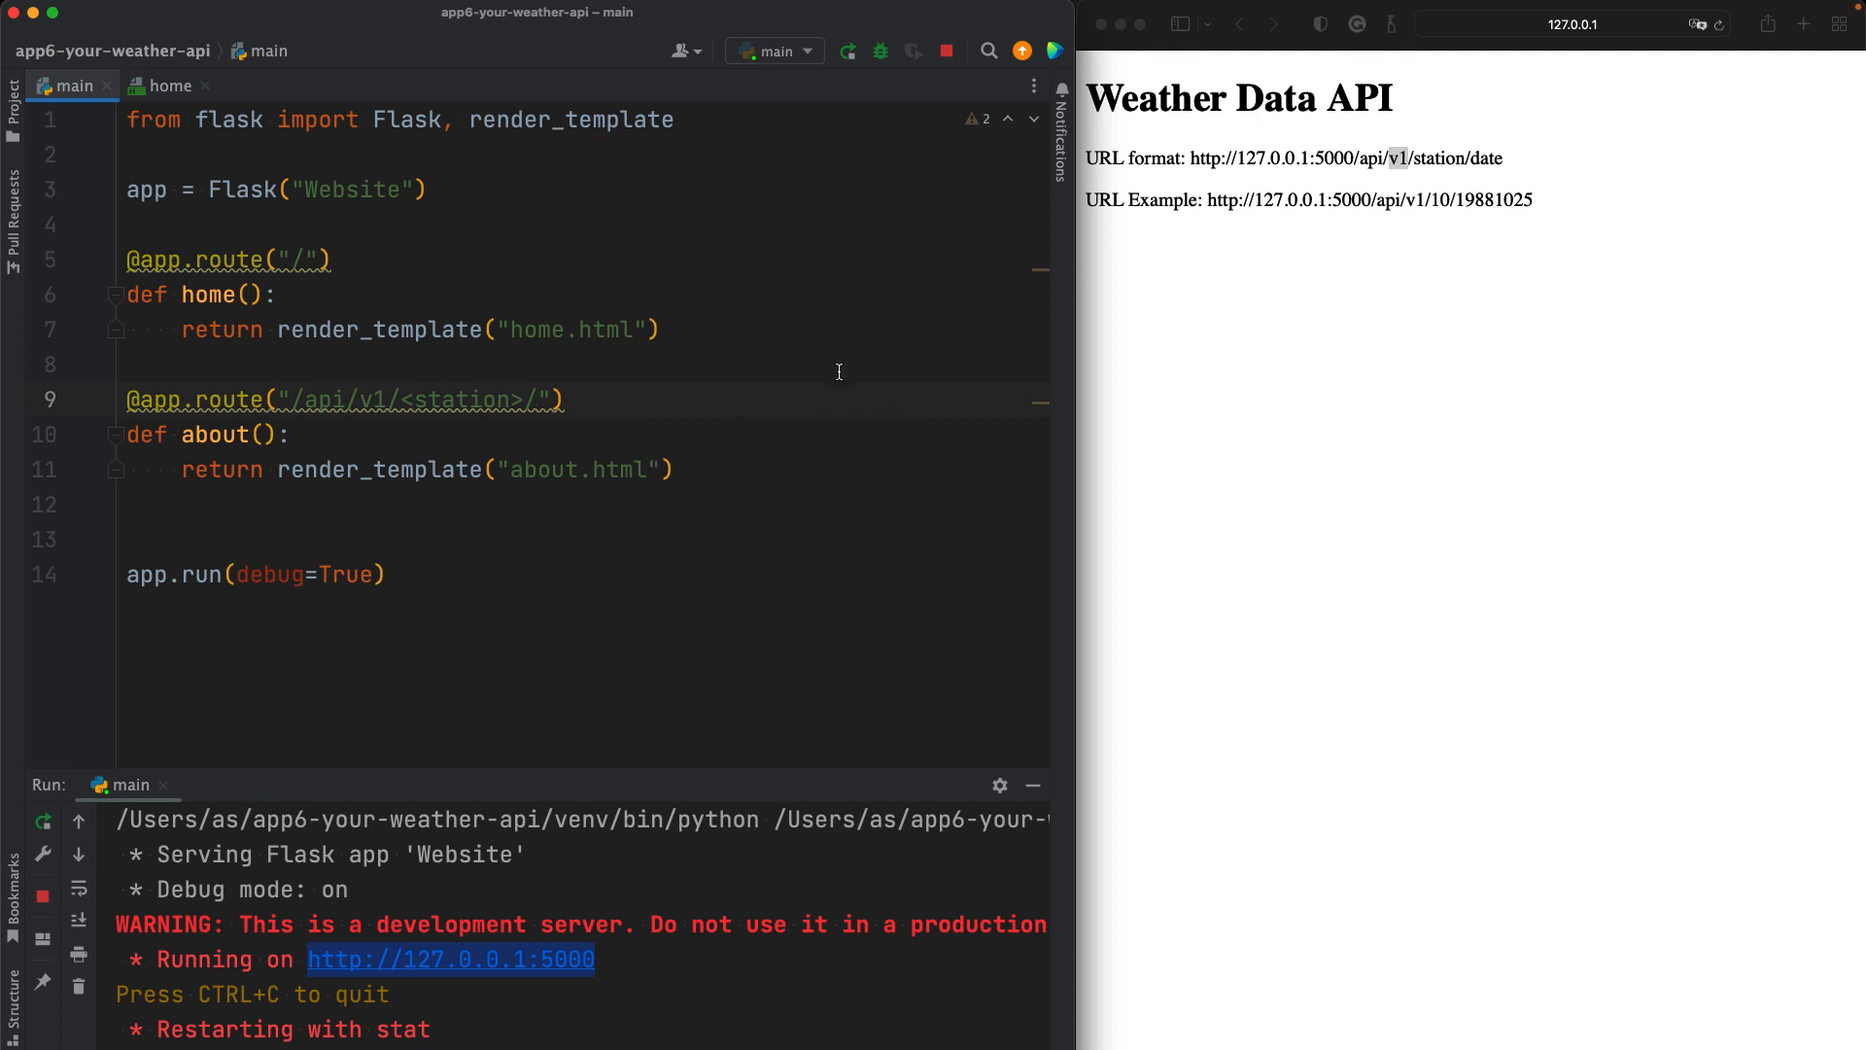
text(<)
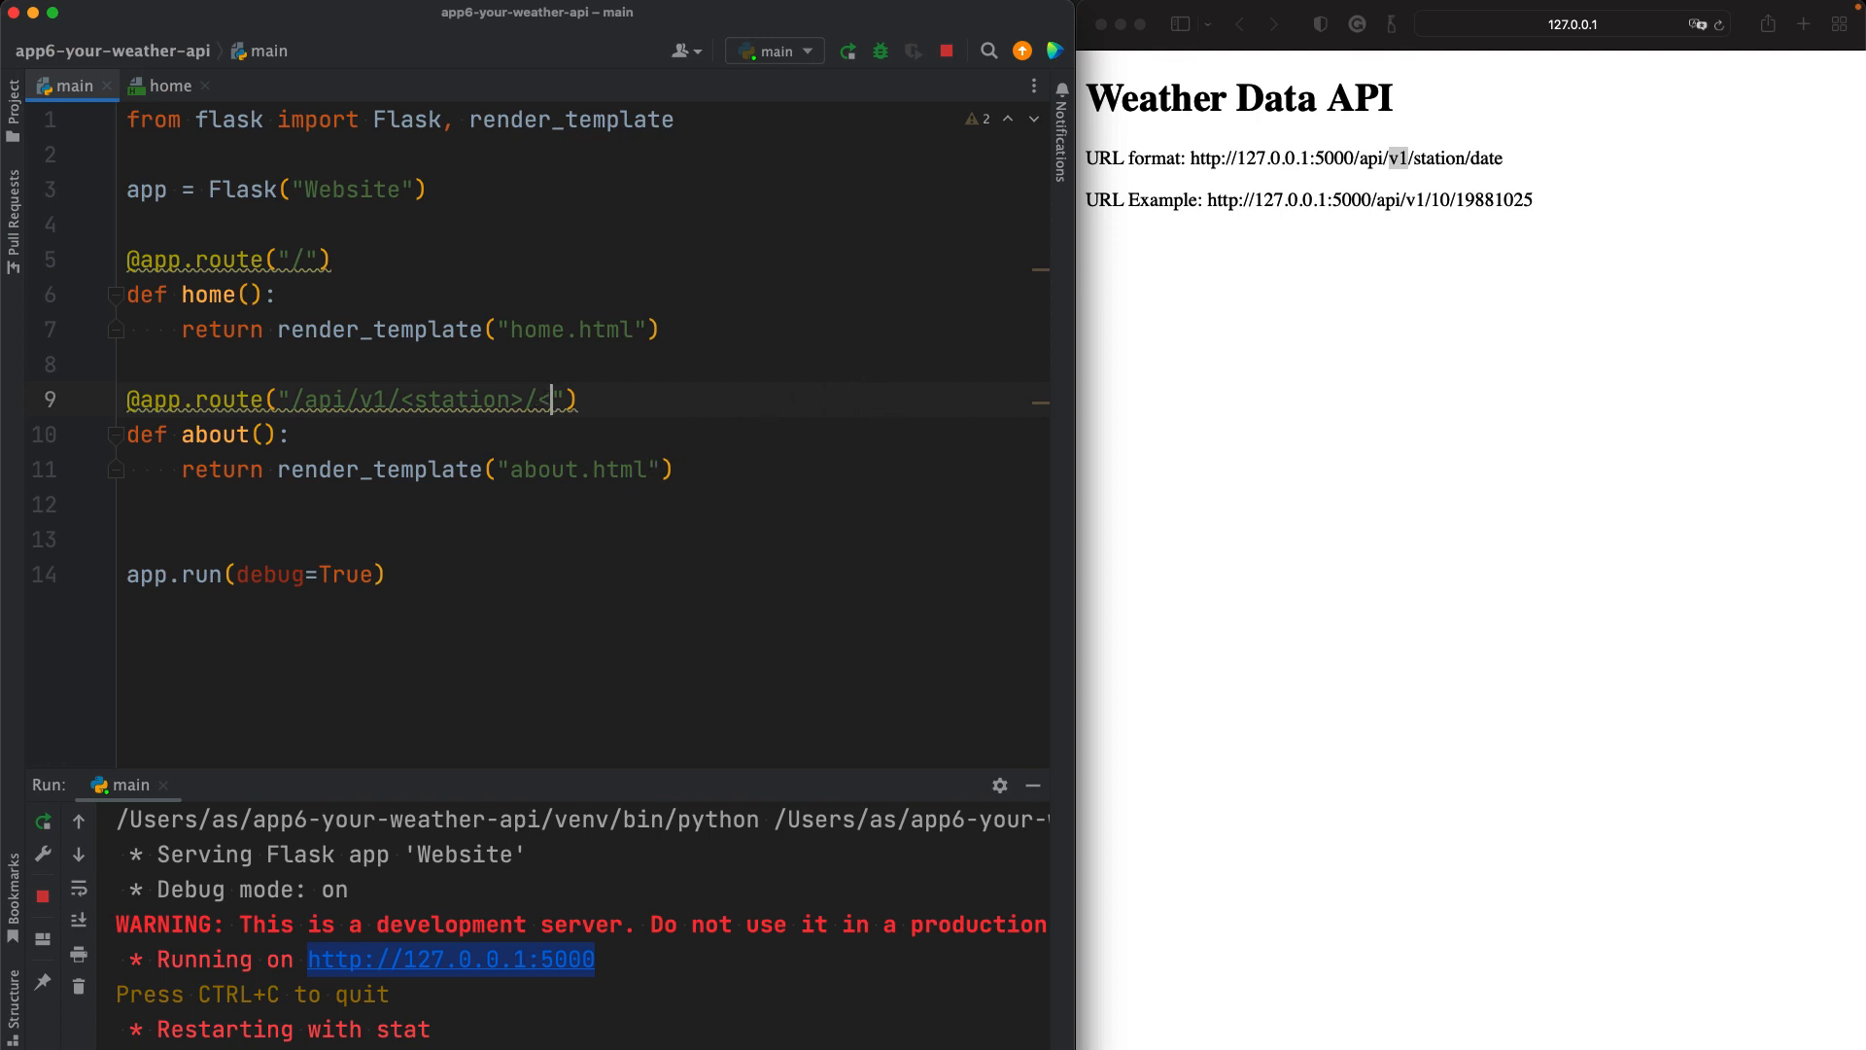
text(date>)
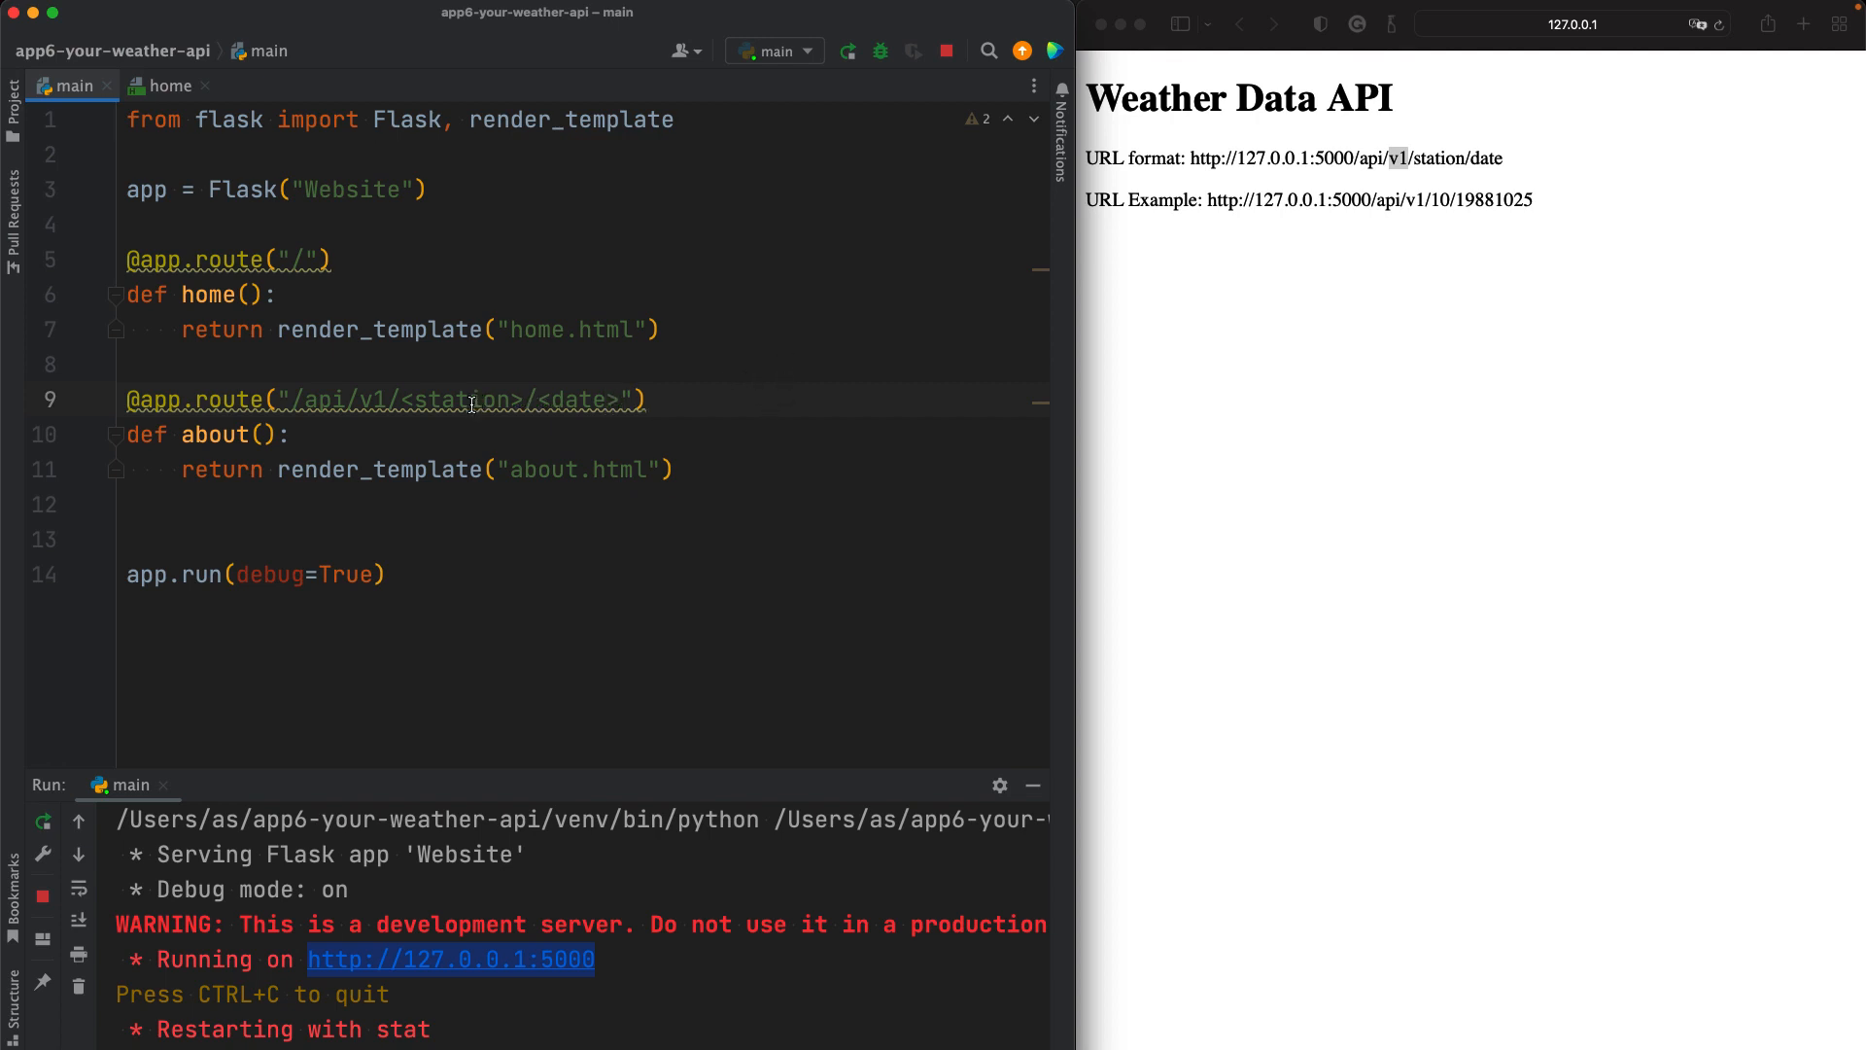
double_click(465, 398)
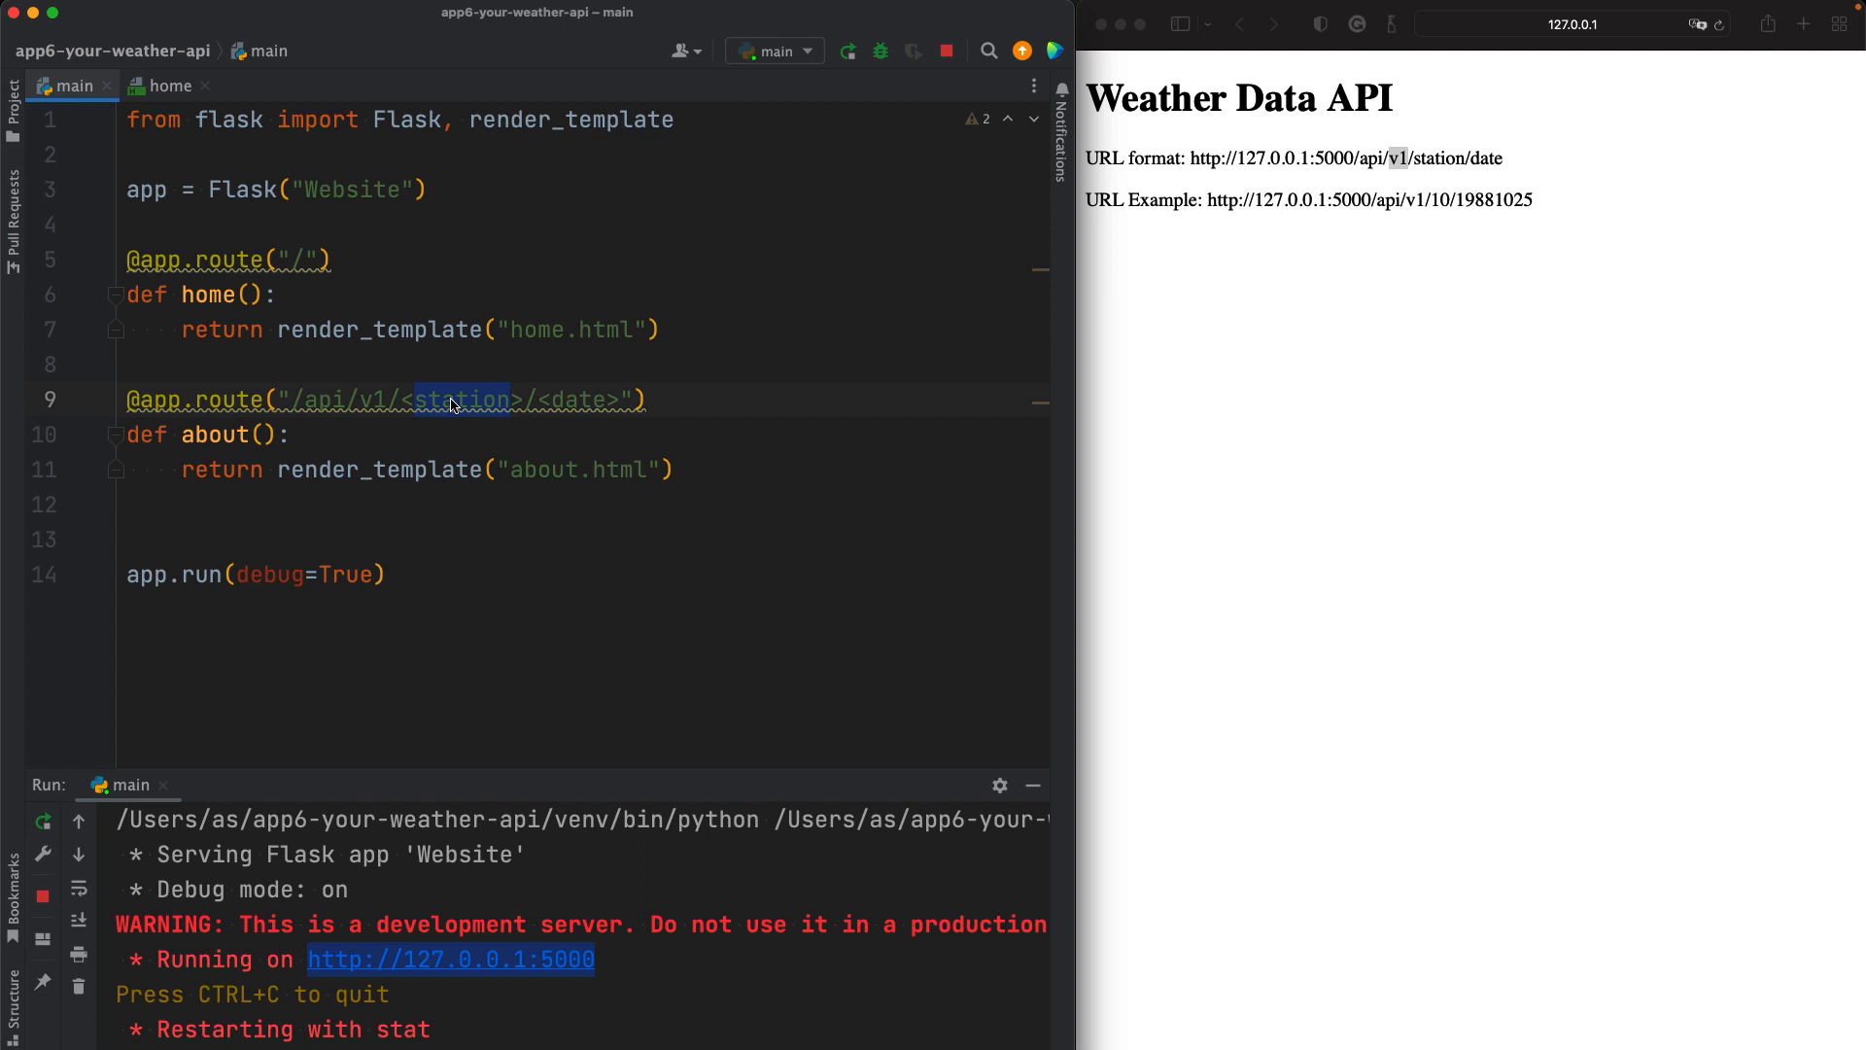
click(410, 400)
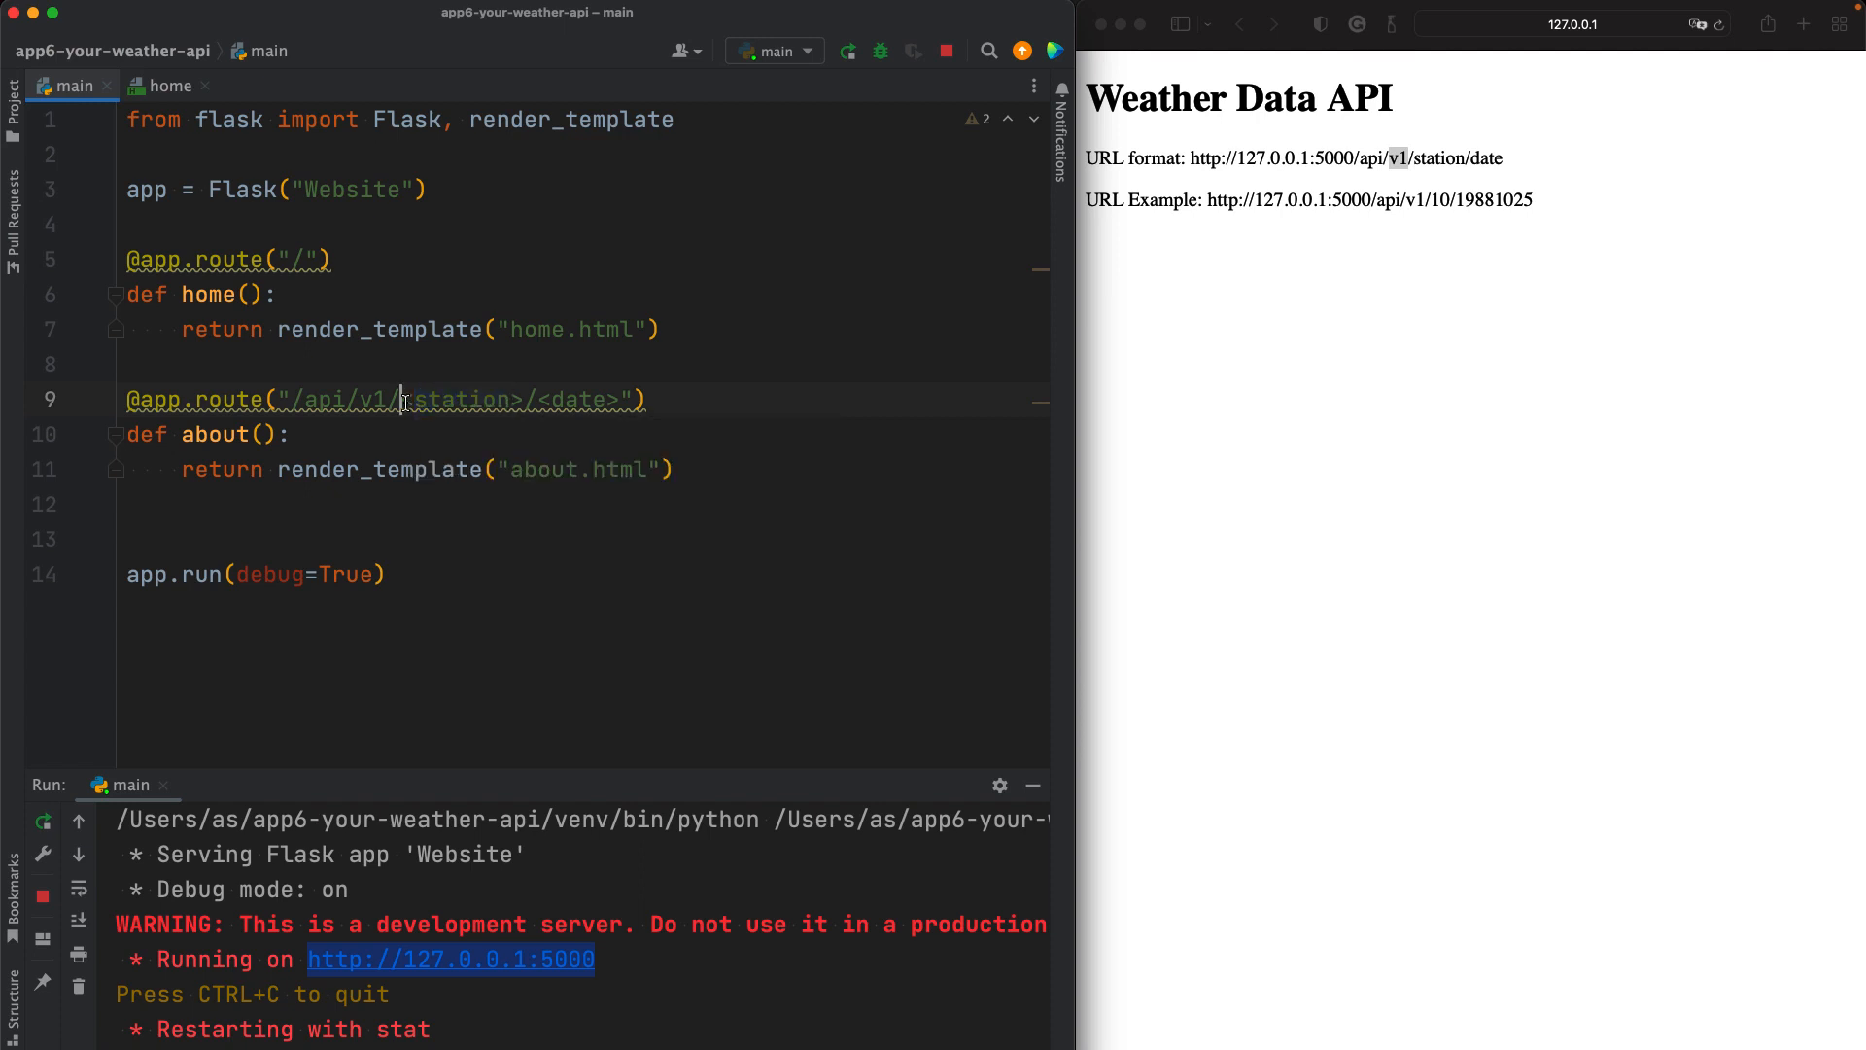
double_click(465, 400)
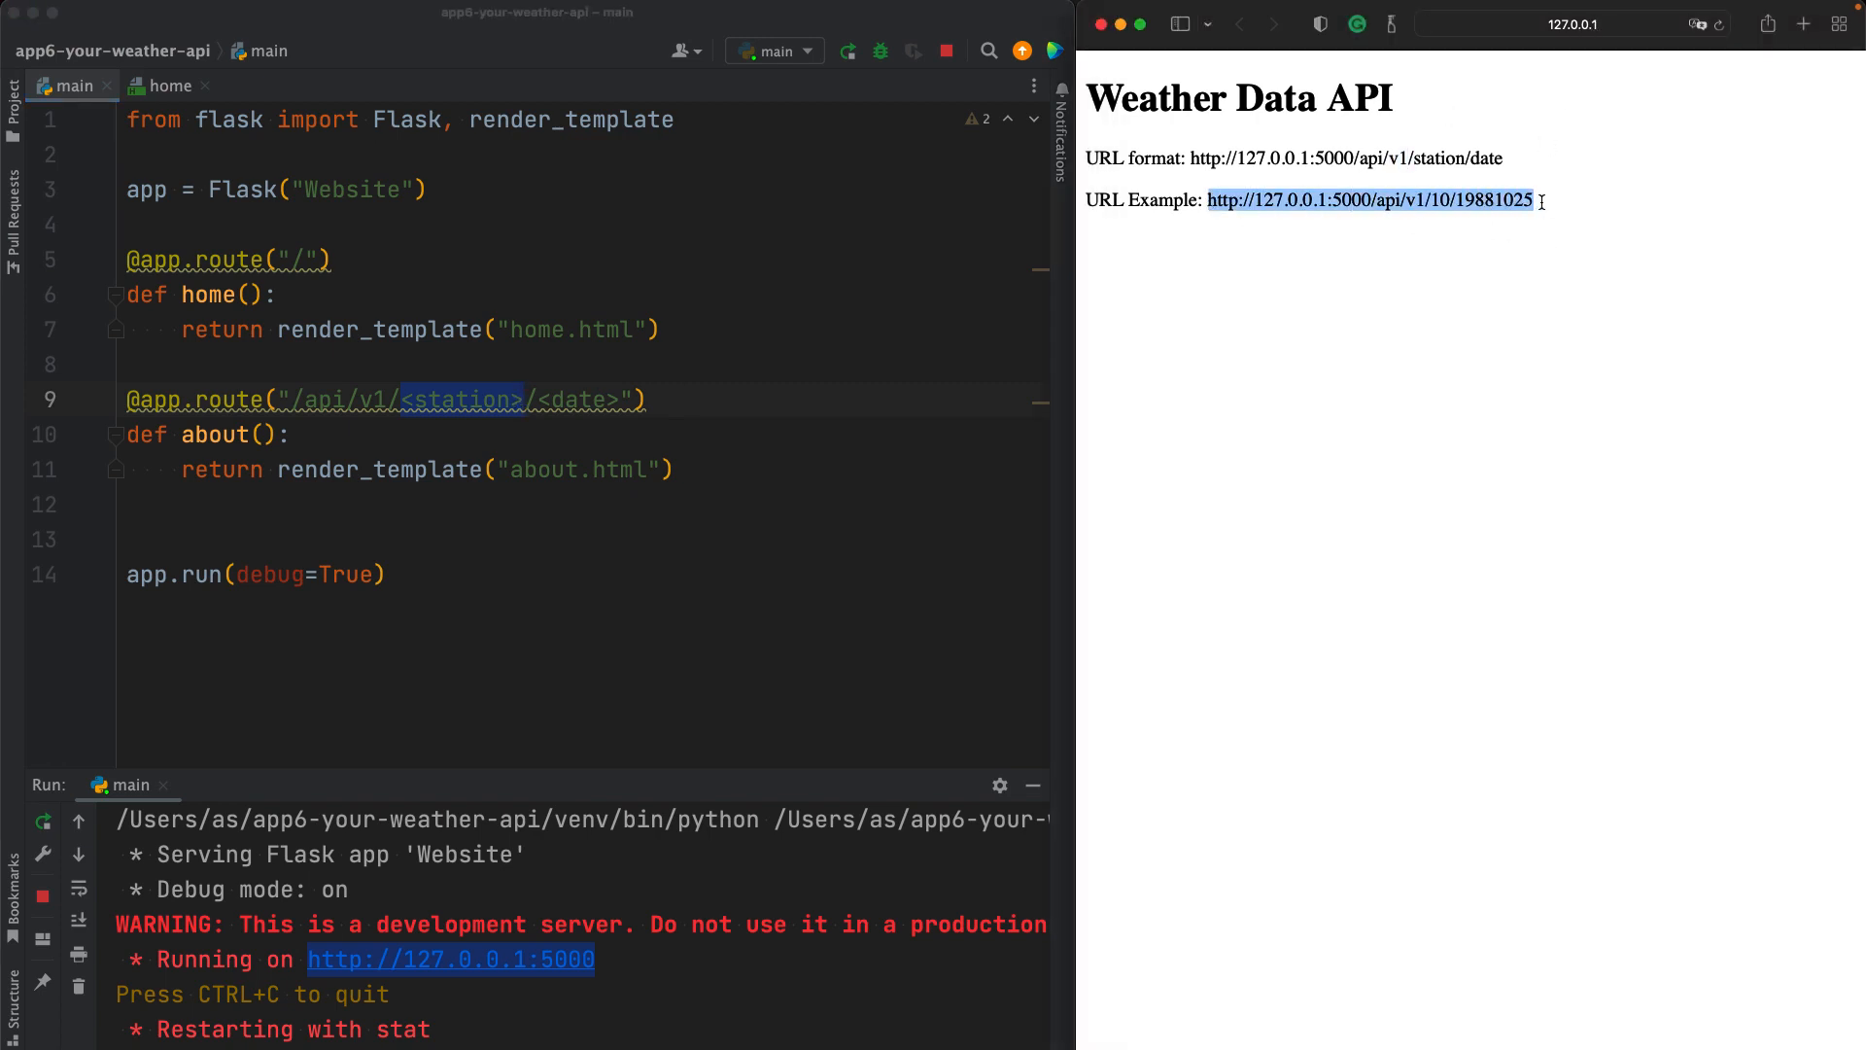
click(1570, 23)
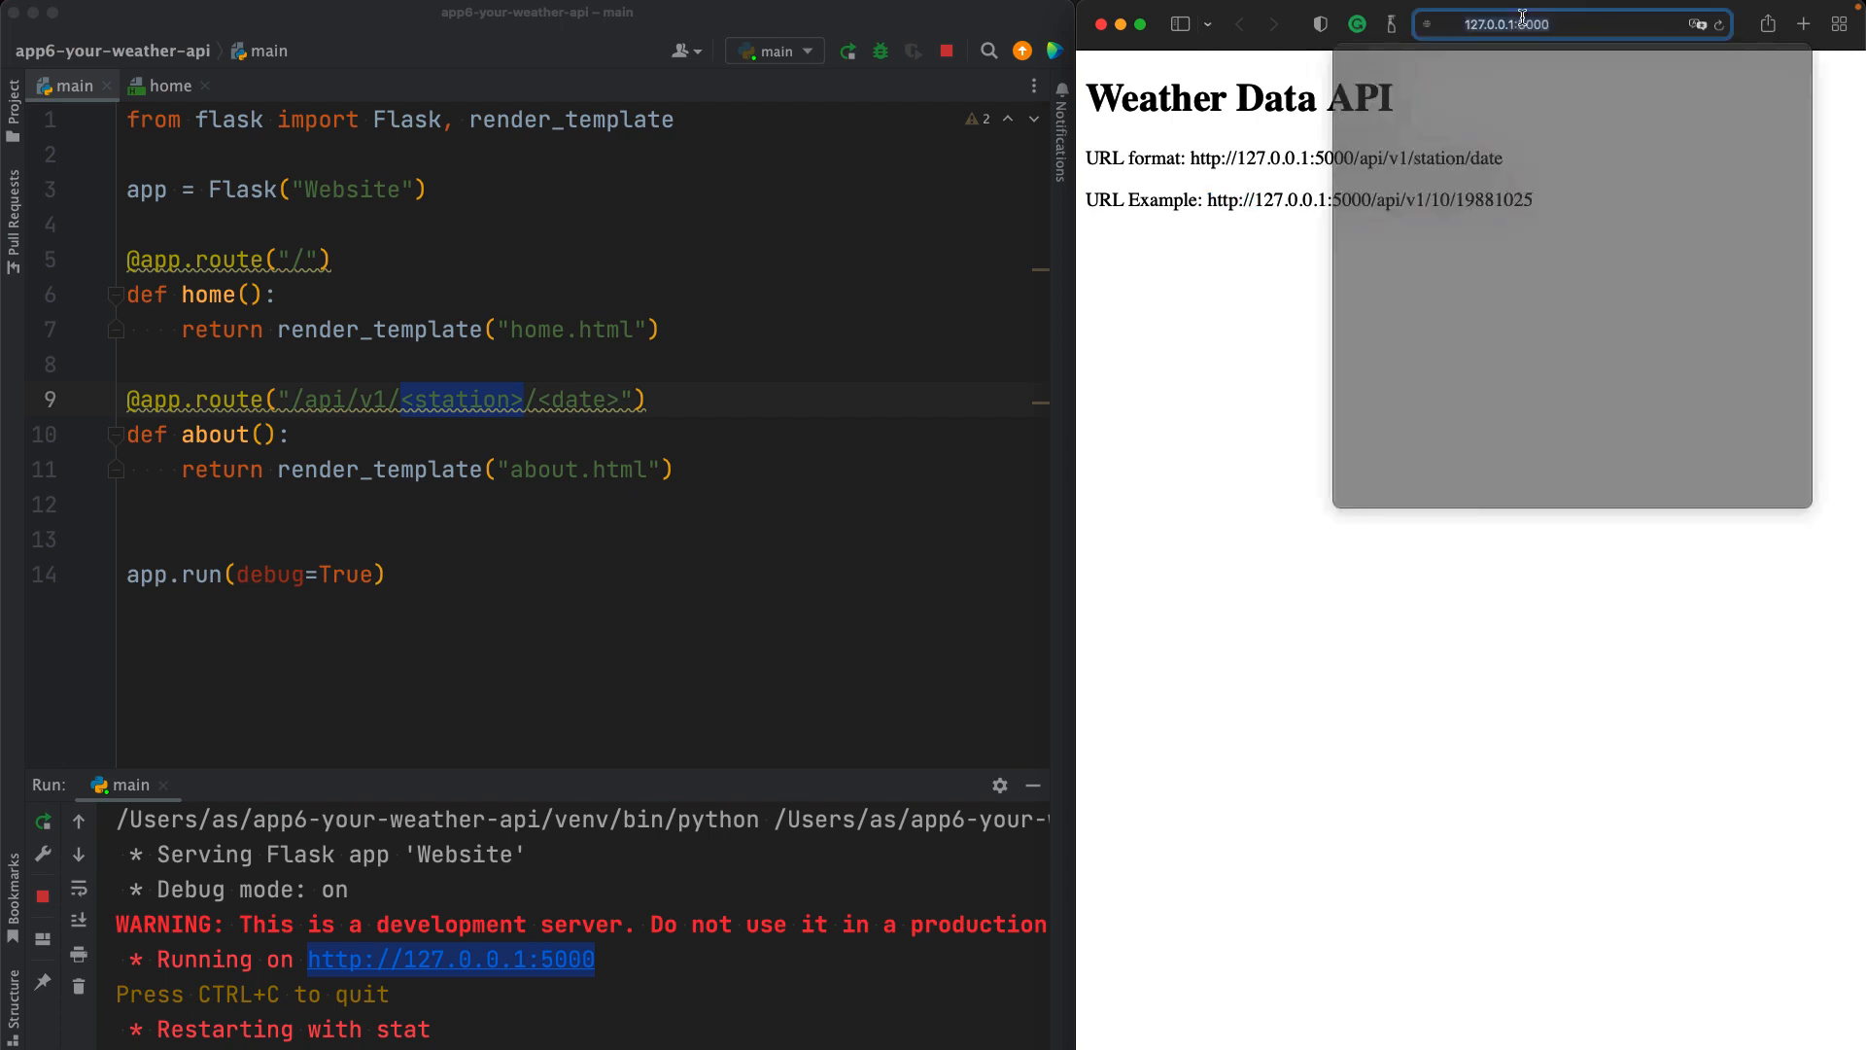
text(http://127.0.0.1:5000/api/v1/10/19881025)
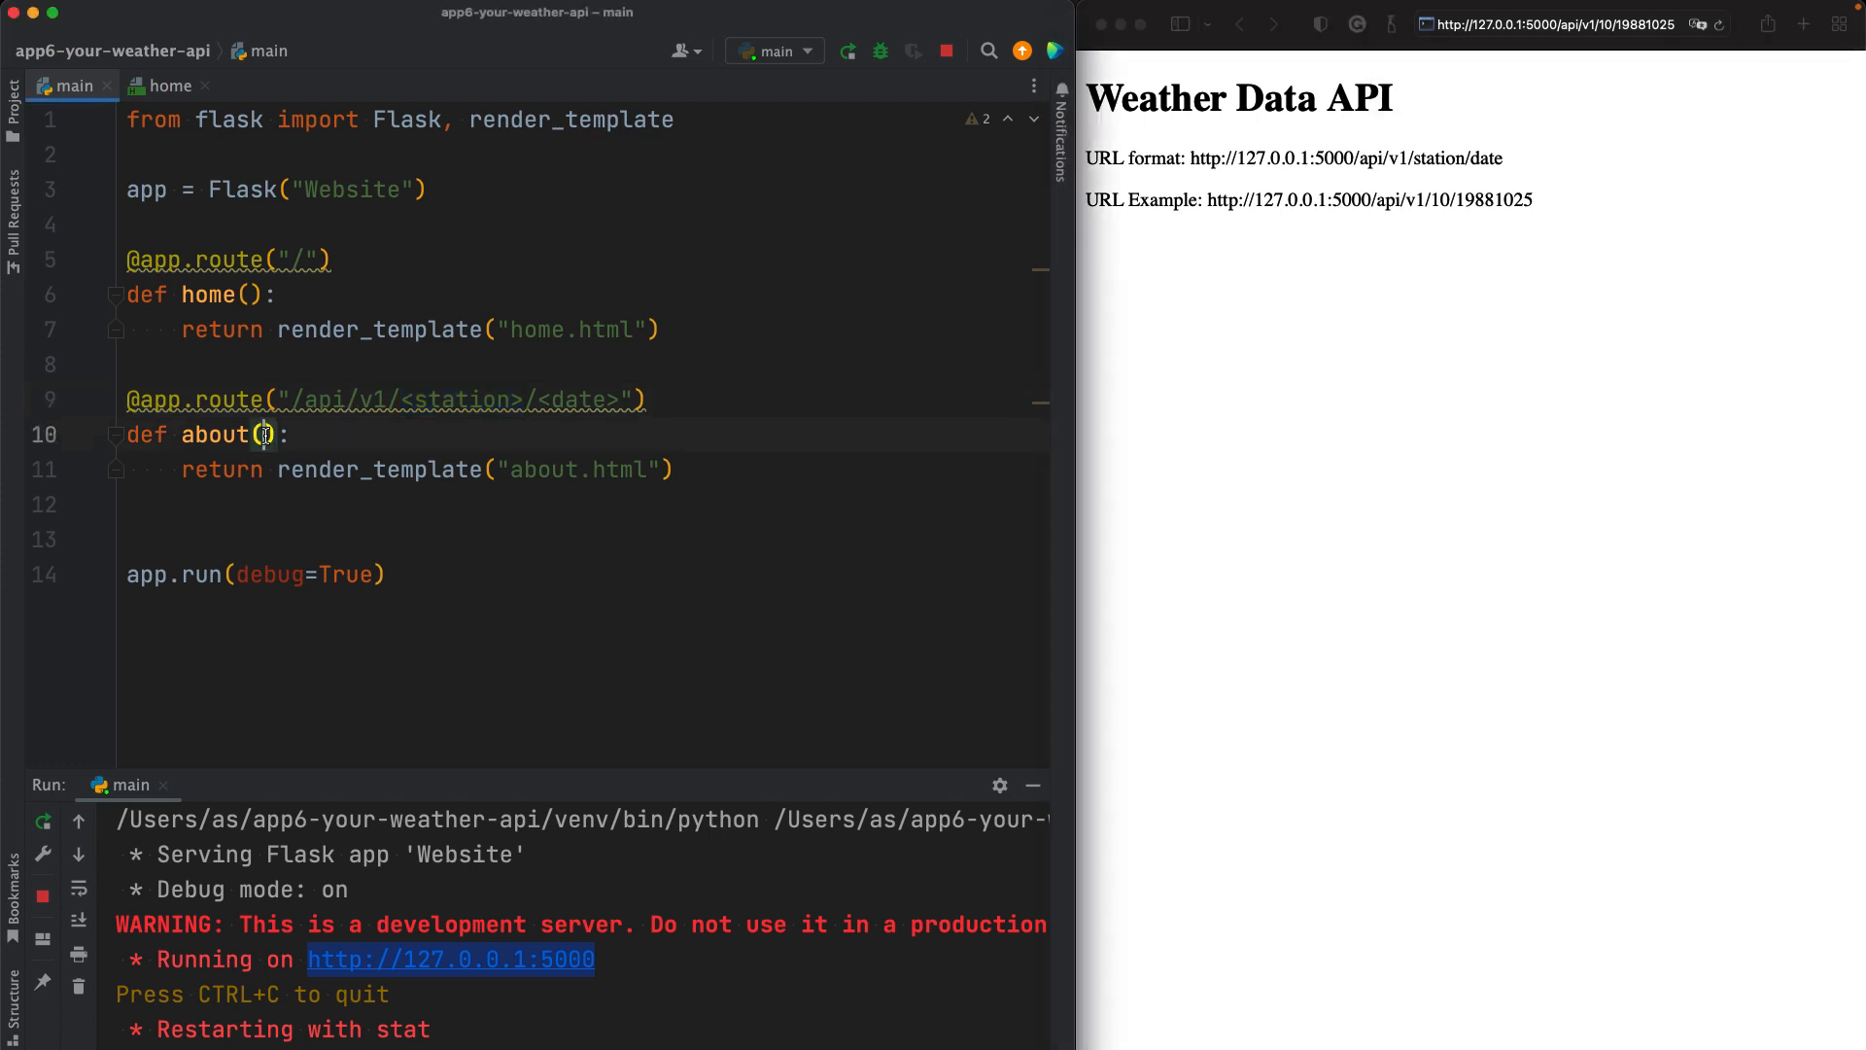
text(station,)
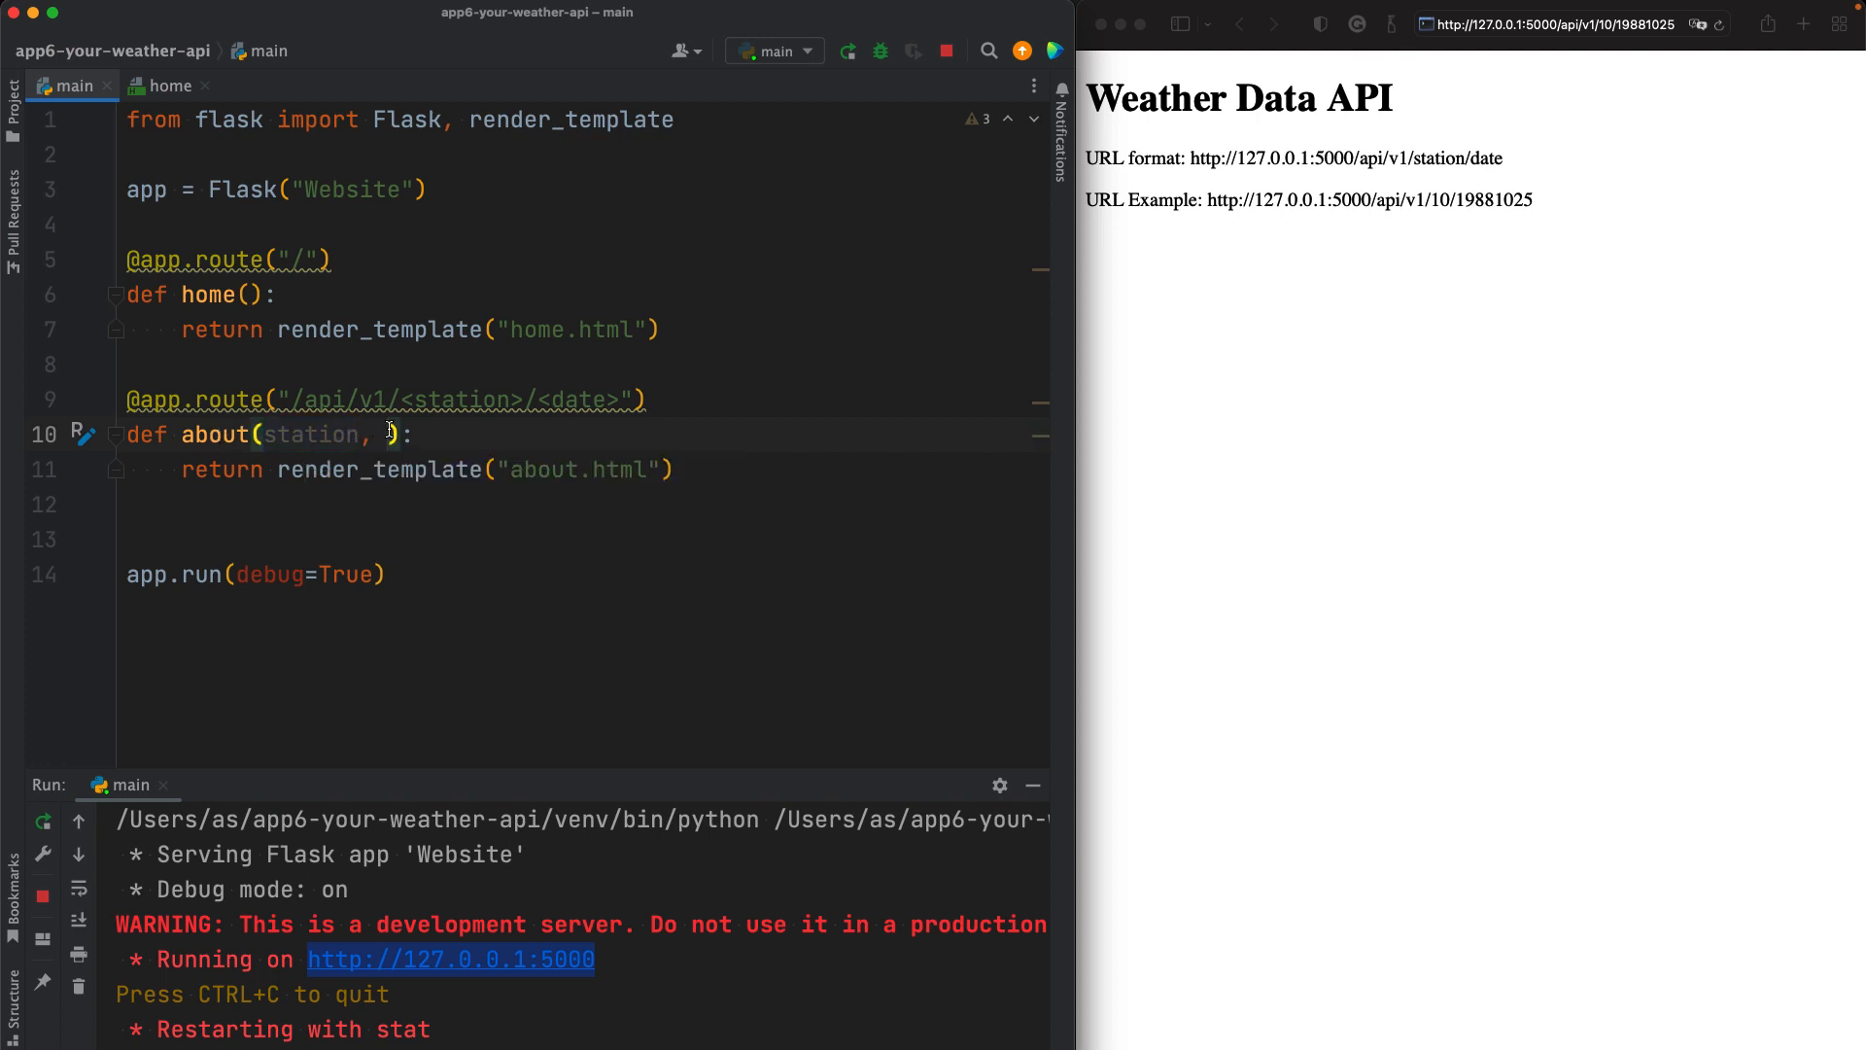
text(date)
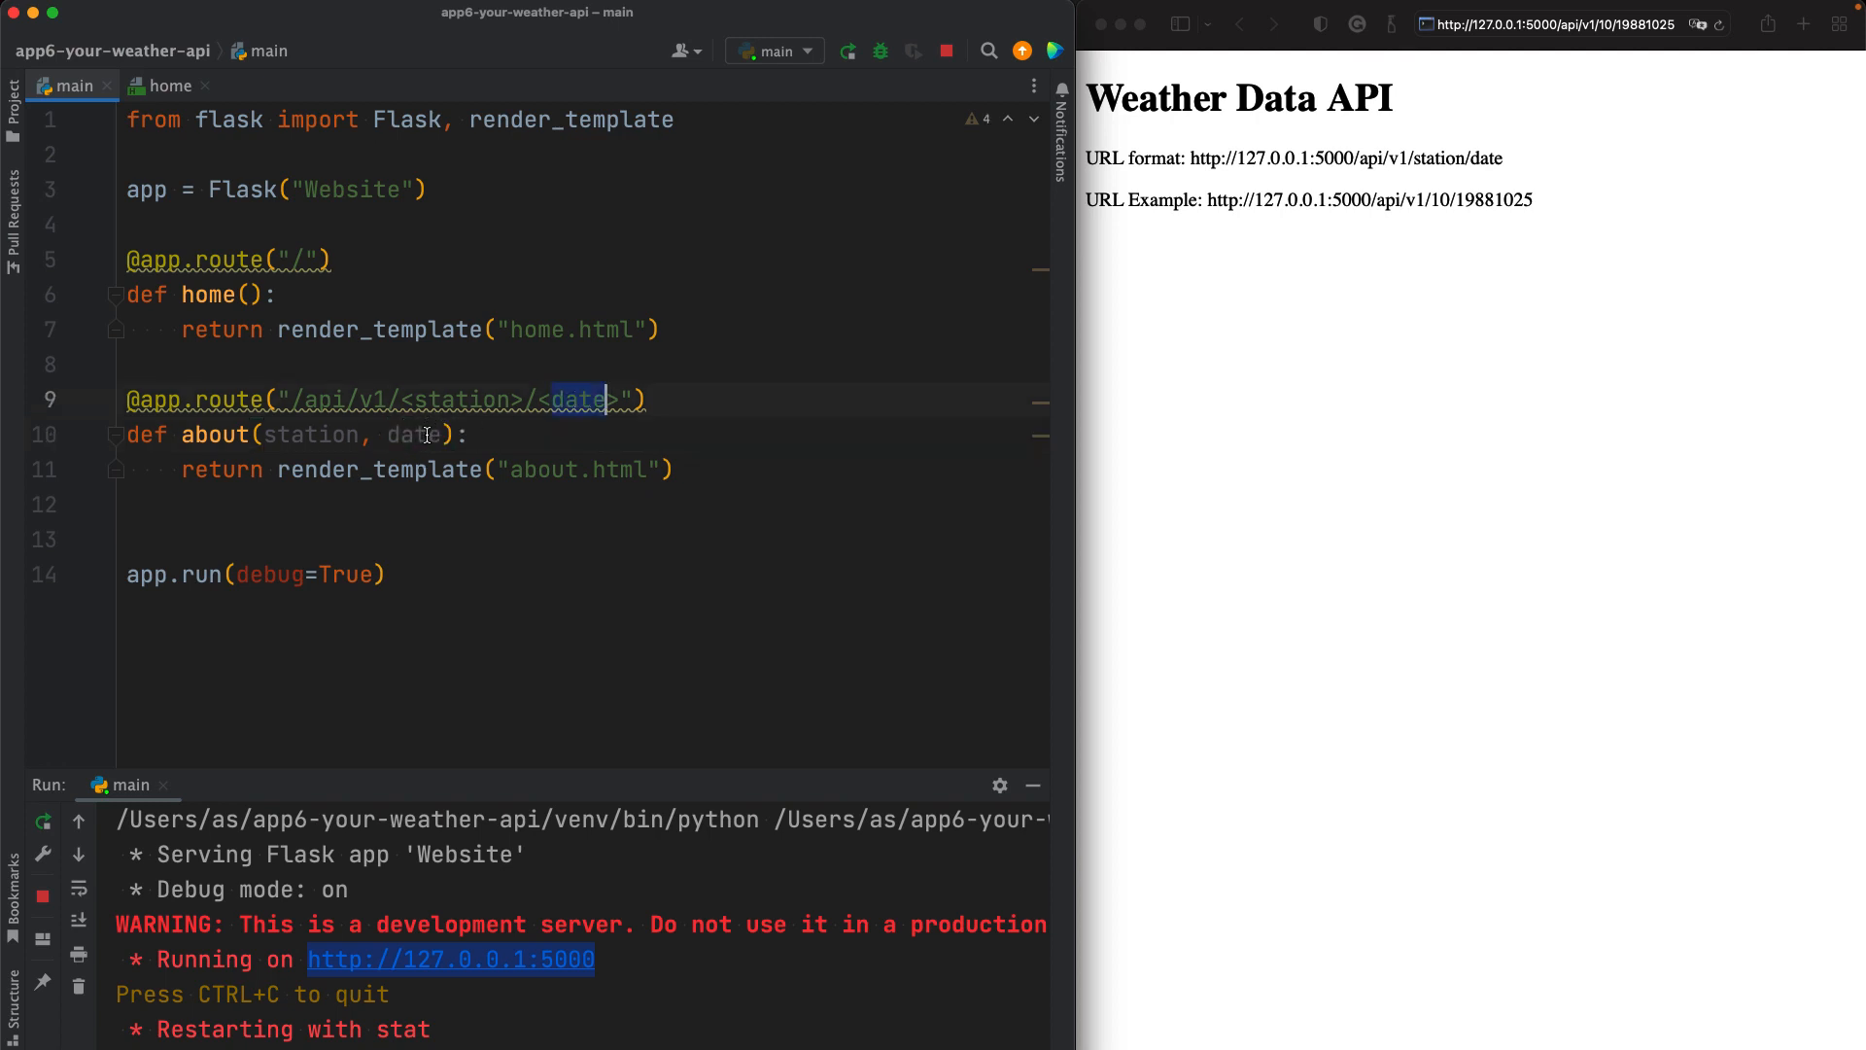
Step: Add a df = pandas.read_csv("") line inside the about function
double_click(311, 434)
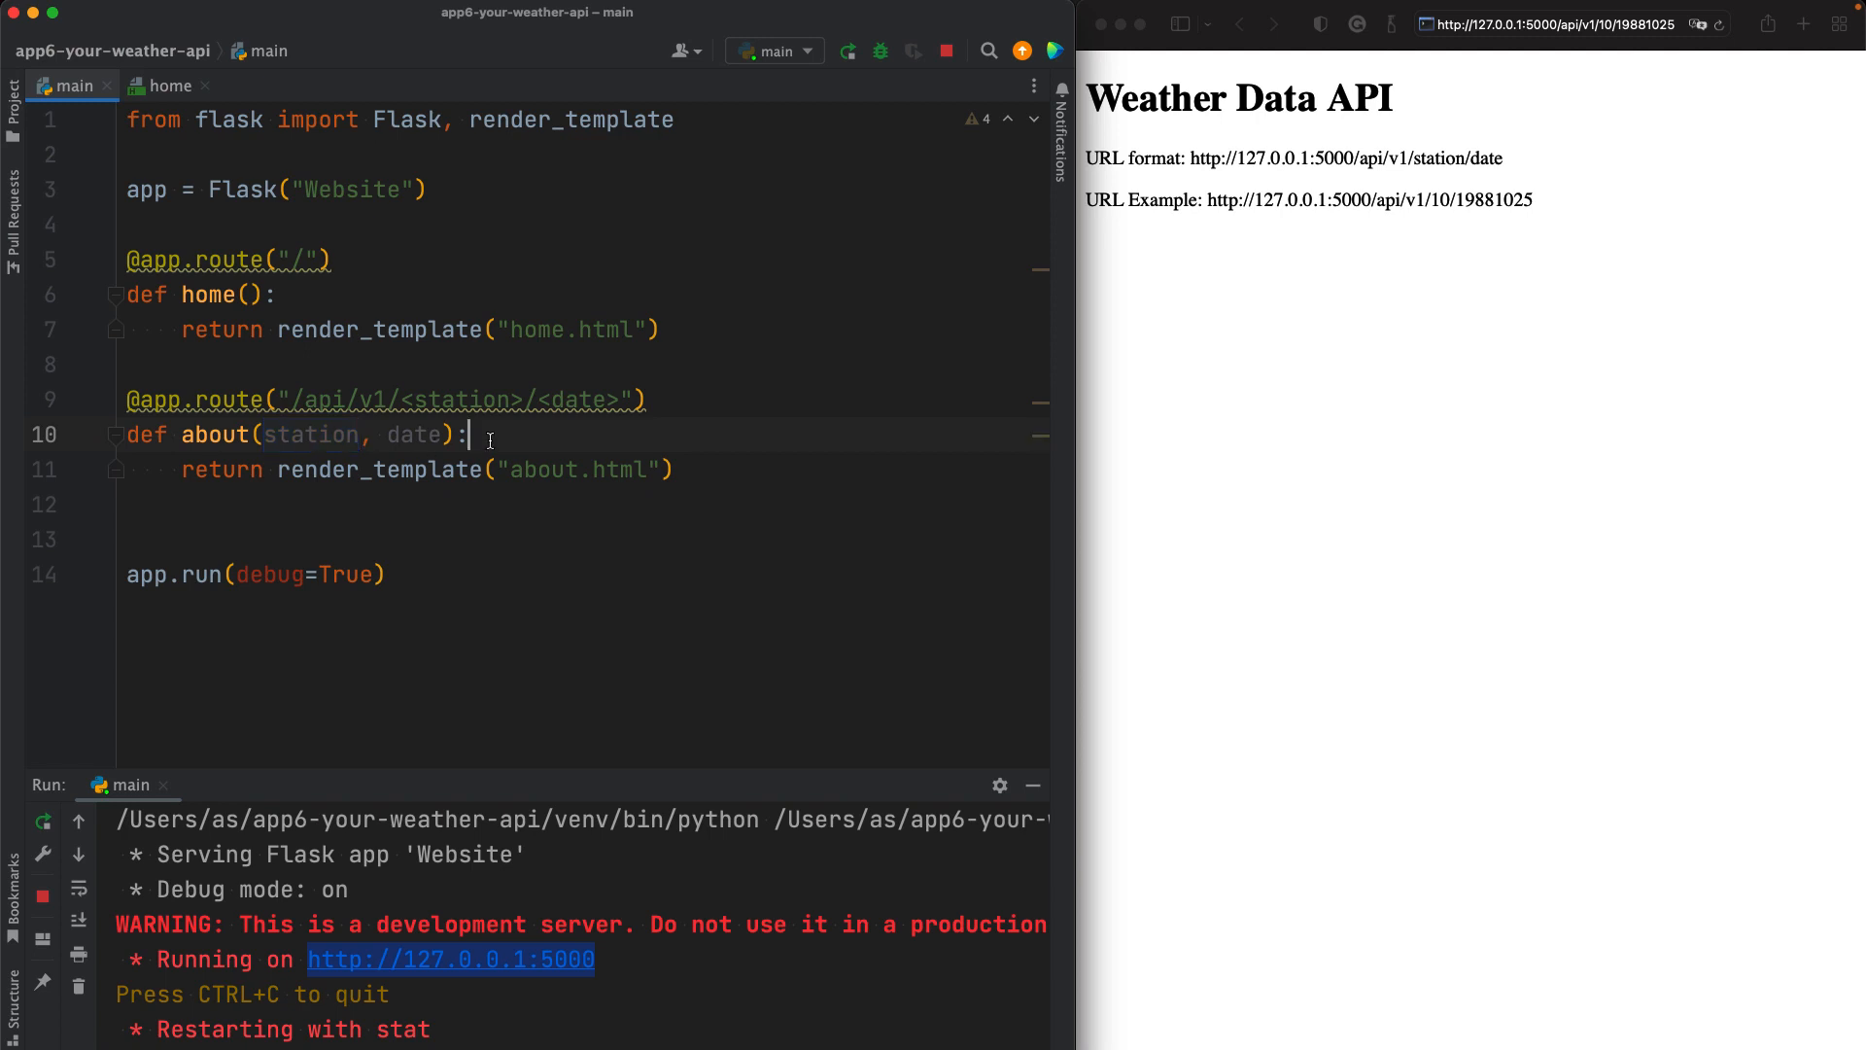
key(enter)
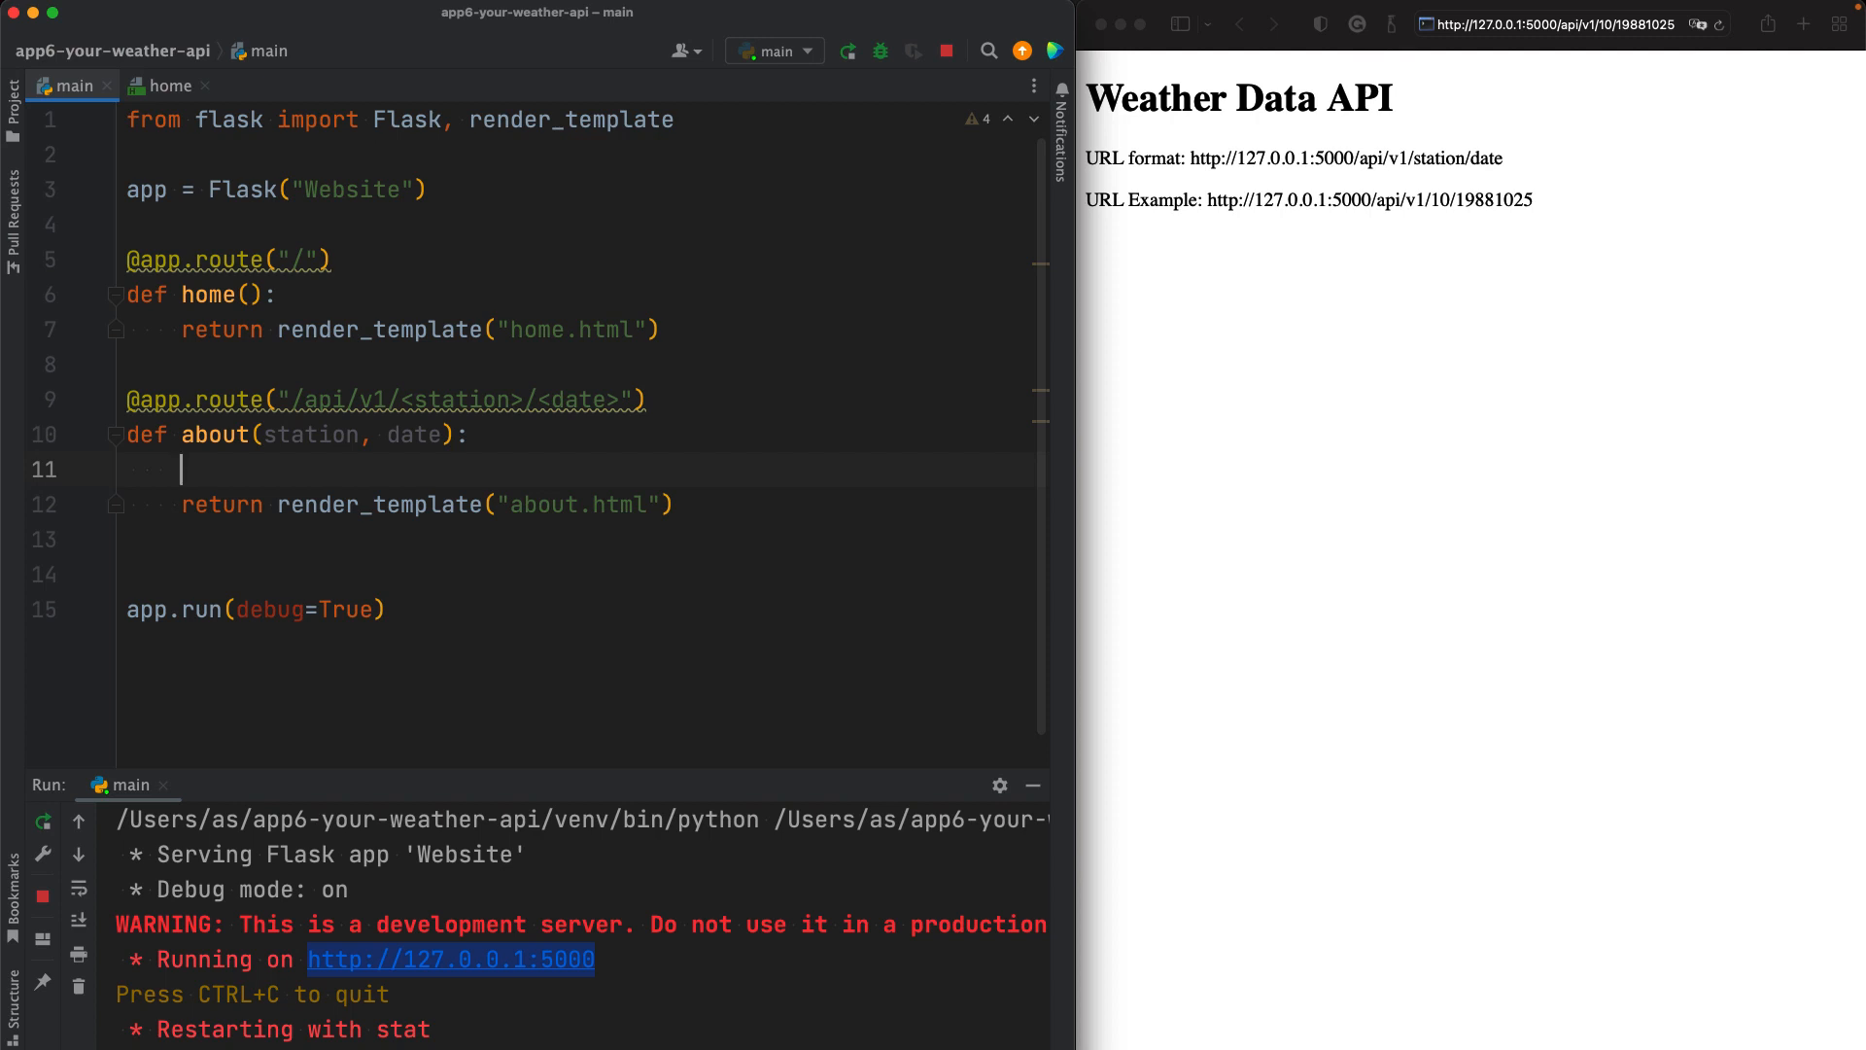
mouse_move(362, 464)
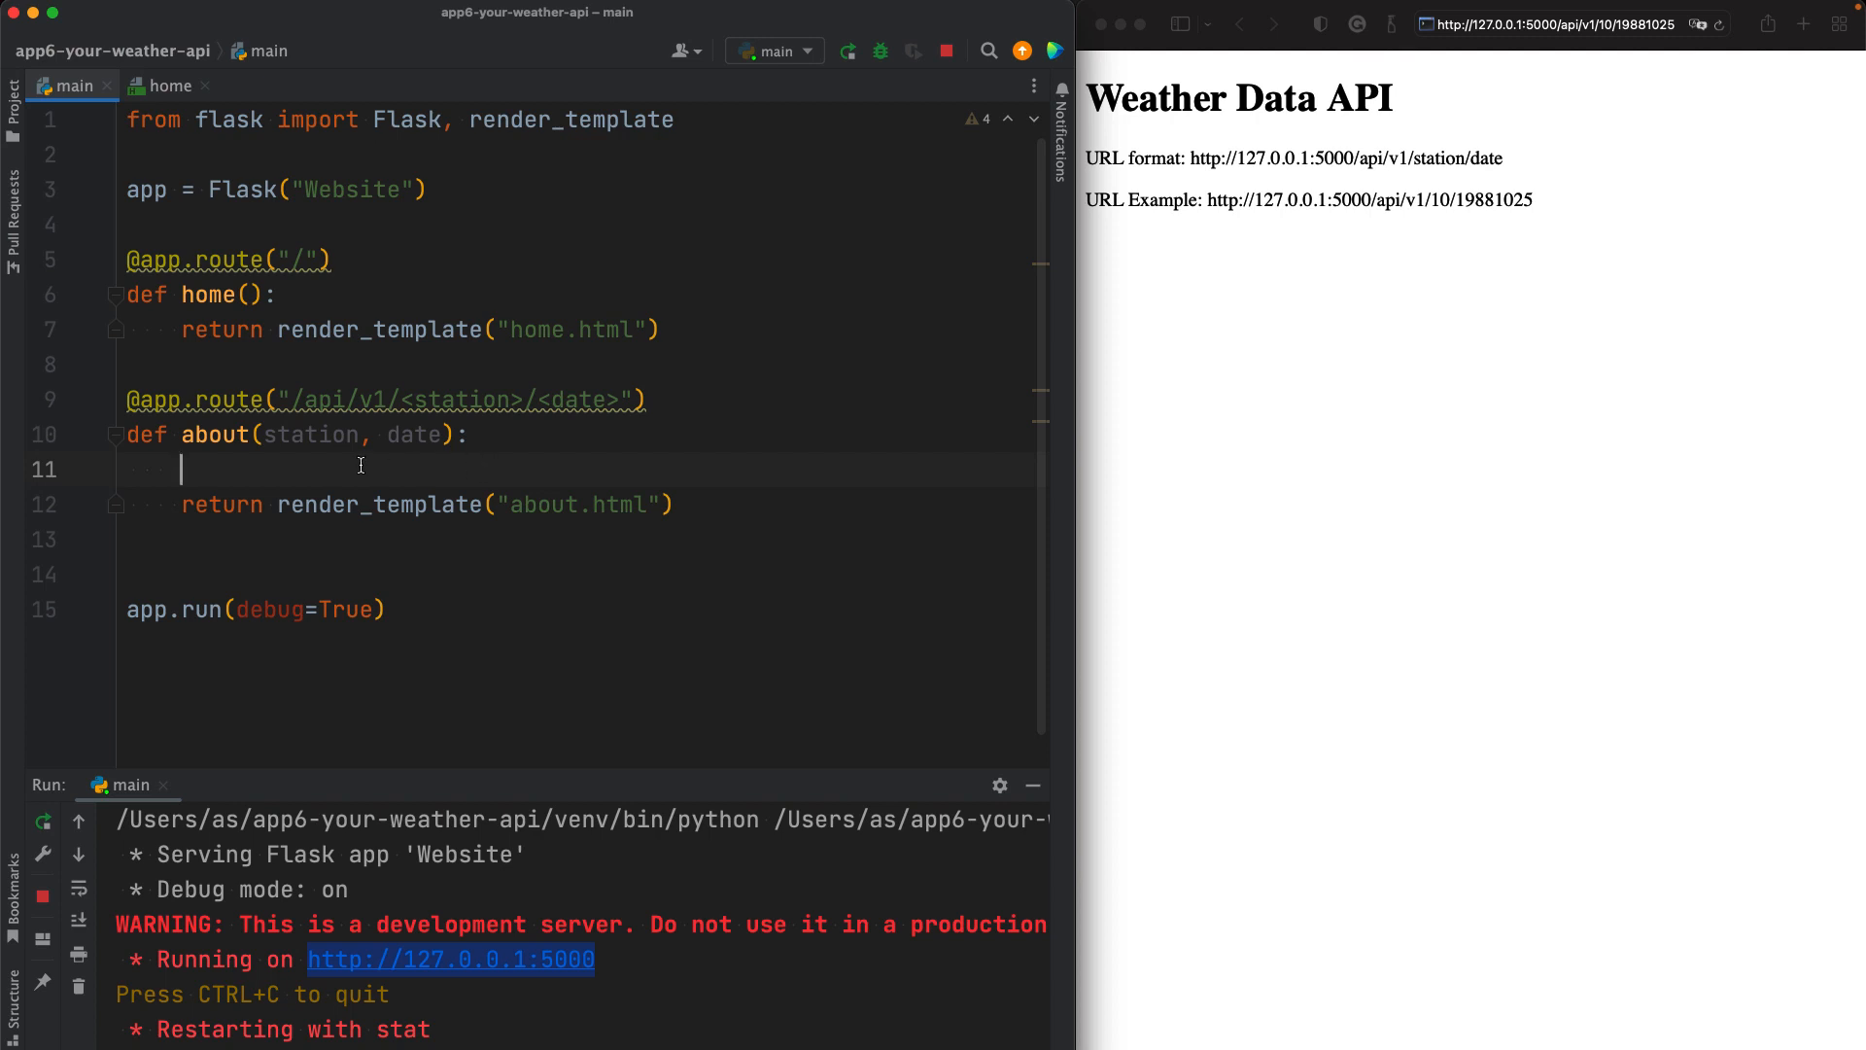
text(df)
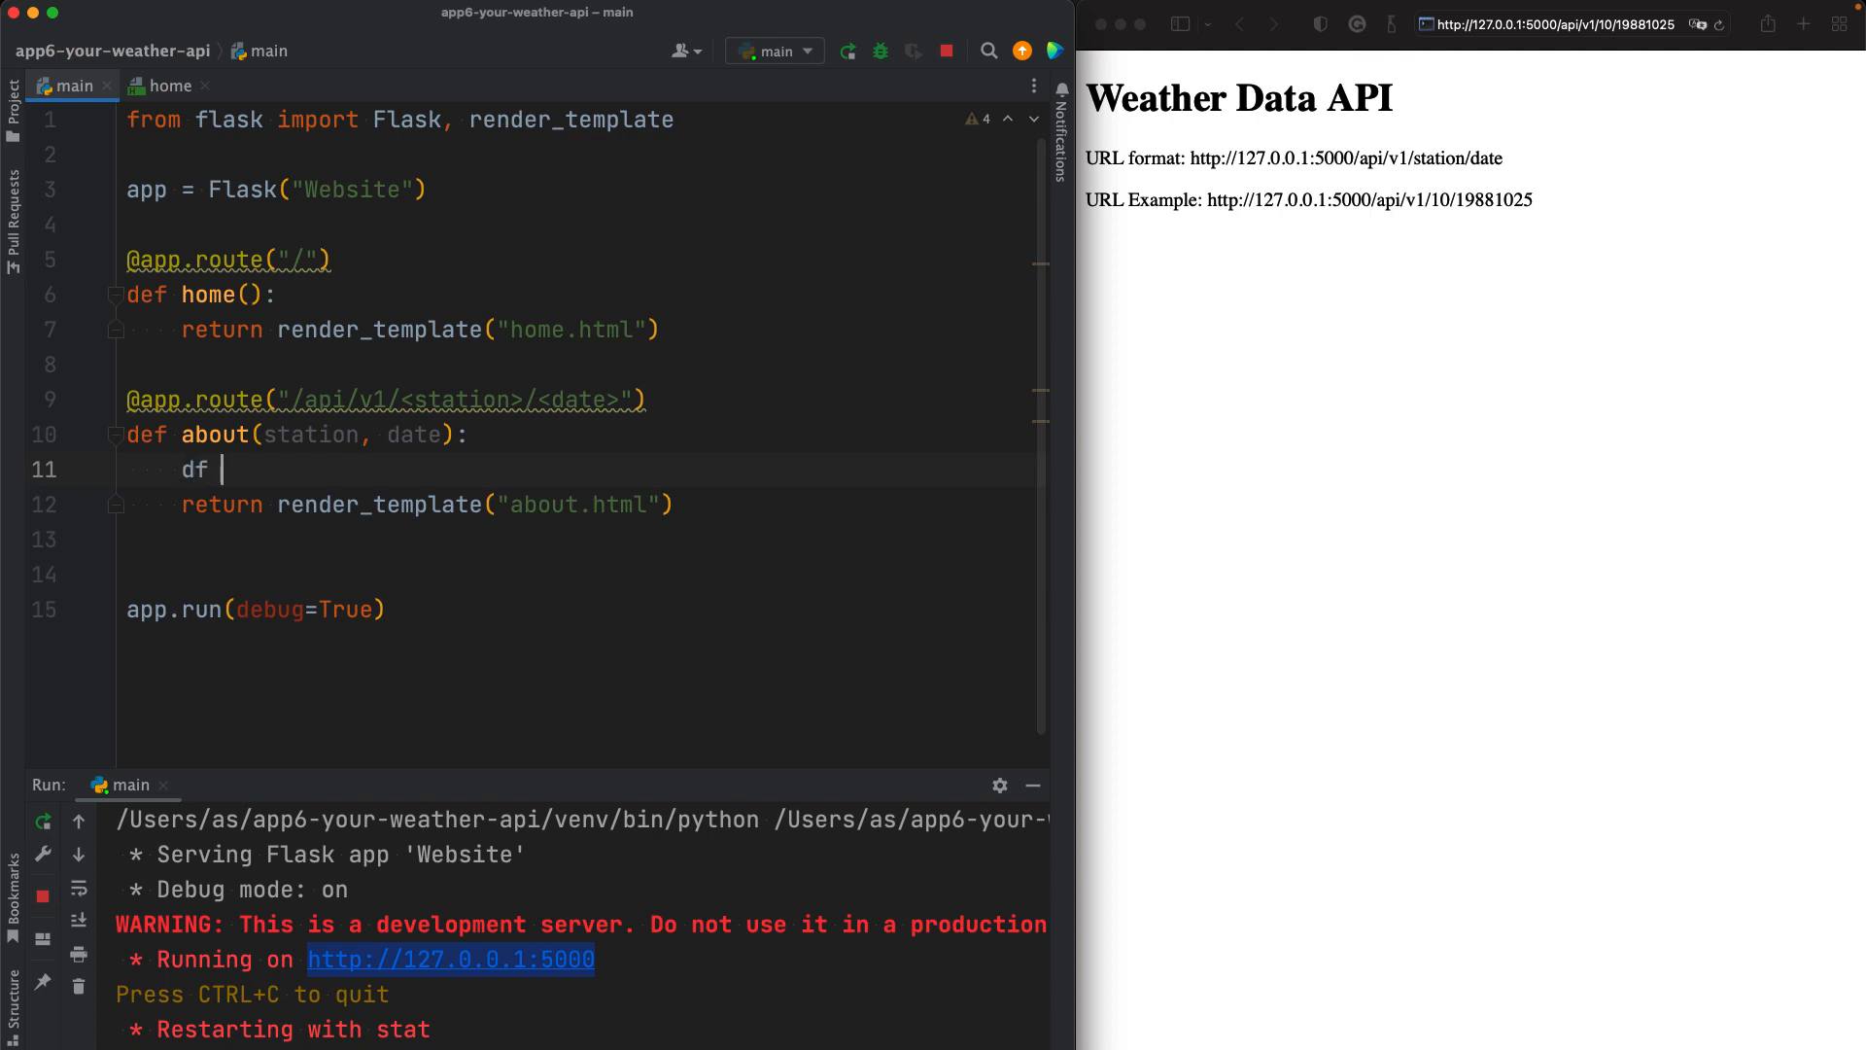
text(= pandas.read_c)
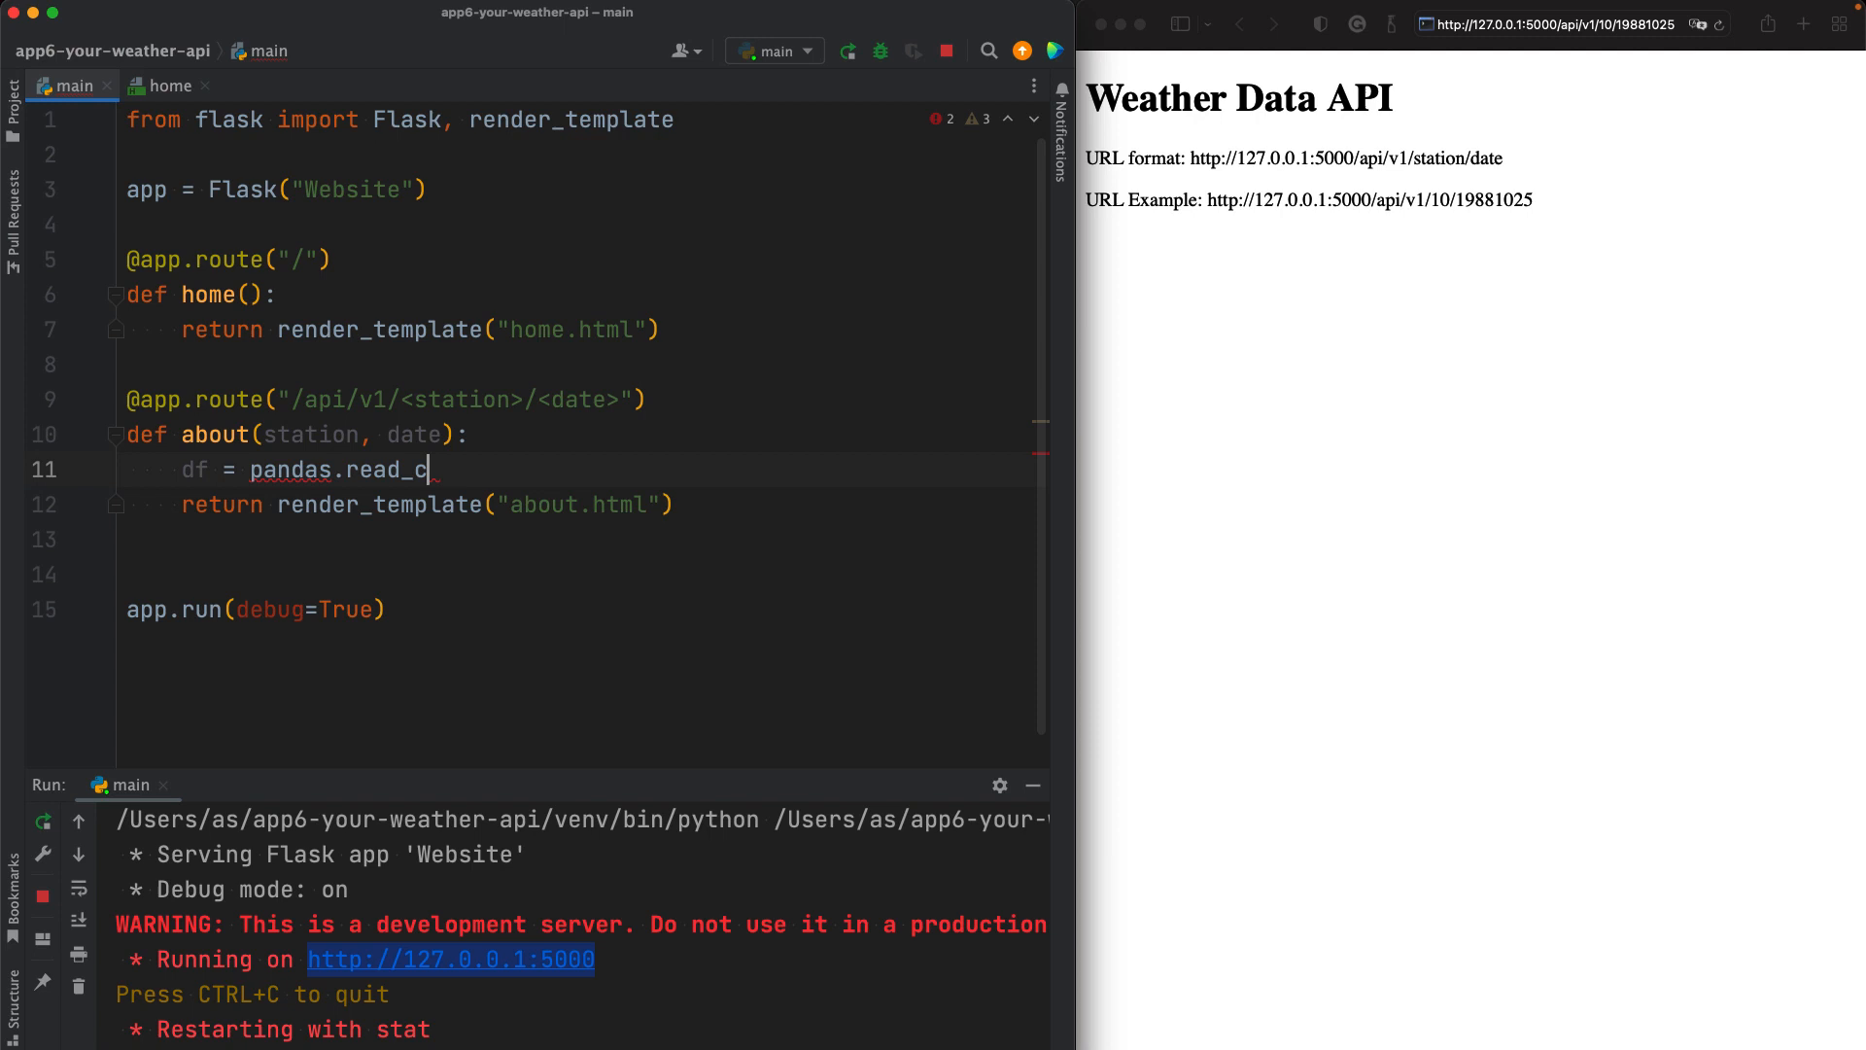
text(sv(""))
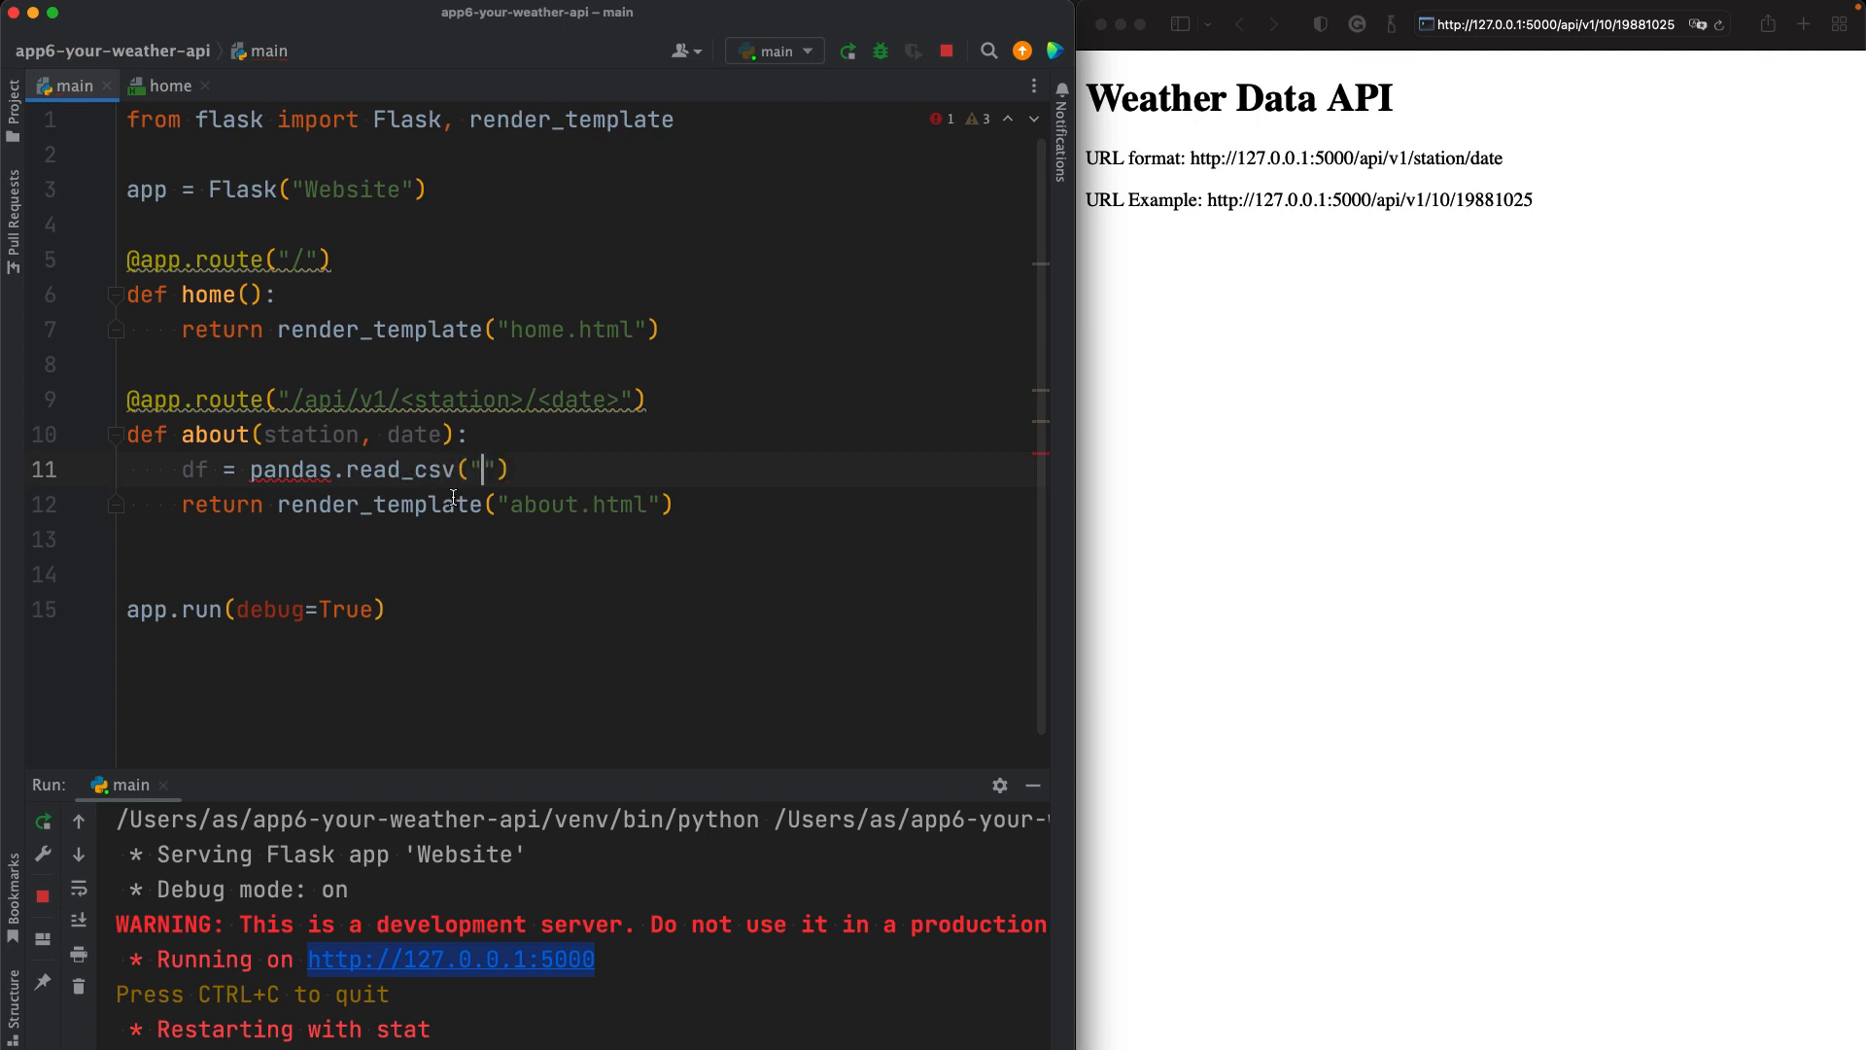
mouse_move(511, 385)
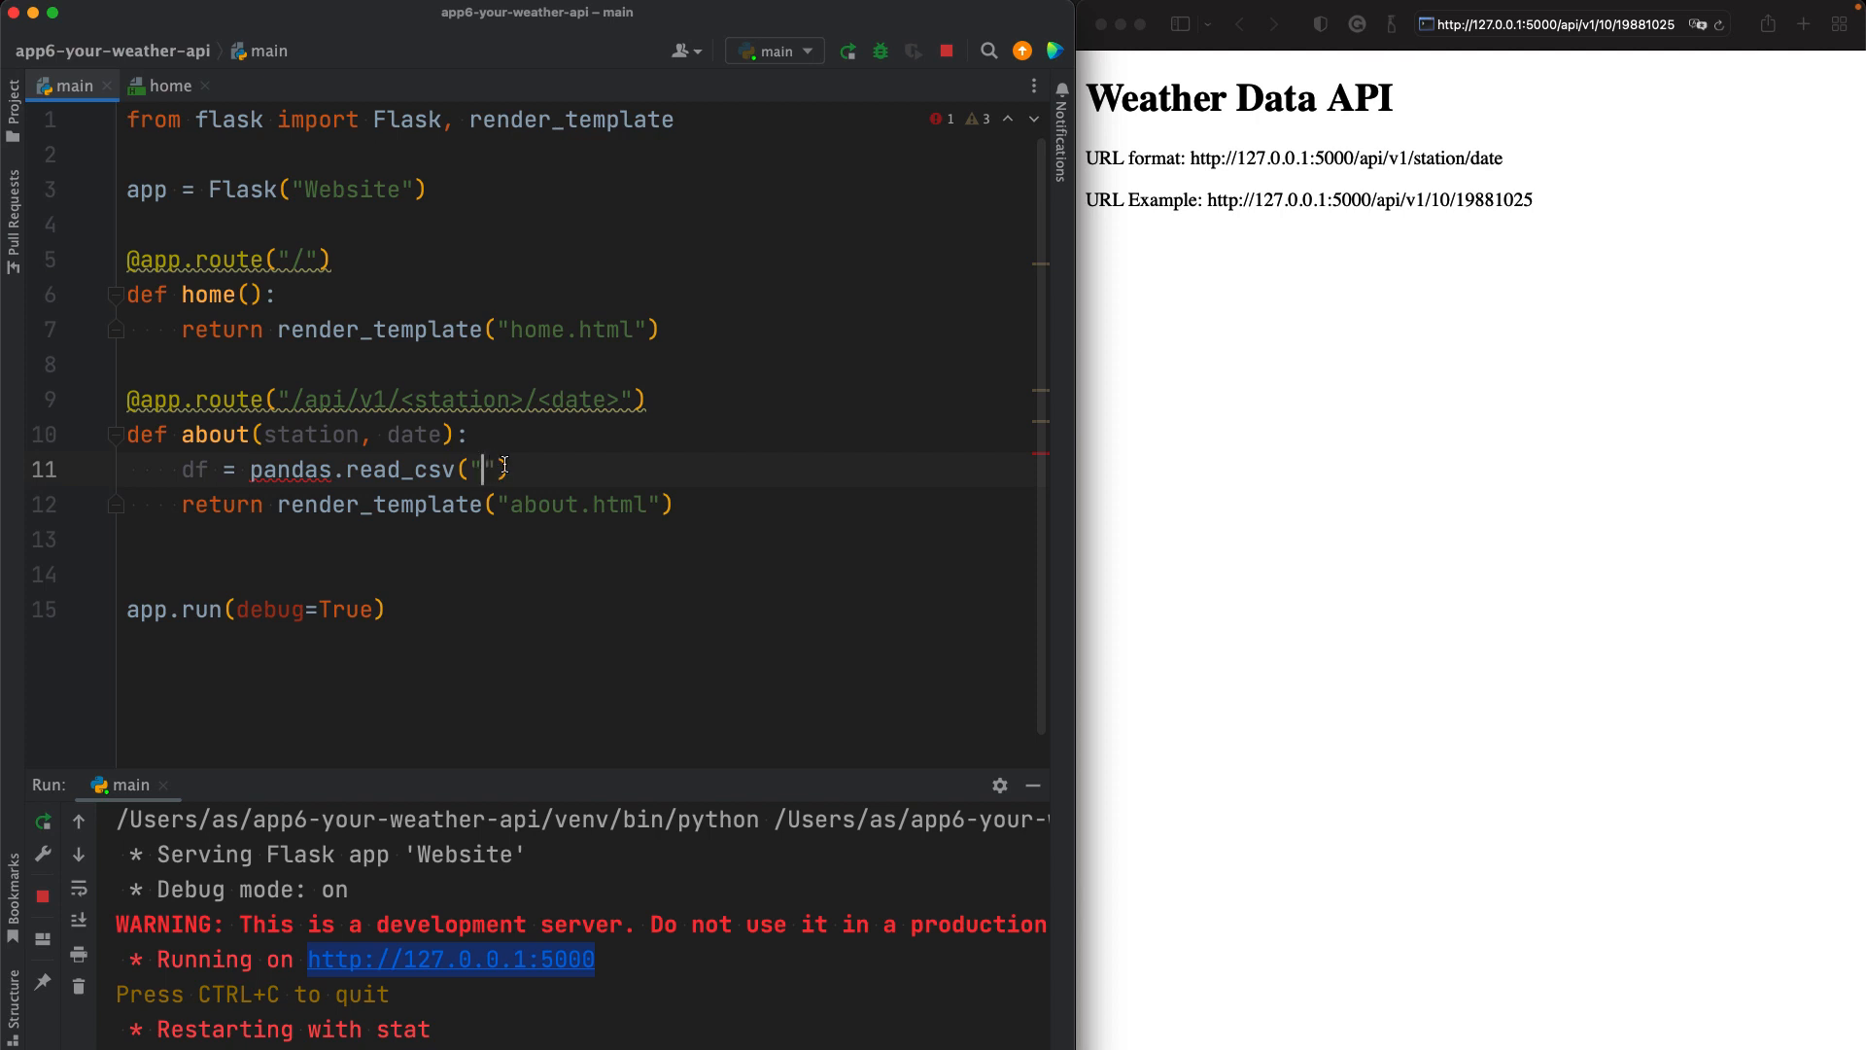
Step: Add temperature = df.station(date) below it and review the about.html template name
key(enter)
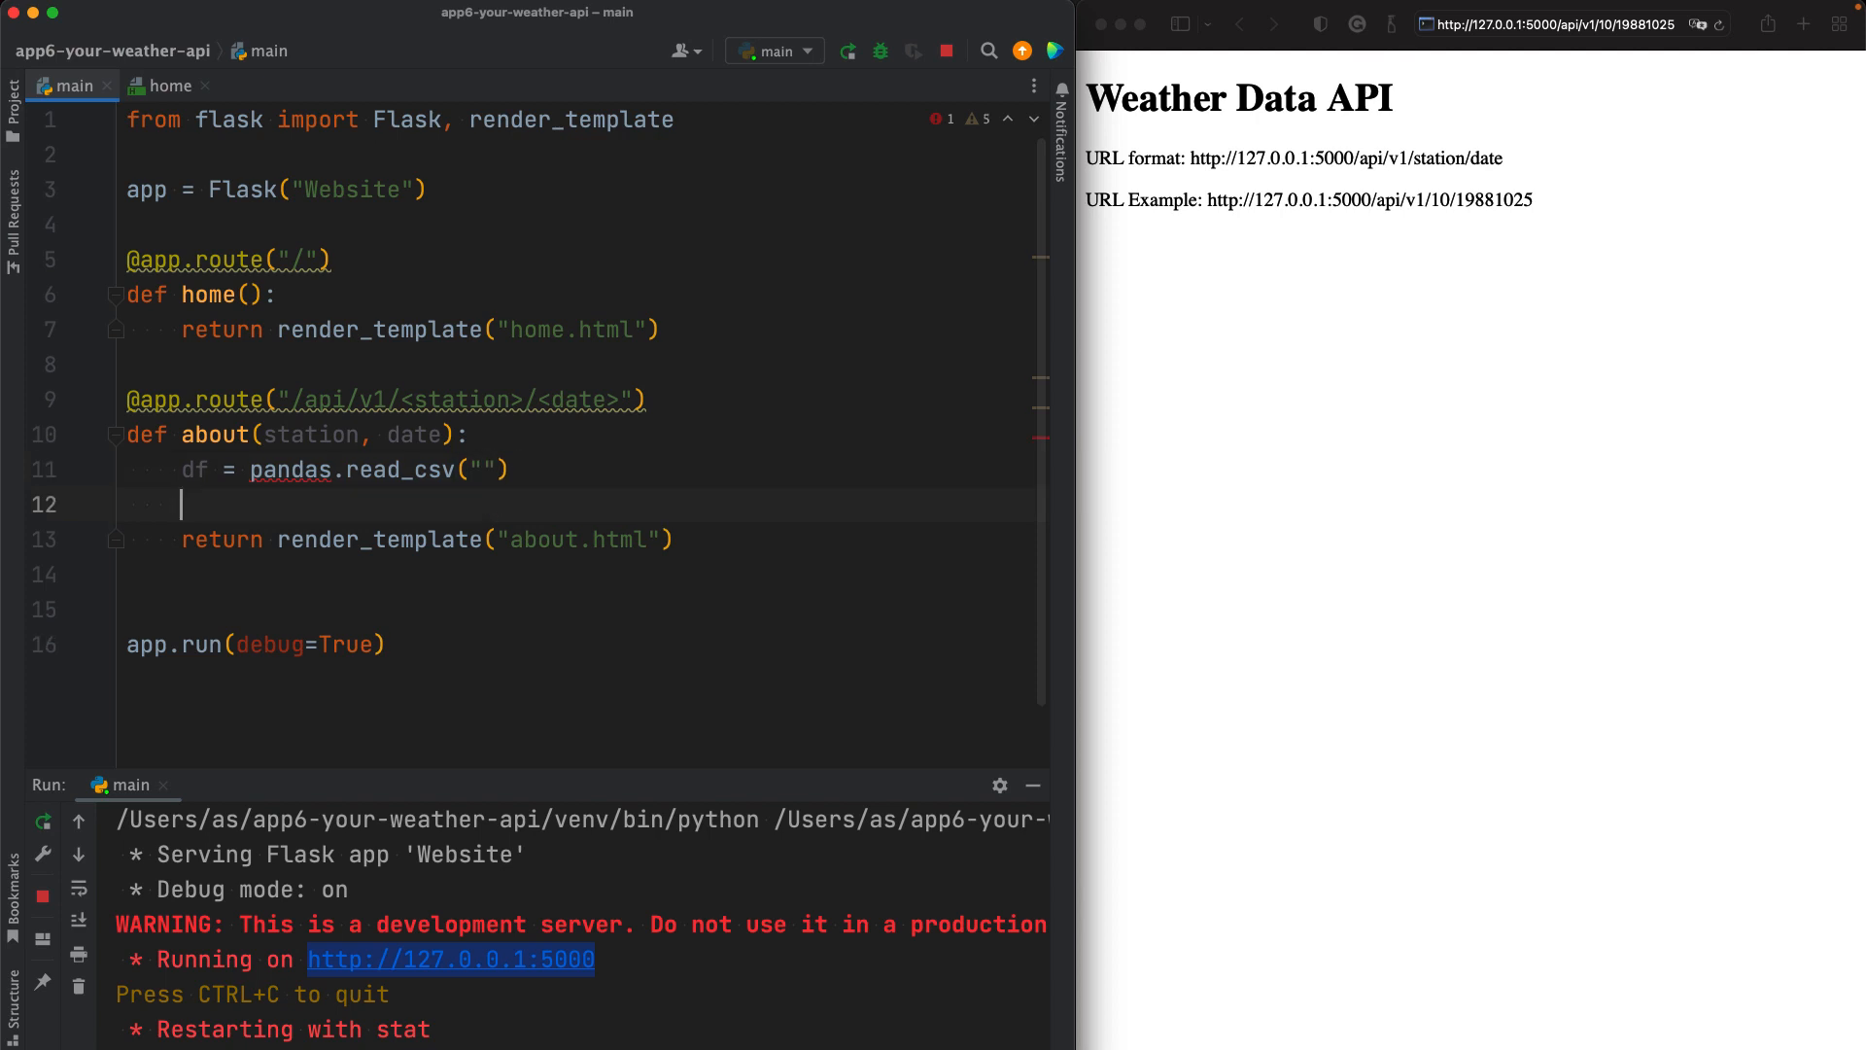
text(tempera)
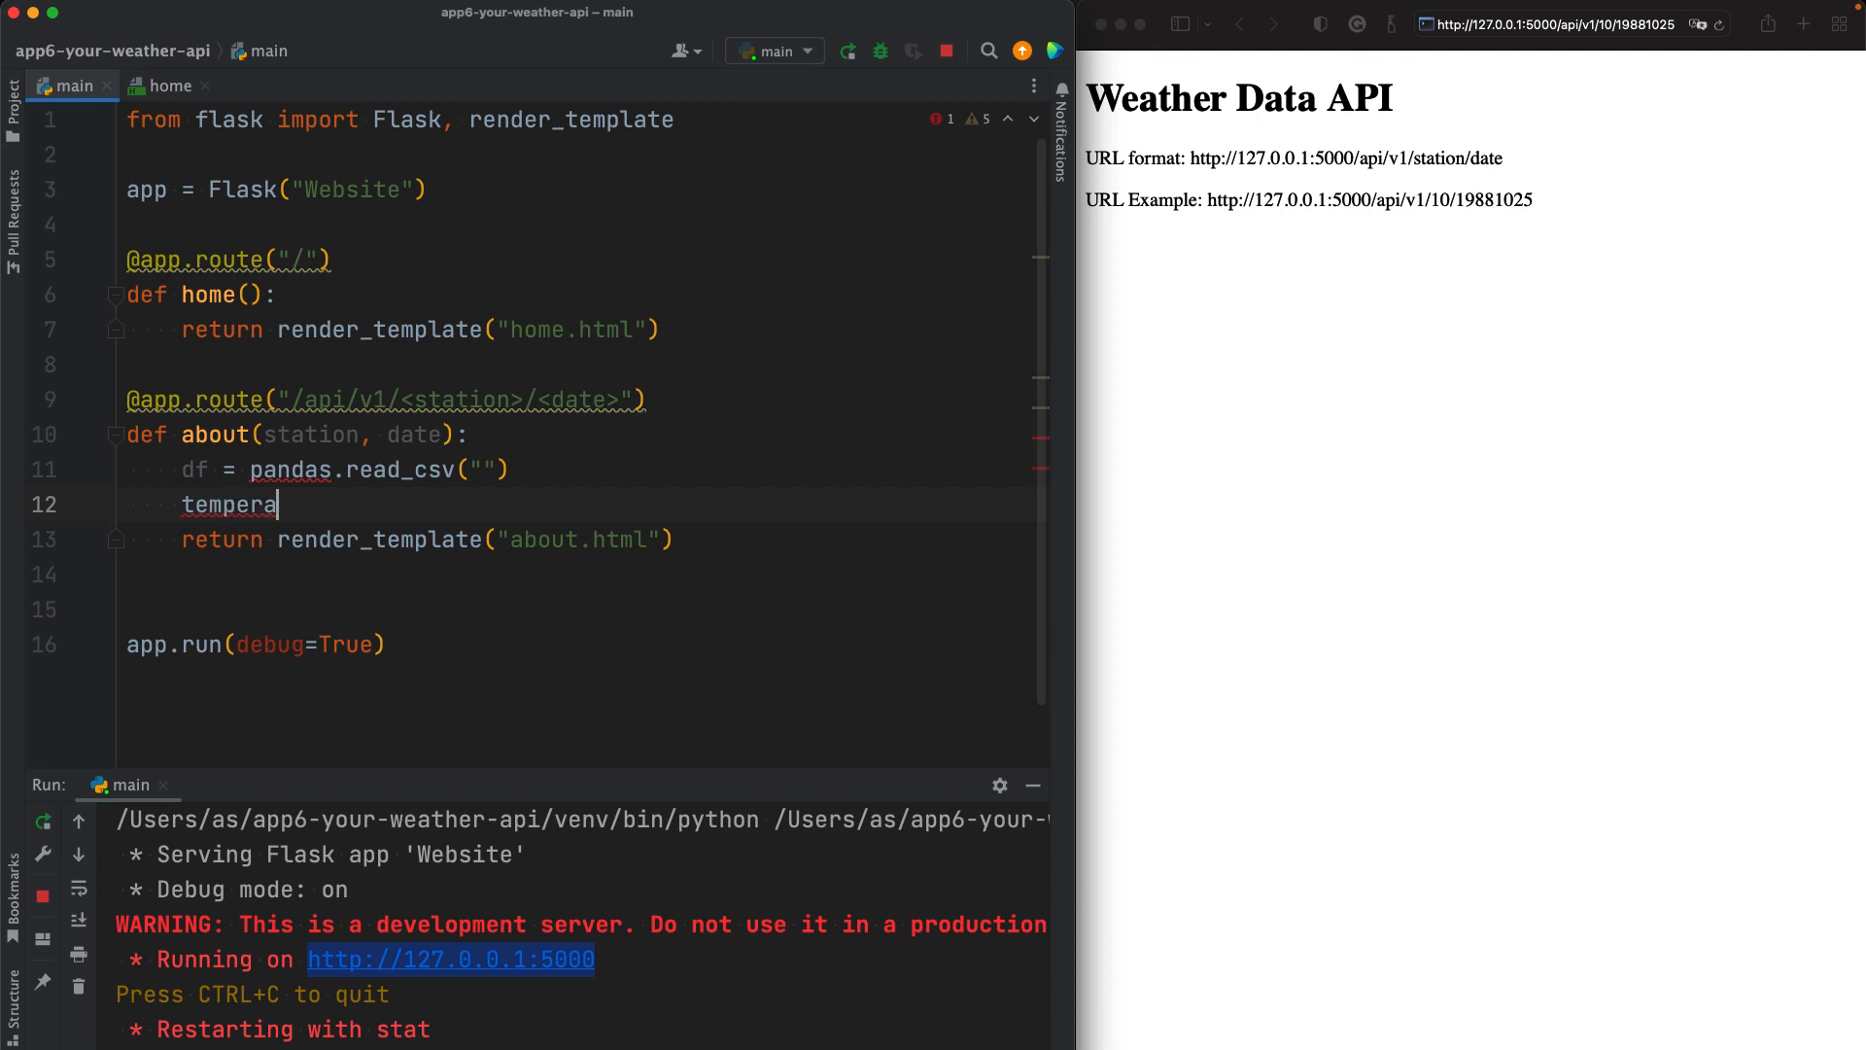
text(ture =)
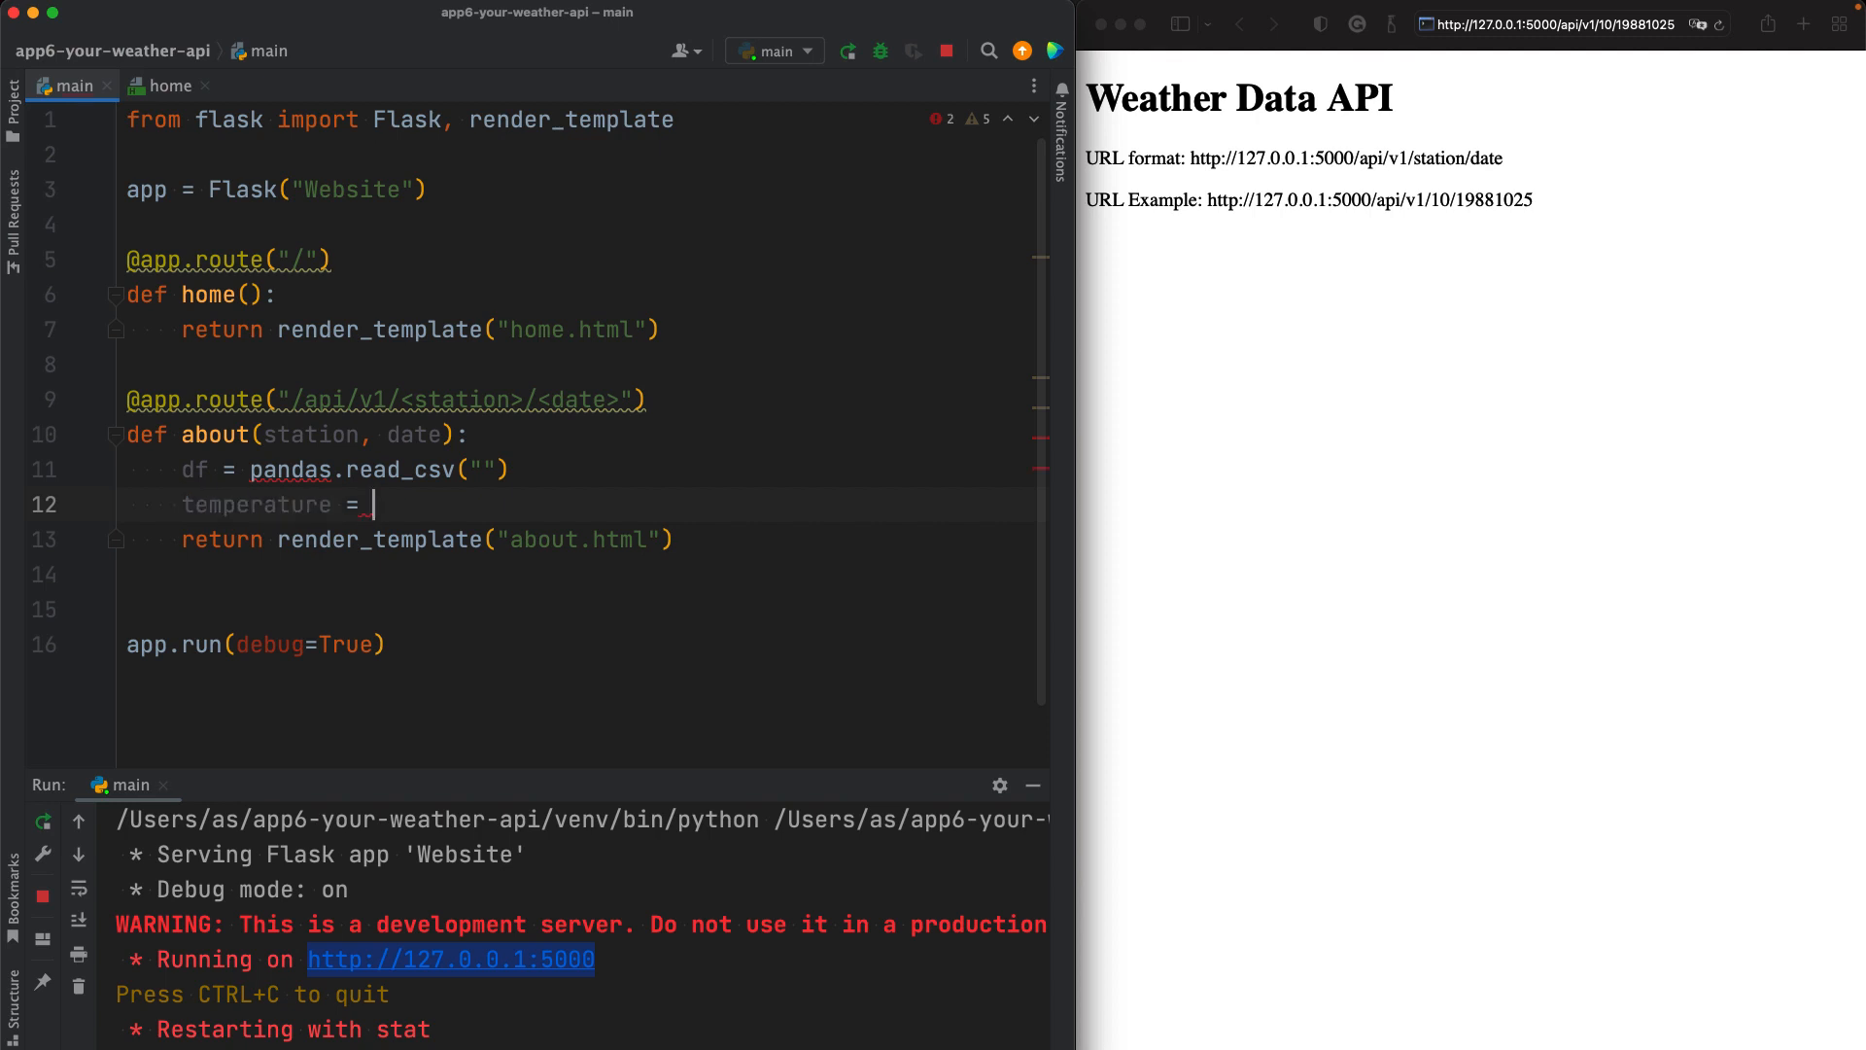
text(df.)
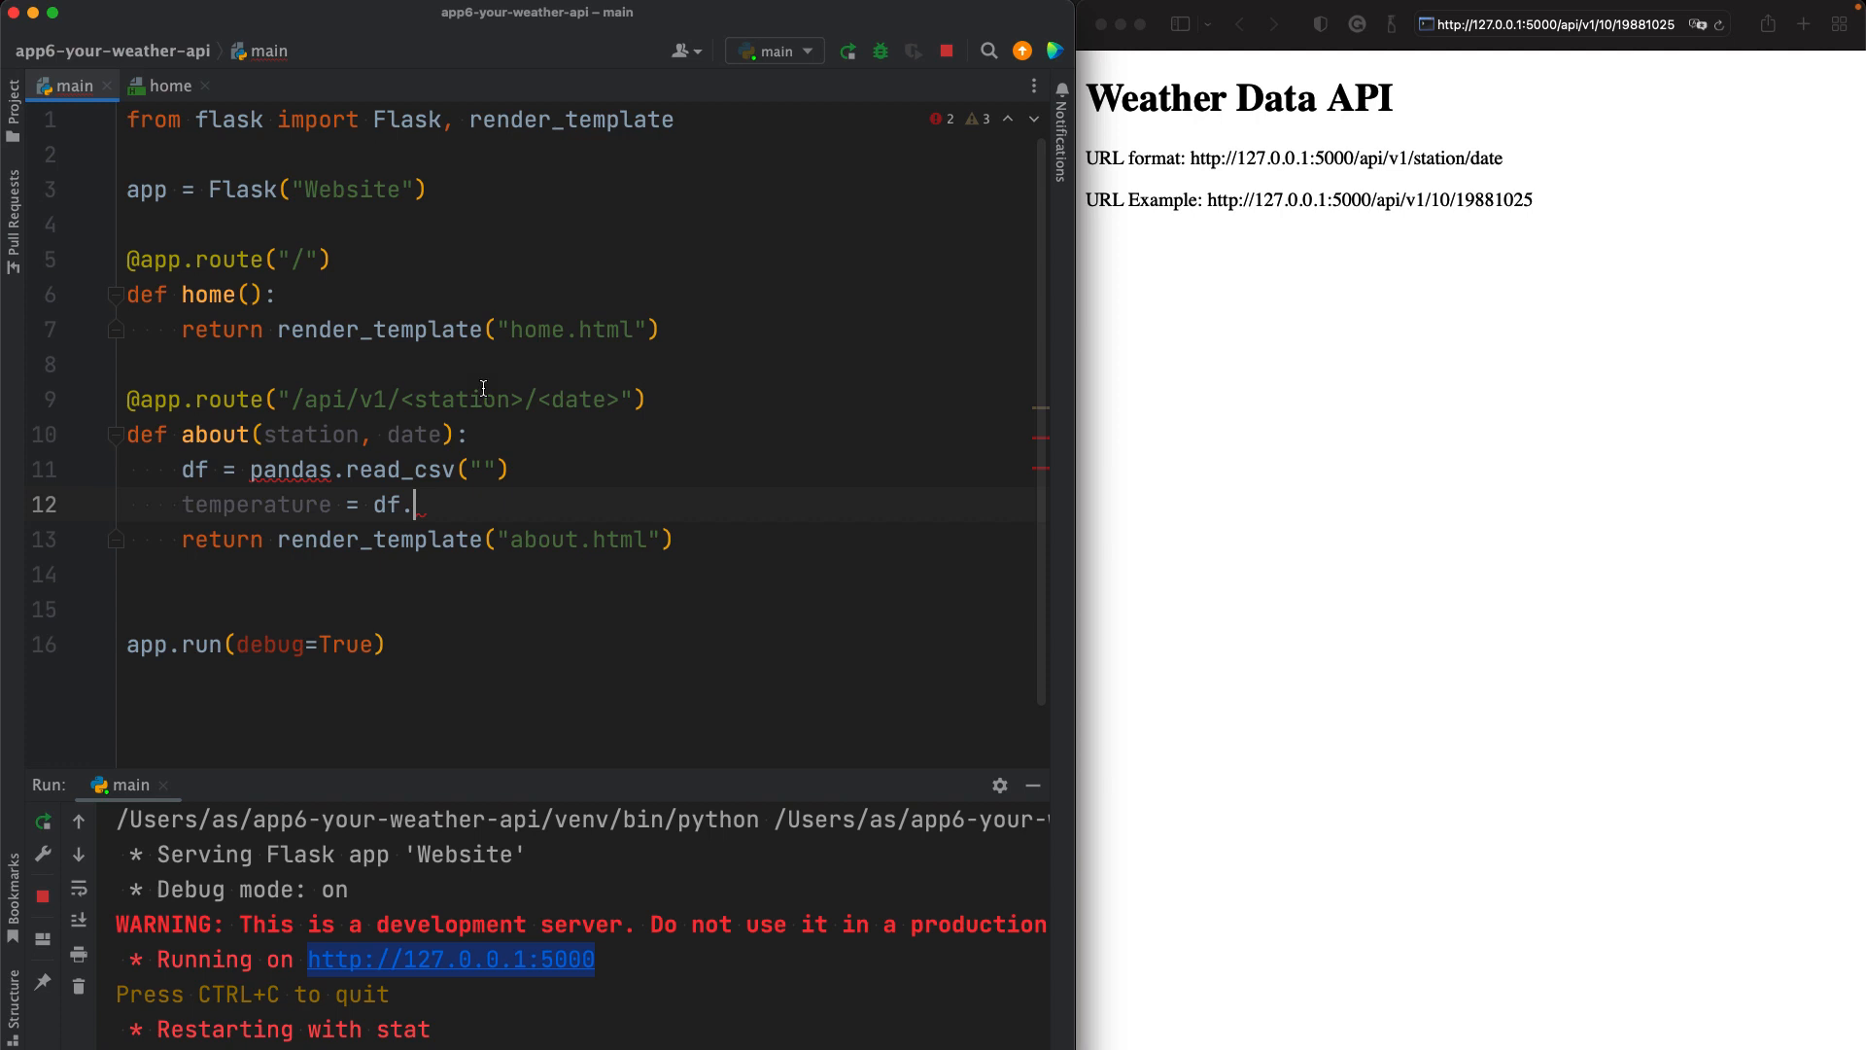
text(station)
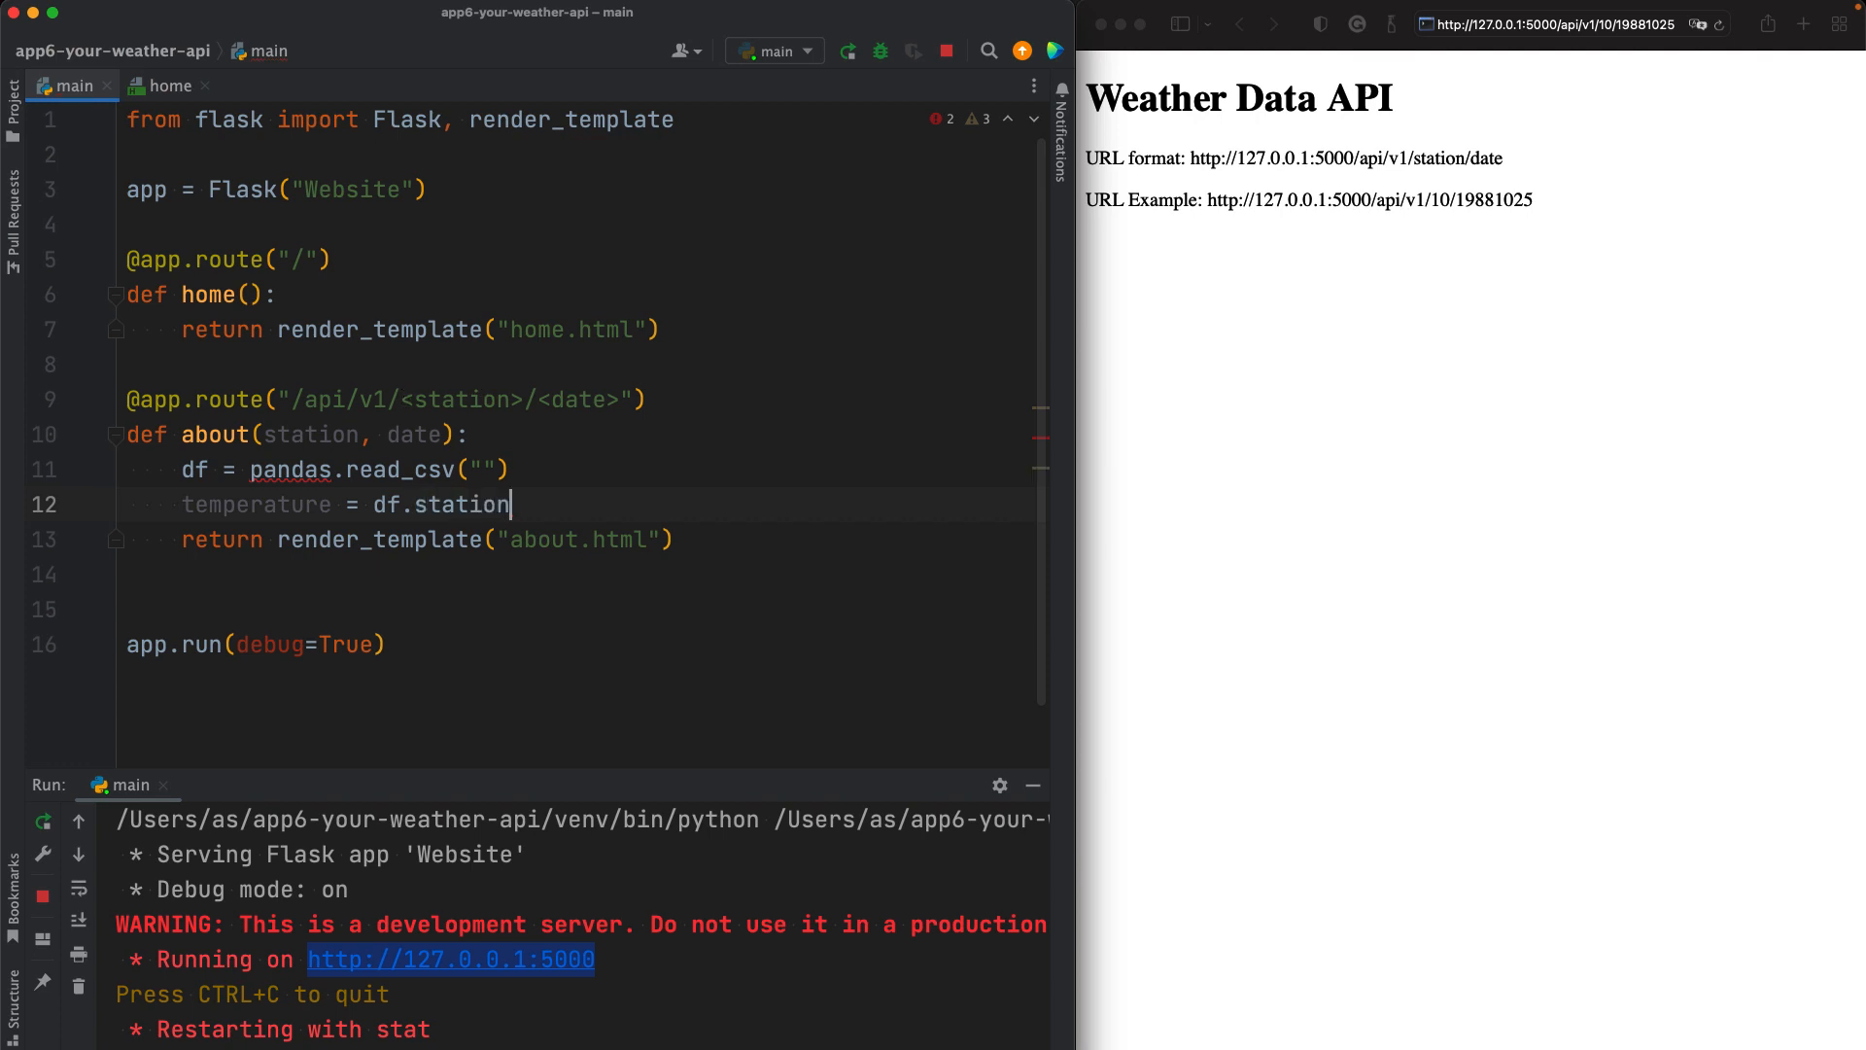
text((date))
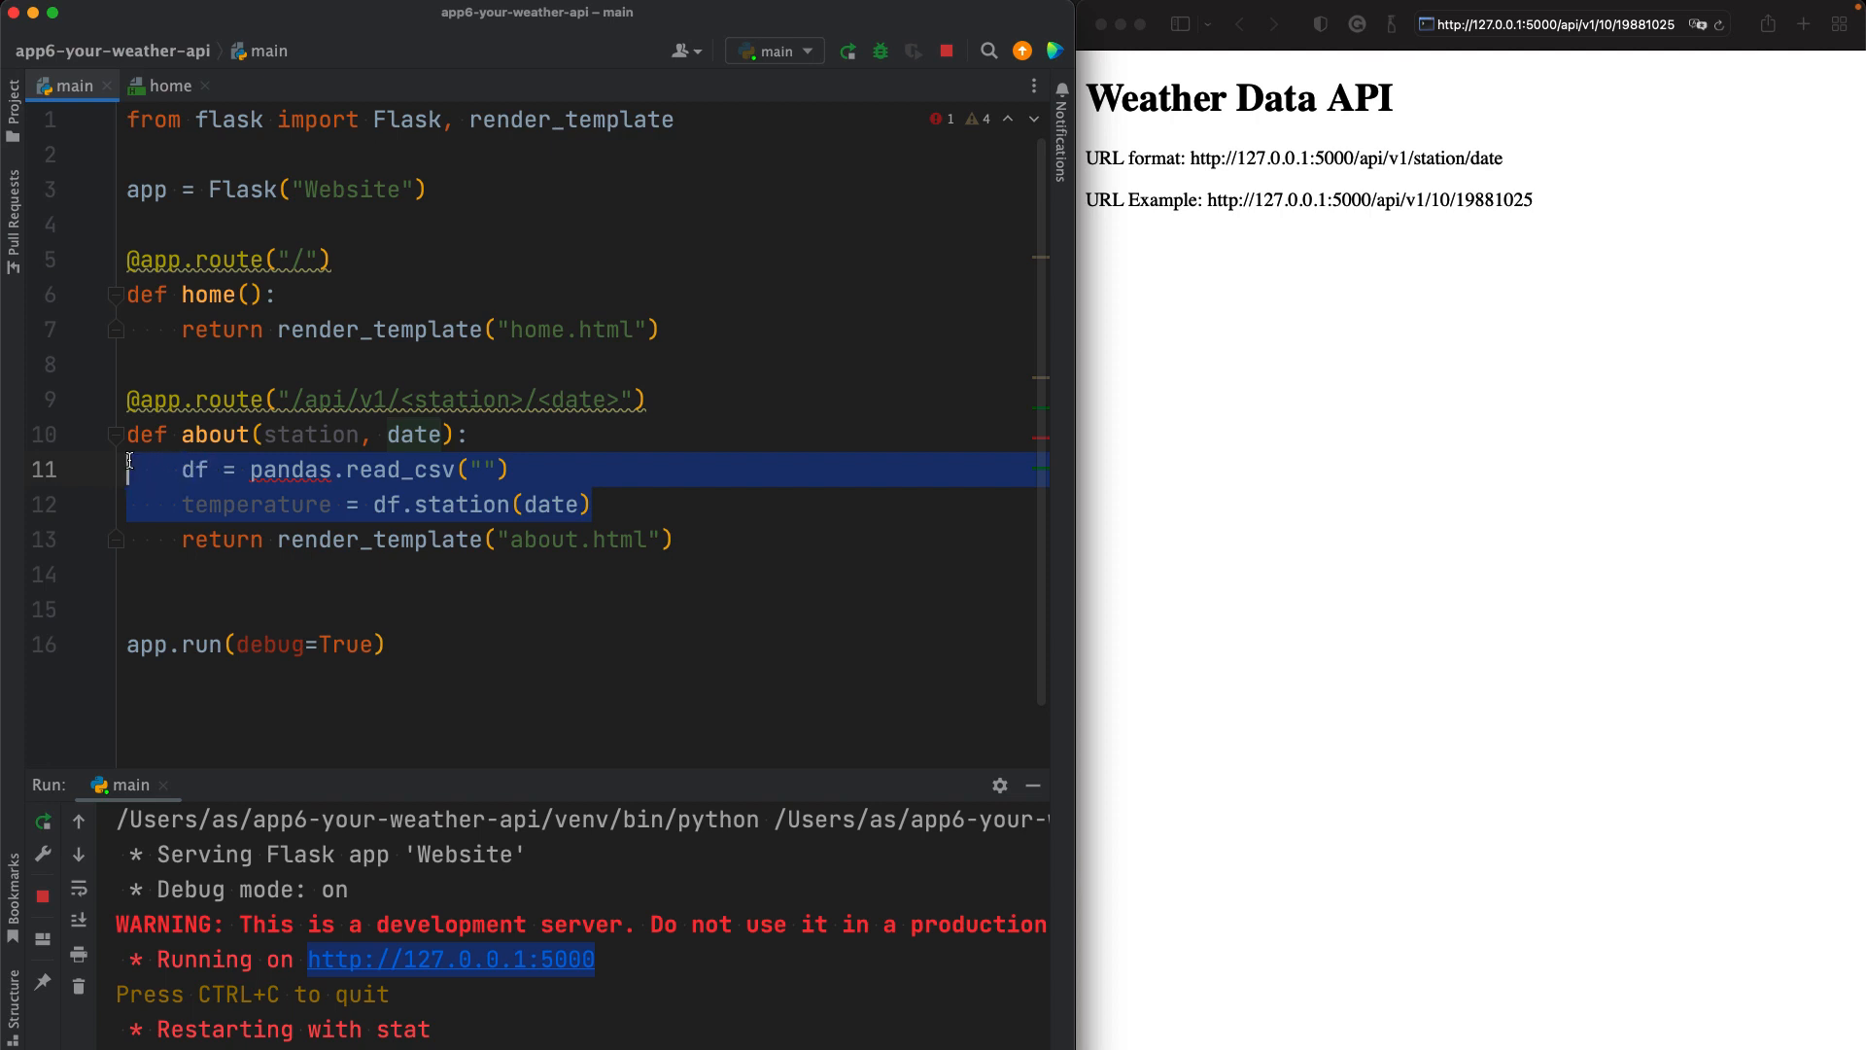
click(608, 505)
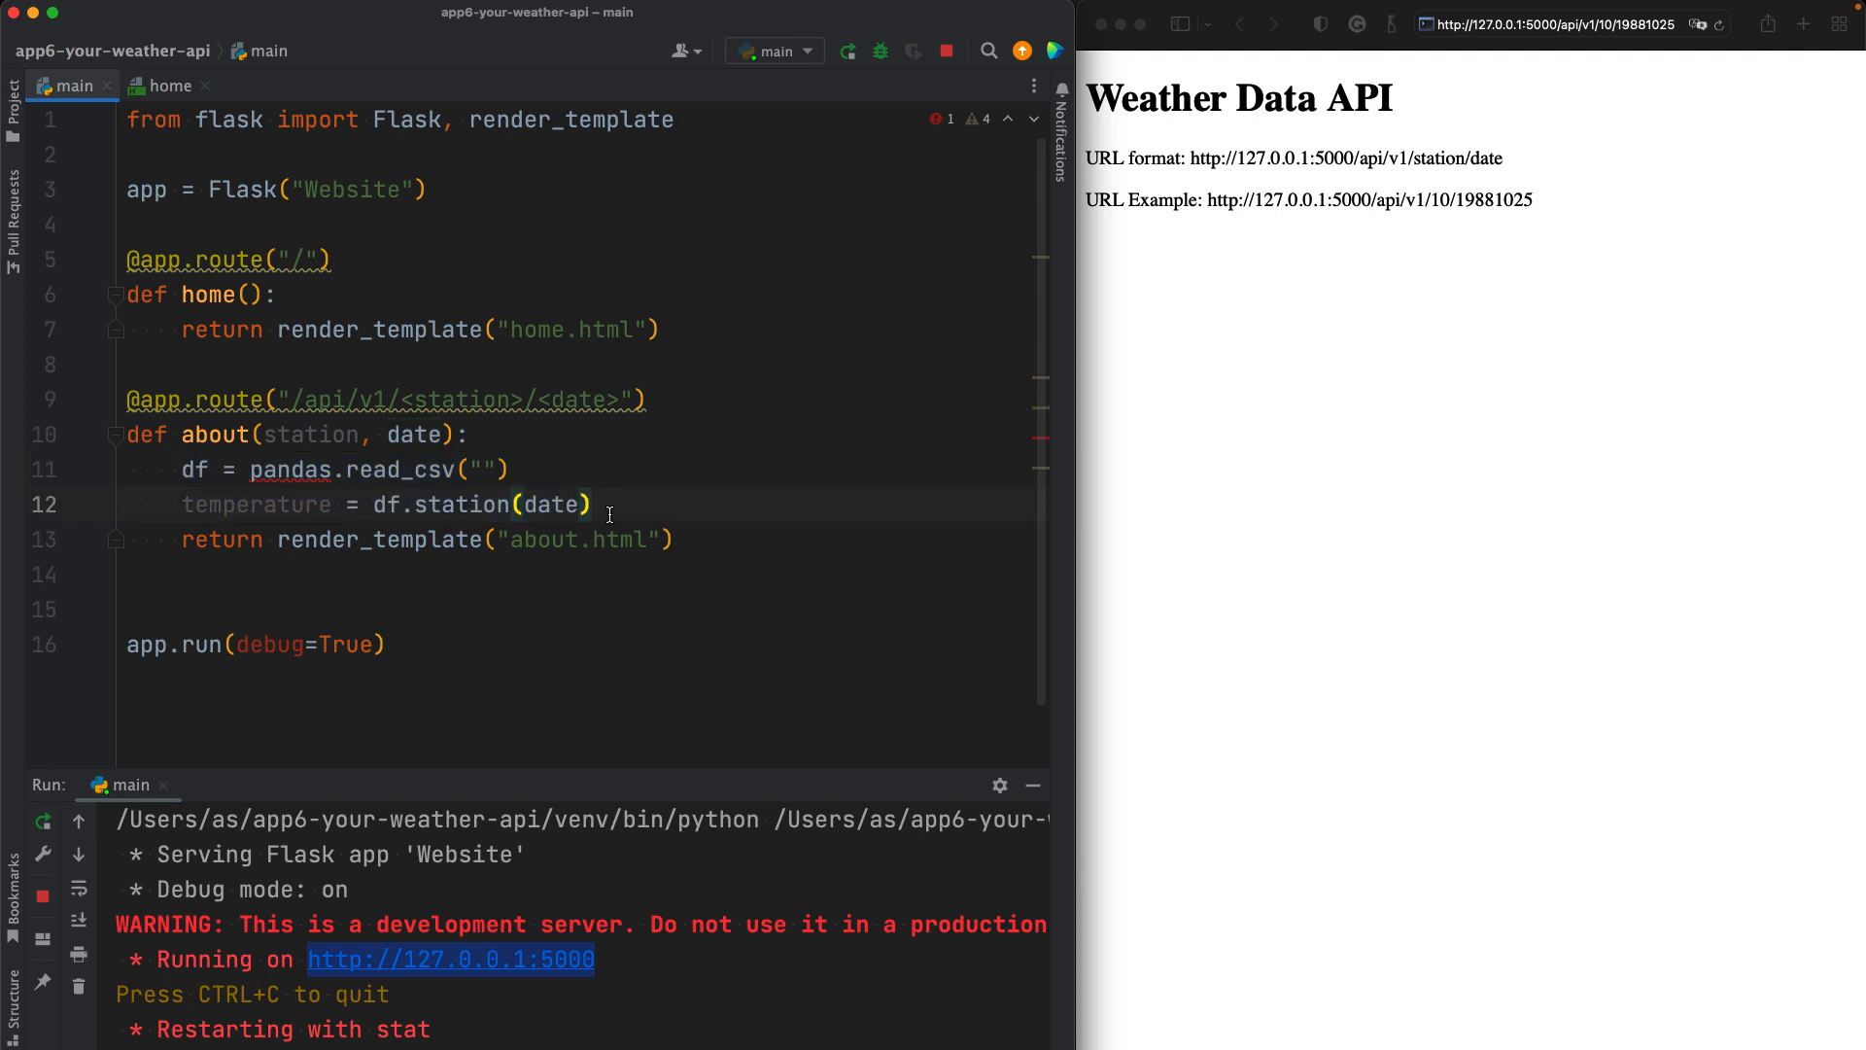
mouse_move(595, 505)
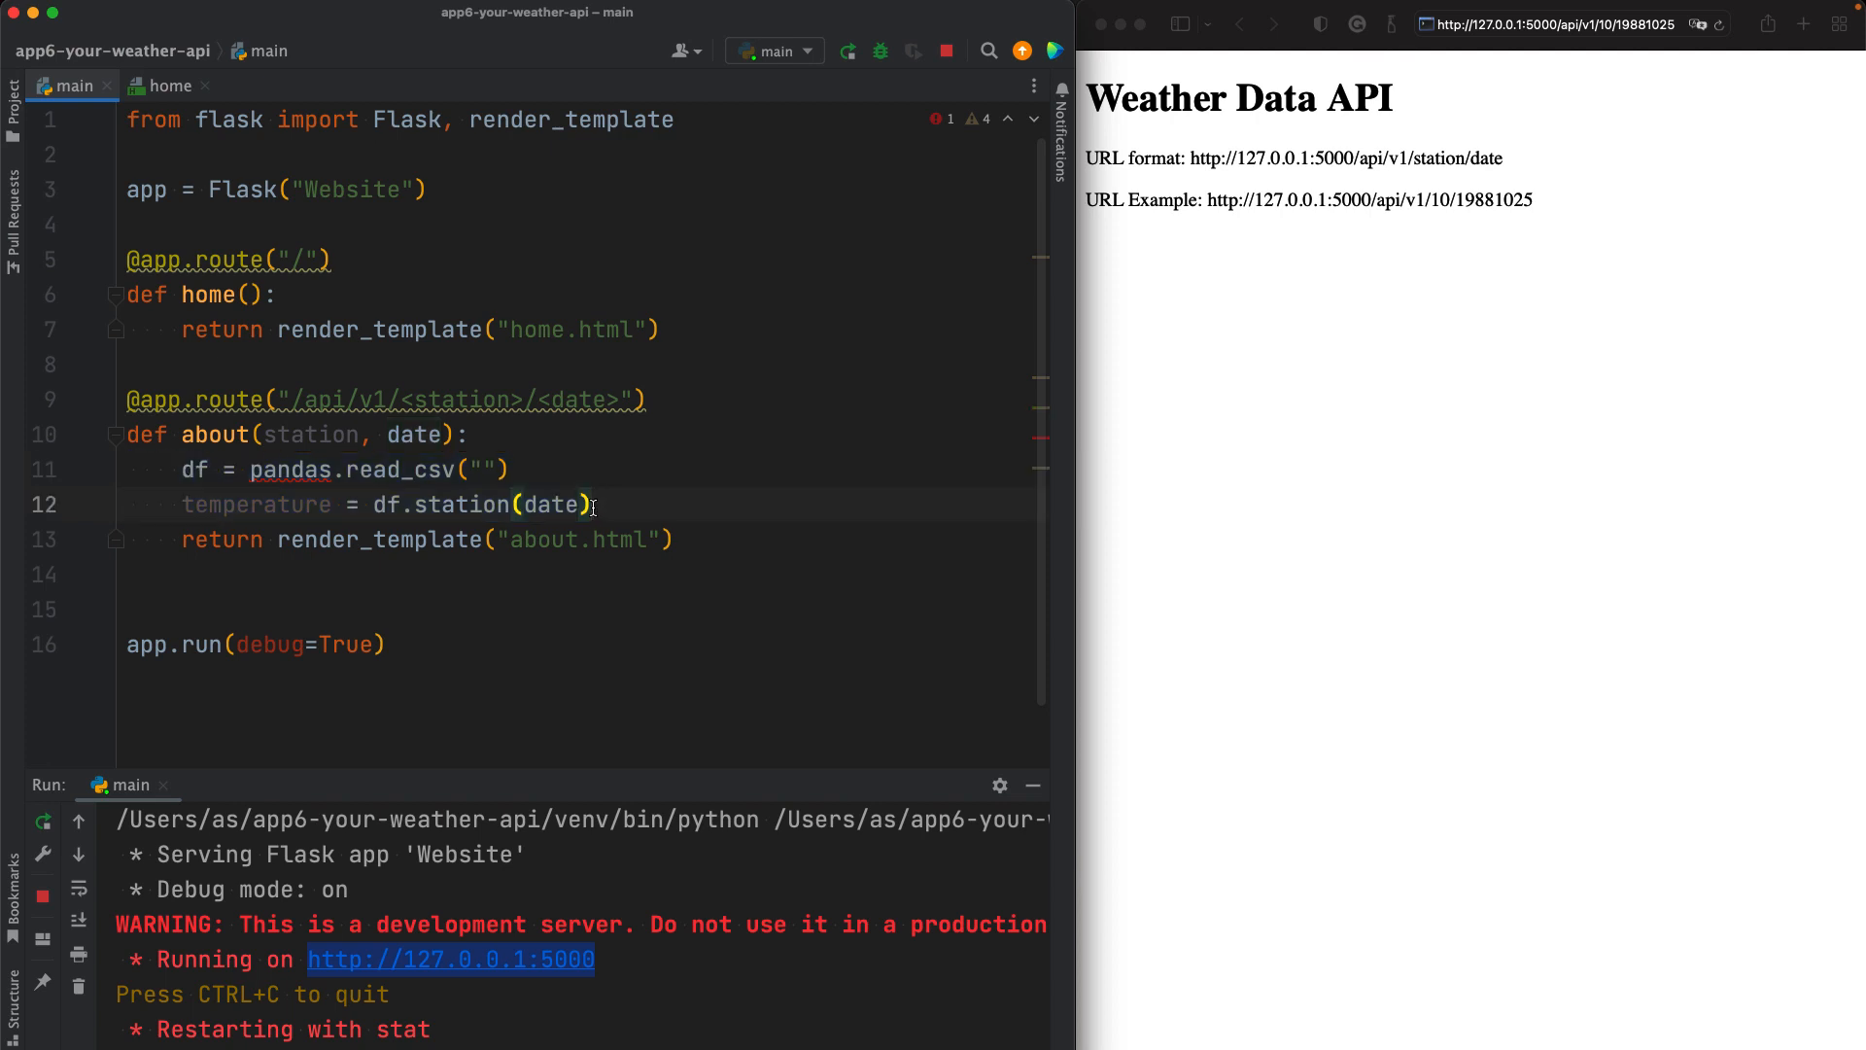
double_click(257, 503)
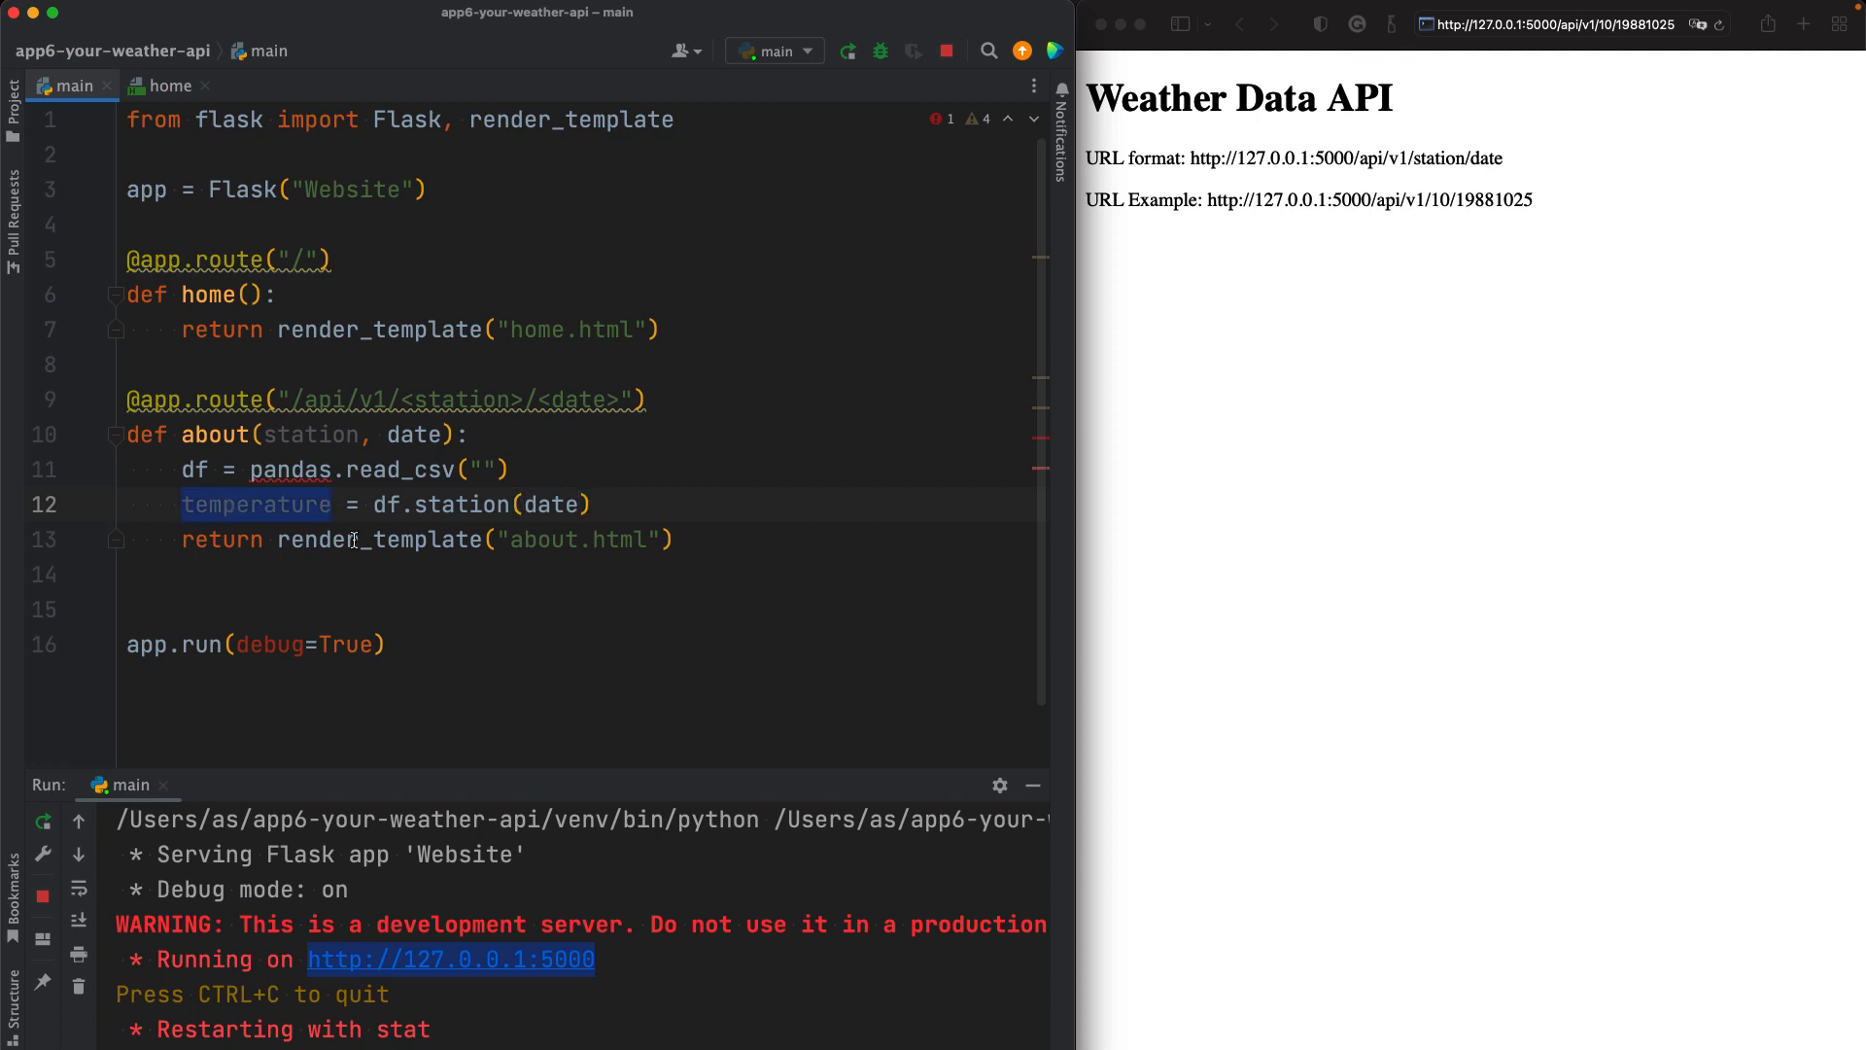
double_click(572, 538)
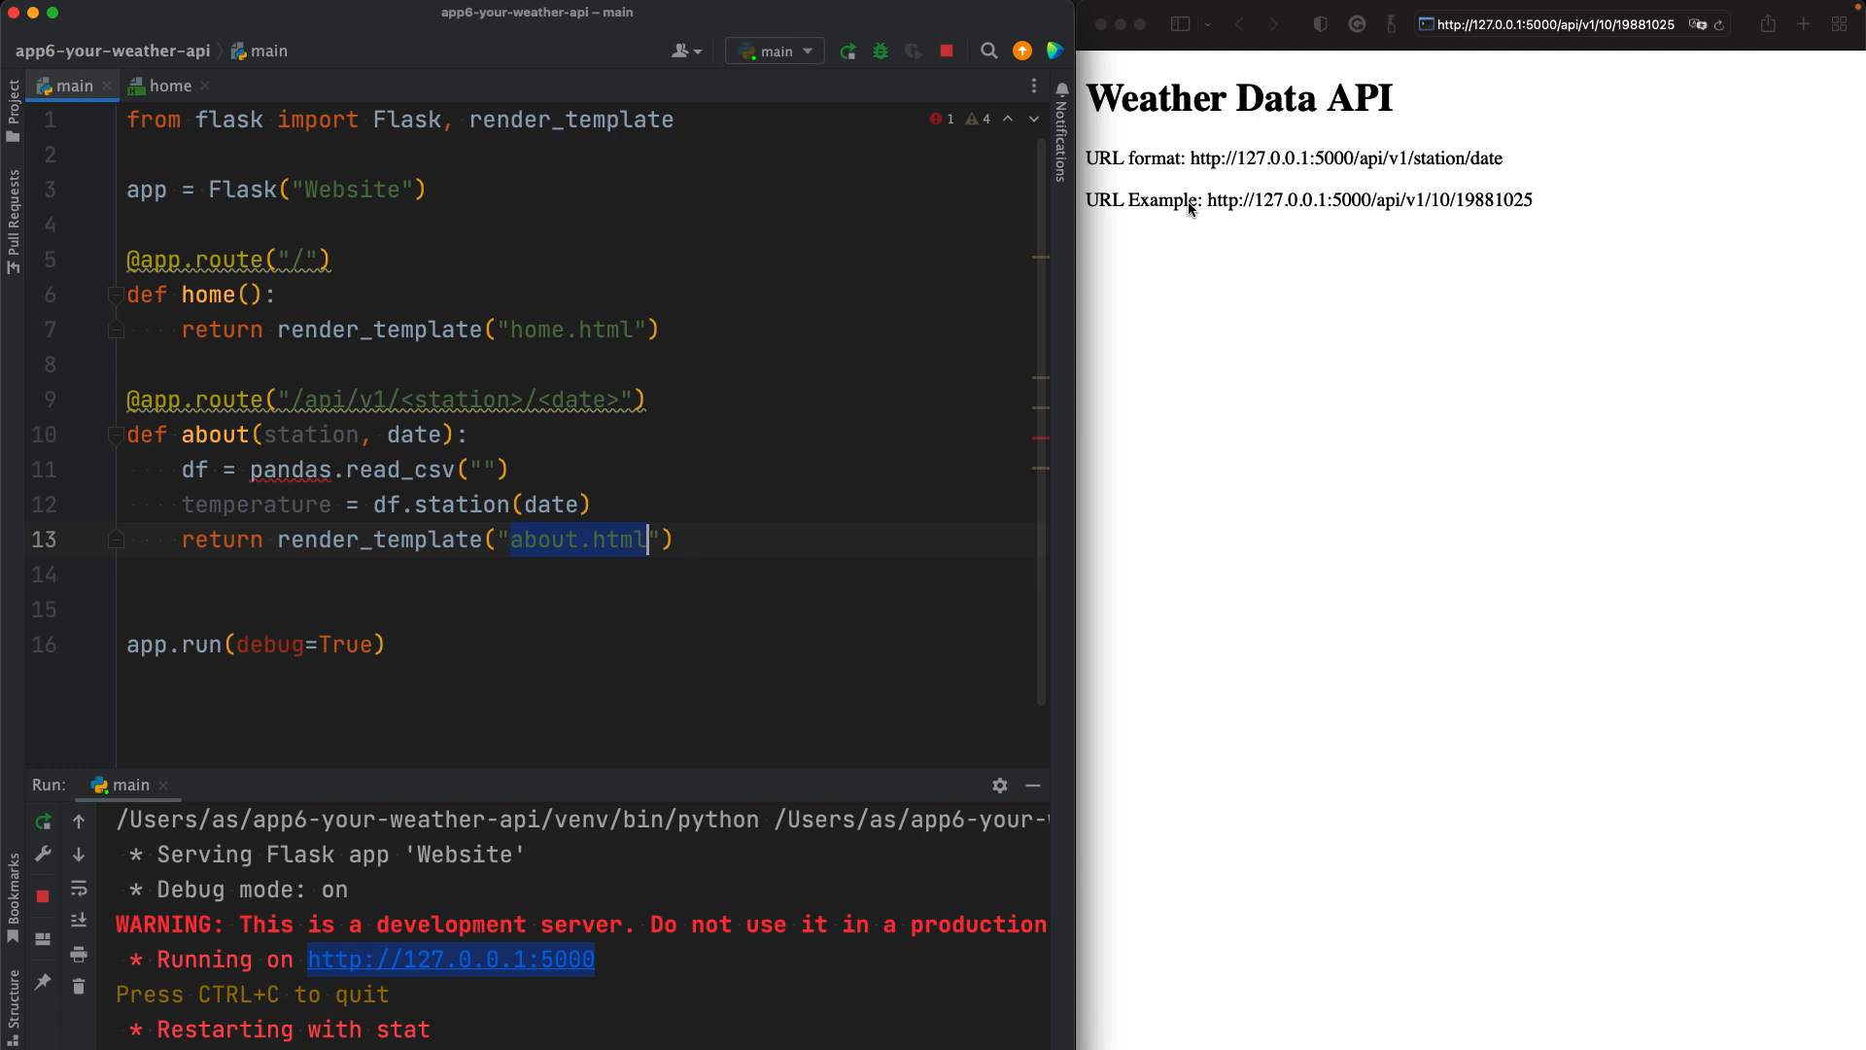
mouse_move(1535, 140)
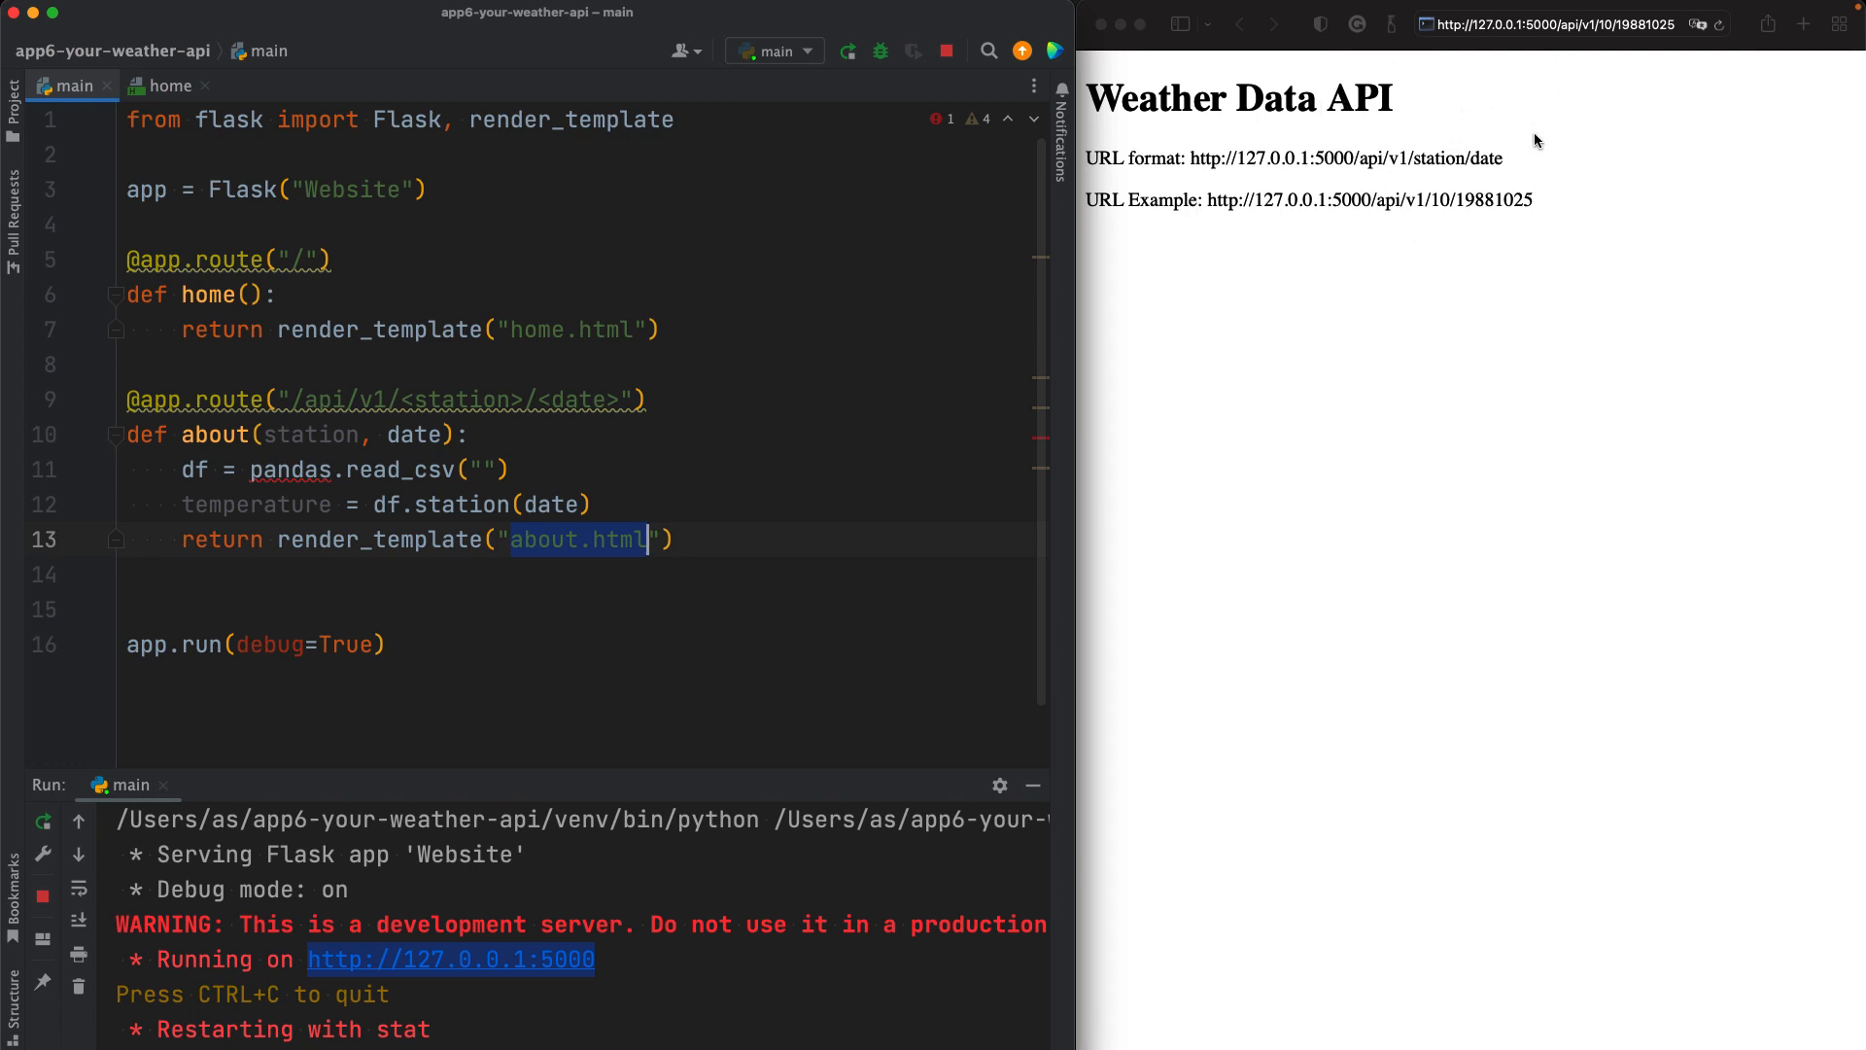
click(1547, 23)
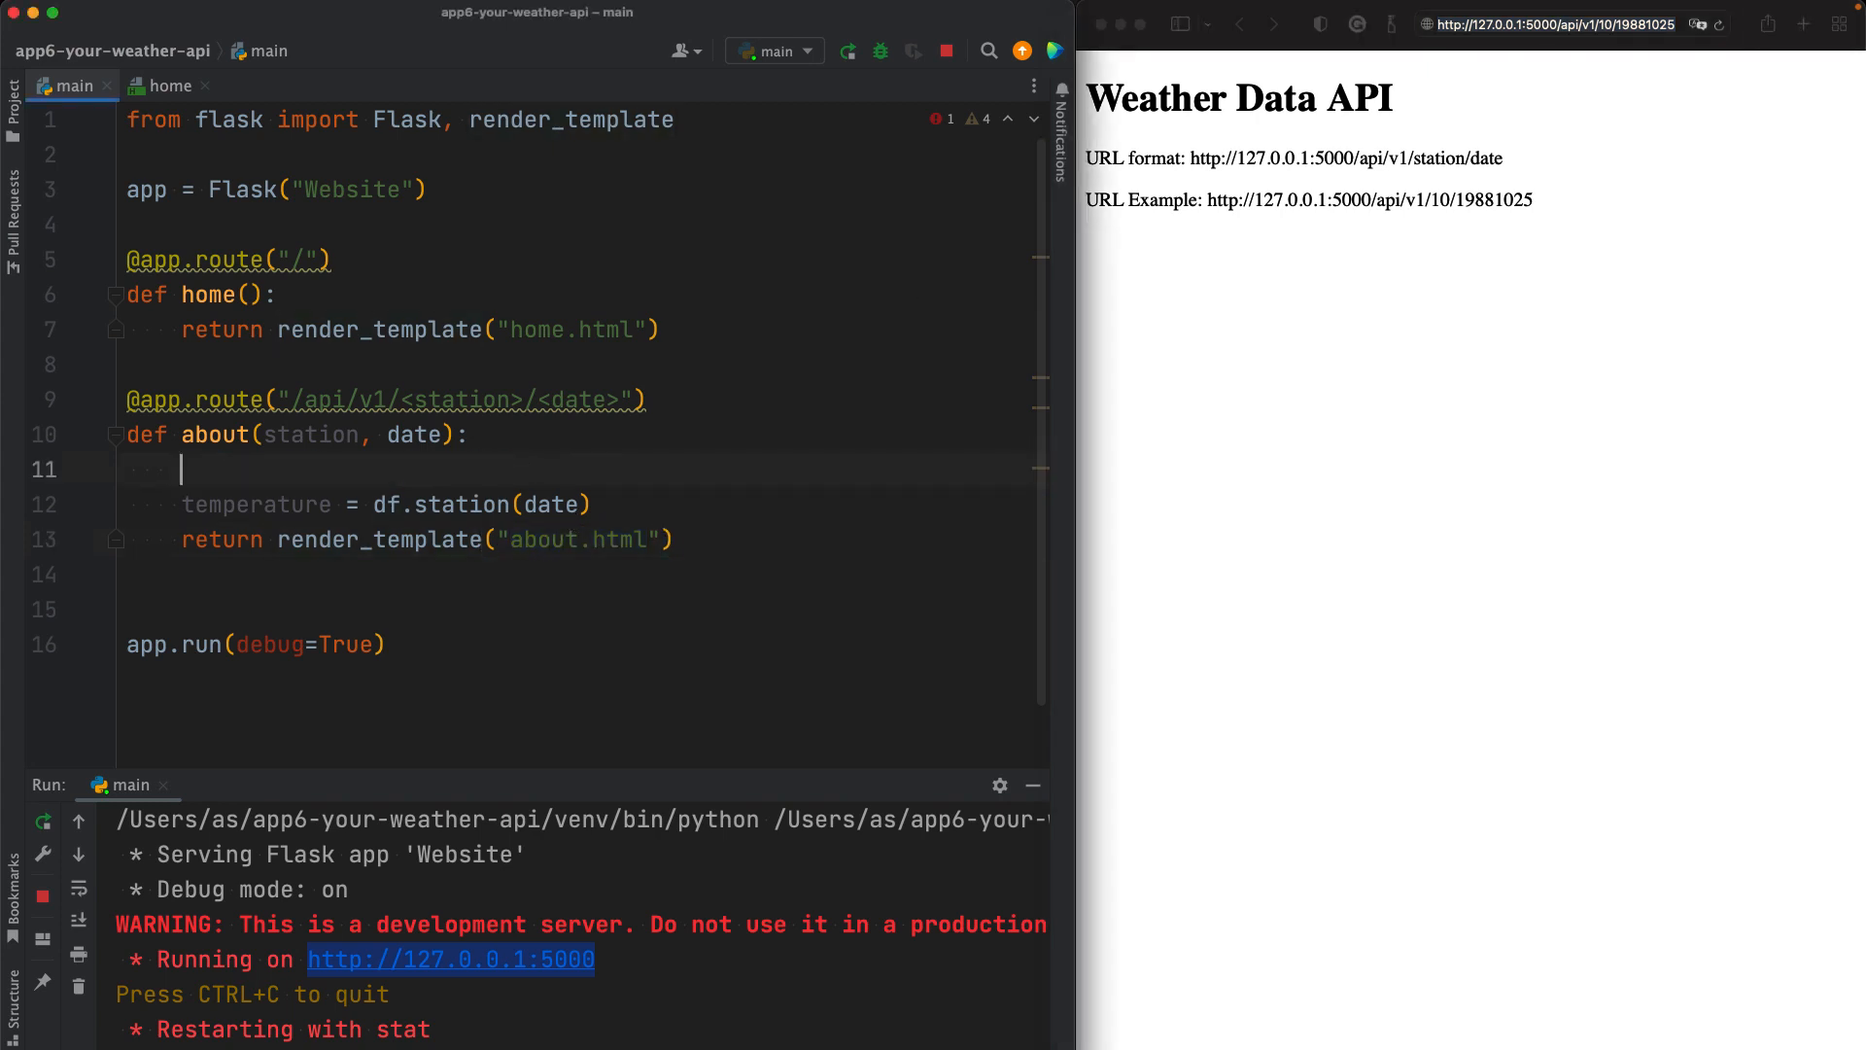
Step: Remove the read_csv line, set temperature = 23 and return temperature instead of render_template("about.html")
key(backspace)
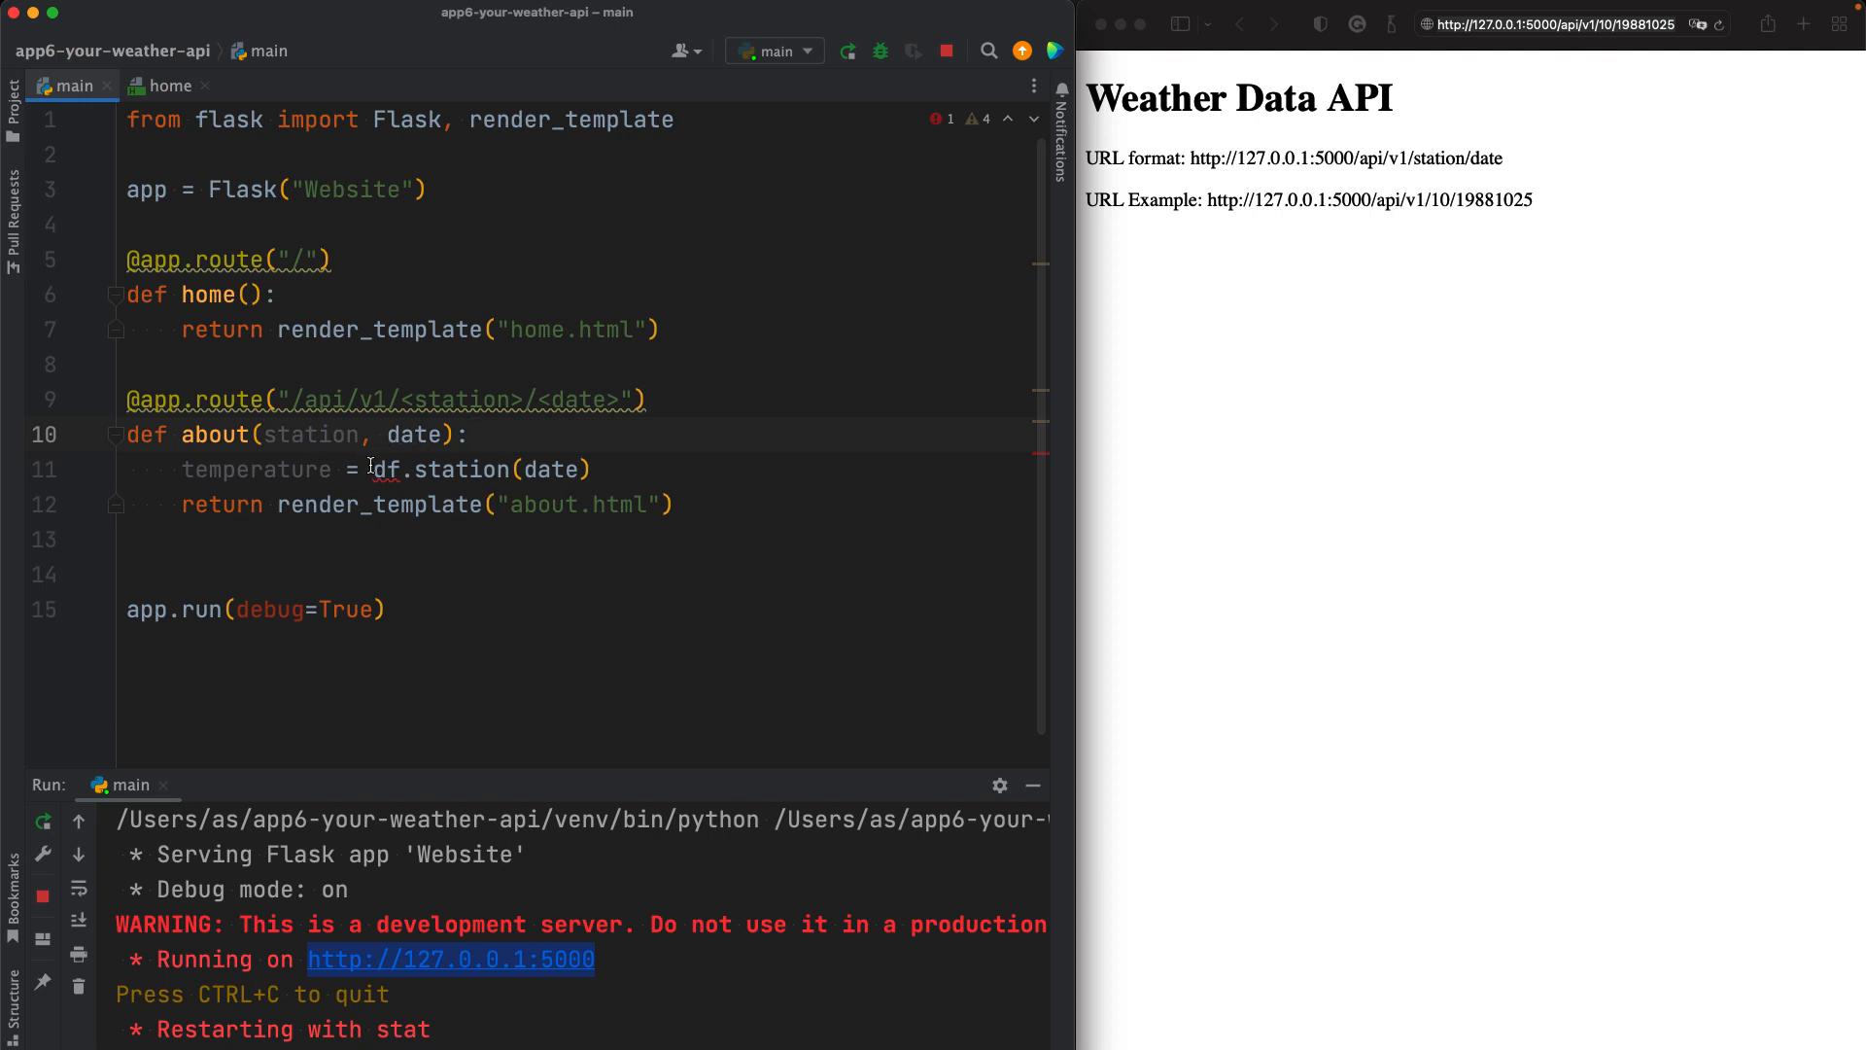
text(23)
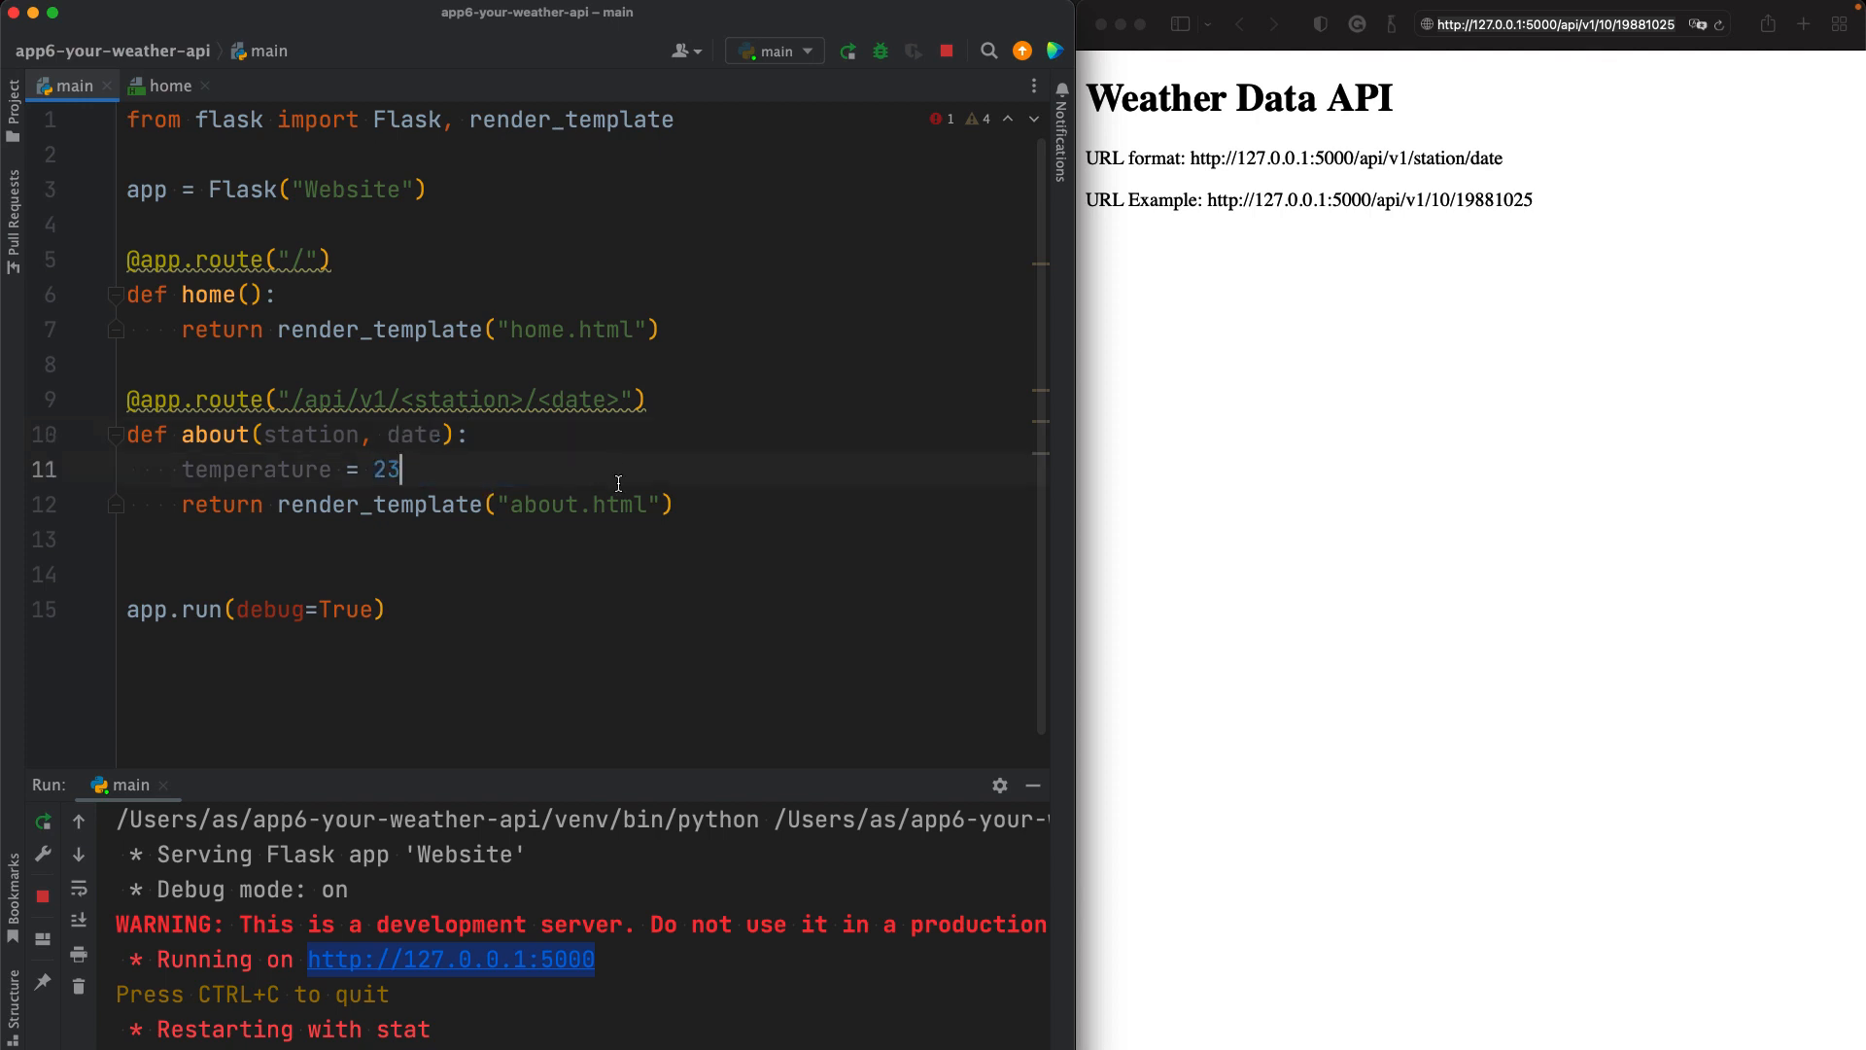
double_click(383, 468)
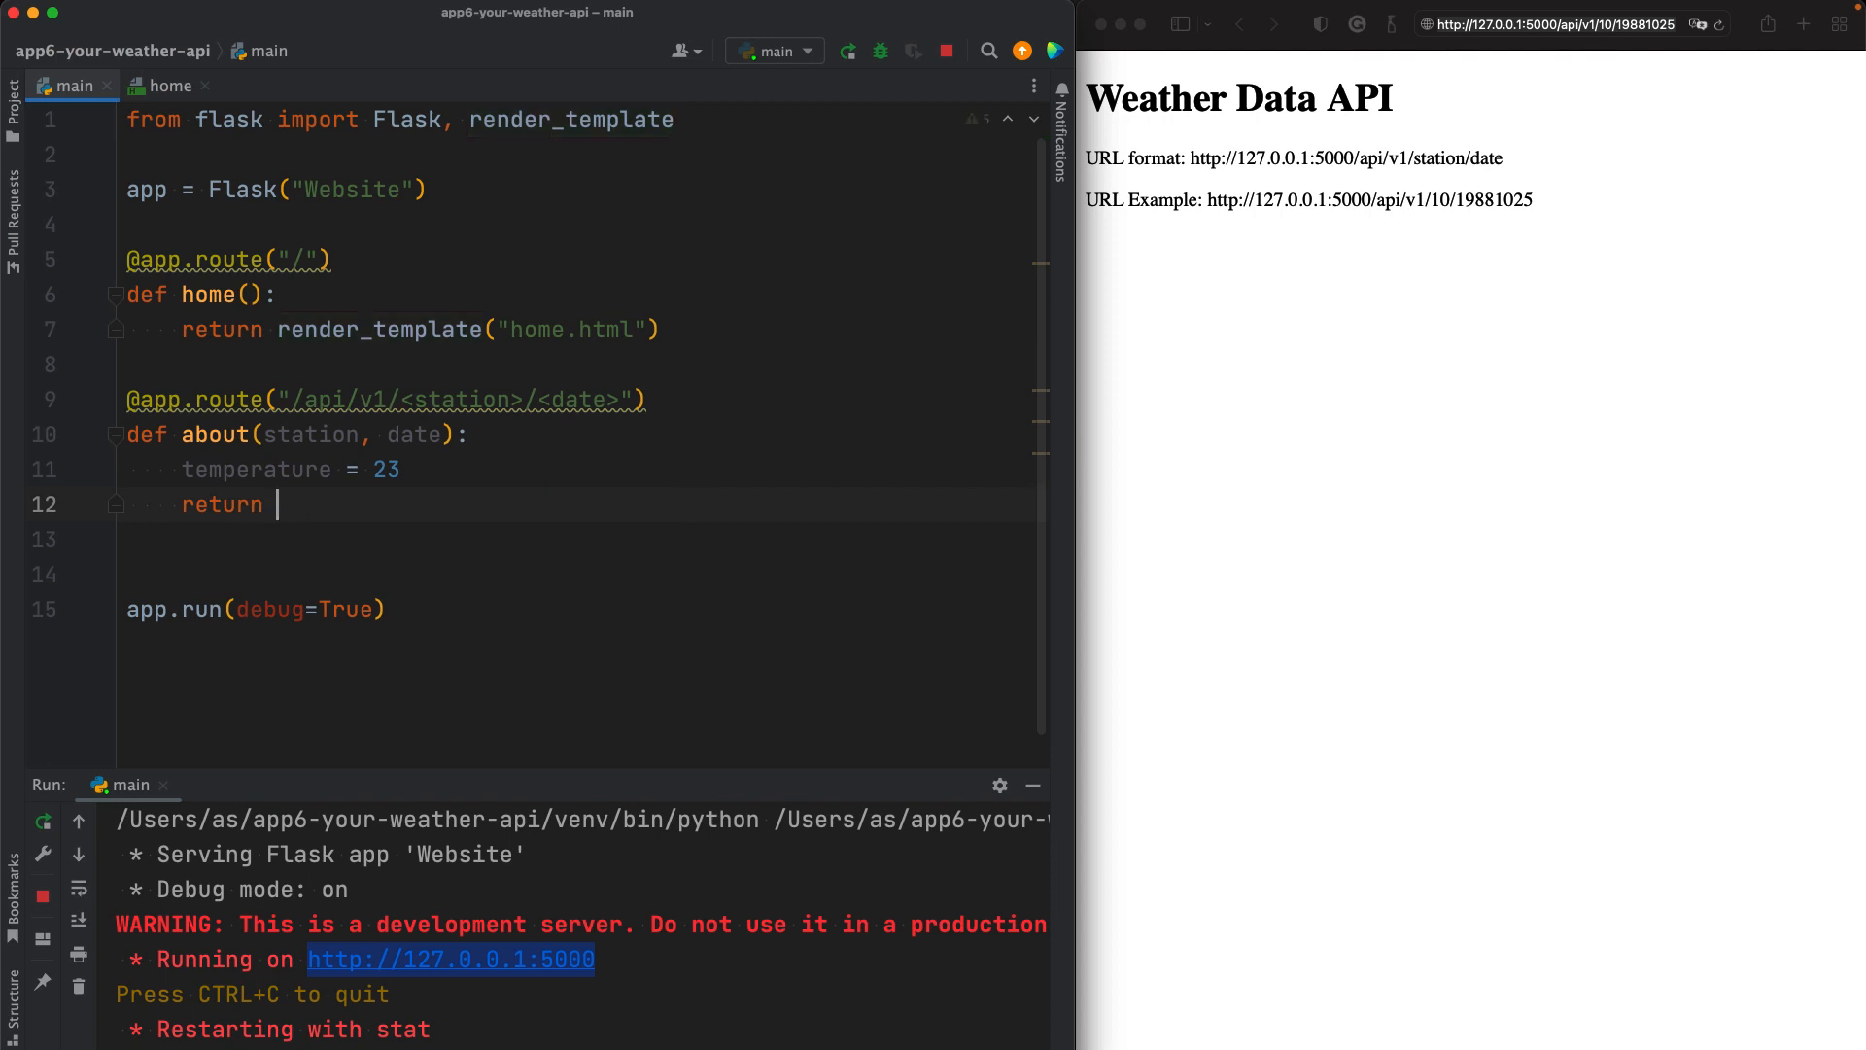
text(tempera)
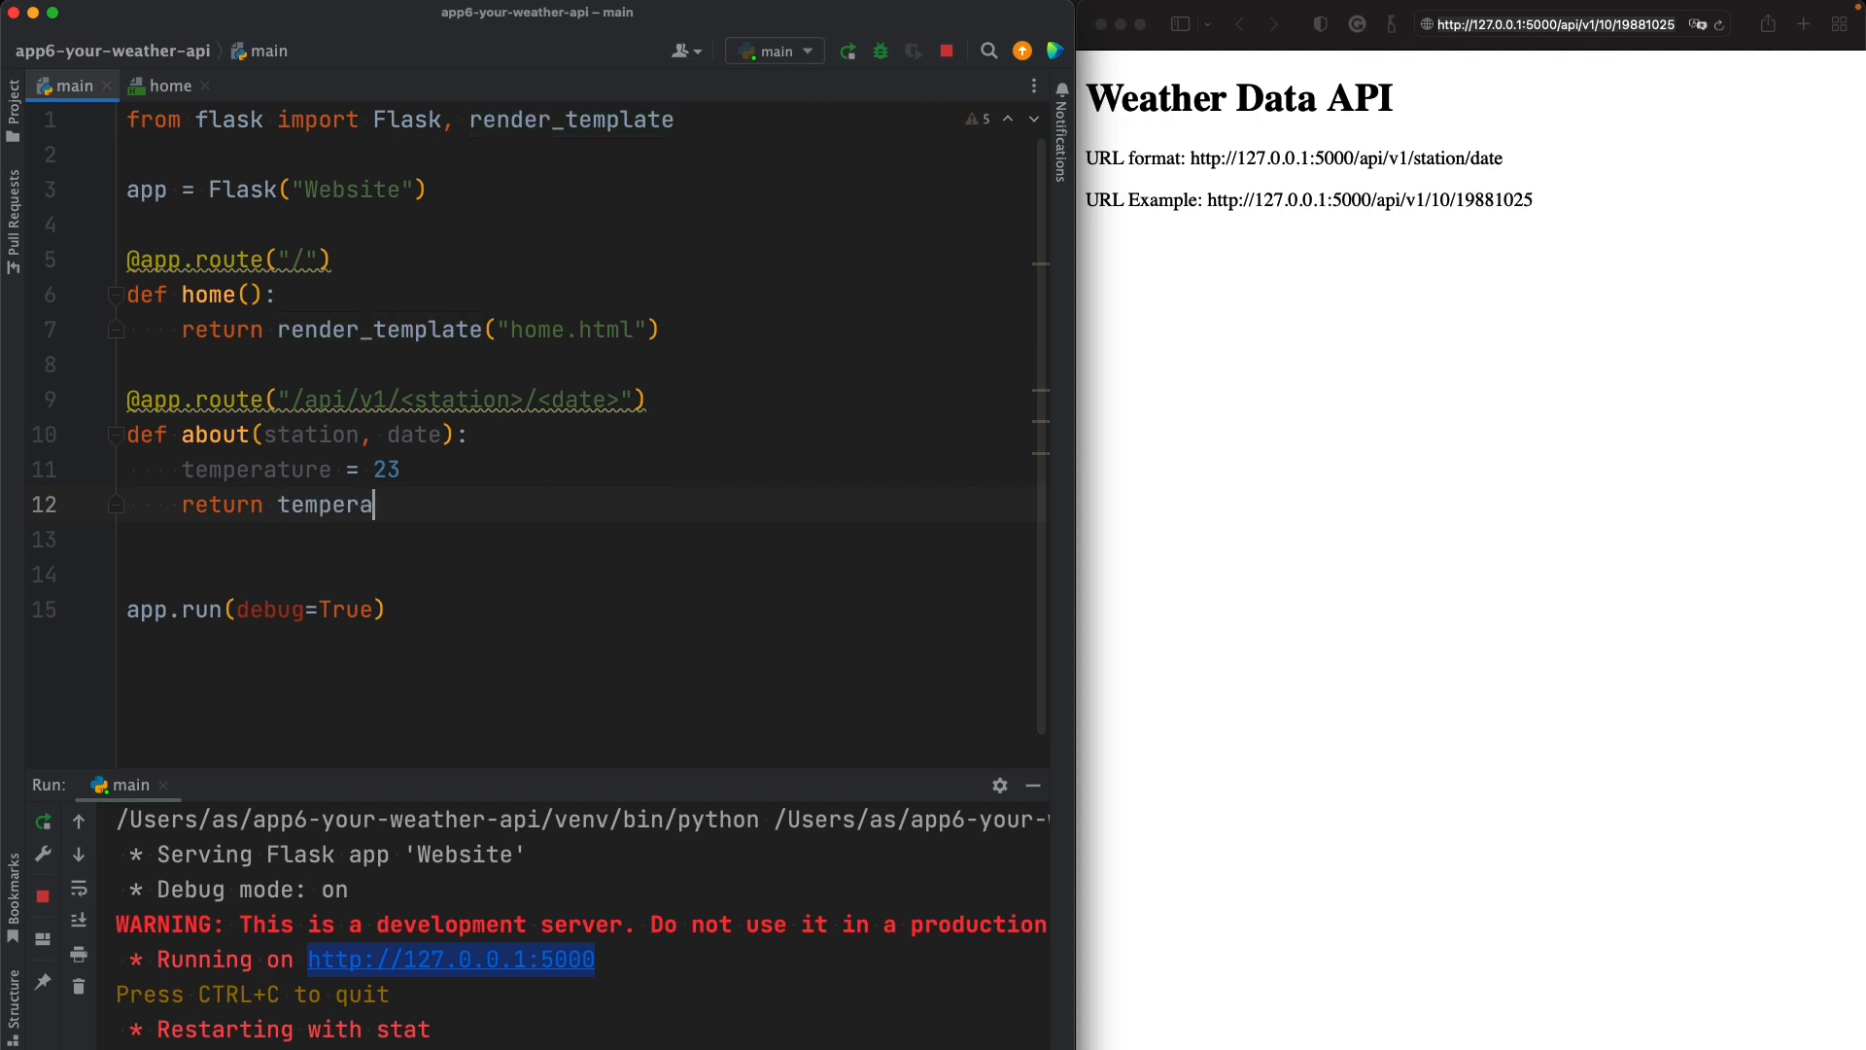
text(ture)
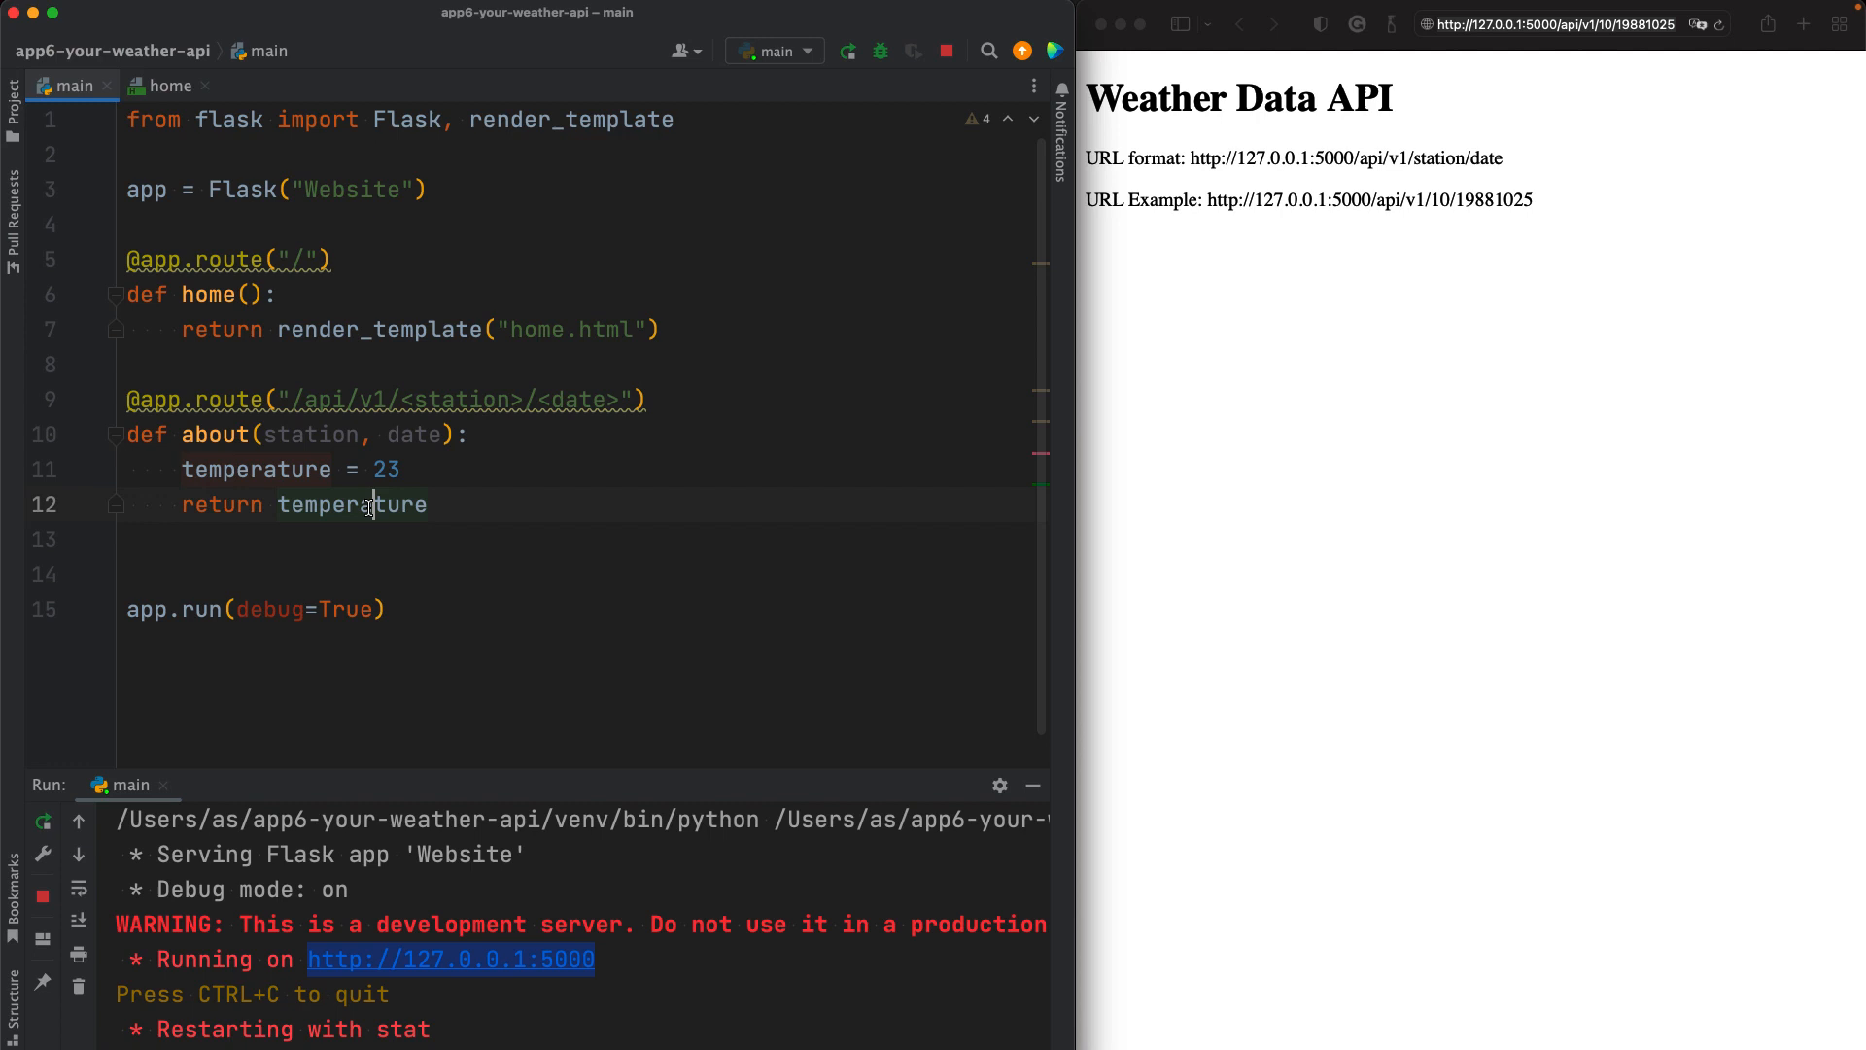
double_click(352, 505)
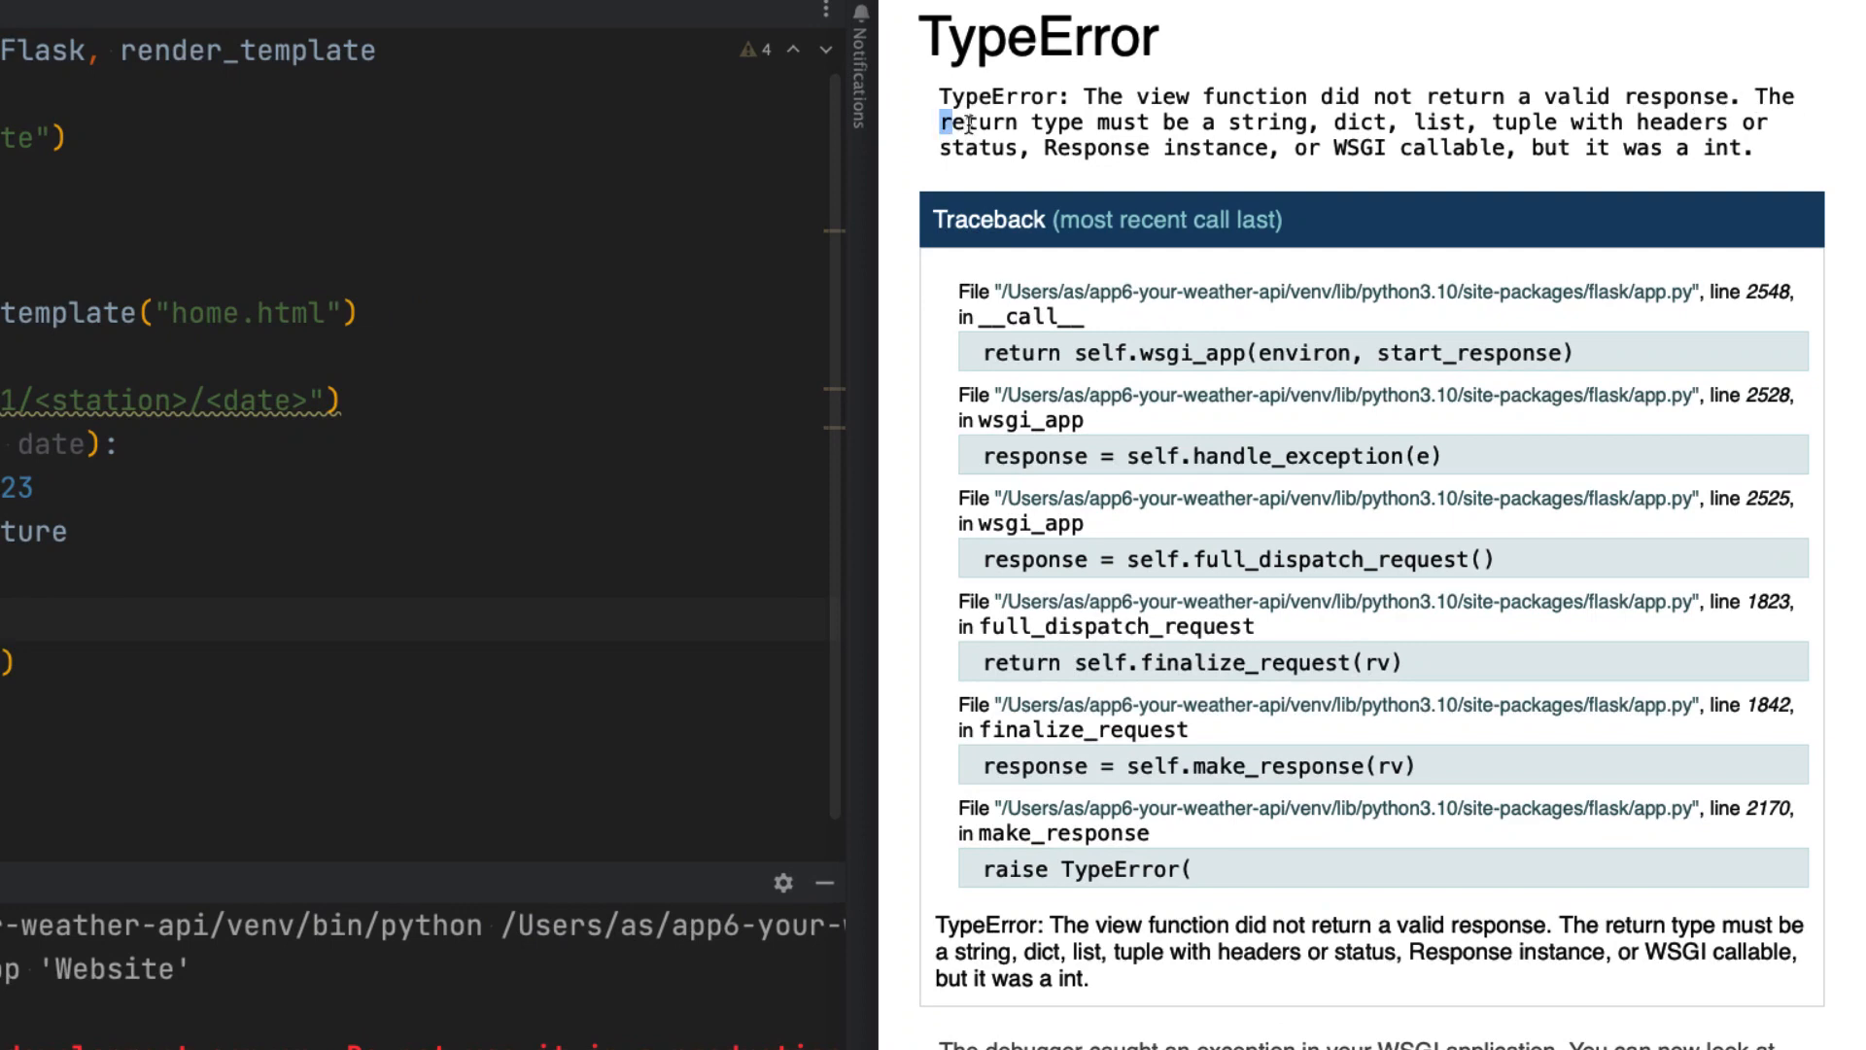
Step: Return str(temperature) after reading the TypeError, so 127.0.0.1:5000/api/v1/10/19881025 shows 23
drag(952, 120, 1403, 120)
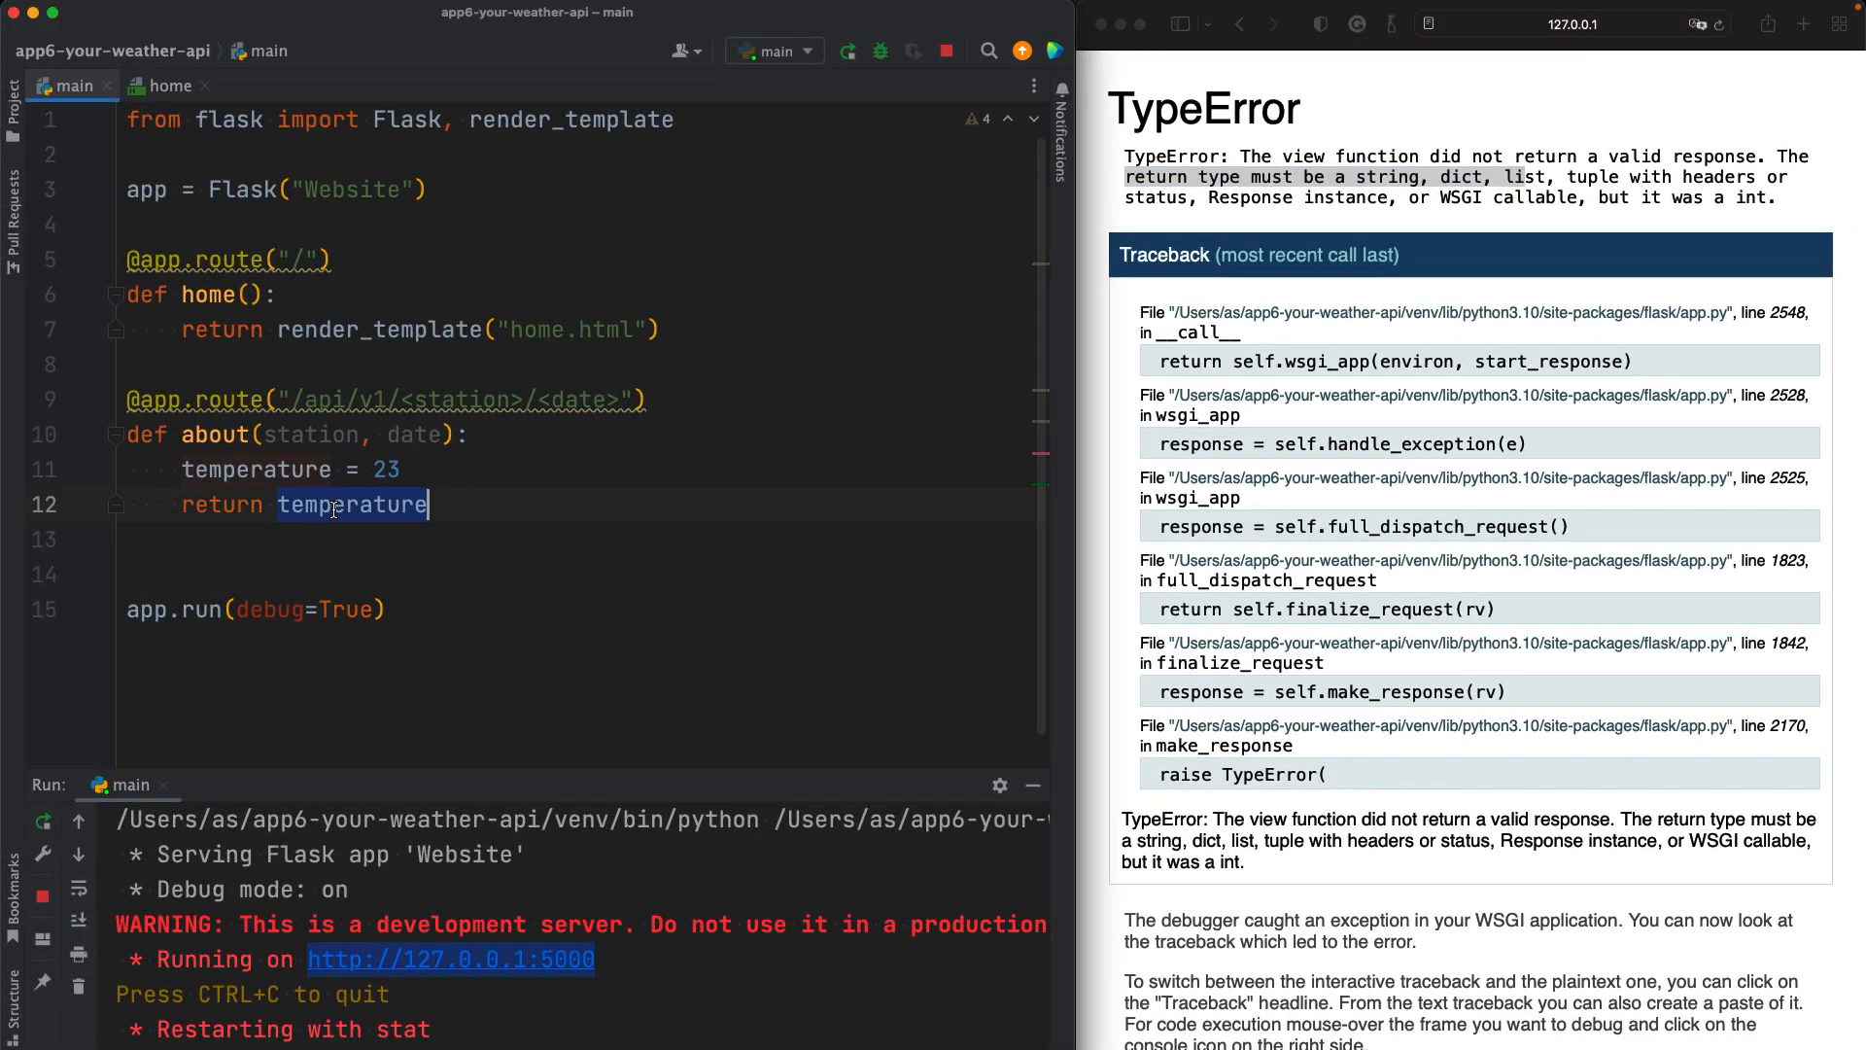
click(346, 608)
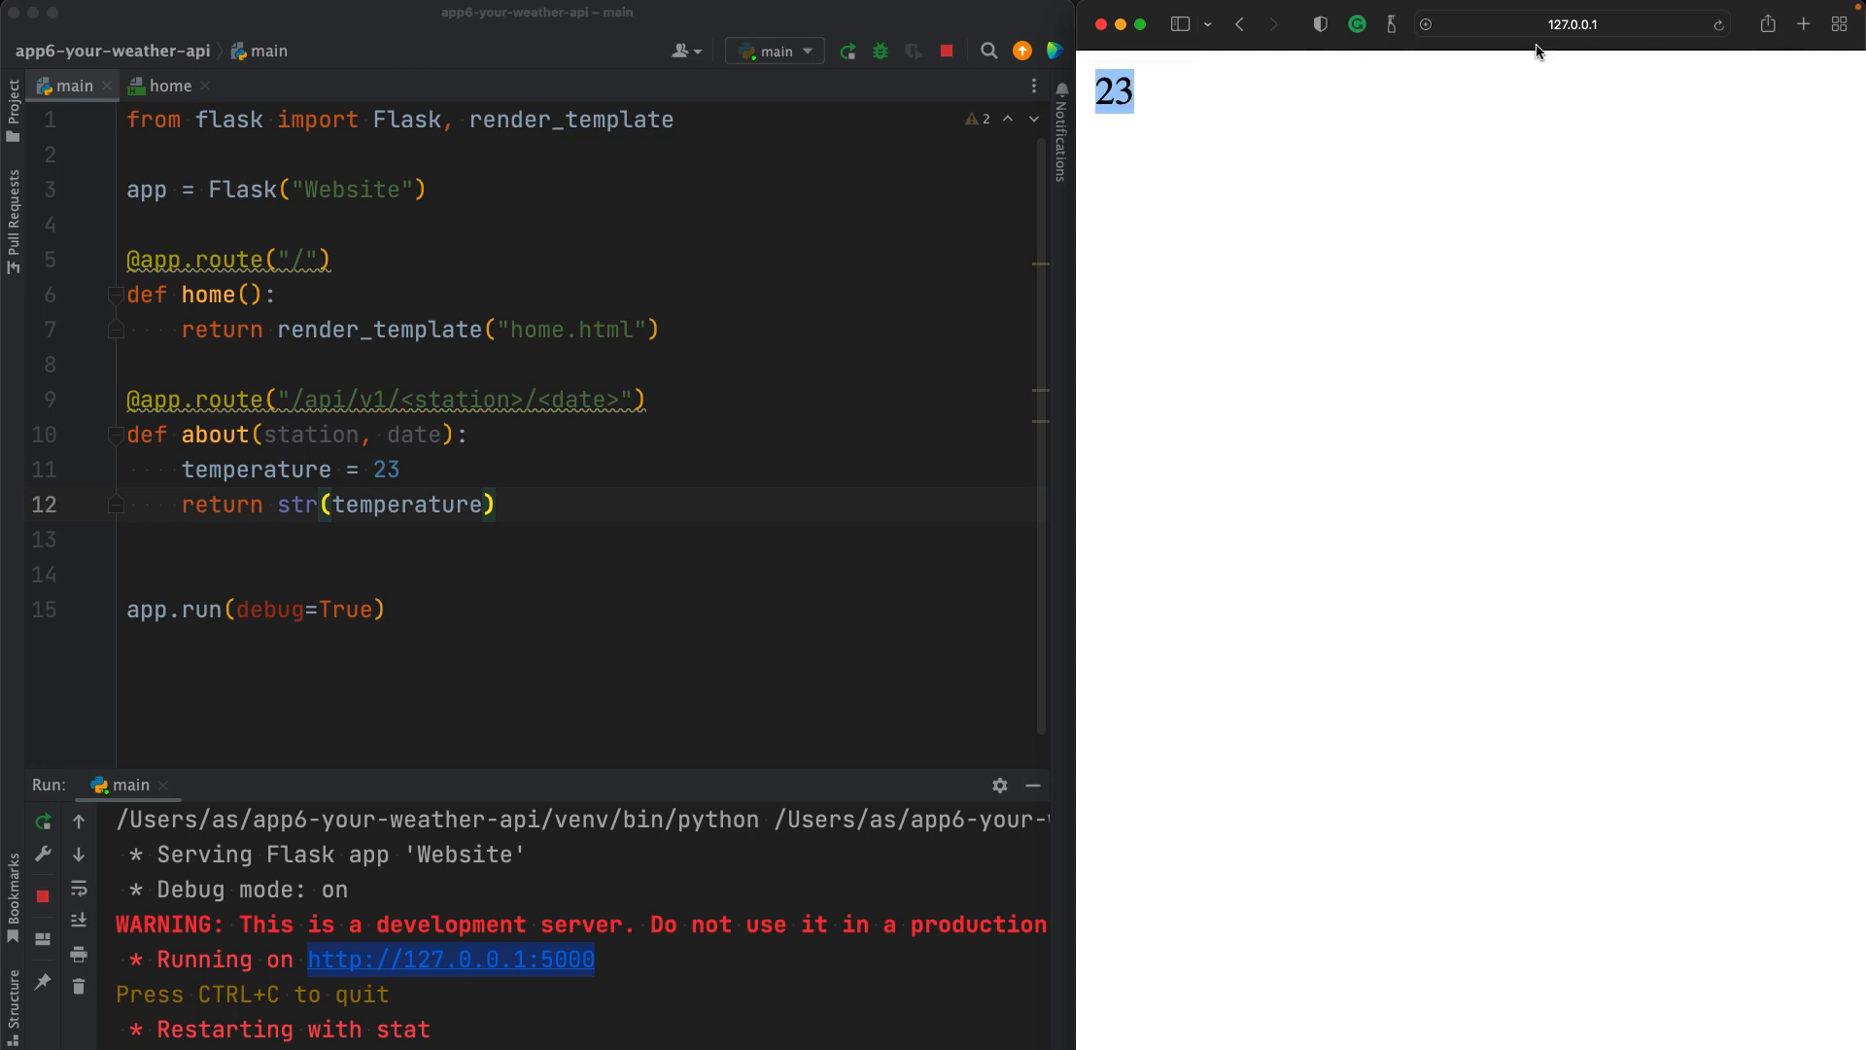
text(127.0.0.1:5000/api/v1/10/19881025)
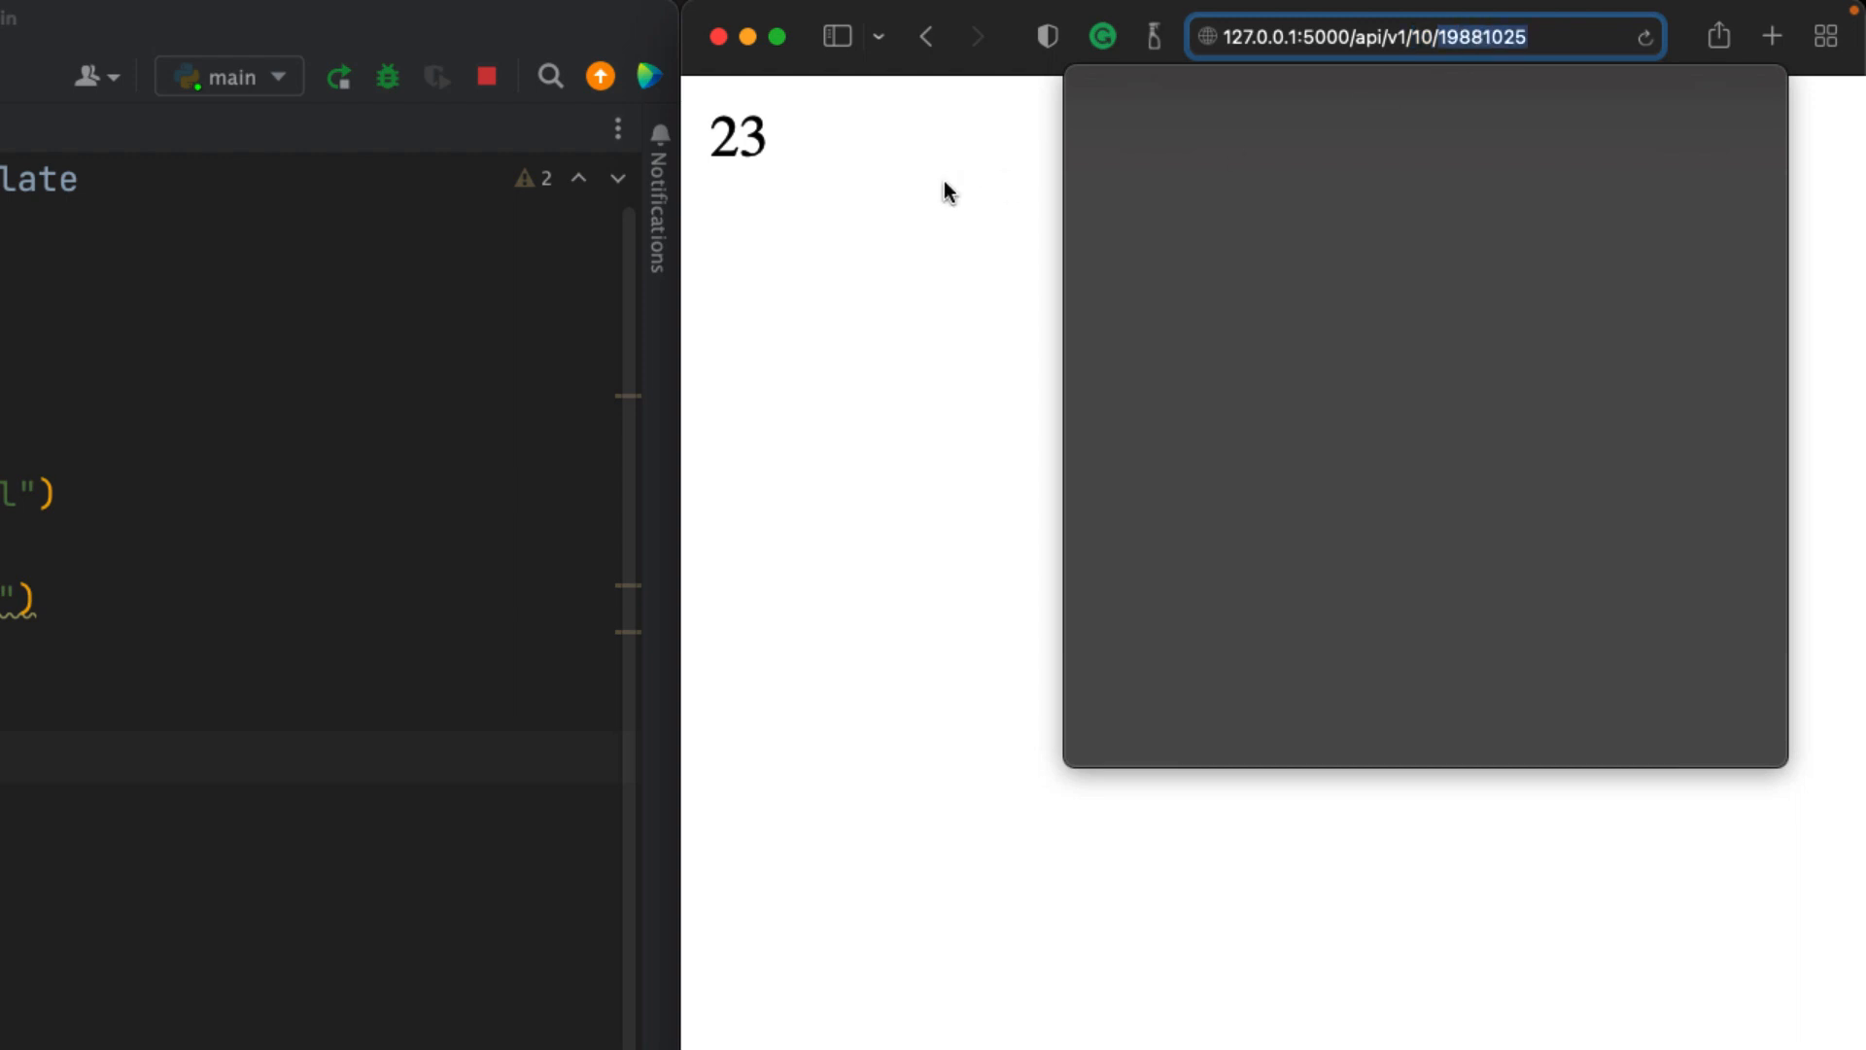
mouse_move(966, 161)
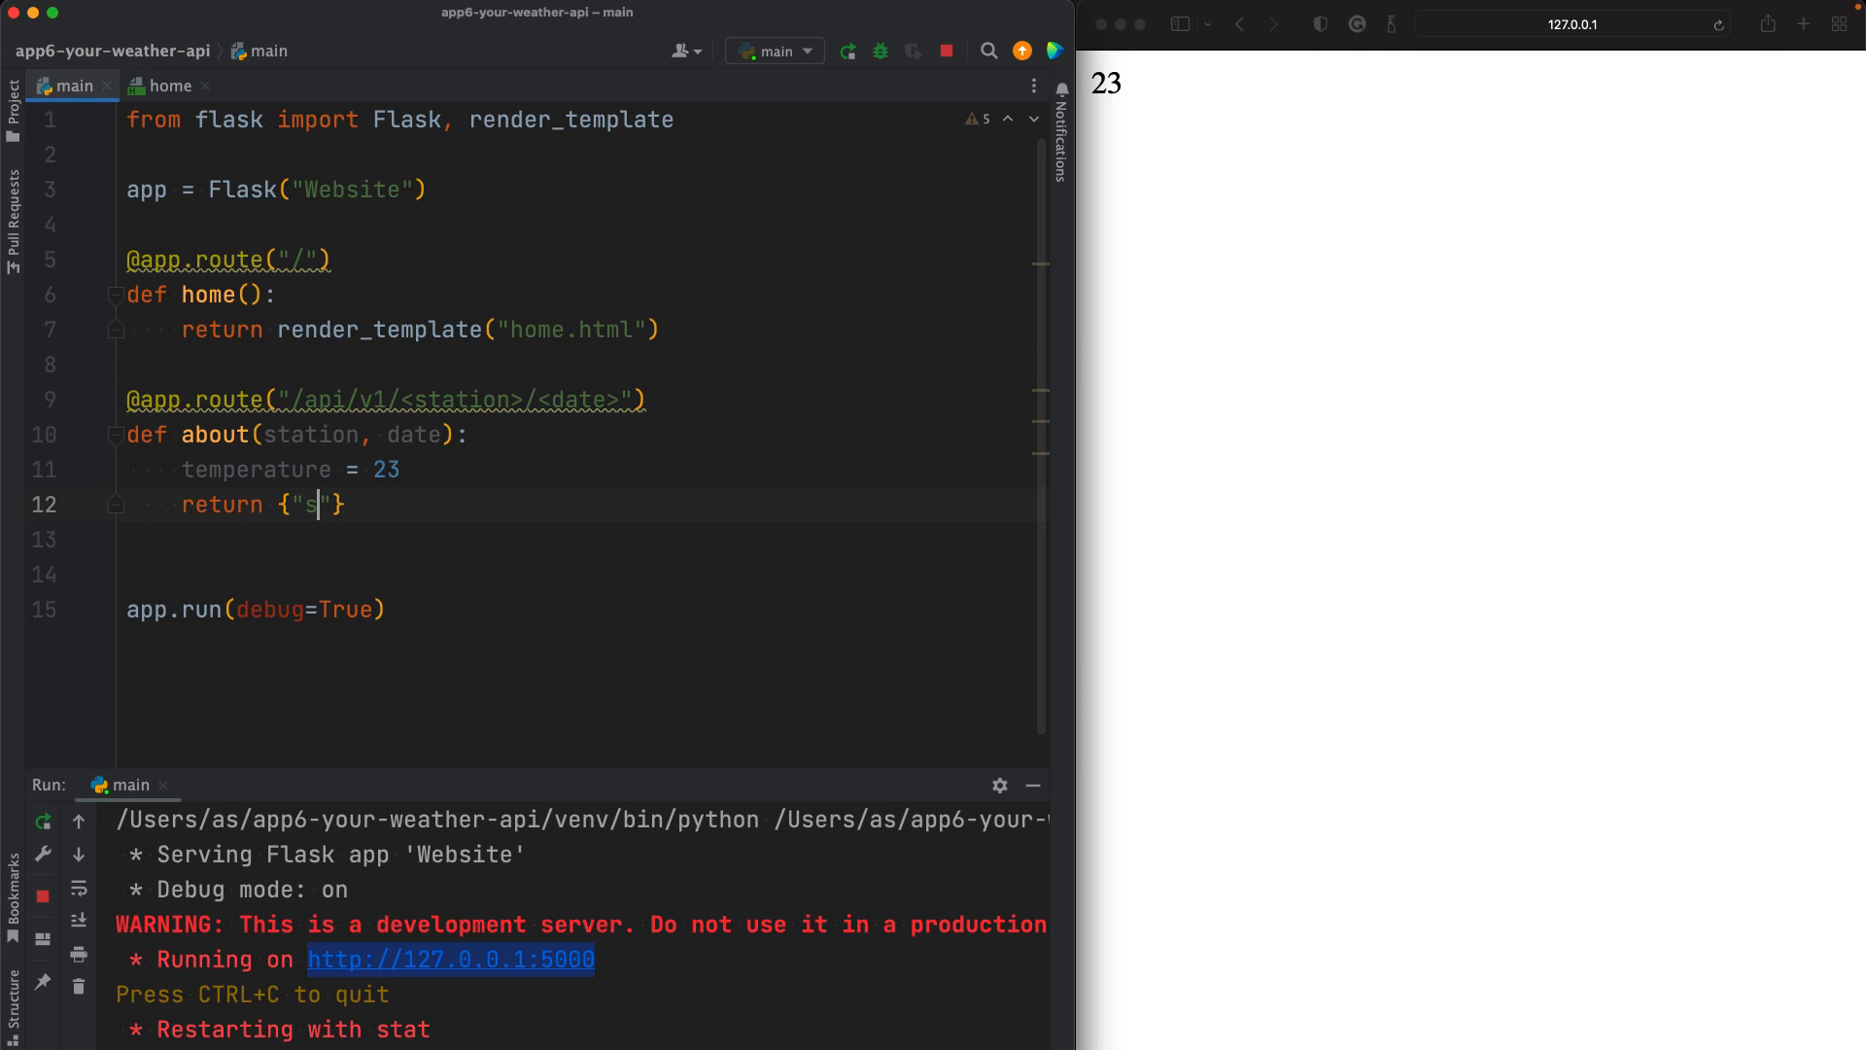
Step: Return a dictionary with "station": station, "date": date and "temperature": temperature
text(tation":)
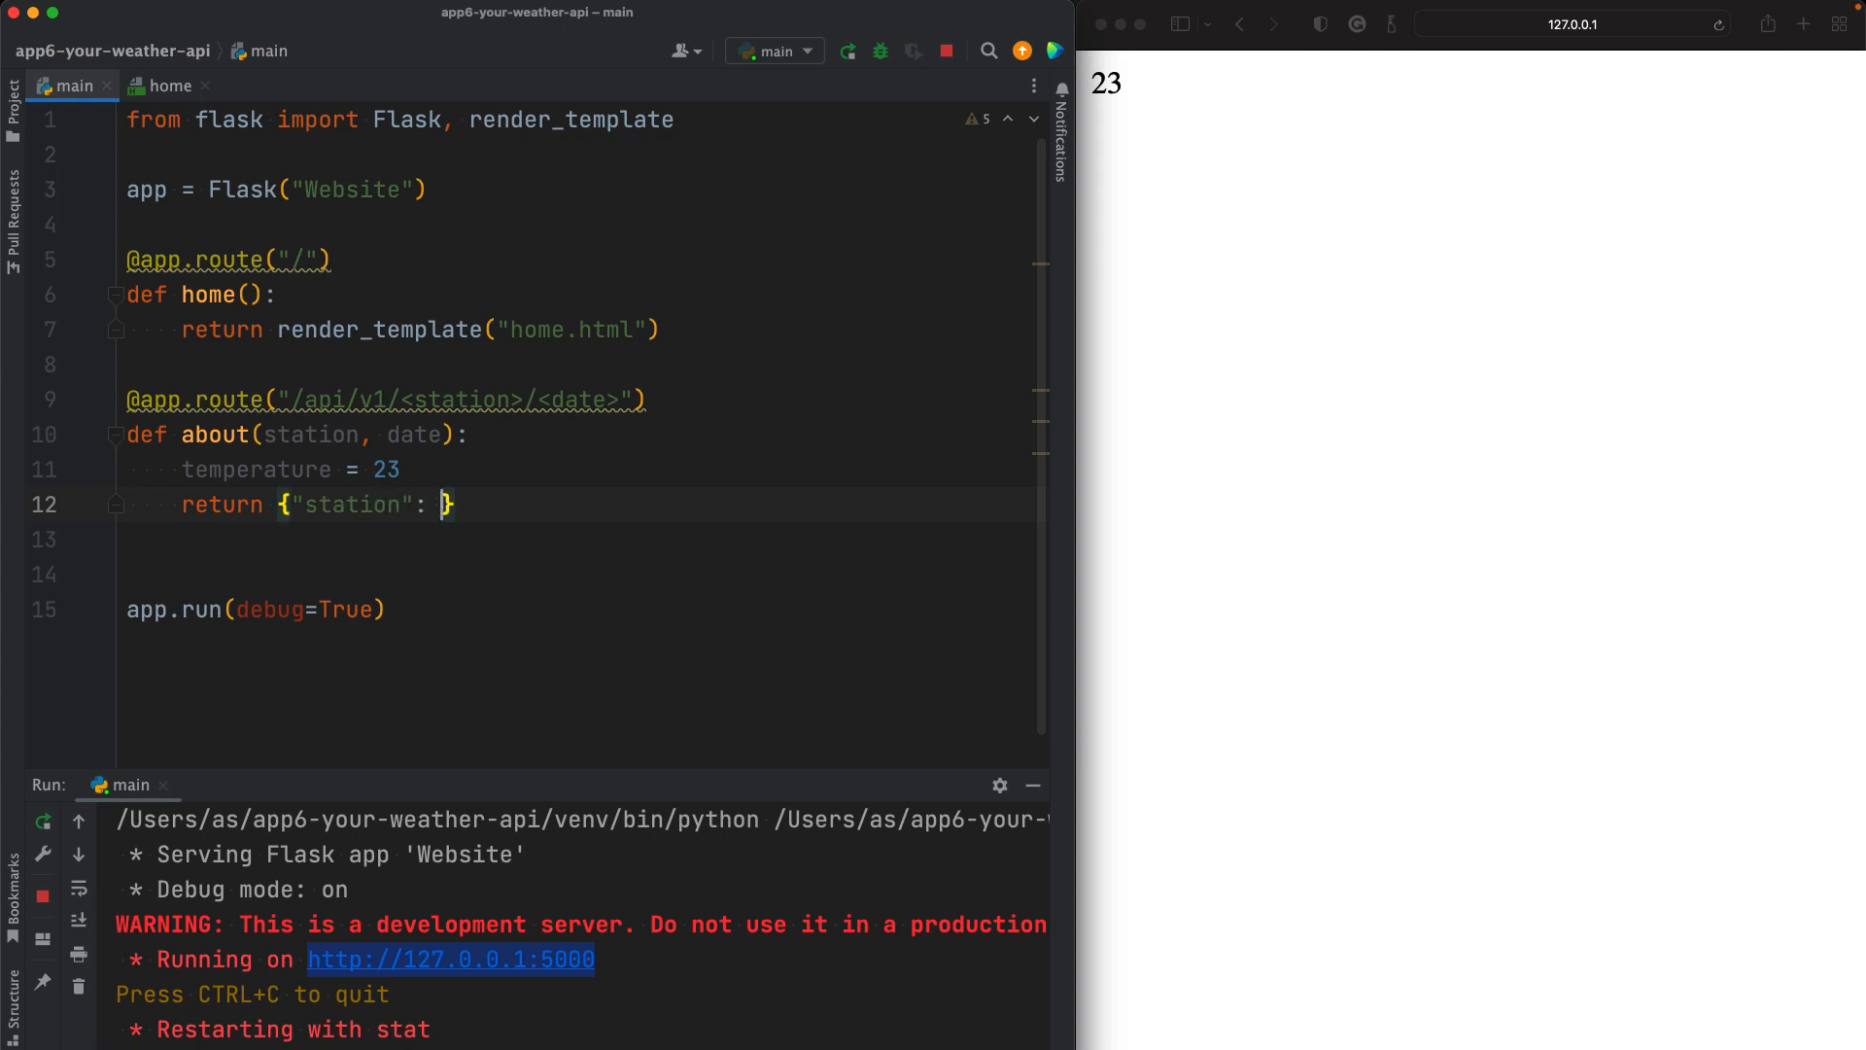
text(station,)
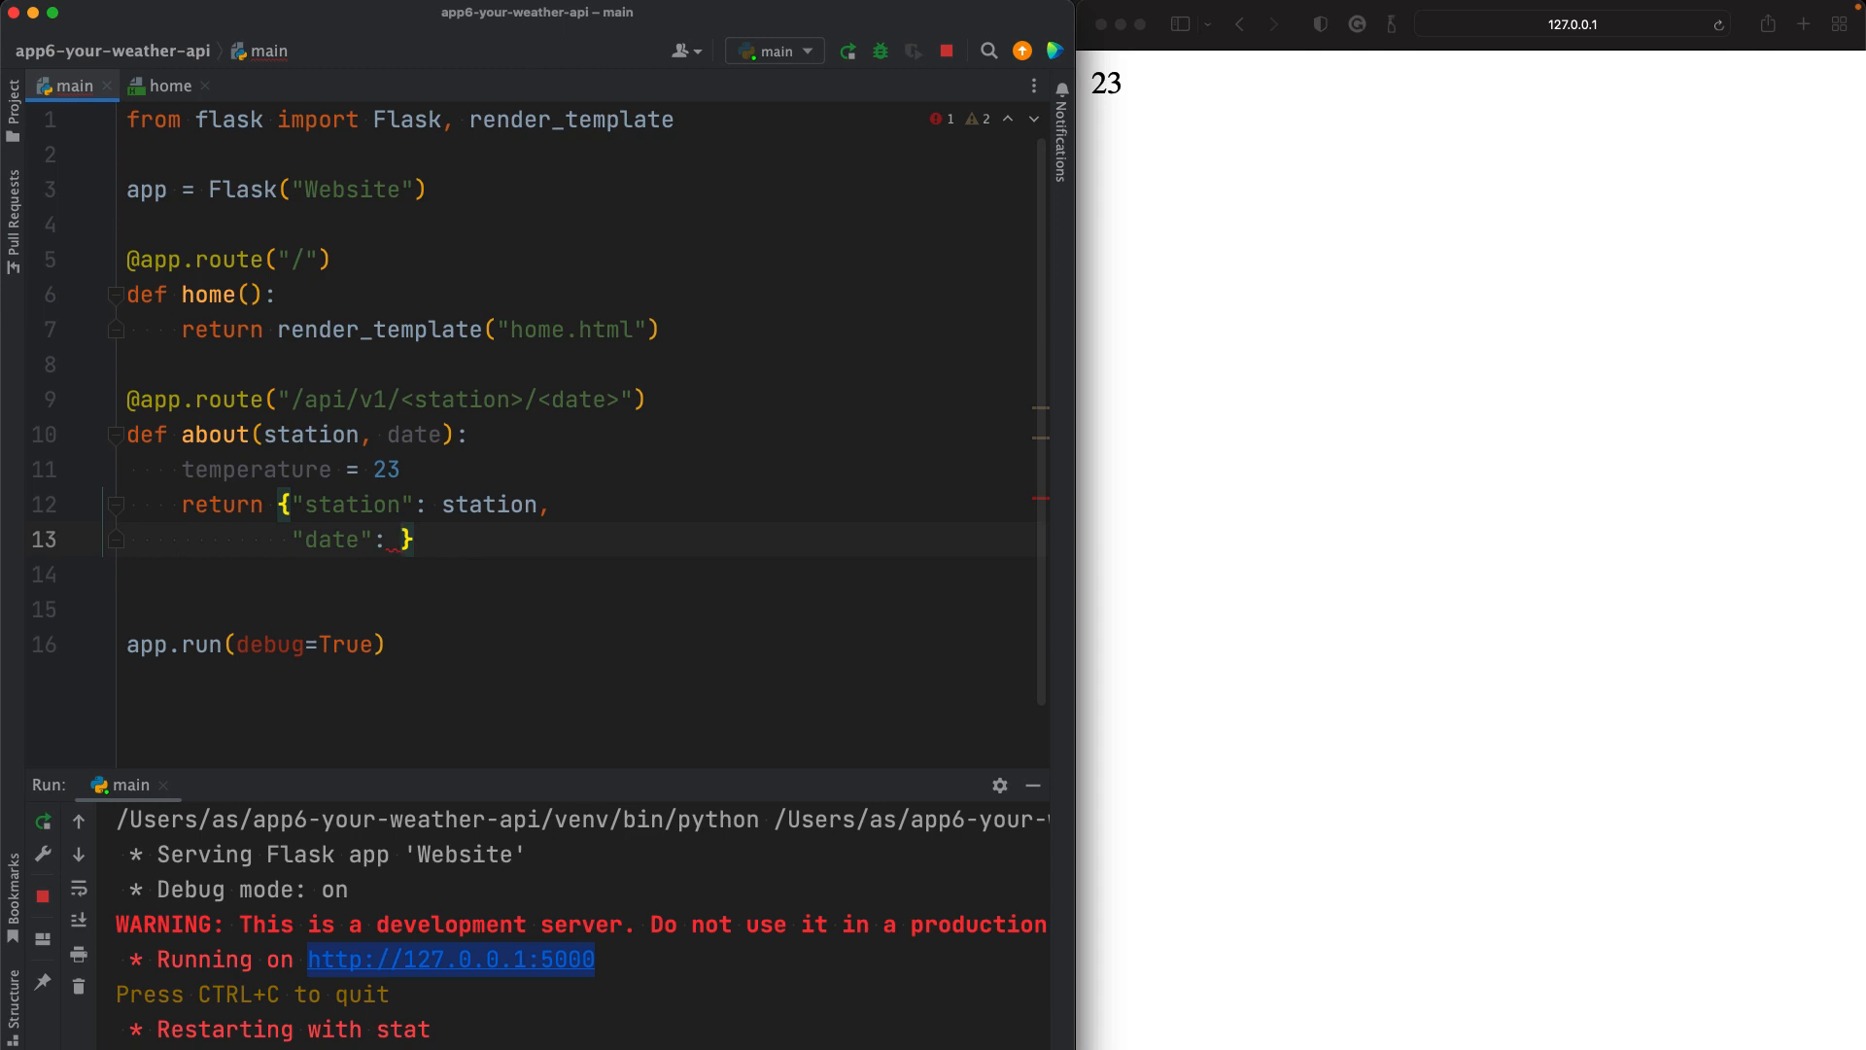
text(date)
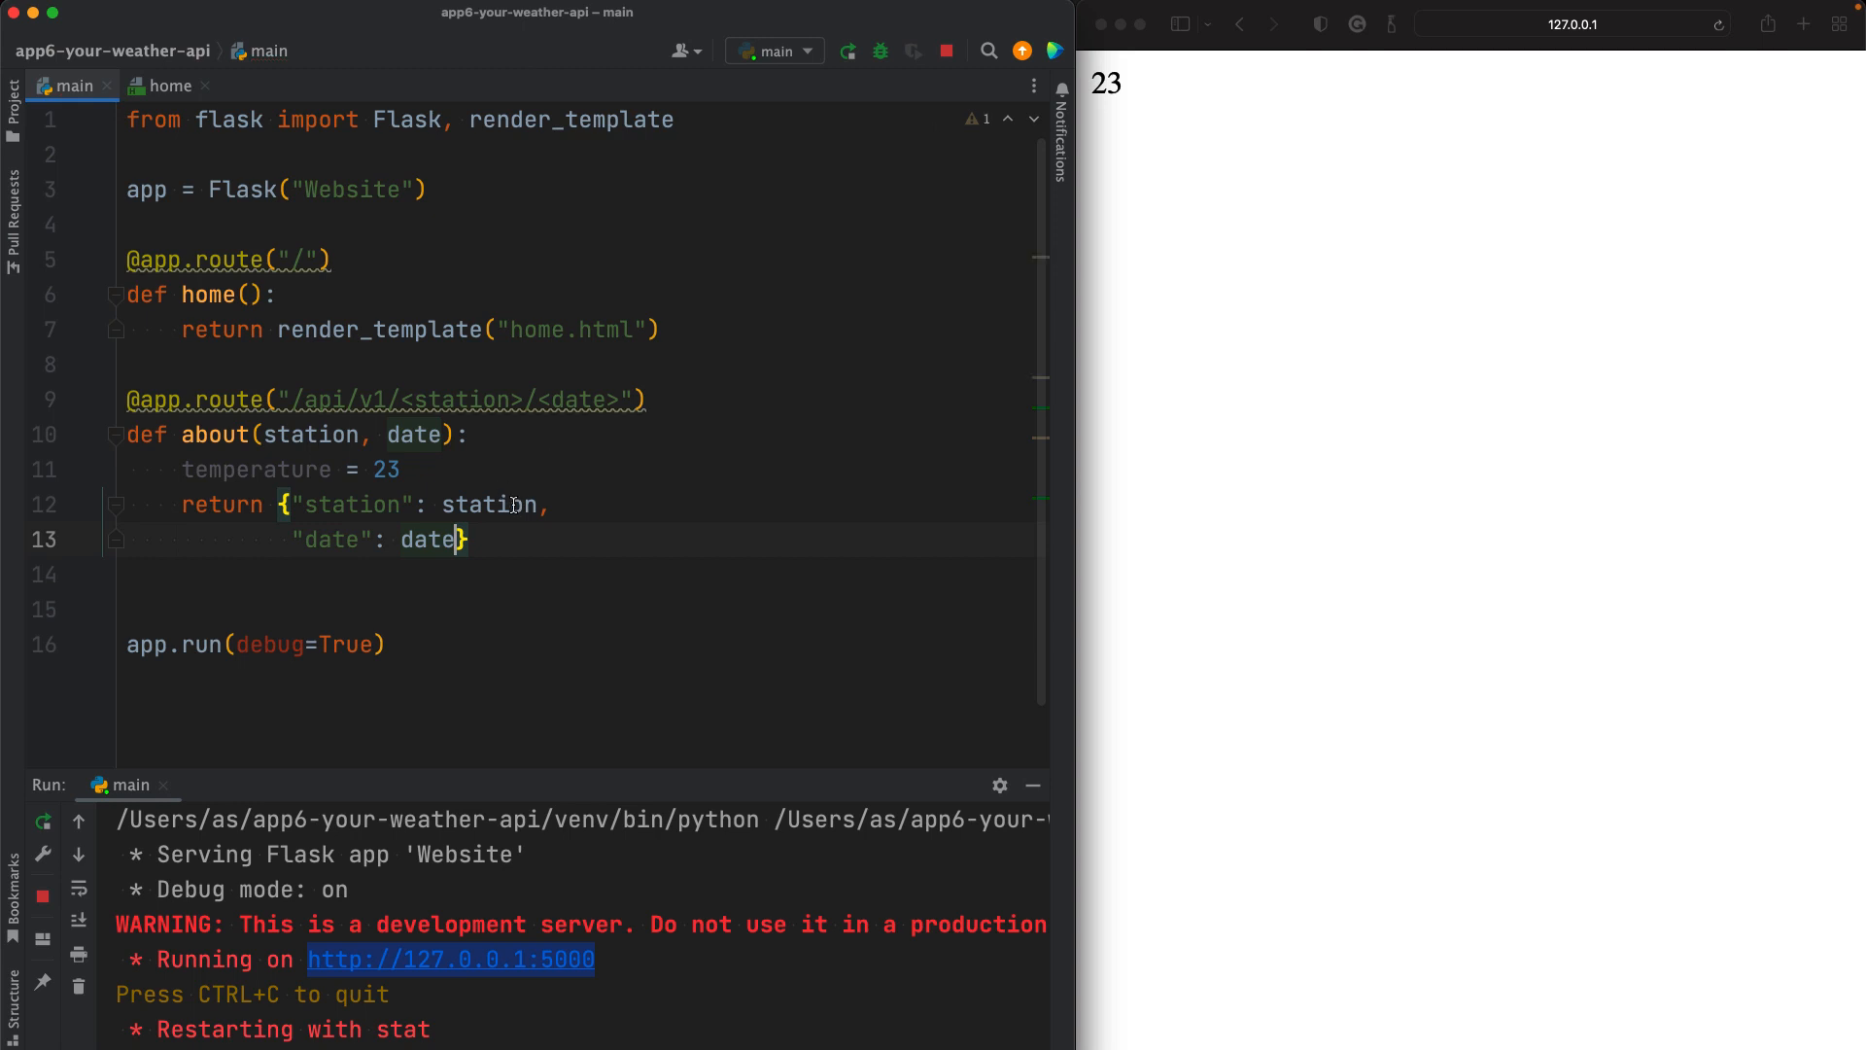
double_click(309, 434)
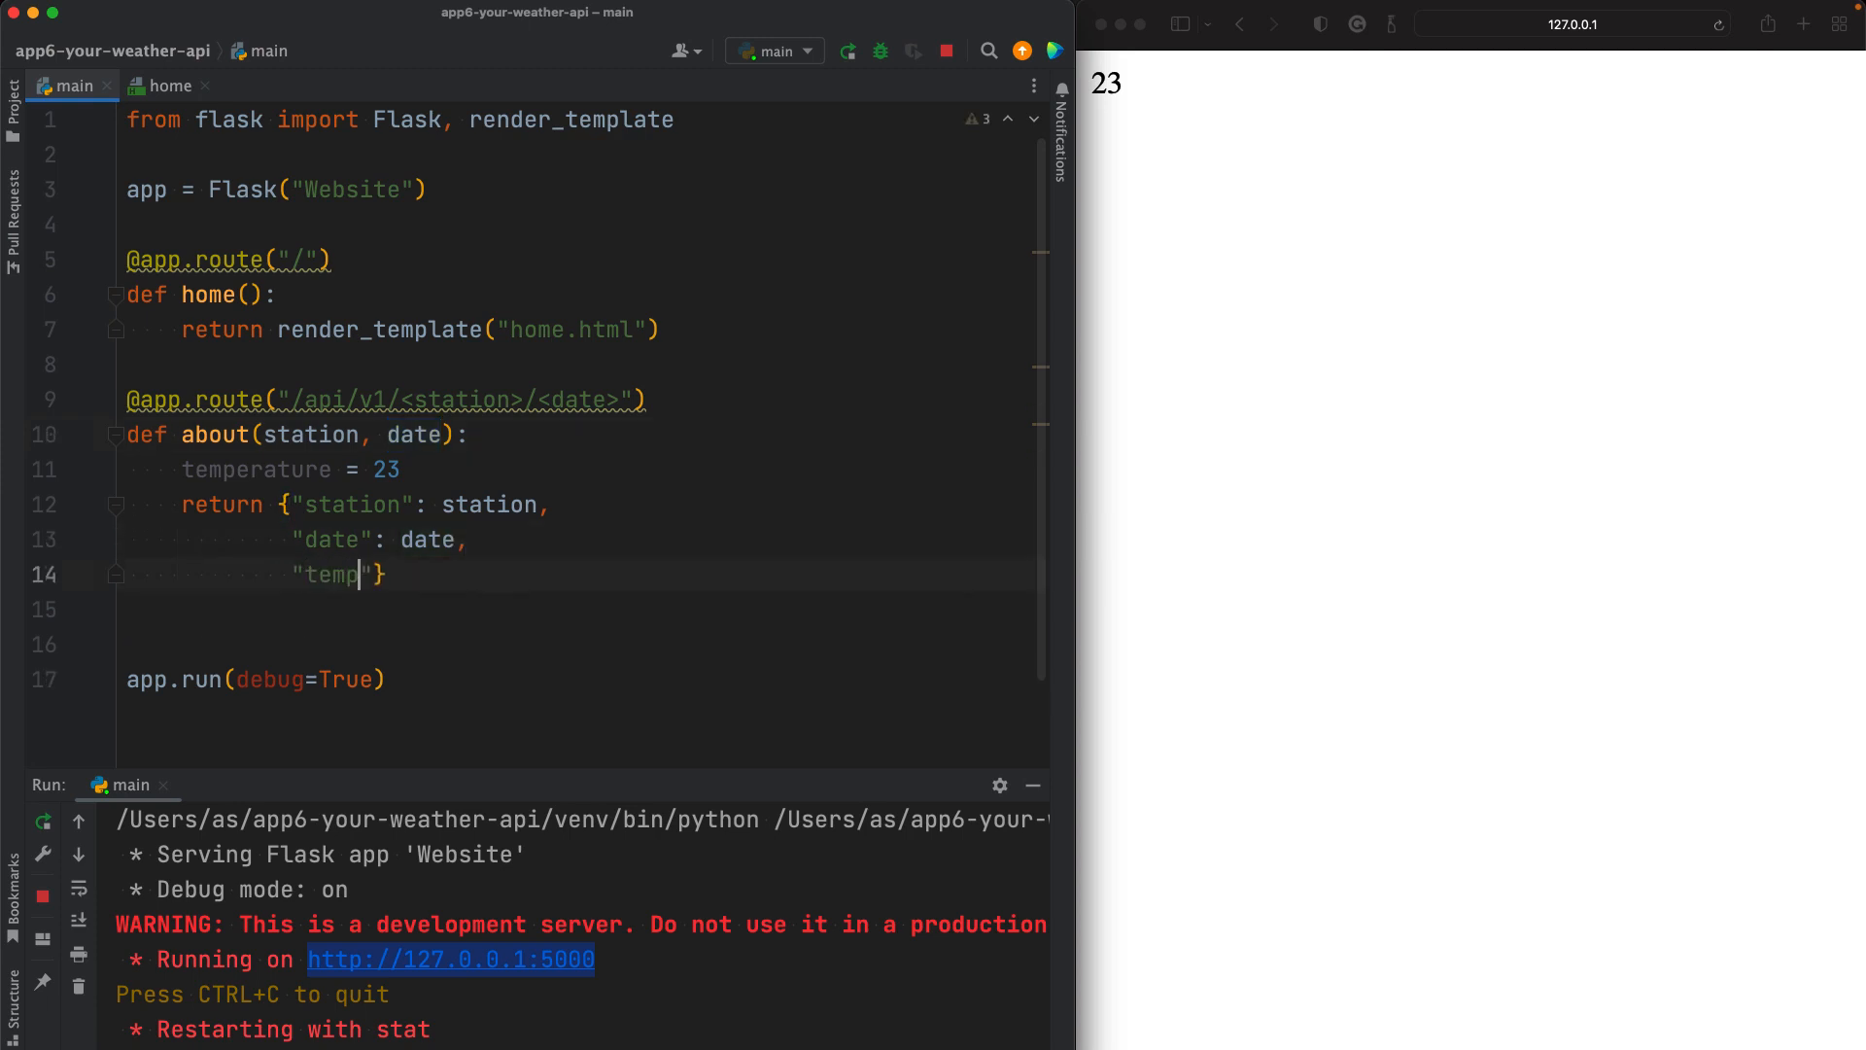
text(erature":)
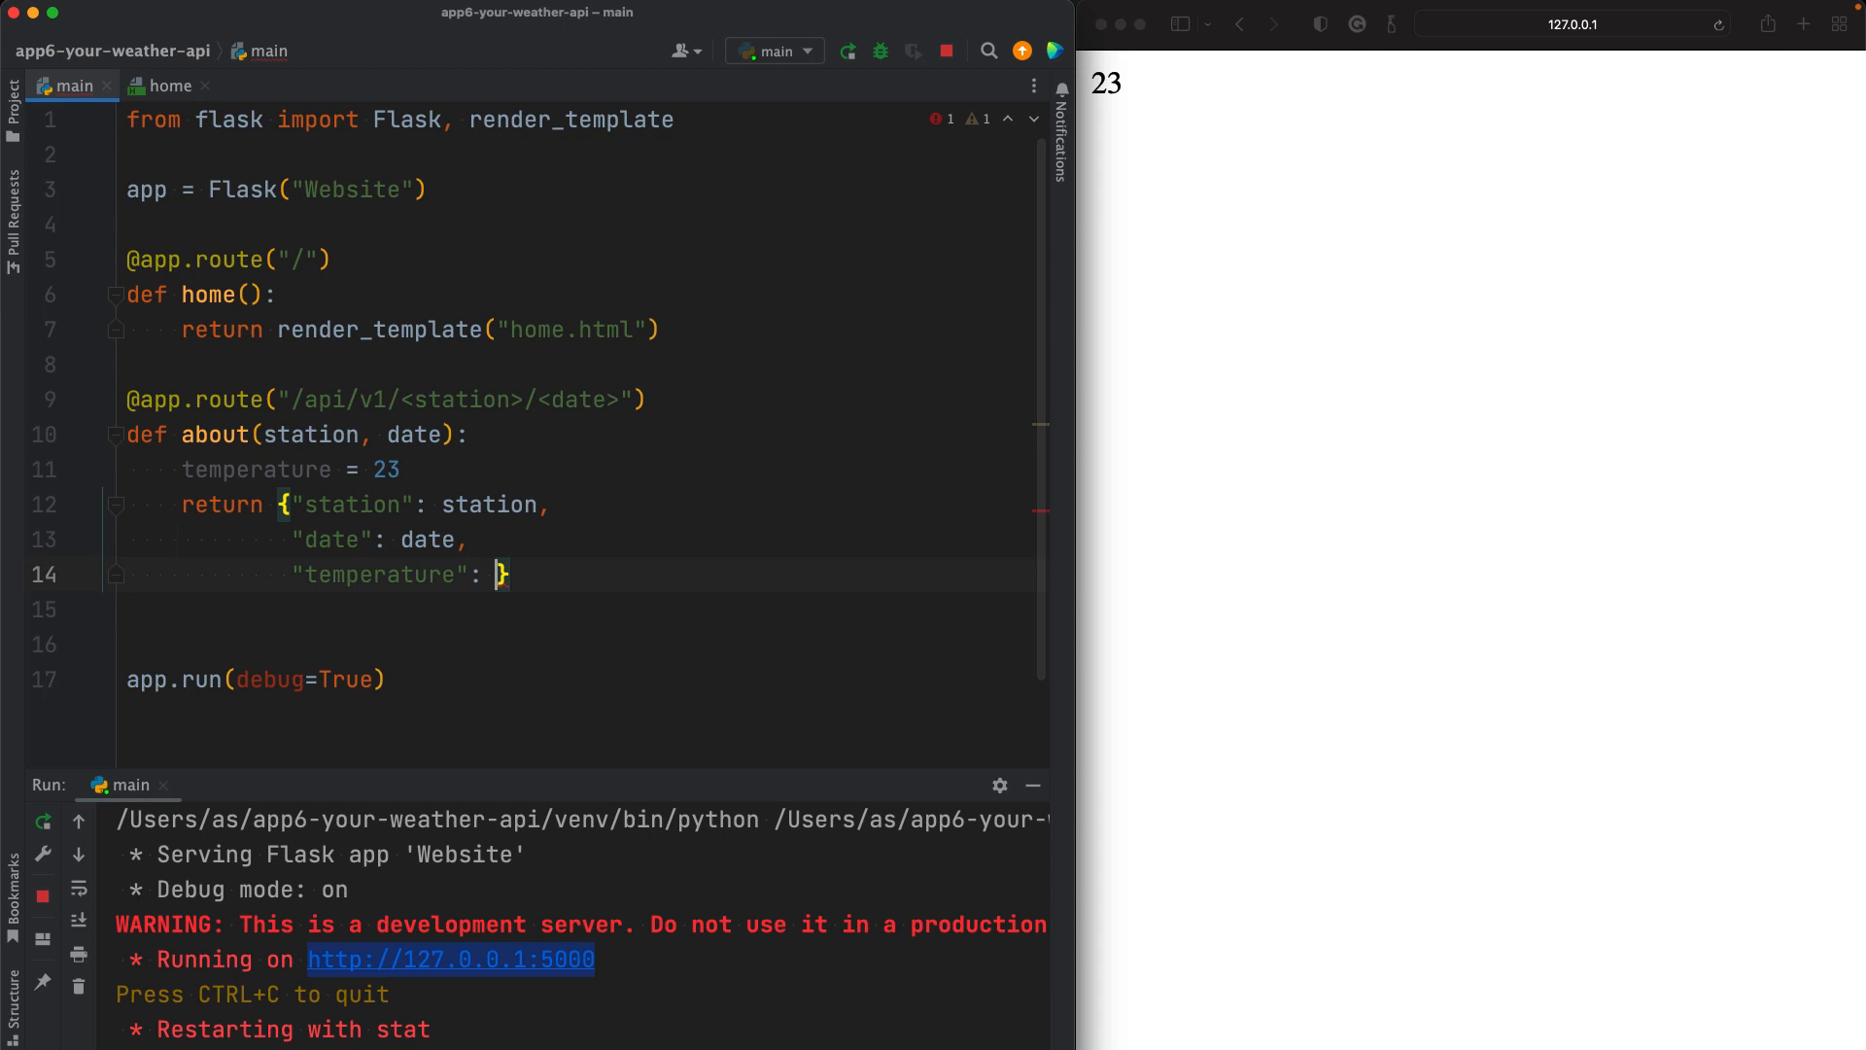
text(tempera)
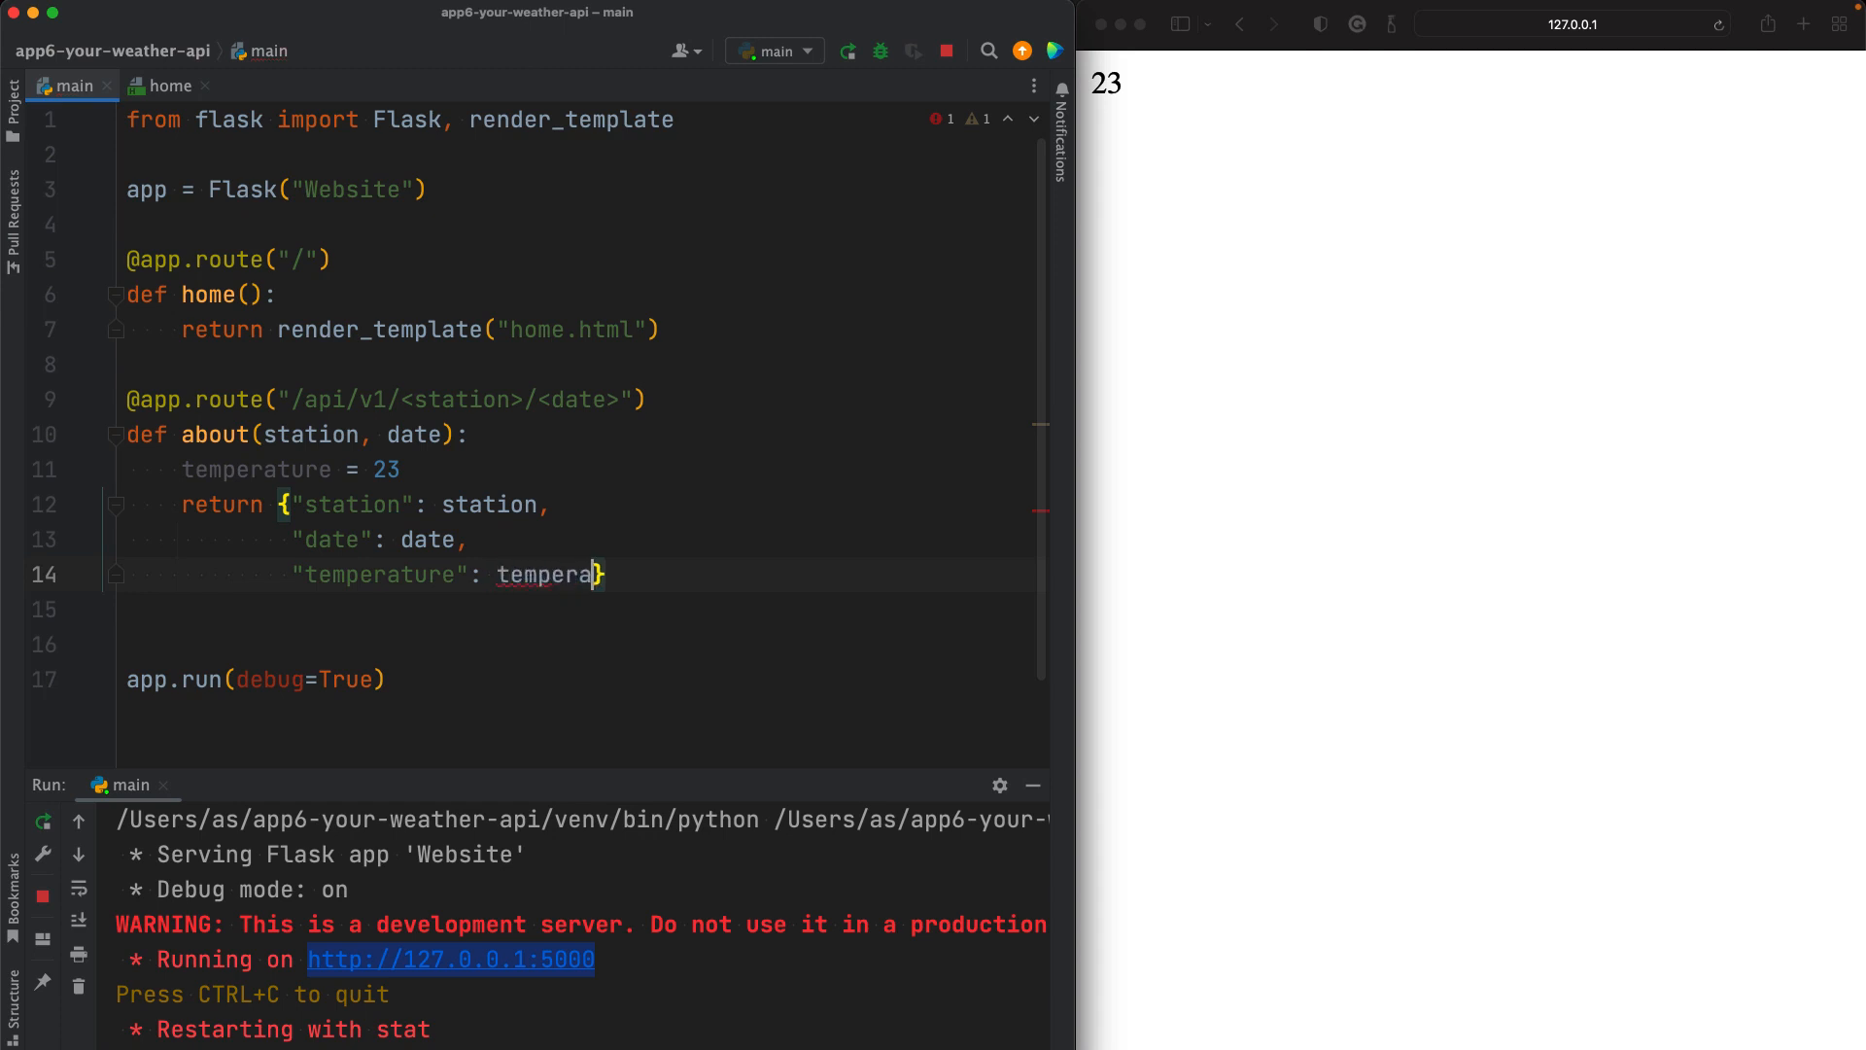
text(ture})
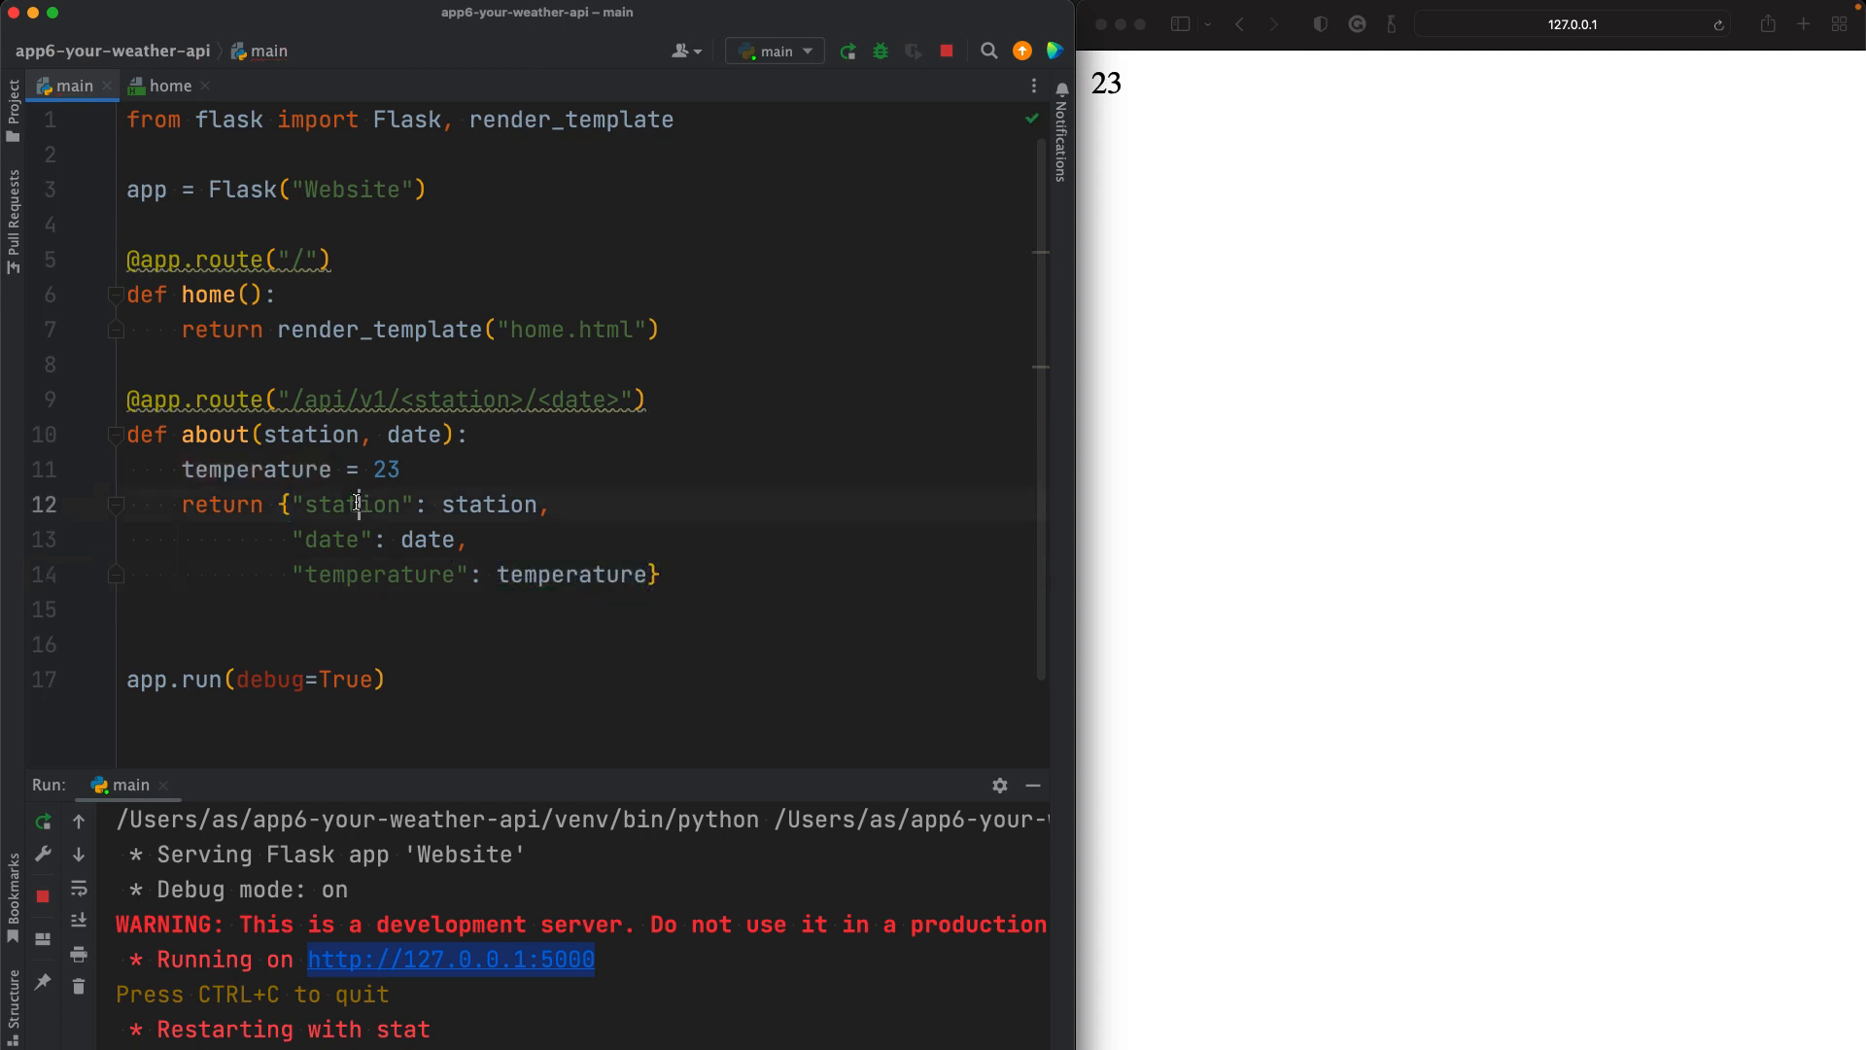
double_click(331, 538)
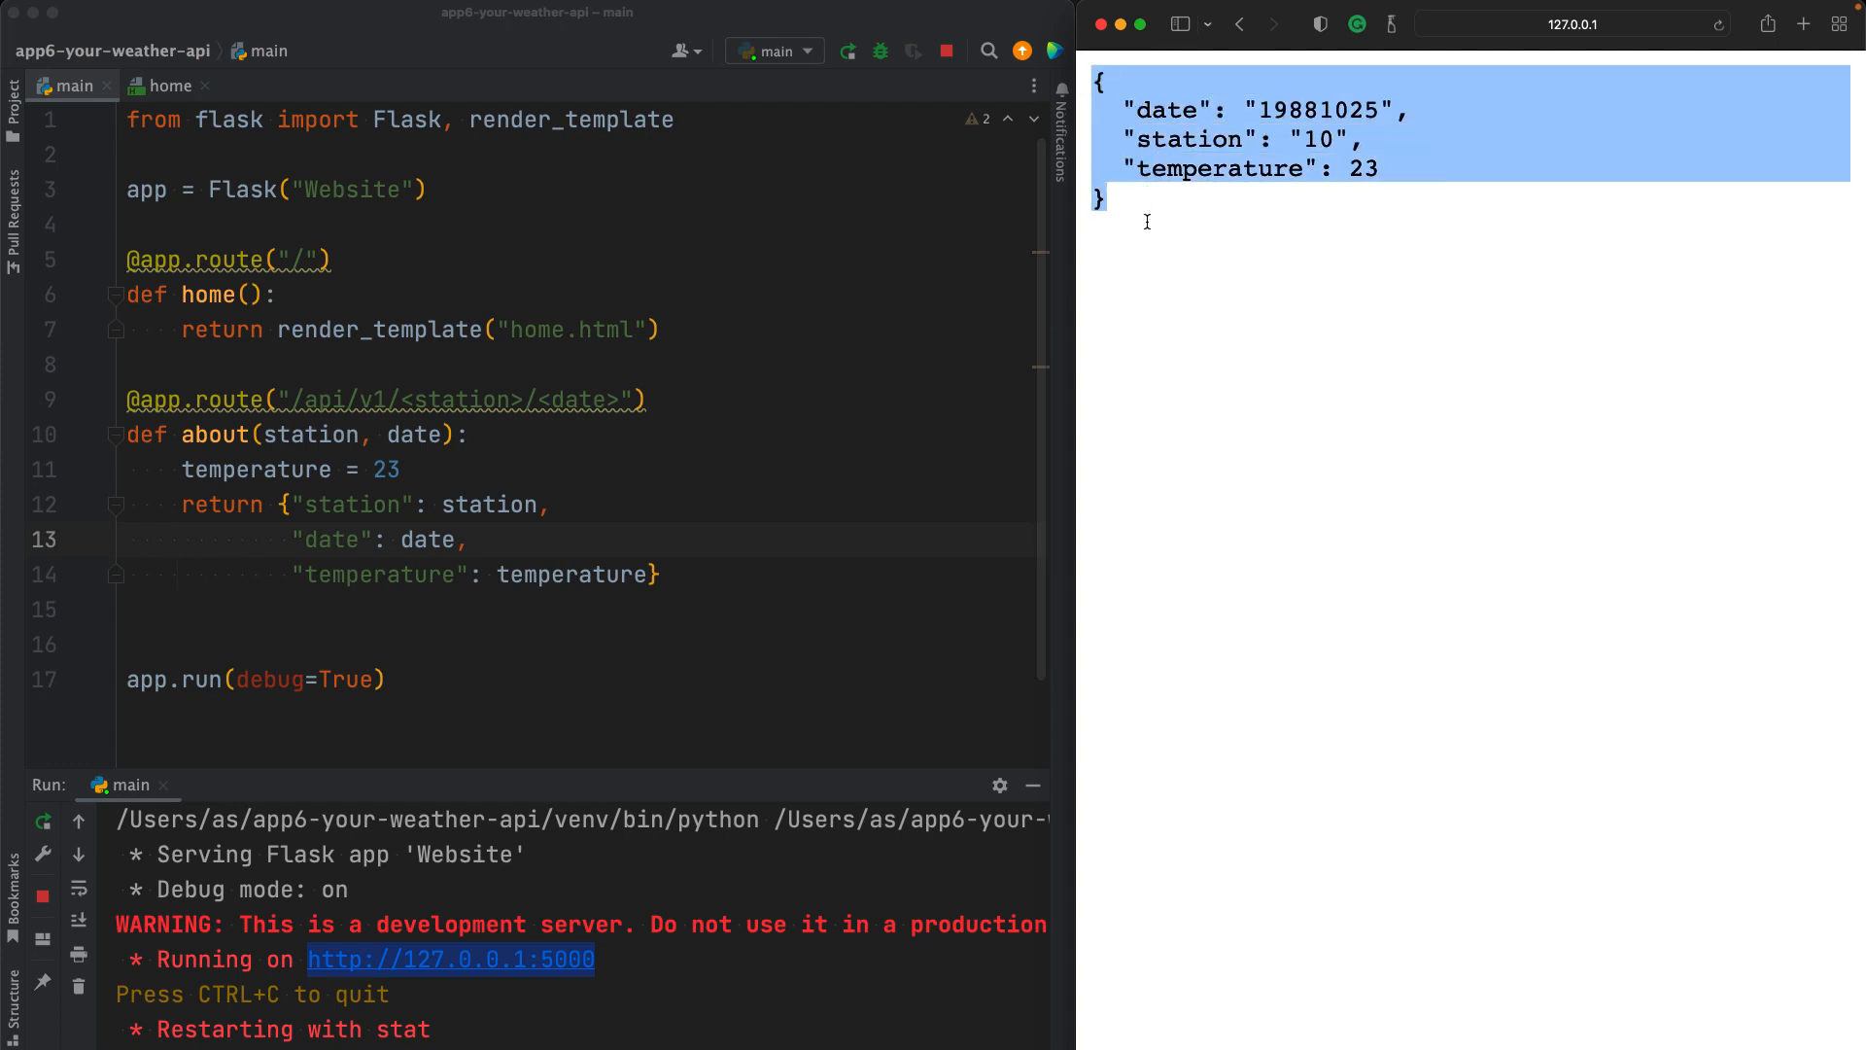
Step: Test the API in Safari with other values, ending with station 20 and date 19881026
double_click(1166, 111)
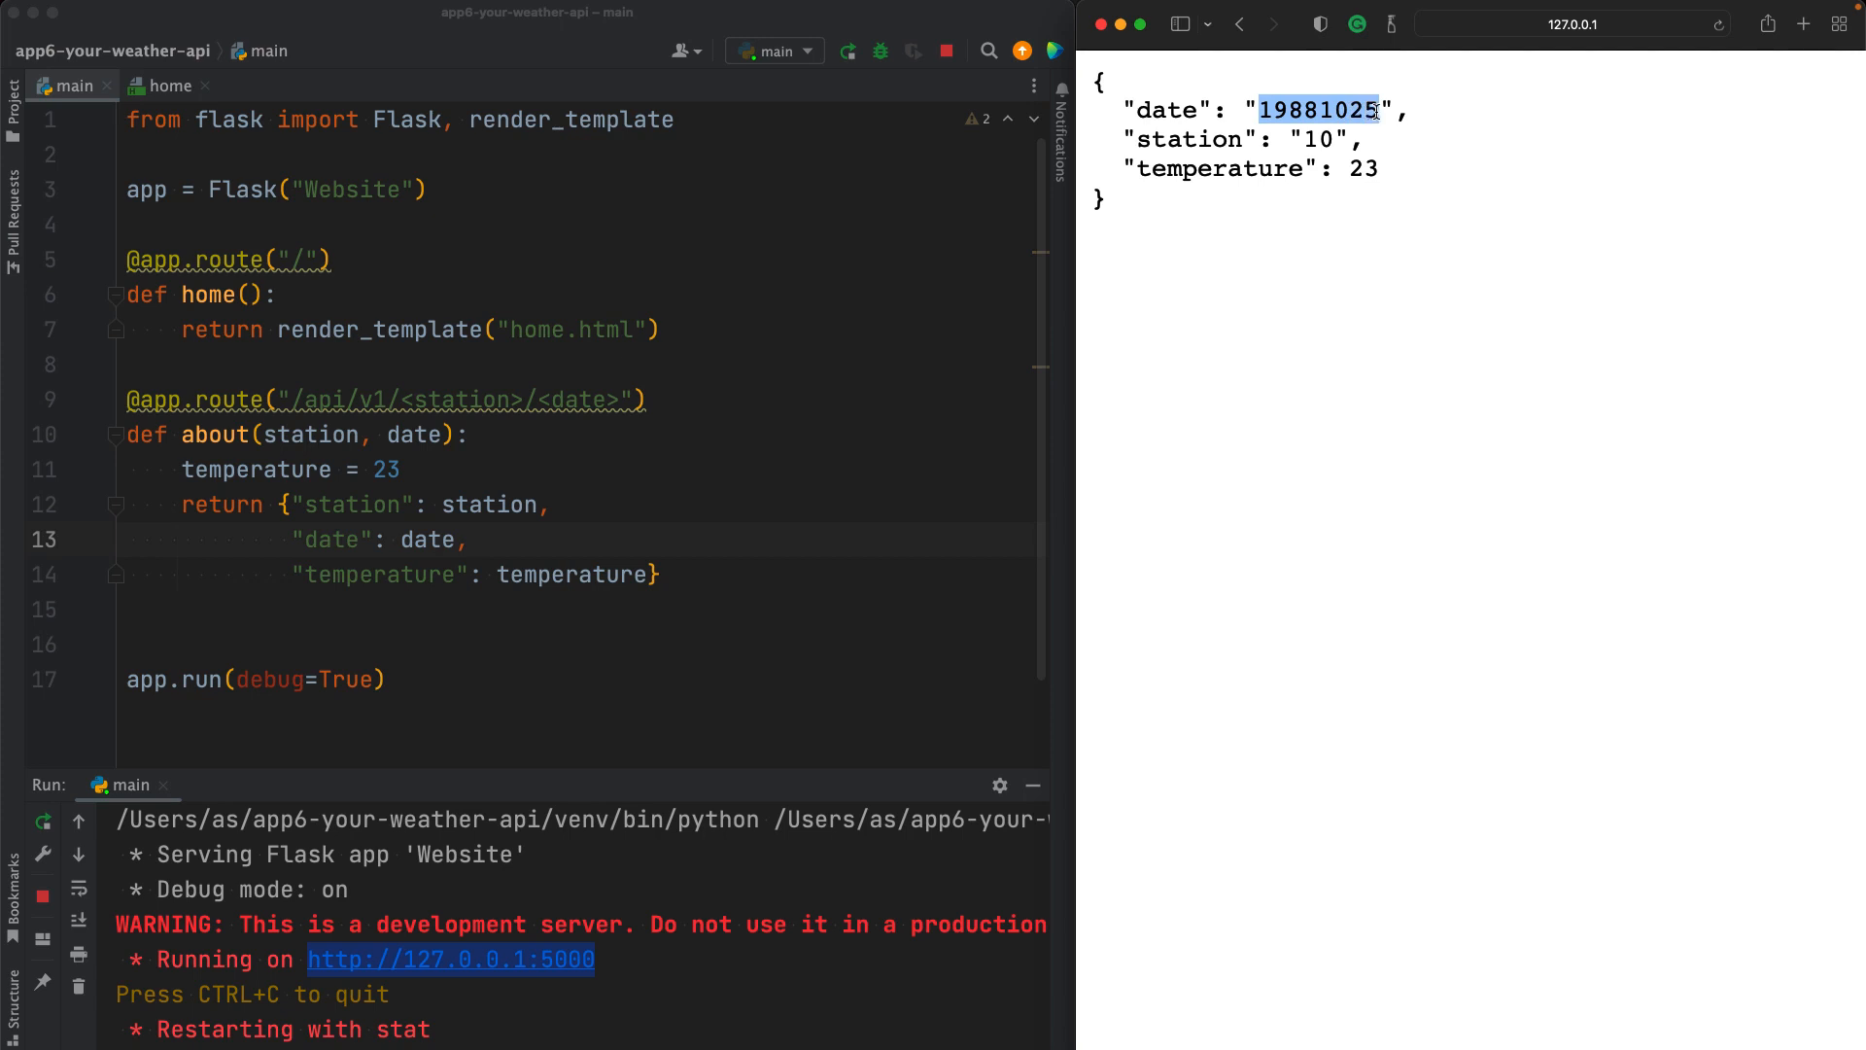
click(1571, 23)
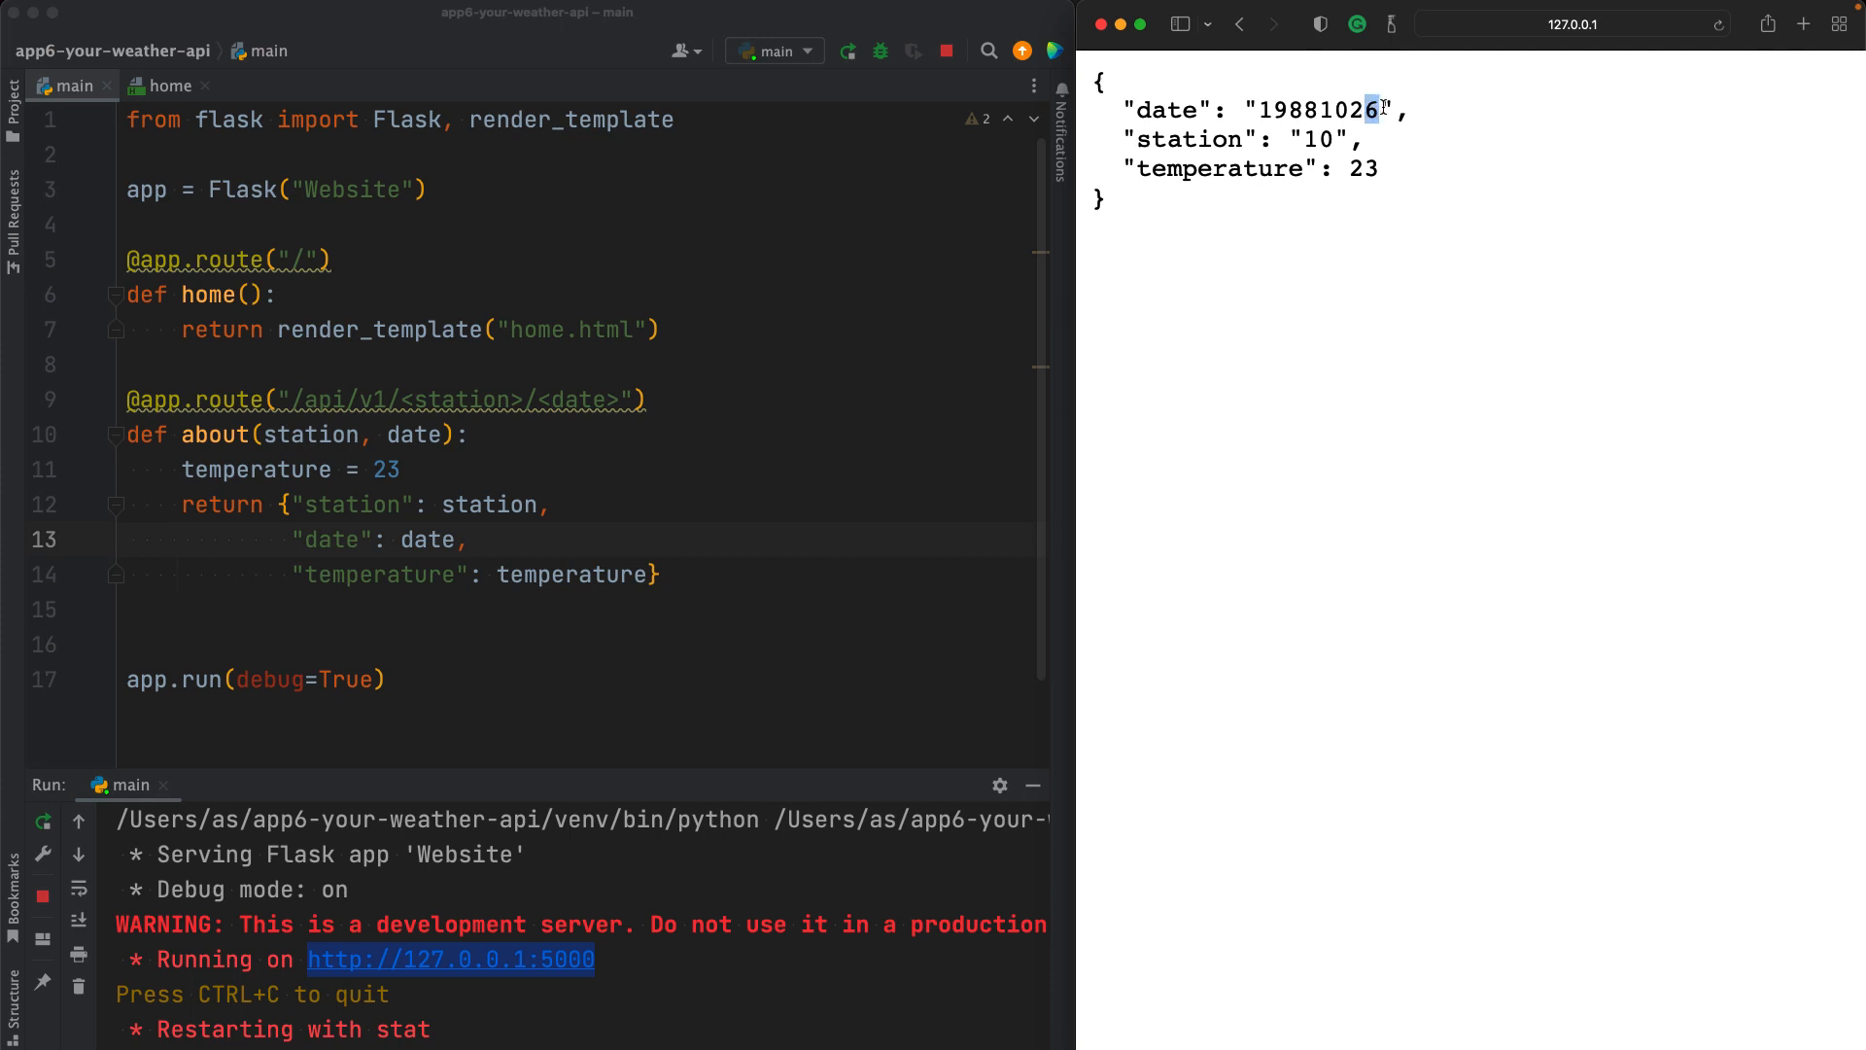
click(1570, 23)
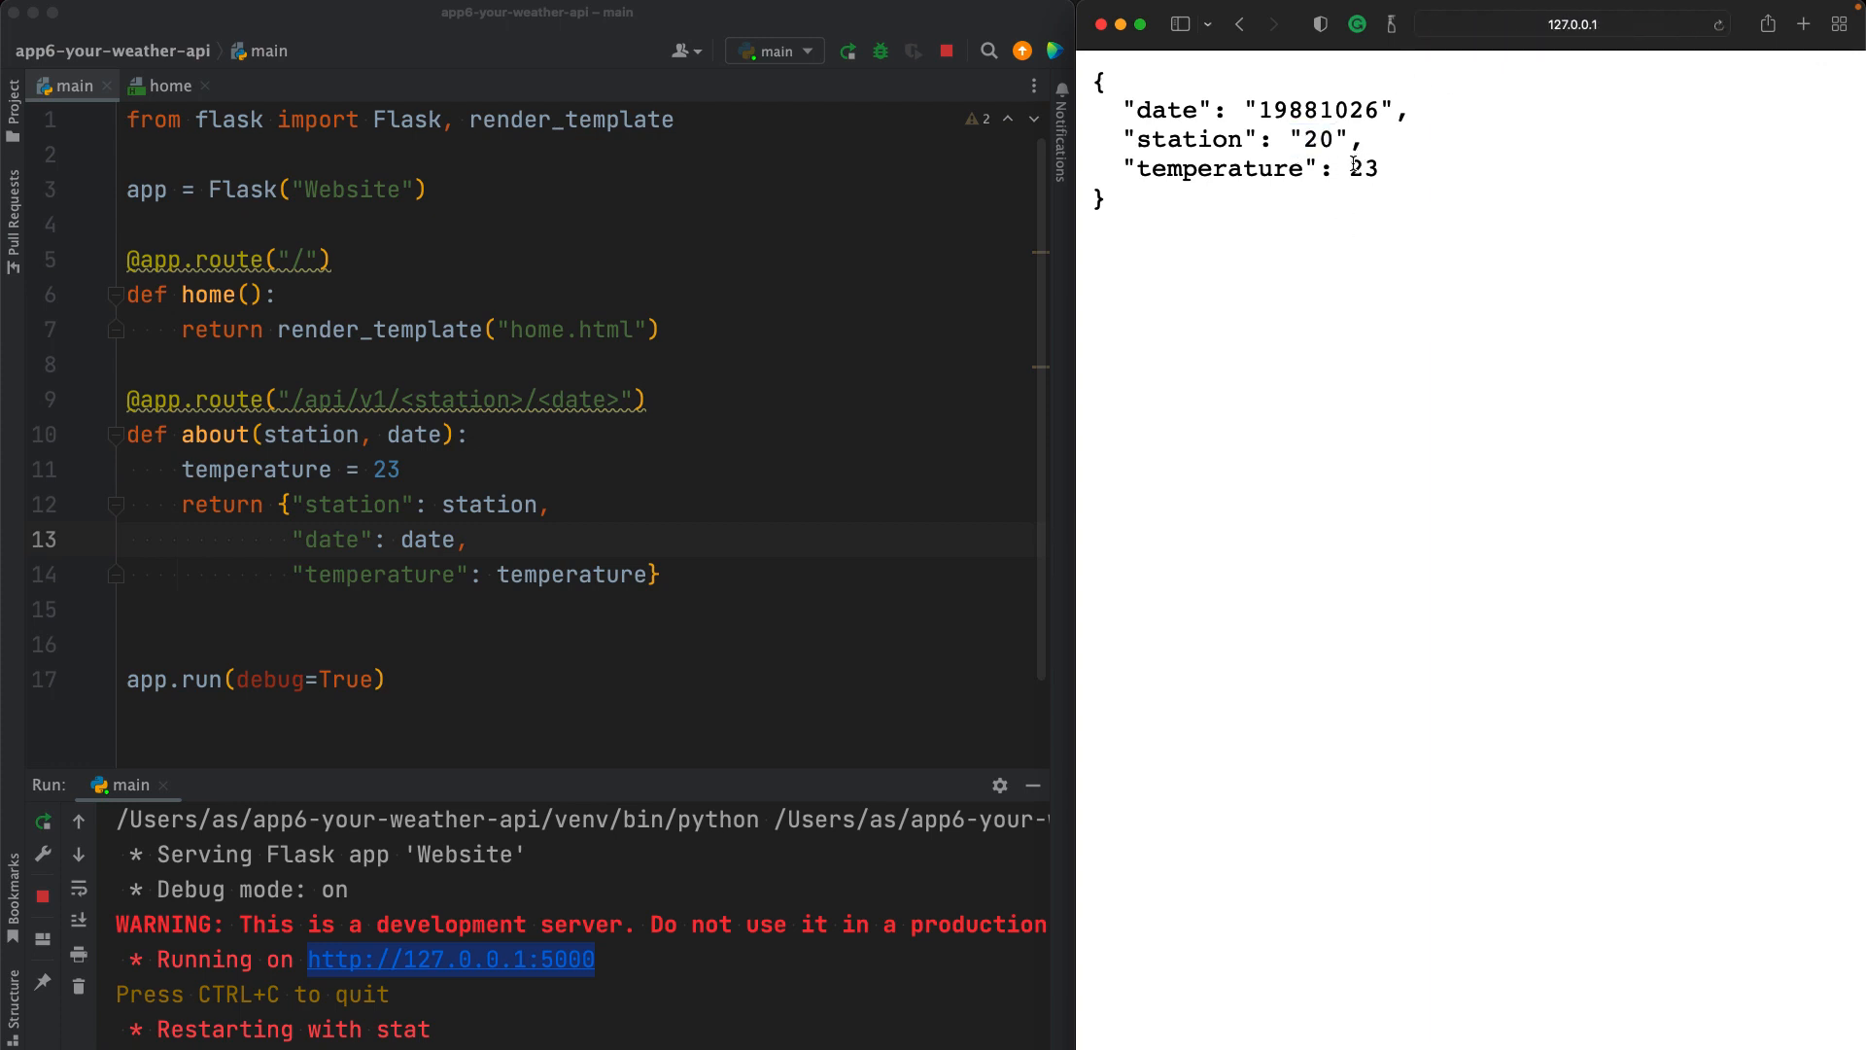
double_click(1363, 167)
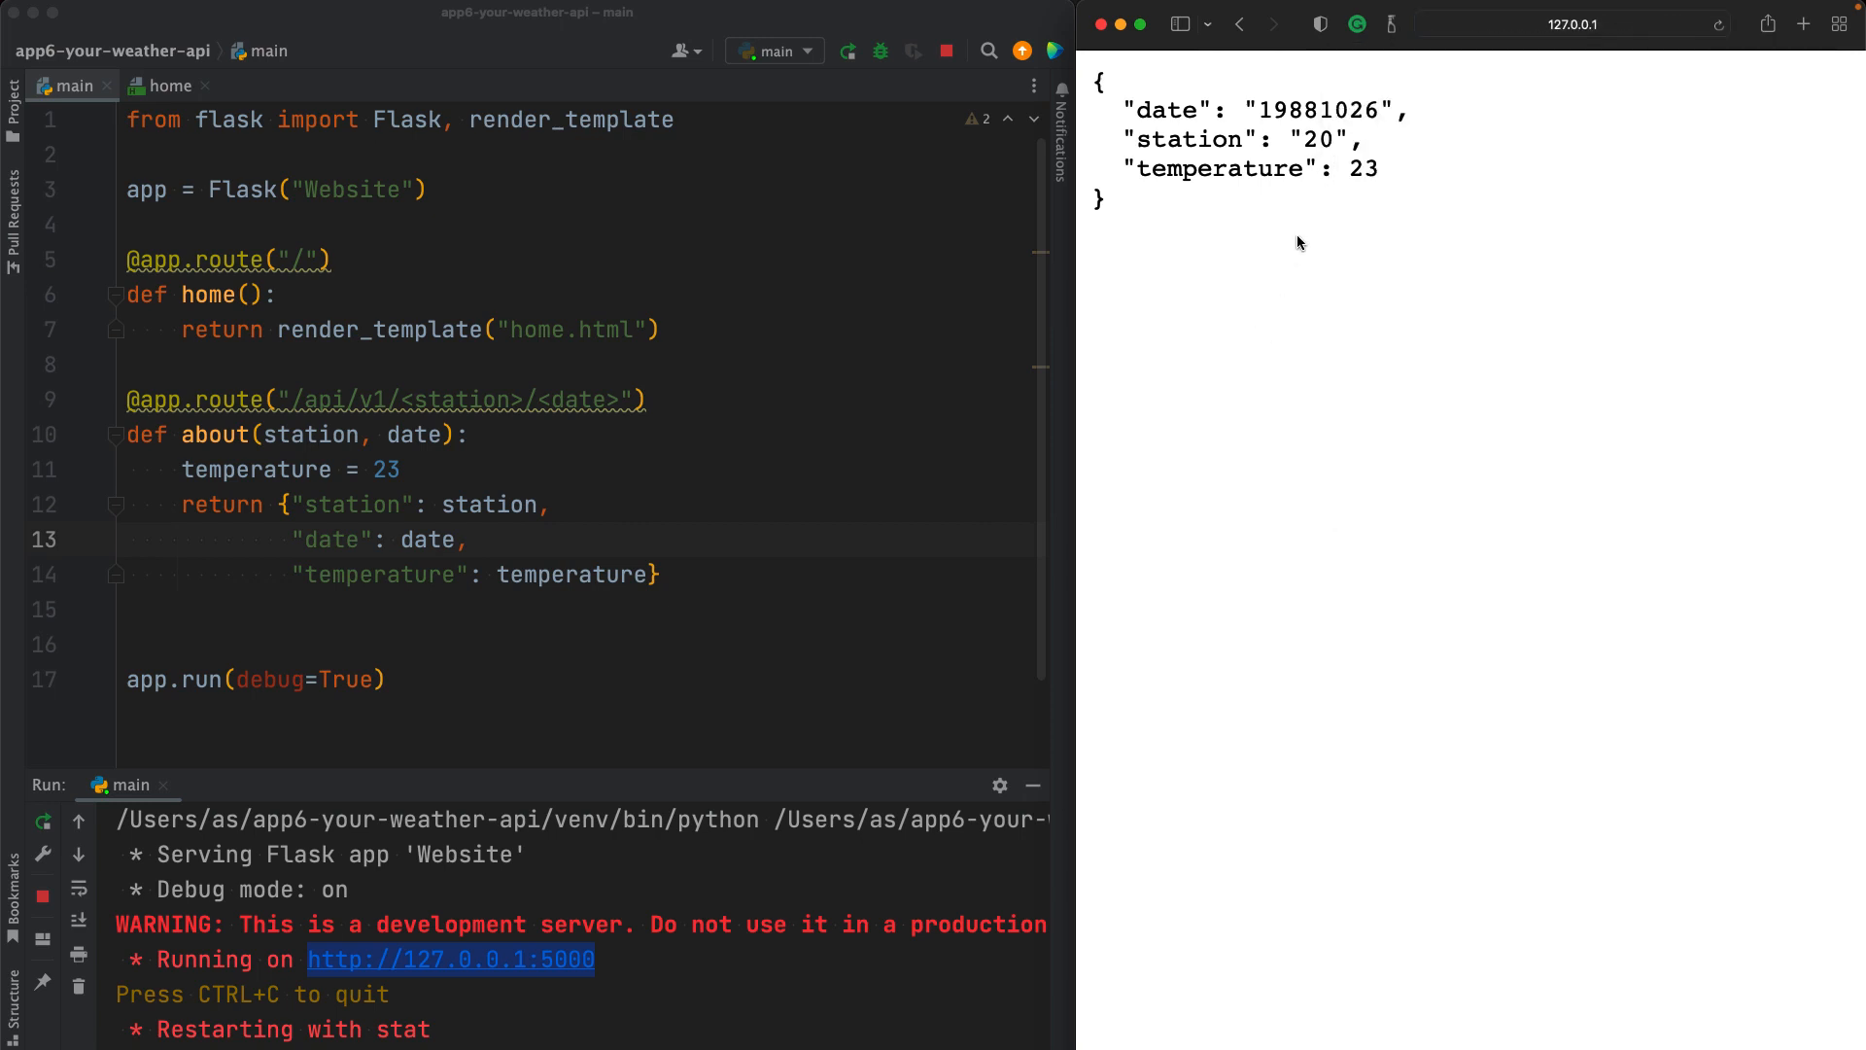
mouse_move(1131, 200)
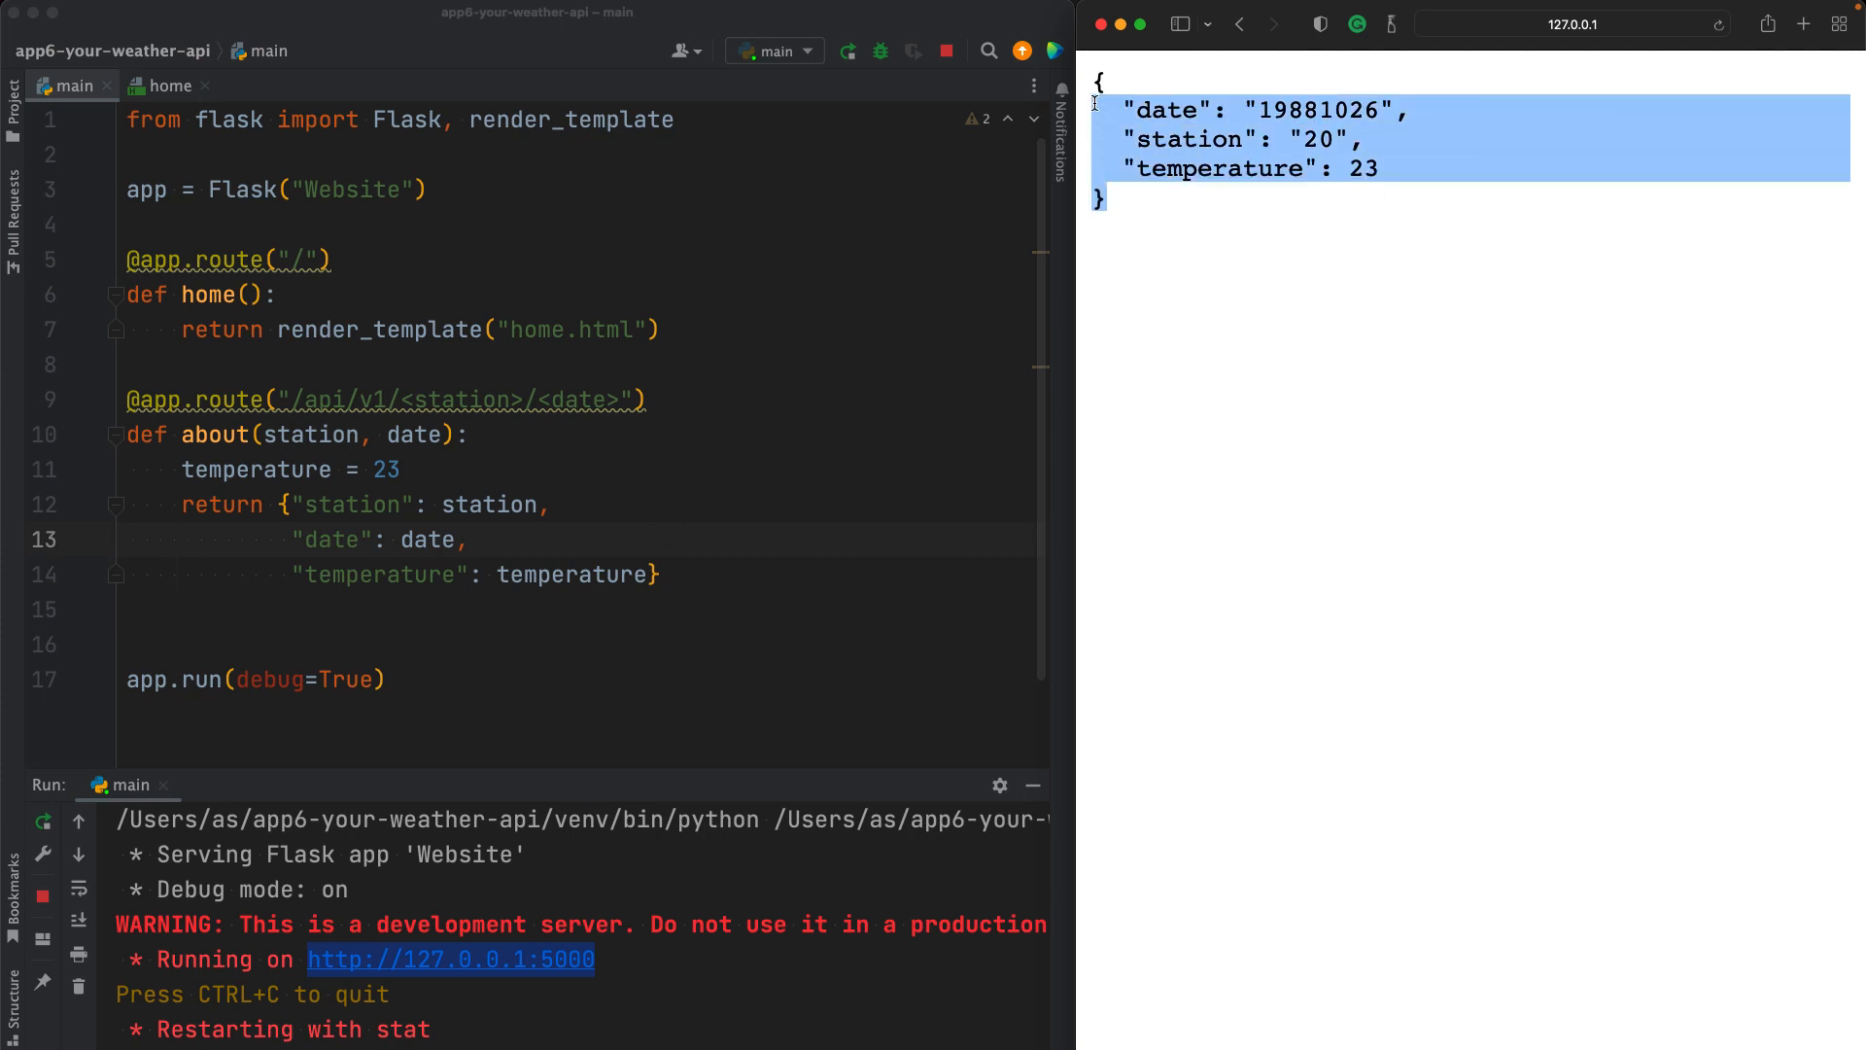
mouse_move(1384, 360)
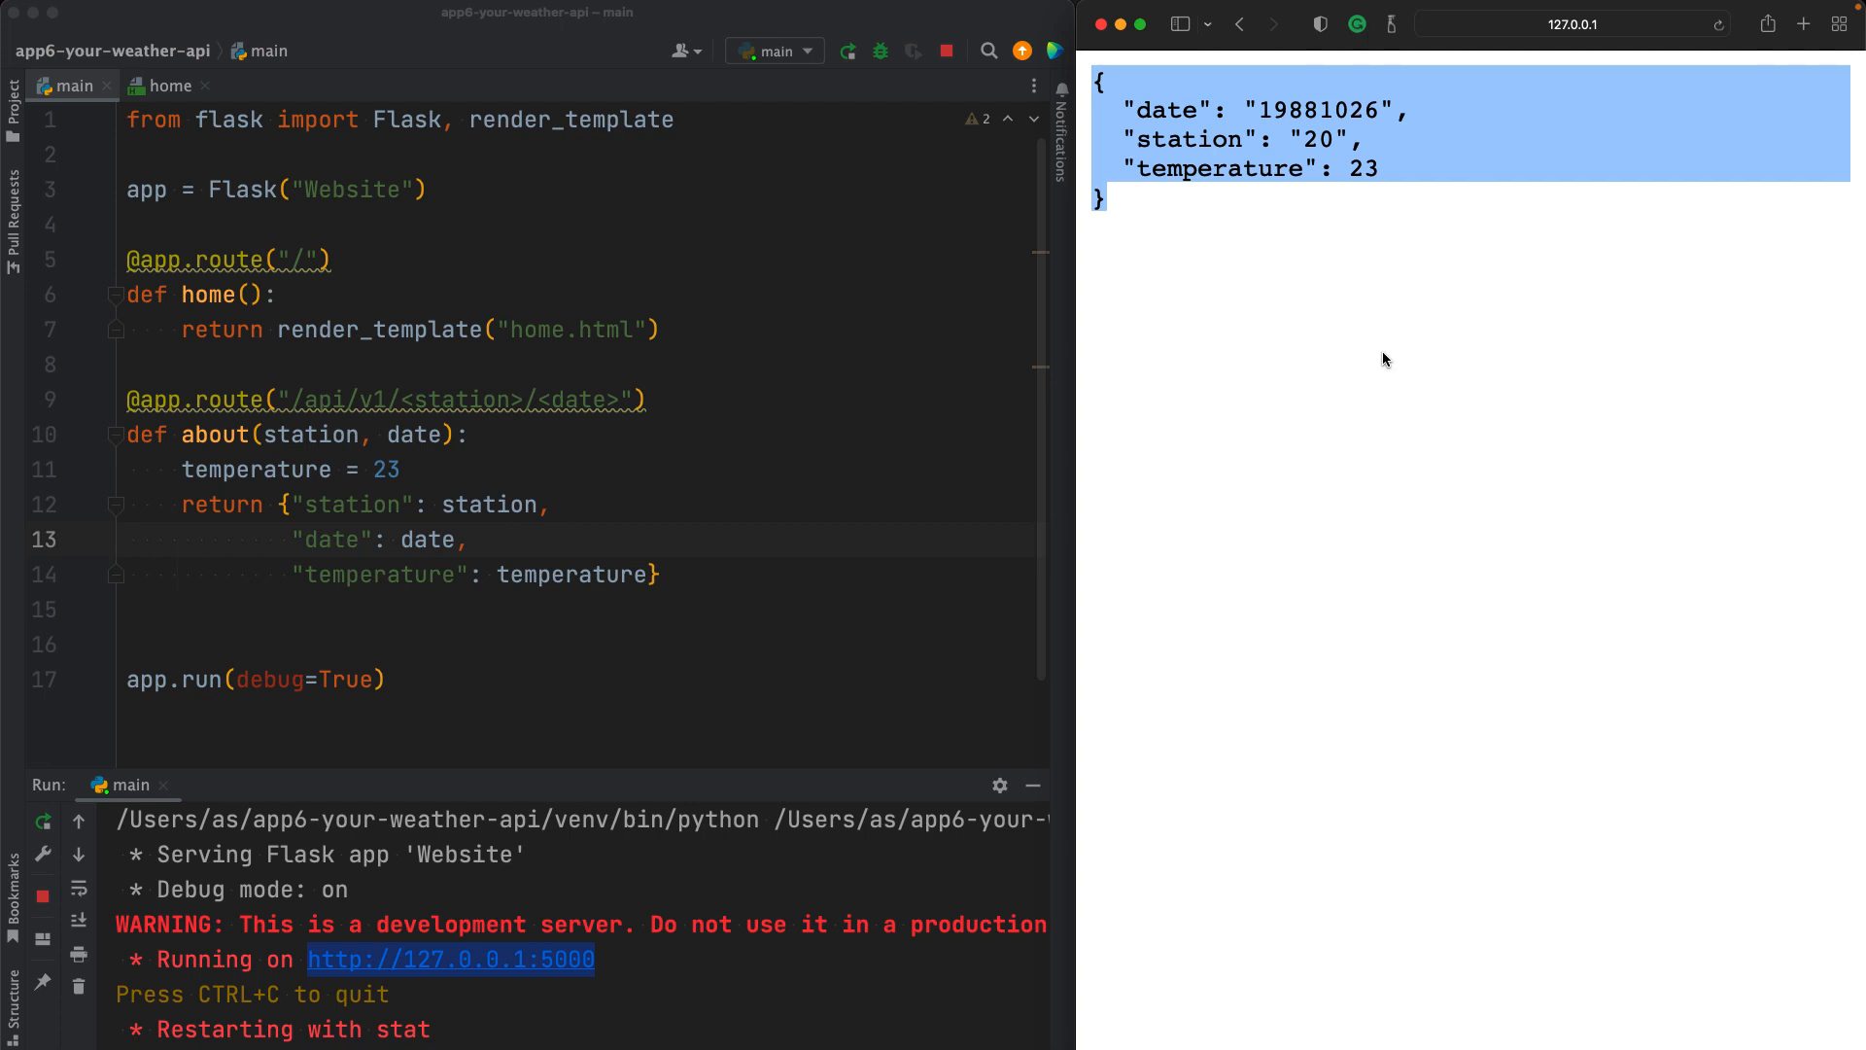
click(1119, 202)
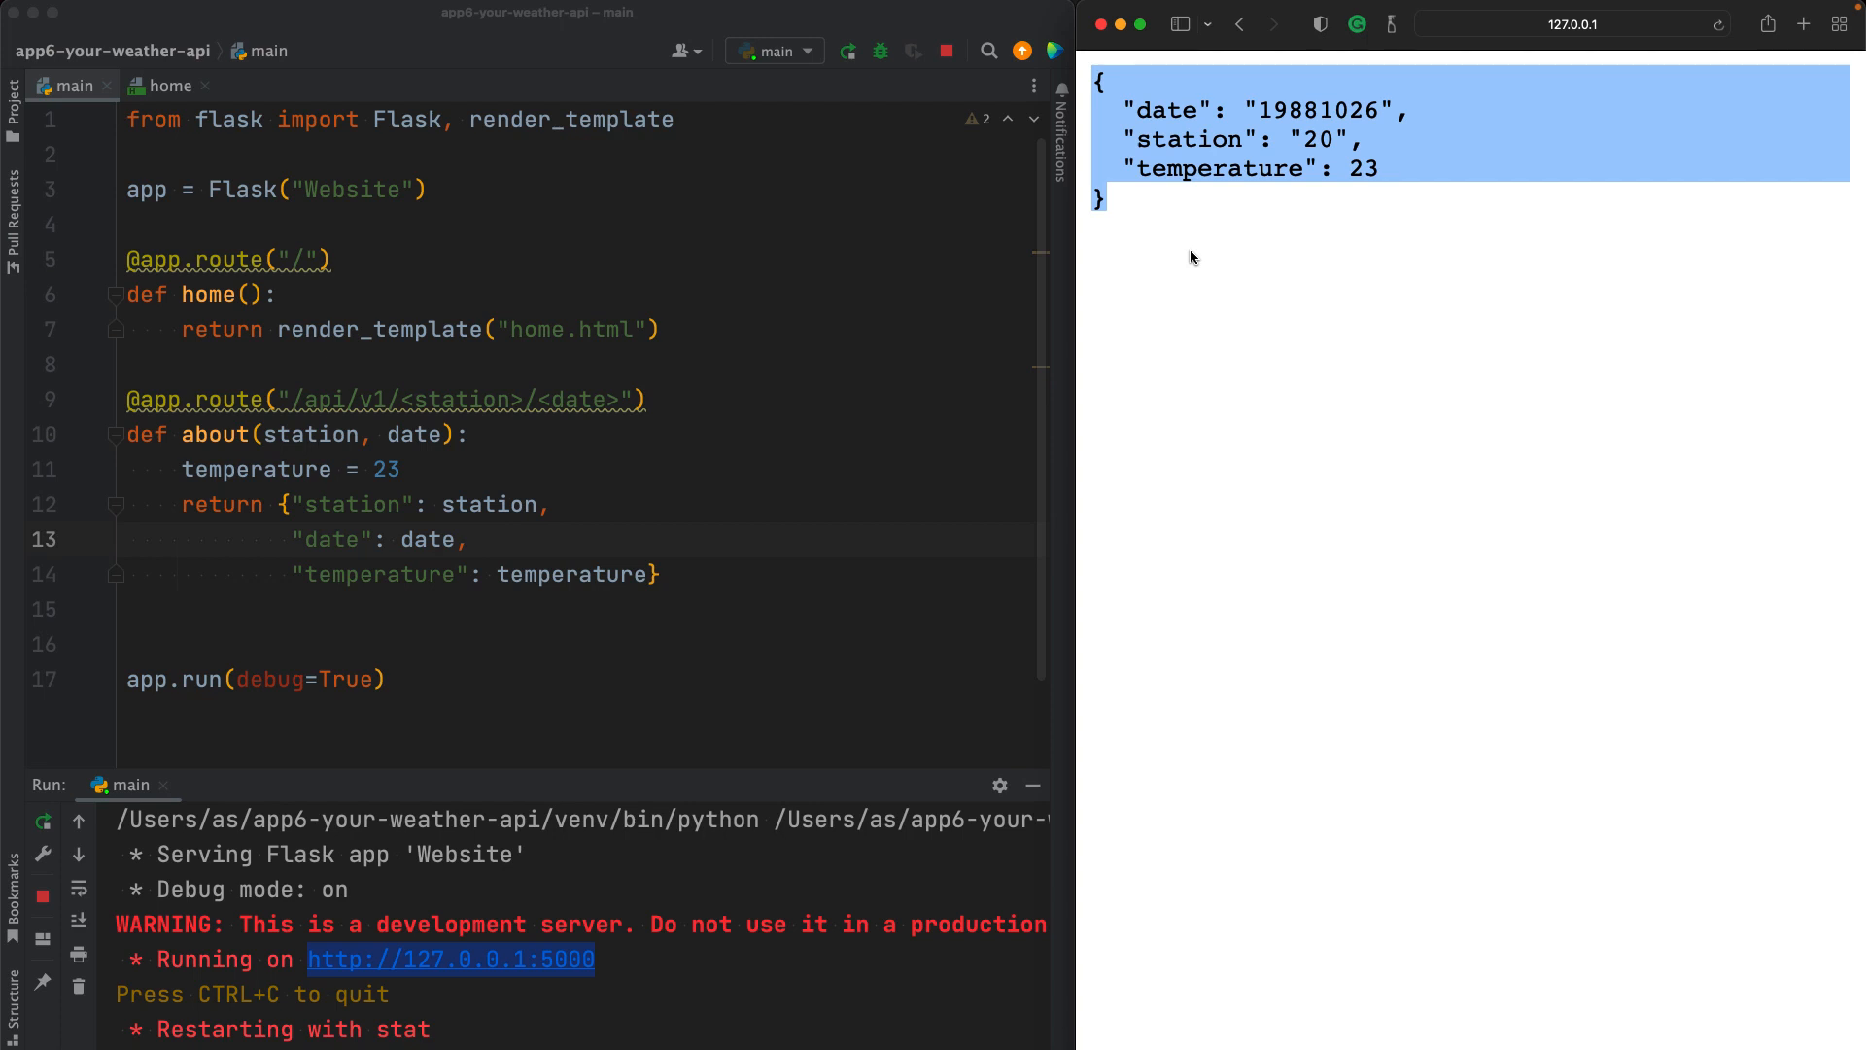
mouse_move(439, 443)
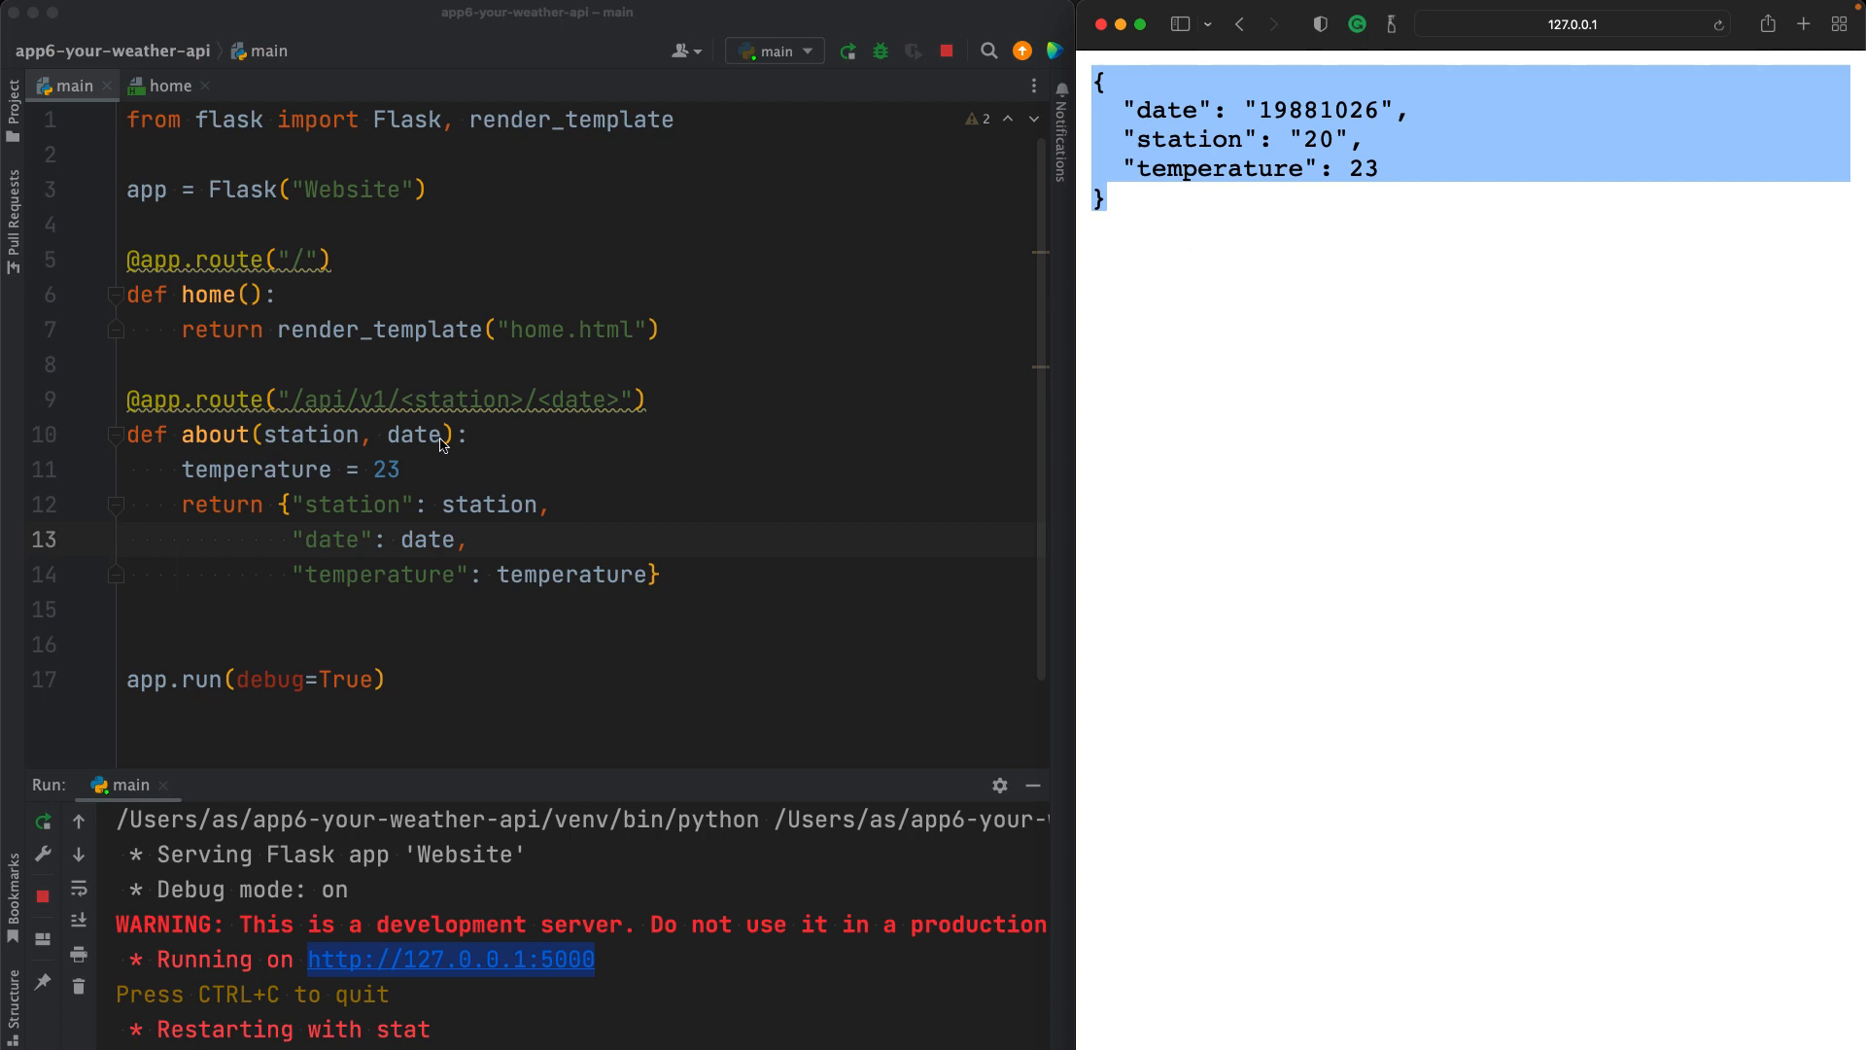
mouse_move(503, 762)
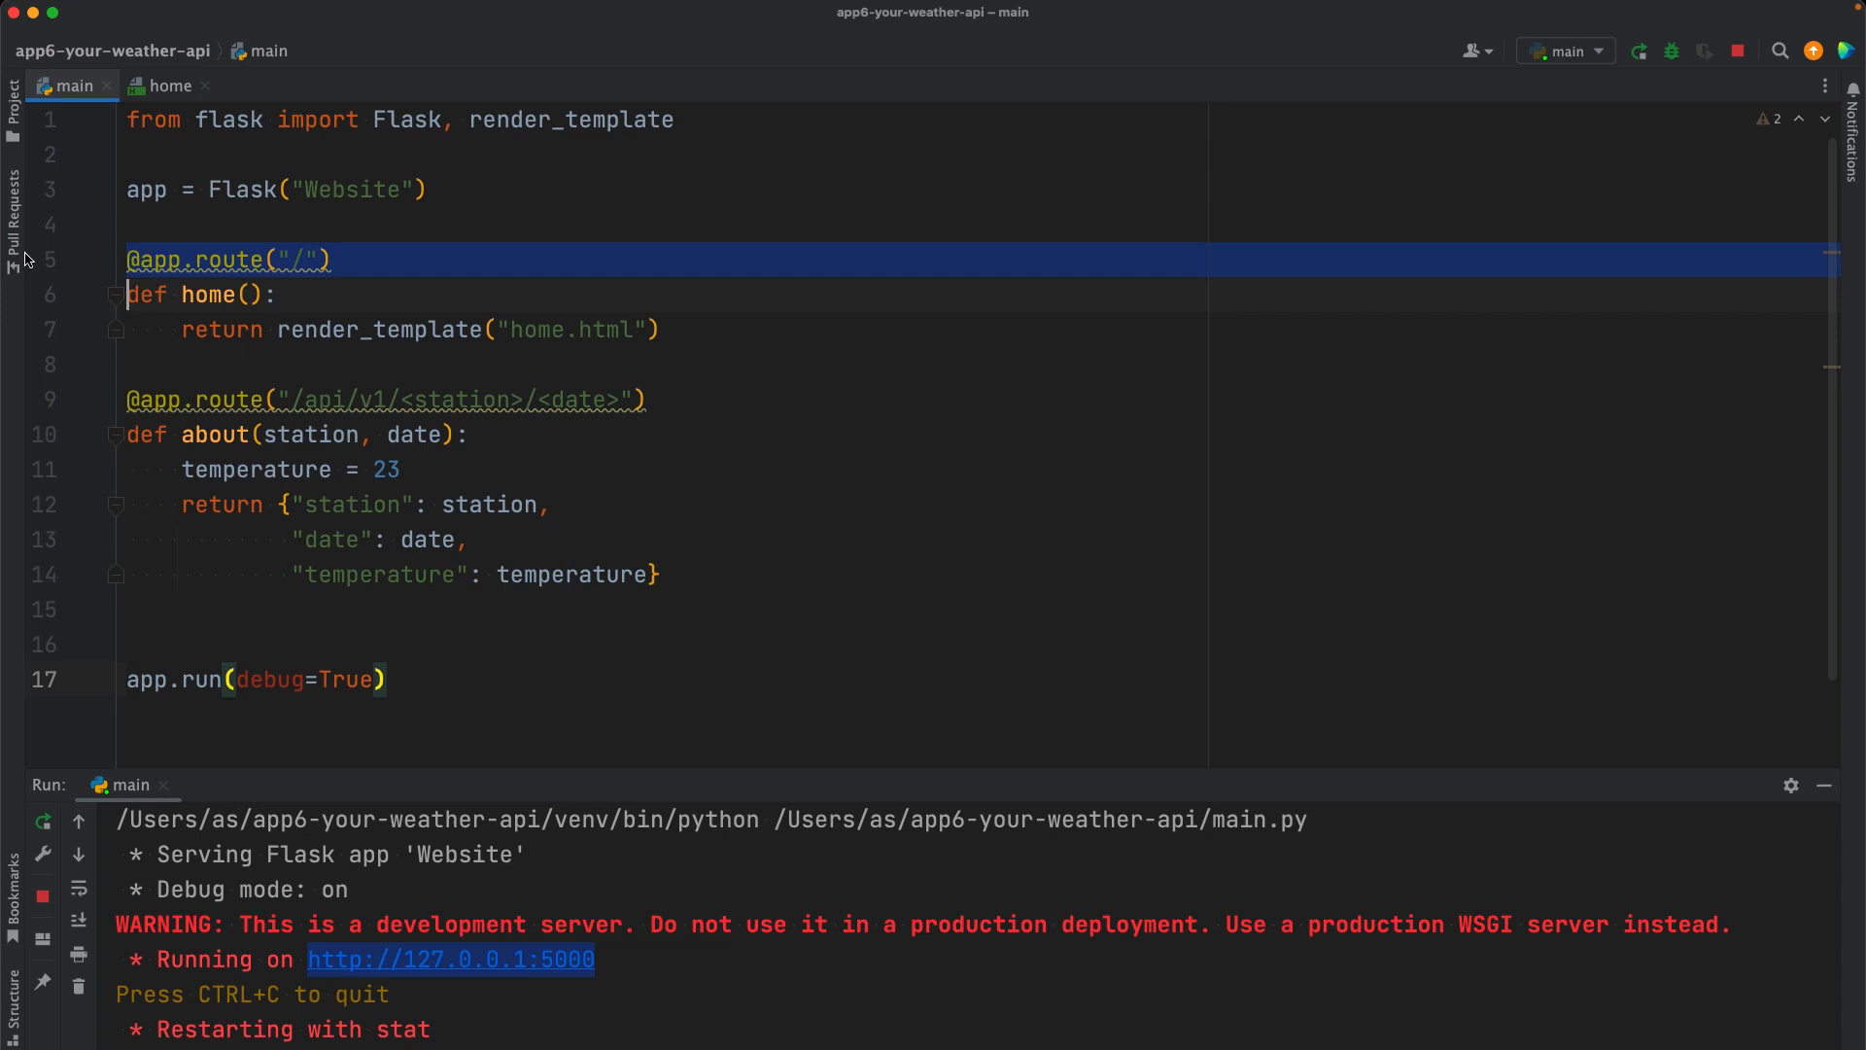
Step: Show the project file tree and create the Flask app with __name__ instead of "Website"
click(13, 107)
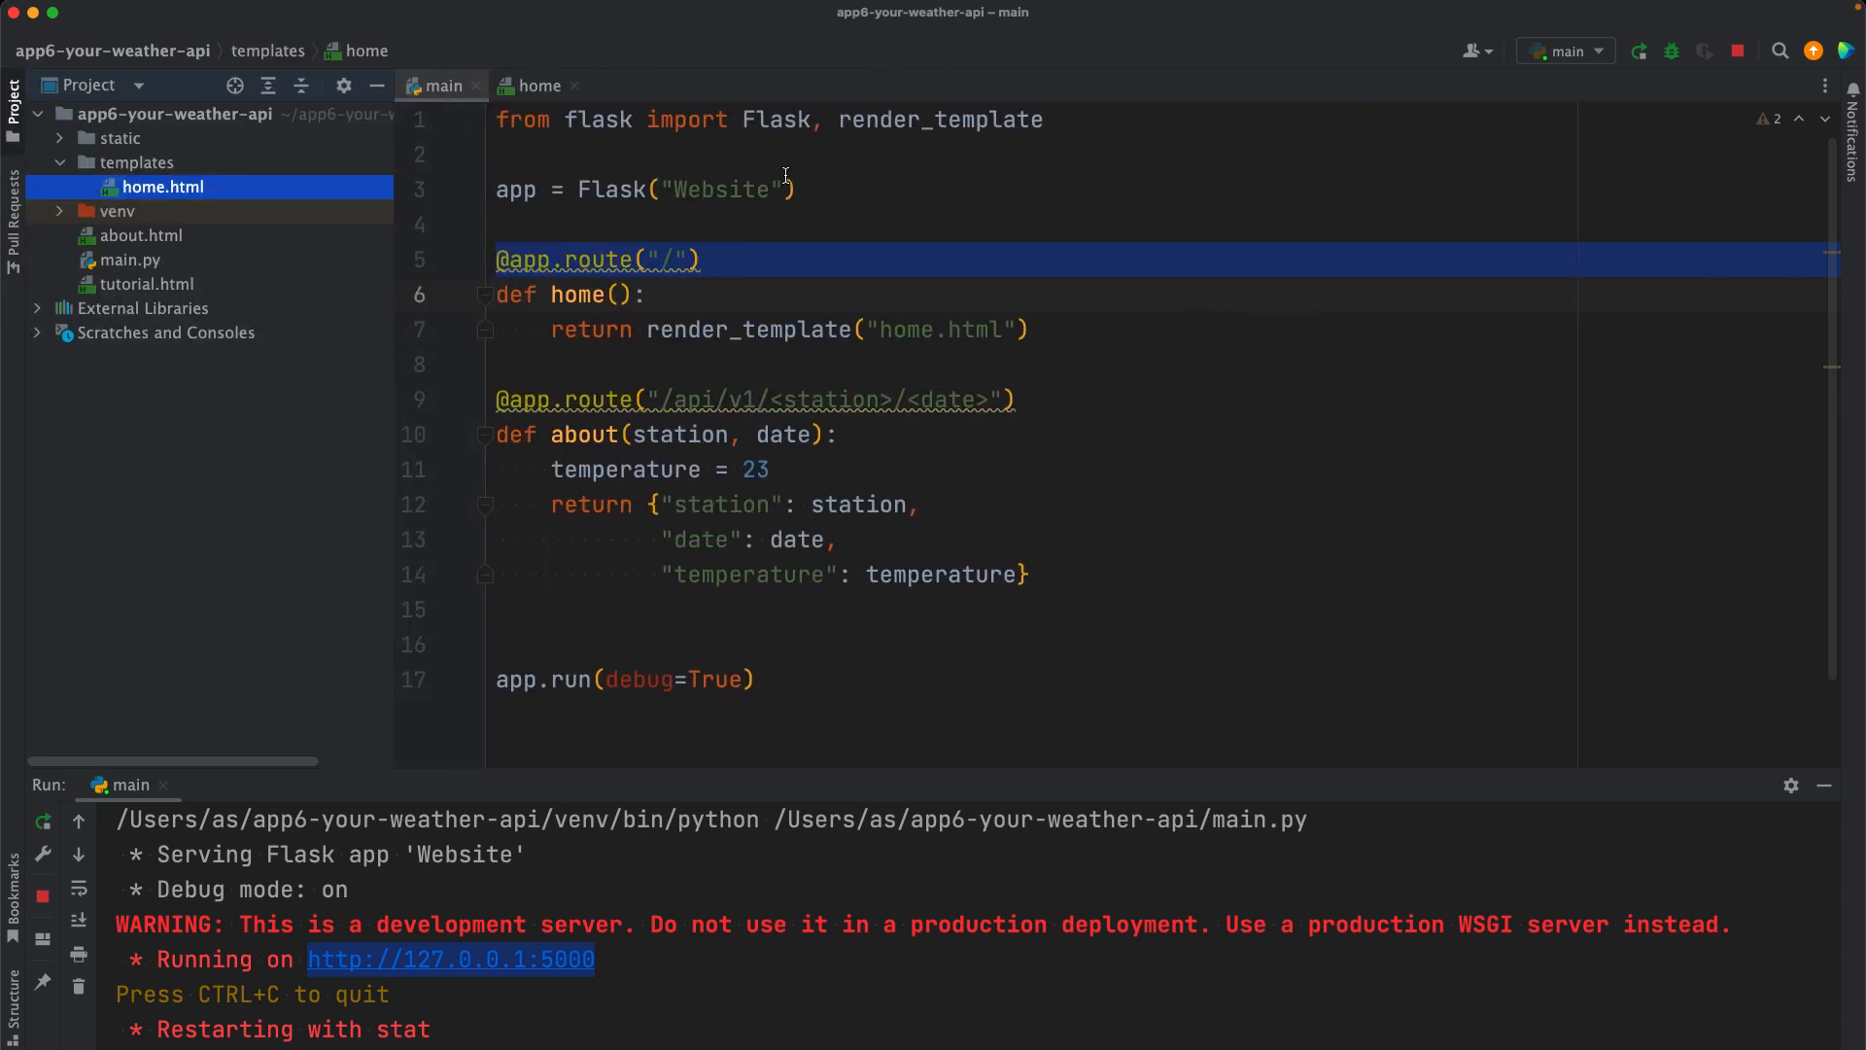
double_click(719, 189)
text(__name__)
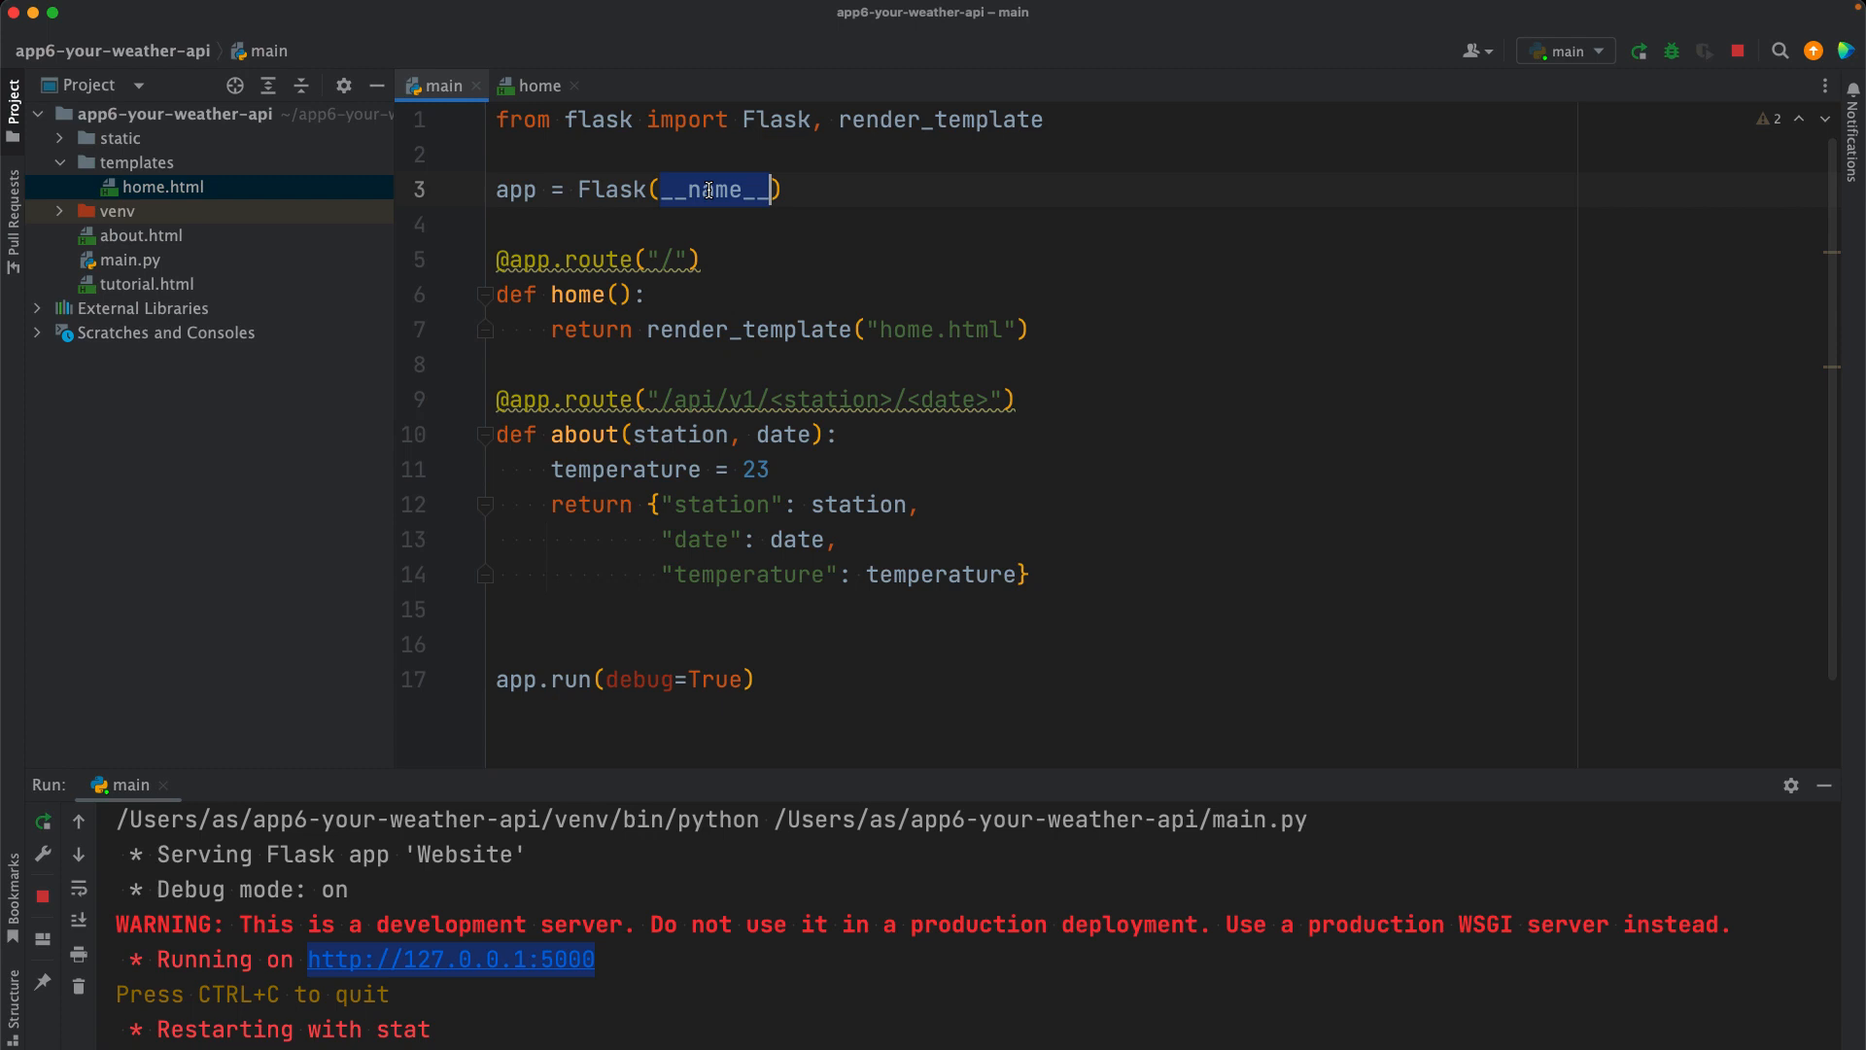
mouse_move(533, 245)
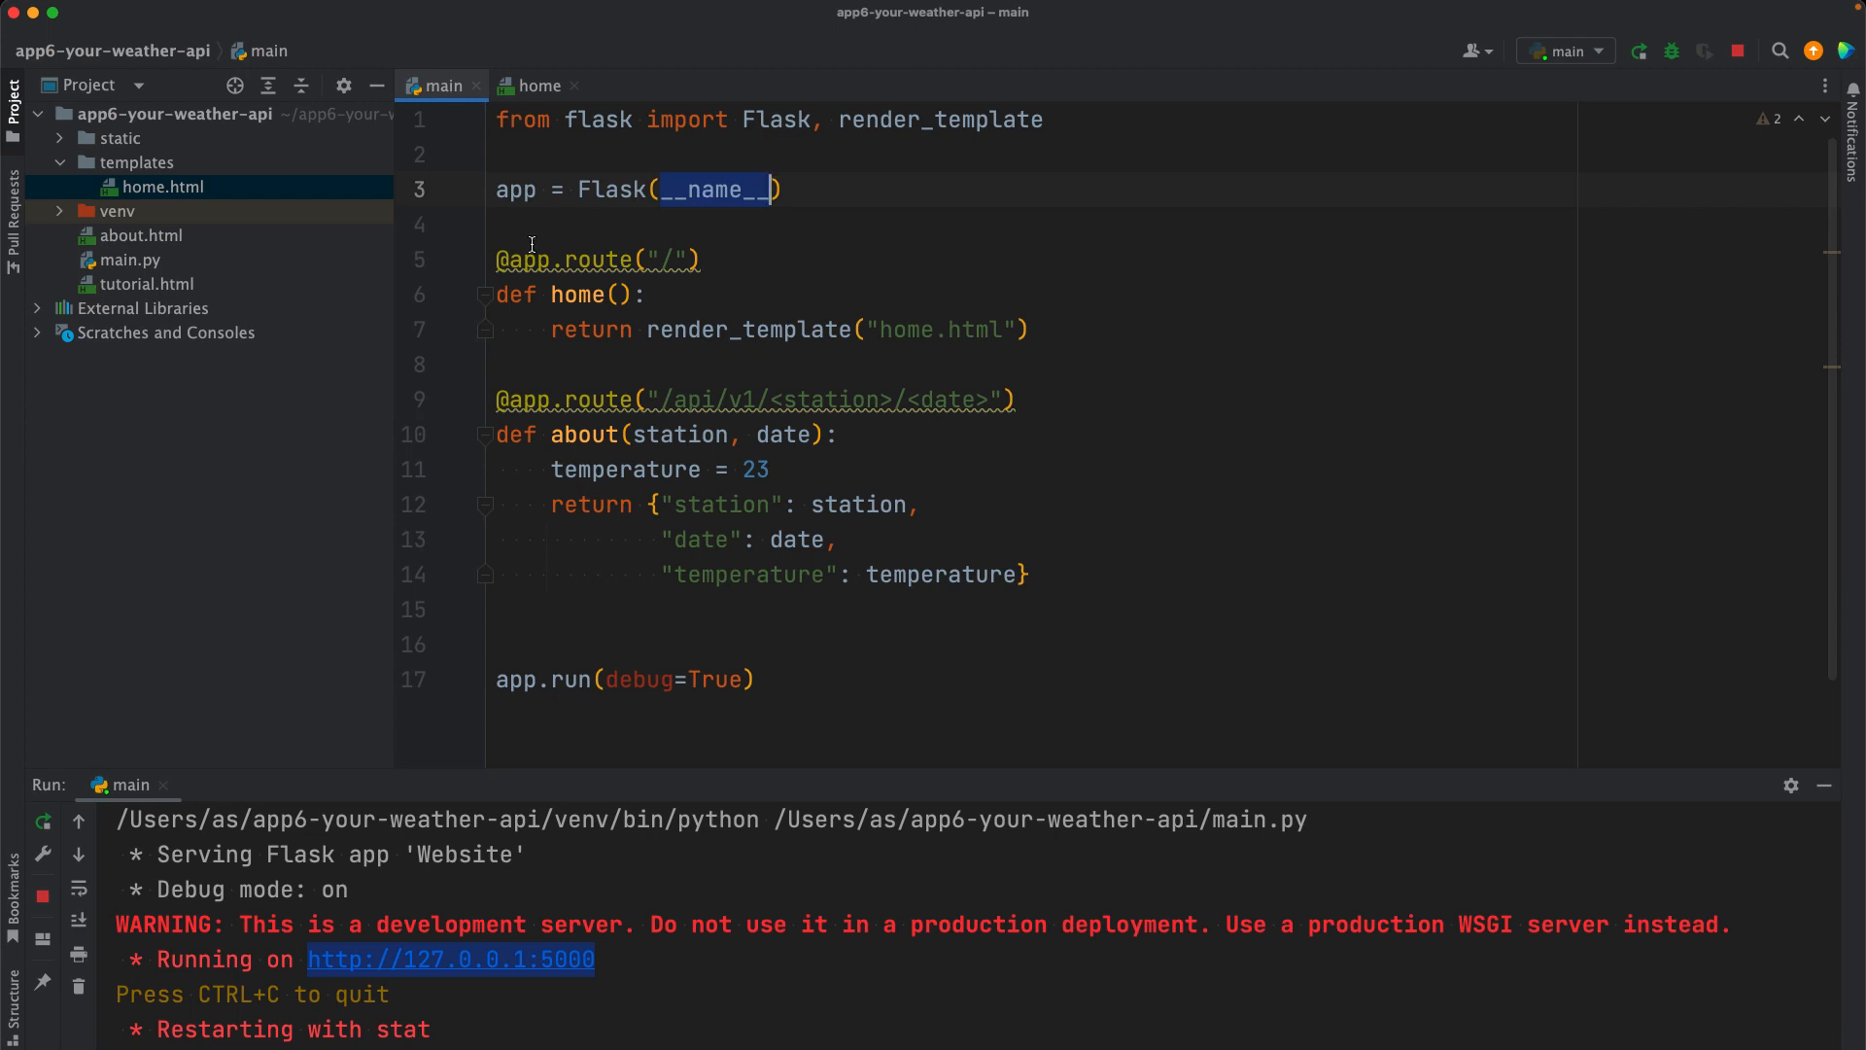
right_click(167, 113)
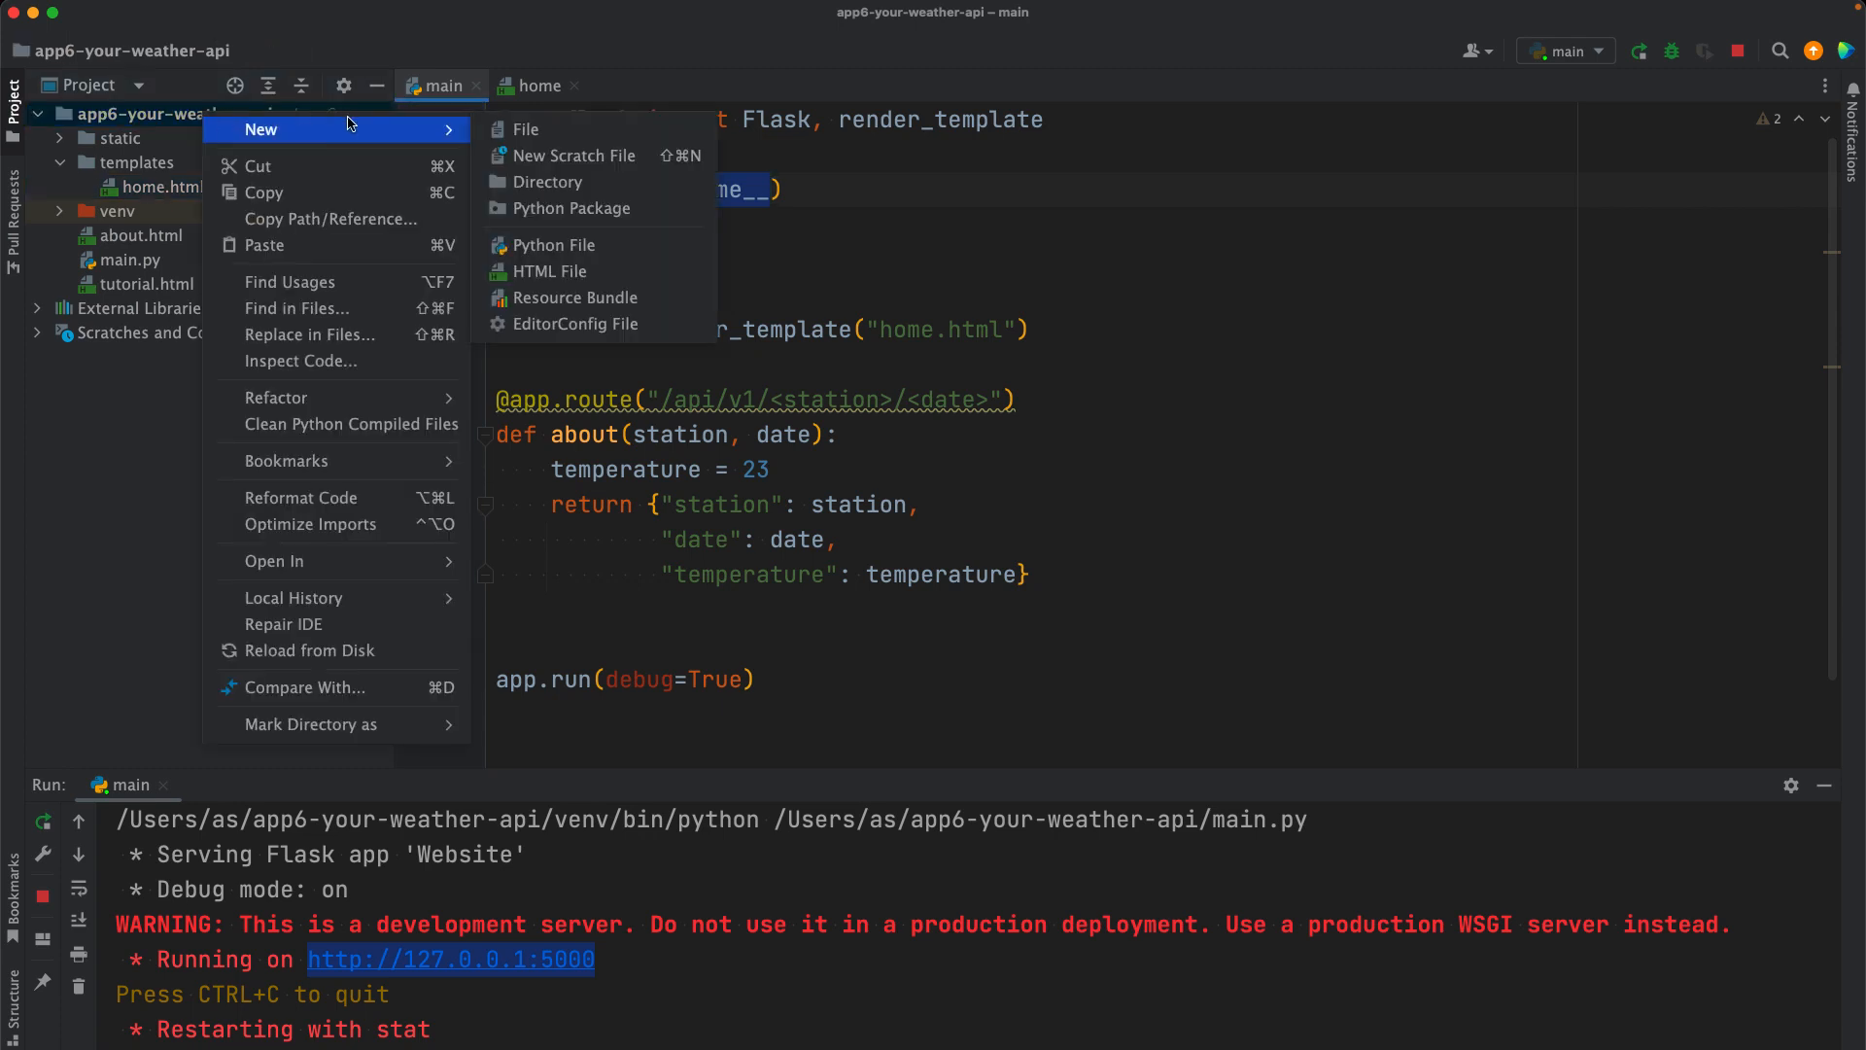
mouse_move(554, 245)
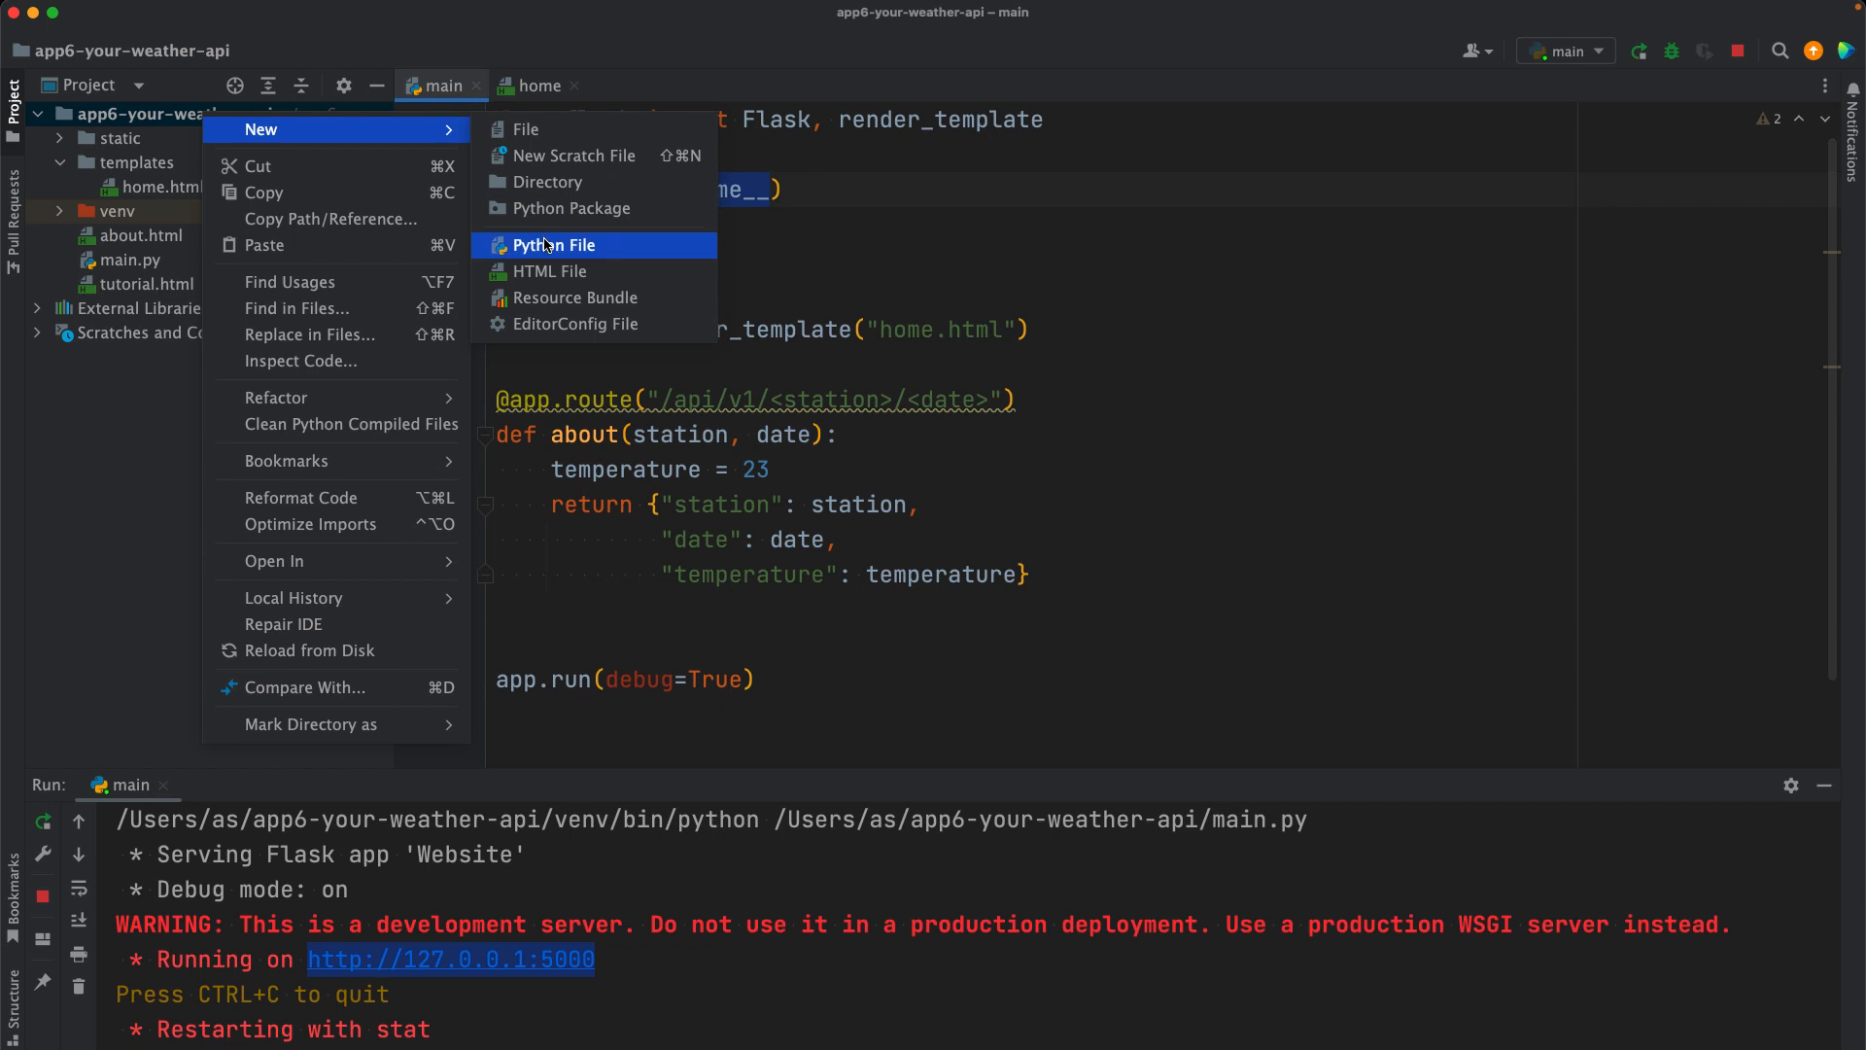
Step: Create a.py containing print(__name__) and run it, printing __main__
click(554, 245)
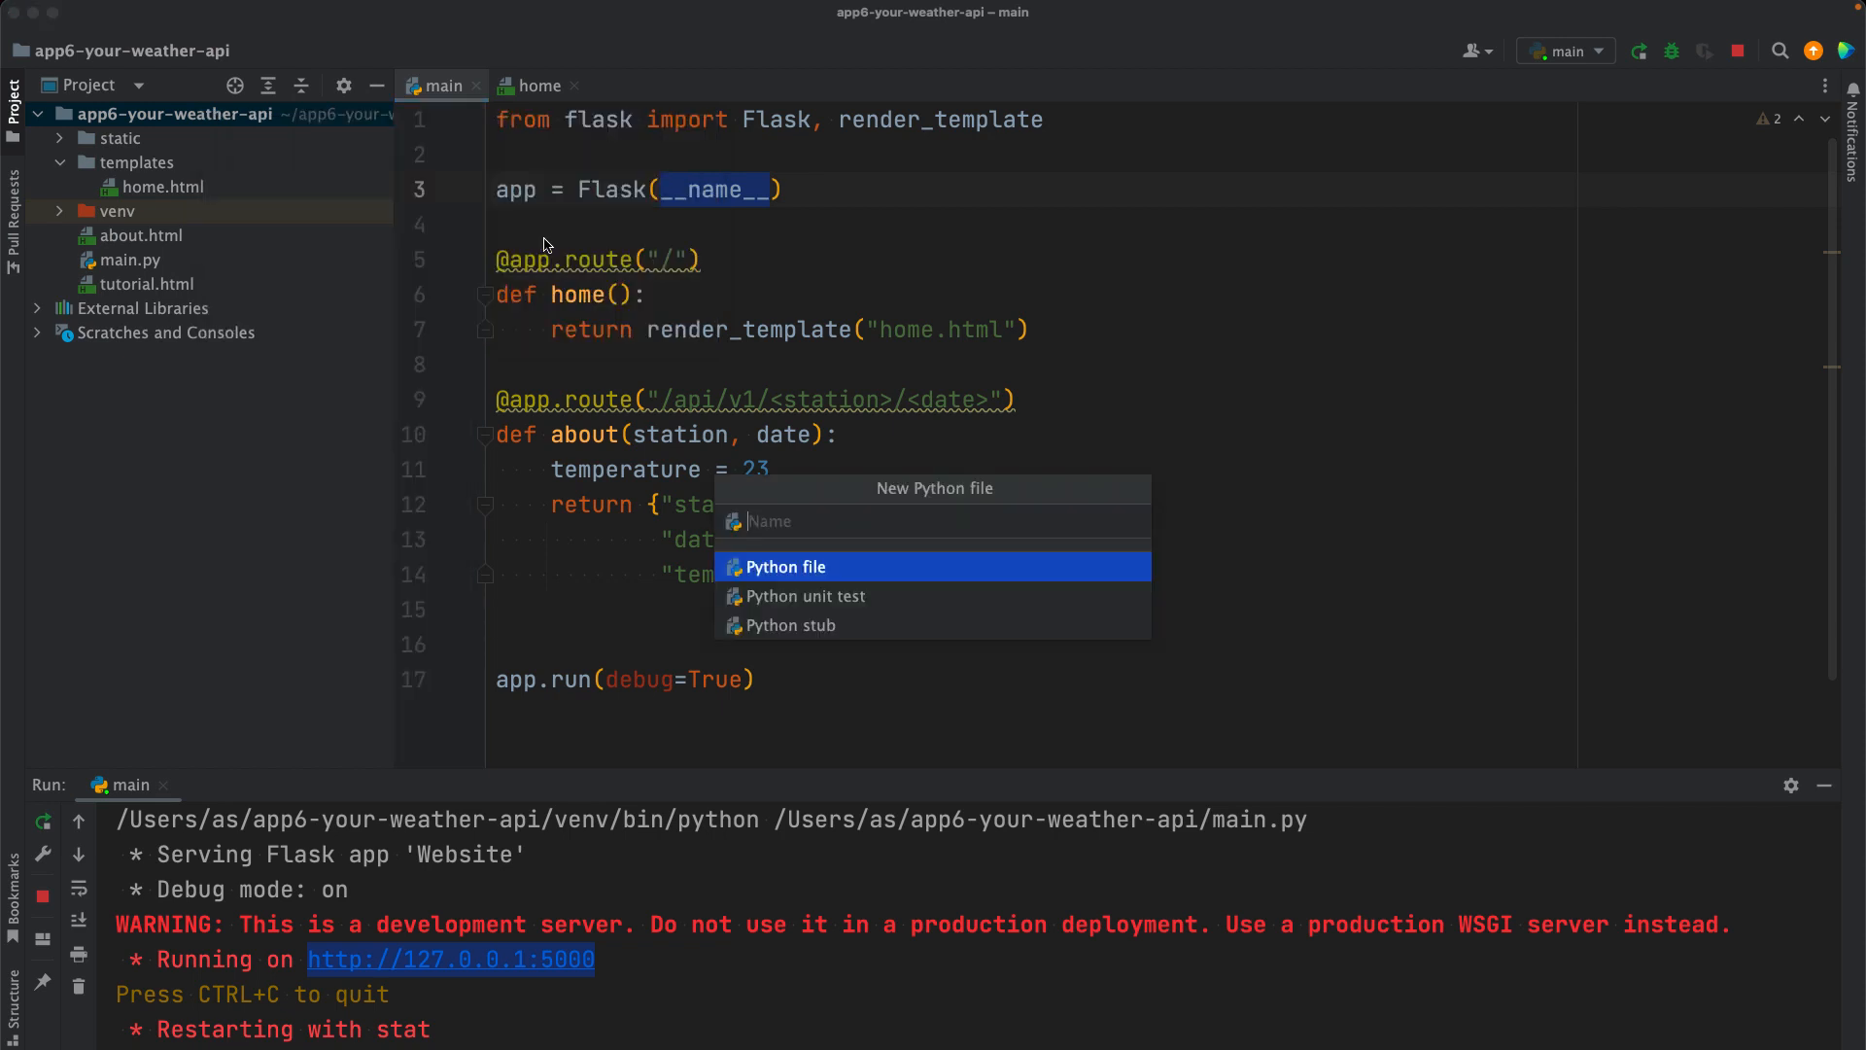
text(a)
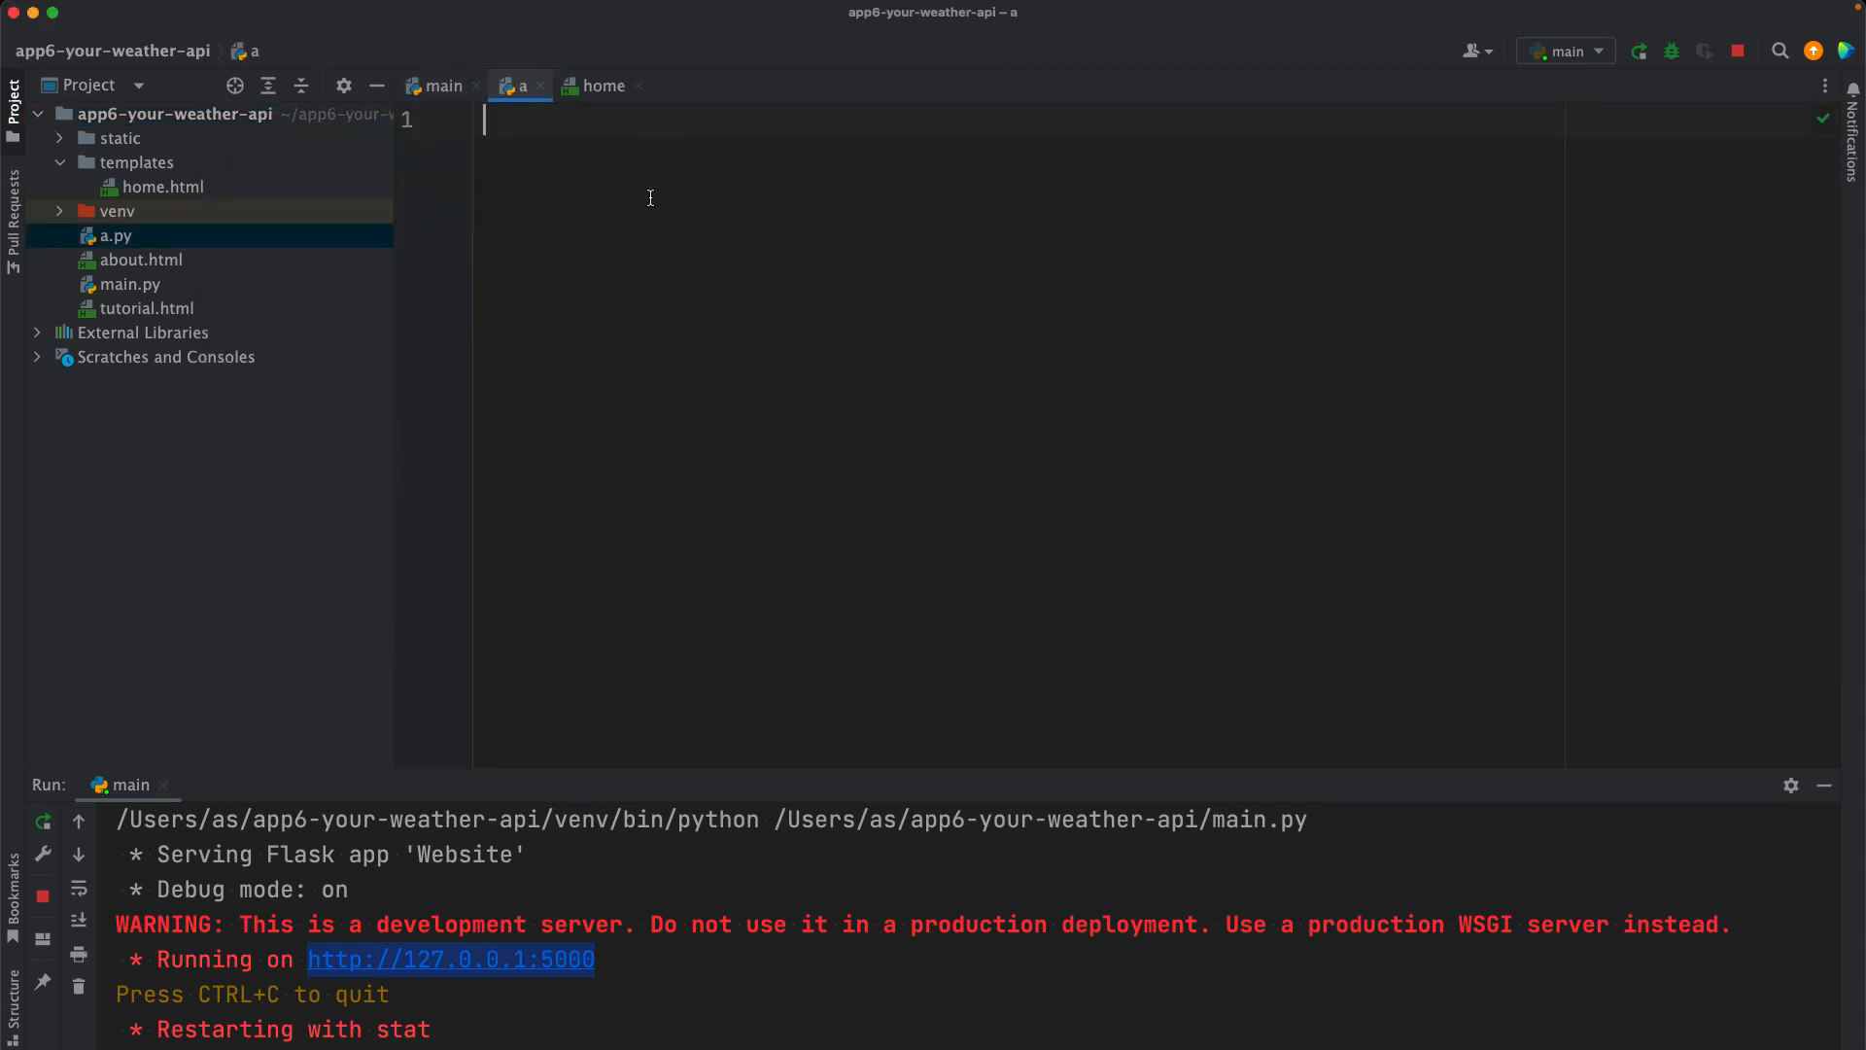
text(print)
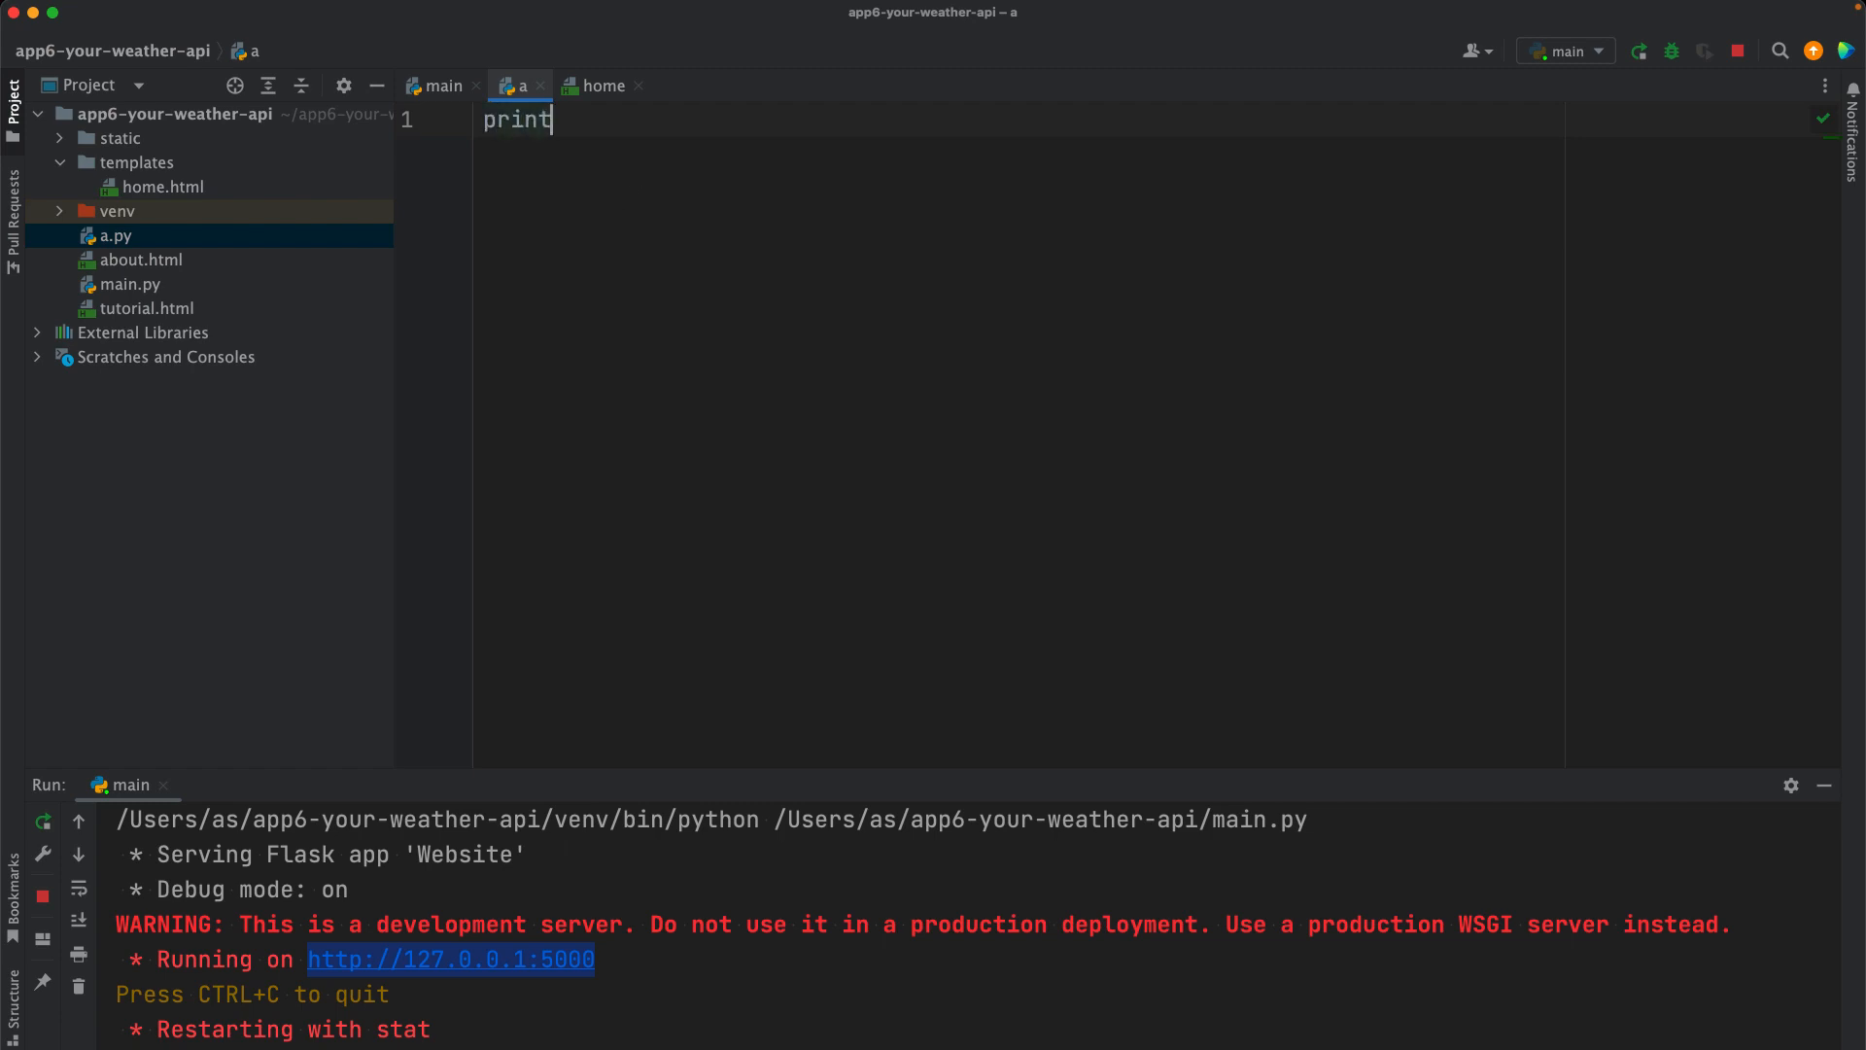
text((__name__)
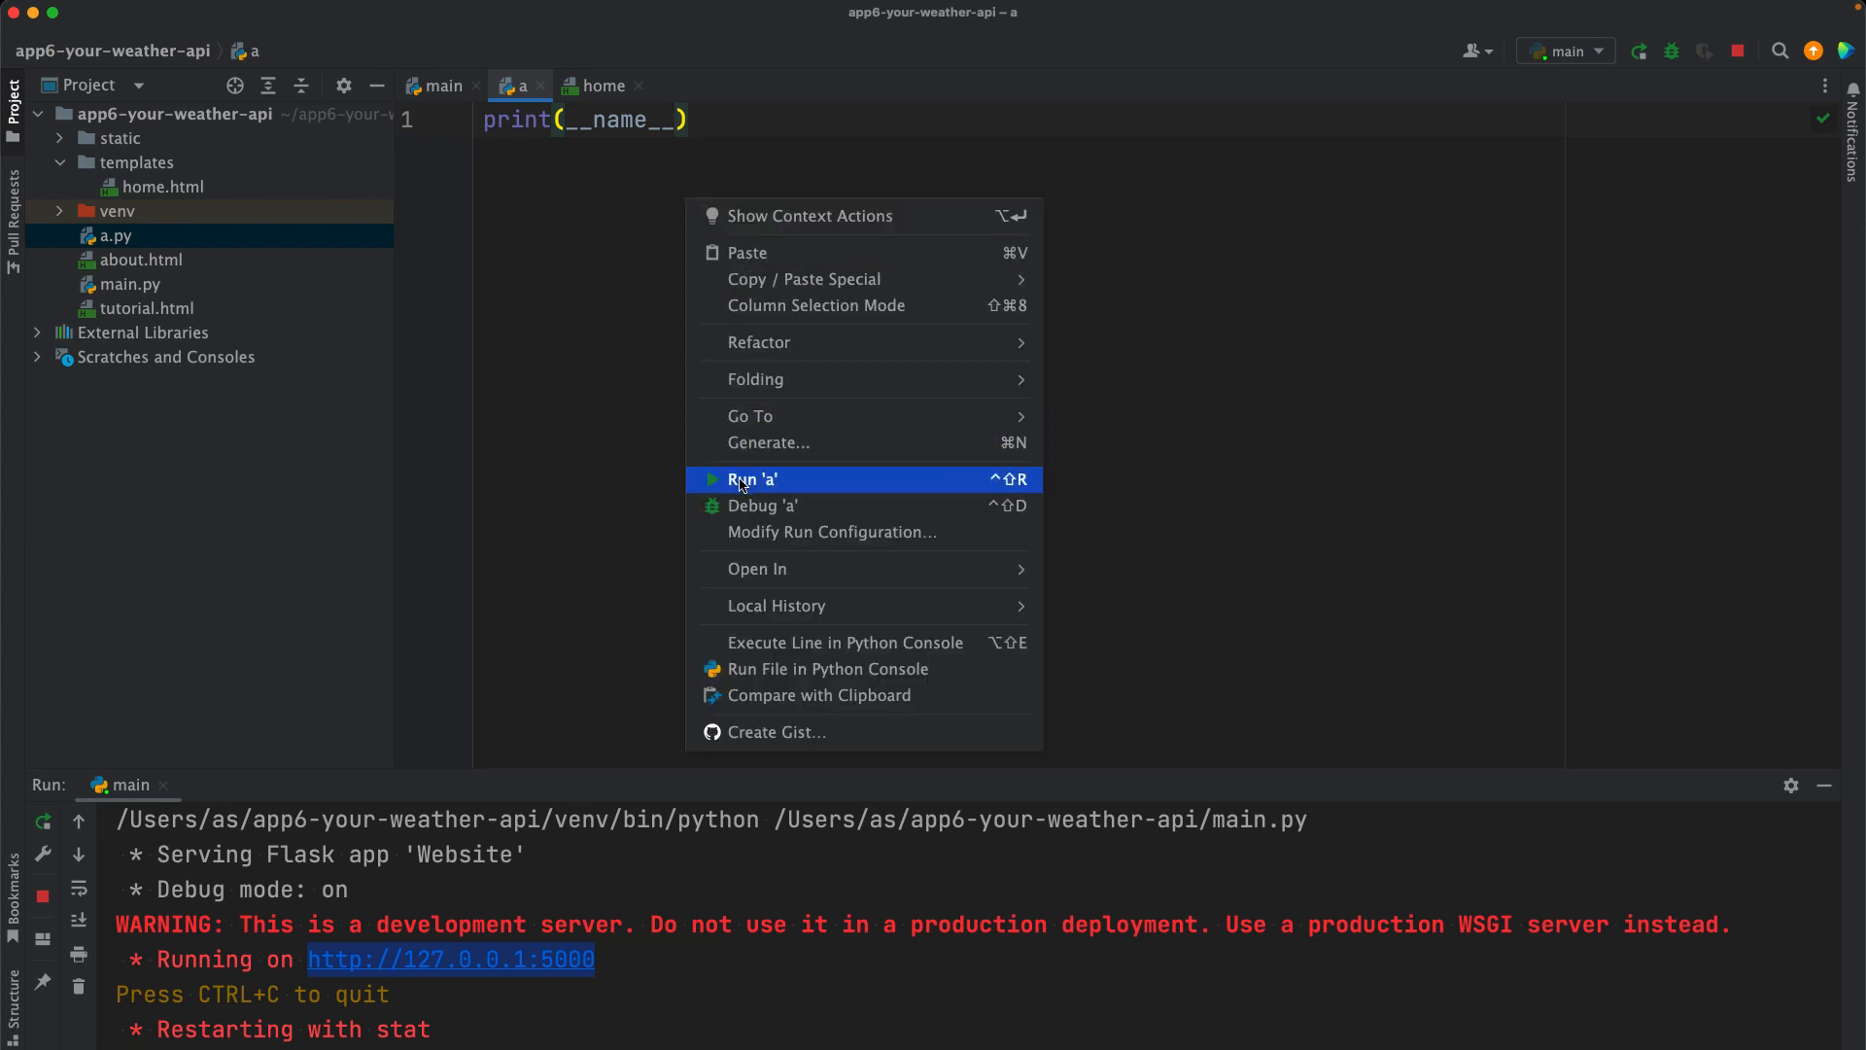
click(752, 478)
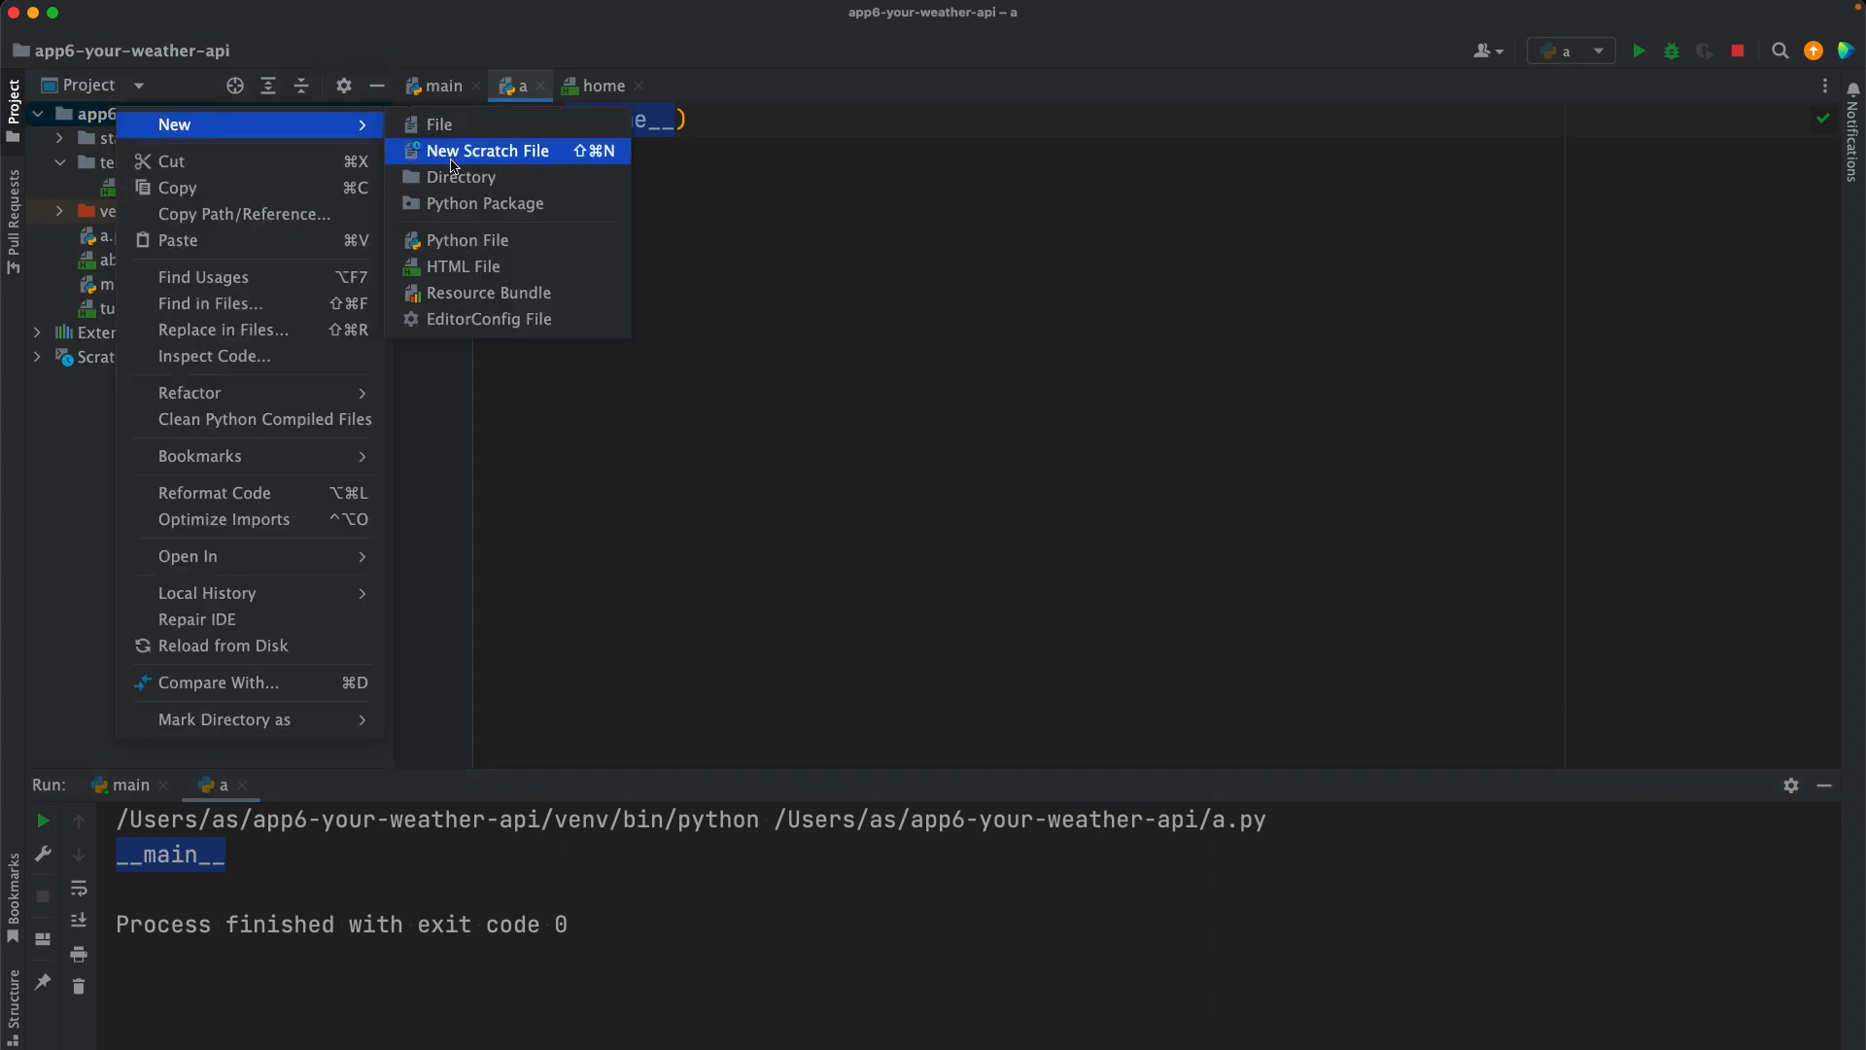
Step: Create b.py containing import a and run it, seeing a printed as the module name
click(464, 239)
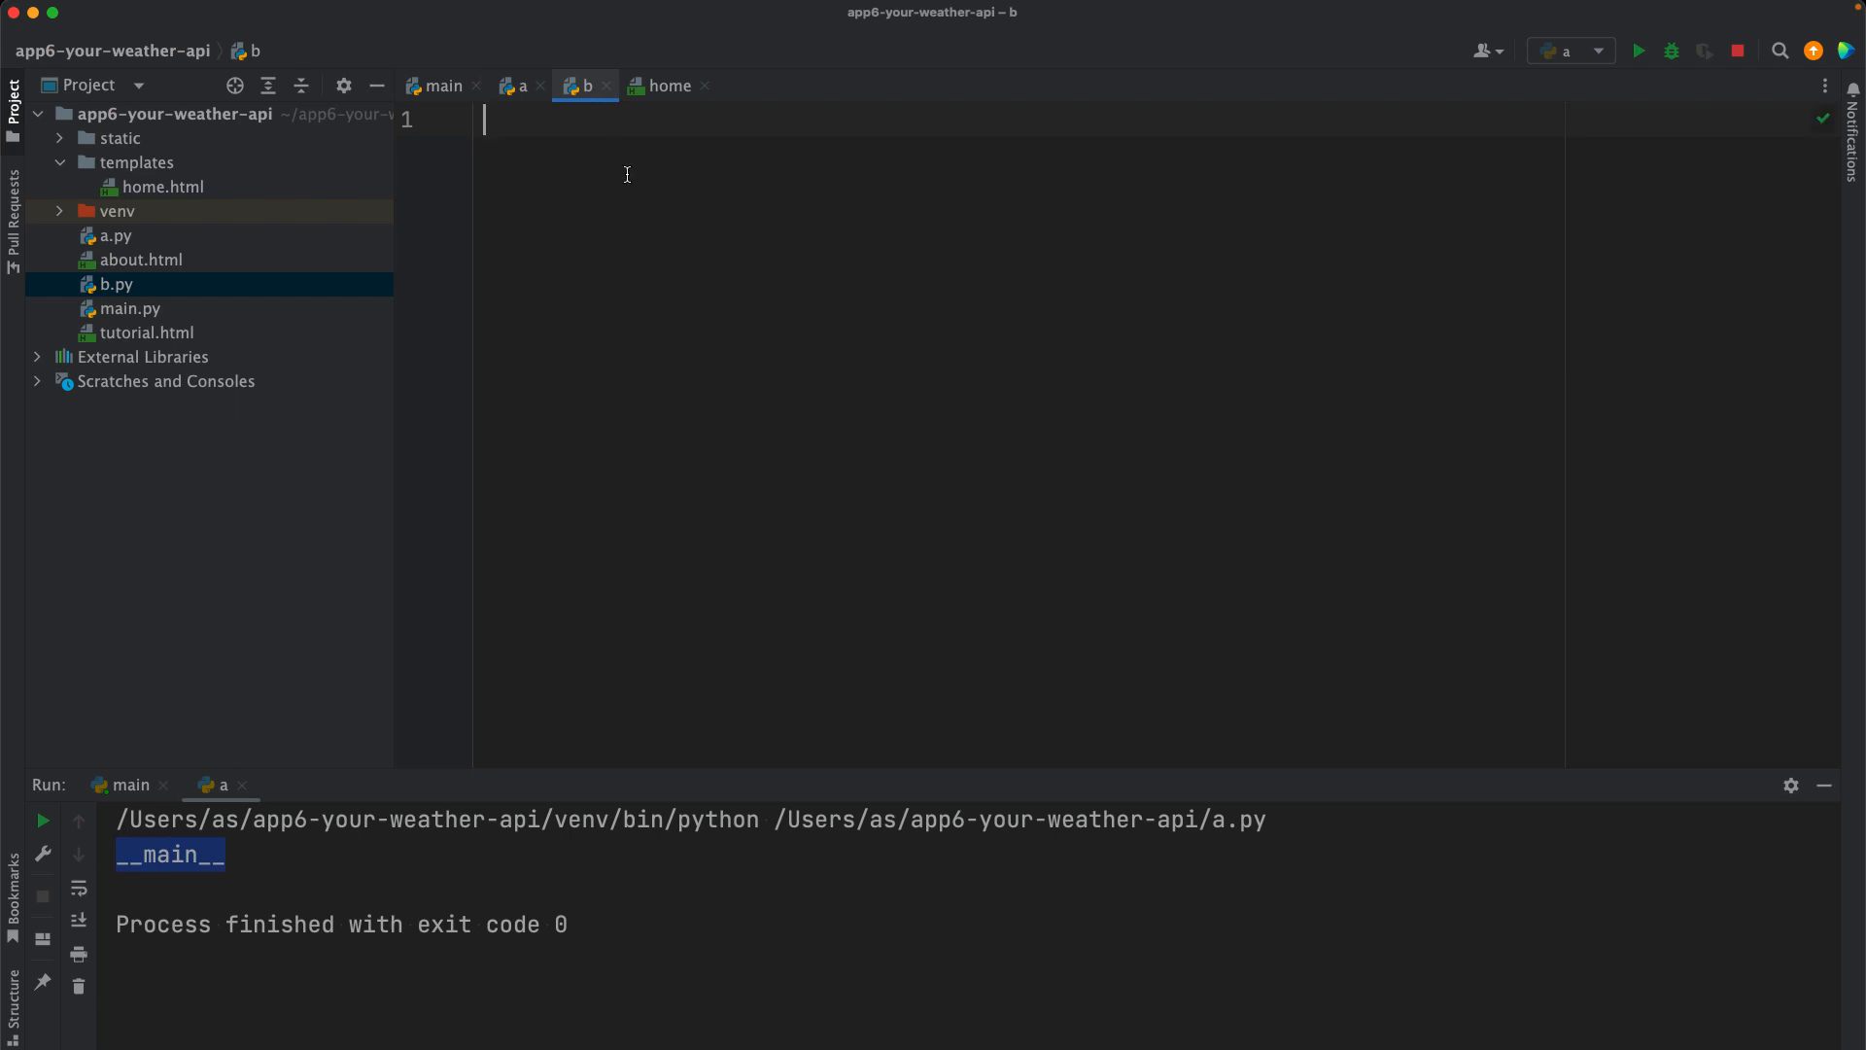
text(import a)
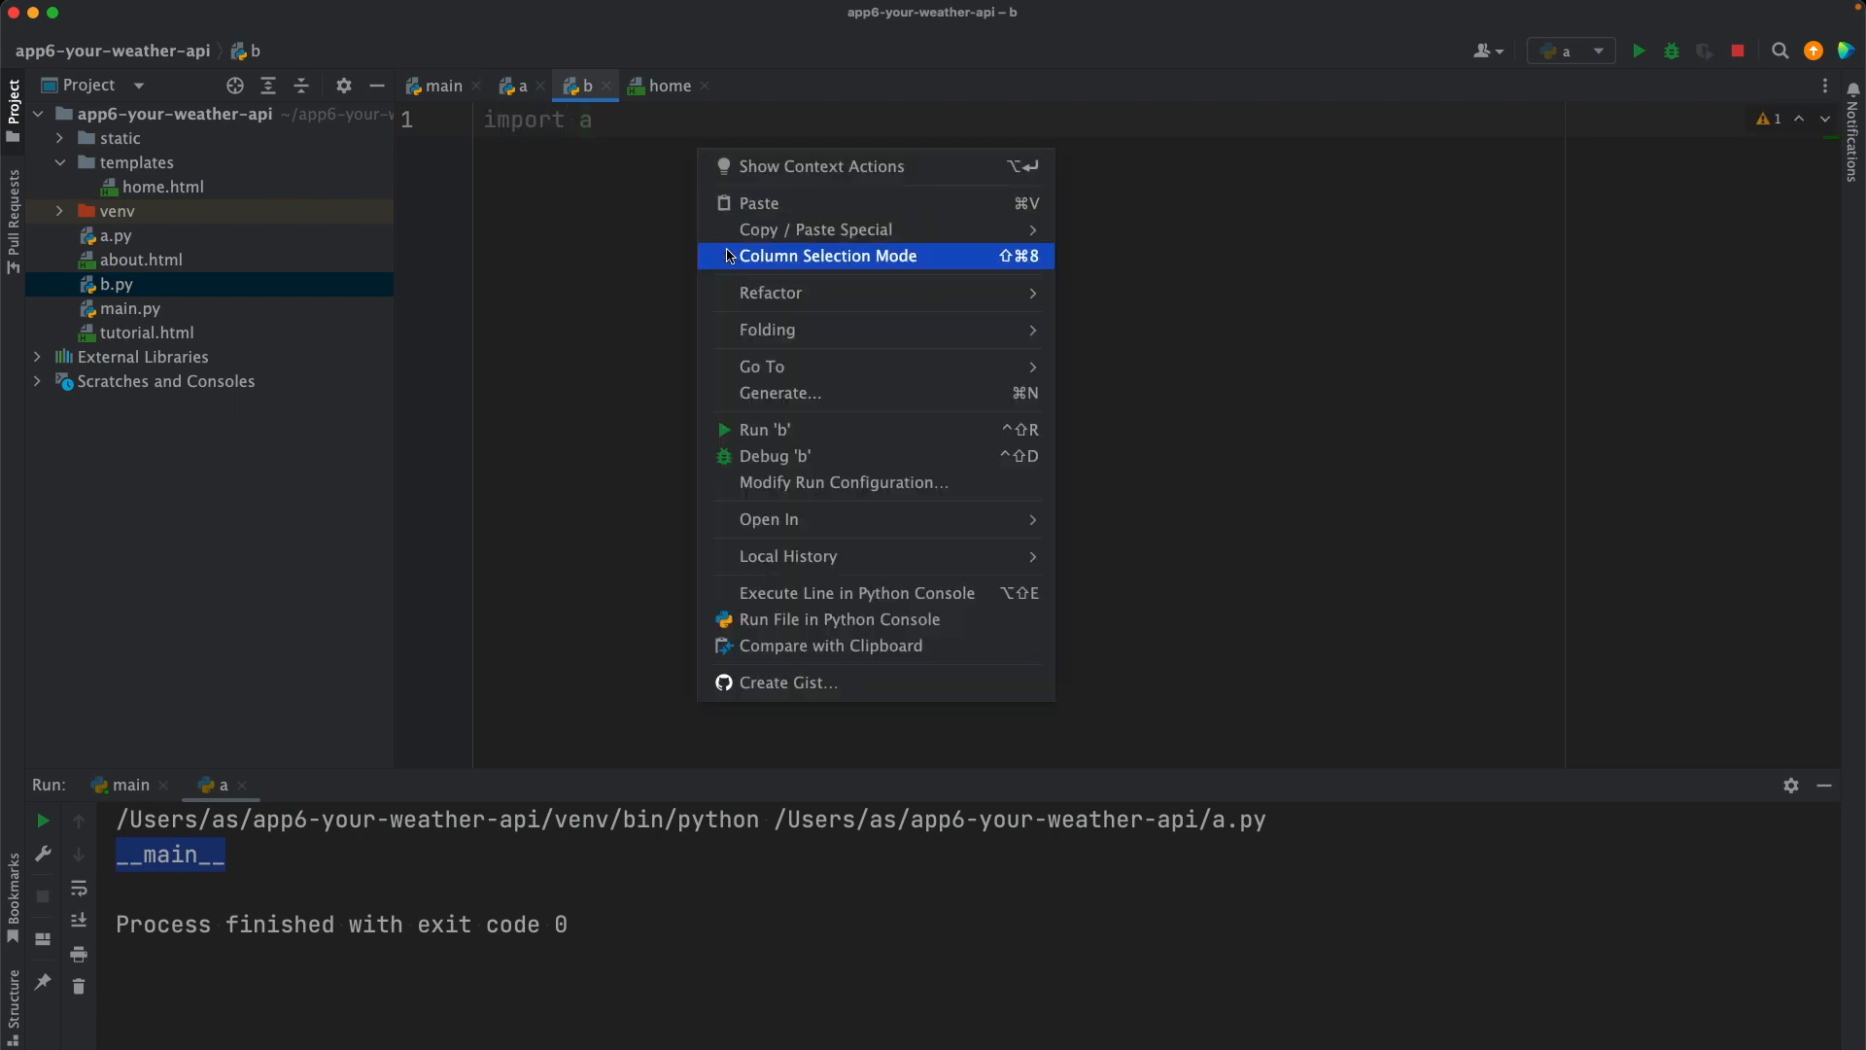
click(766, 430)
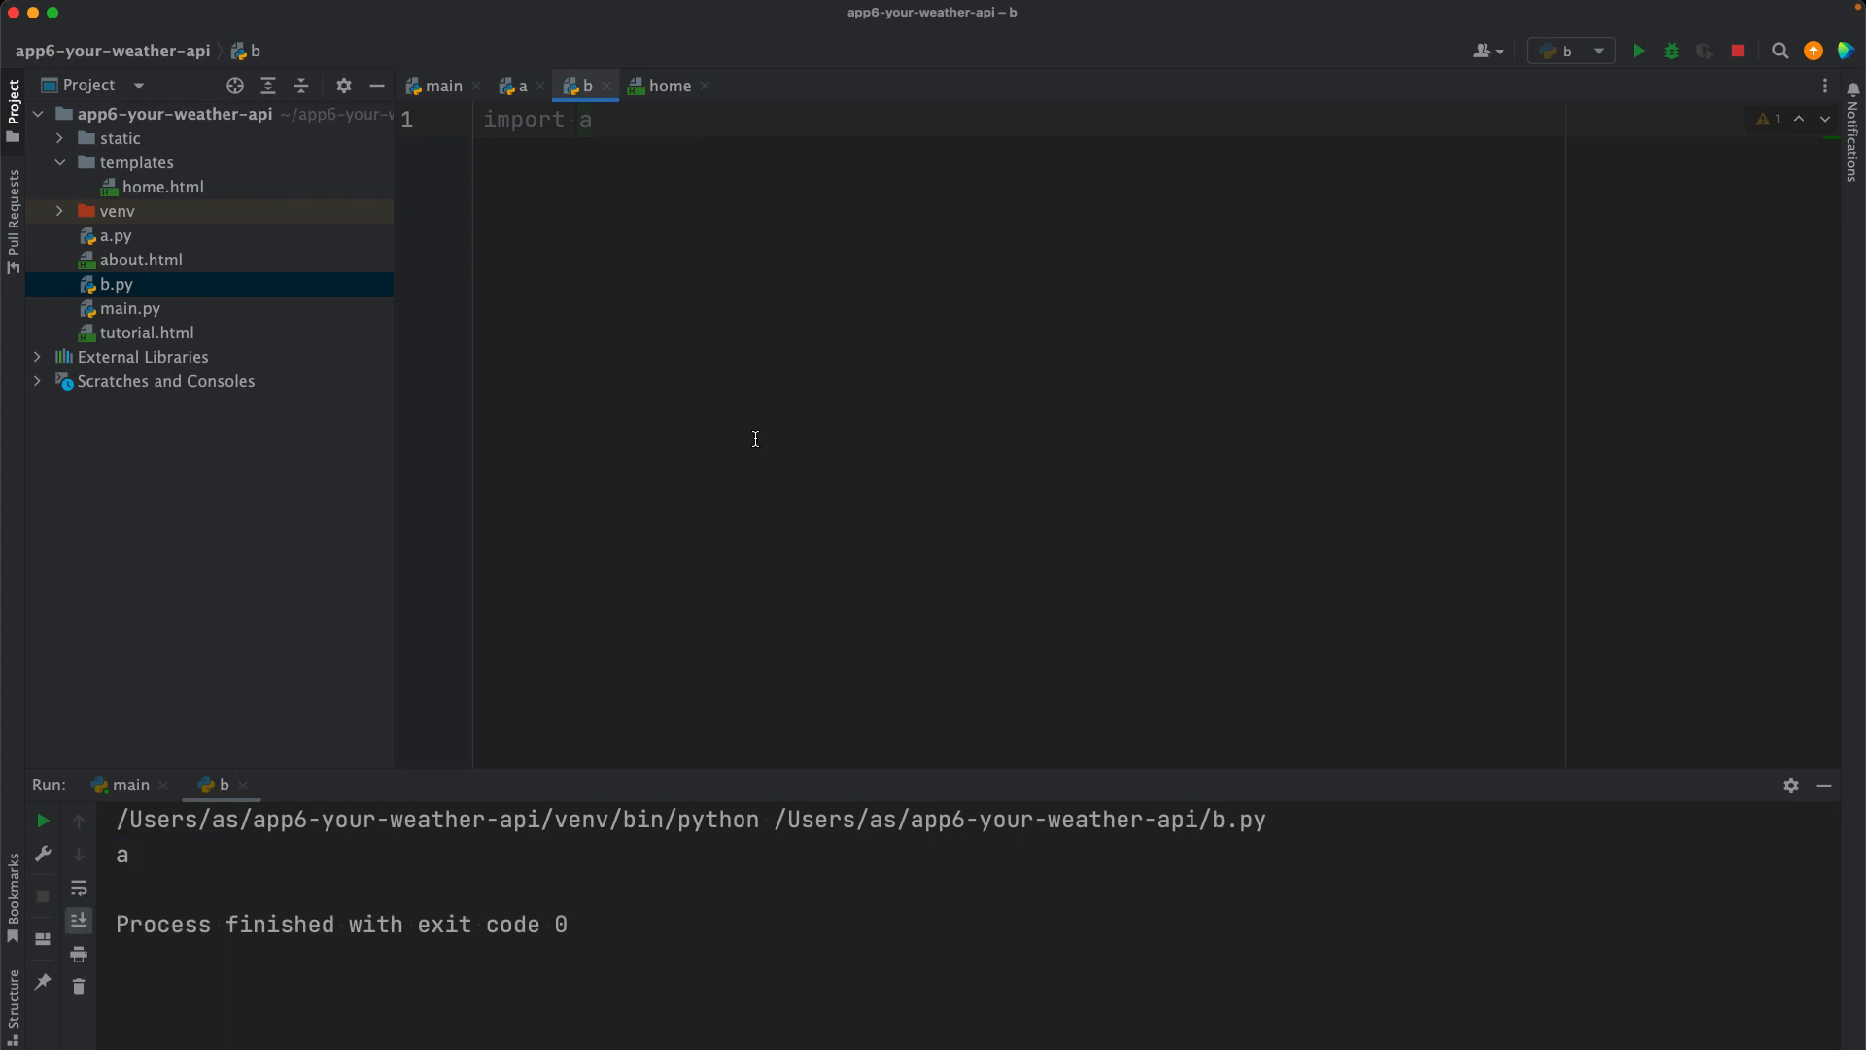
double_click(121, 855)
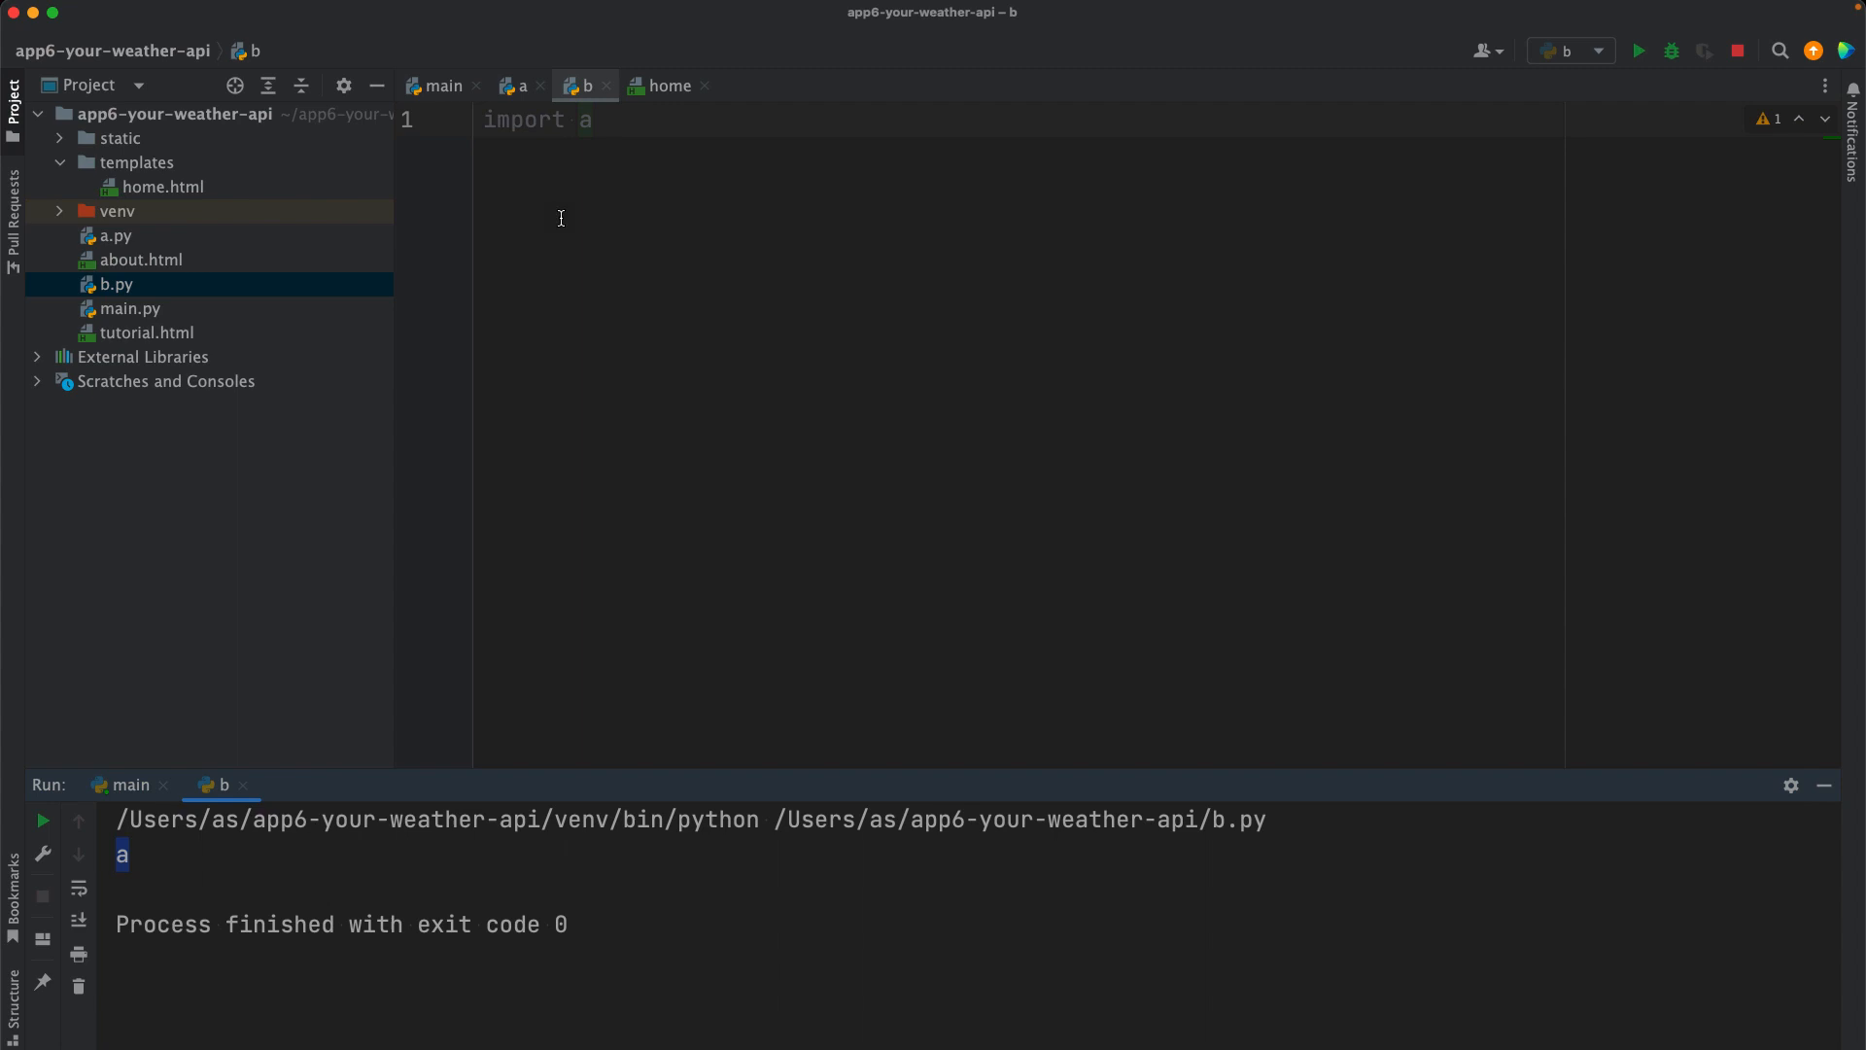
mouse_move(591, 101)
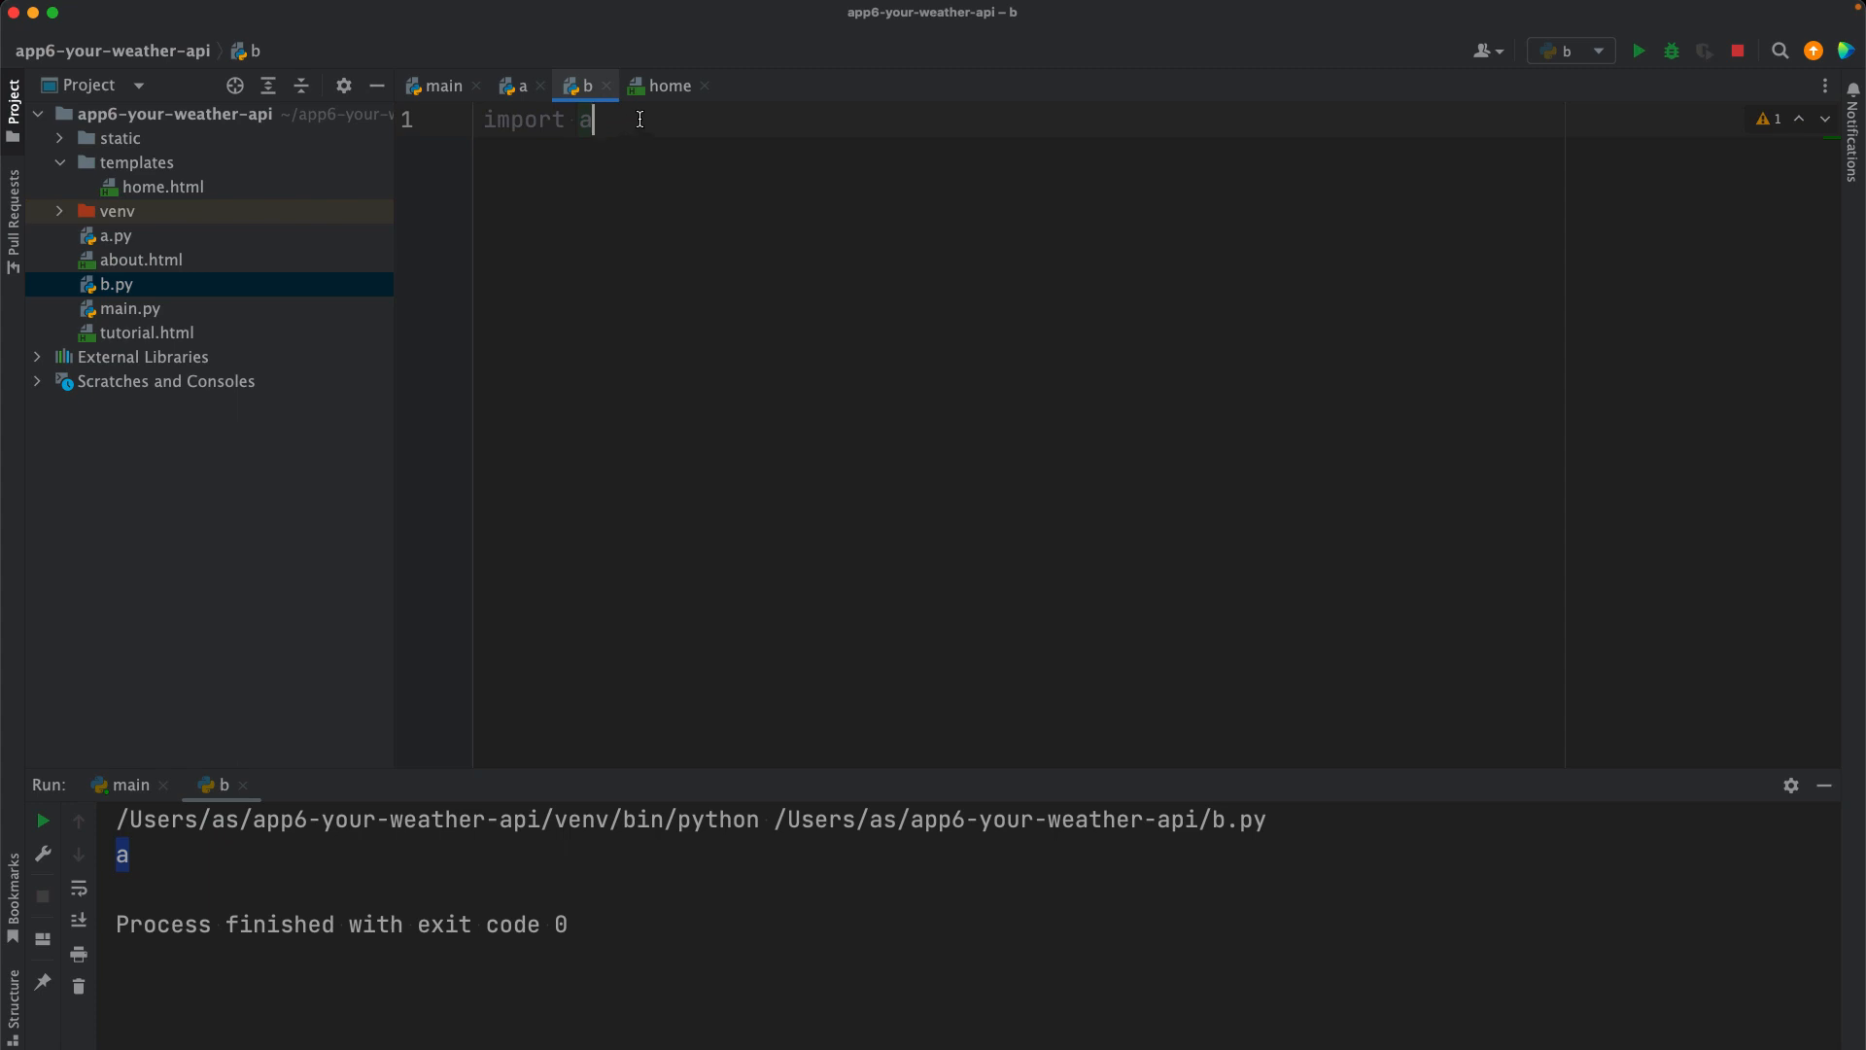
mouse_move(519, 85)
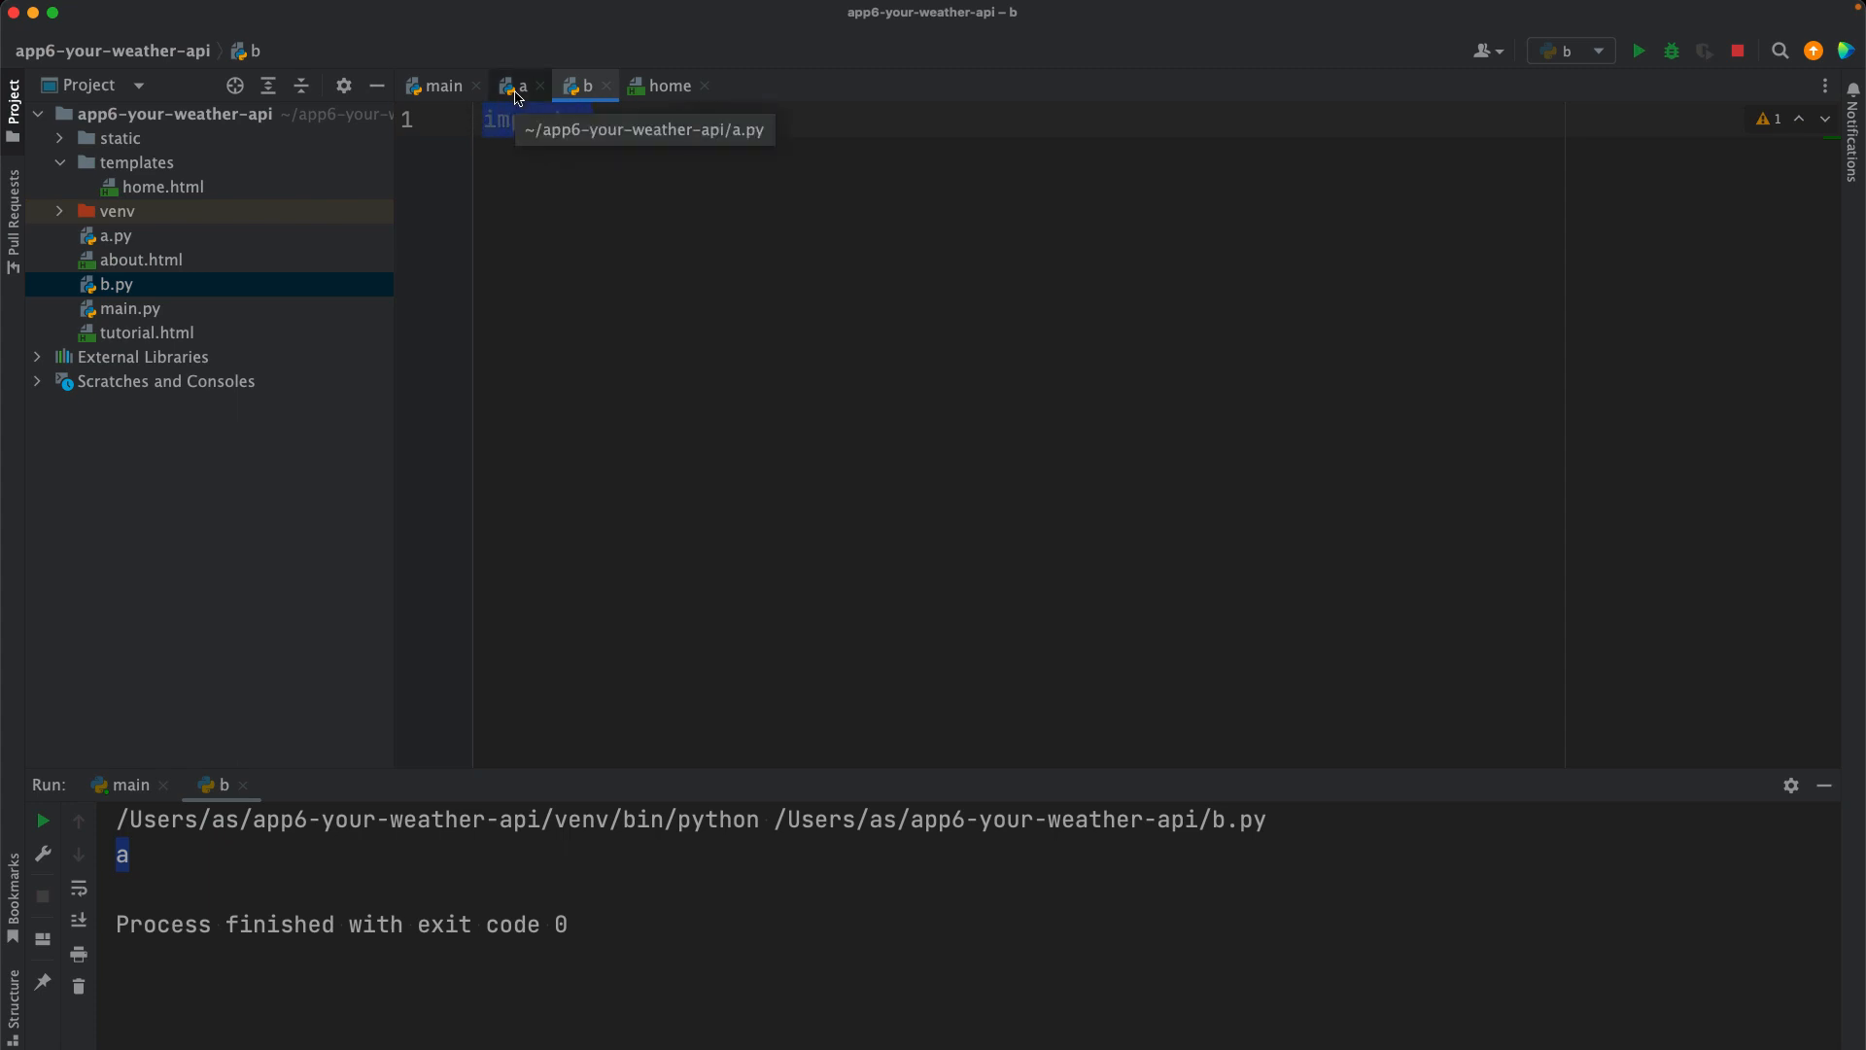
Step: Rerun a.py as the main script so it prints __main__, then return to main.py
click(517, 86)
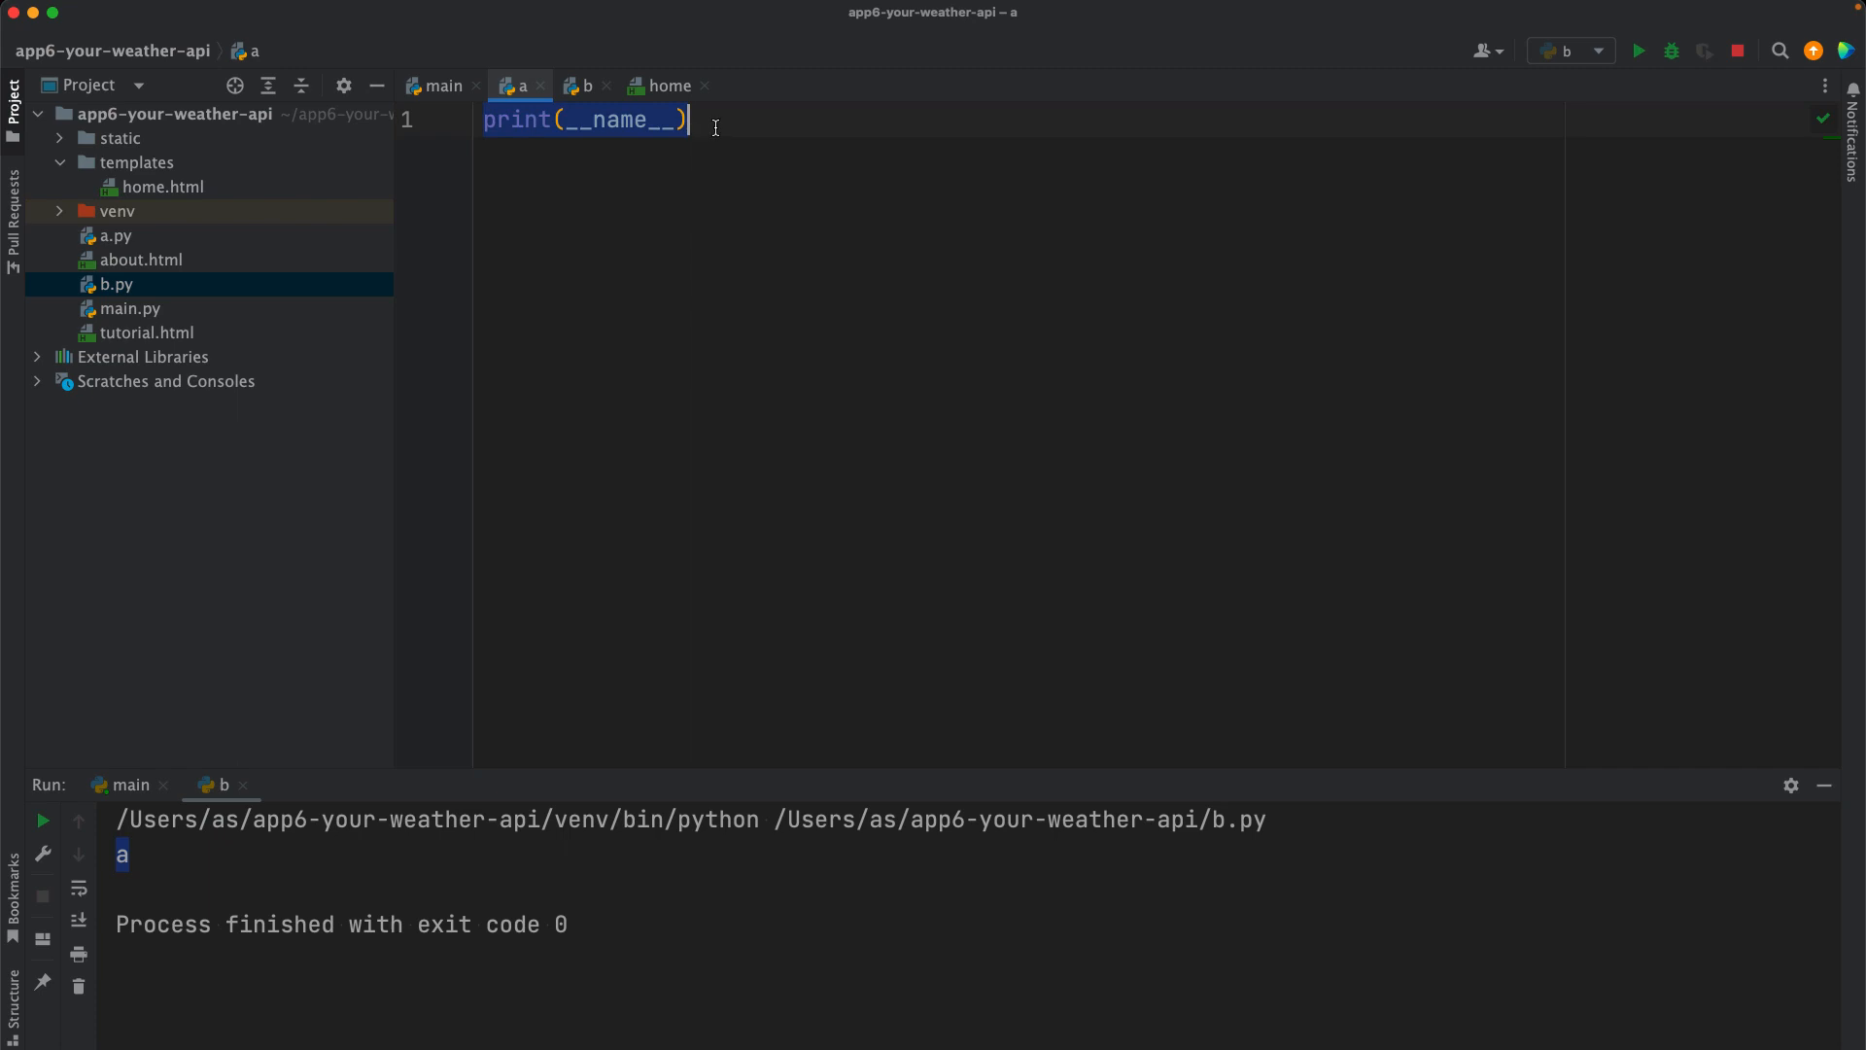
double_click(618, 119)
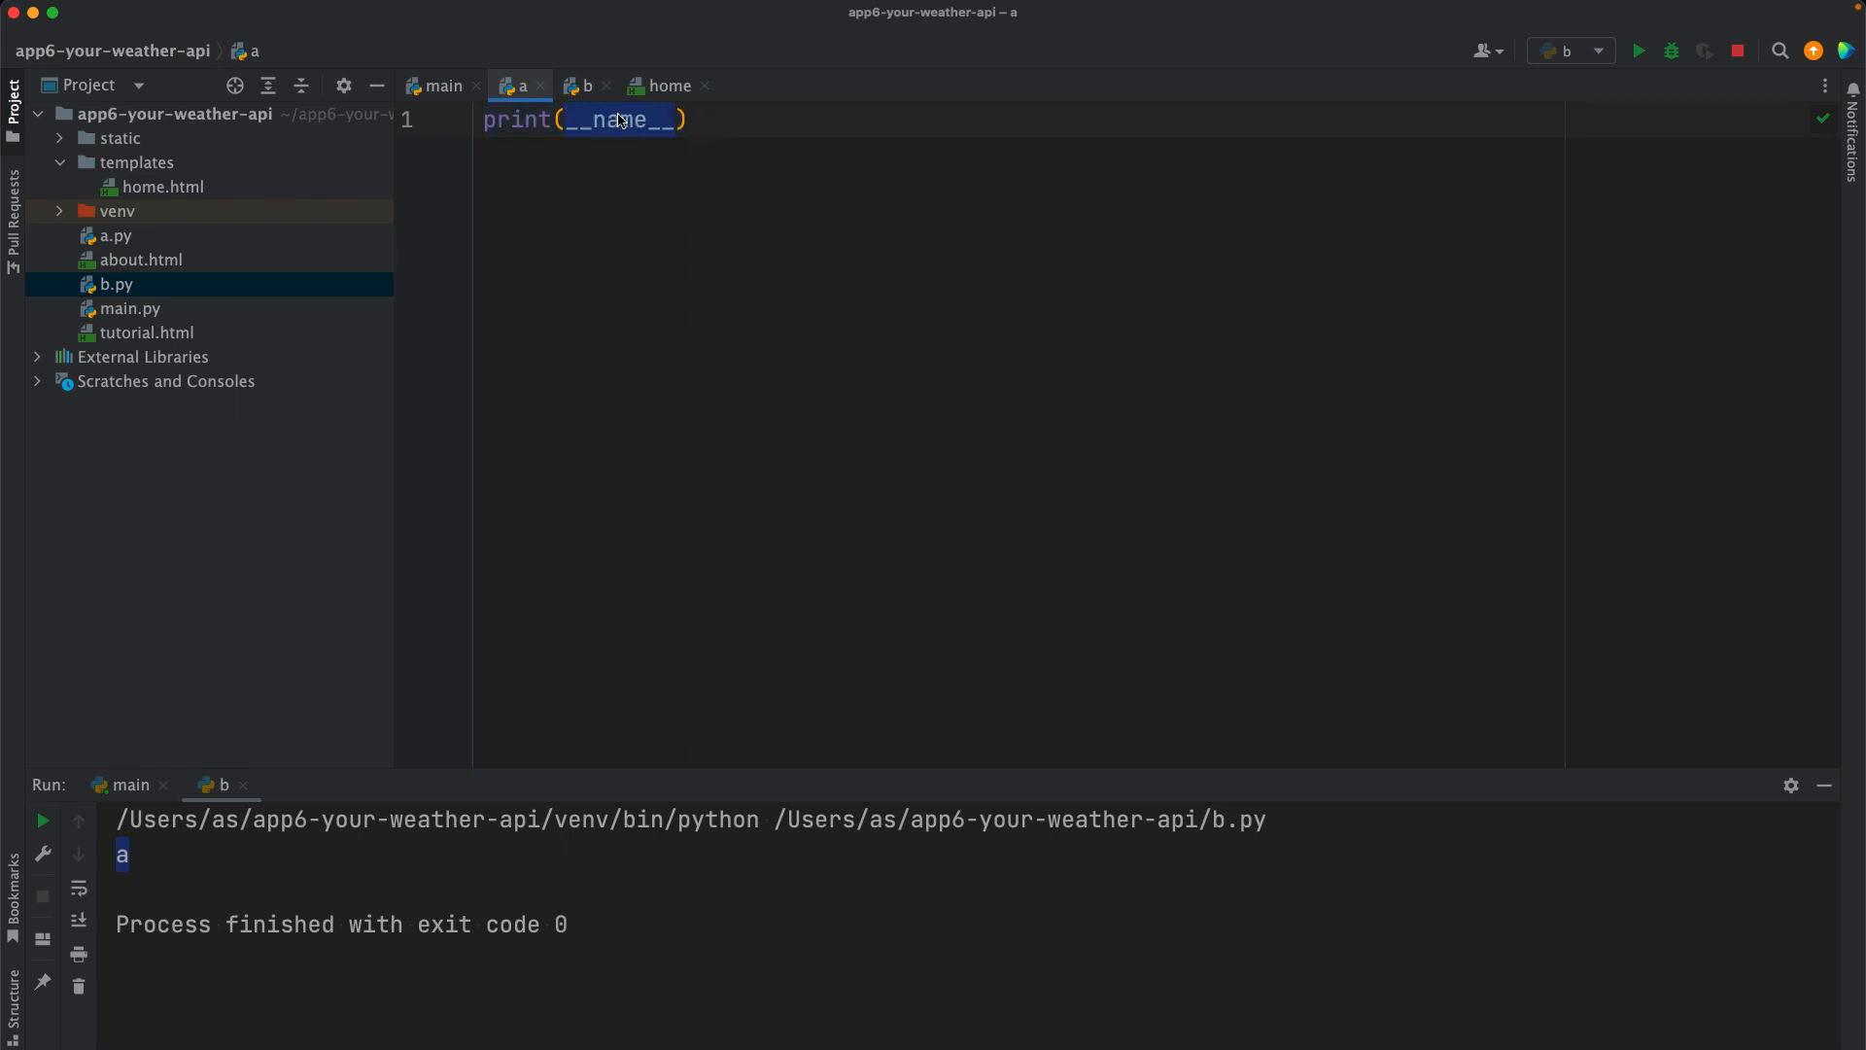
mouse_move(616, 130)
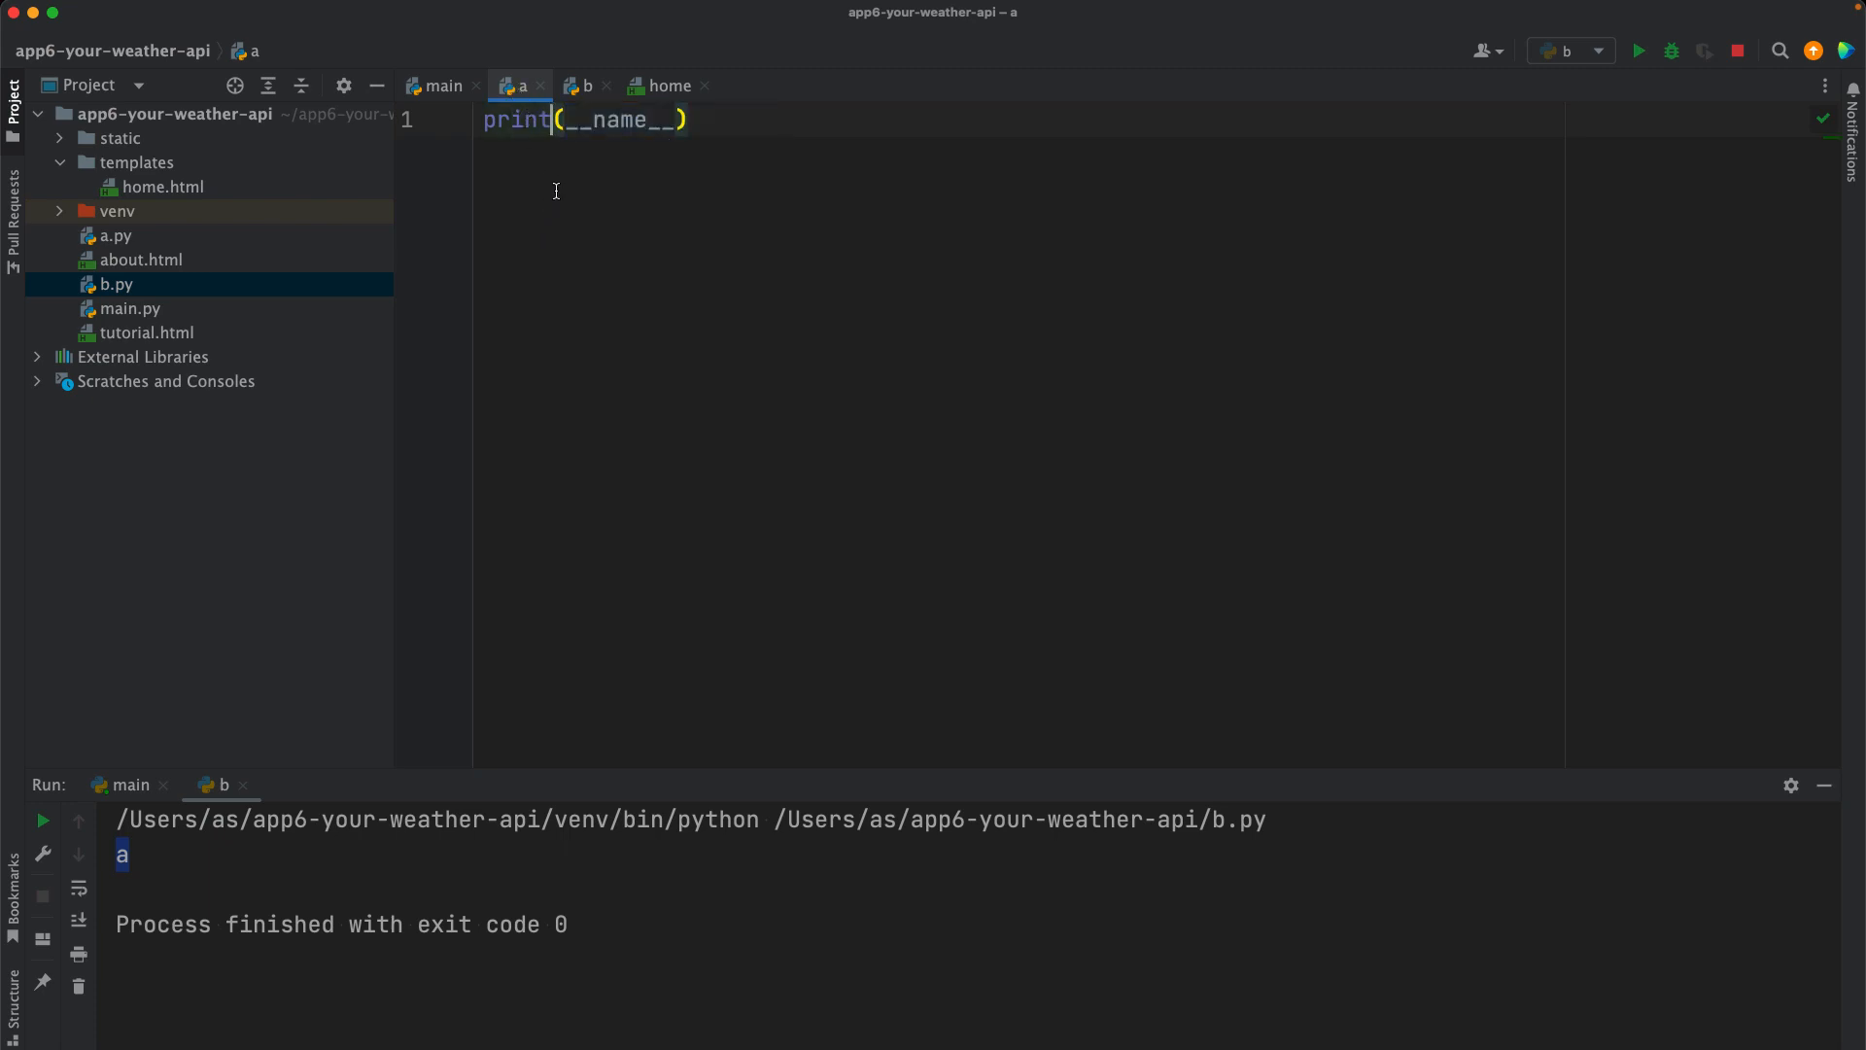
right_click(554, 190)
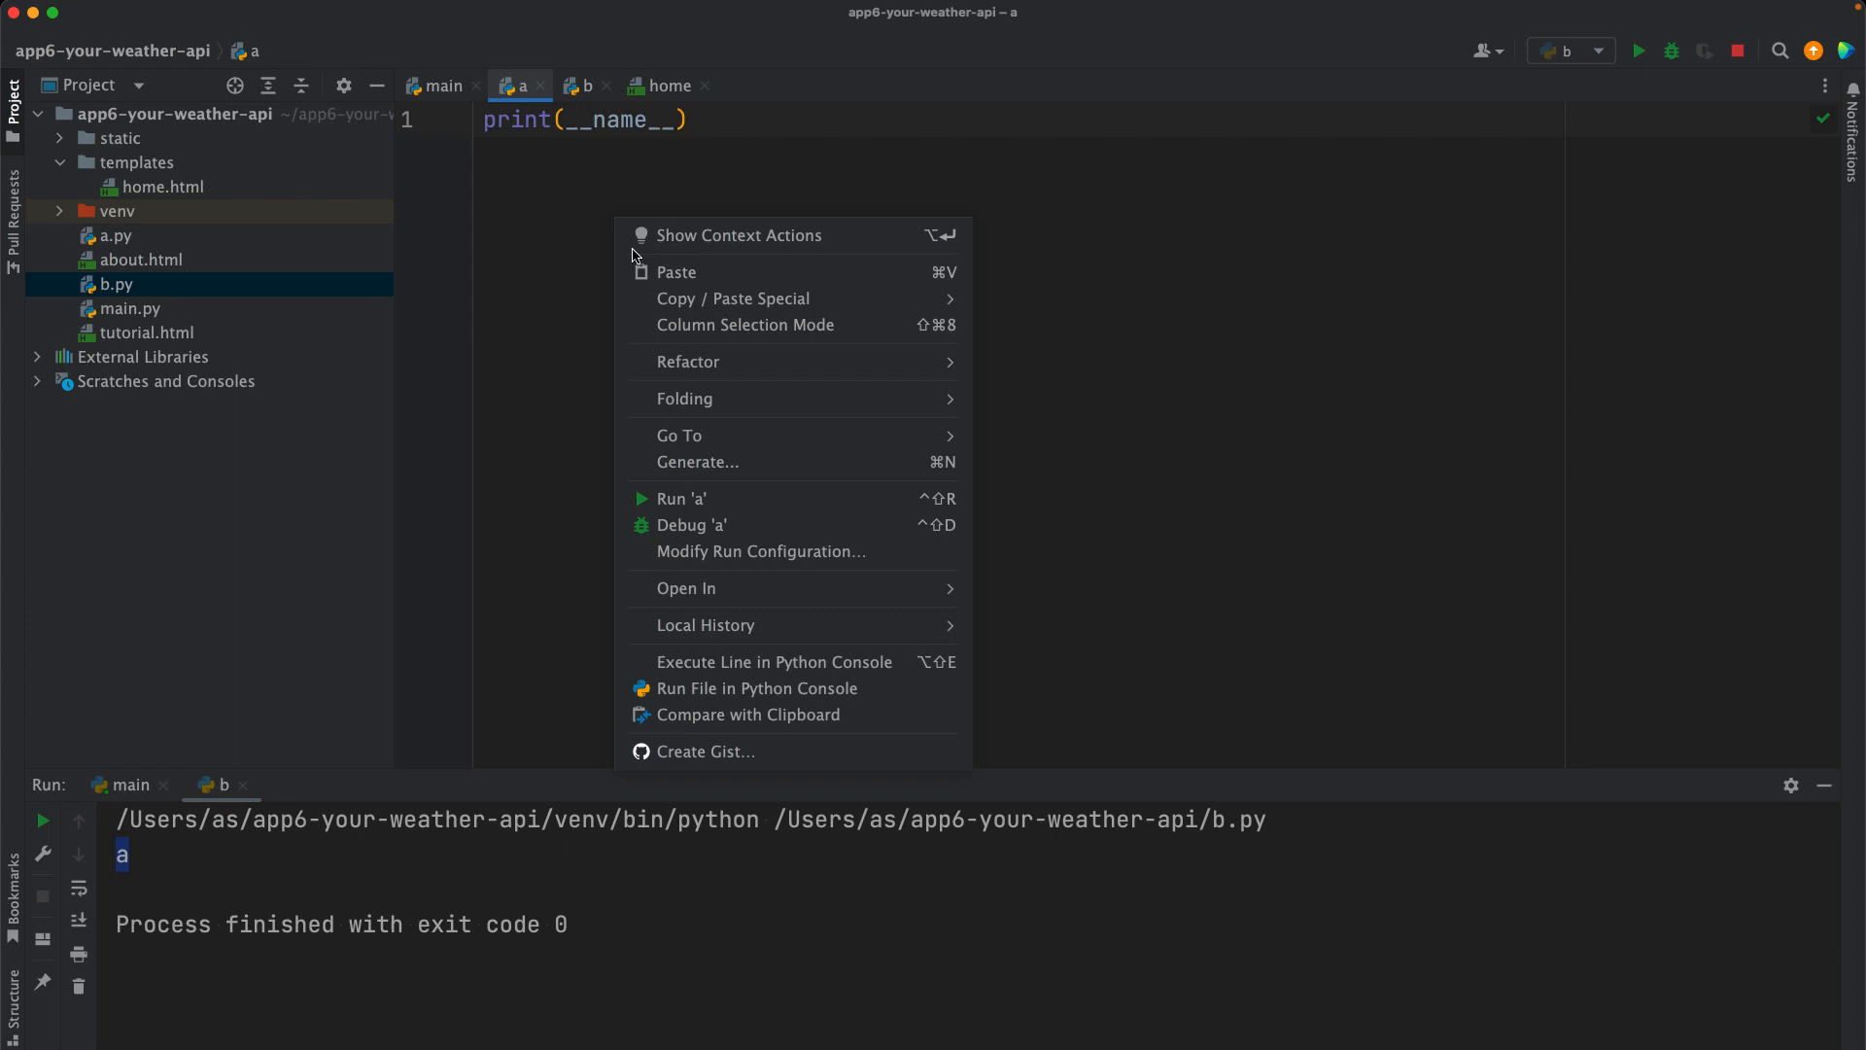
mouse_move(702, 498)
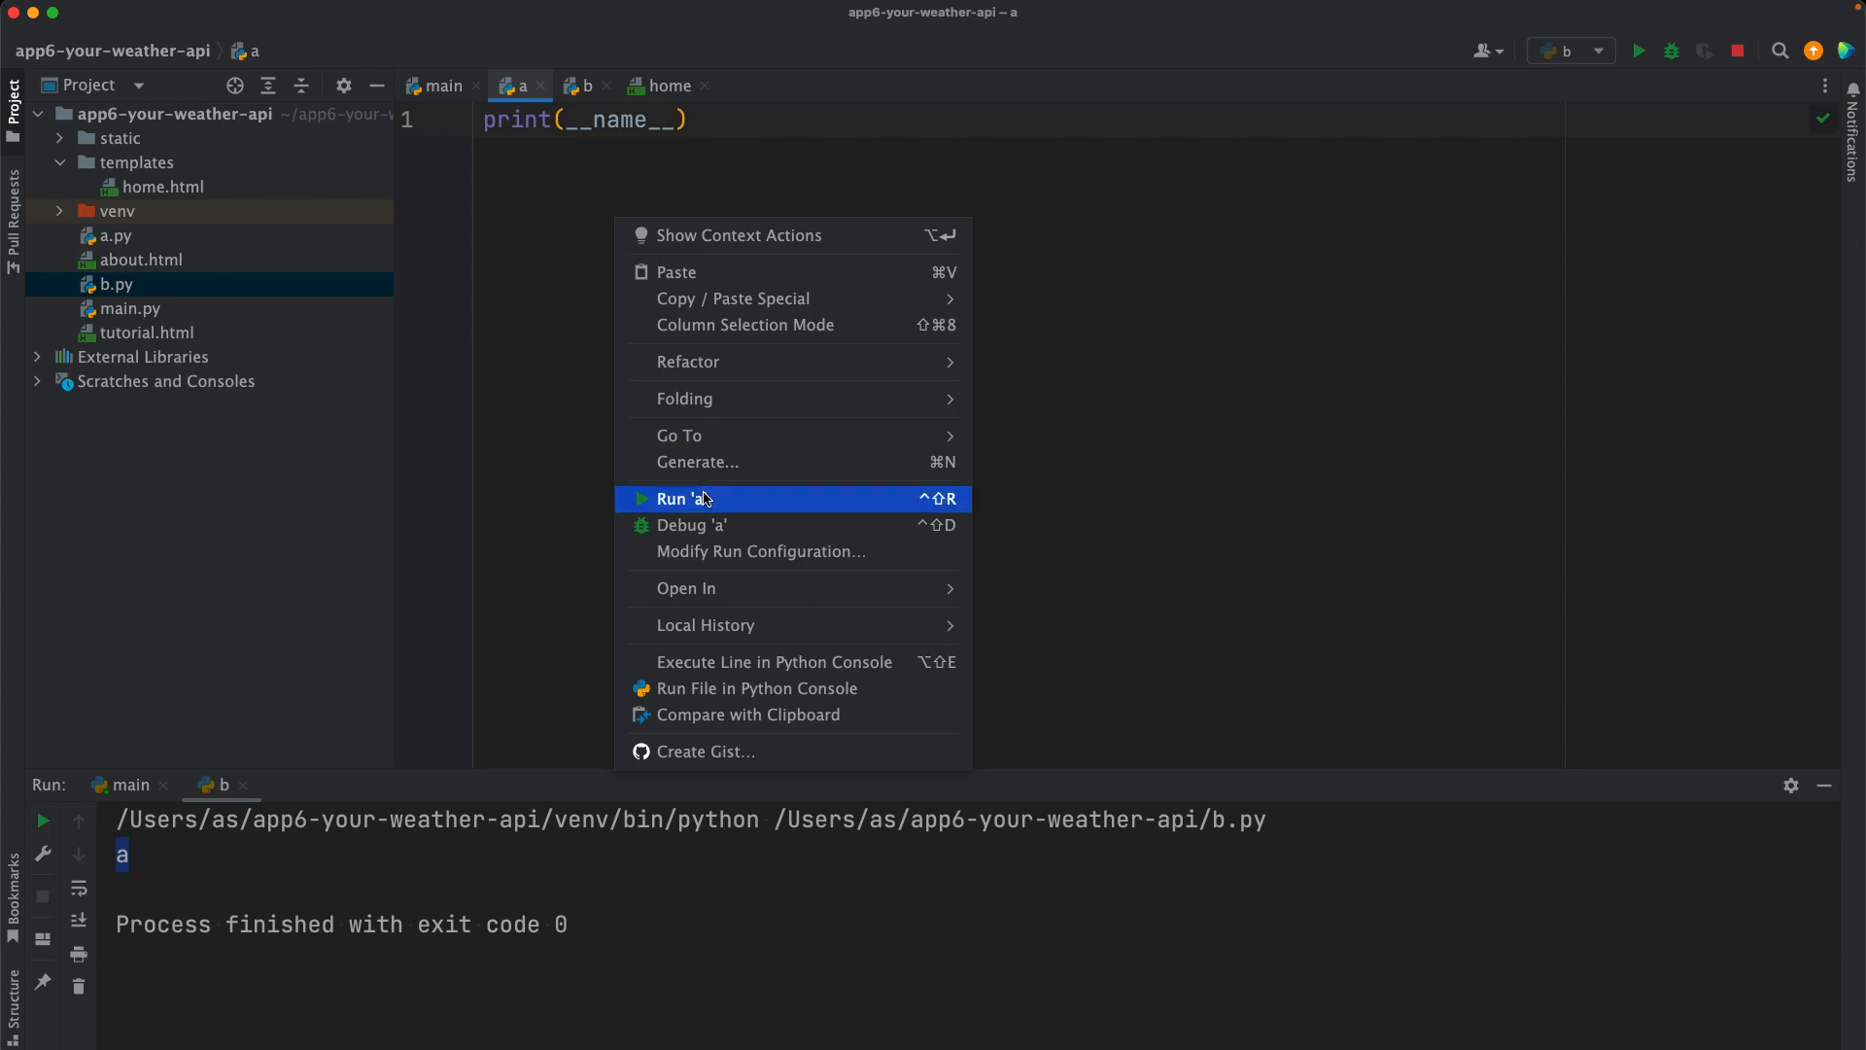
click(680, 498)
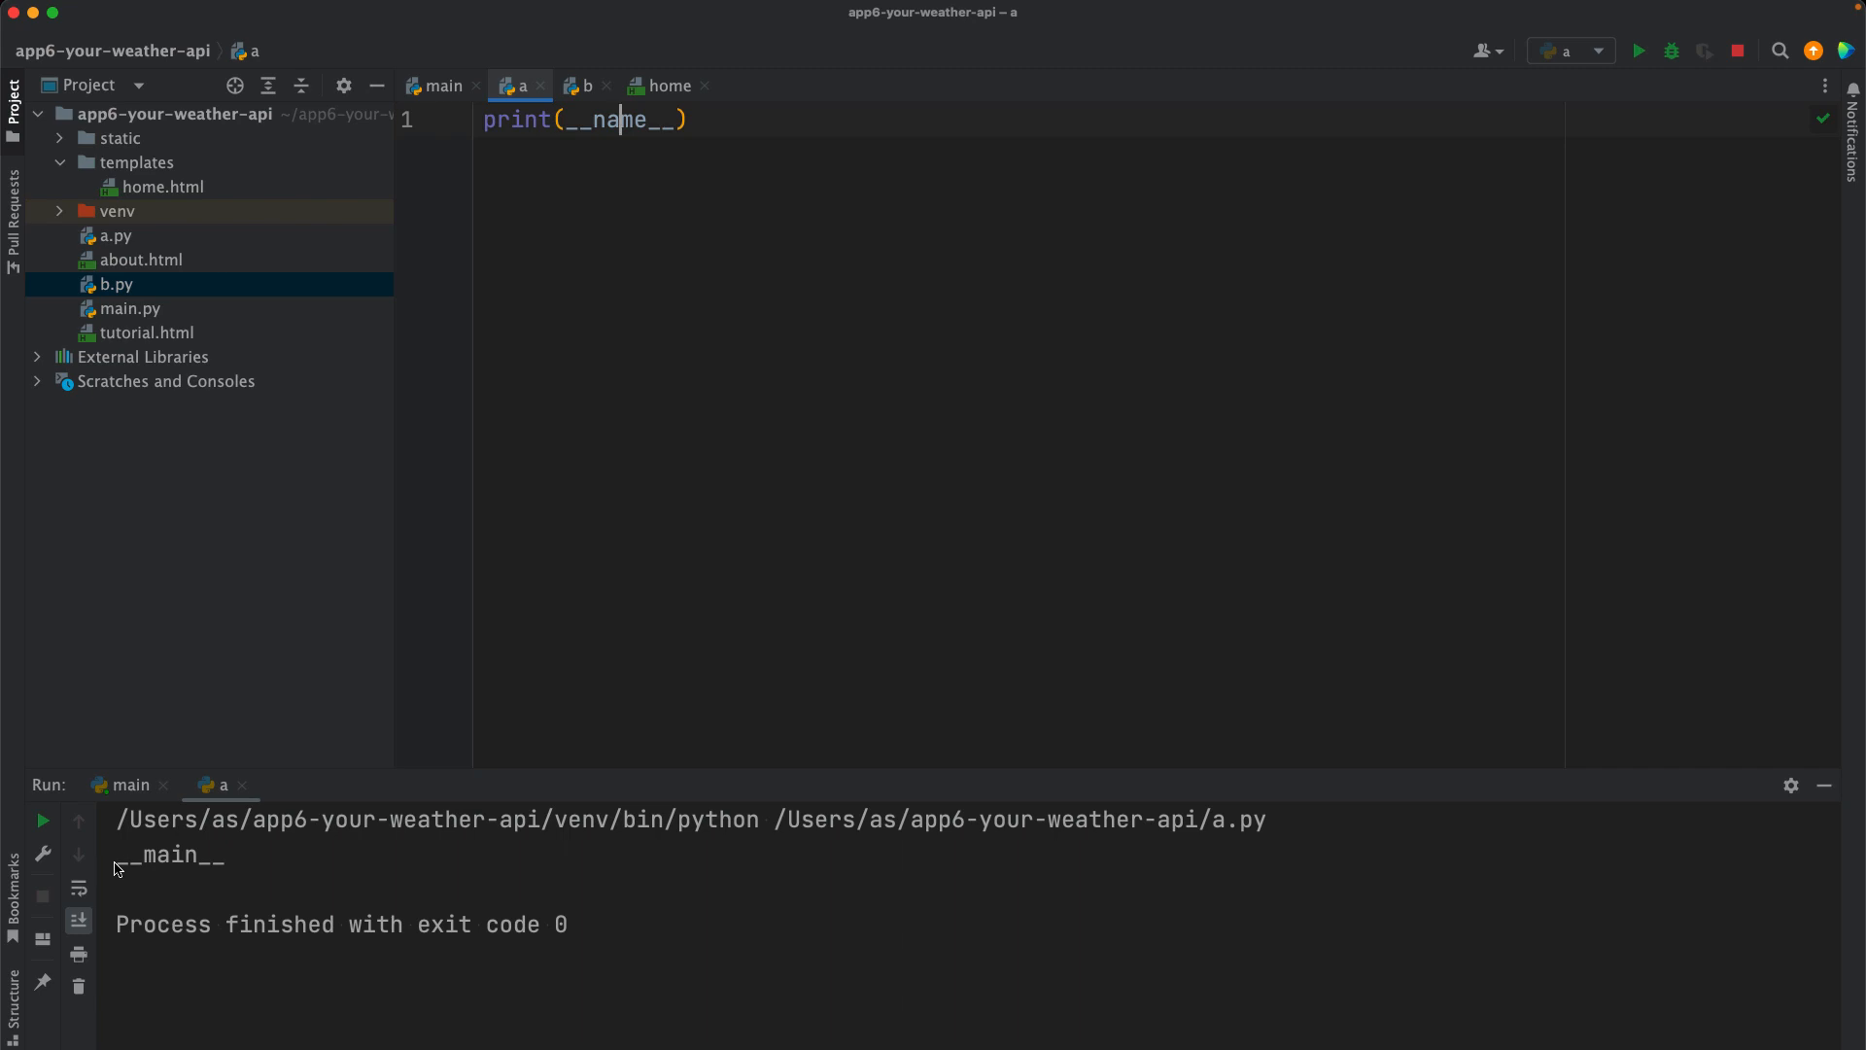
double_click(171, 856)
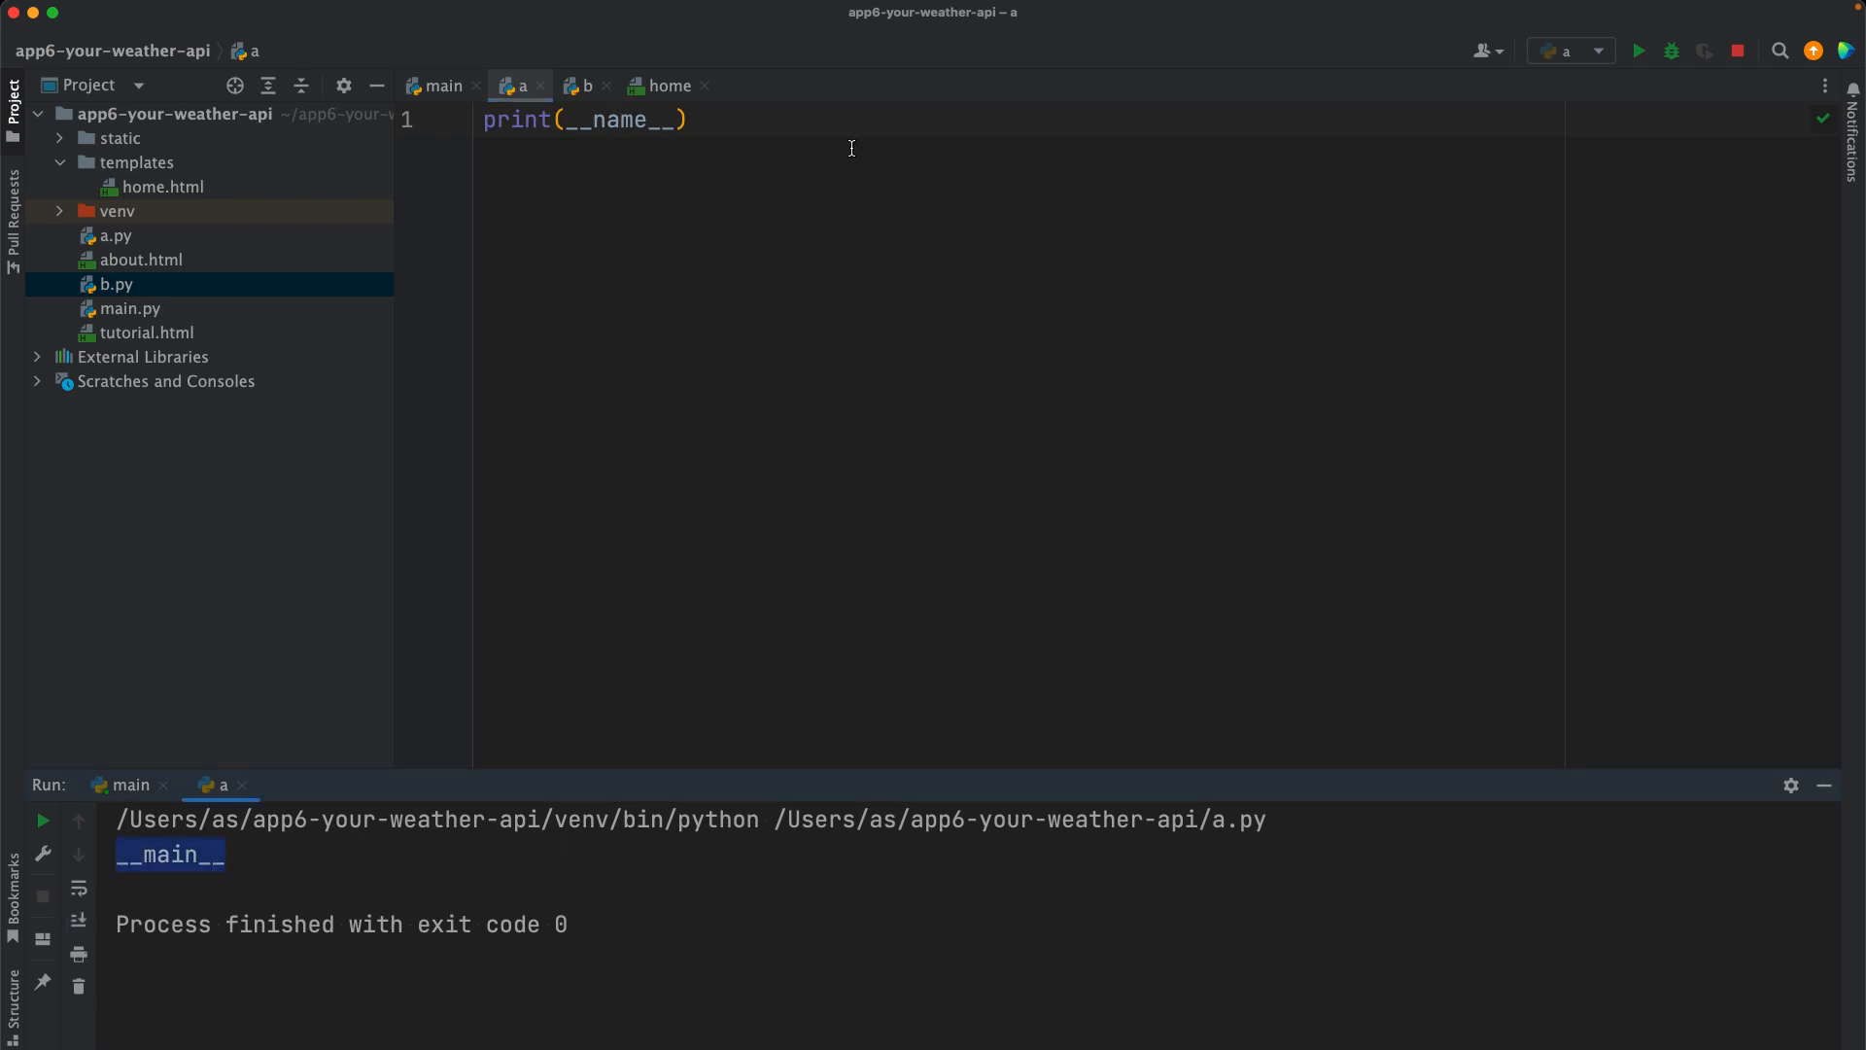
mouse_move(449, 105)
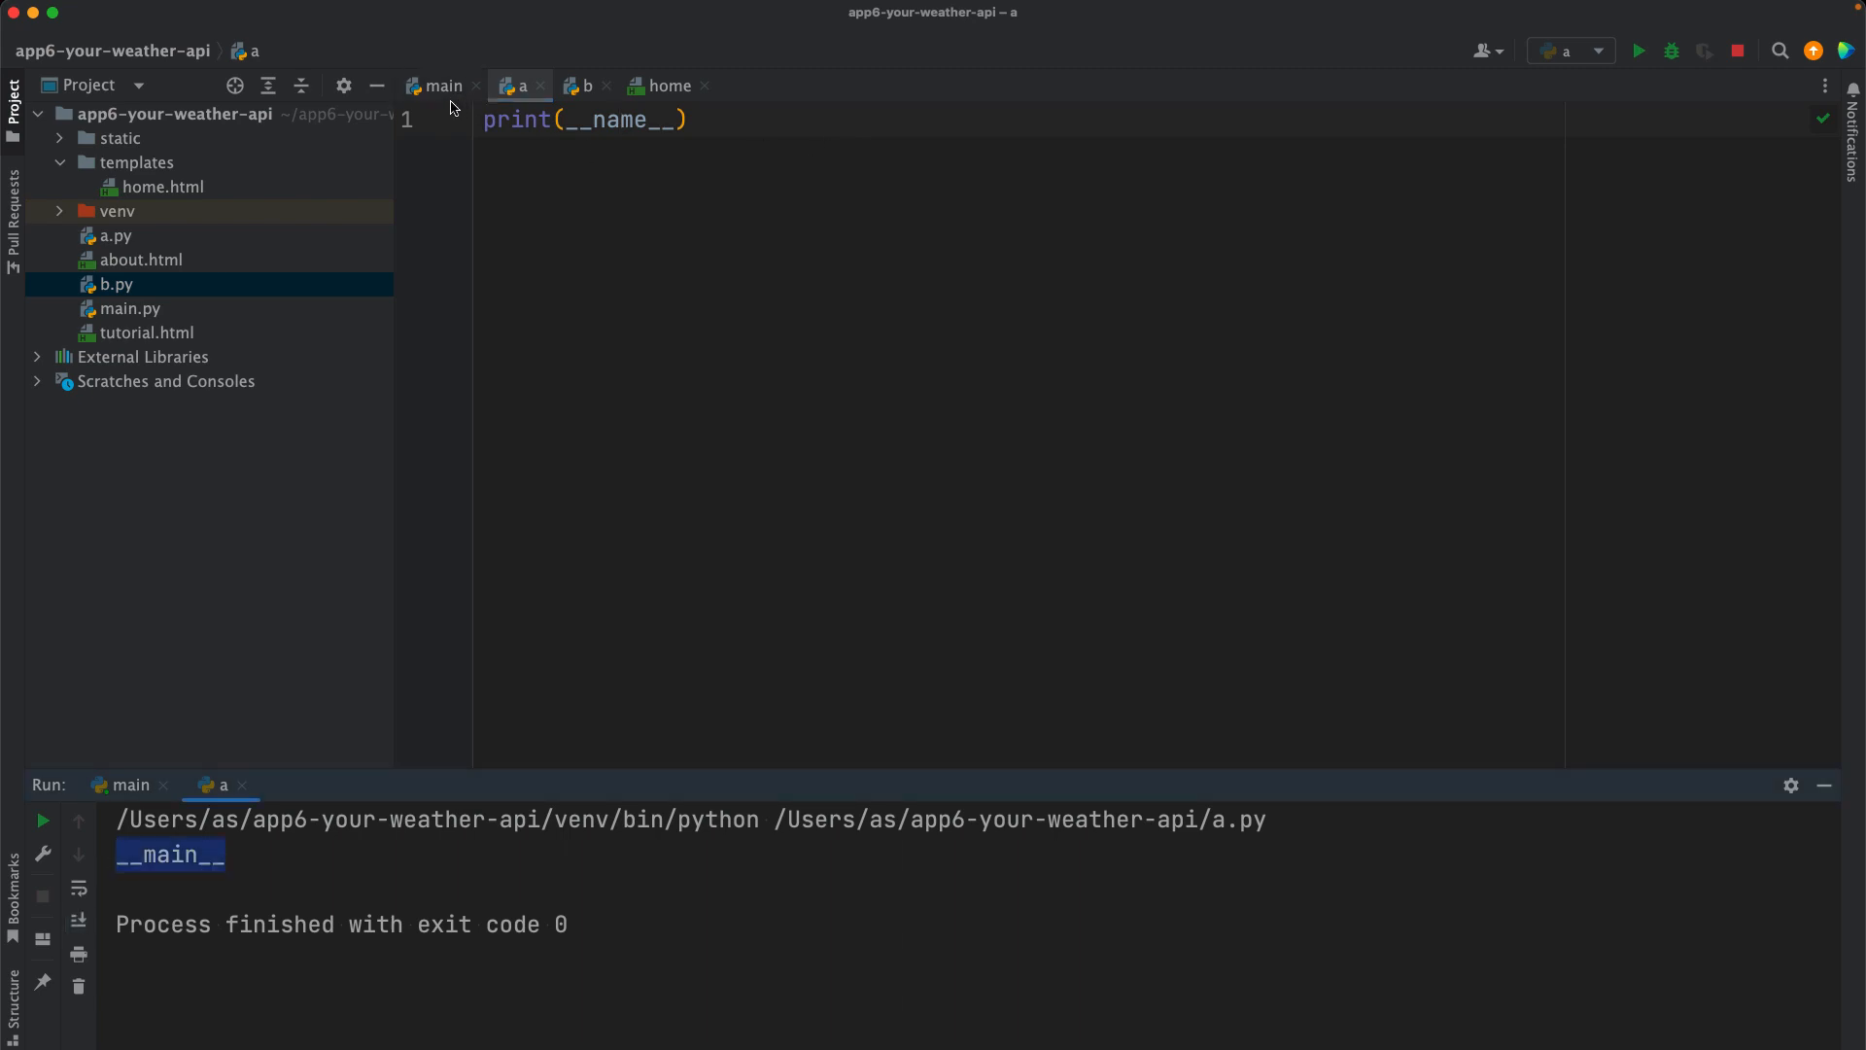
click(441, 86)
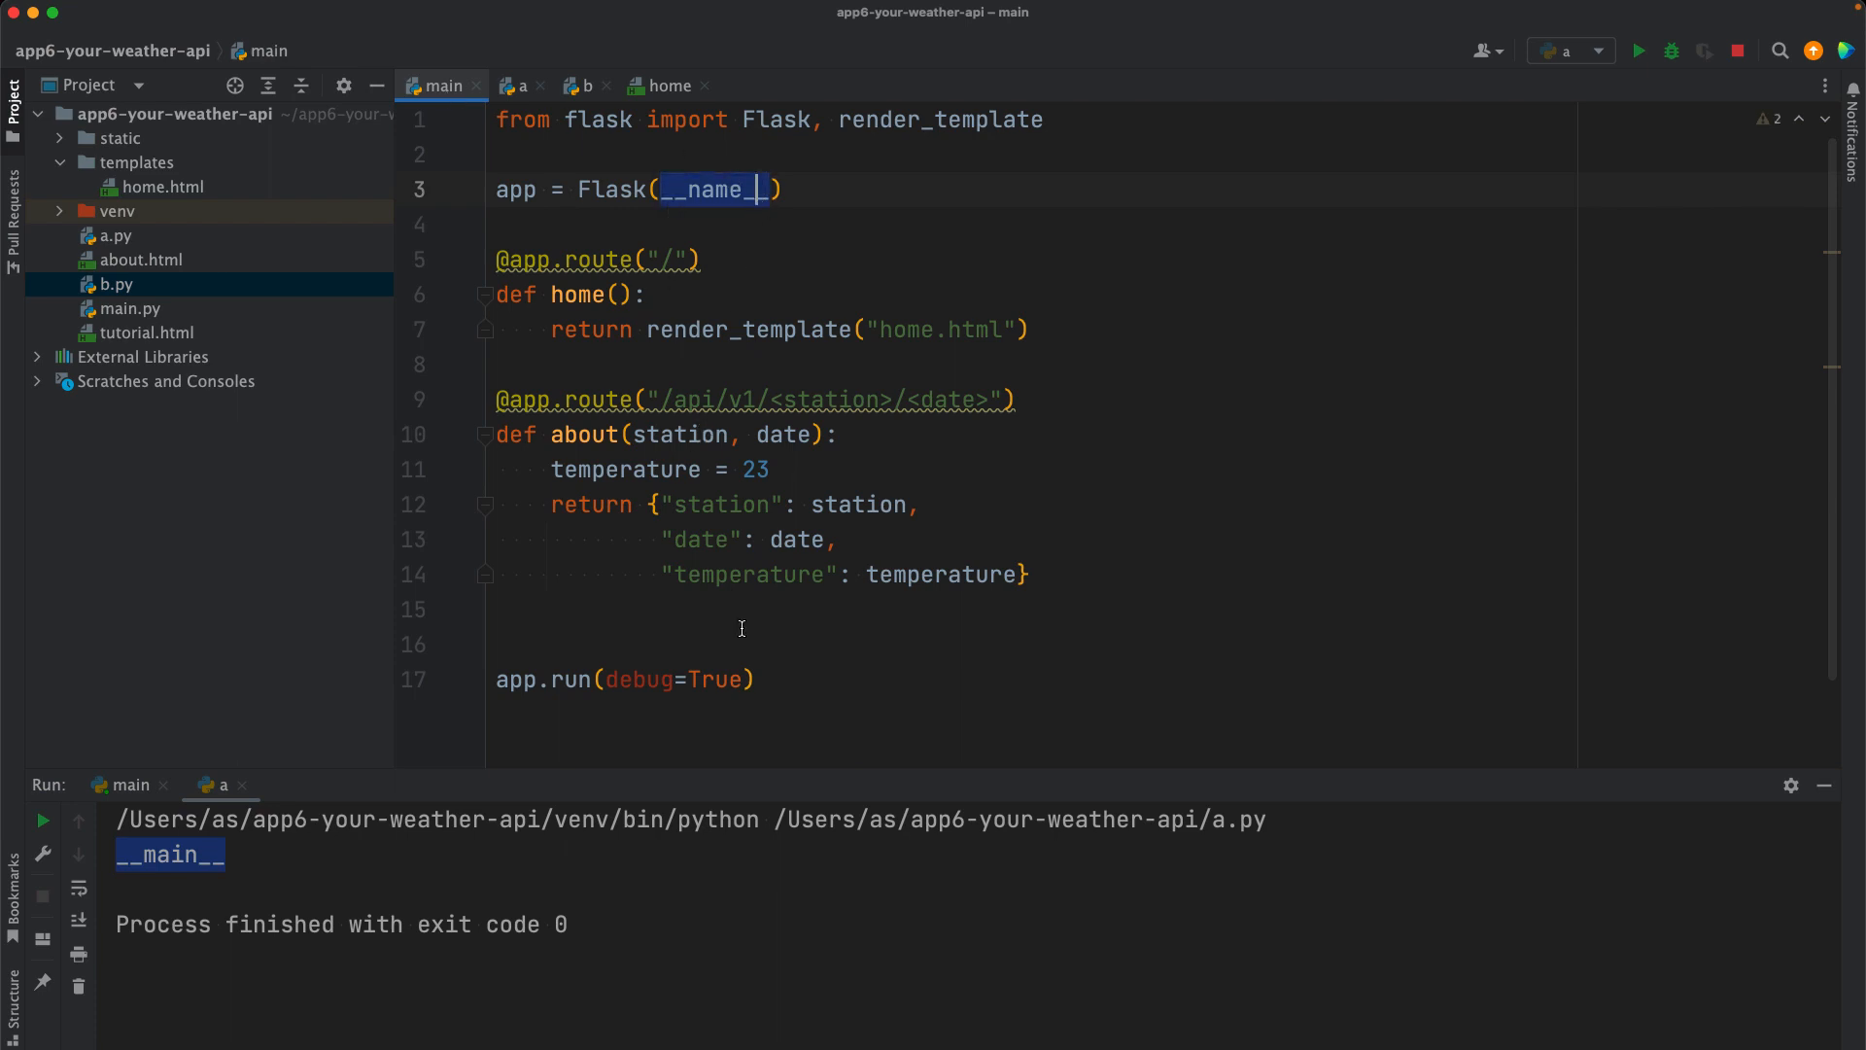
Step: Guard app.run in main.py with if __name__ == "__main__": and indent it
text(if)
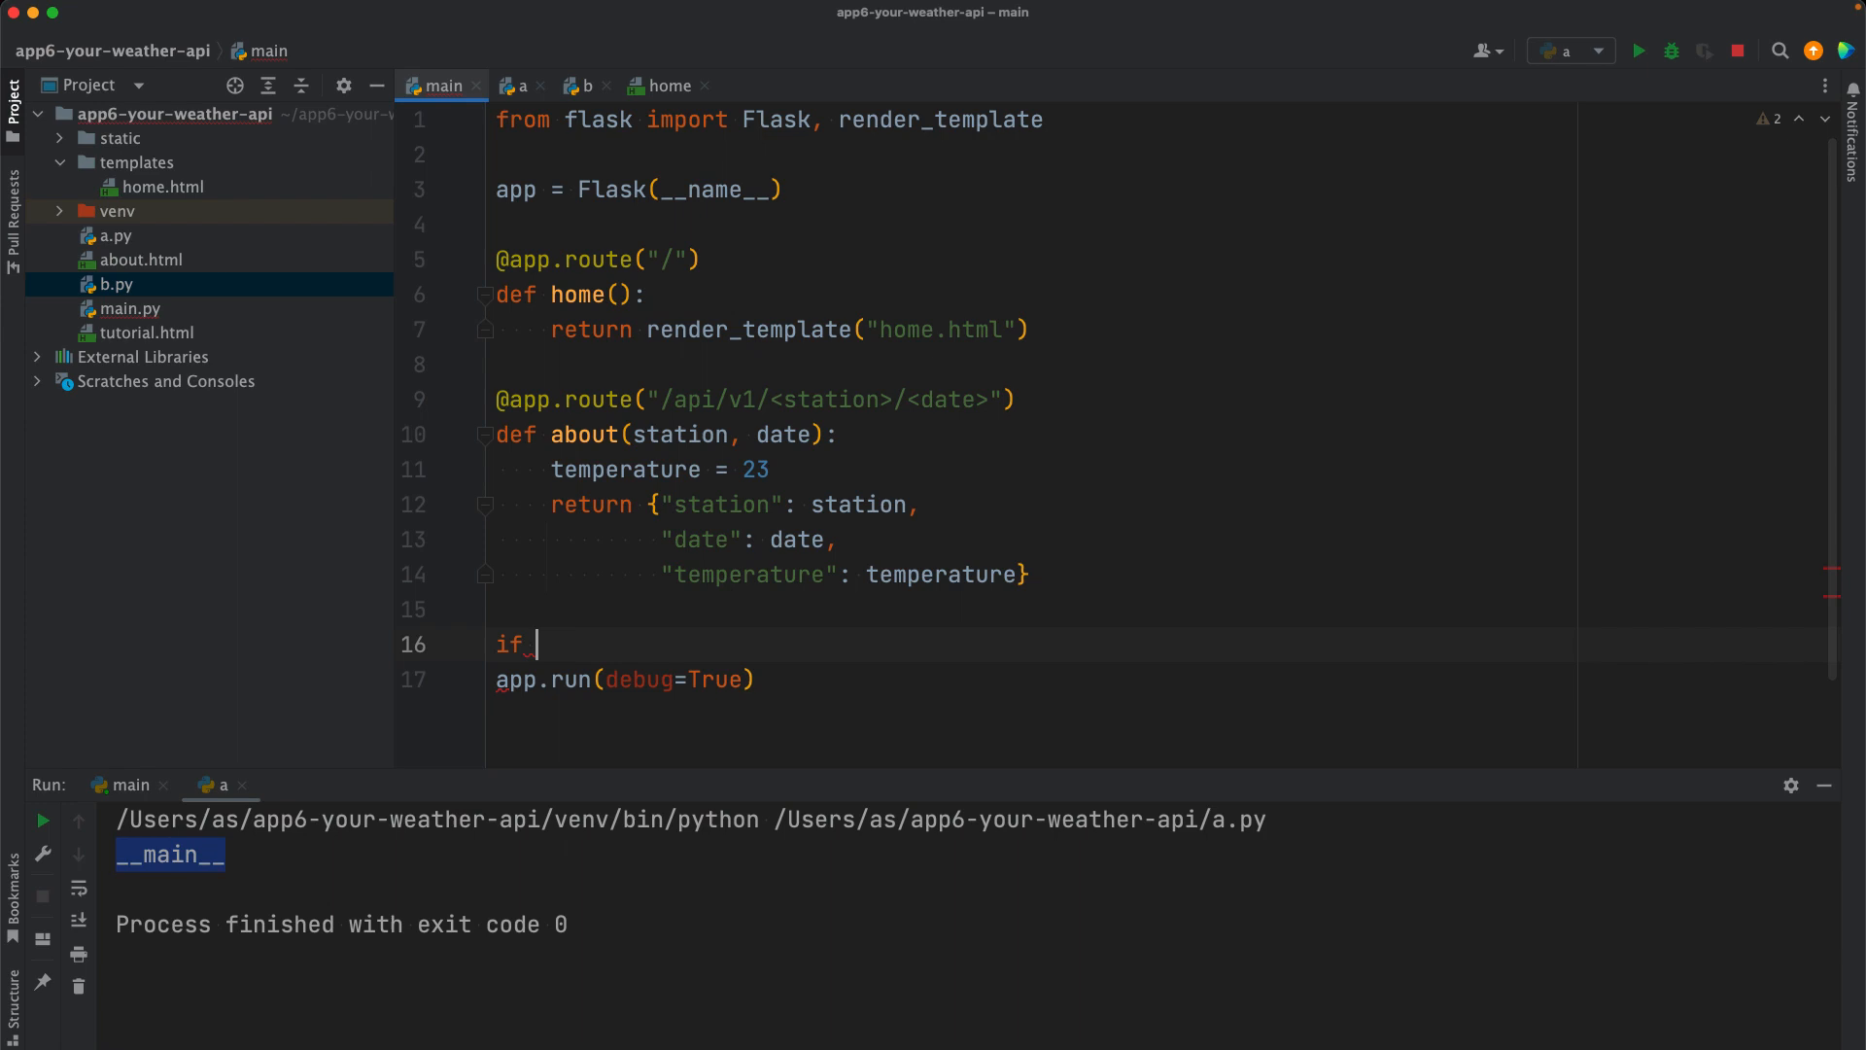
text(__name__ == "__mai)
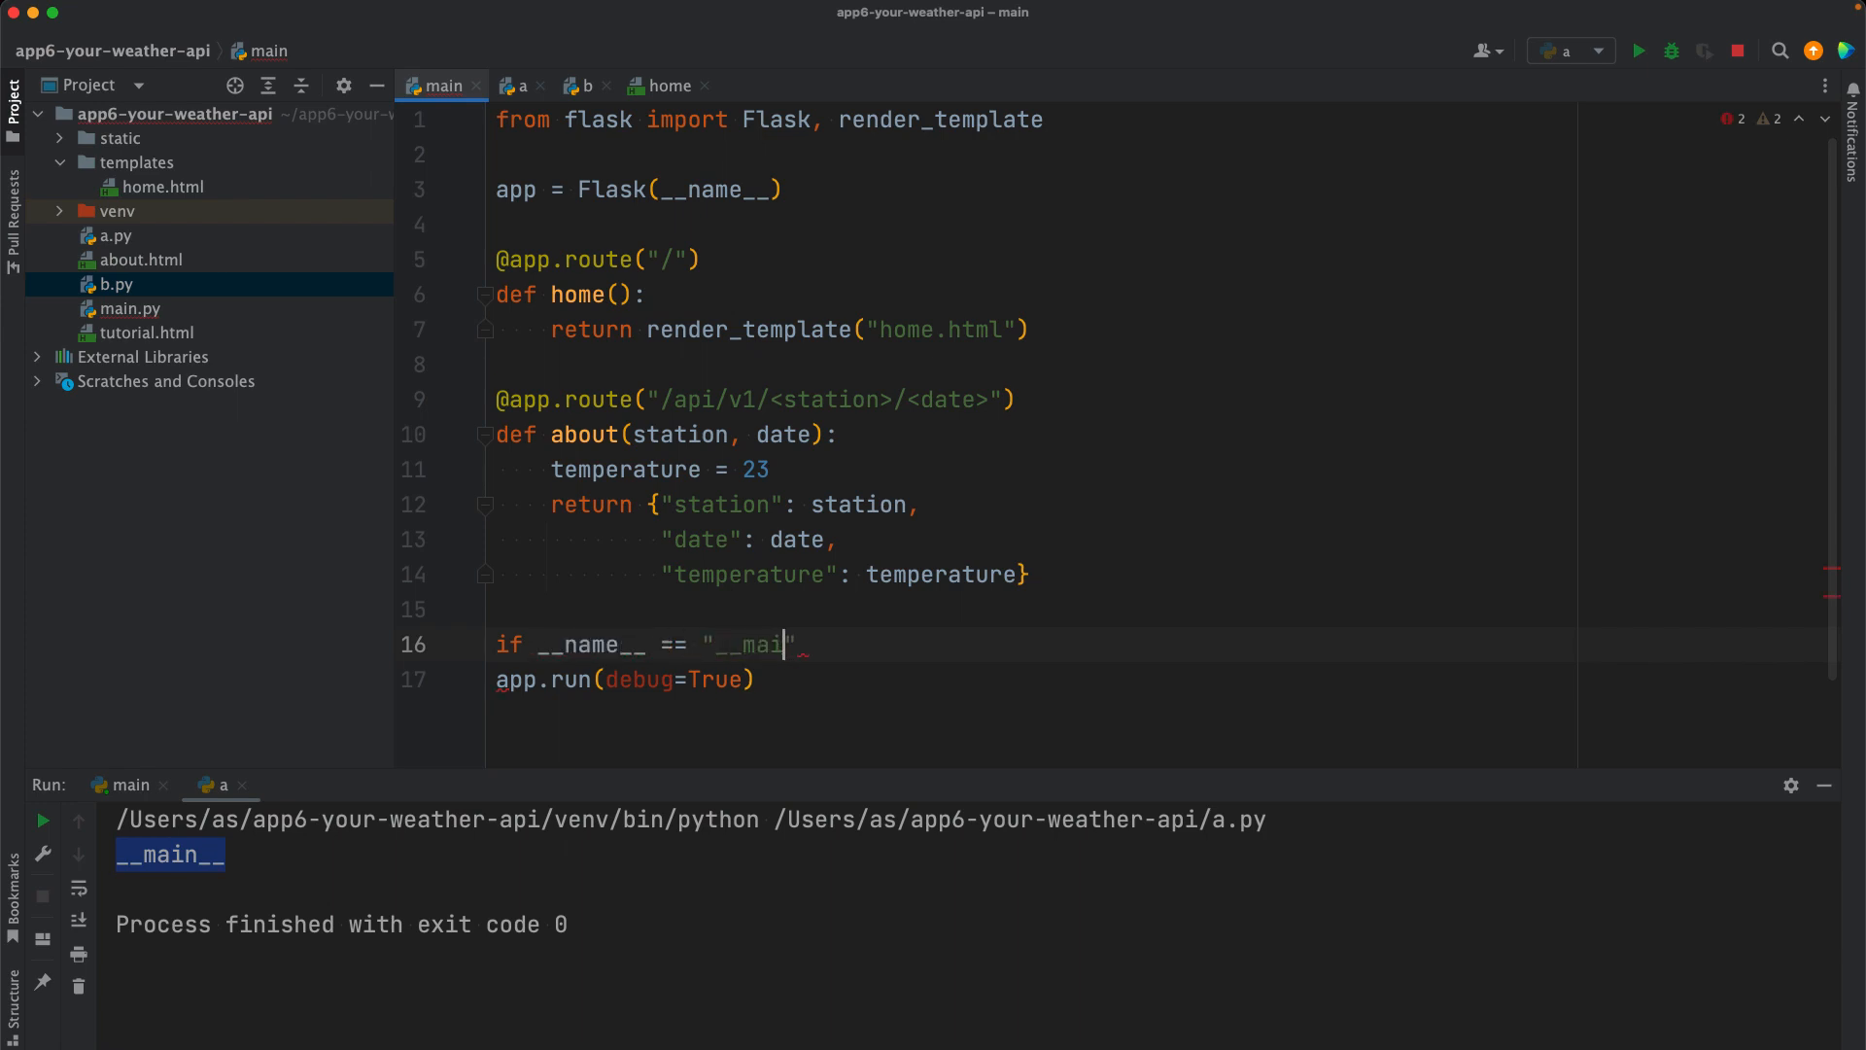
text(n__":)
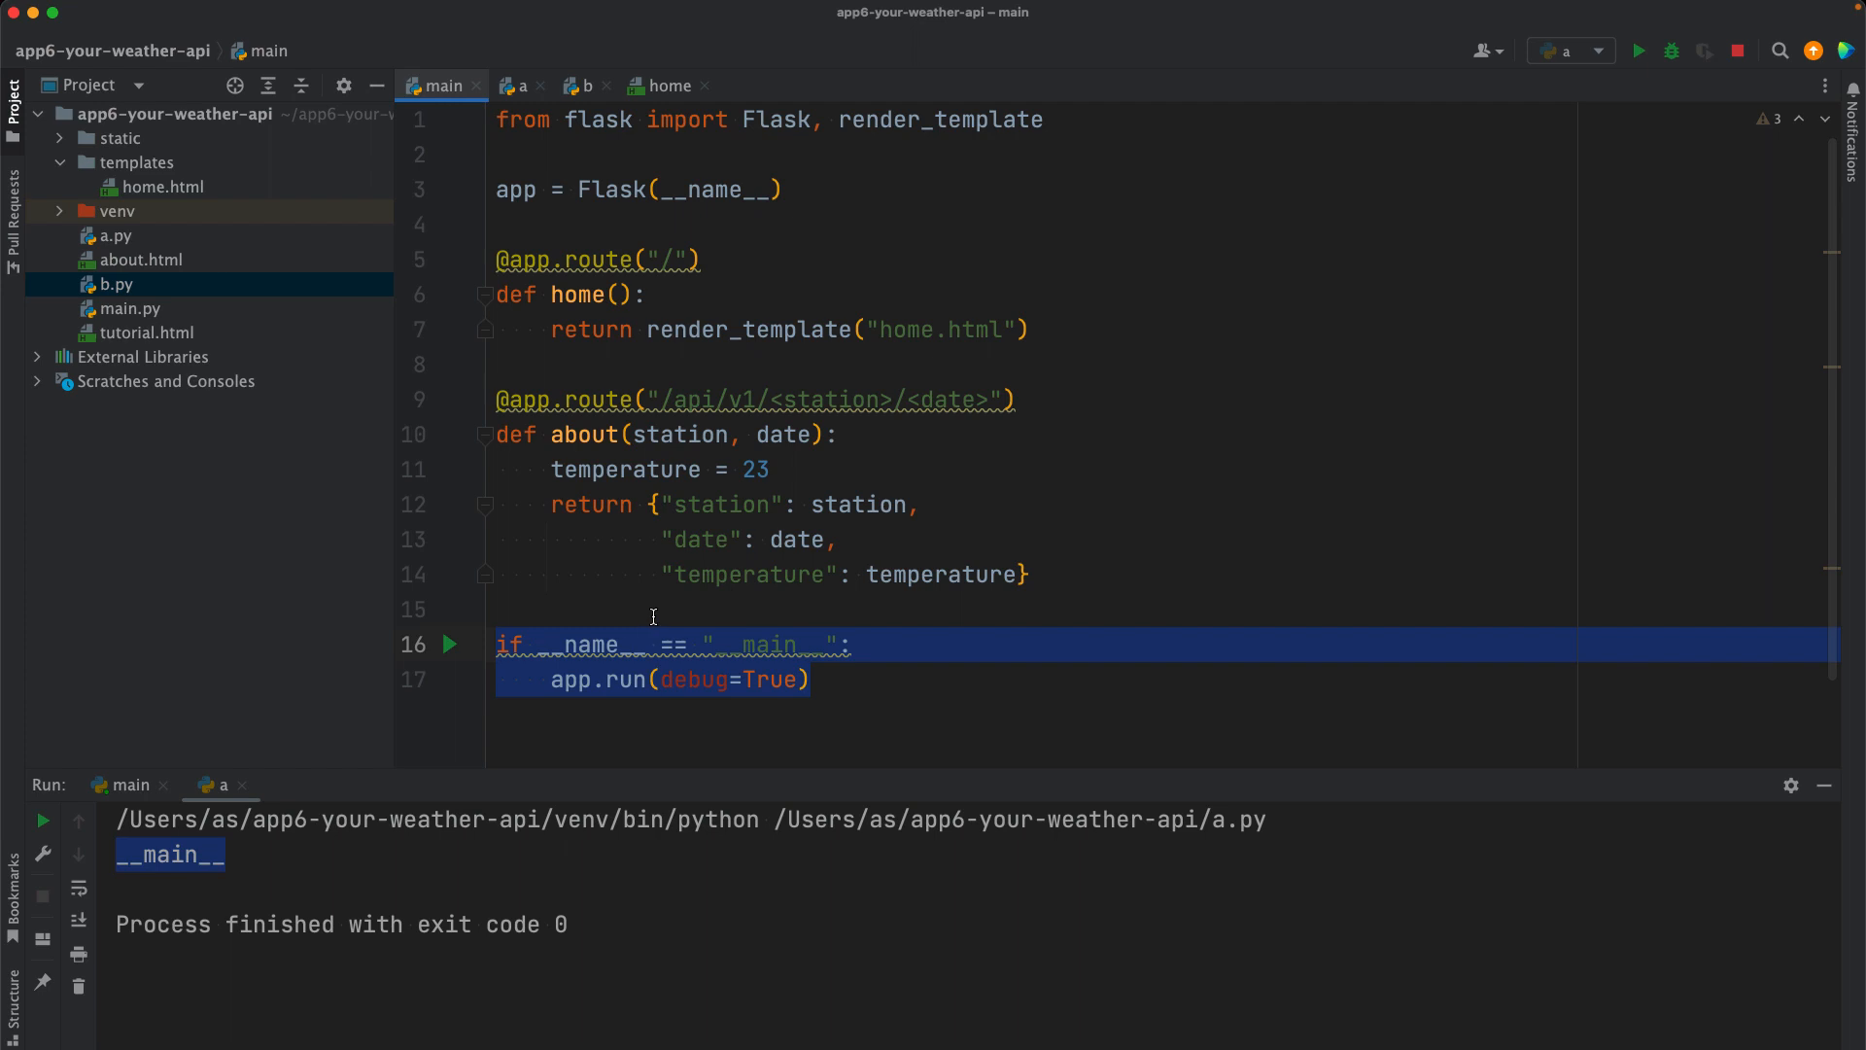
mouse_move(606, 694)
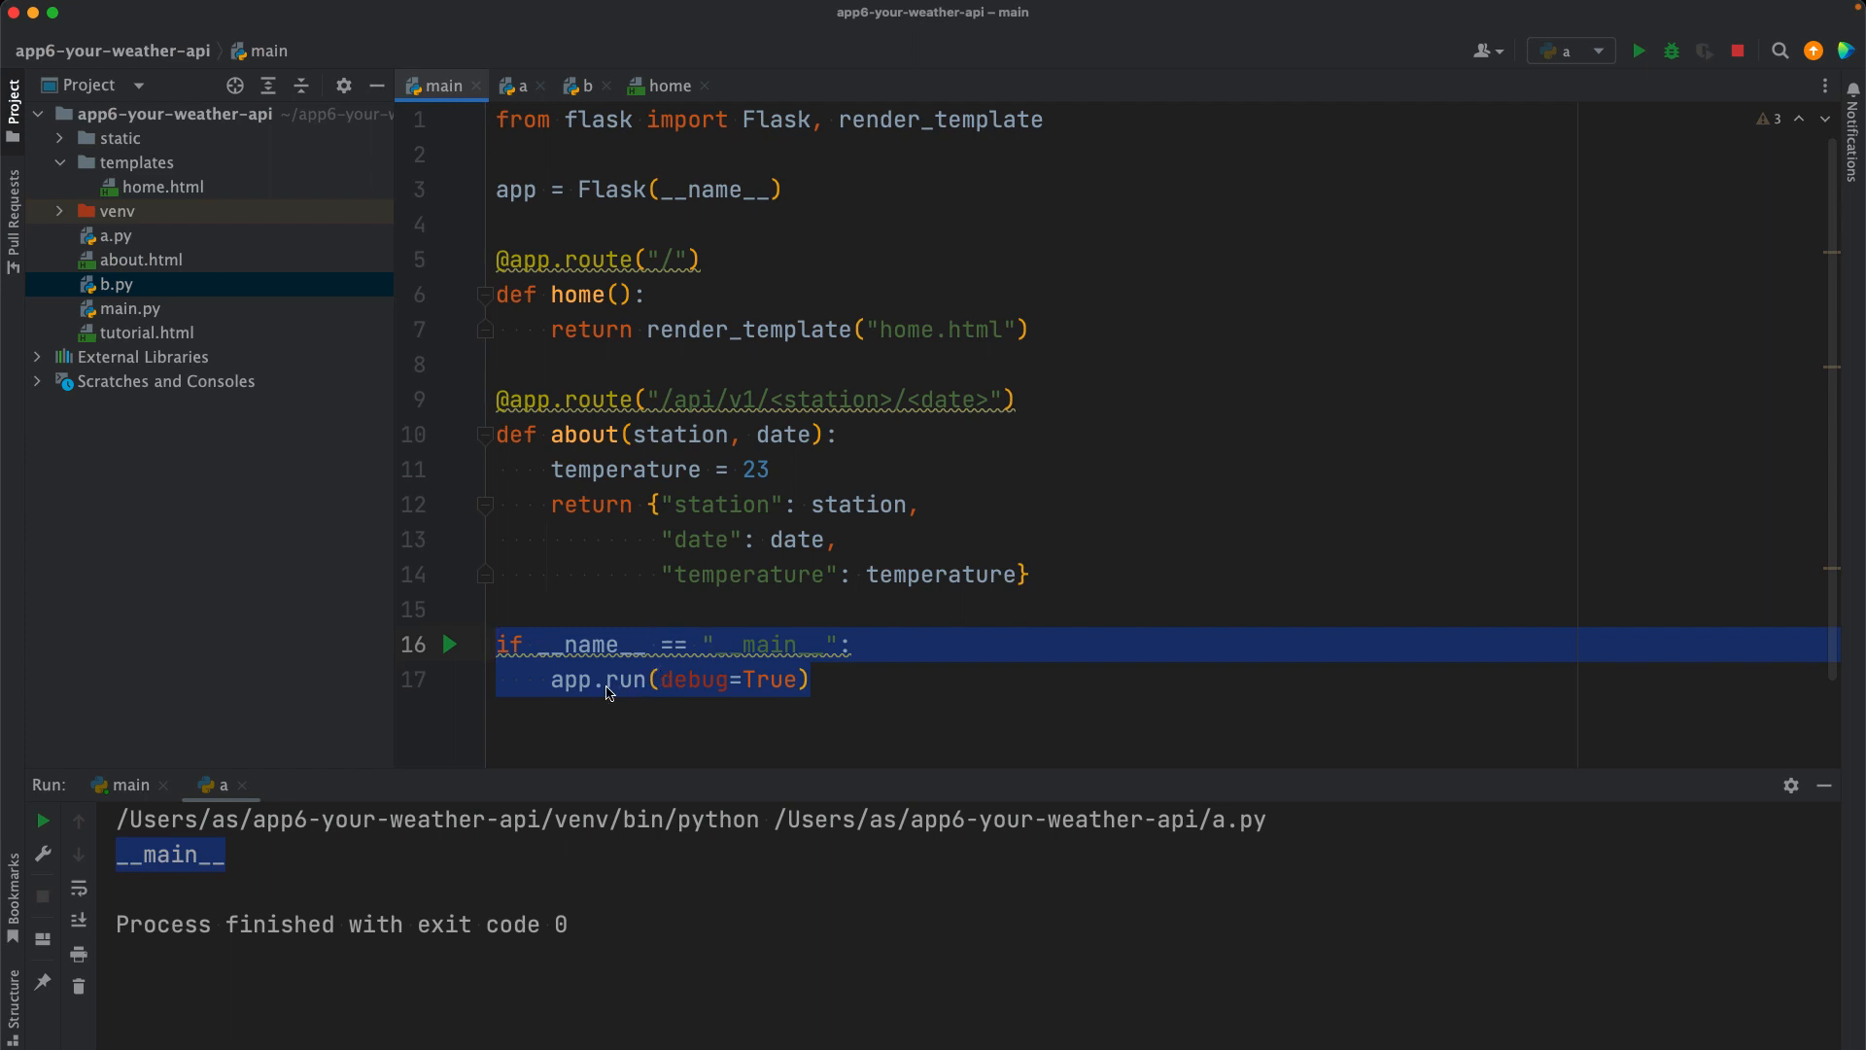
click(563, 680)
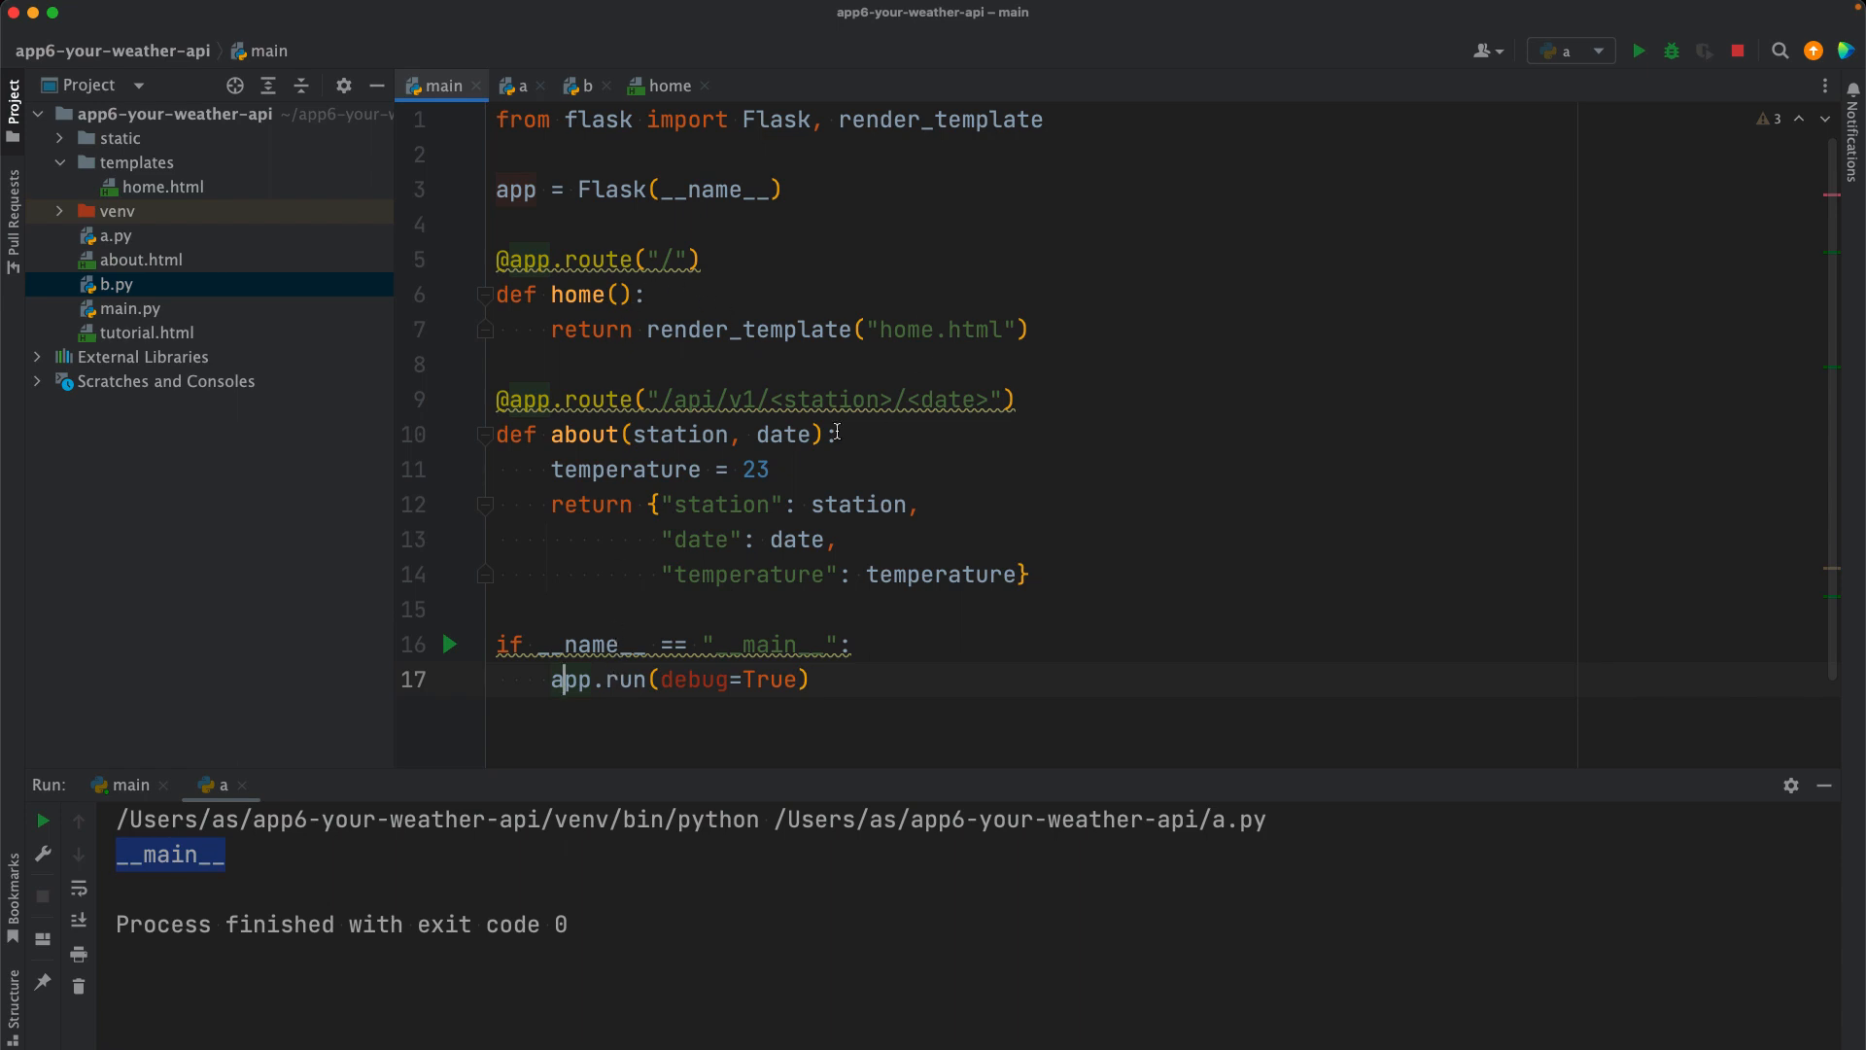
mouse_move(1018, 284)
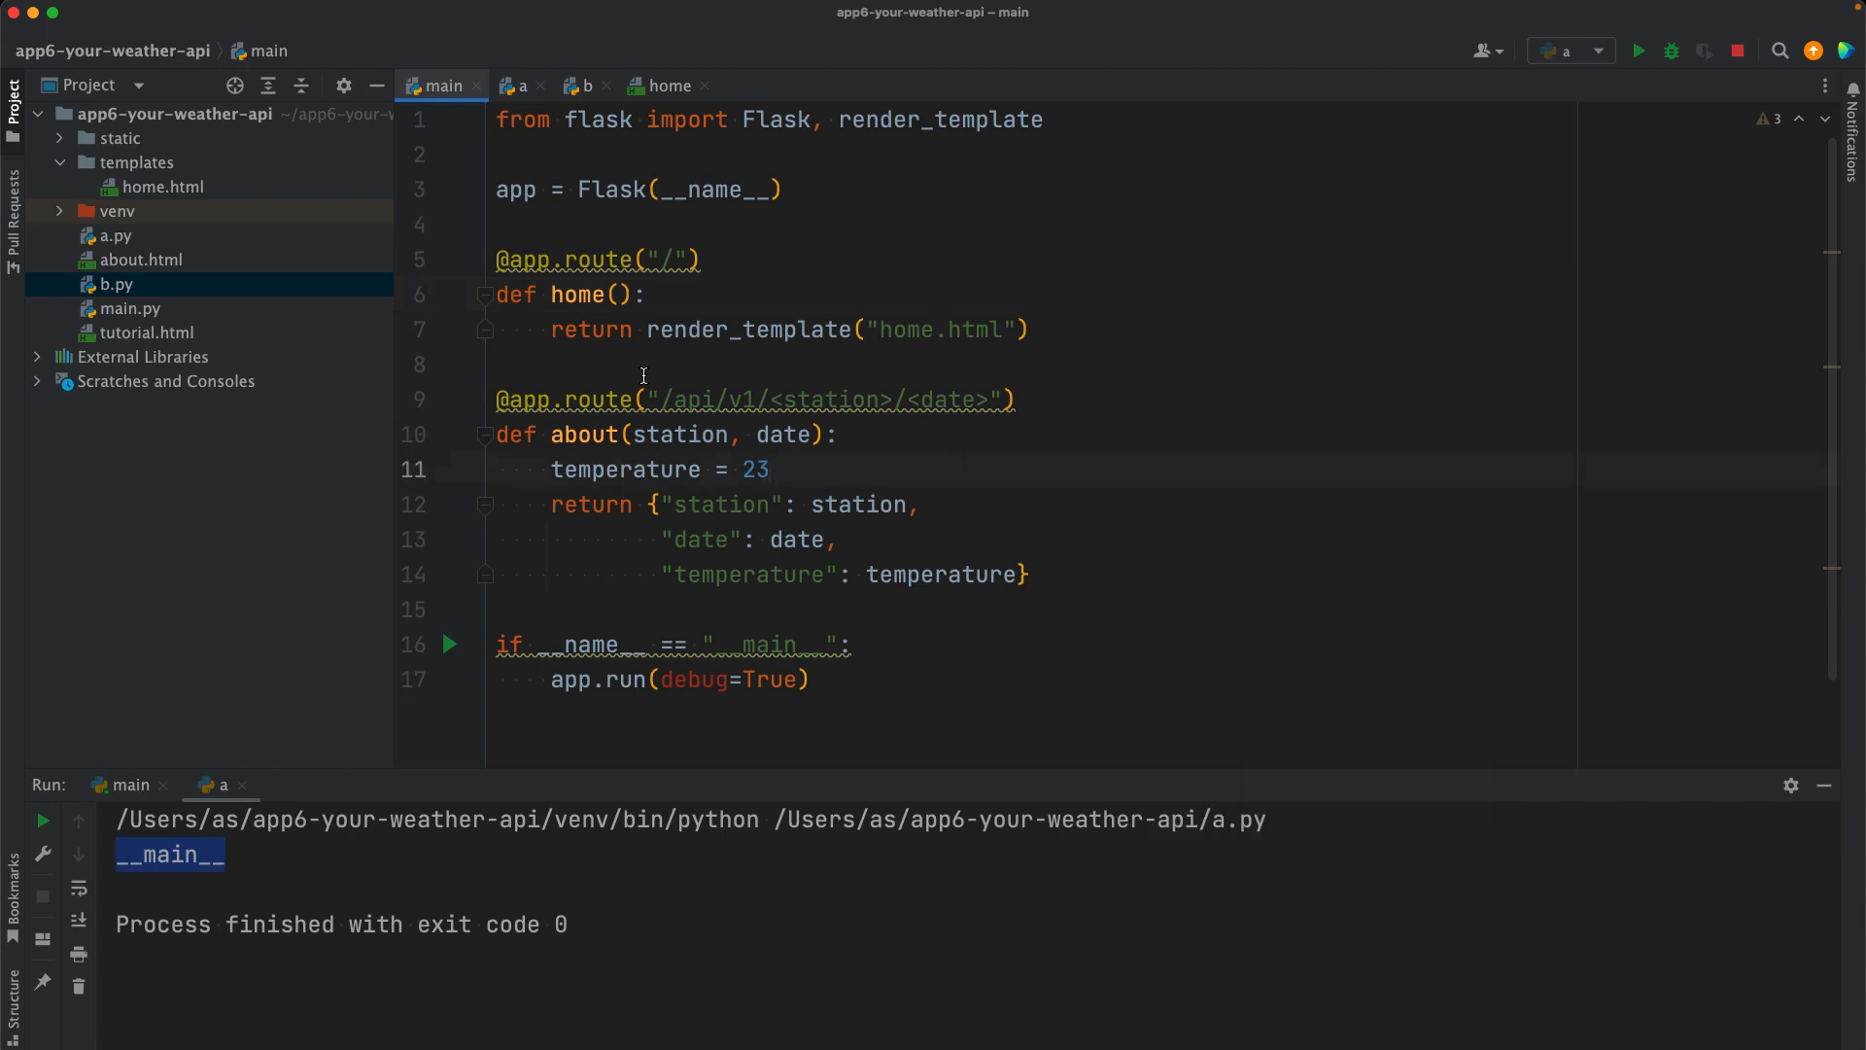
key(cmd+a)
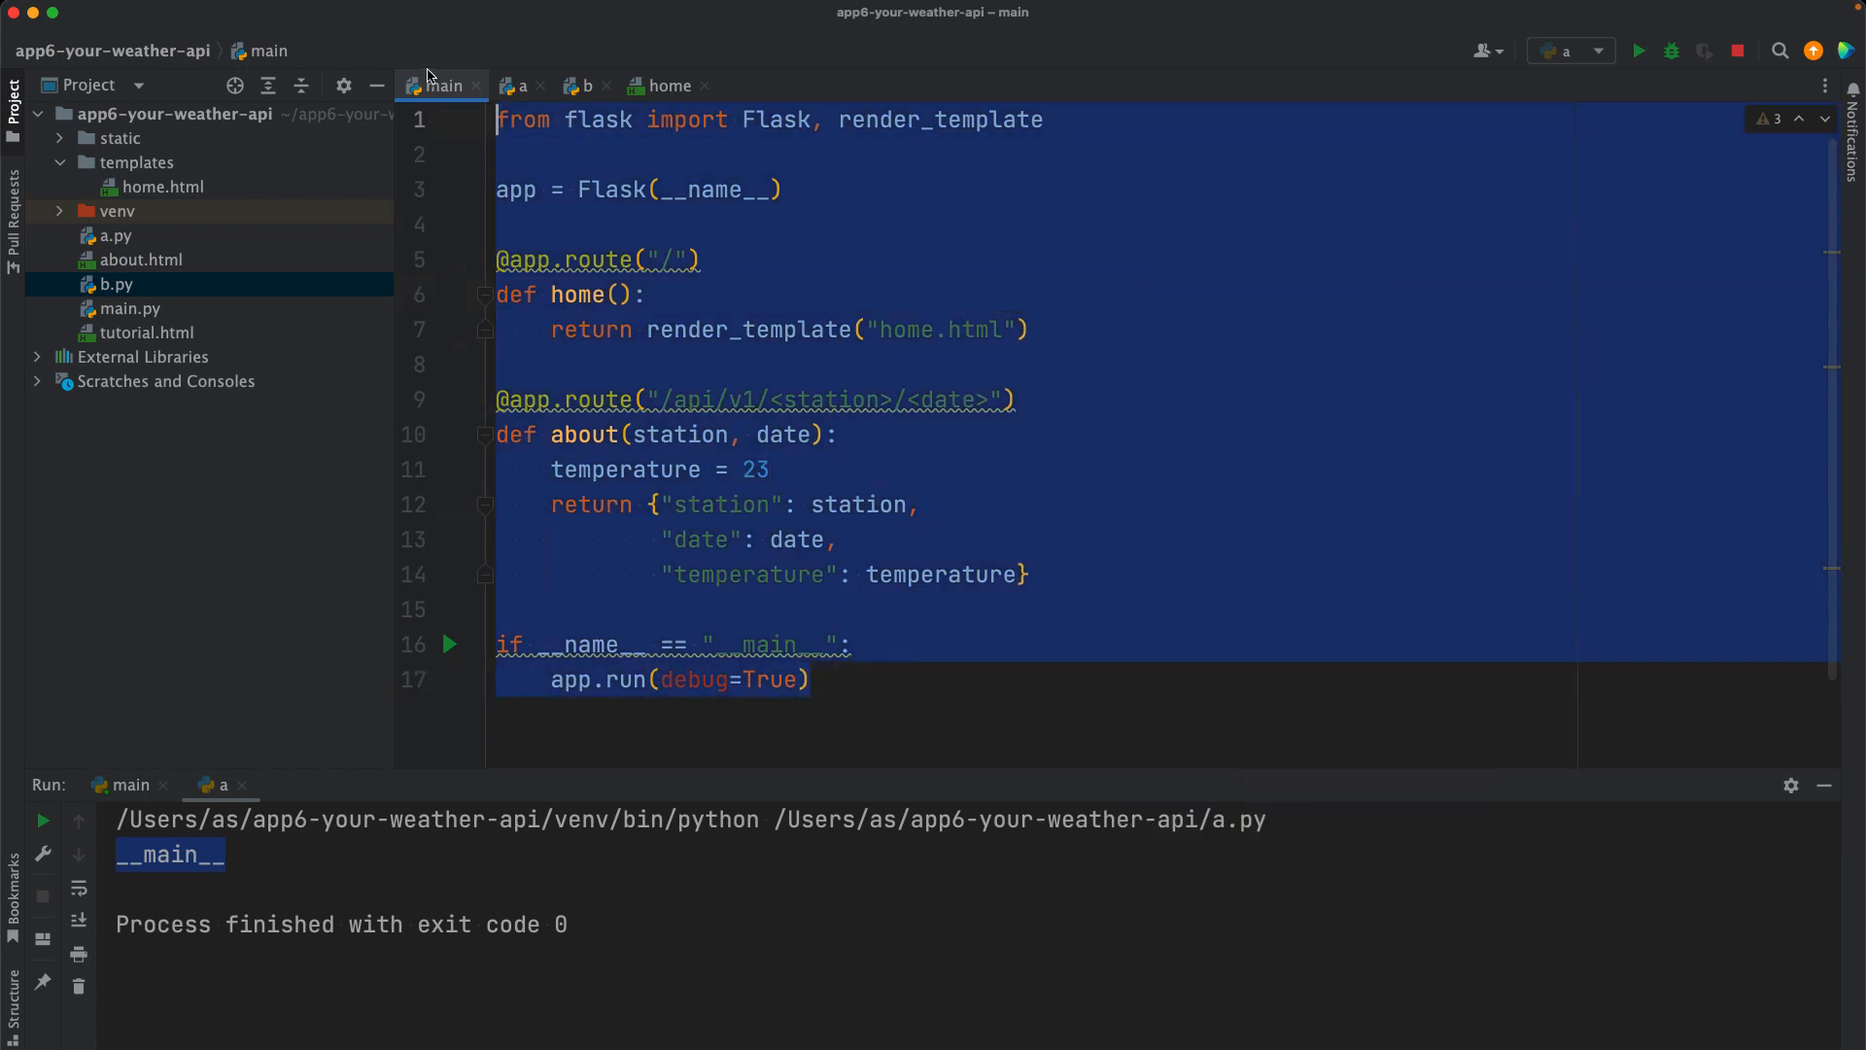
Step: Make a.py import main and call main.foo()
click(115, 236)
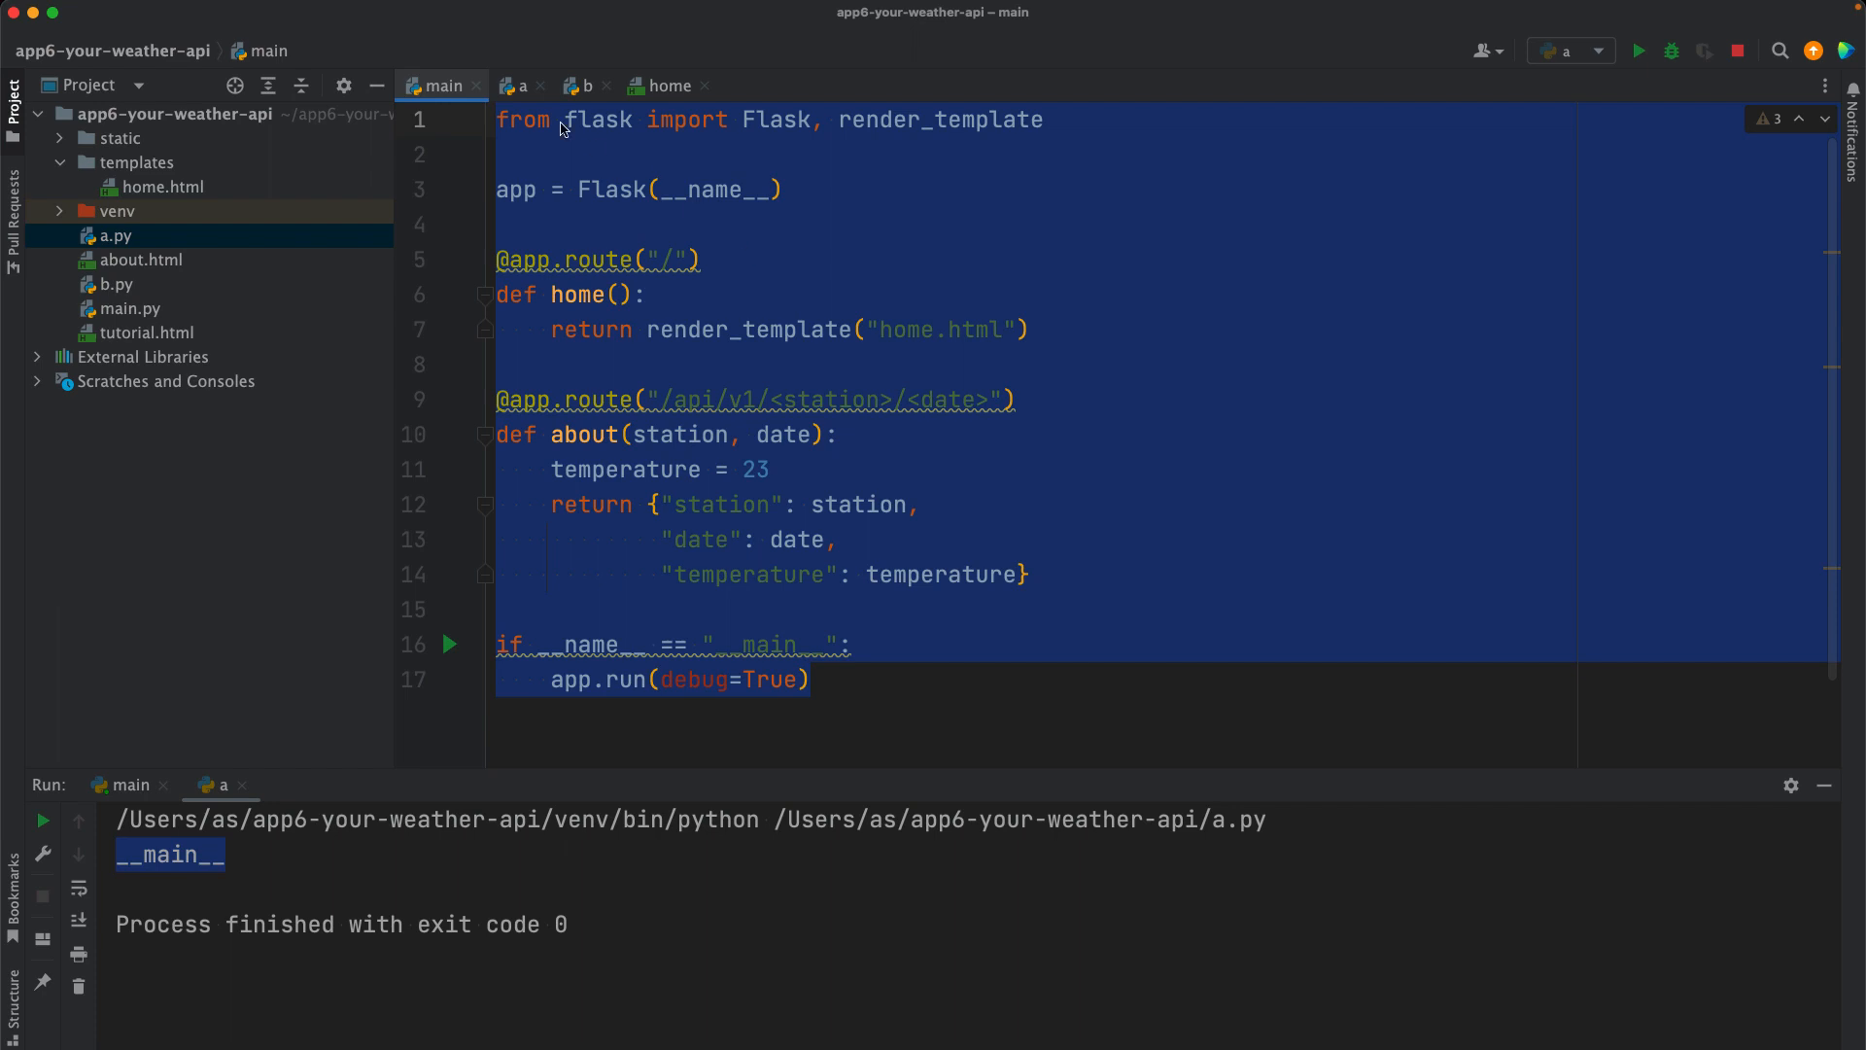
click(519, 85)
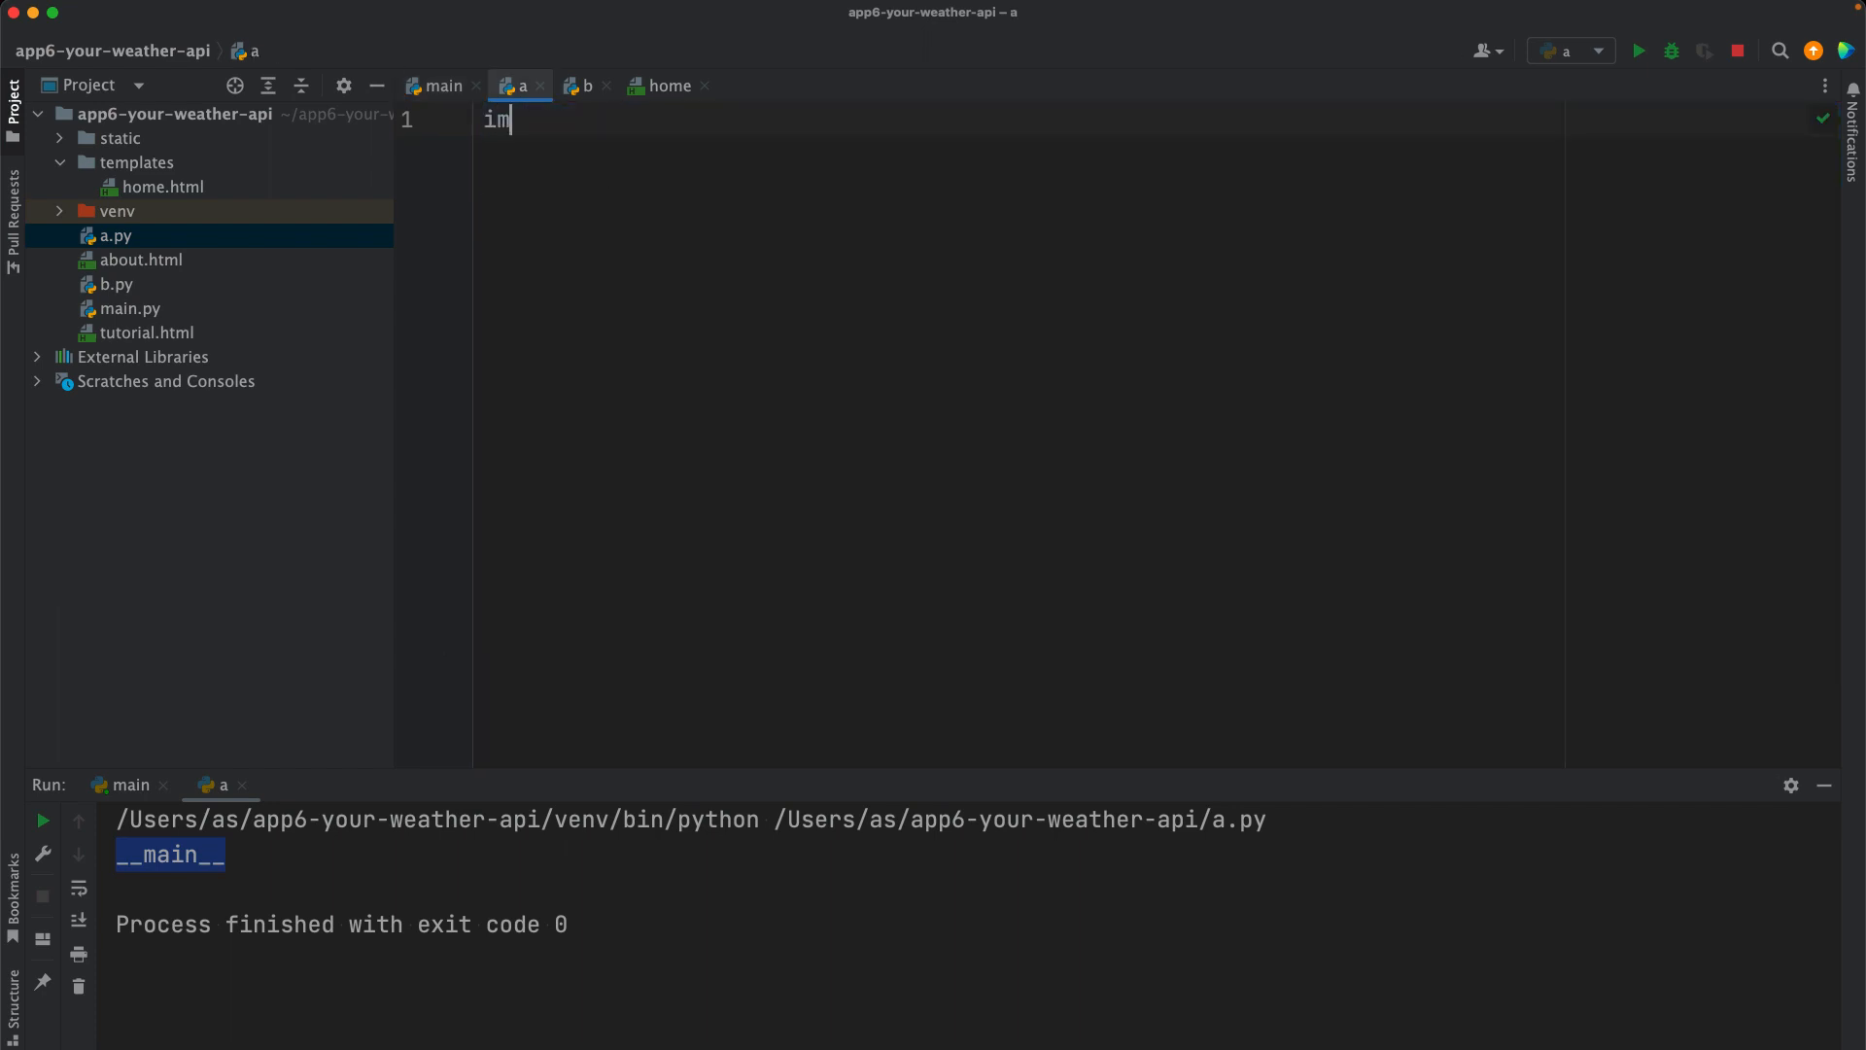
text(port main)
text(main.)
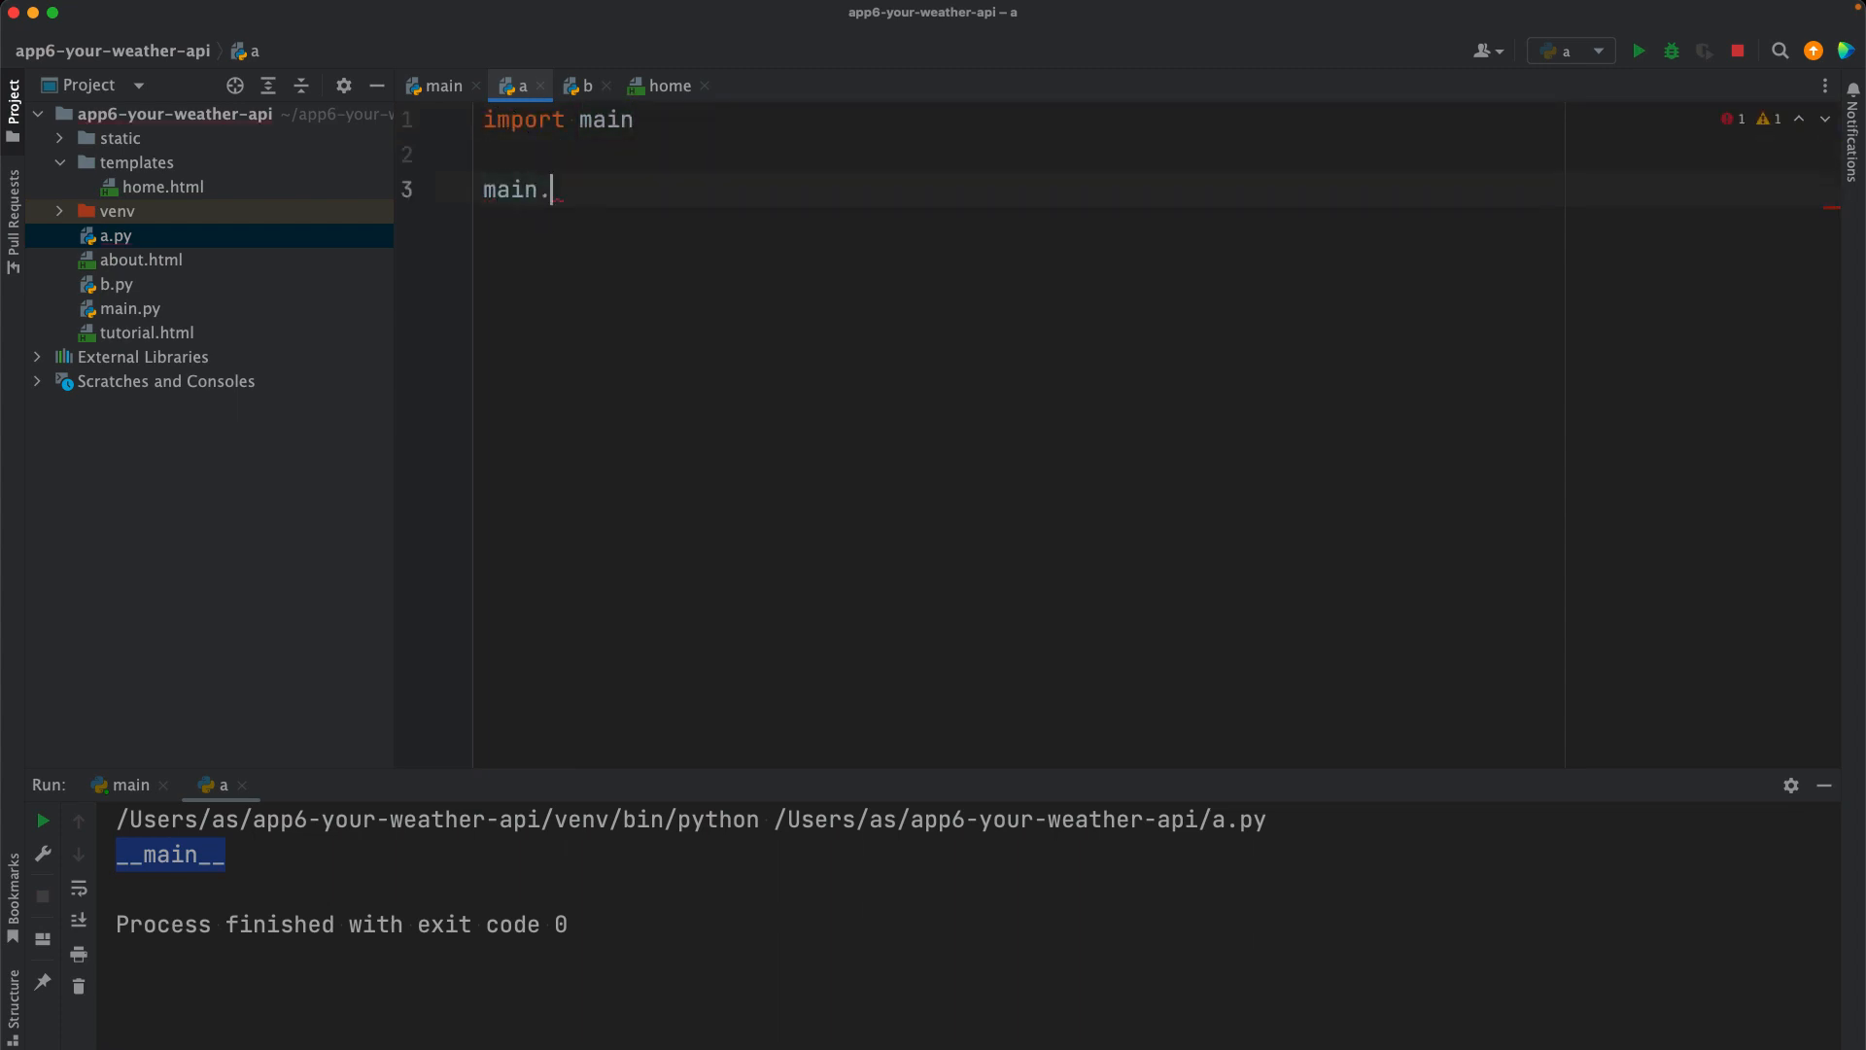
text(foo())
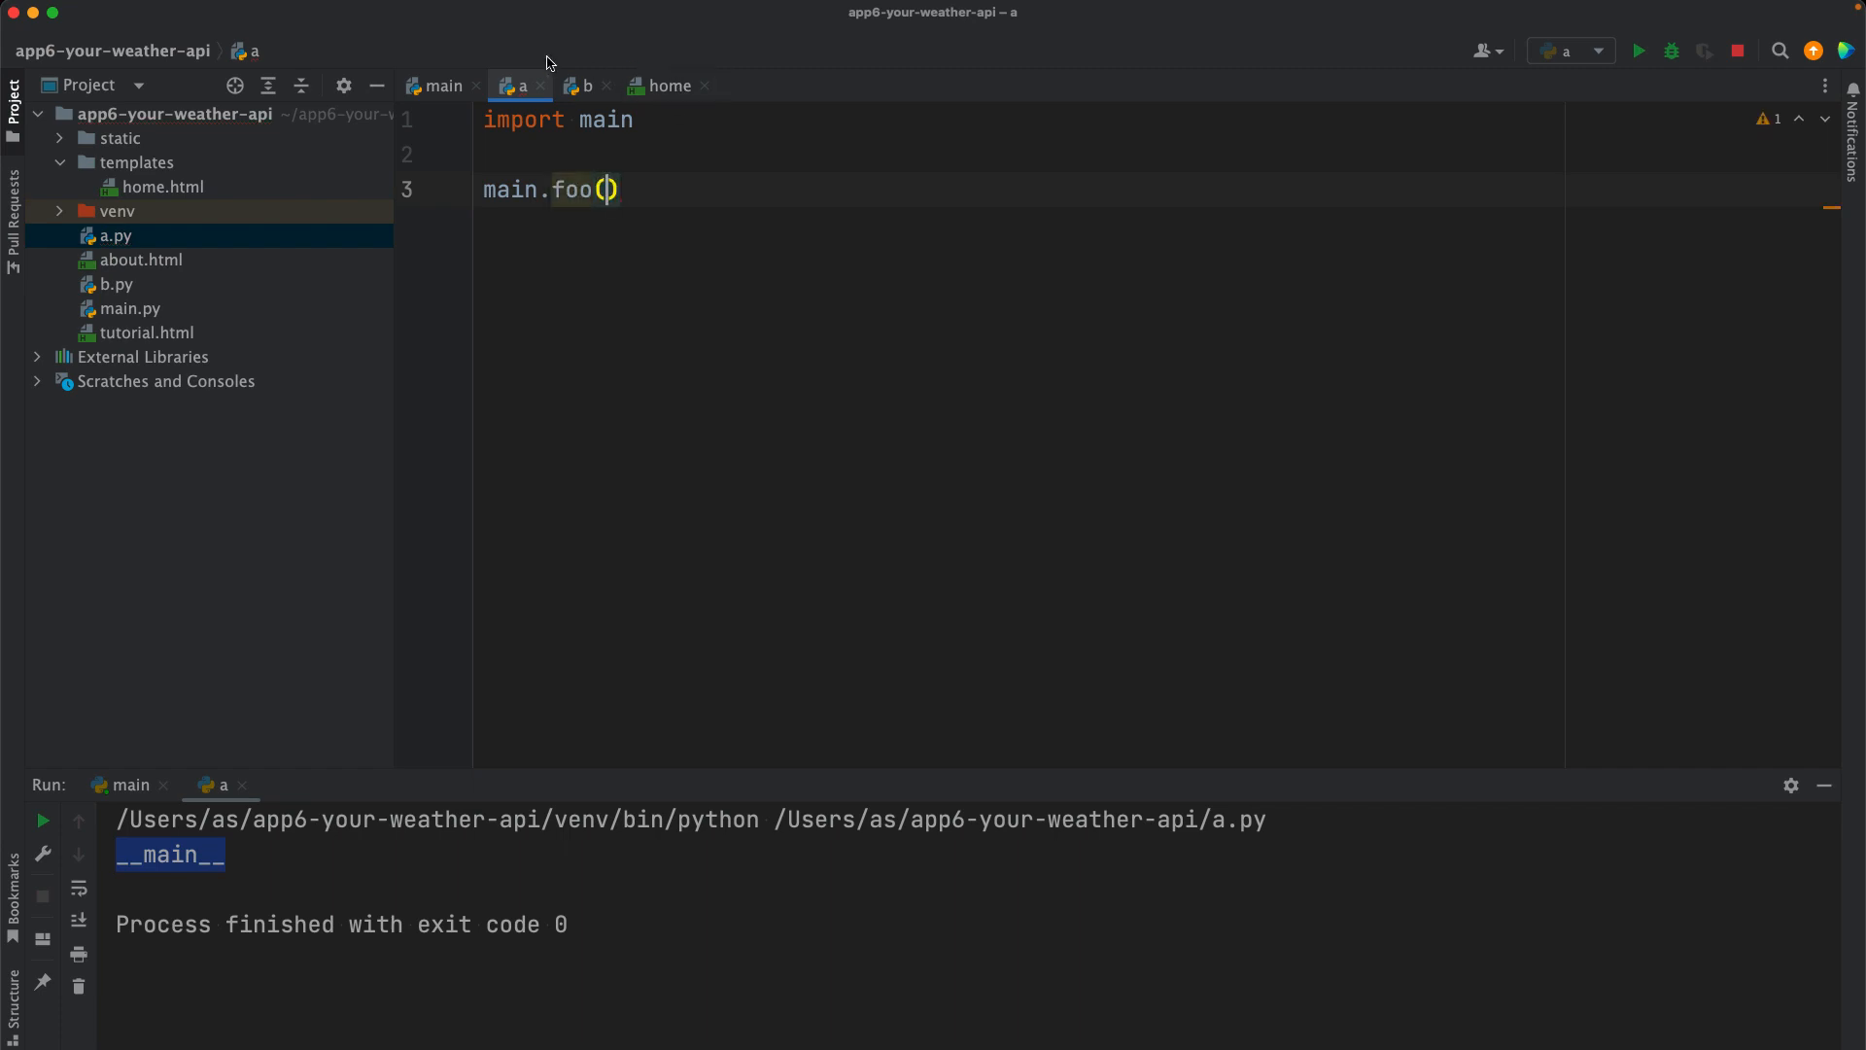
click(441, 85)
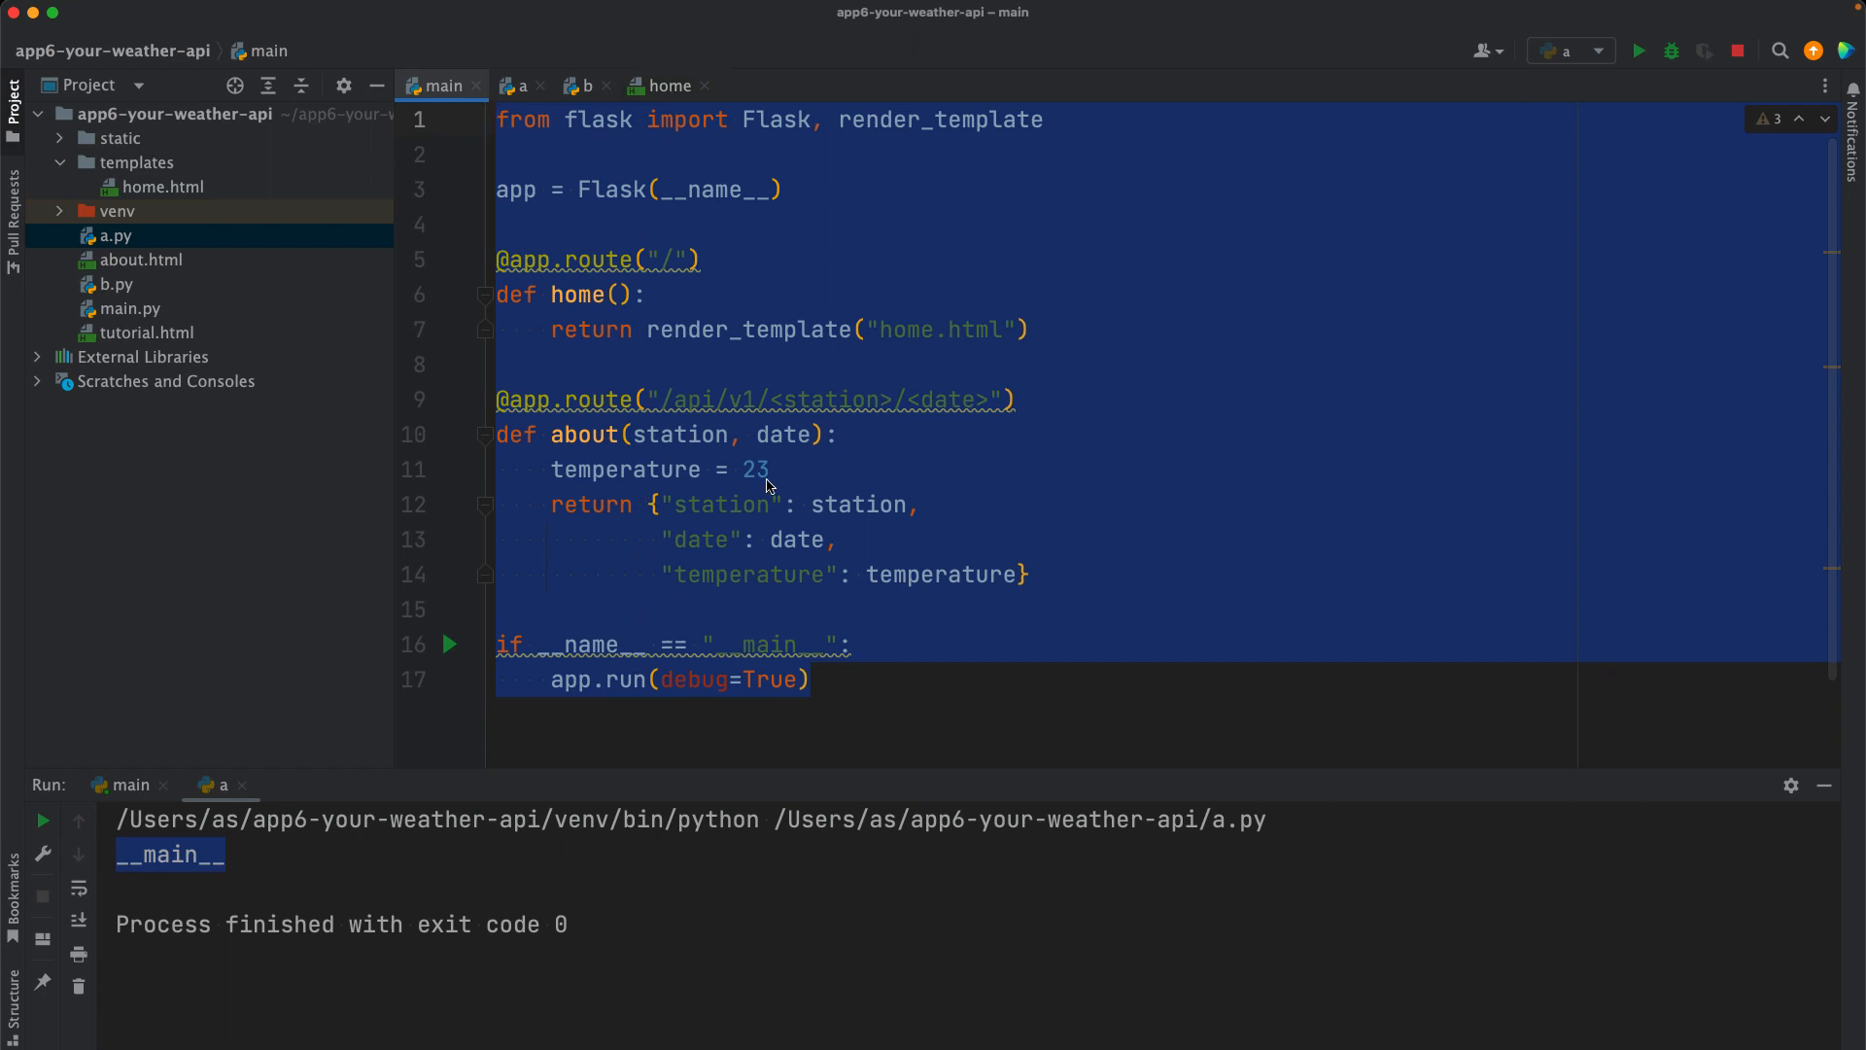
Step: Review the main import in a.py and the guarded app.run block in main.py
click(521, 85)
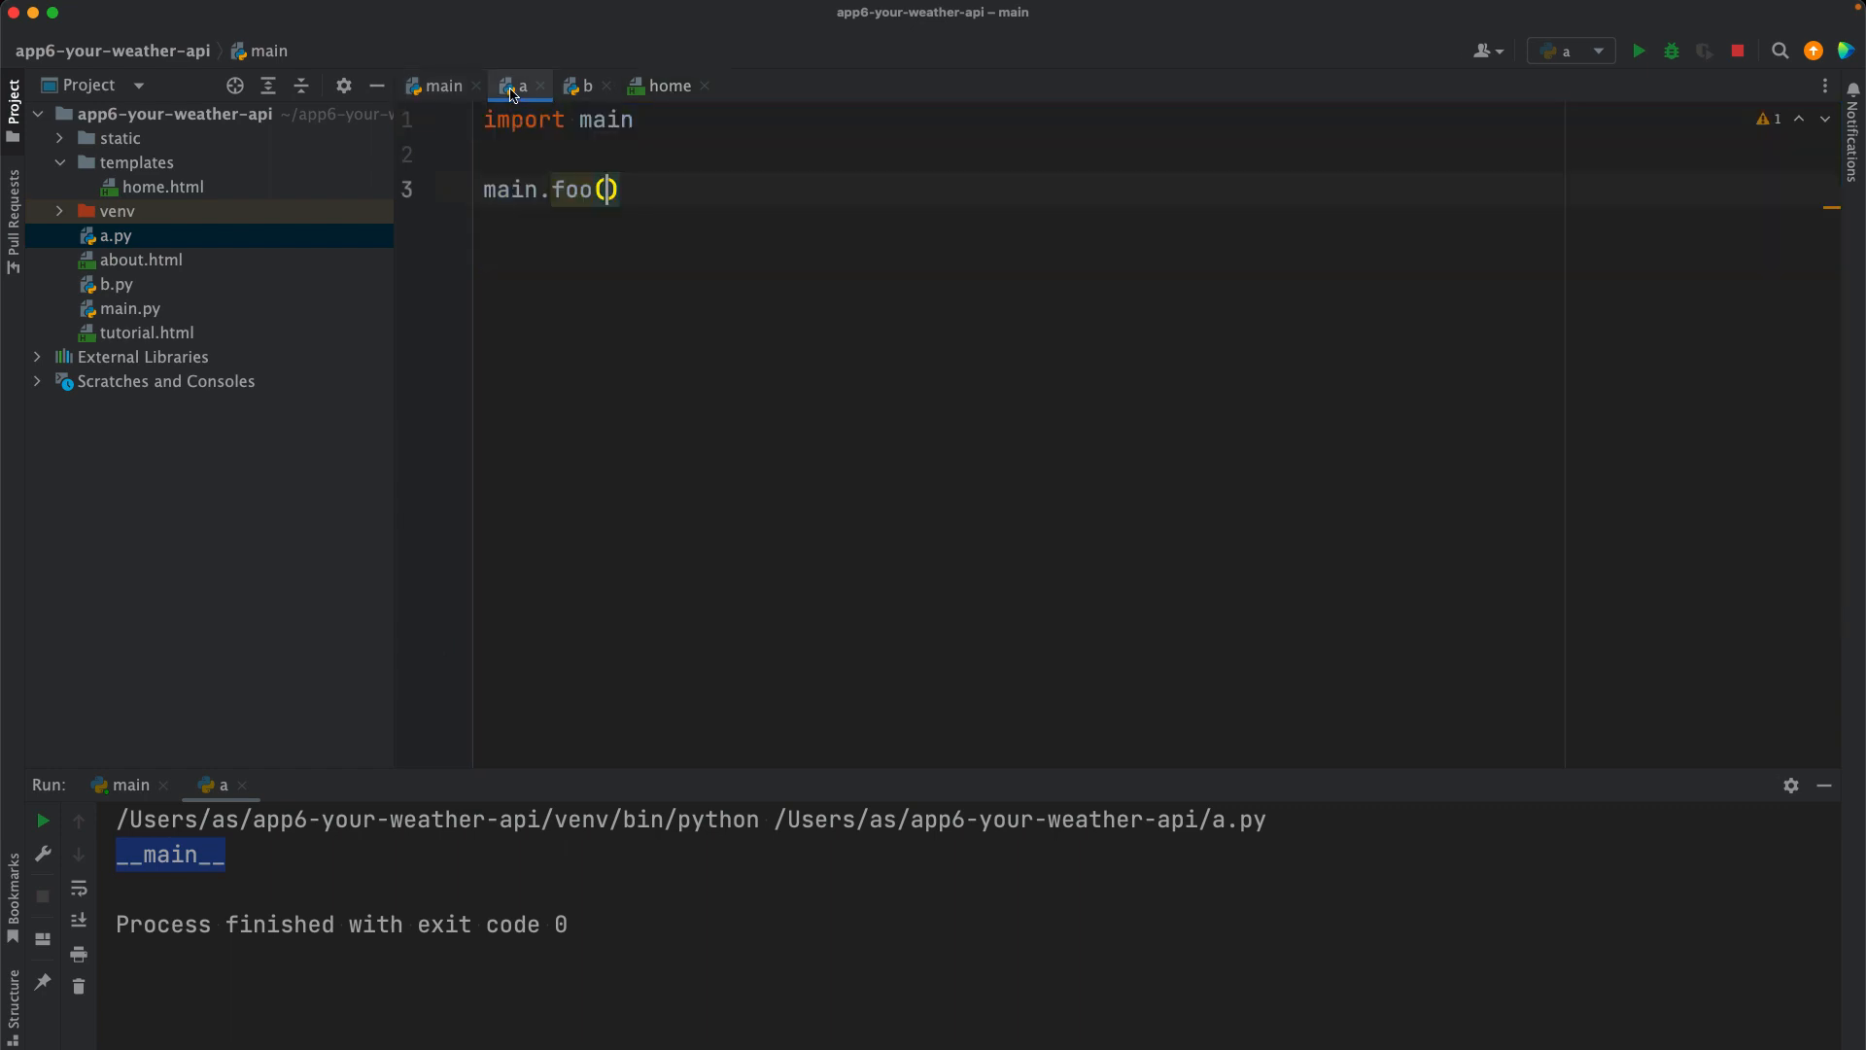
double_click(602, 119)
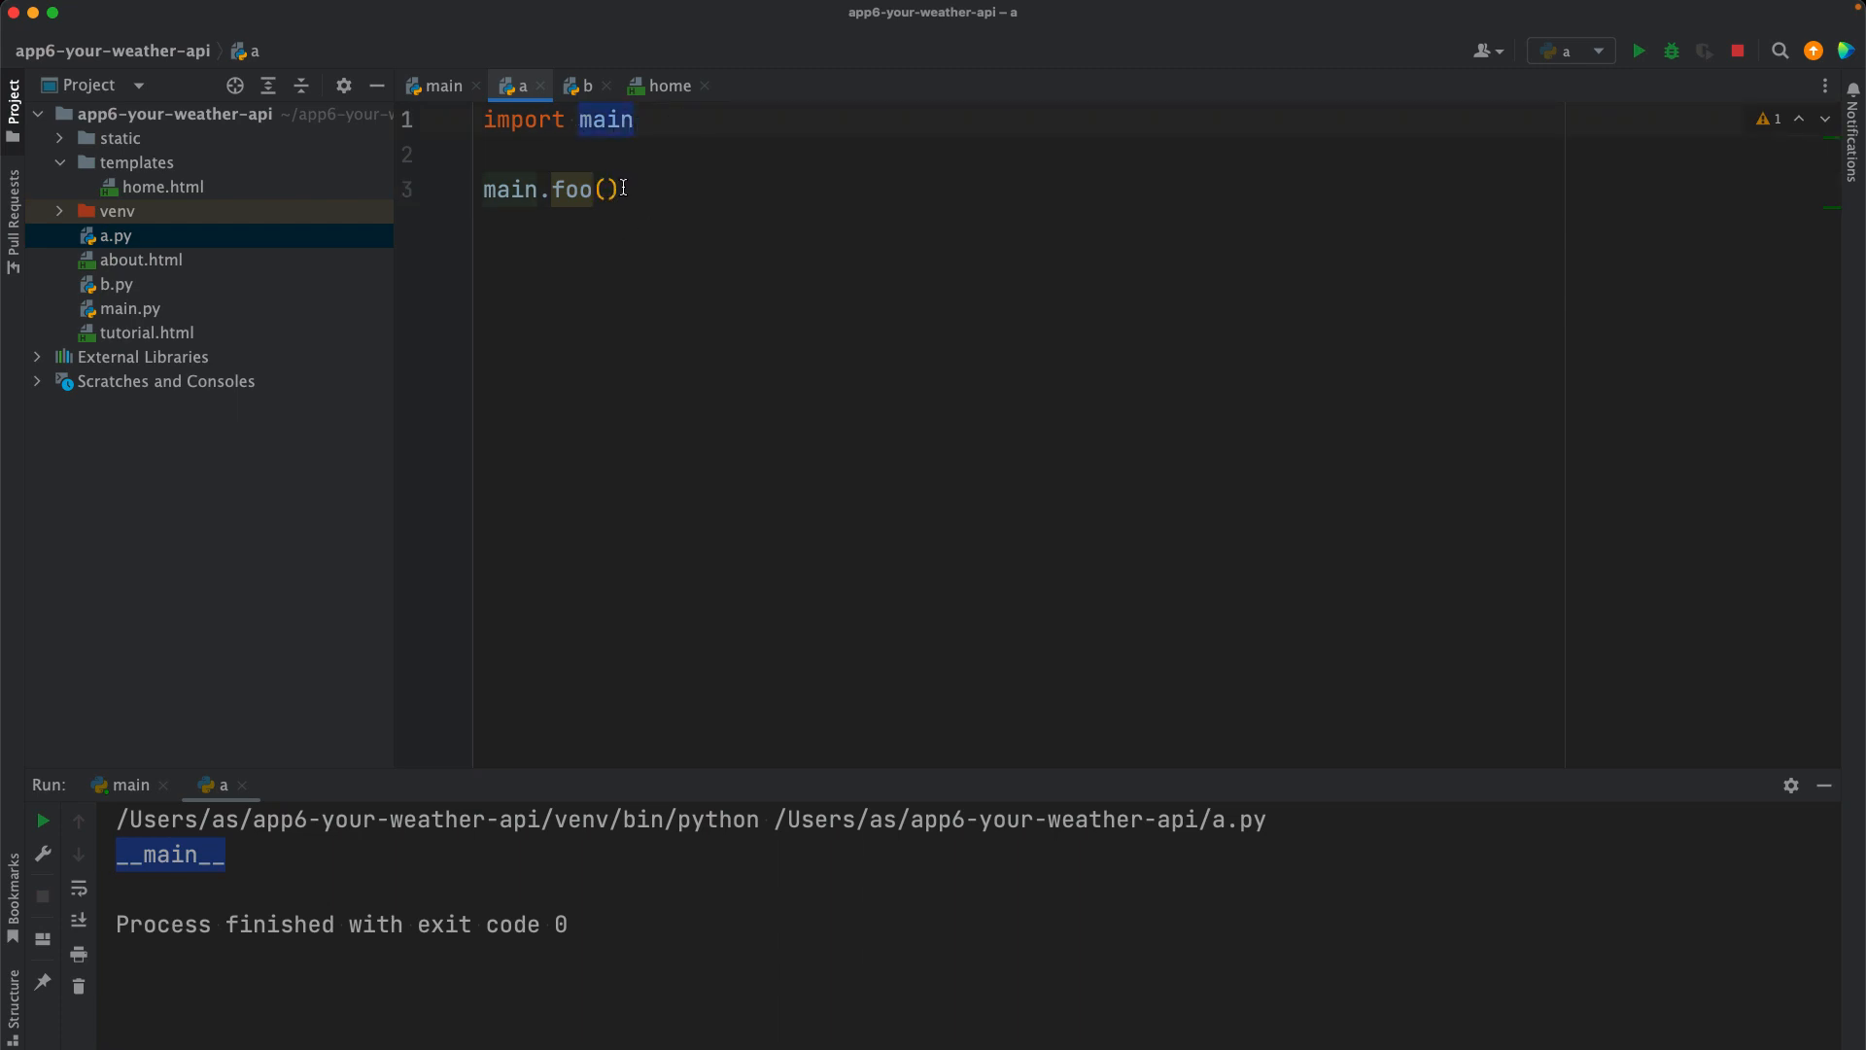
click(444, 86)
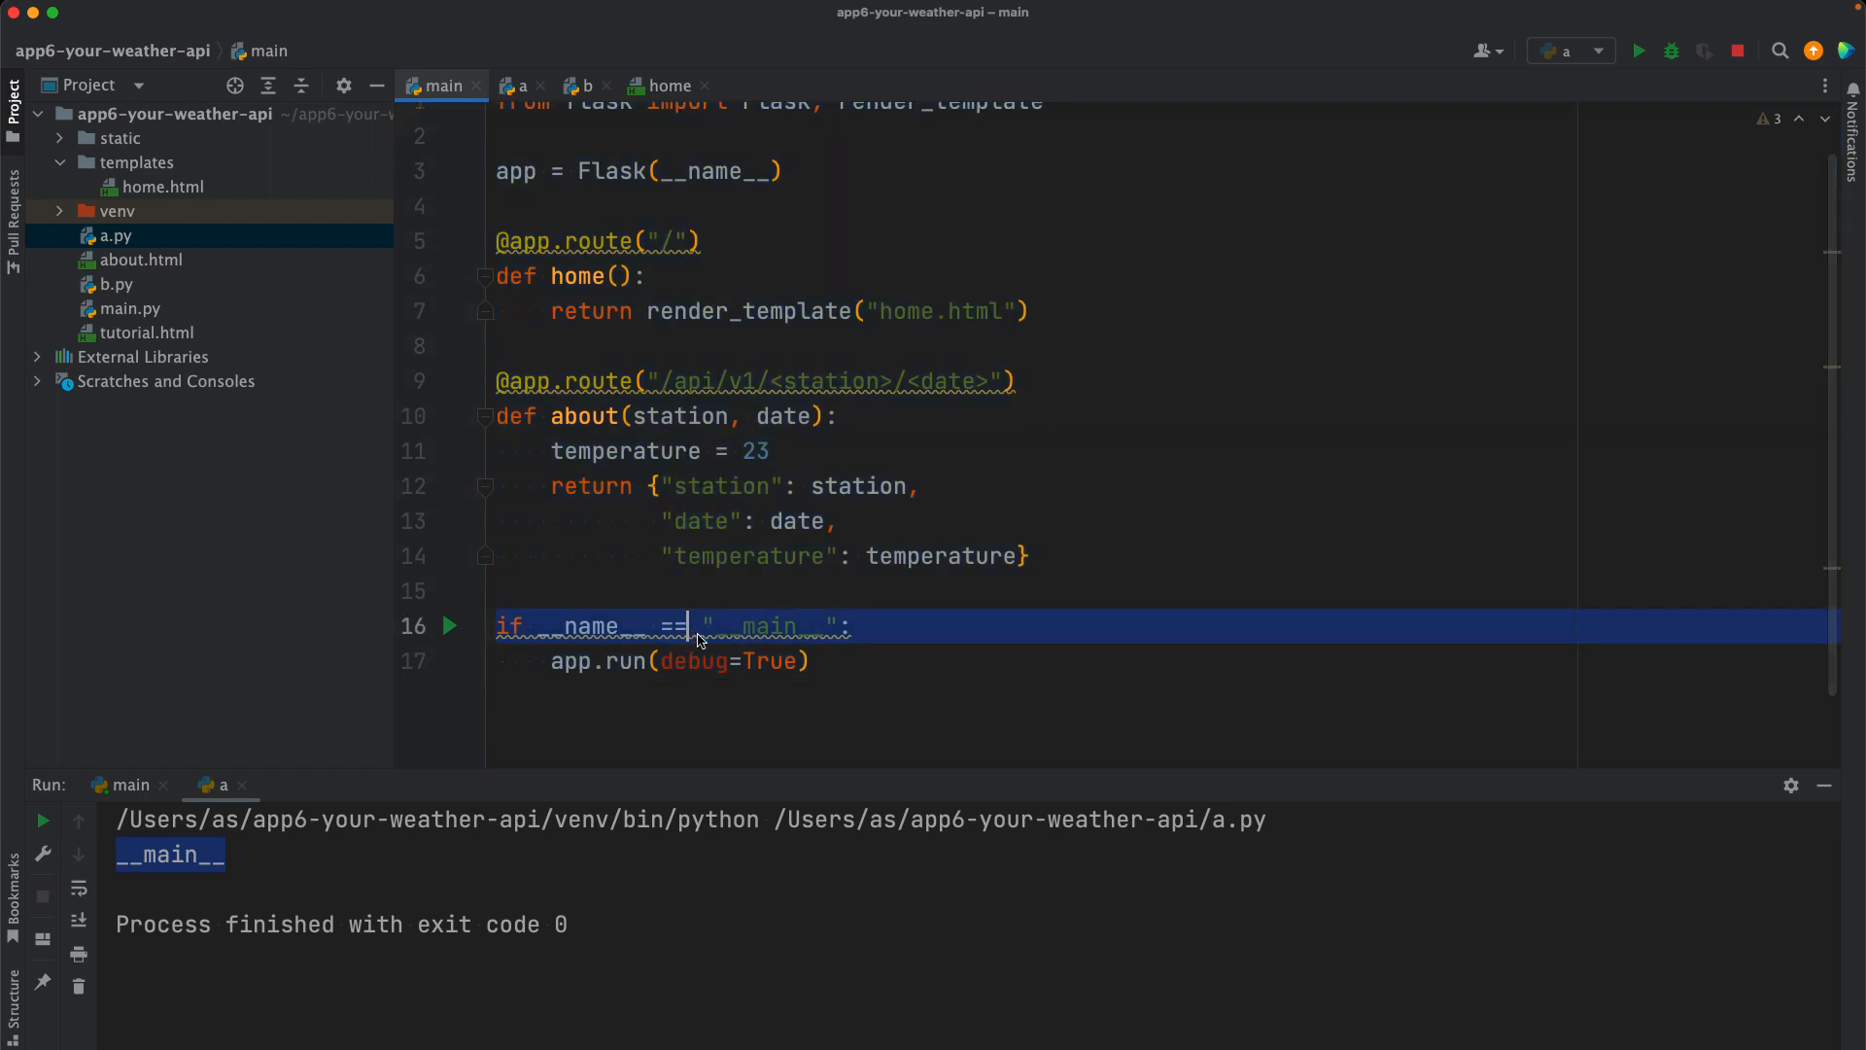
click(576, 660)
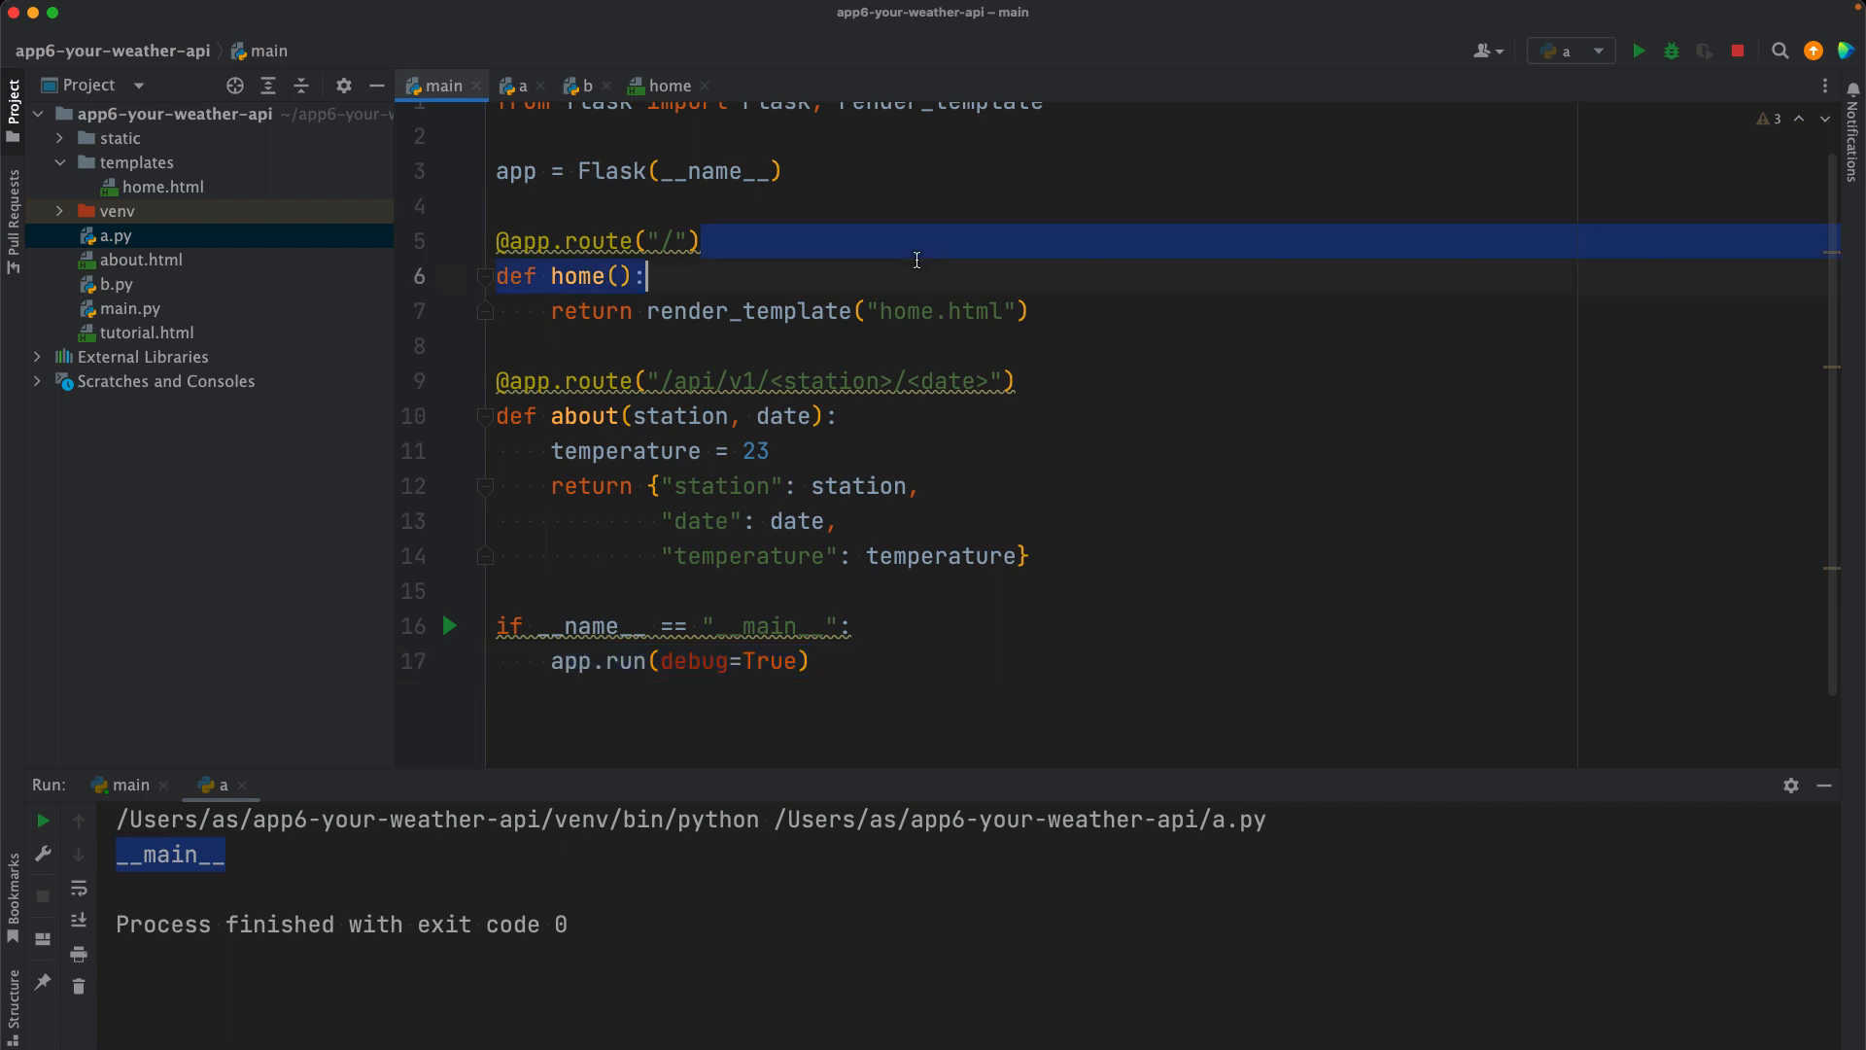
right_click(915, 258)
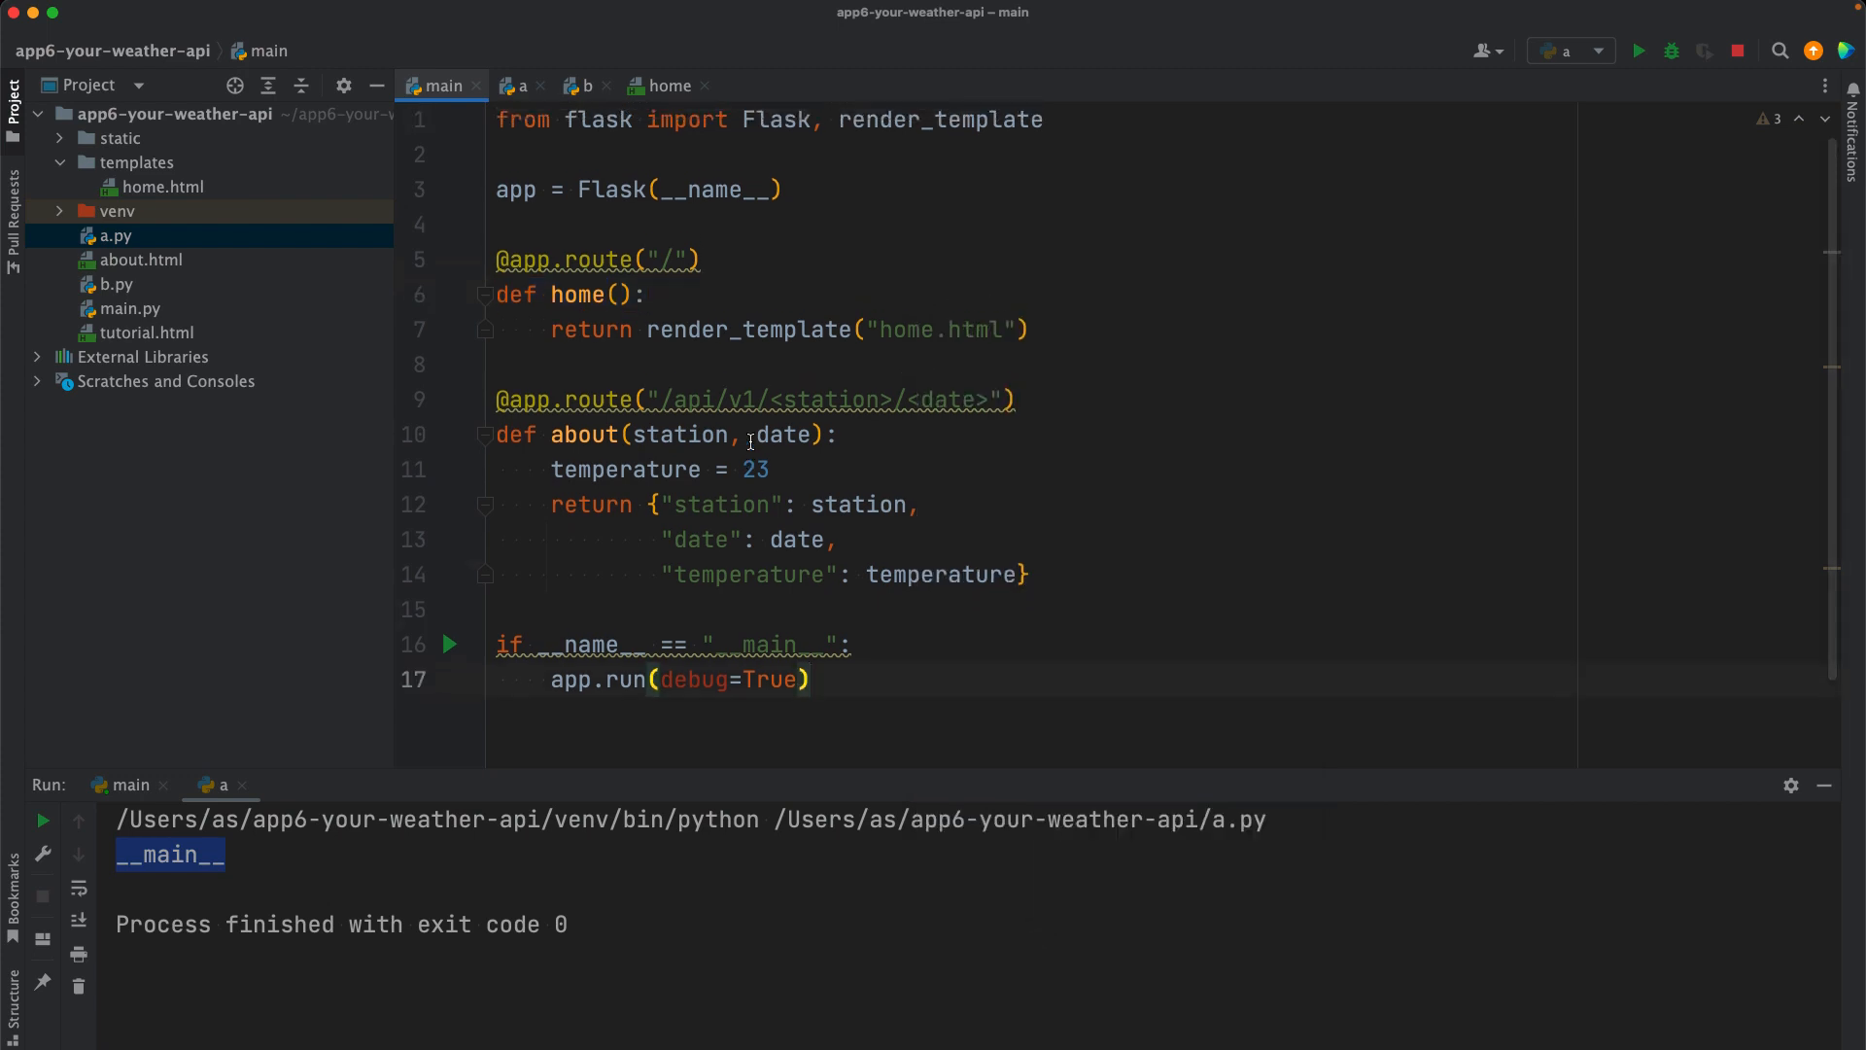
drag(512, 644, 809, 680)
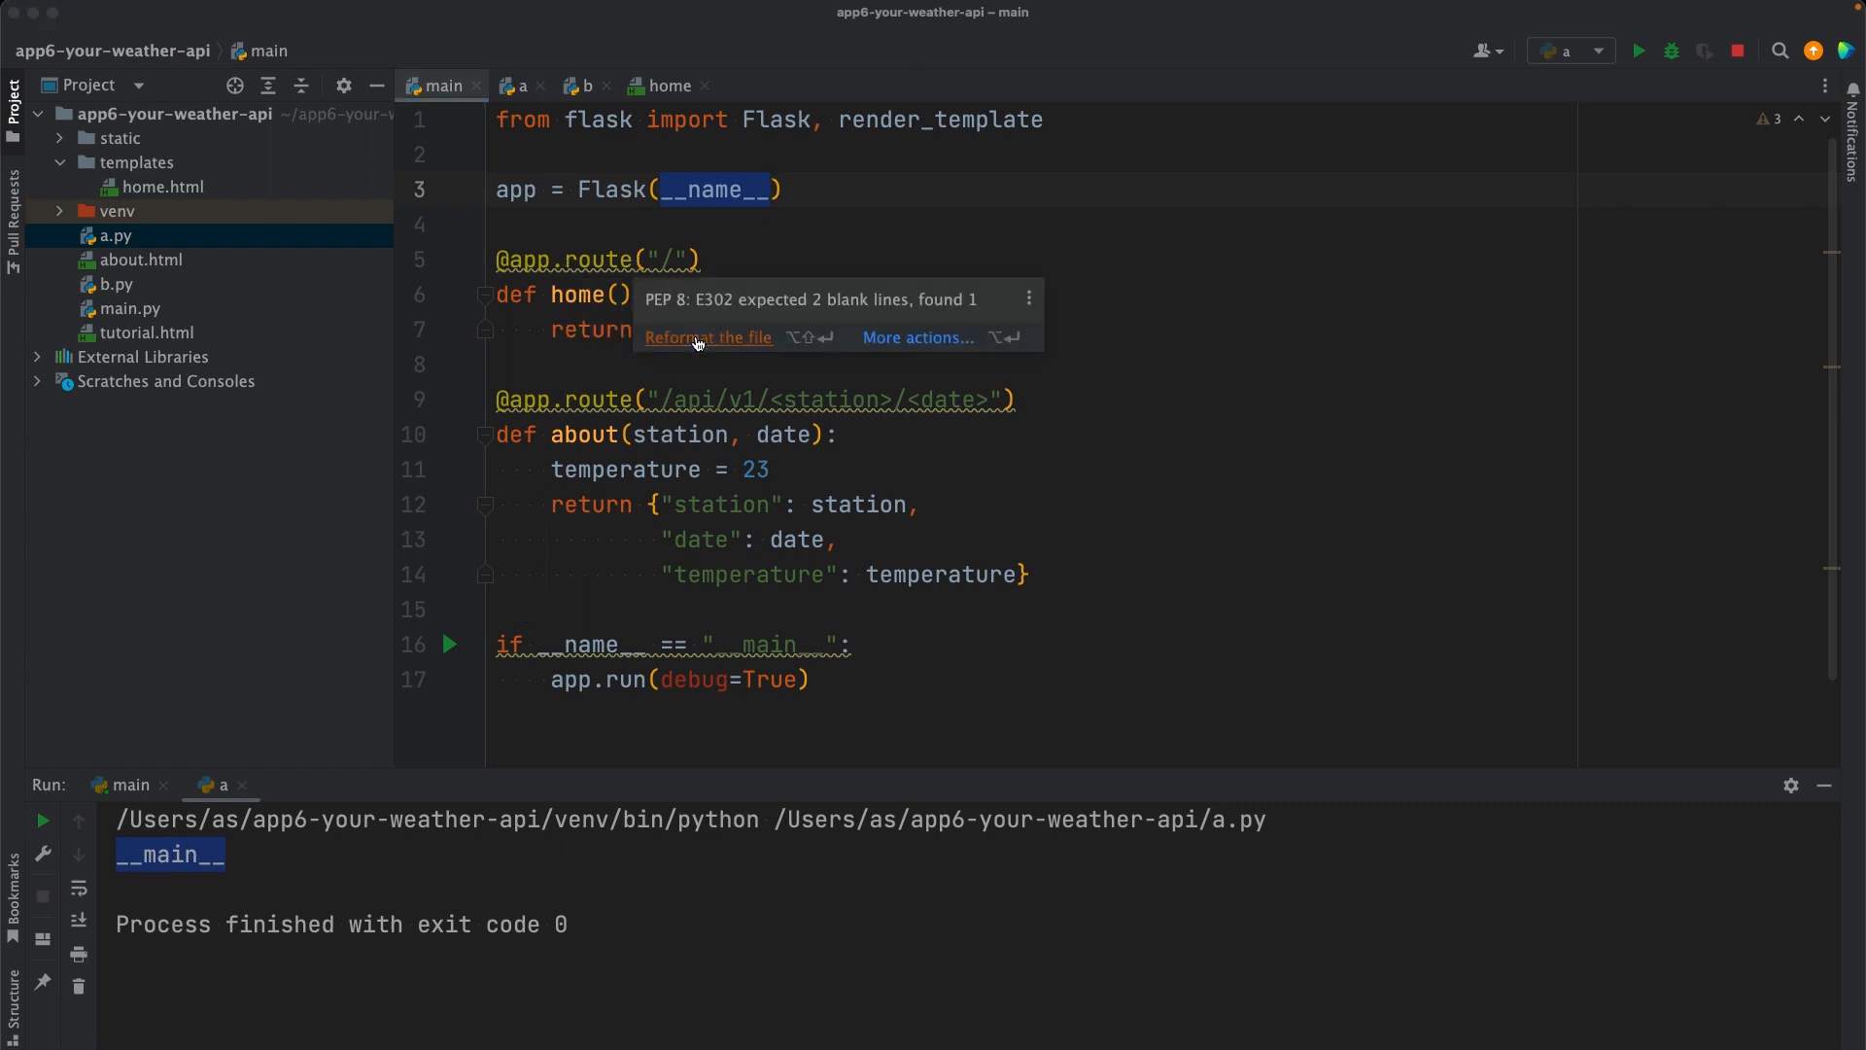
Step: Select a.py and b.py in the project tree for deletion
click(706, 337)
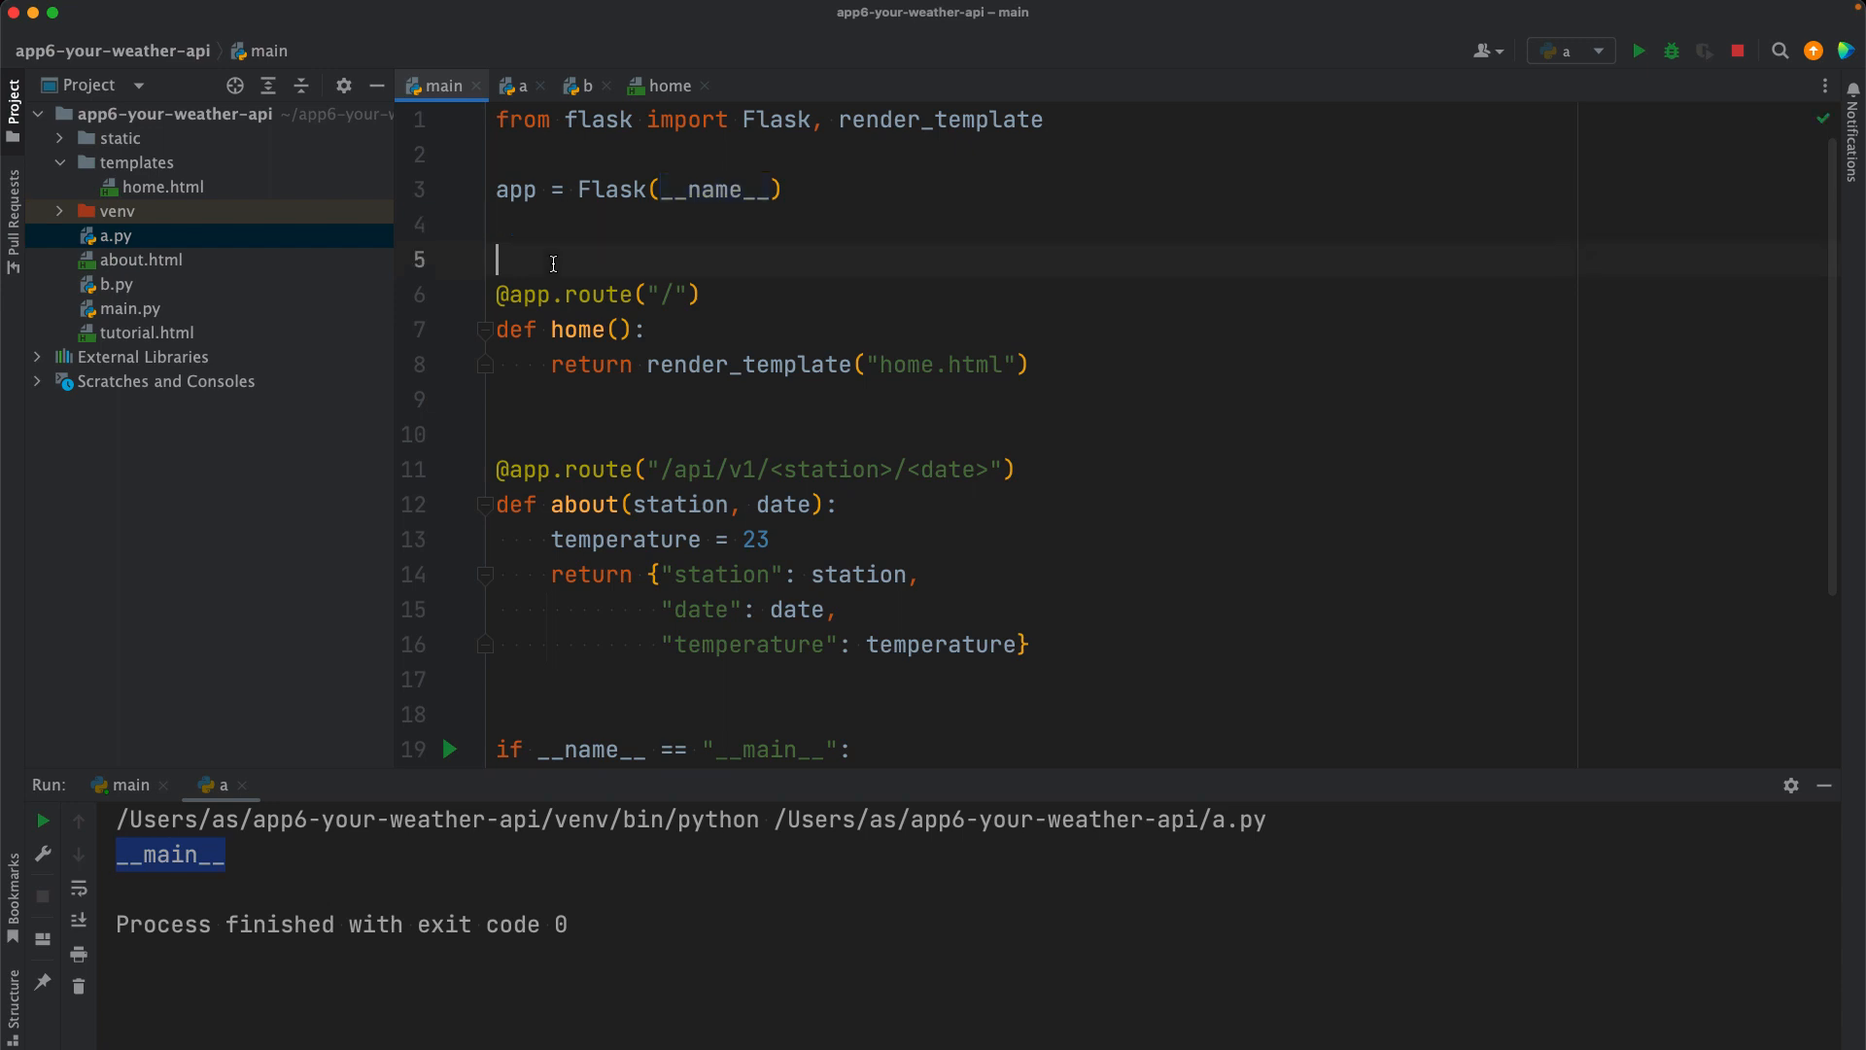
scroll(down, 3)
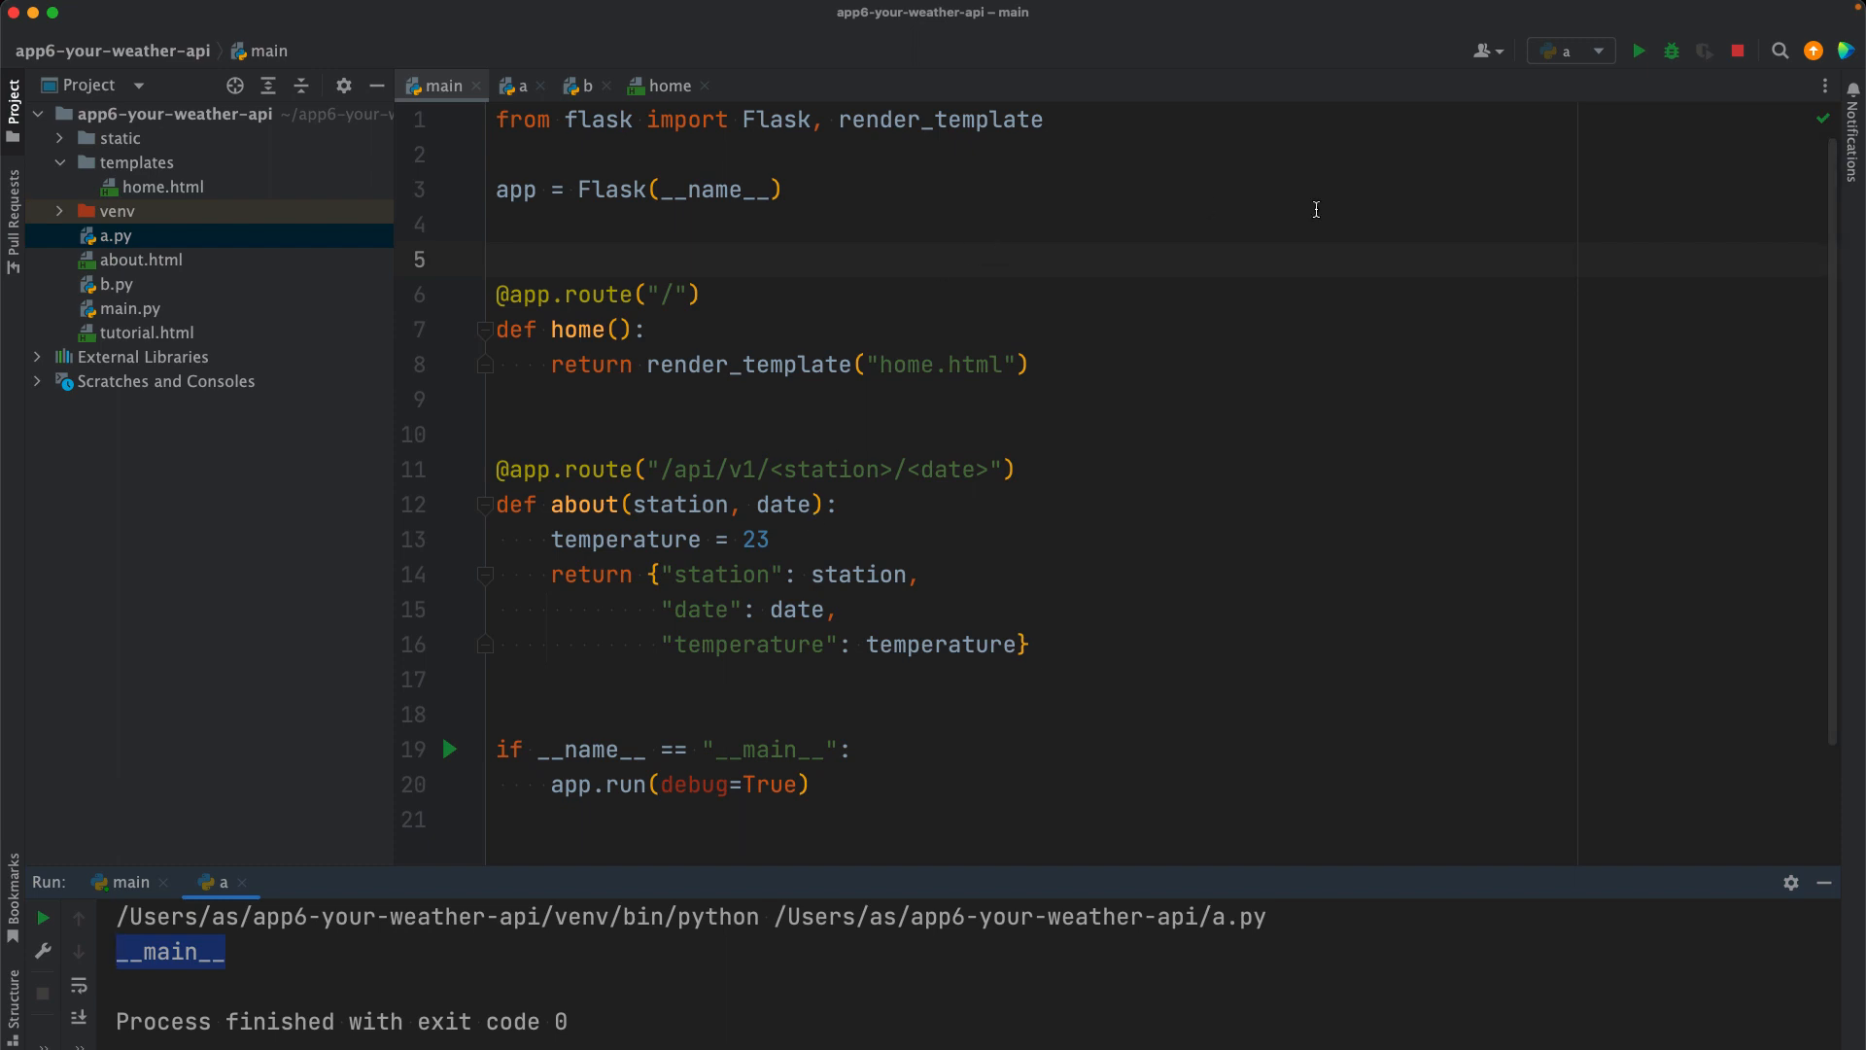
click(117, 235)
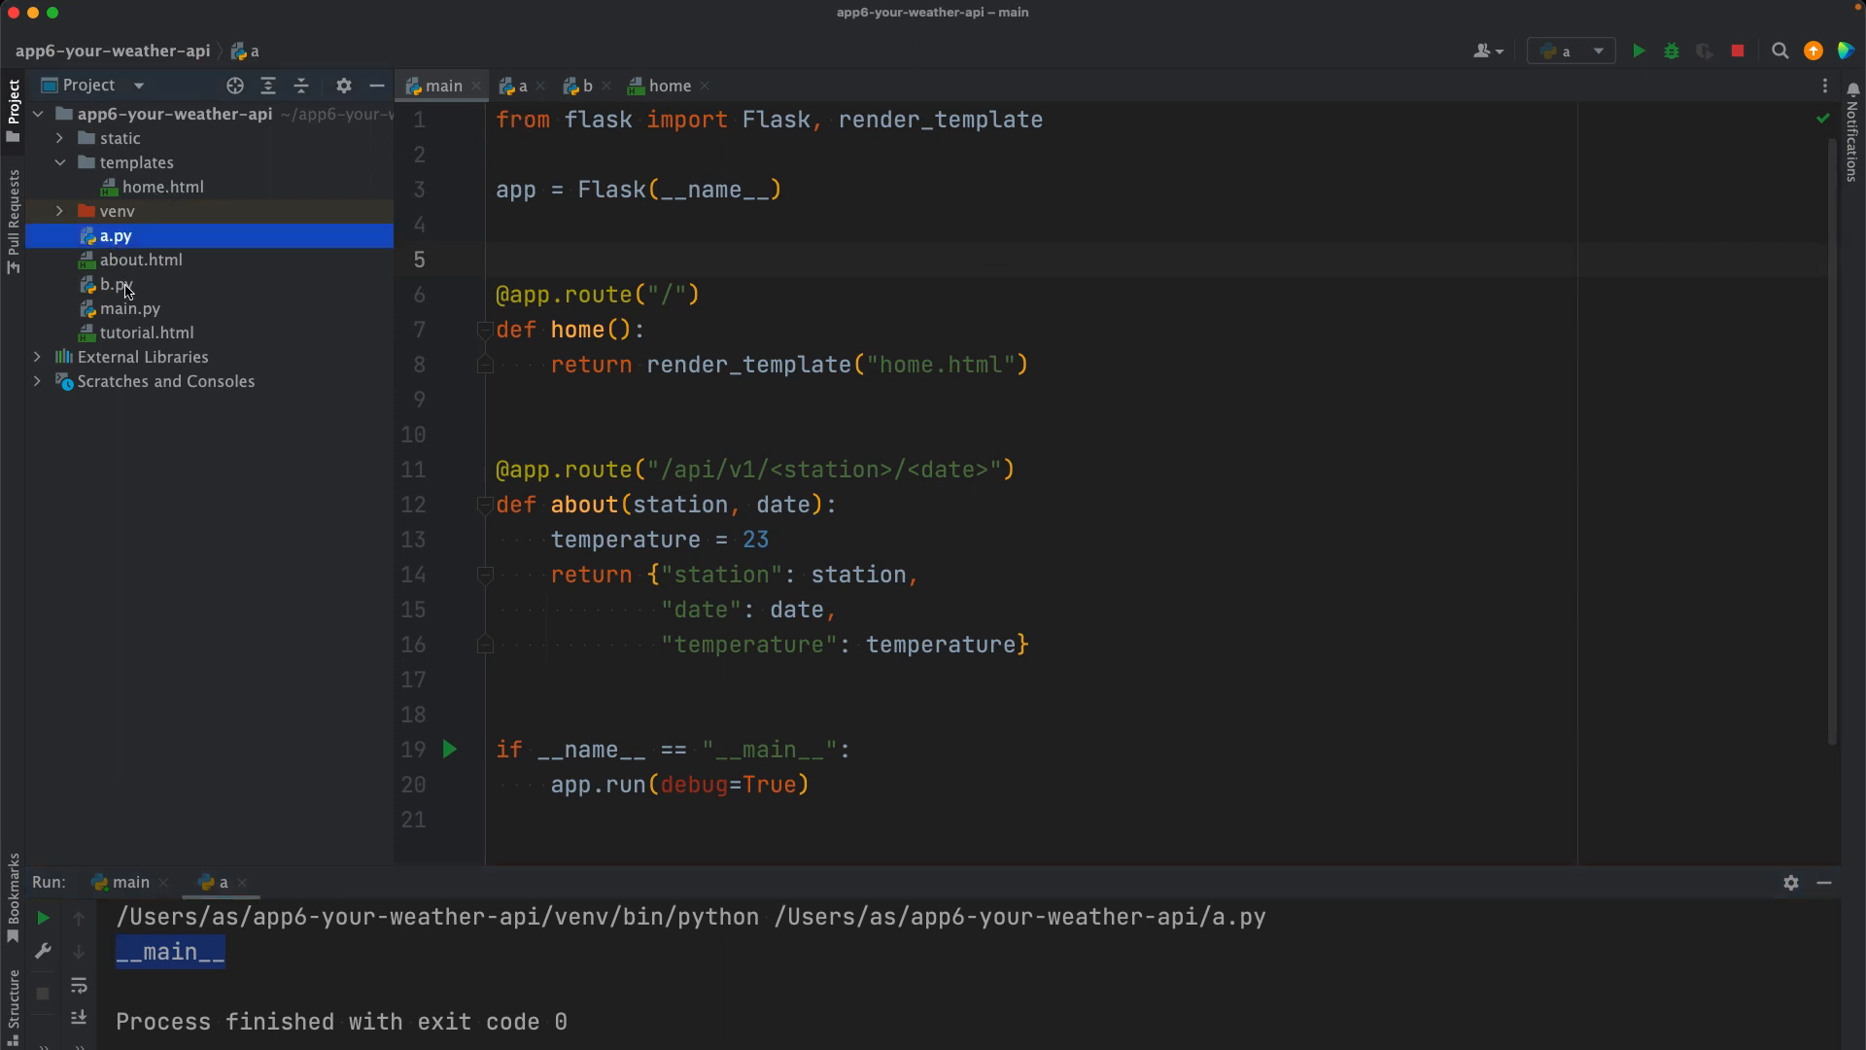
click(115, 284)
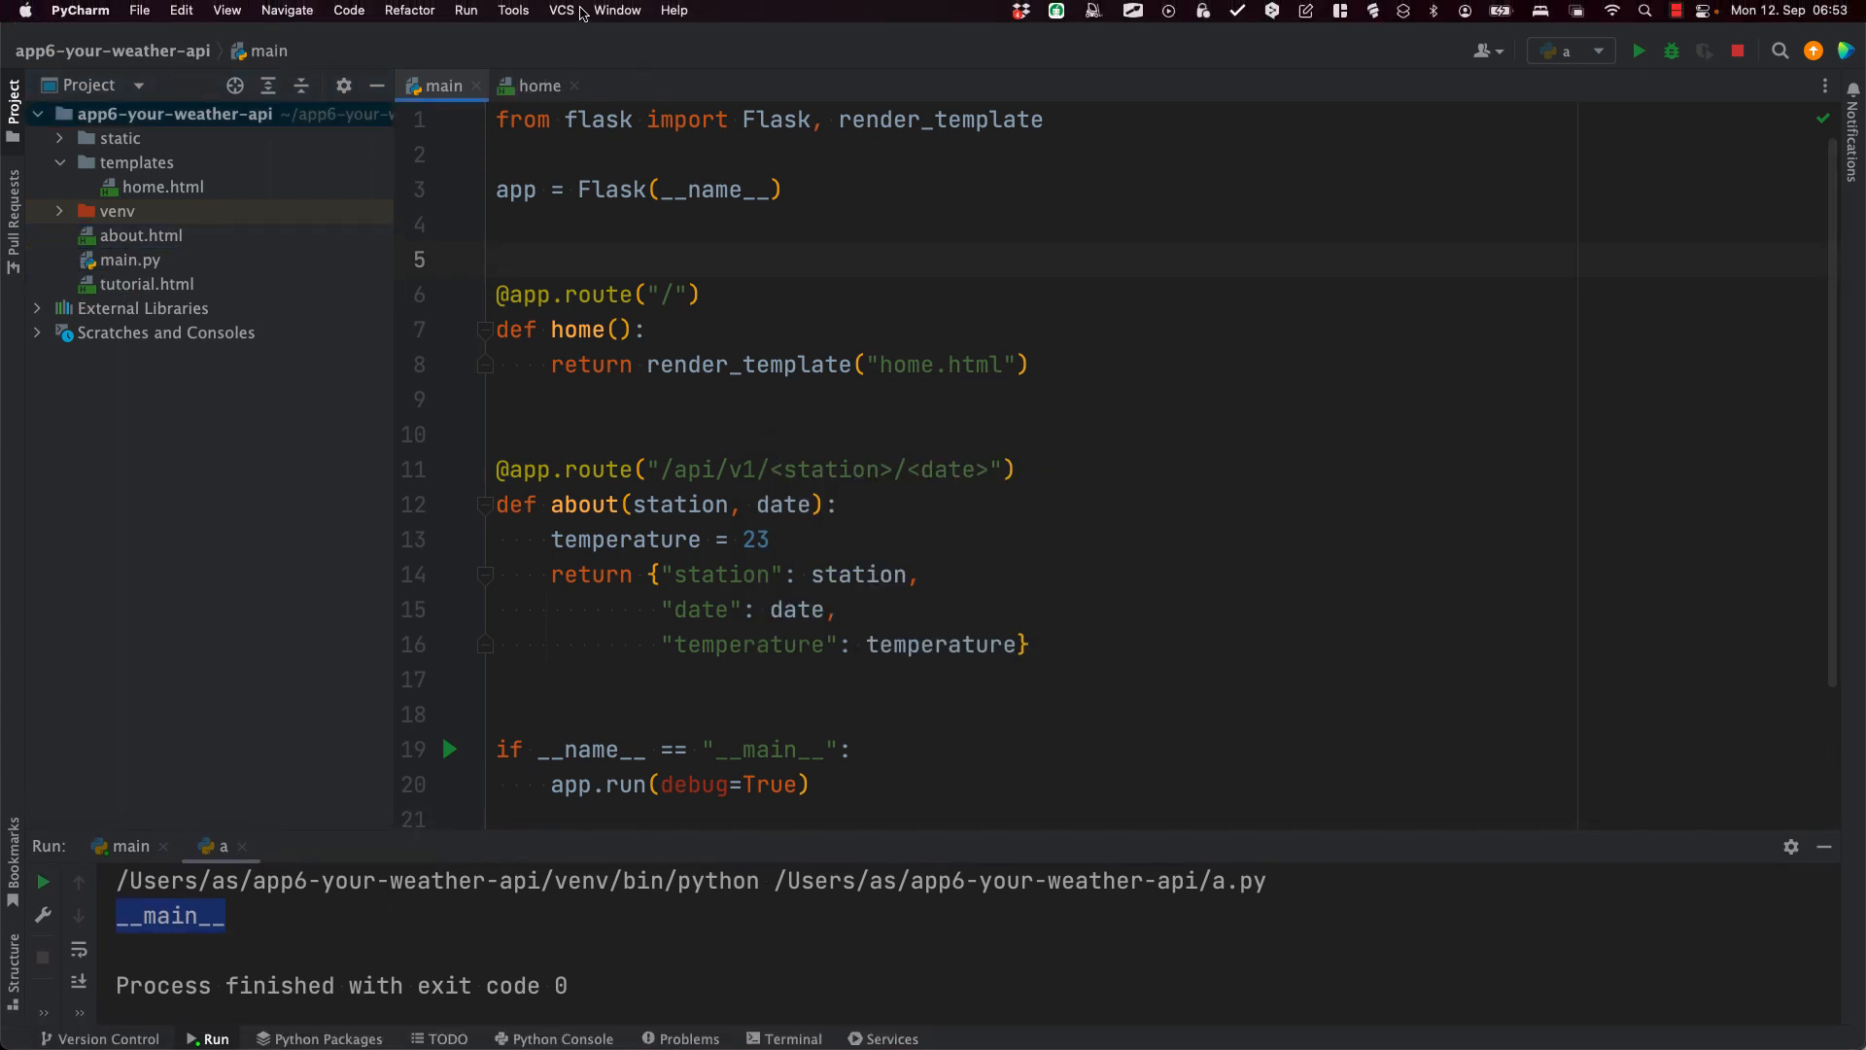
Step: Enable Version Control Integration with Git for the app6-your-weather-api project
click(556, 9)
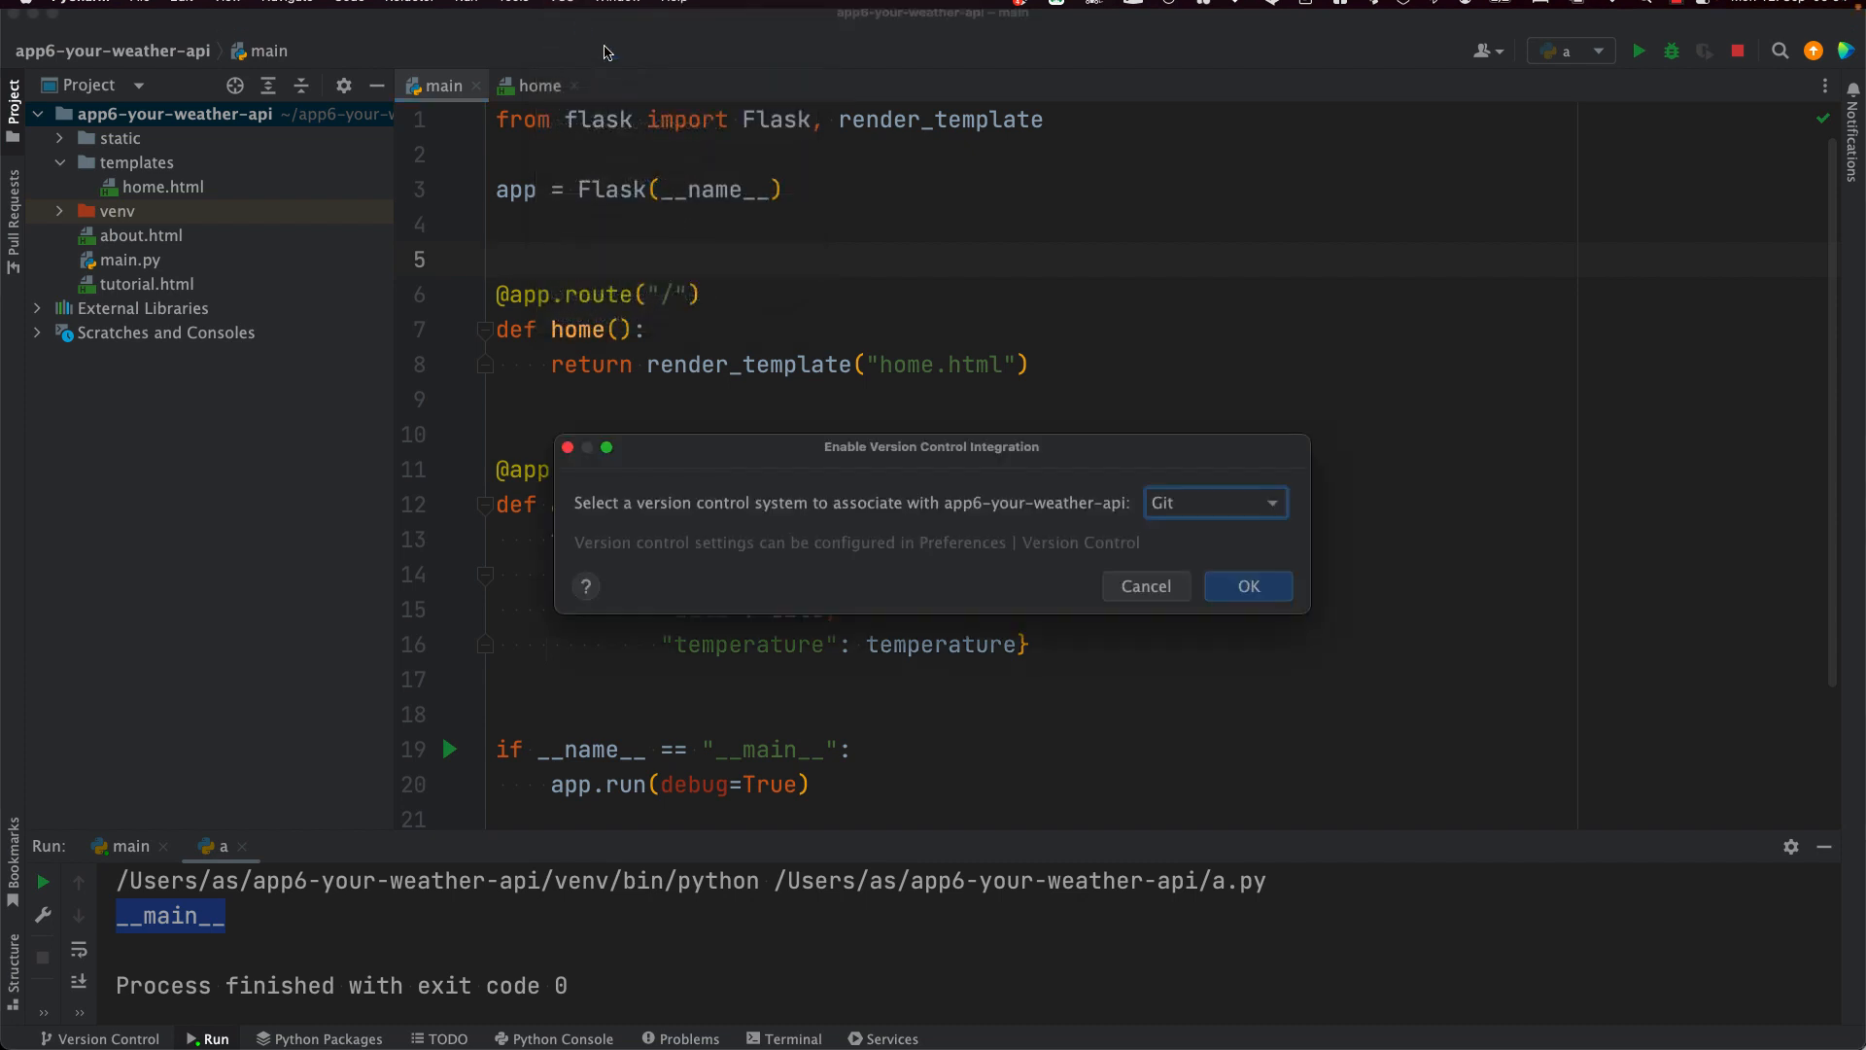
click(1246, 585)
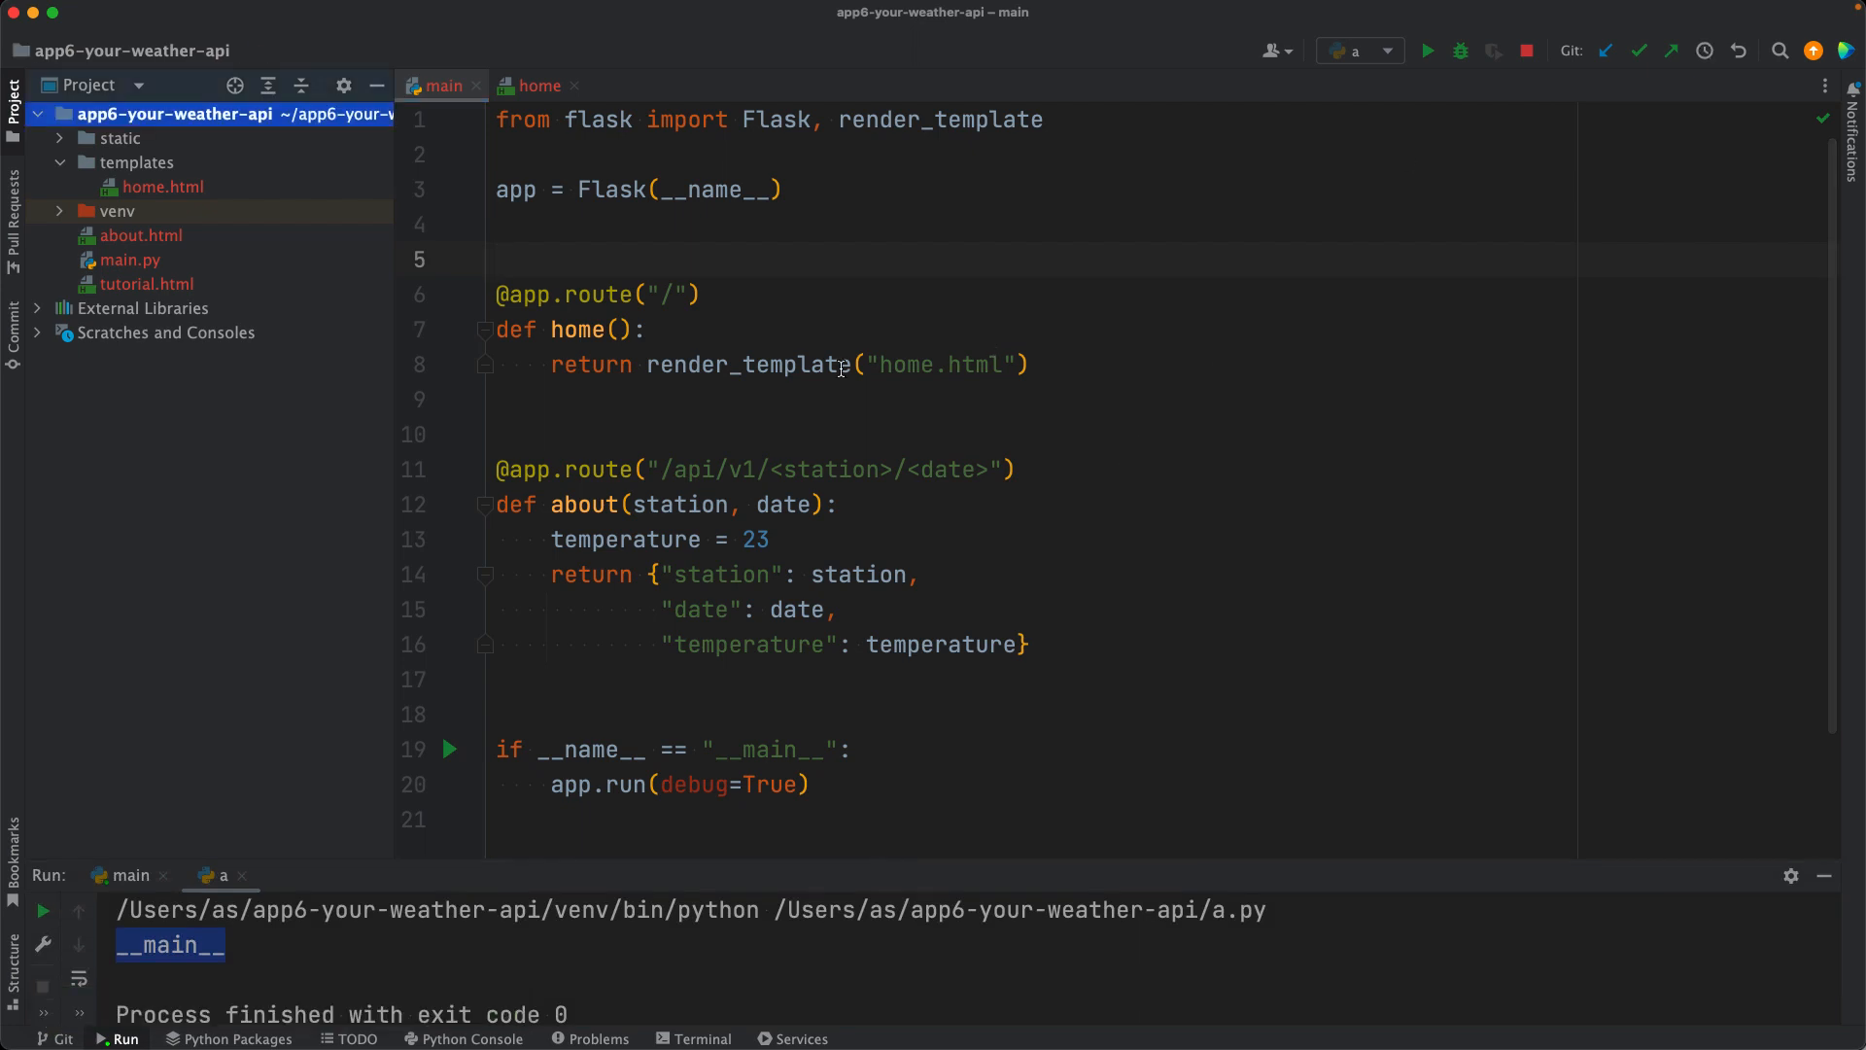
Step: Create a .gitignore at the project root listing venv and .idea
right_click(179, 114)
text(.gitign)
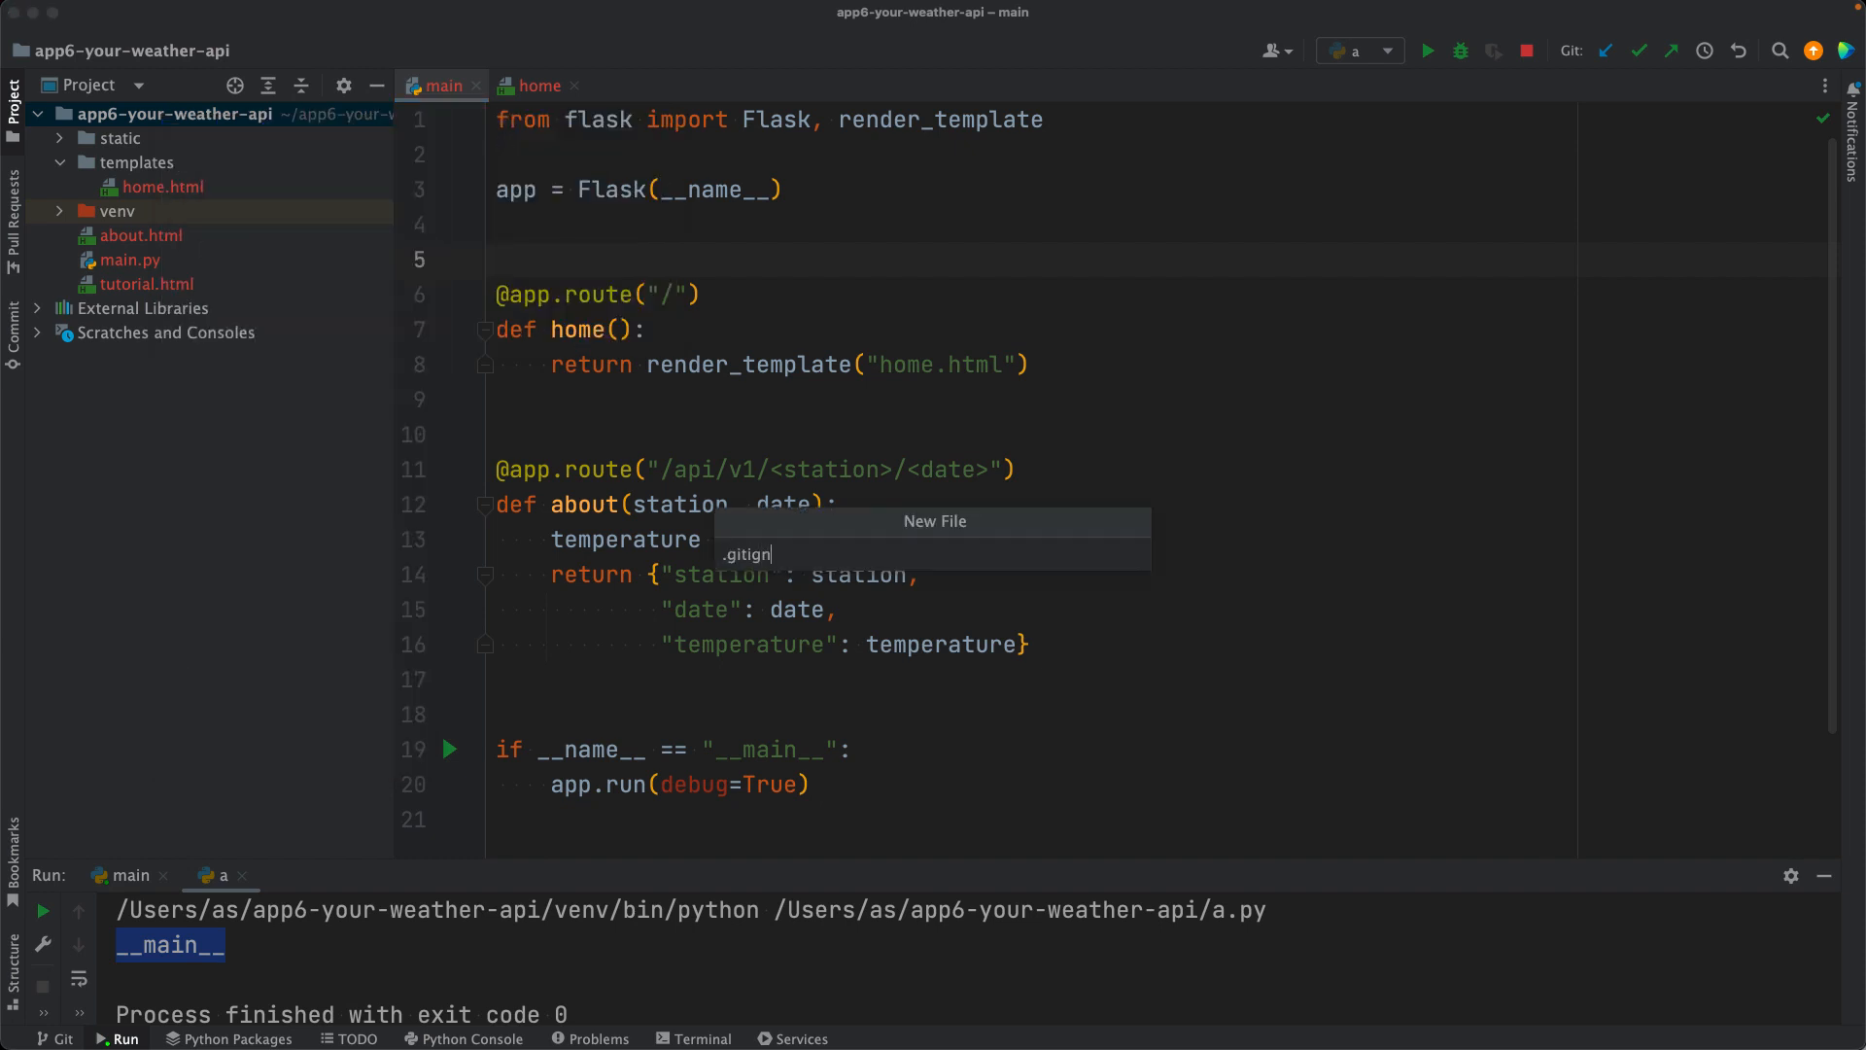
key(Enter)
text(.idea)
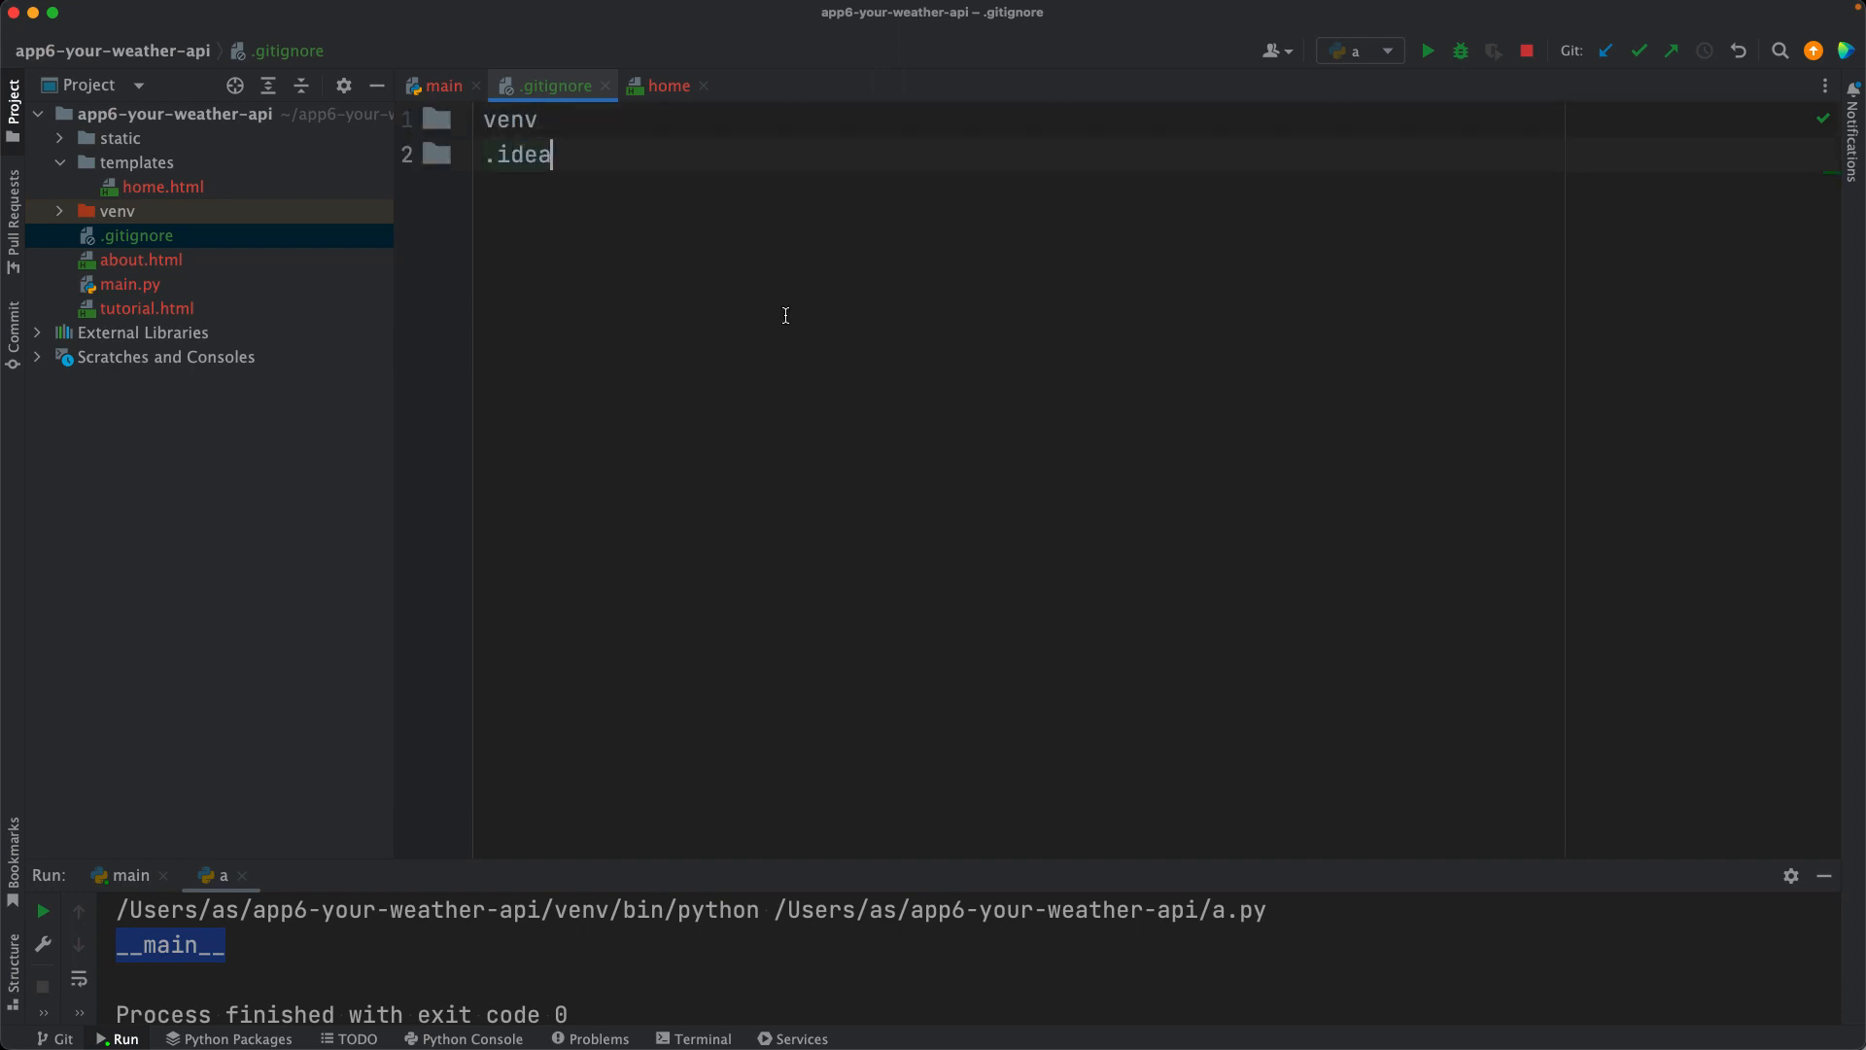
click(140, 258)
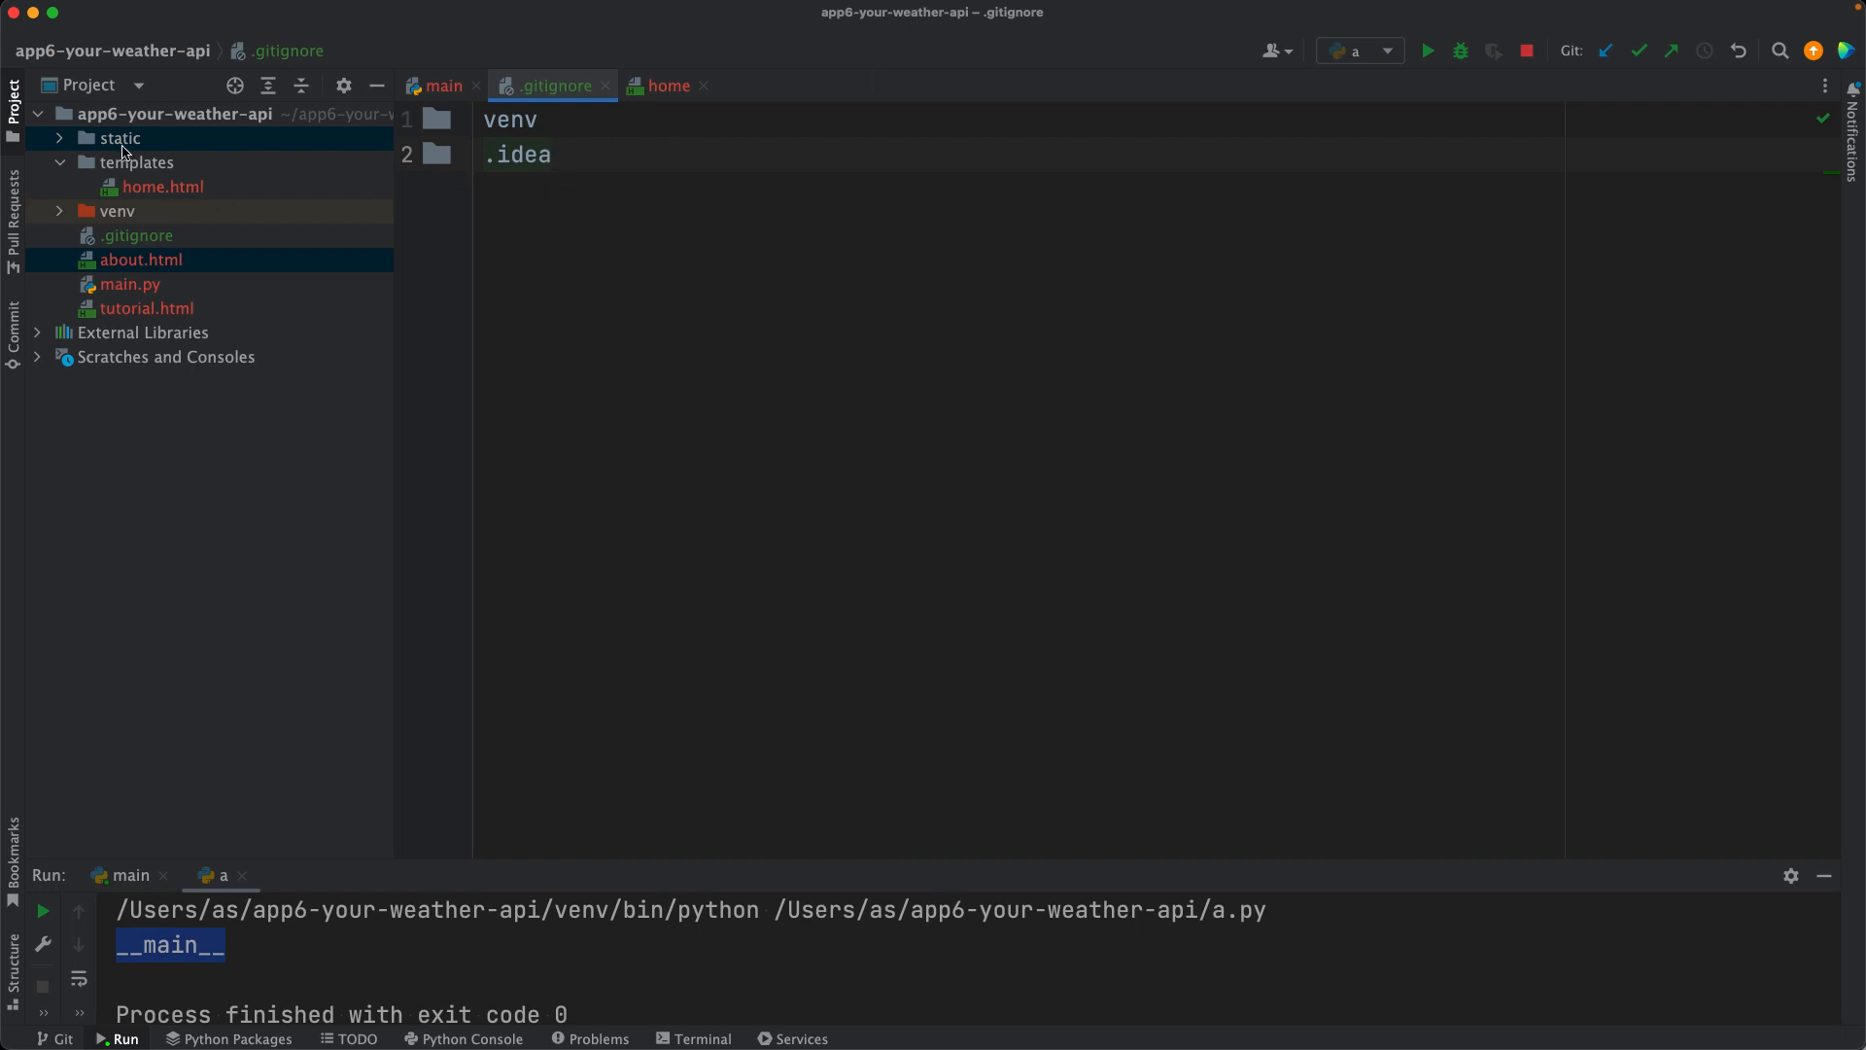
Step: Select static, templates, .gitignore and main.py and add them to Git via Git > Add
click(121, 138)
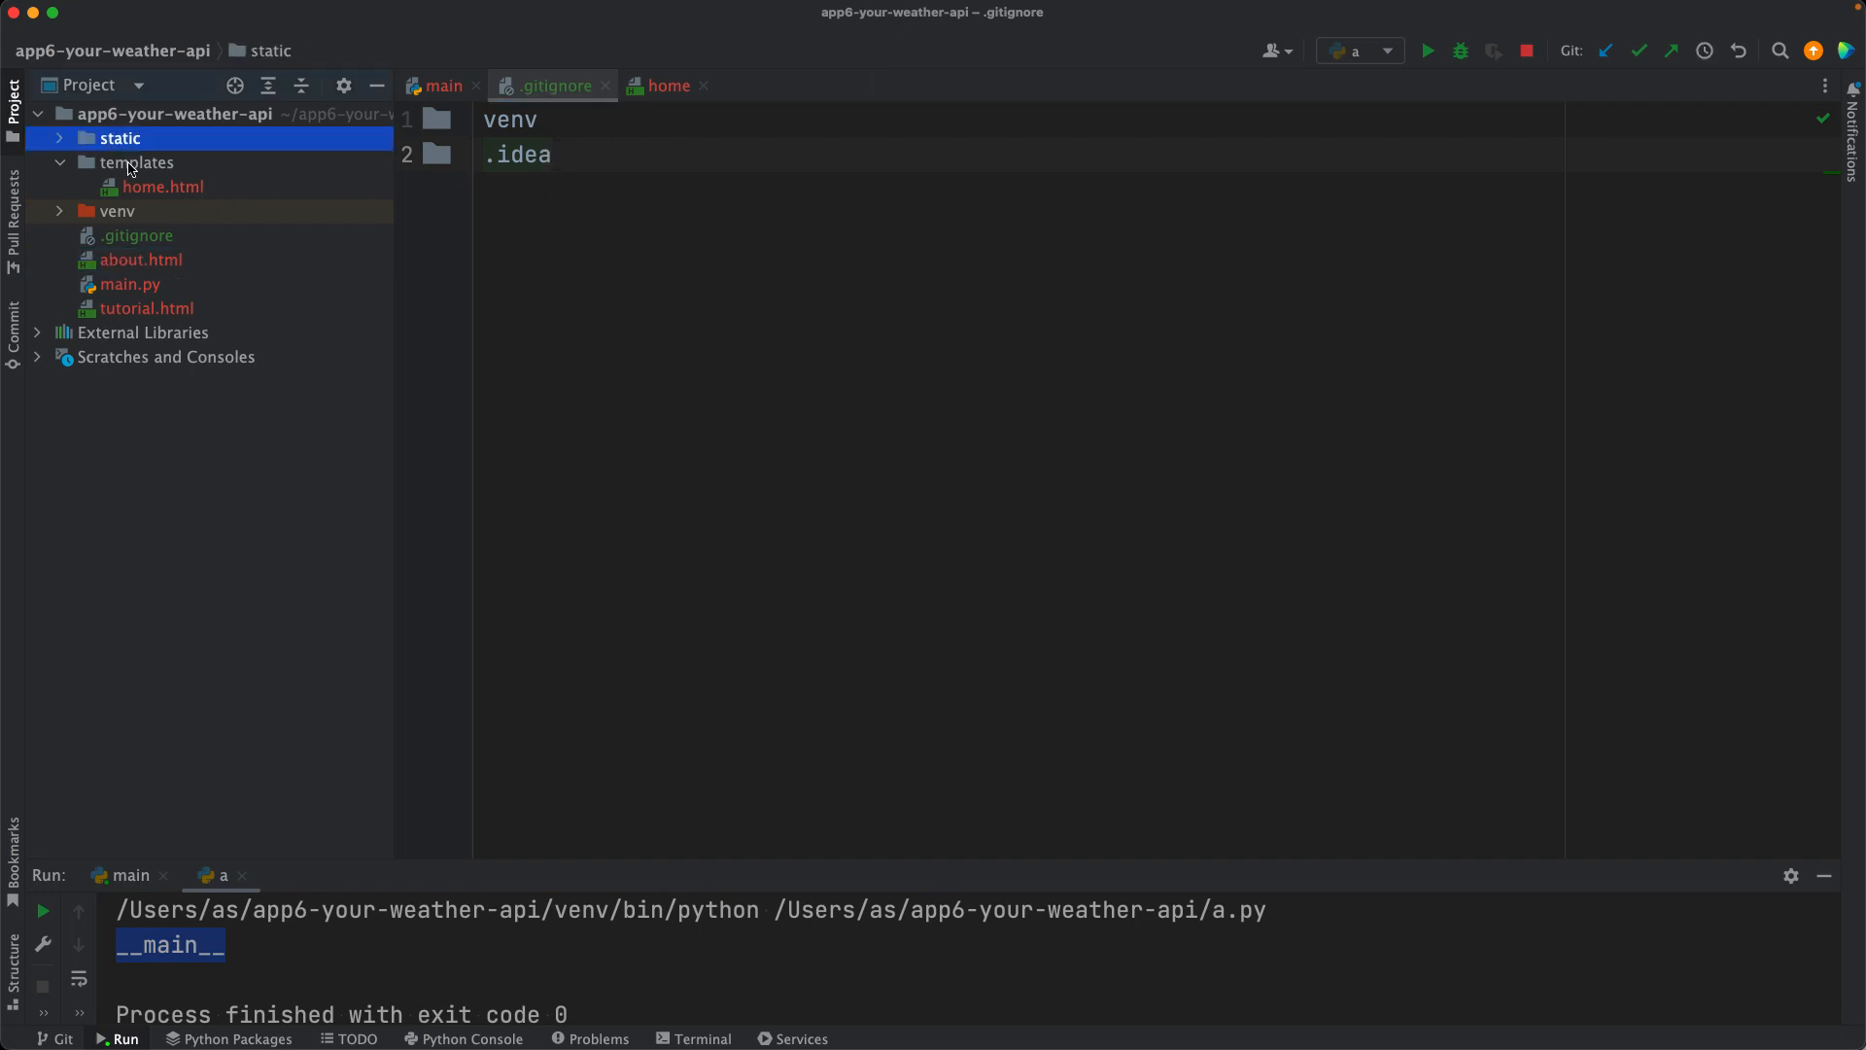
click(136, 162)
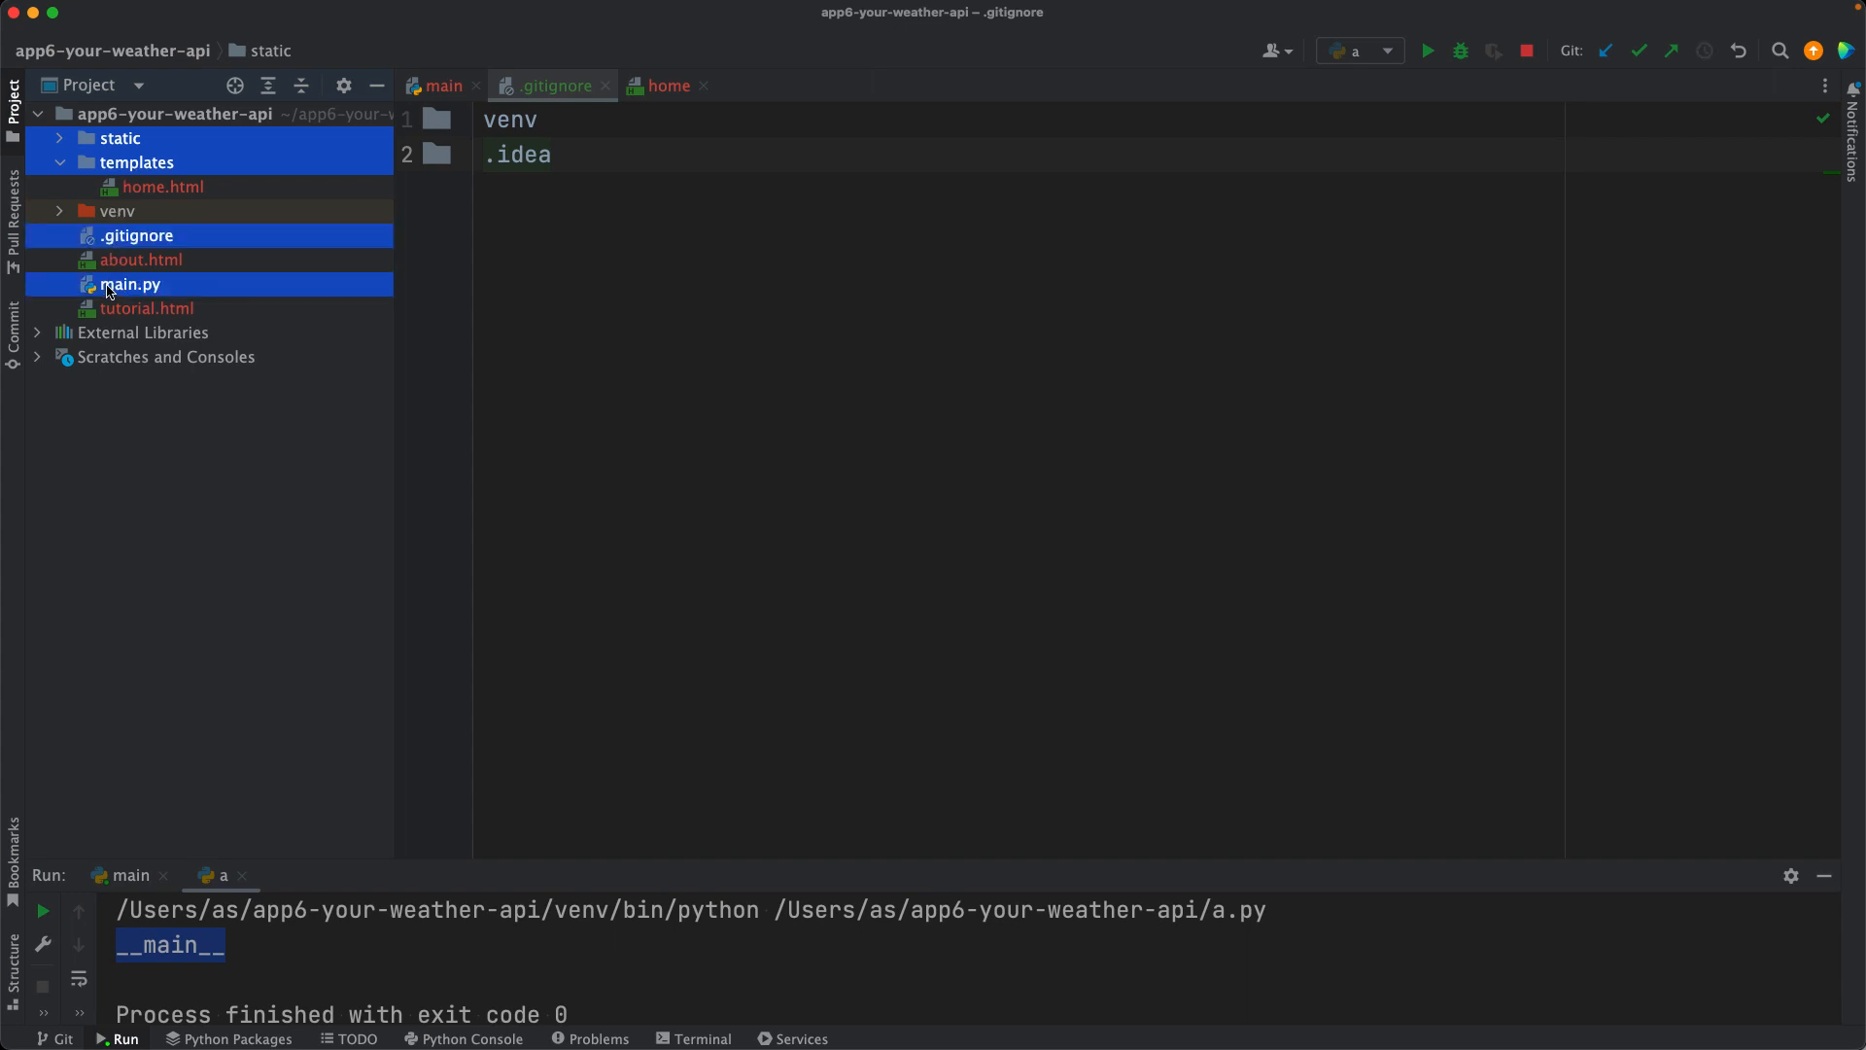
mouse_move(128, 290)
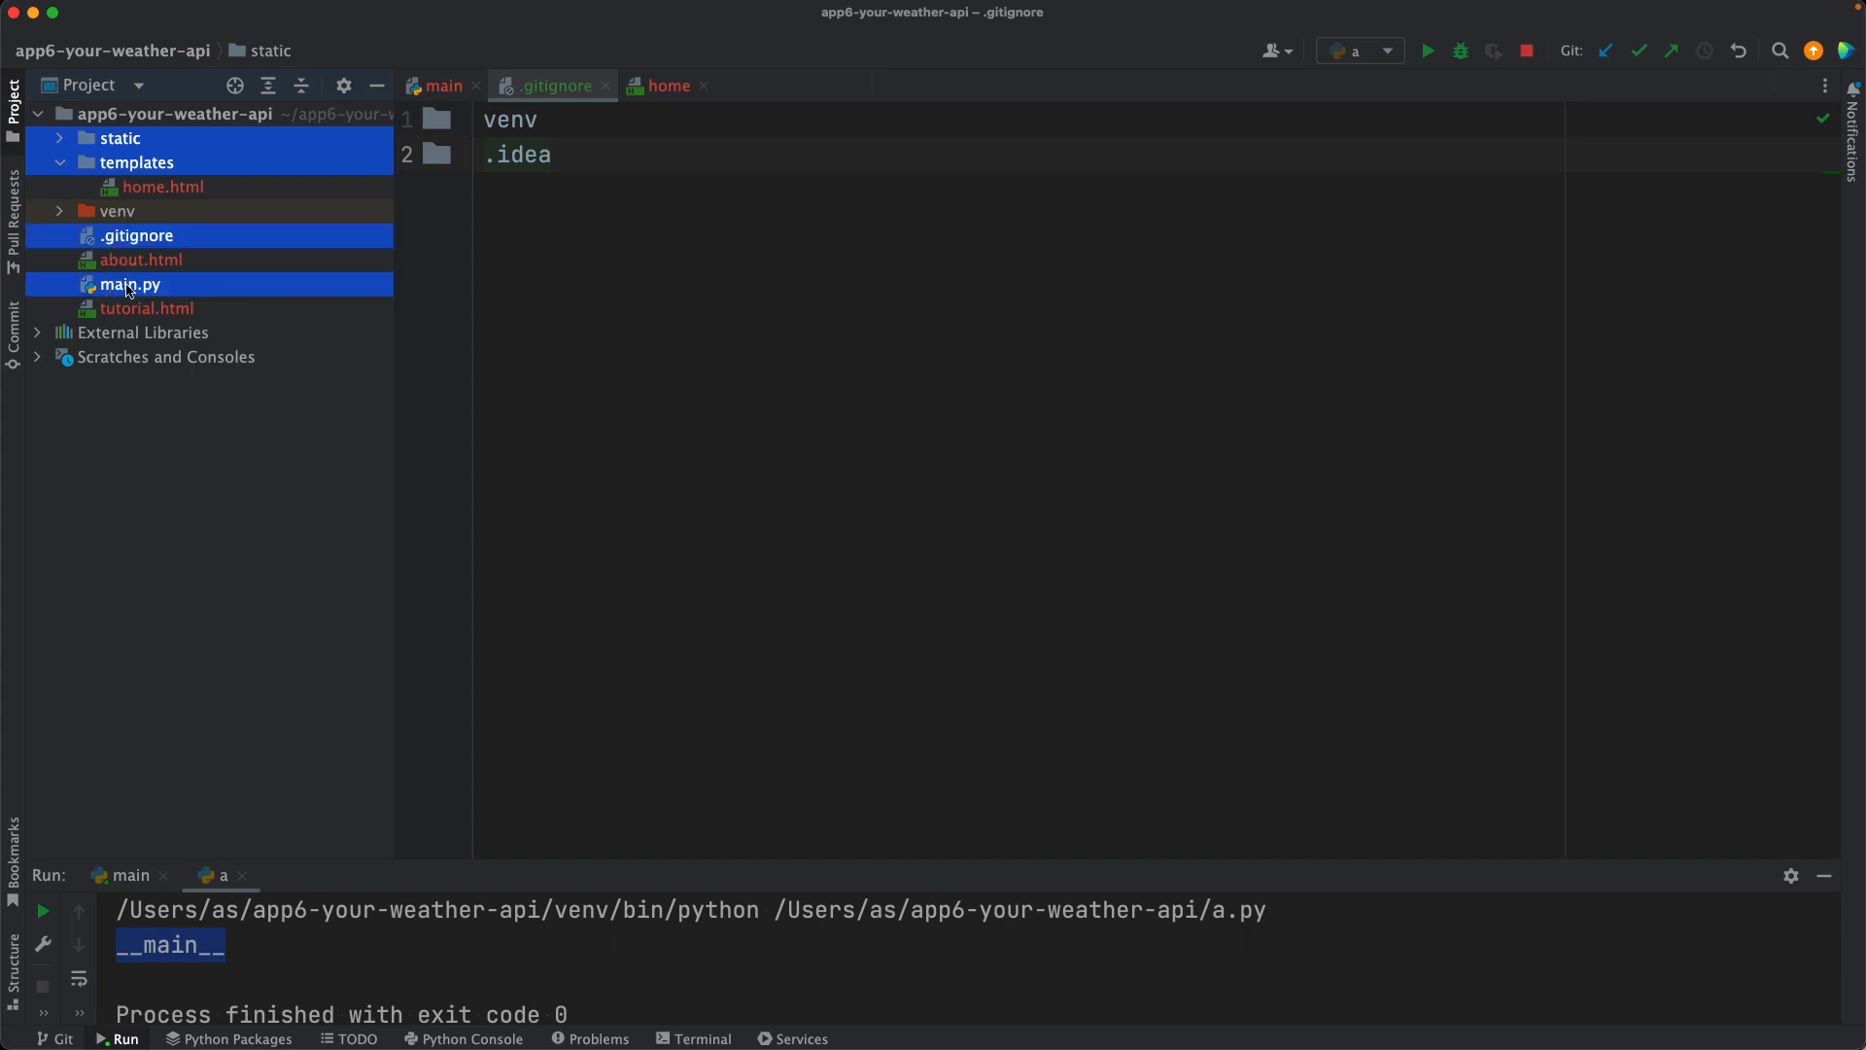
mouse_move(202, 258)
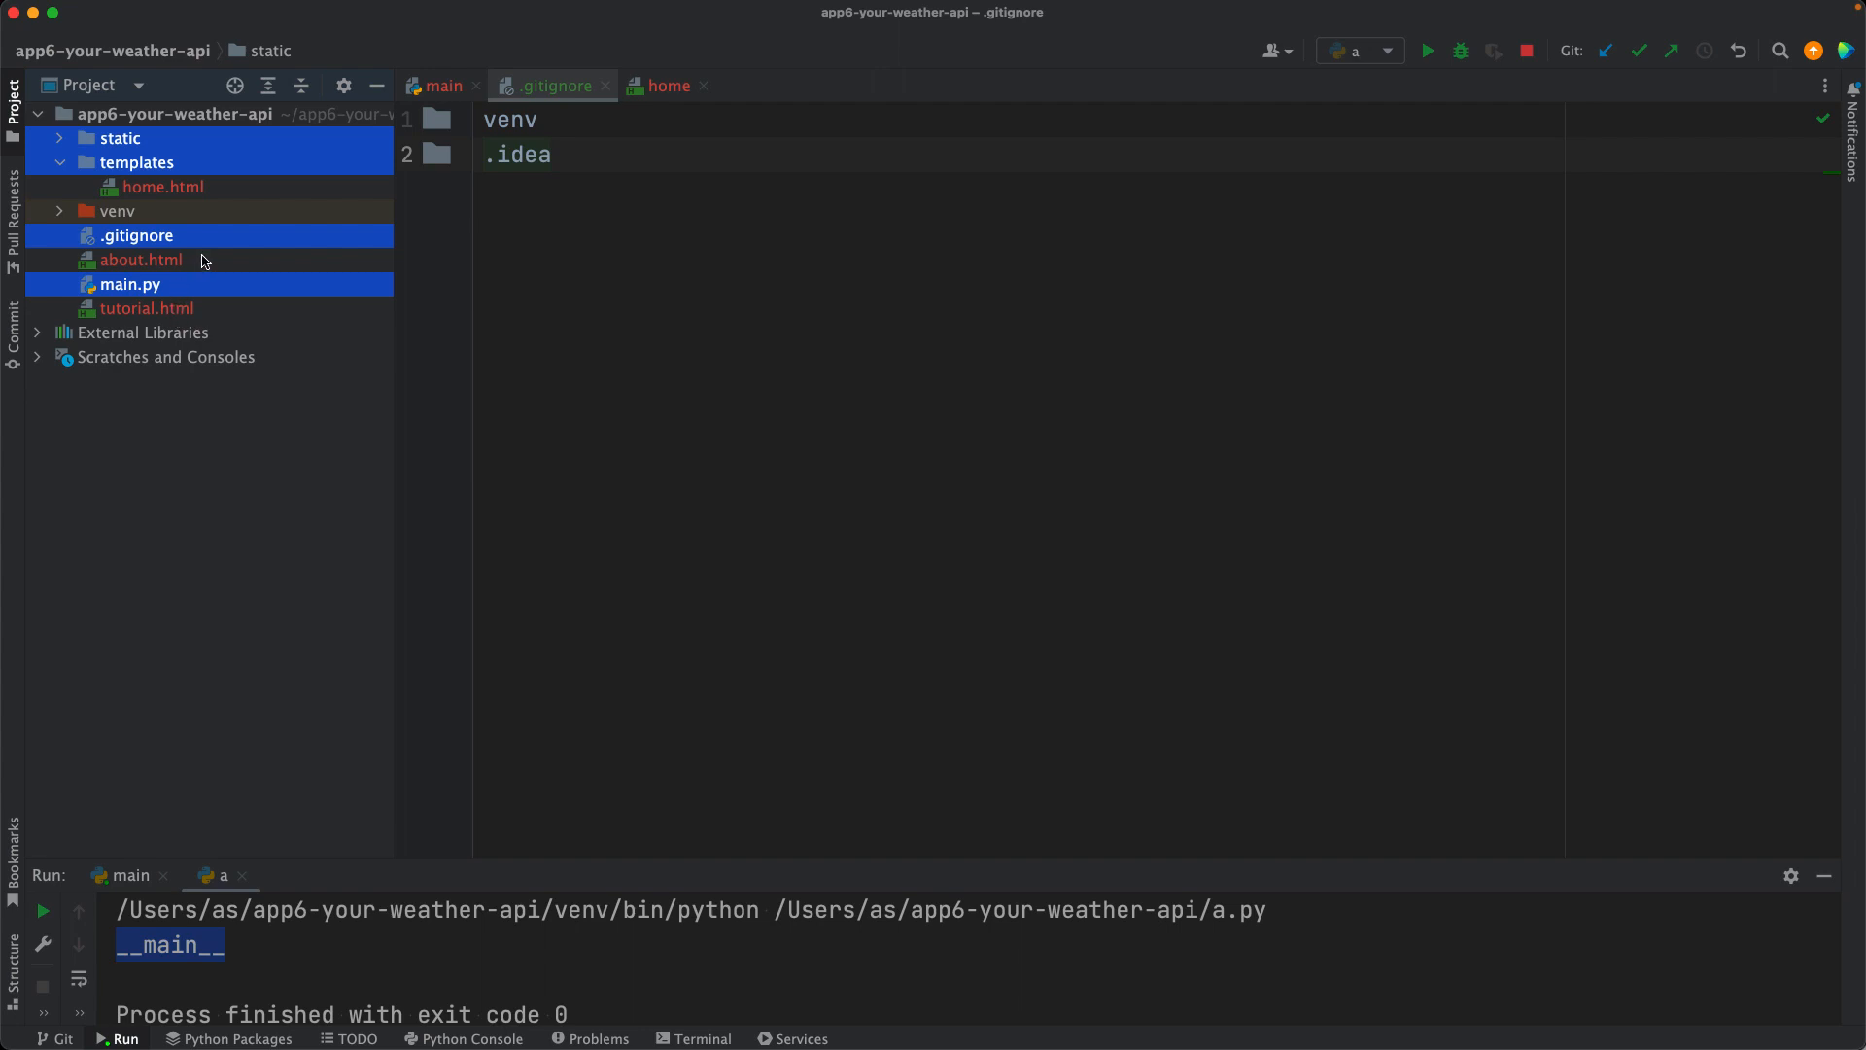
mouse_move(397, 219)
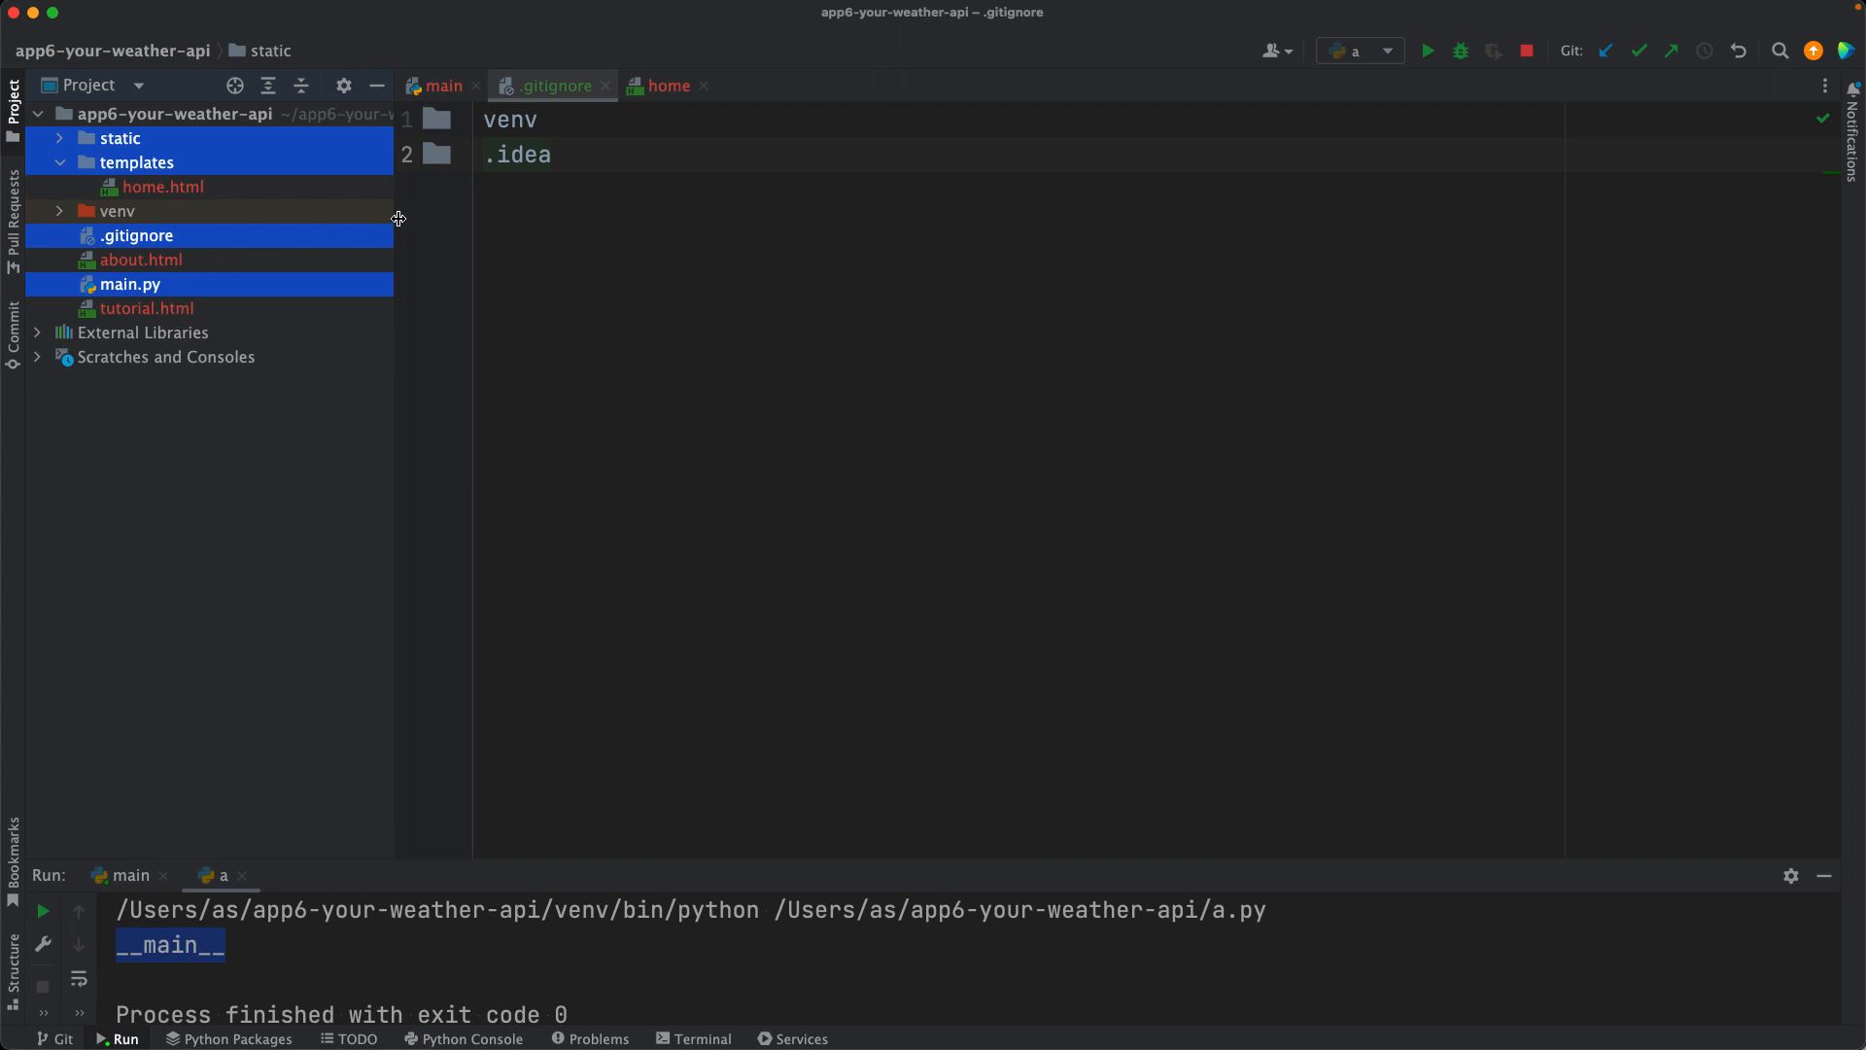
mouse_move(616, 158)
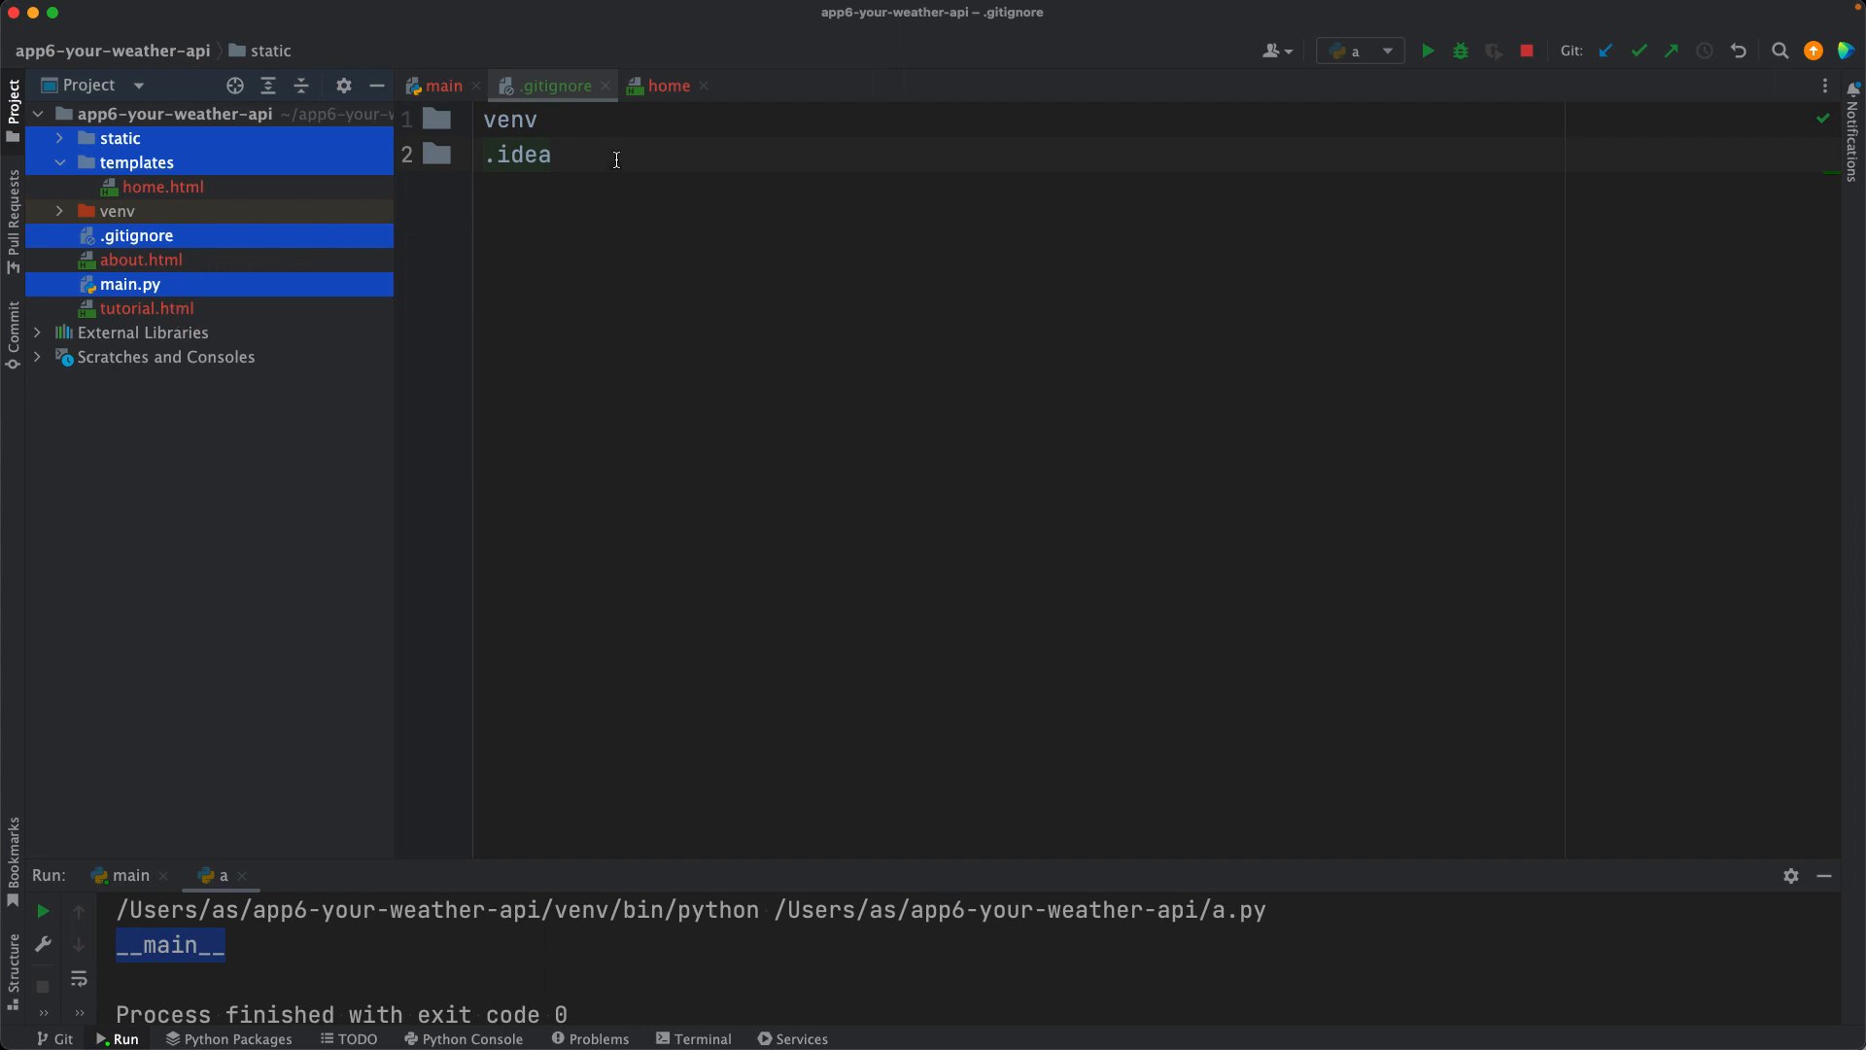
mouse_move(369, 336)
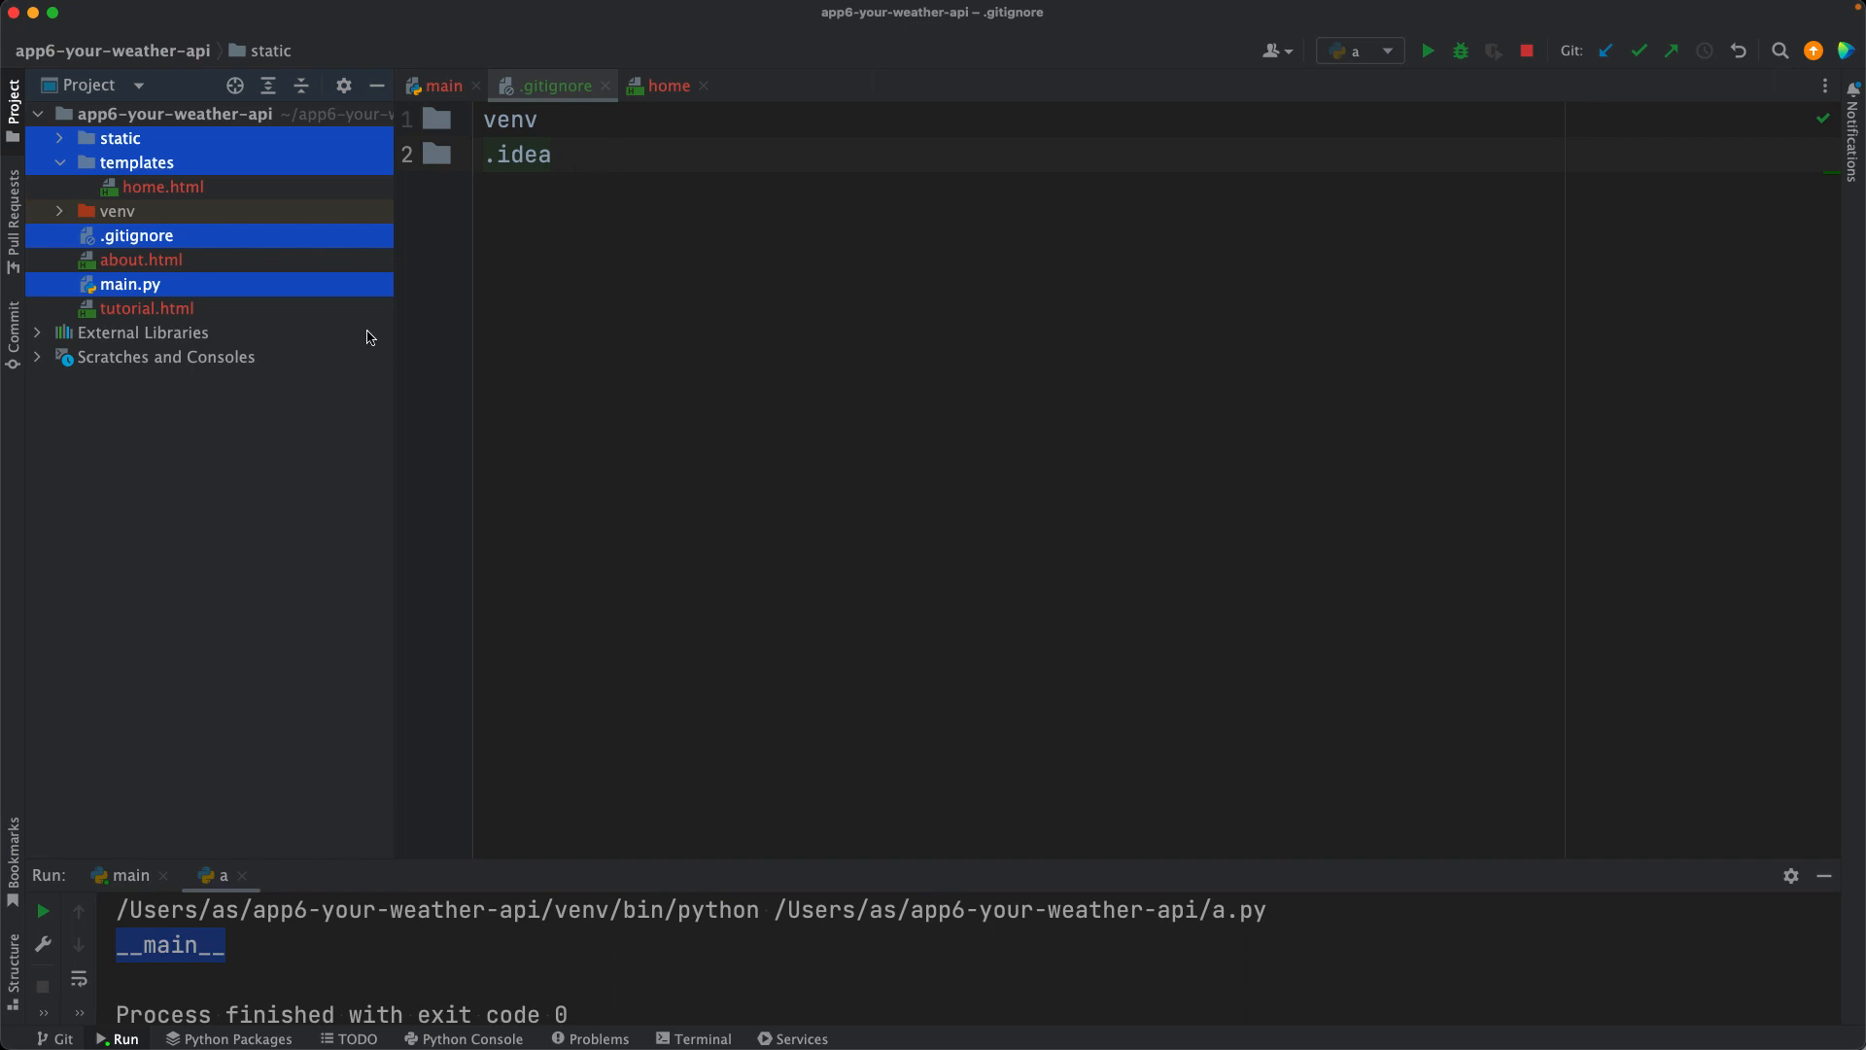
mouse_move(164, 283)
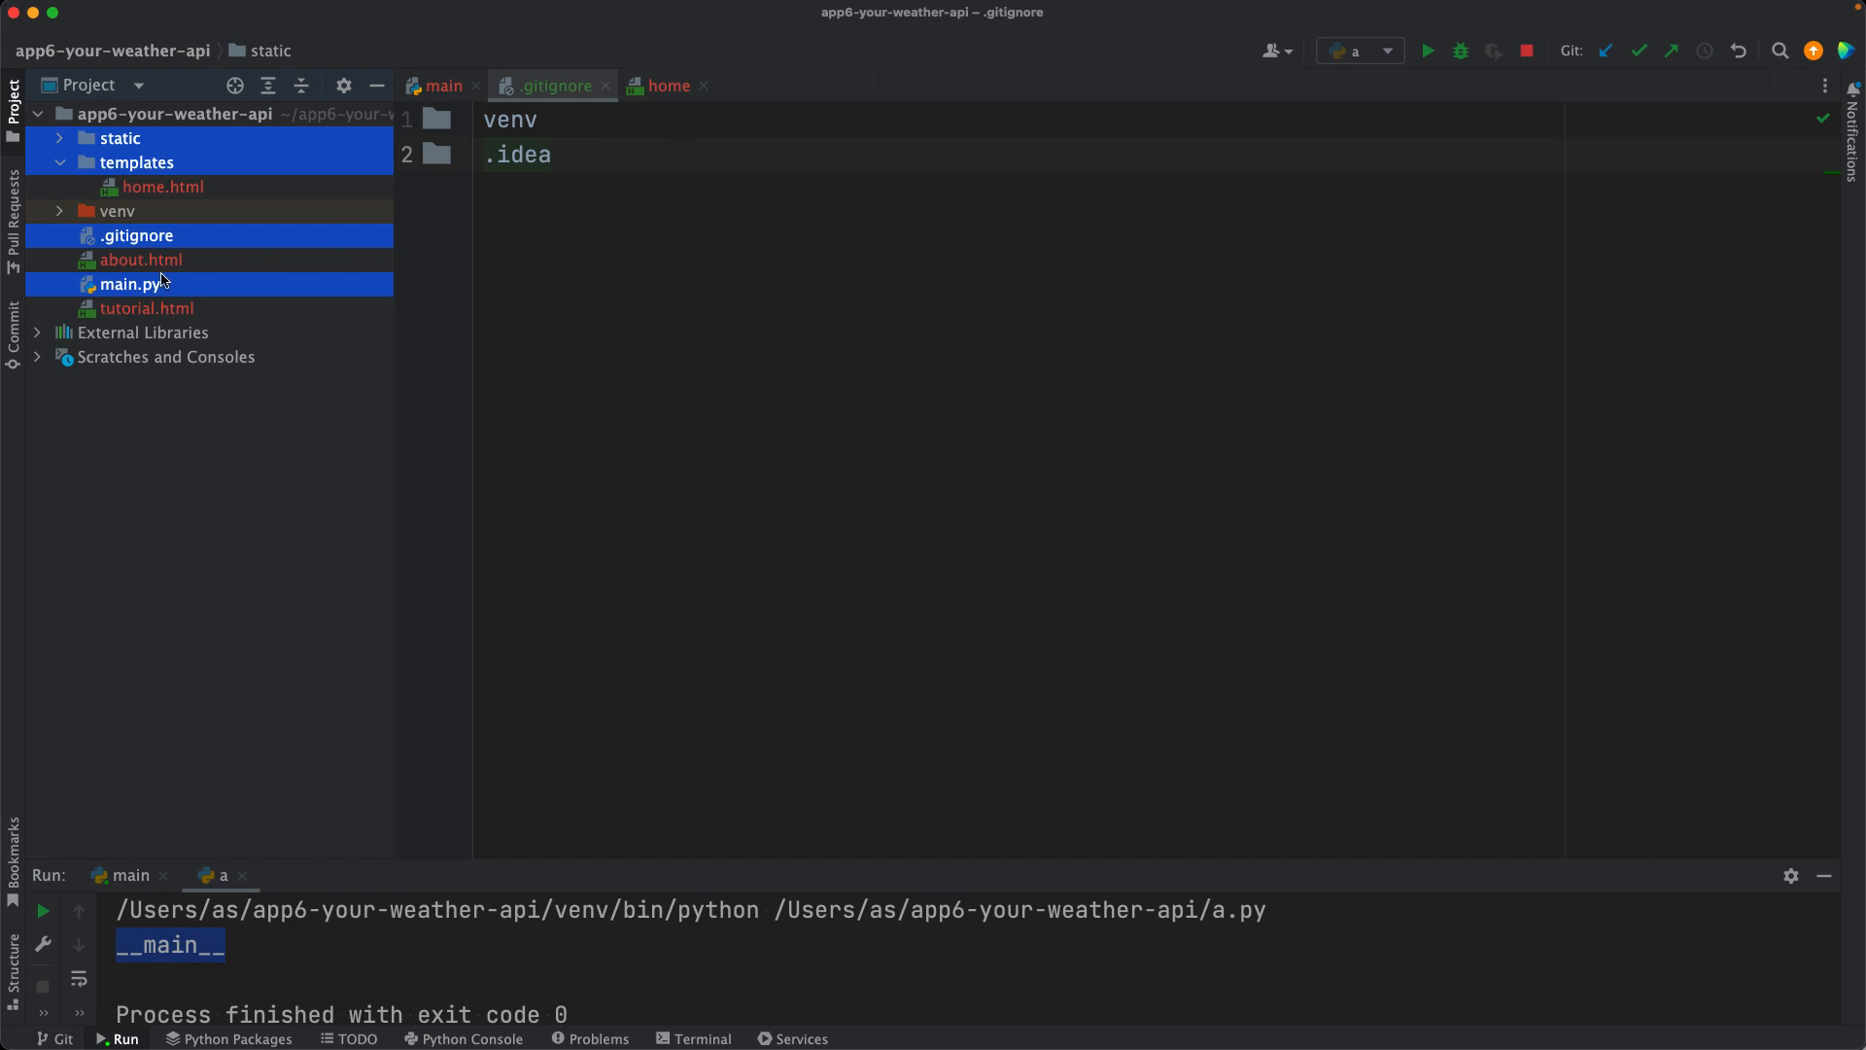
mouse_move(266, 222)
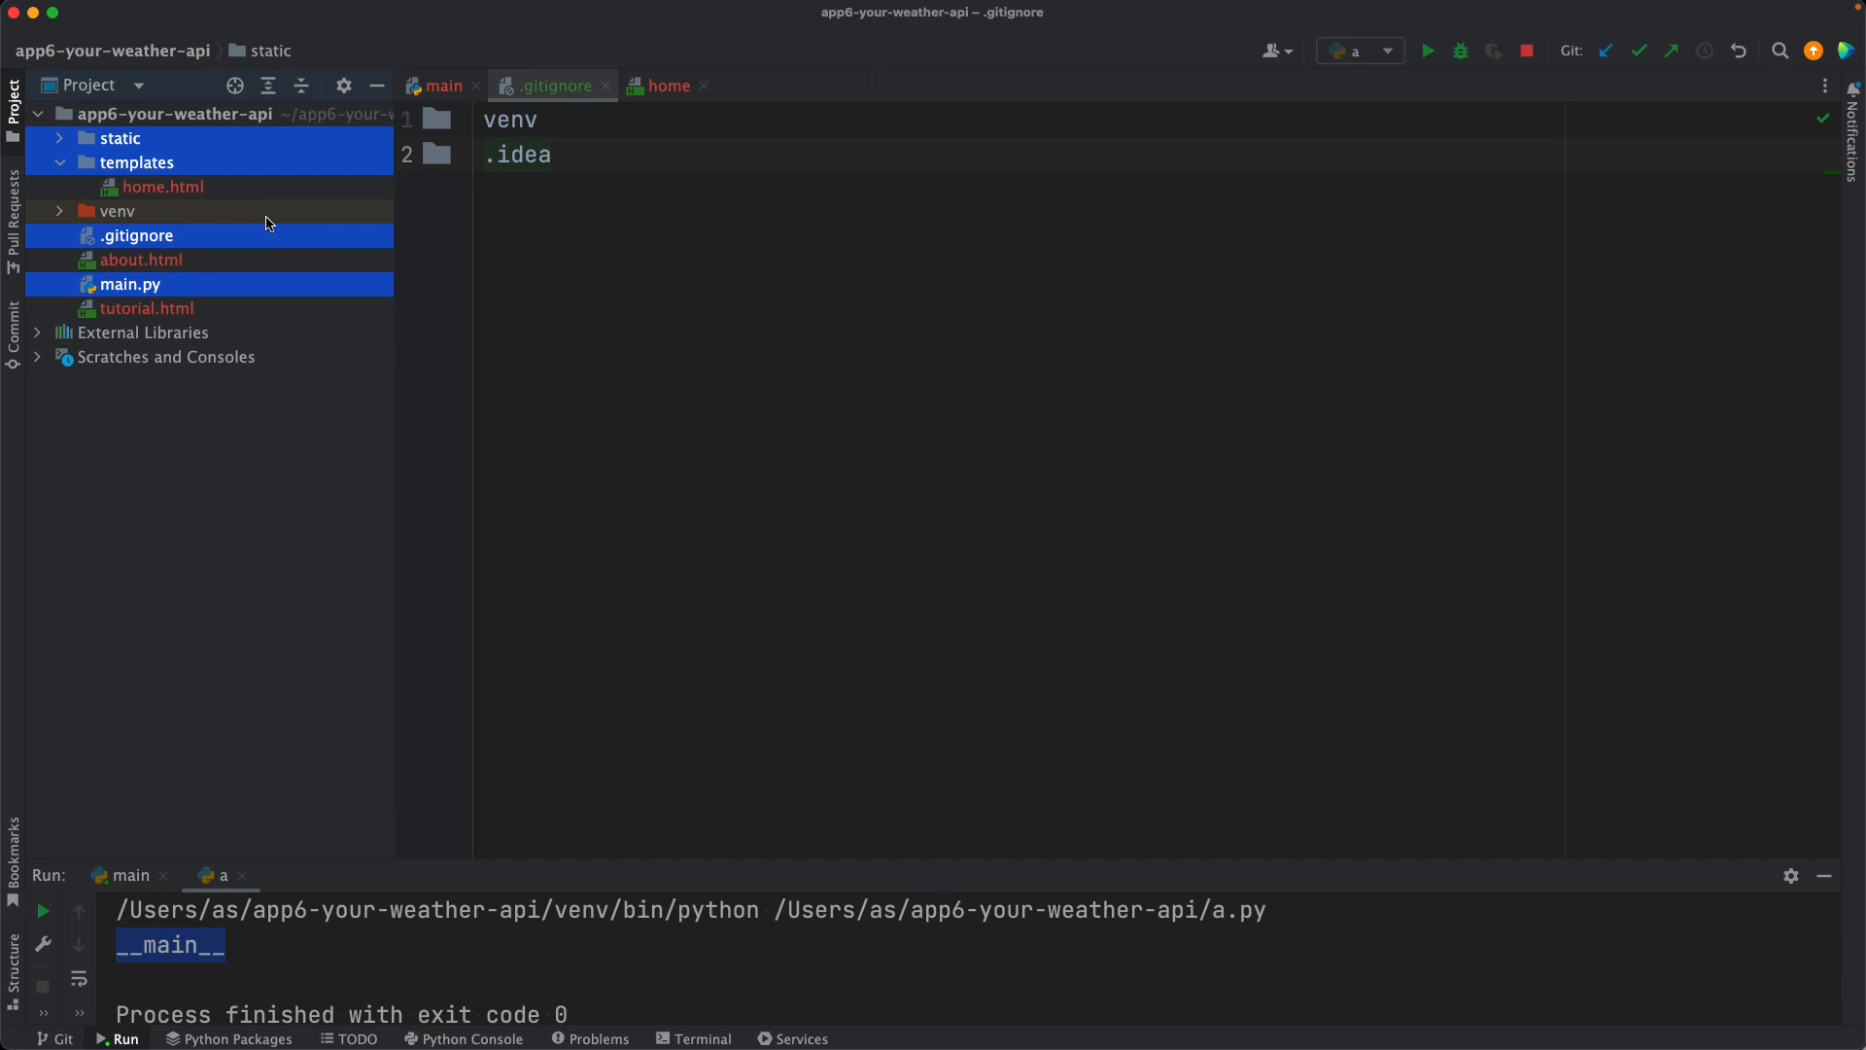
right_click(136, 235)
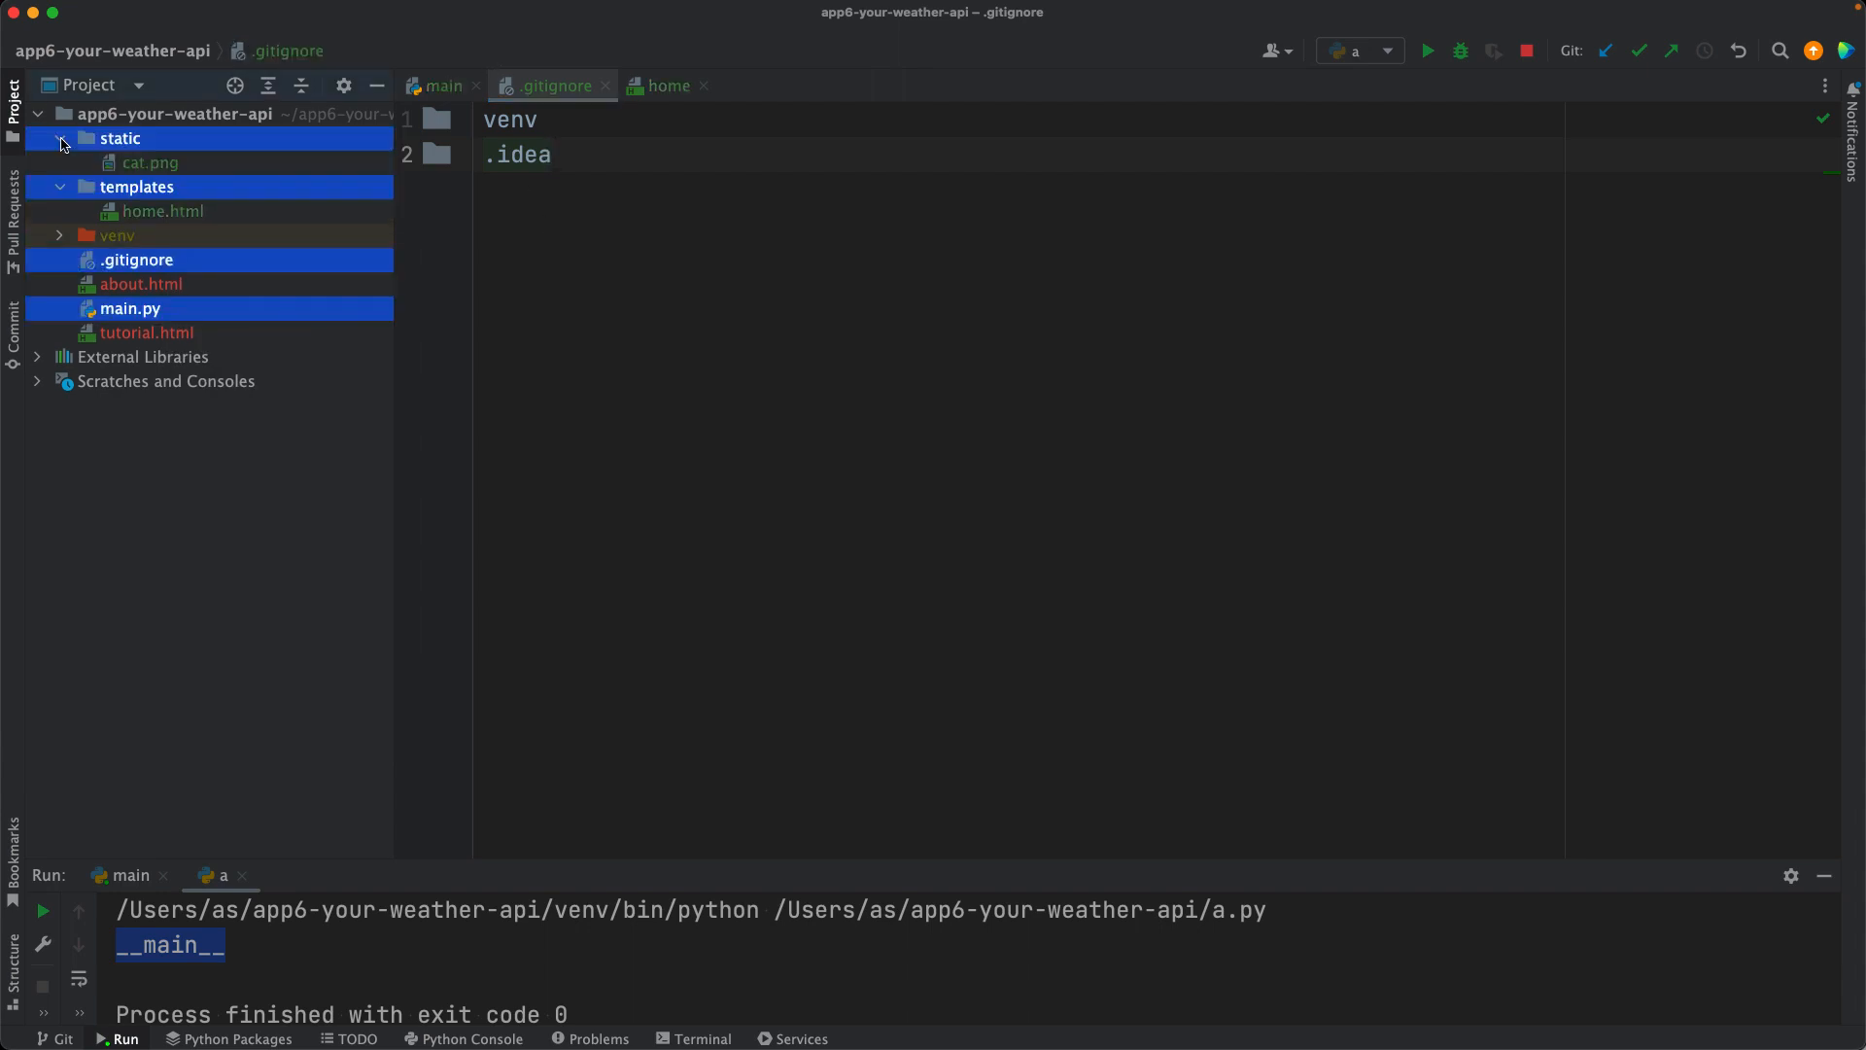
click(58, 187)
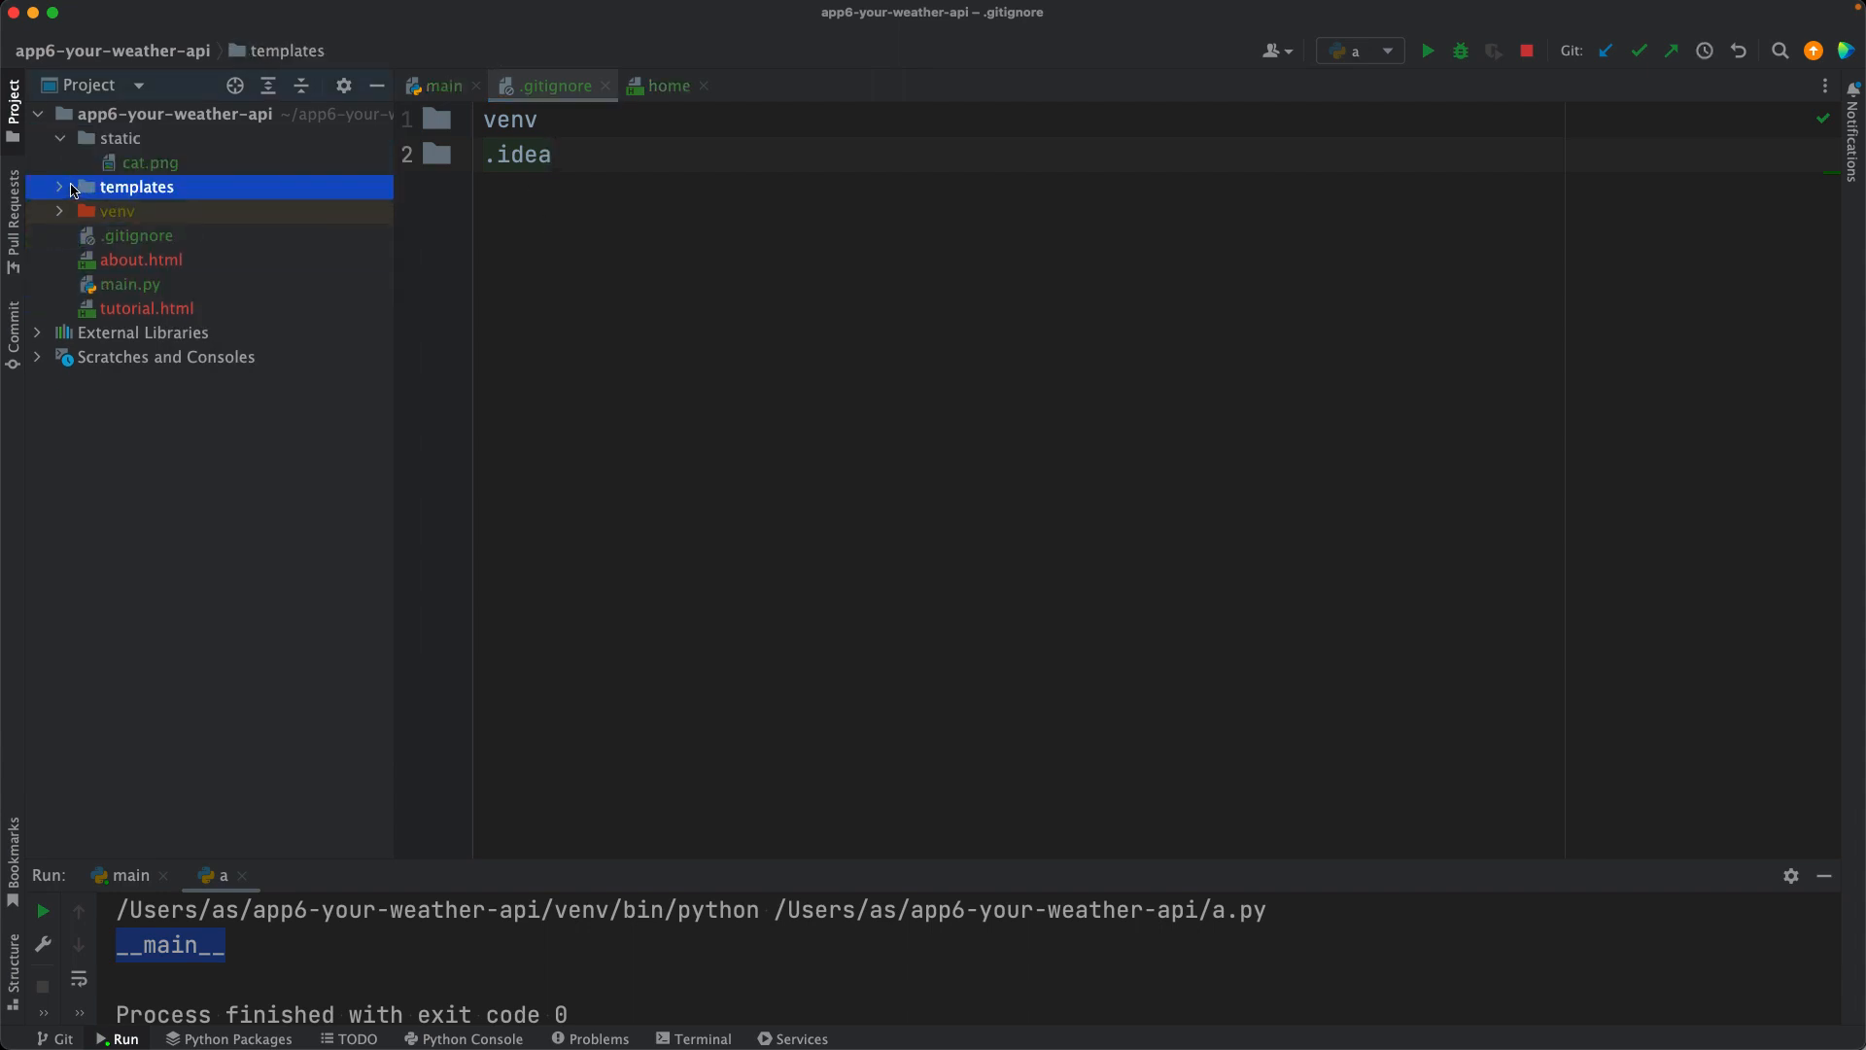
click(58, 187)
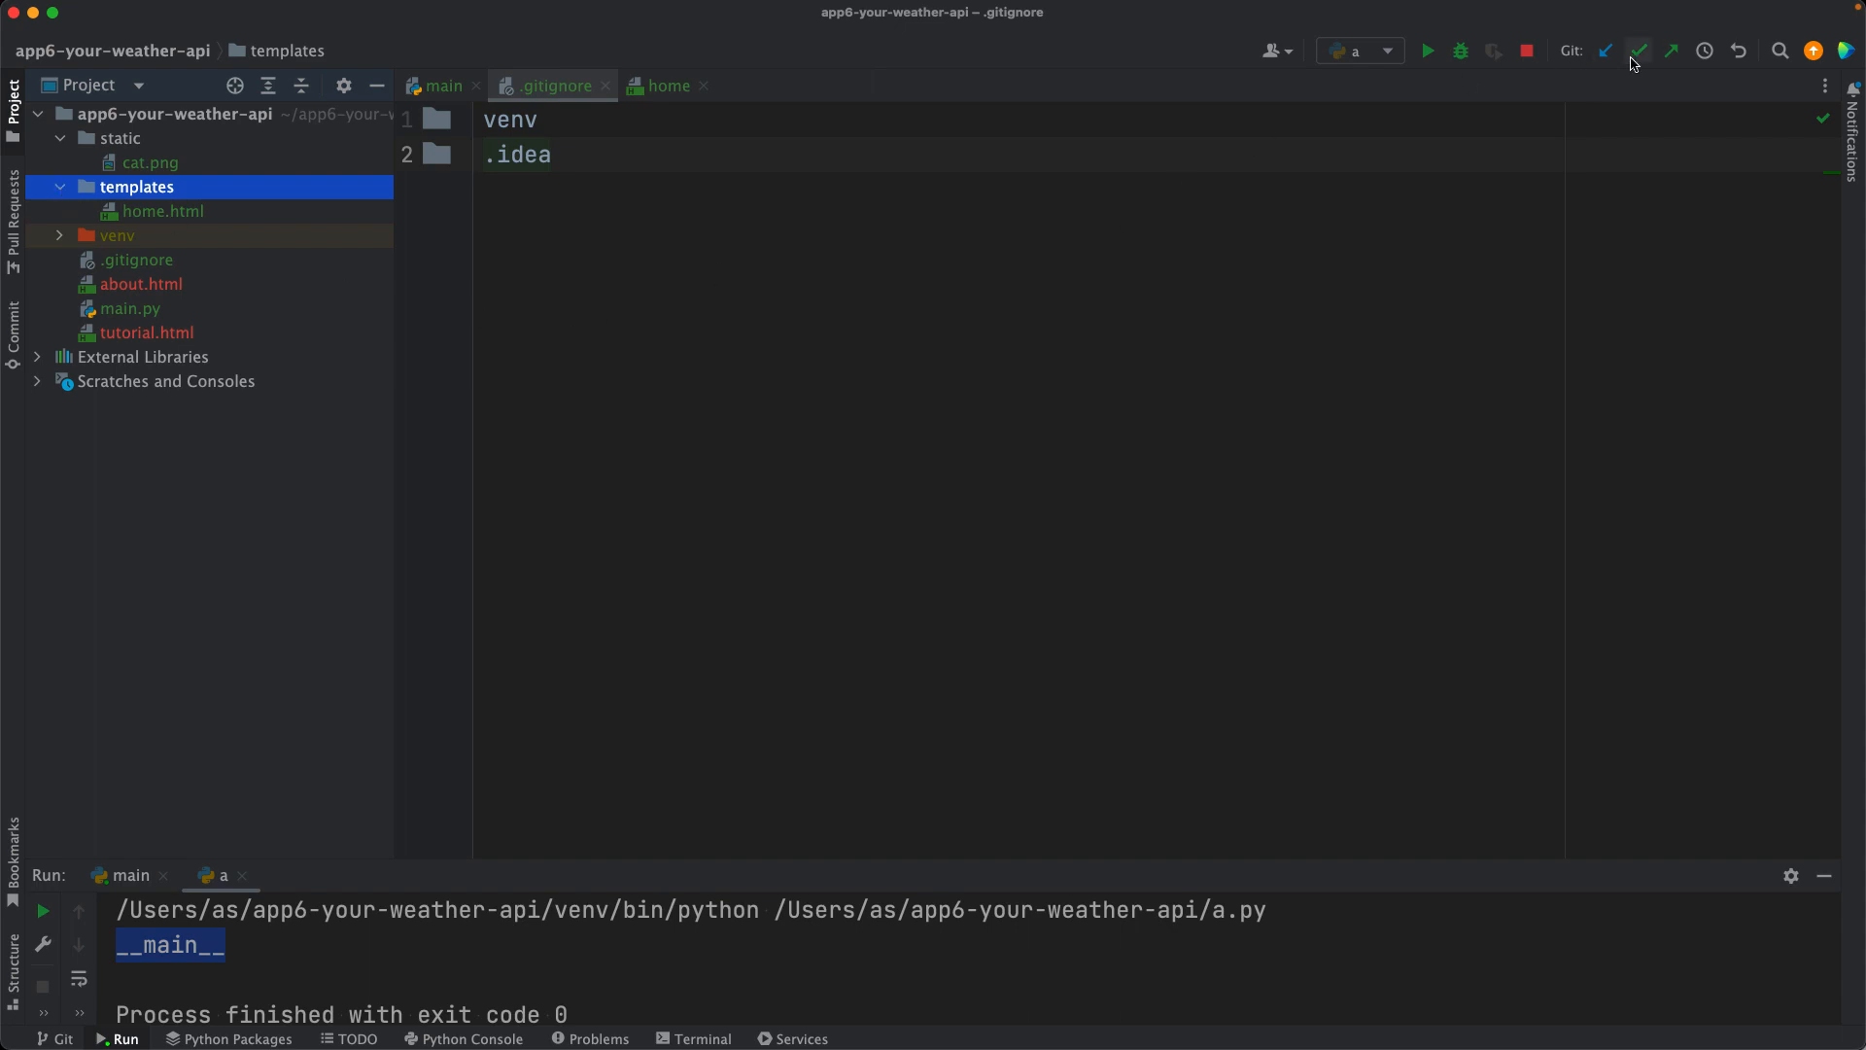
Step: Commit the four added files with message 'Day 29: Initial Commit'
click(1639, 51)
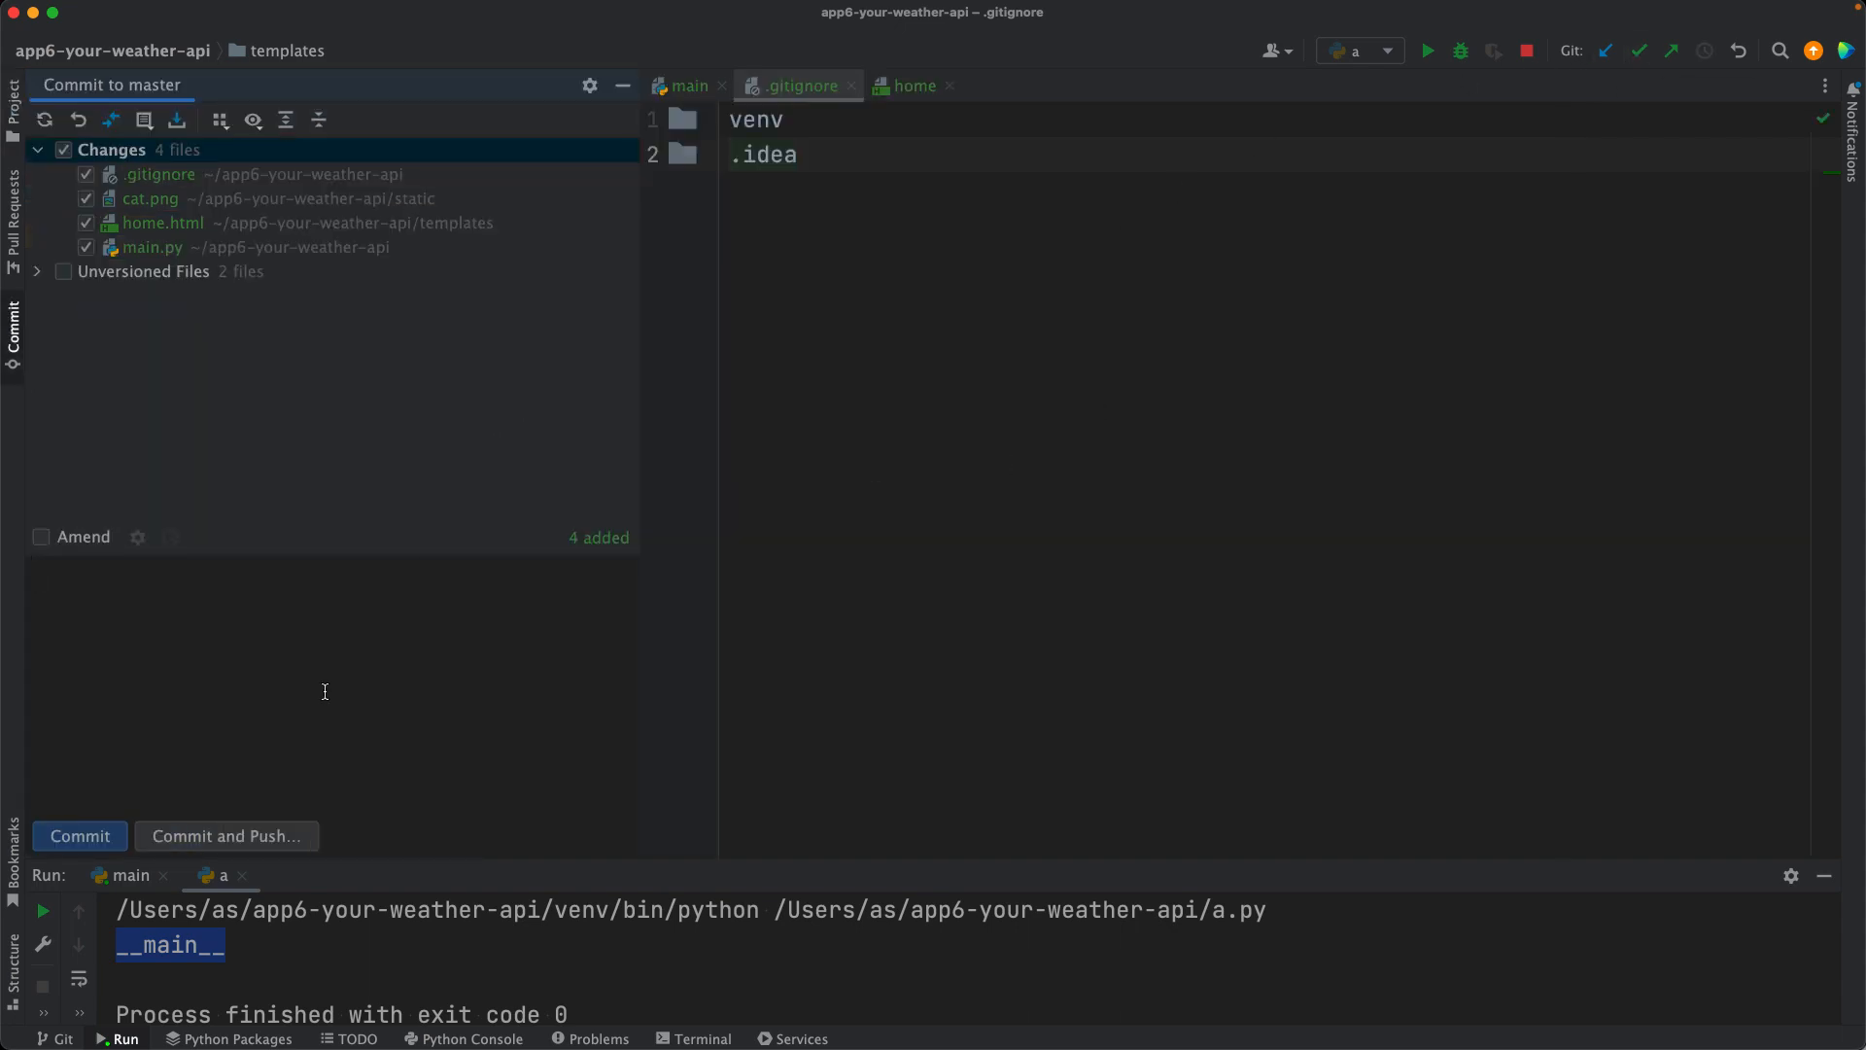
text(Day 29: Initi)
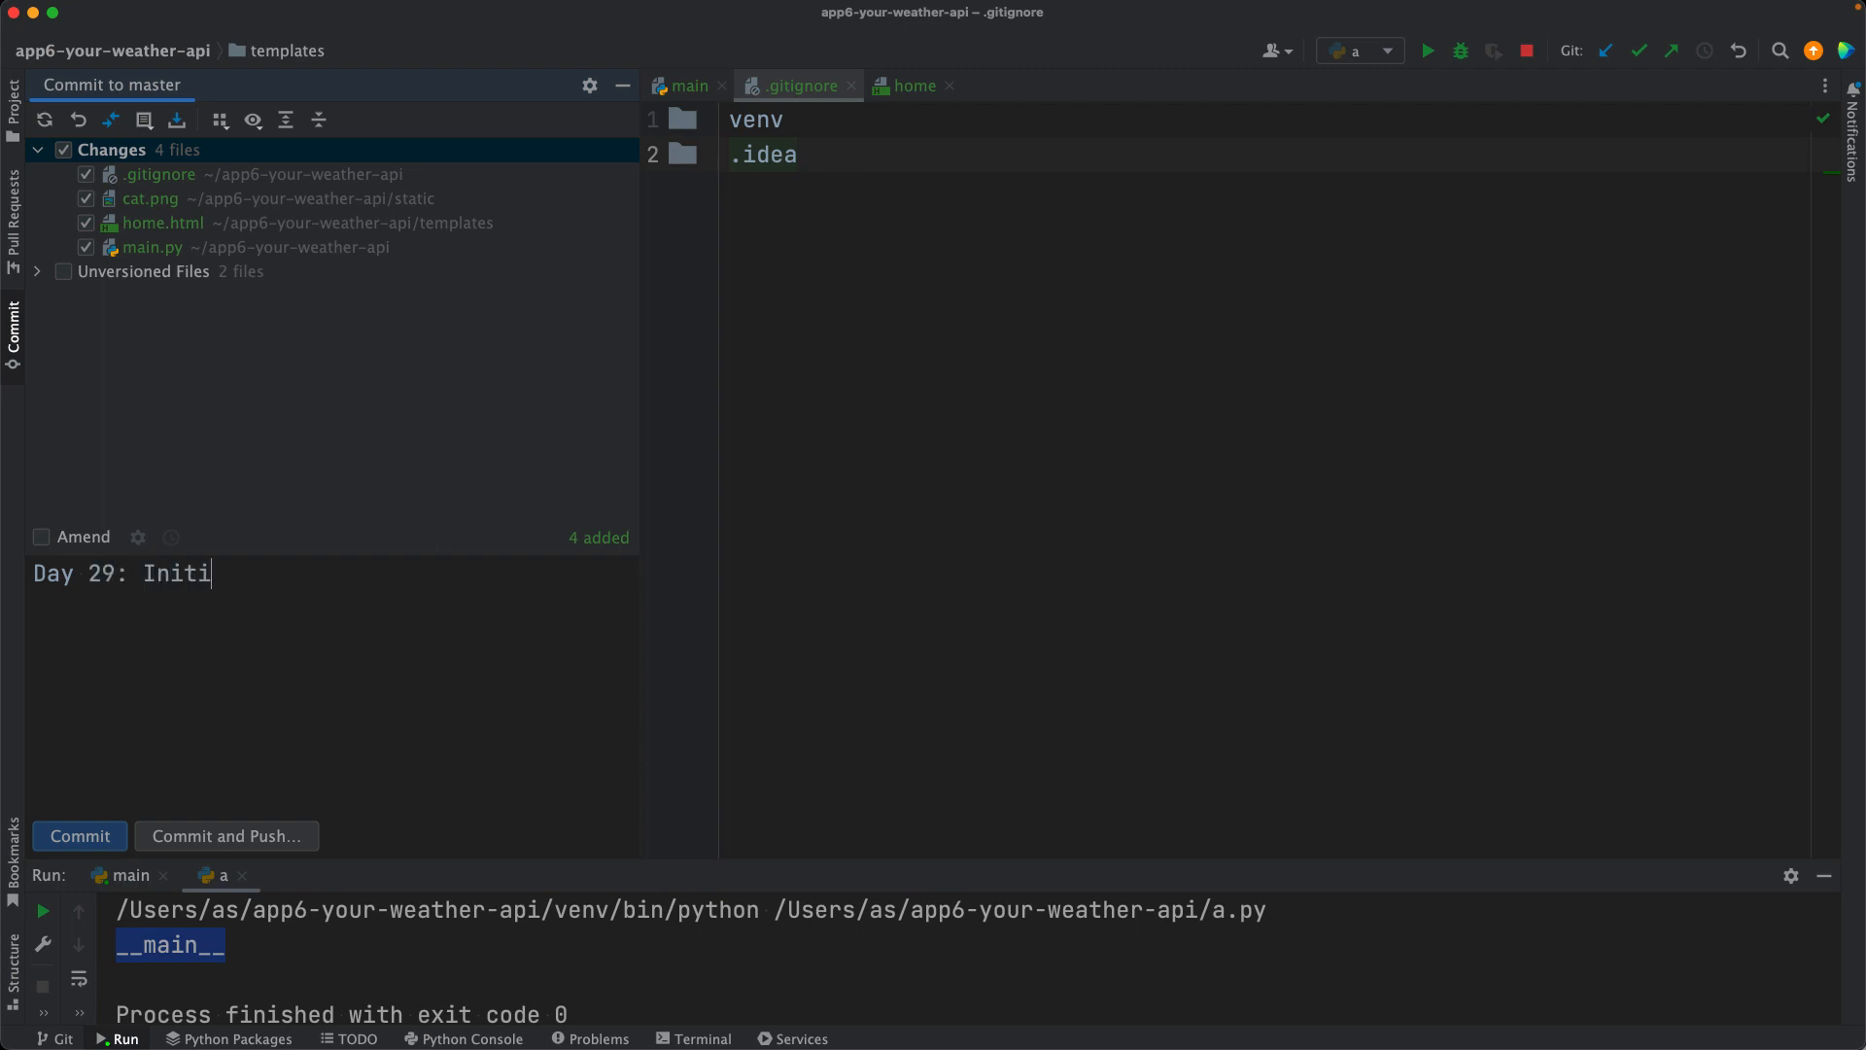
text(al Commit)
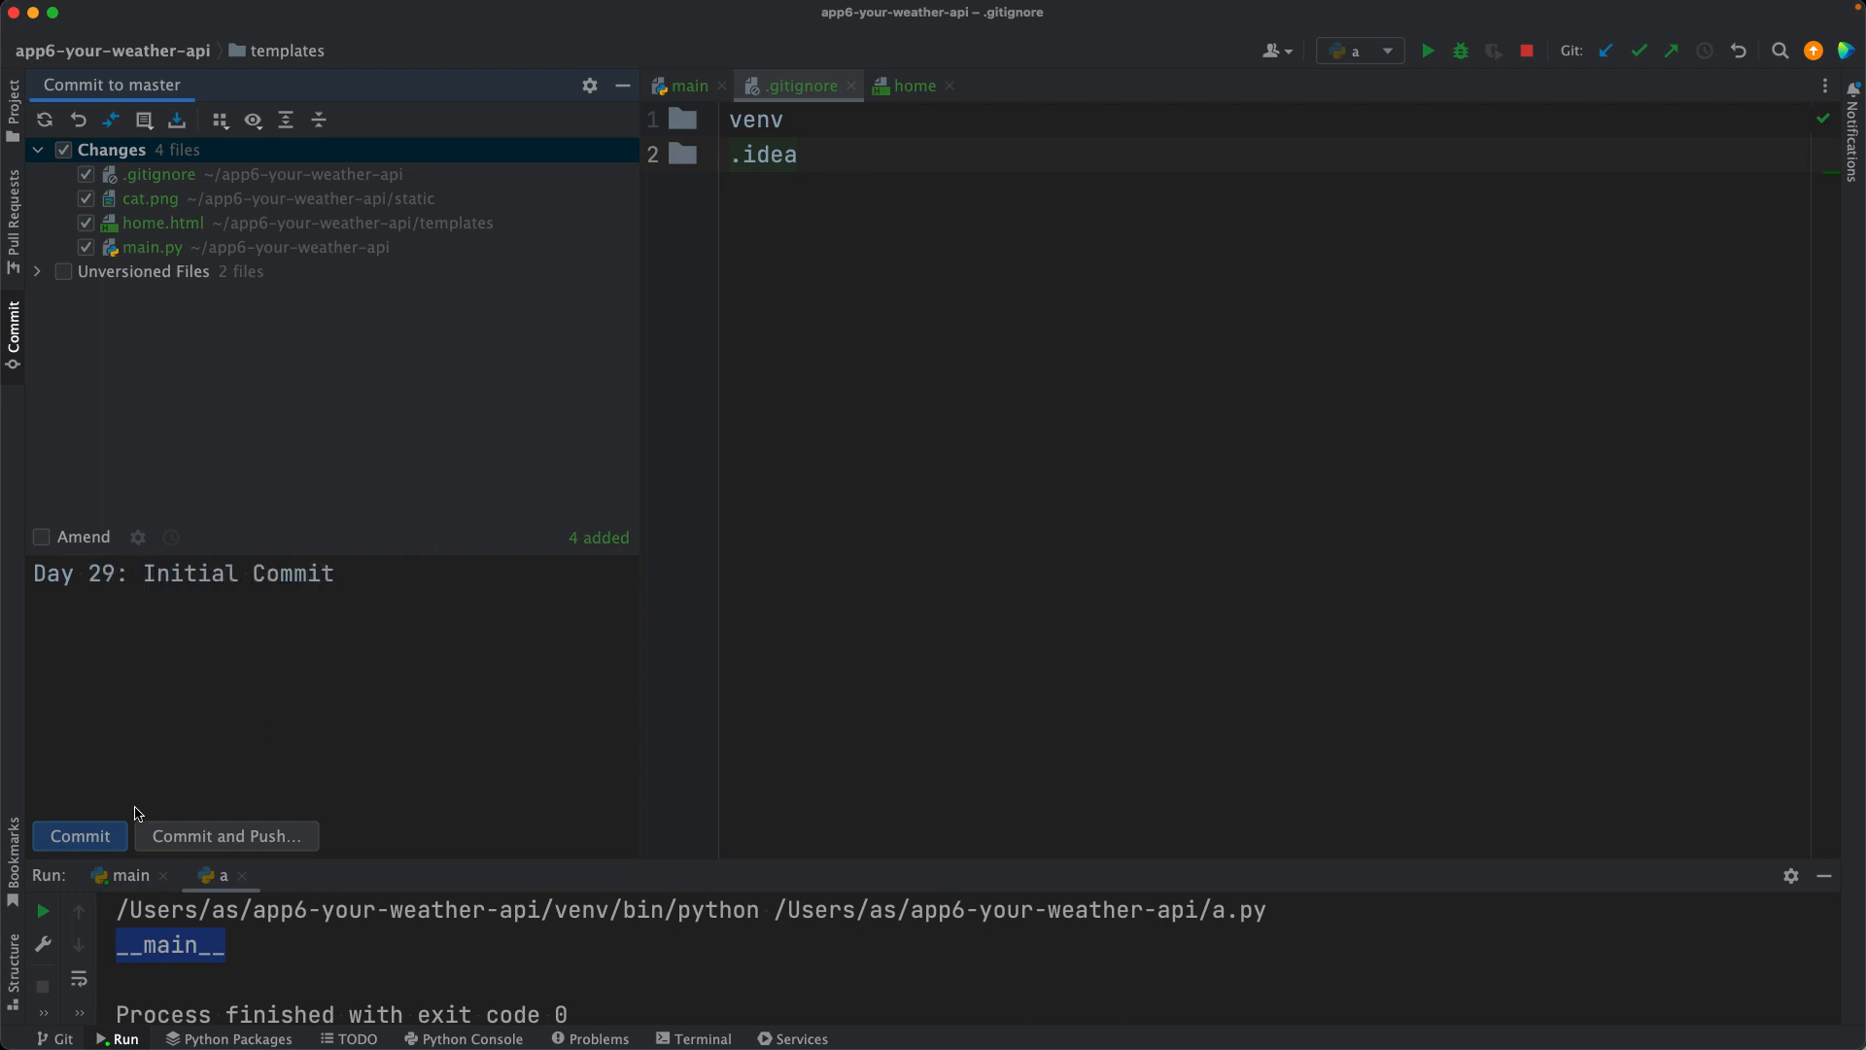
click(80, 836)
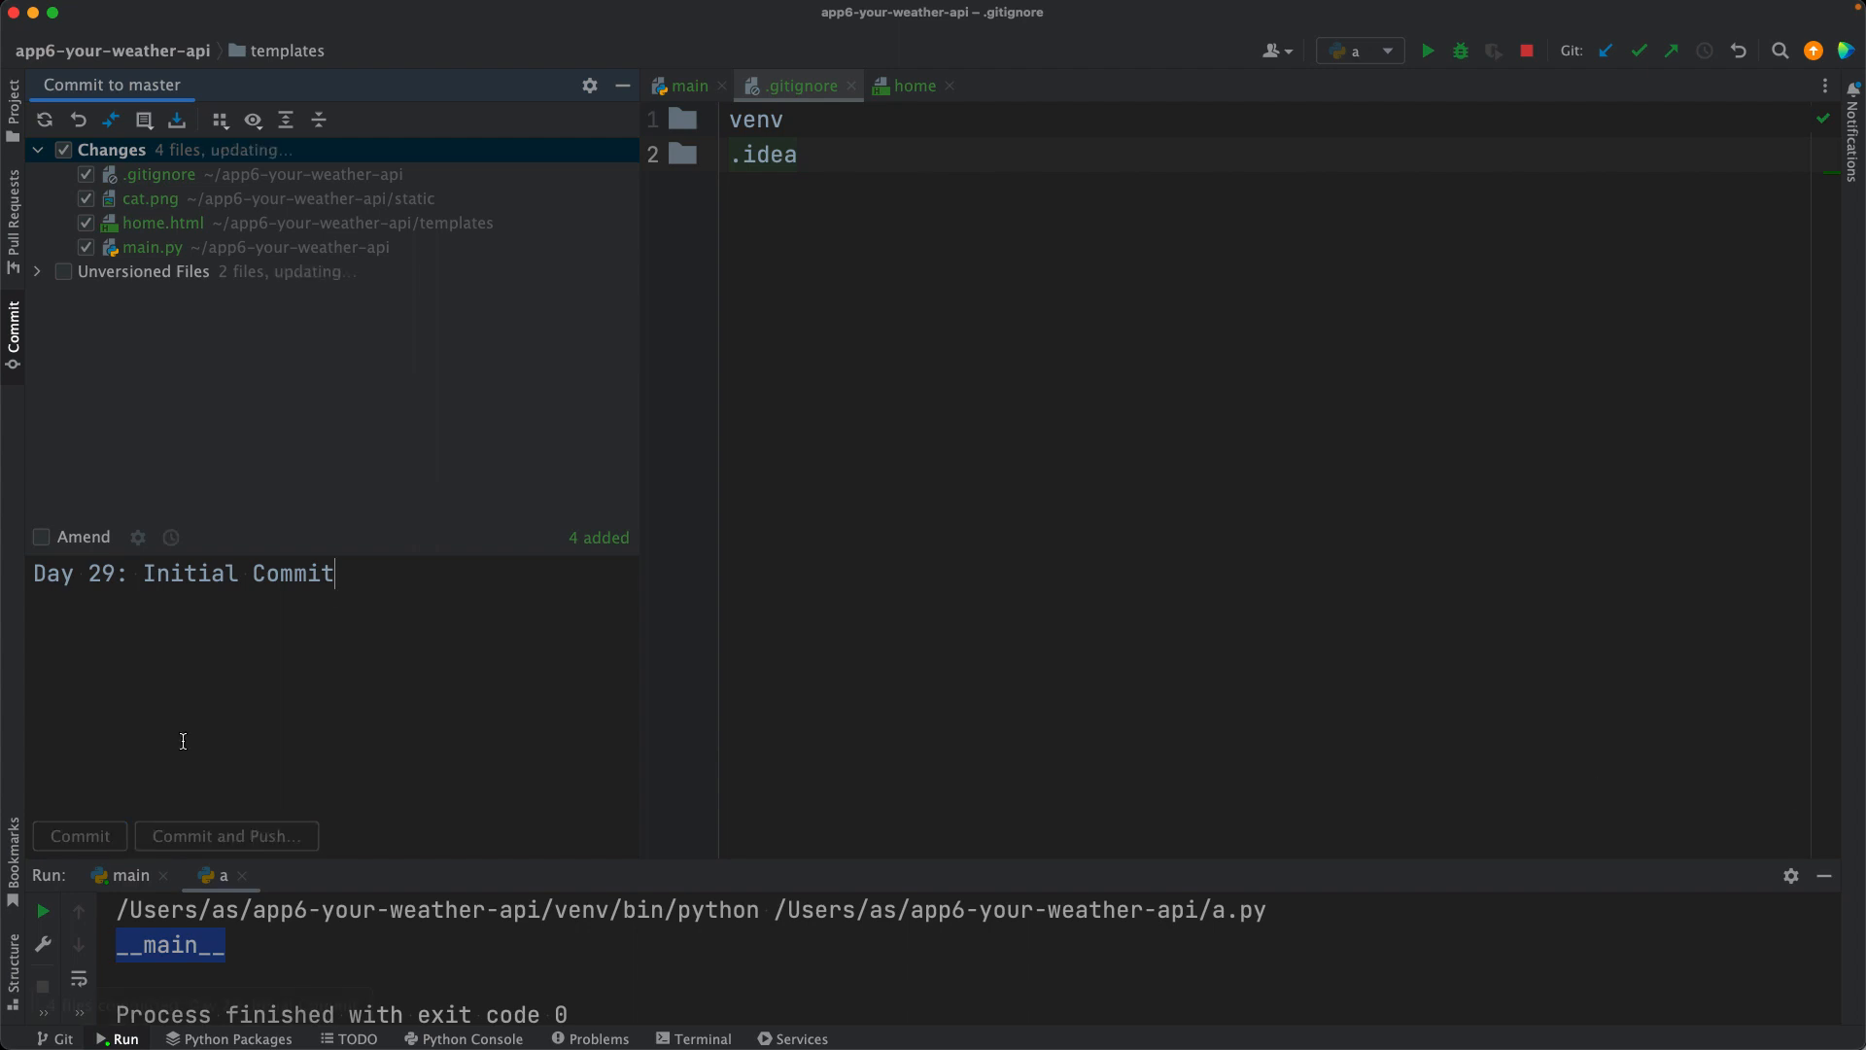
click(80, 836)
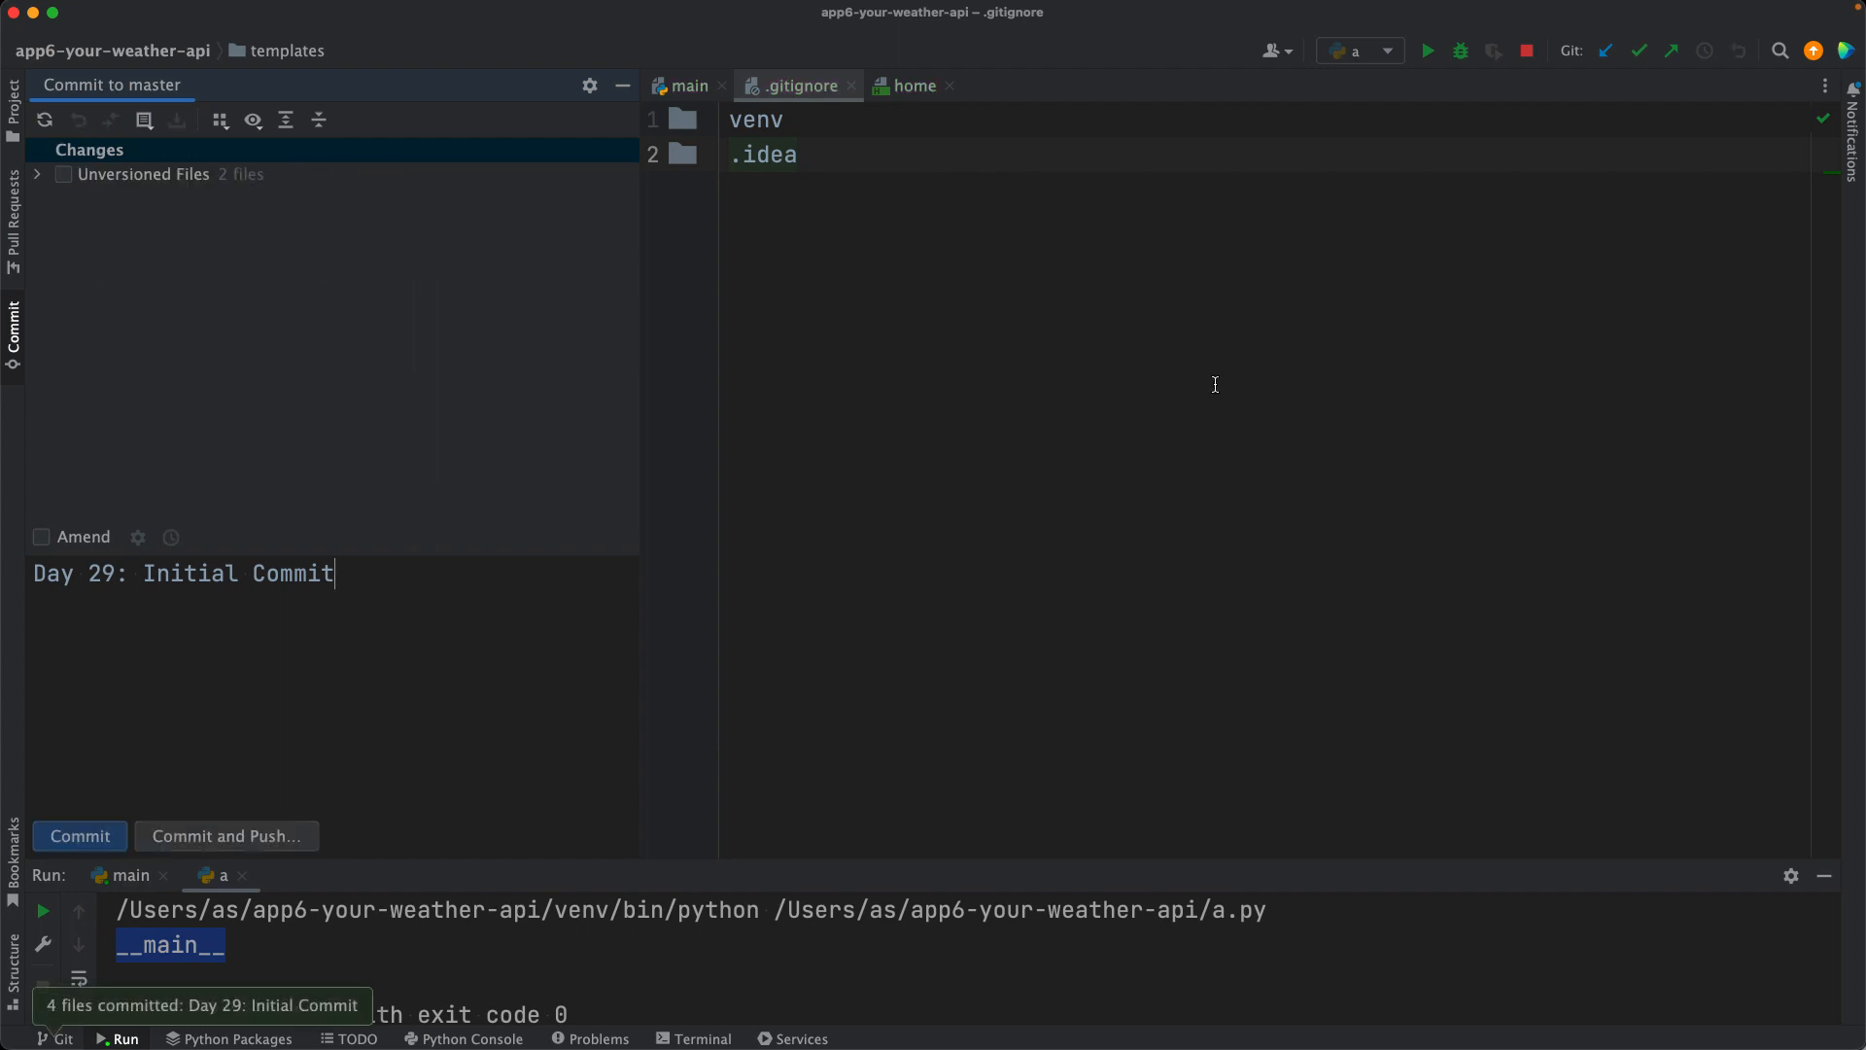